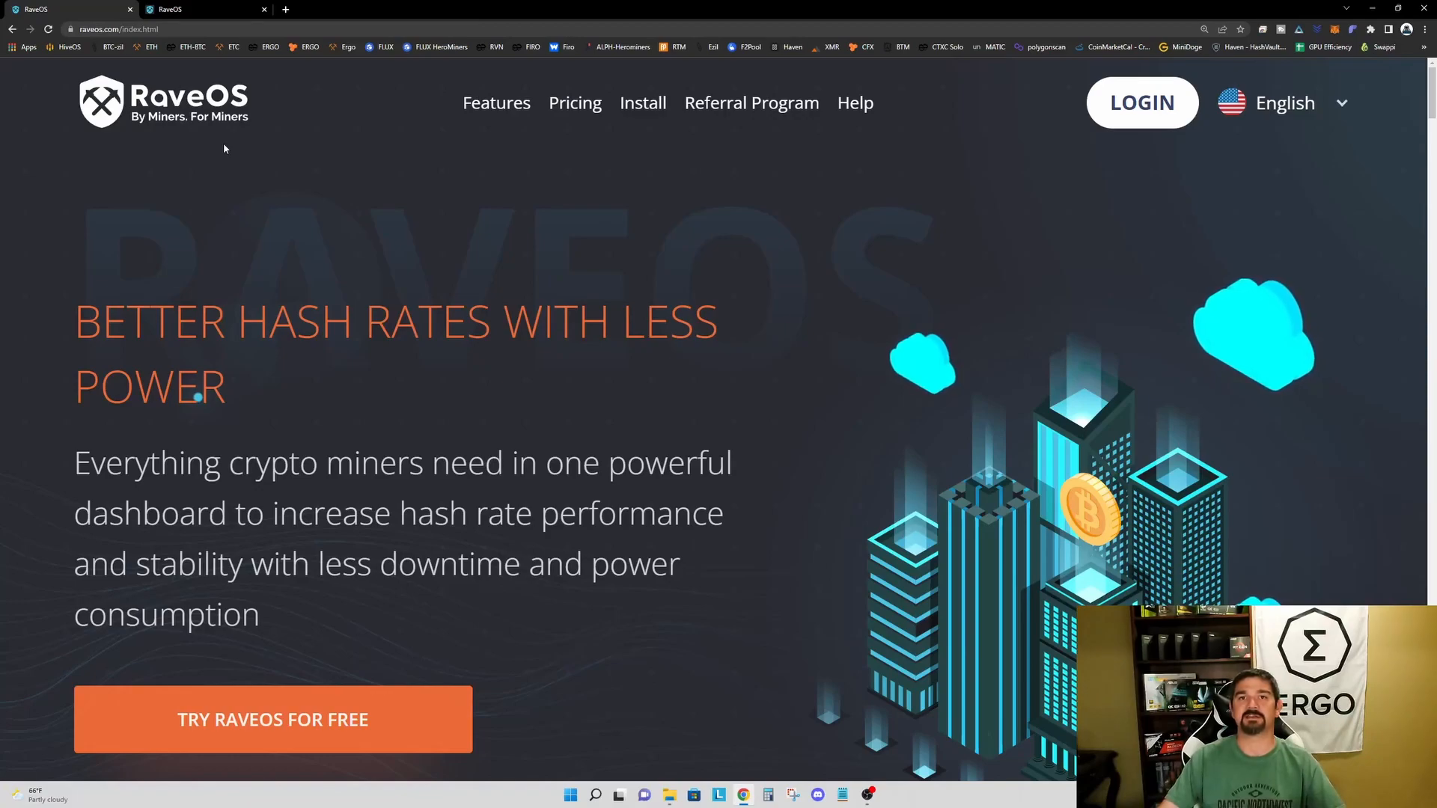
mouse_move(231, 153)
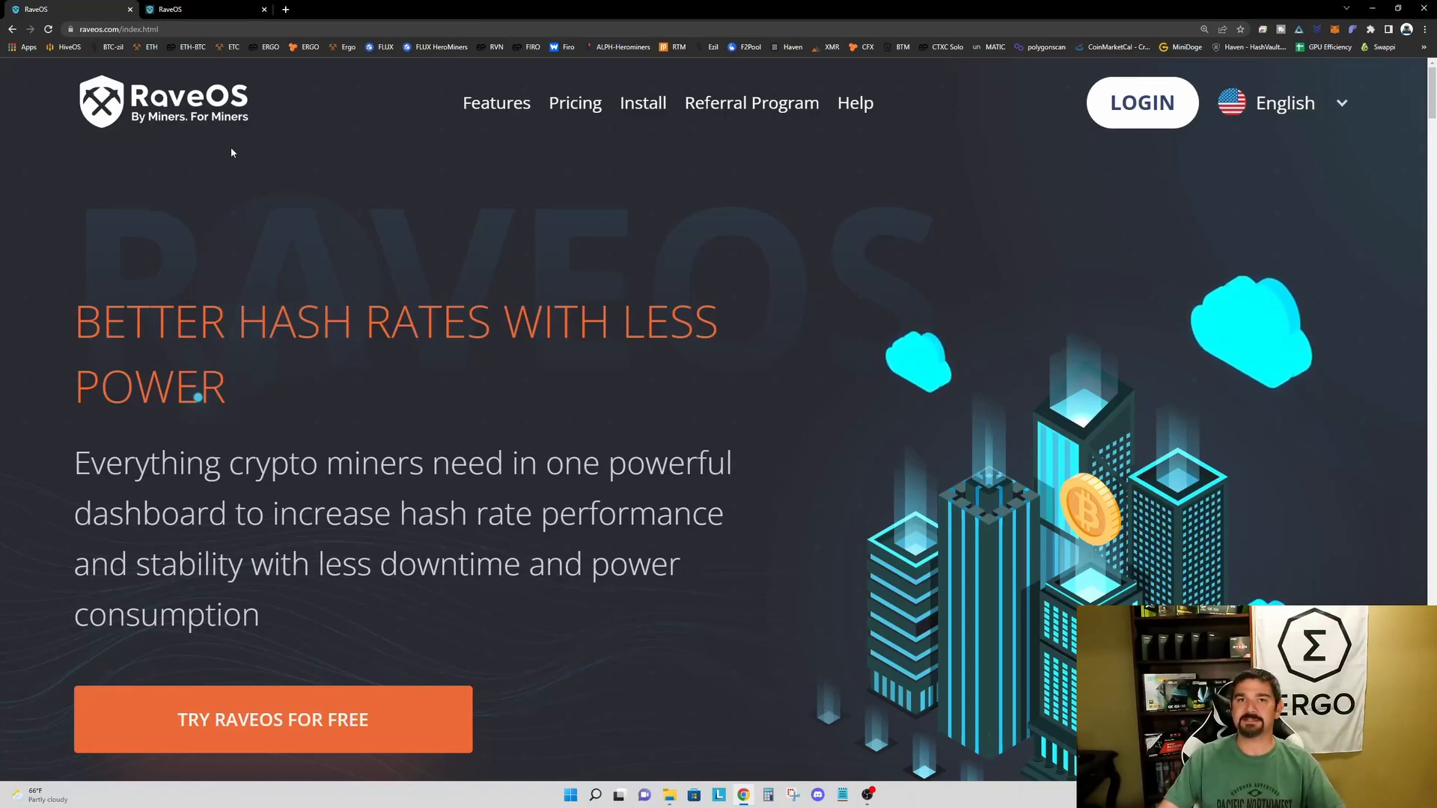
mouse_move(598, 155)
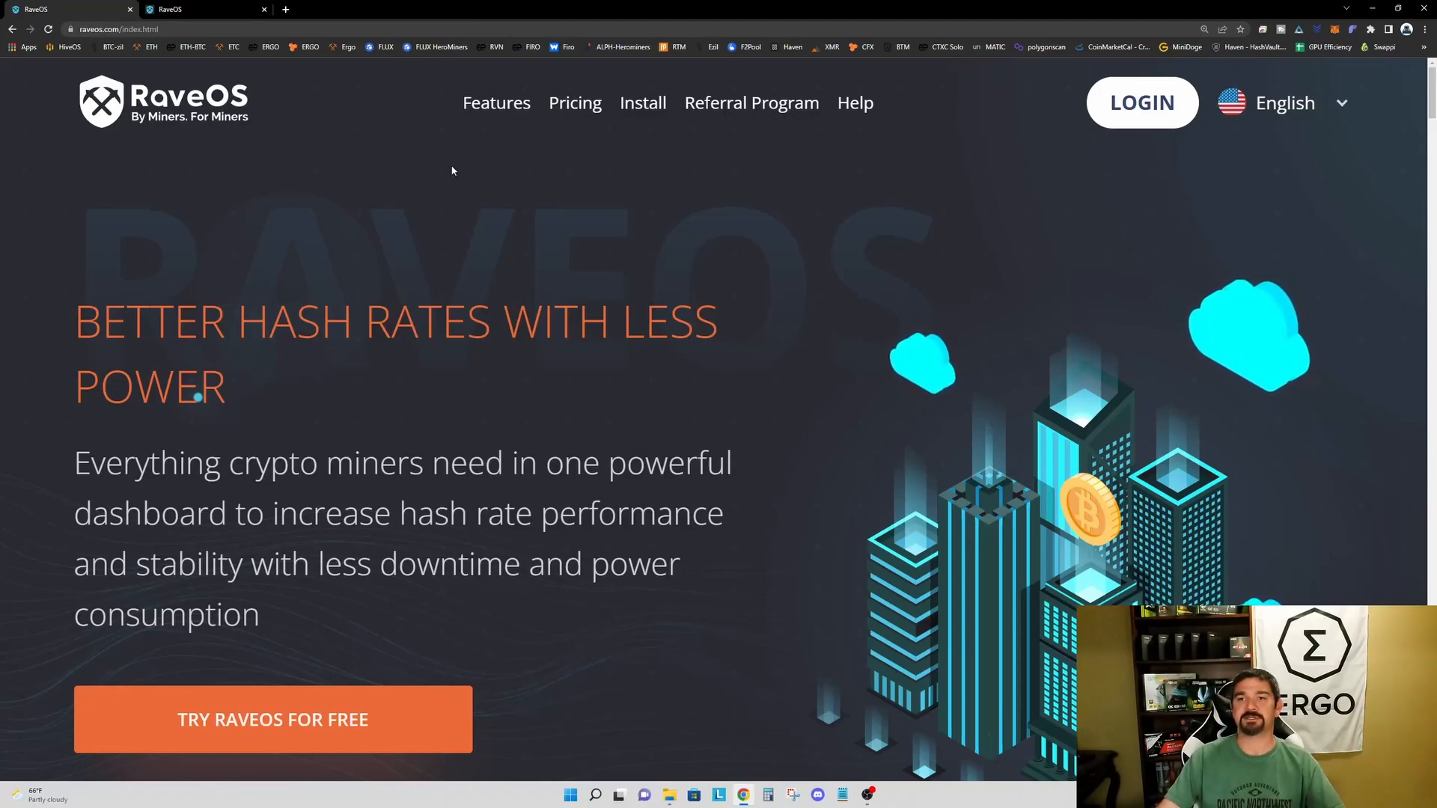
mouse_move(521, 146)
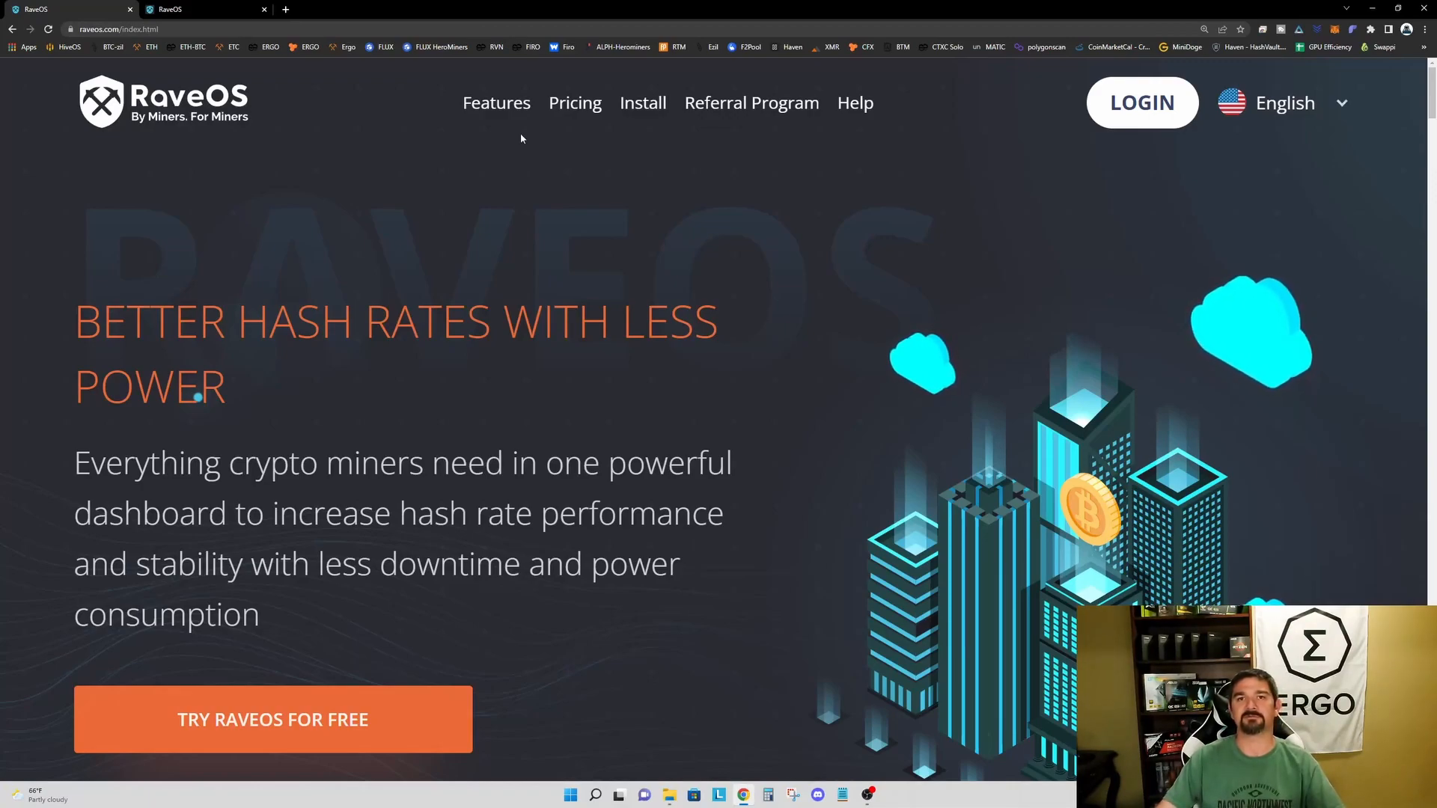
mouse_move(701, 145)
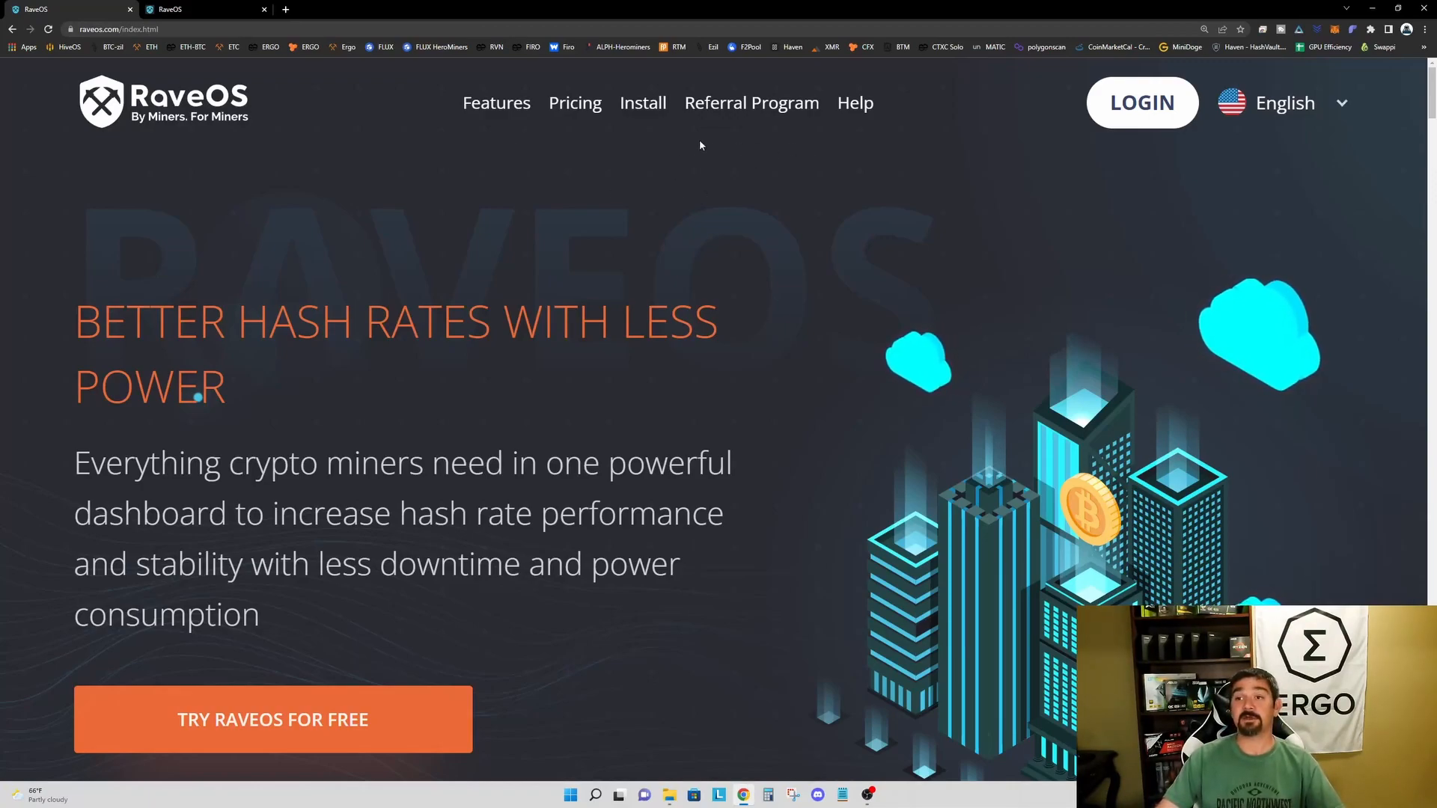
mouse_move(746, 150)
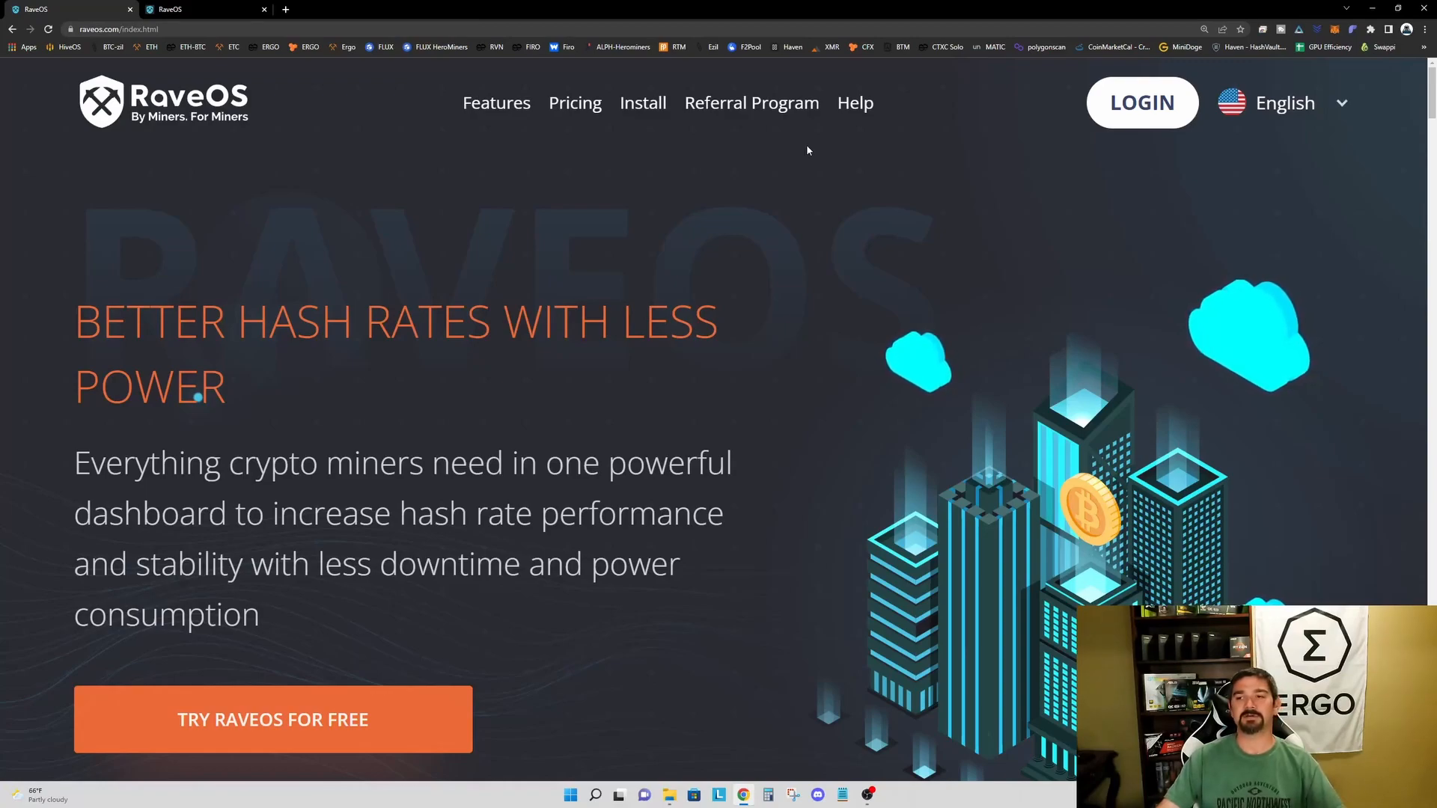
mouse_move(802, 155)
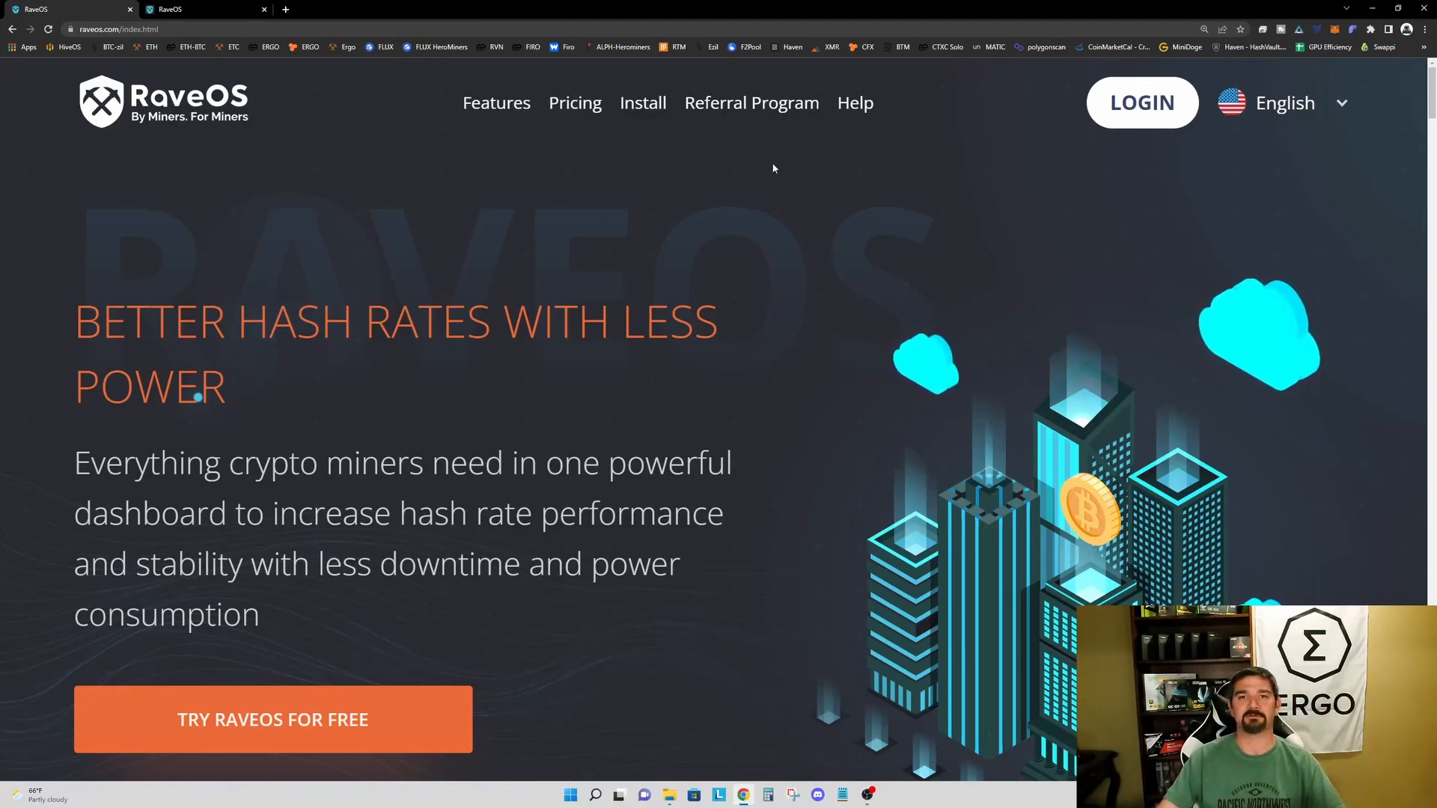
Go to the Pricing page from the RaveOS homepage navigation bar
left_click(575, 103)
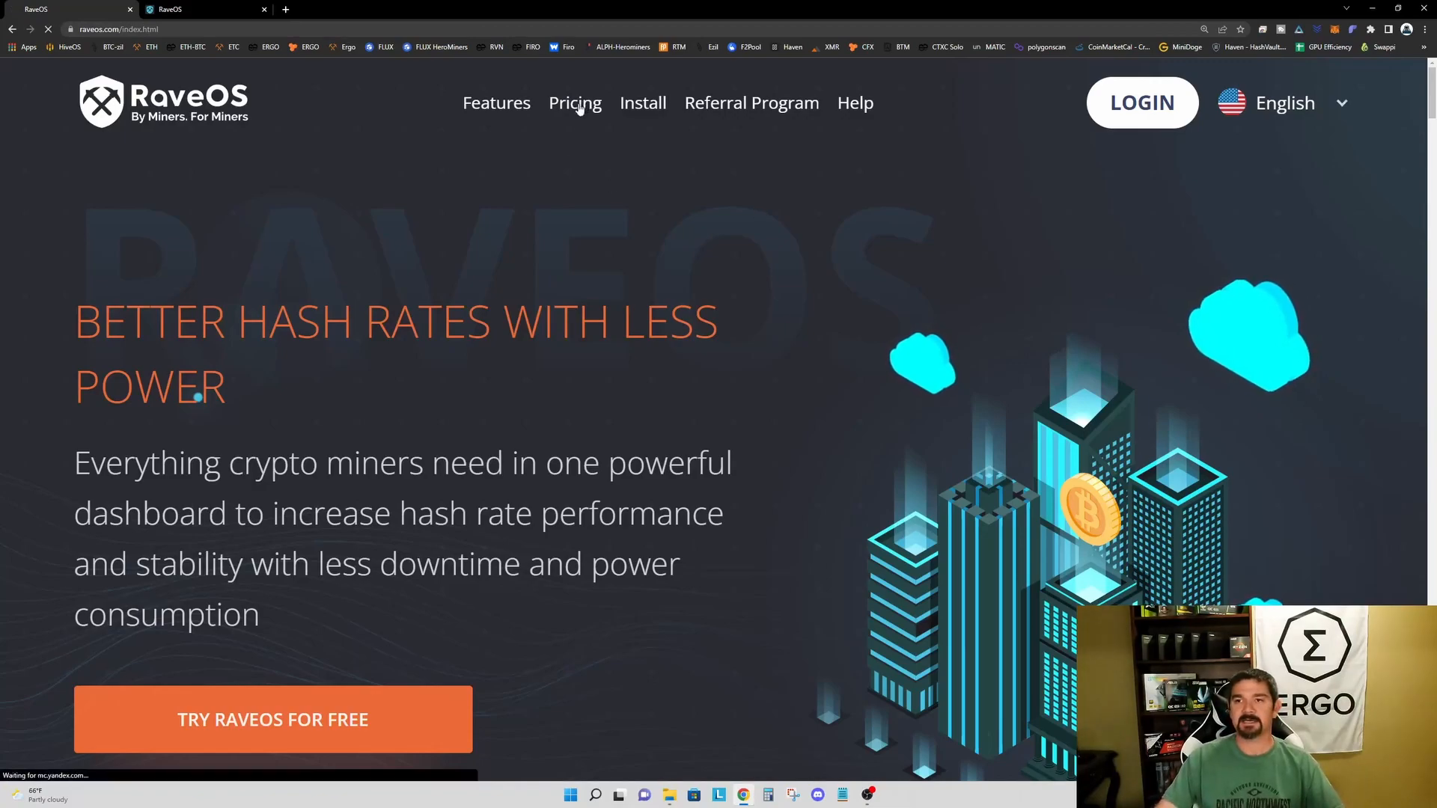
Show the Free, Pro ($2 per worker) and Enterprise plan comparison on the Pricing page
left_click(574, 102)
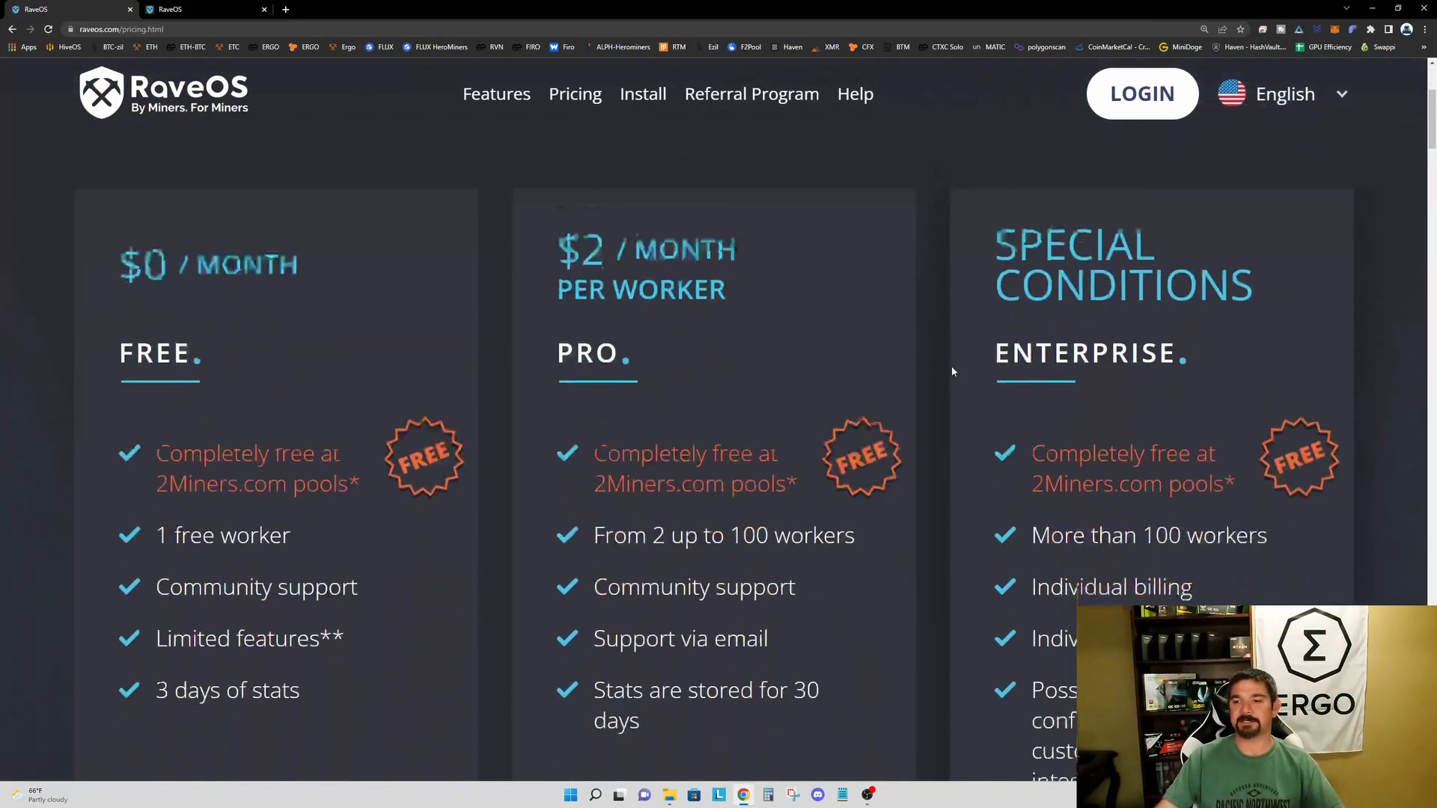
scroll("down", 3)
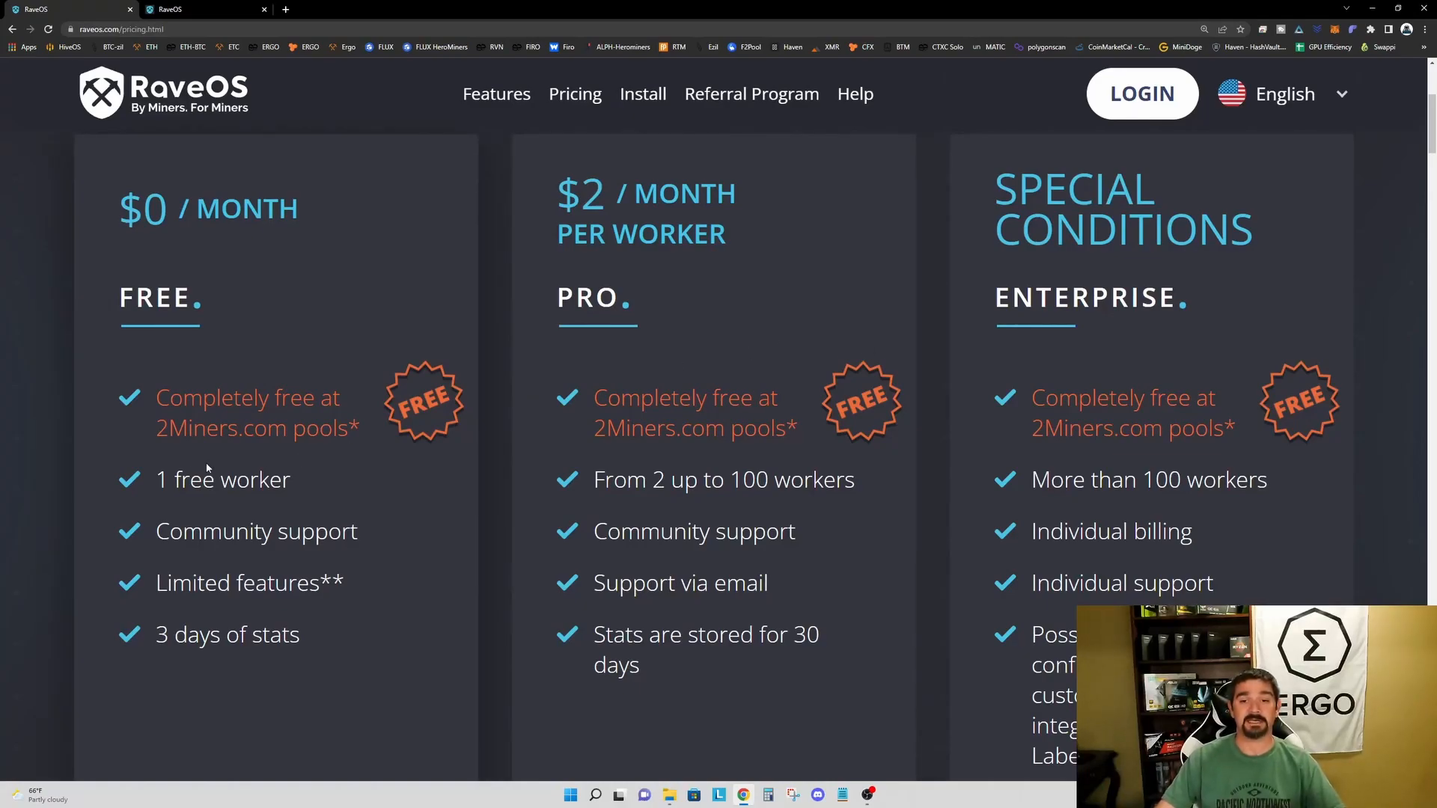
mouse_move(328, 449)
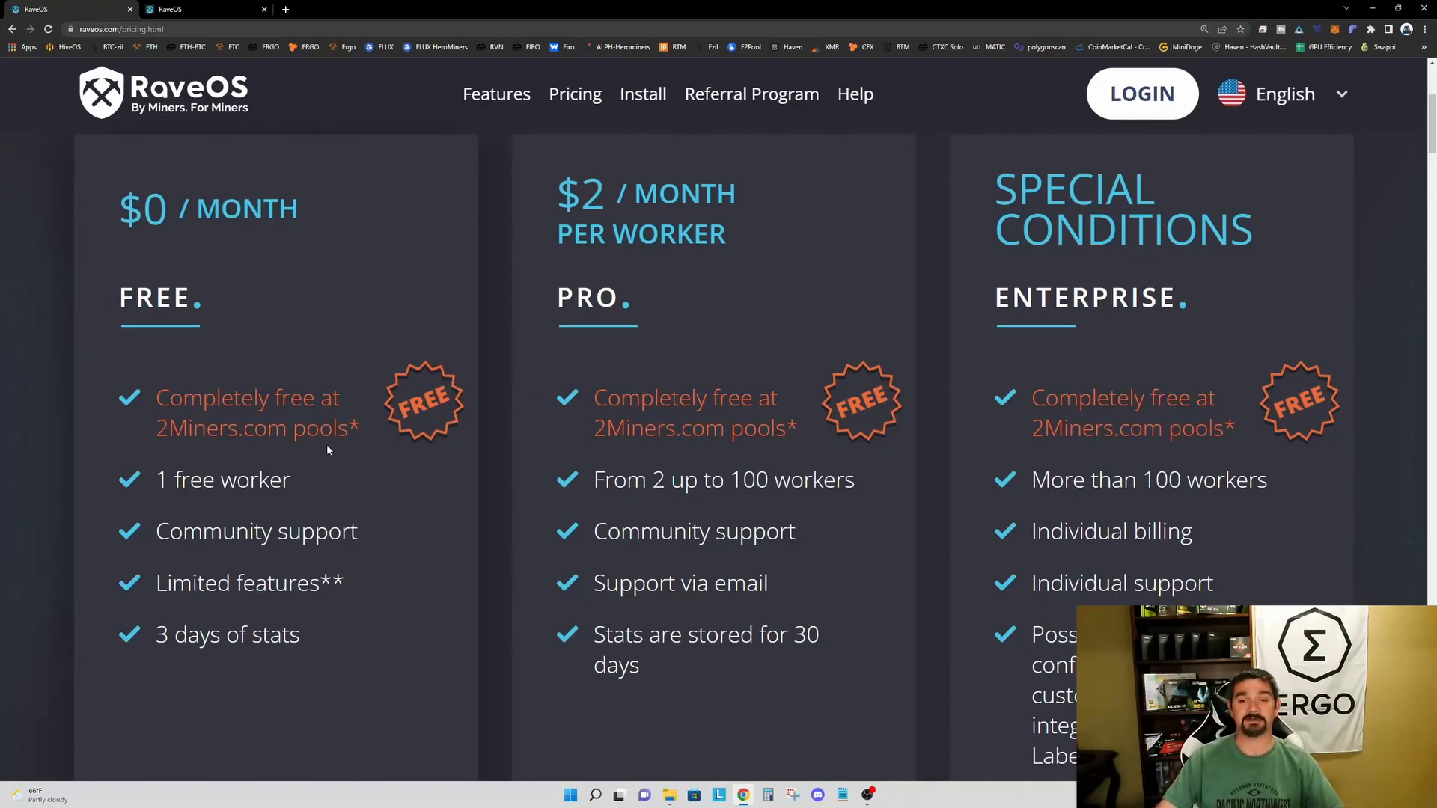
mouse_move(185, 496)
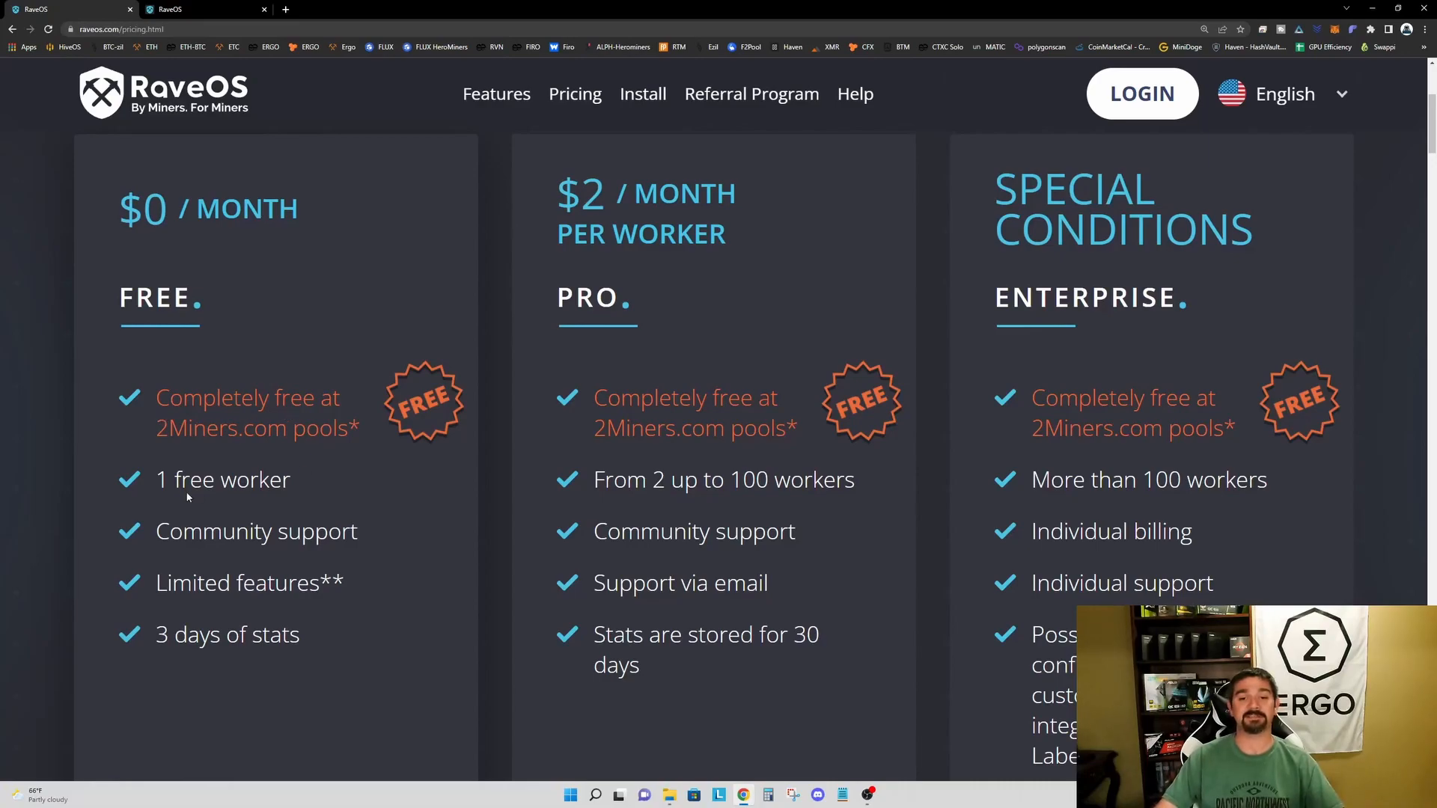
mouse_move(1243, 512)
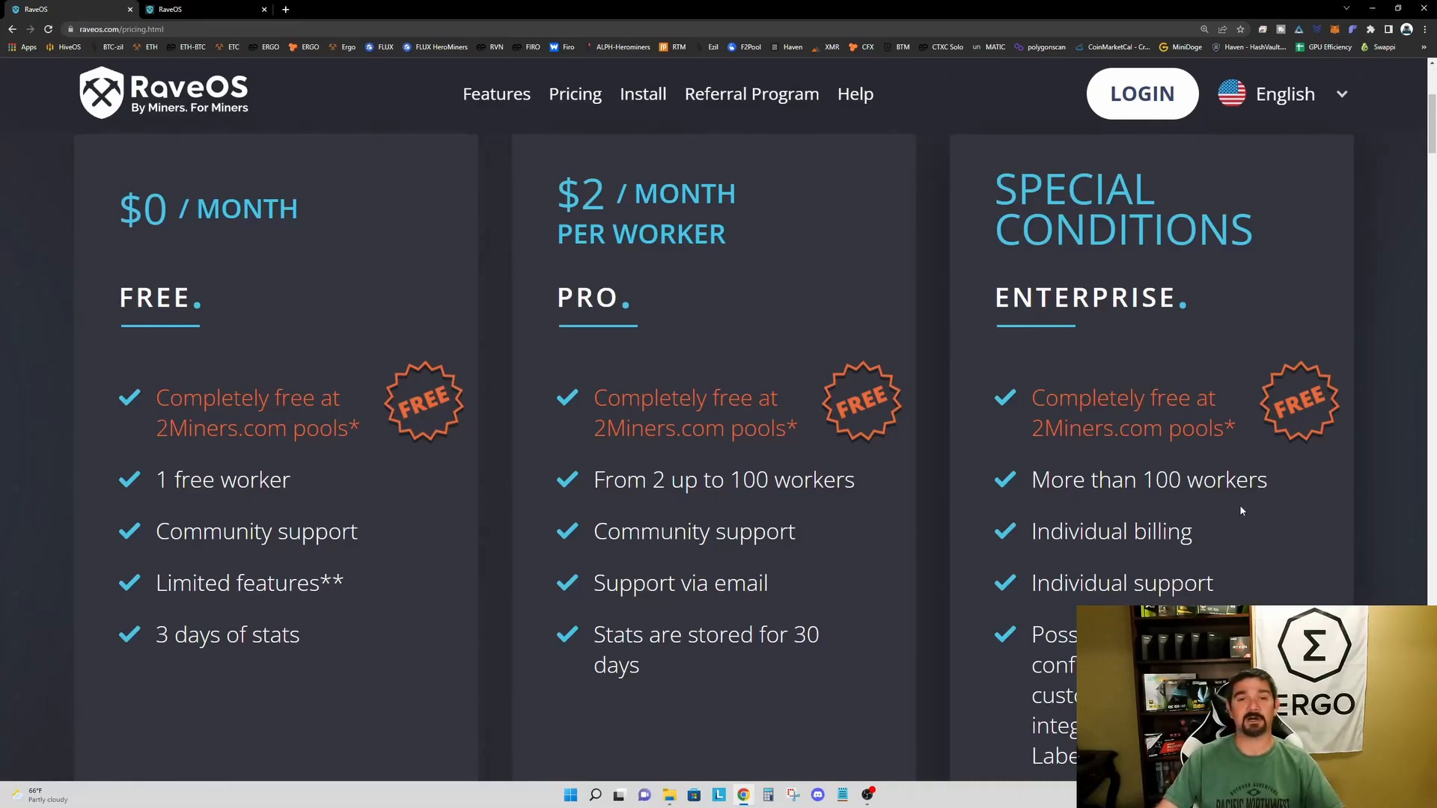
mouse_move(458, 493)
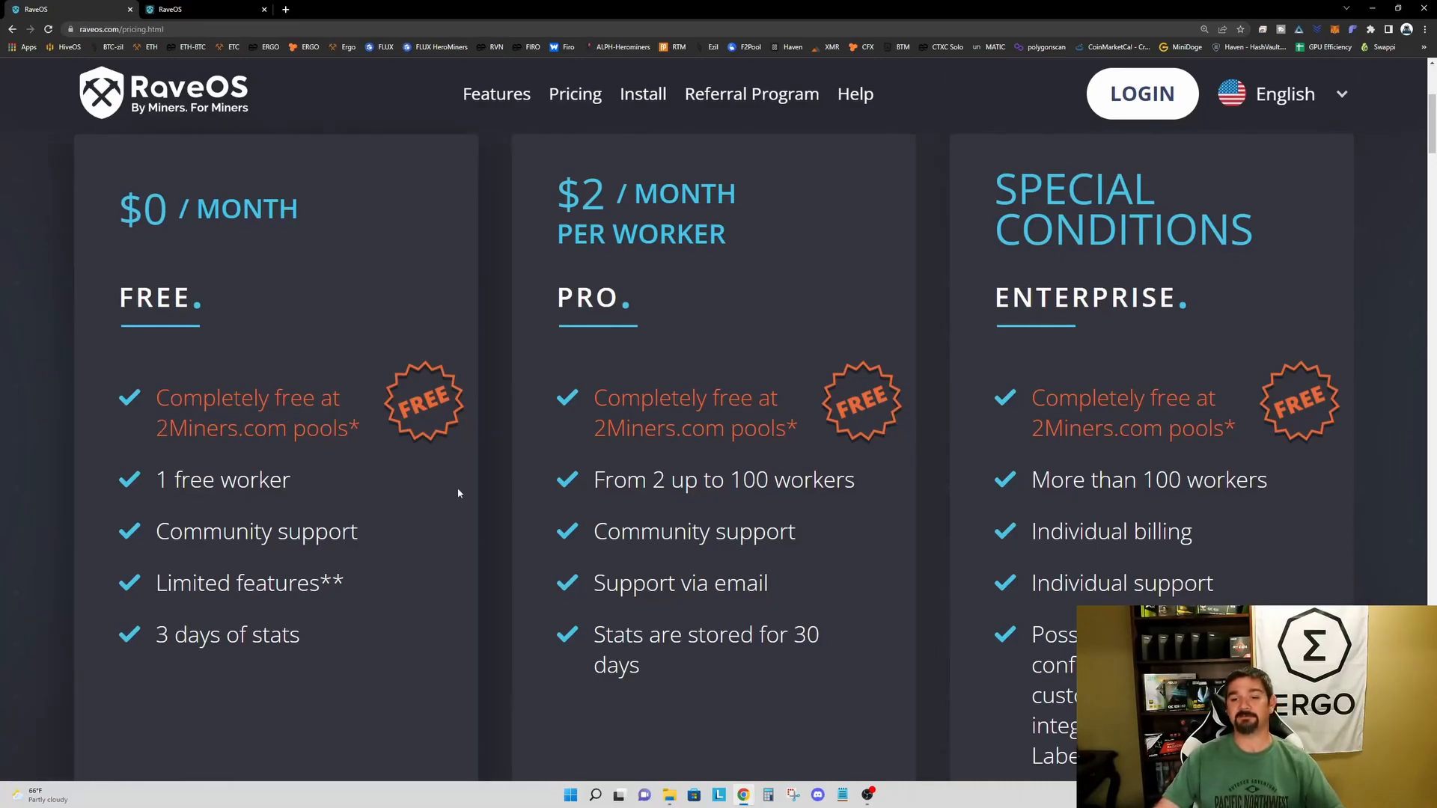
mouse_move(434, 480)
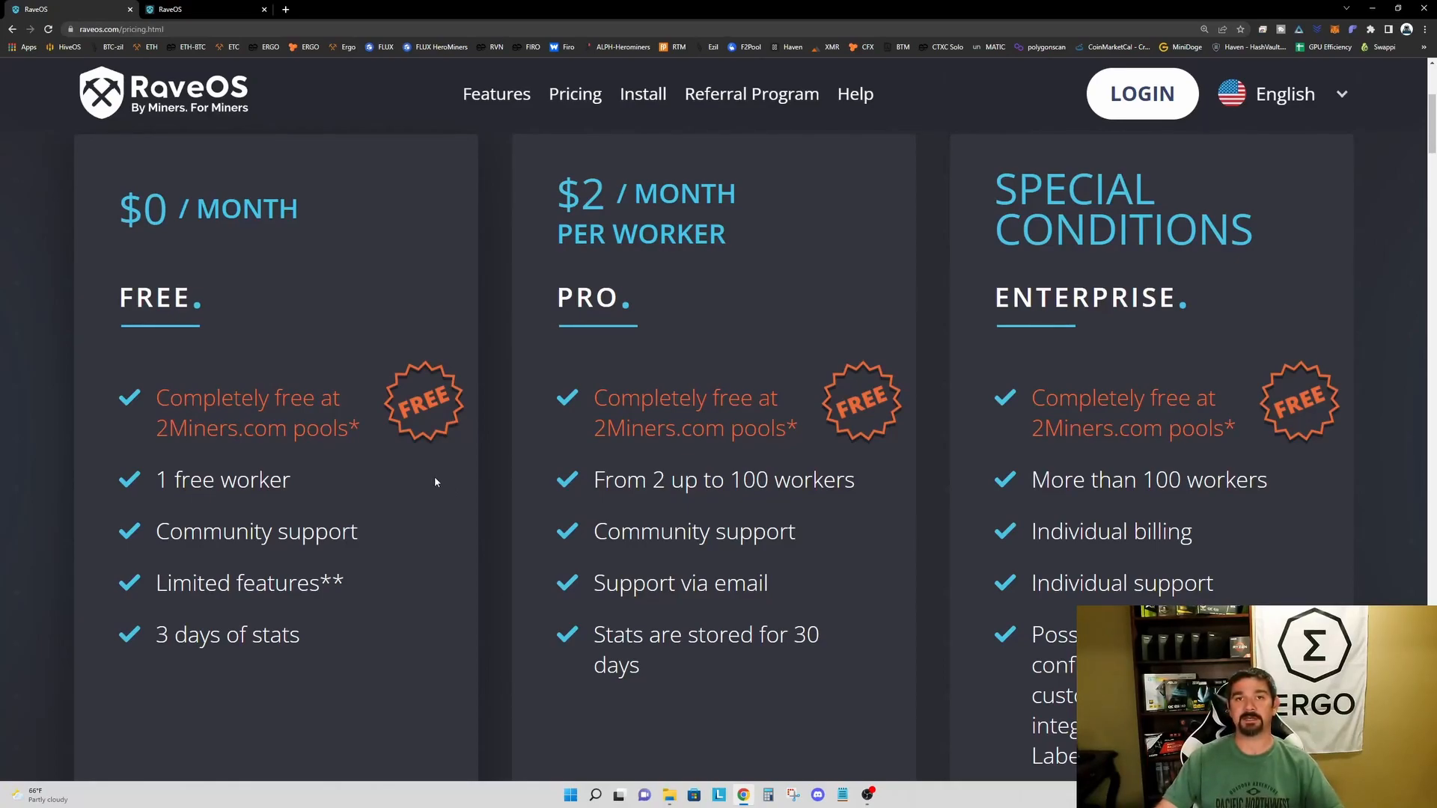
mouse_move(670, 491)
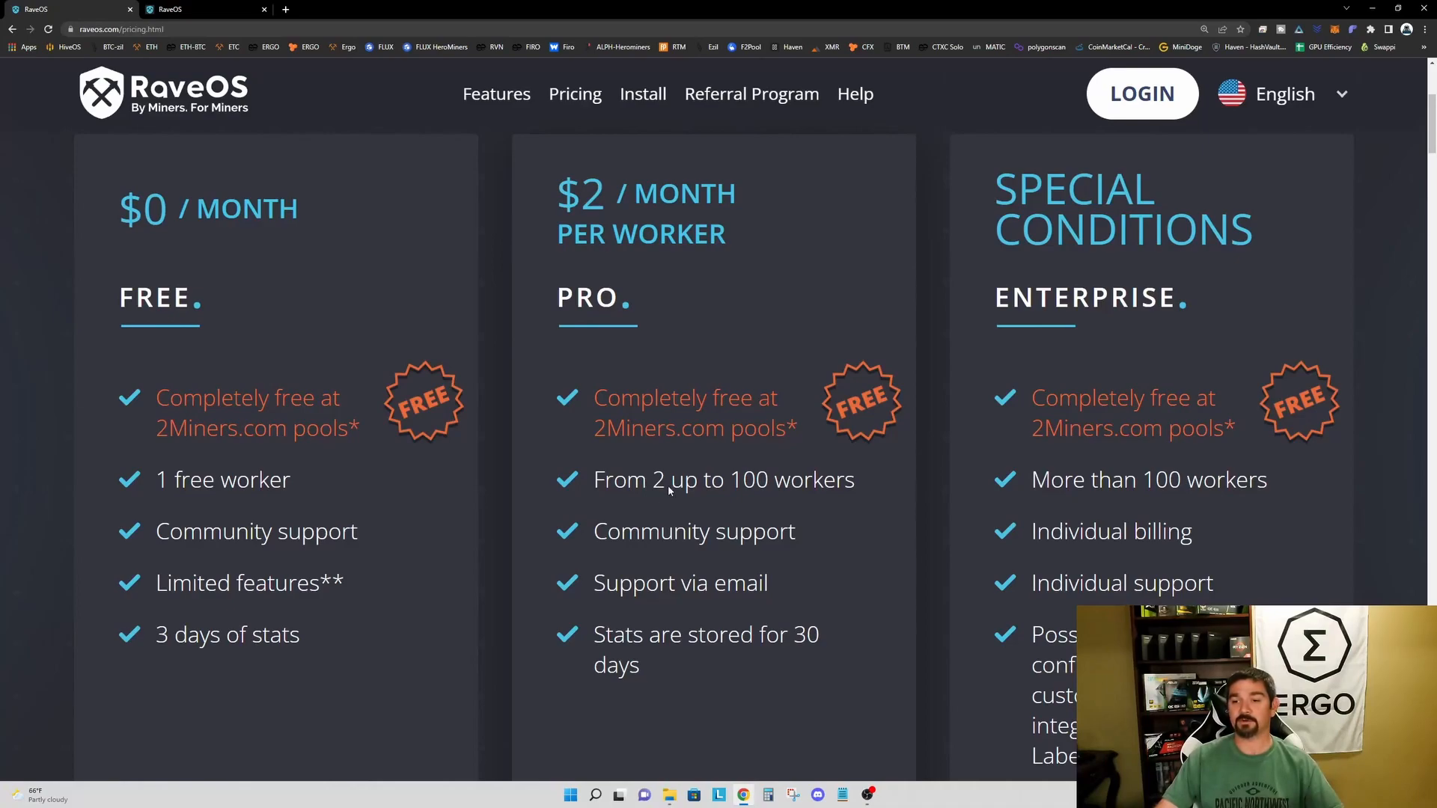
mouse_move(681, 343)
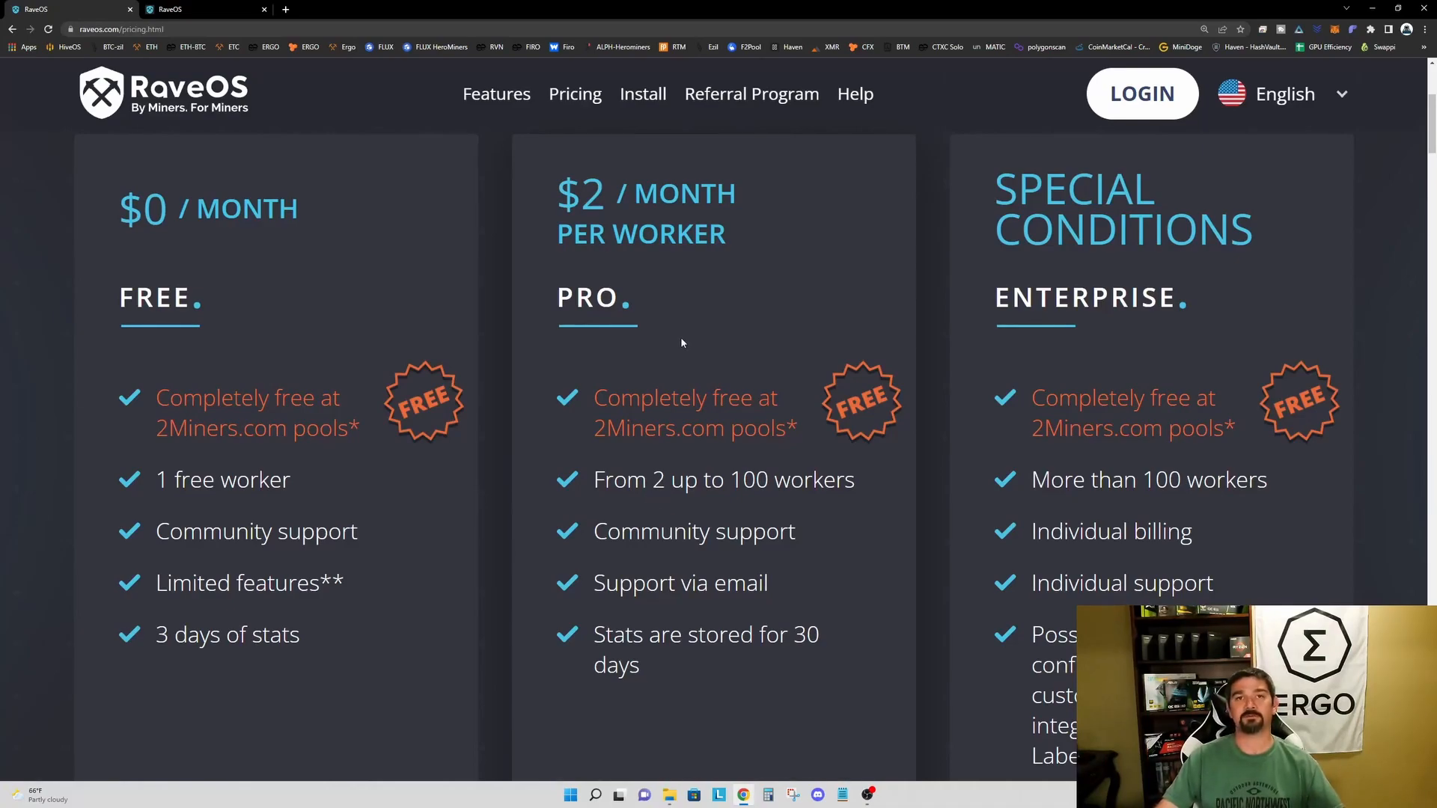
mouse_move(697, 352)
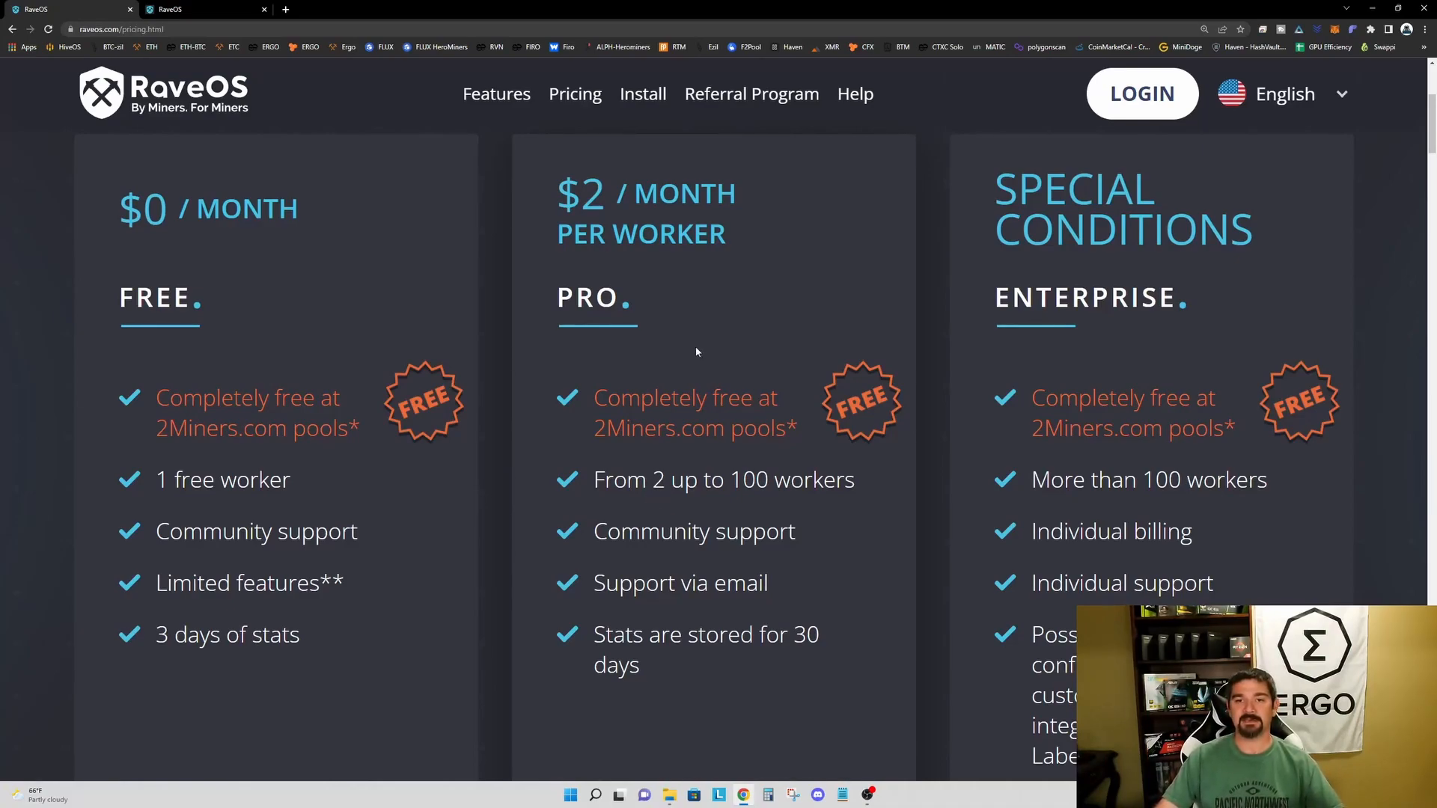
mouse_move(338, 318)
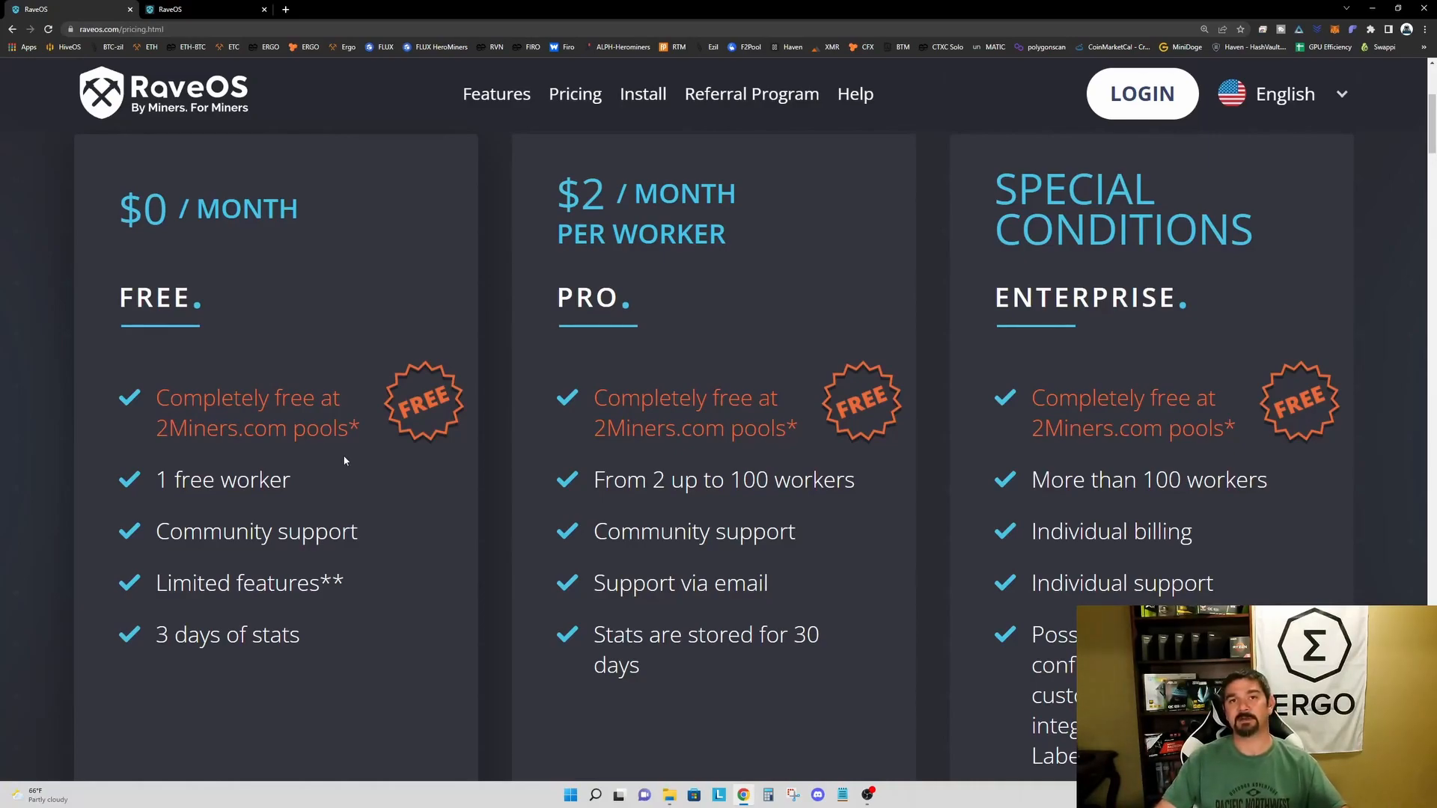
mouse_move(202, 447)
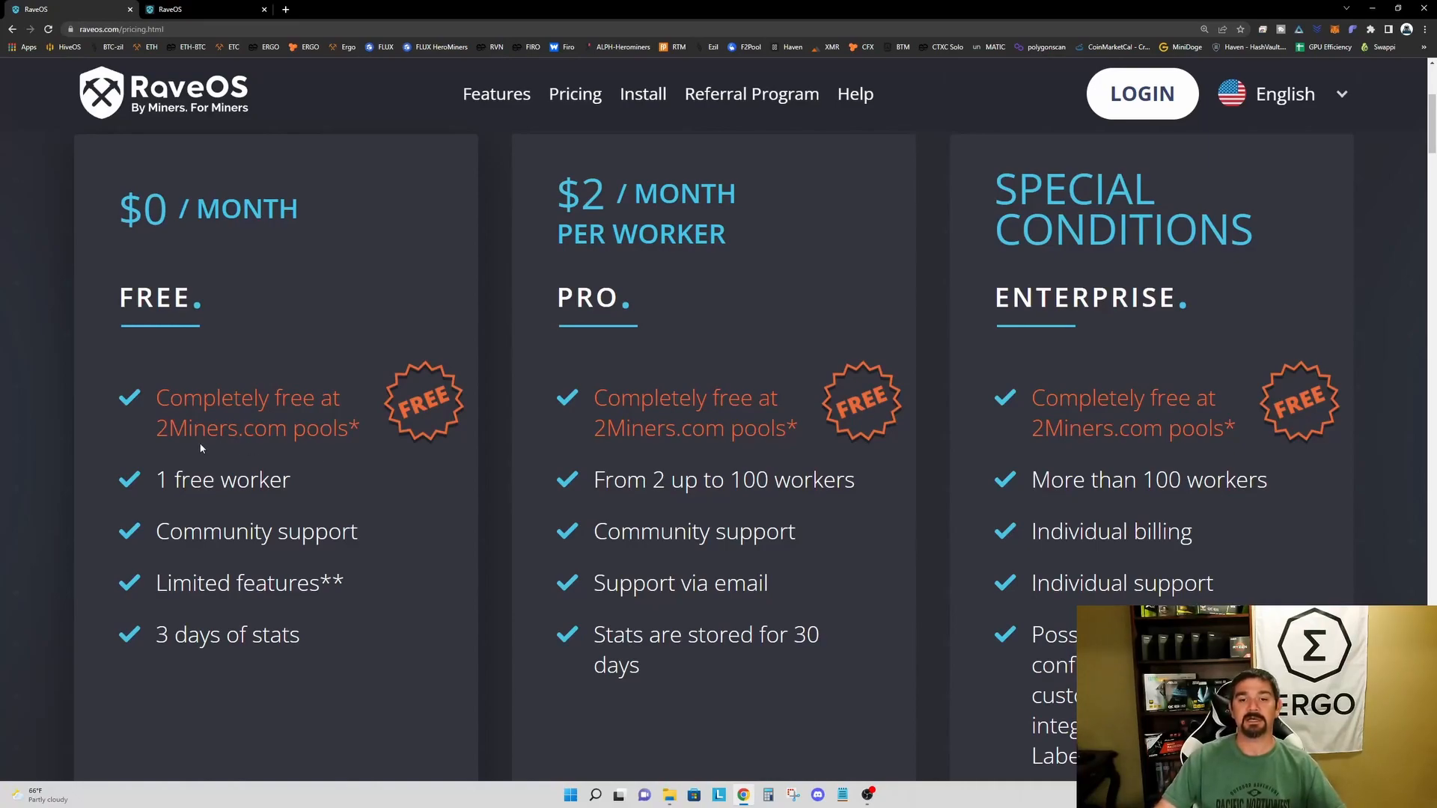
mouse_move(263, 452)
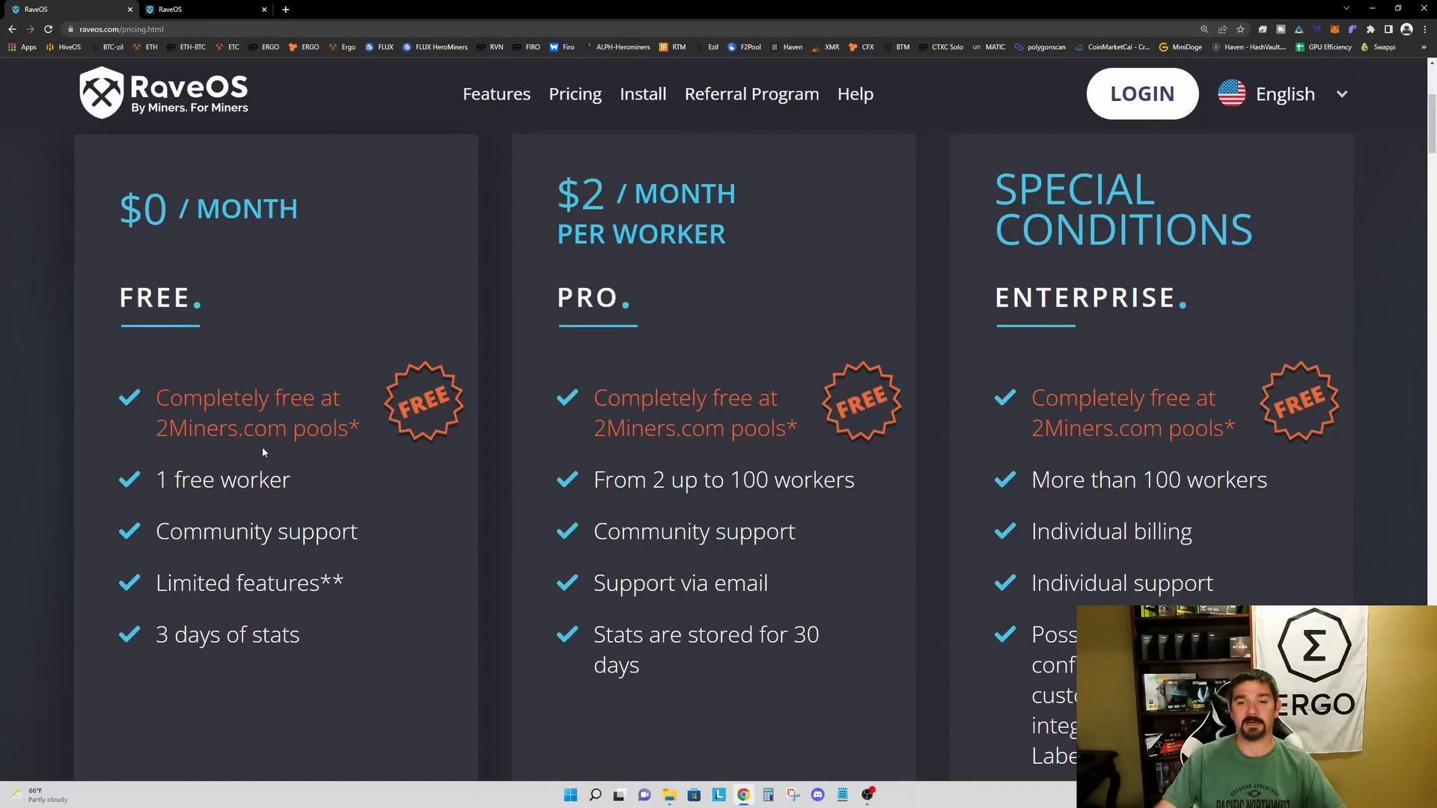
mouse_move(227, 346)
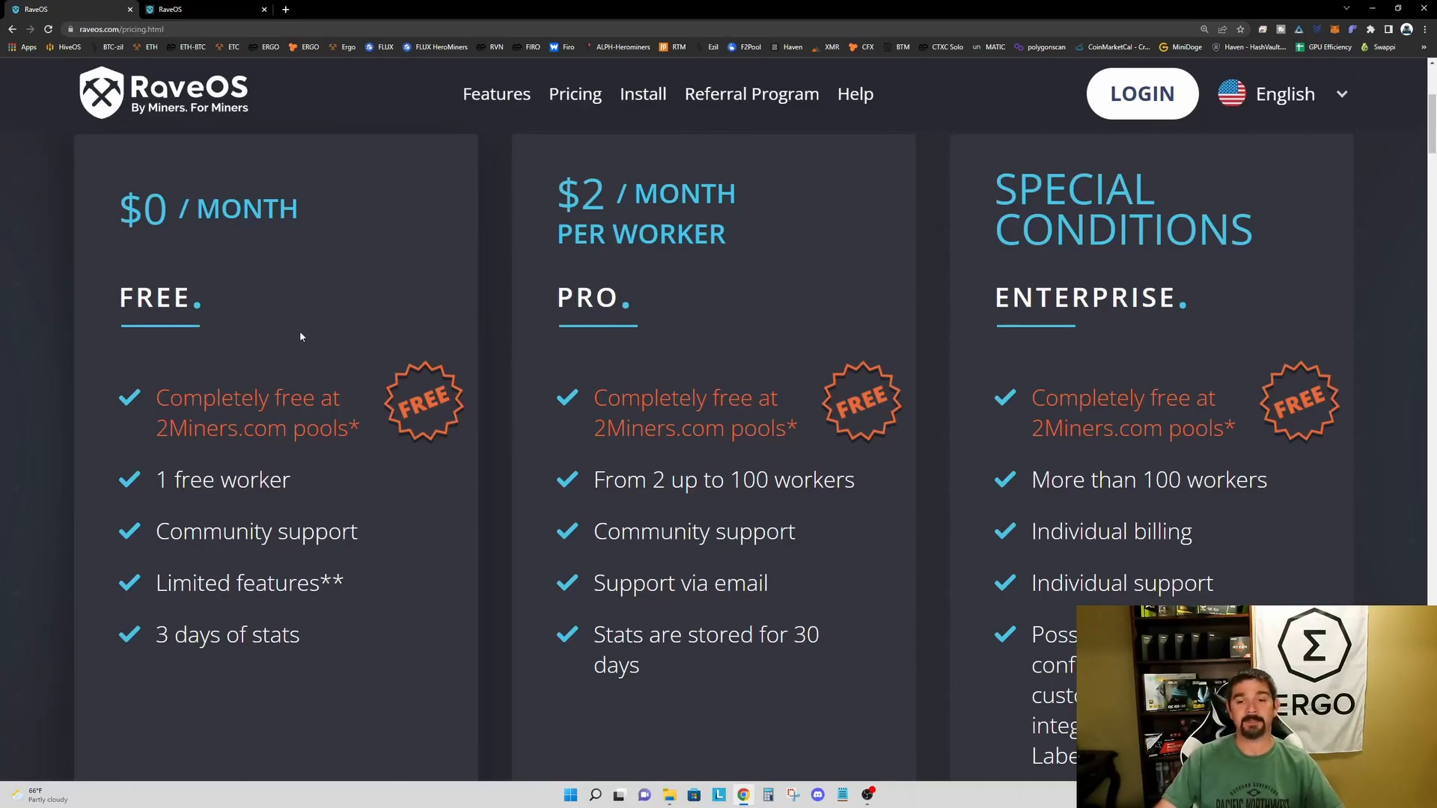
mouse_move(220, 461)
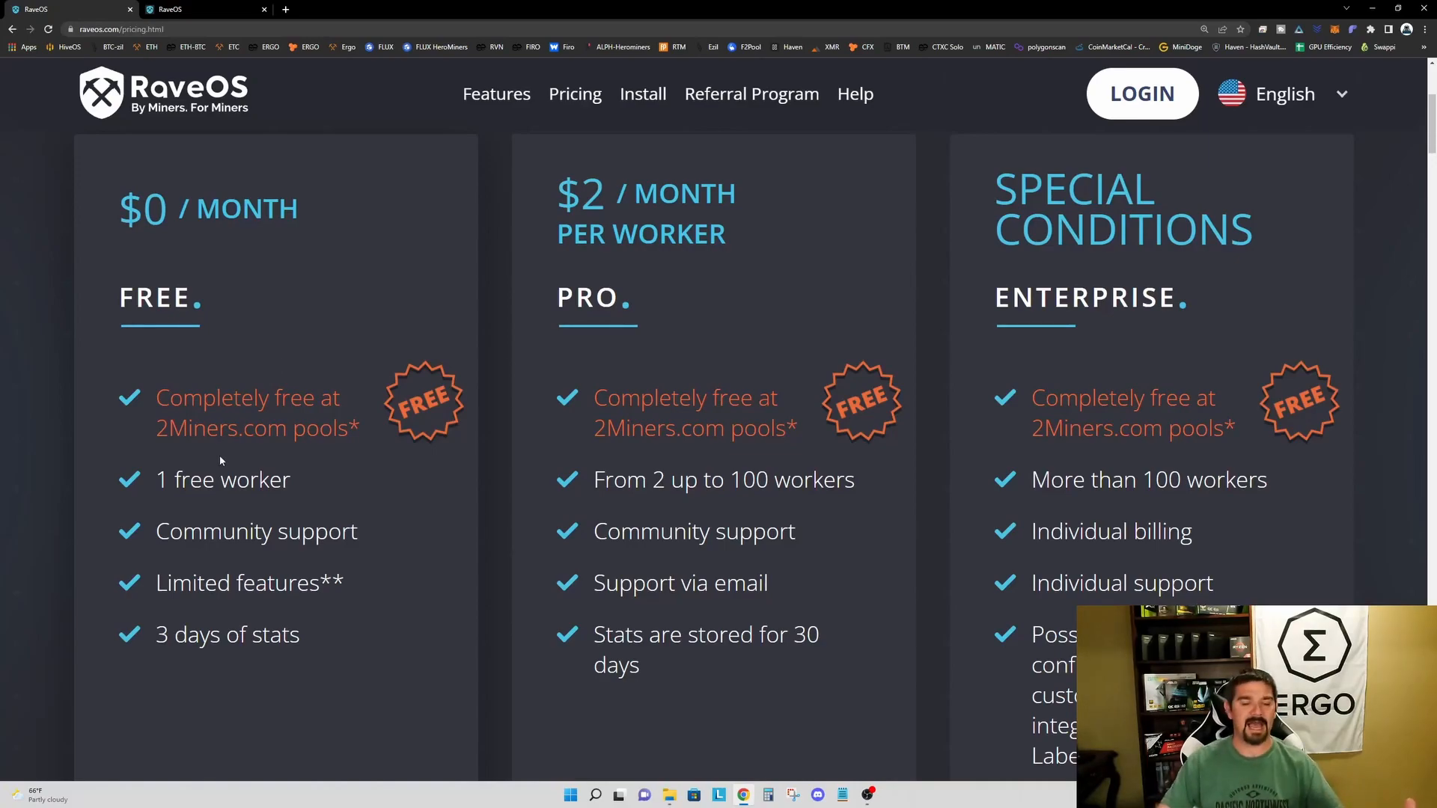
mouse_move(259, 464)
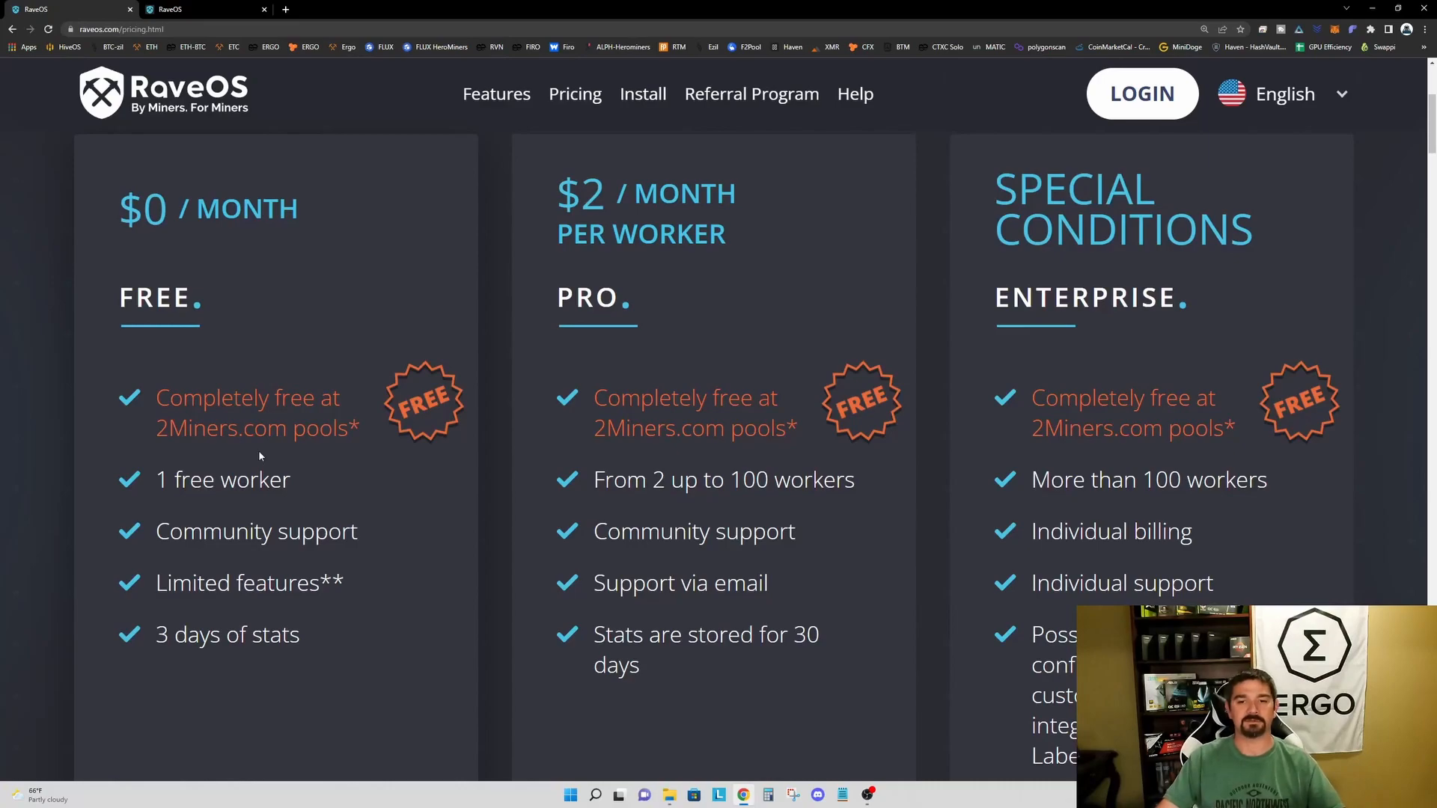
mouse_move(283, 445)
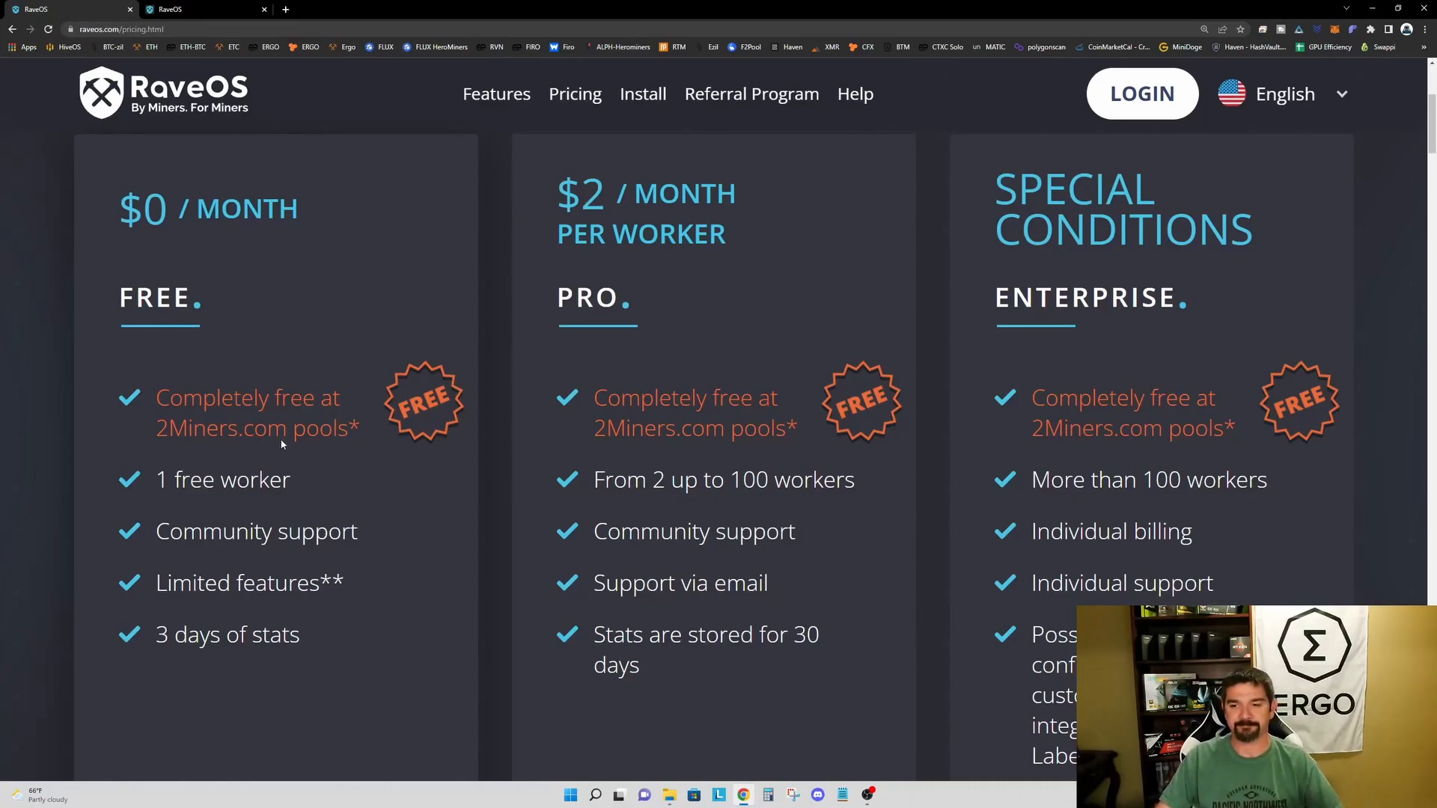
mouse_move(247, 499)
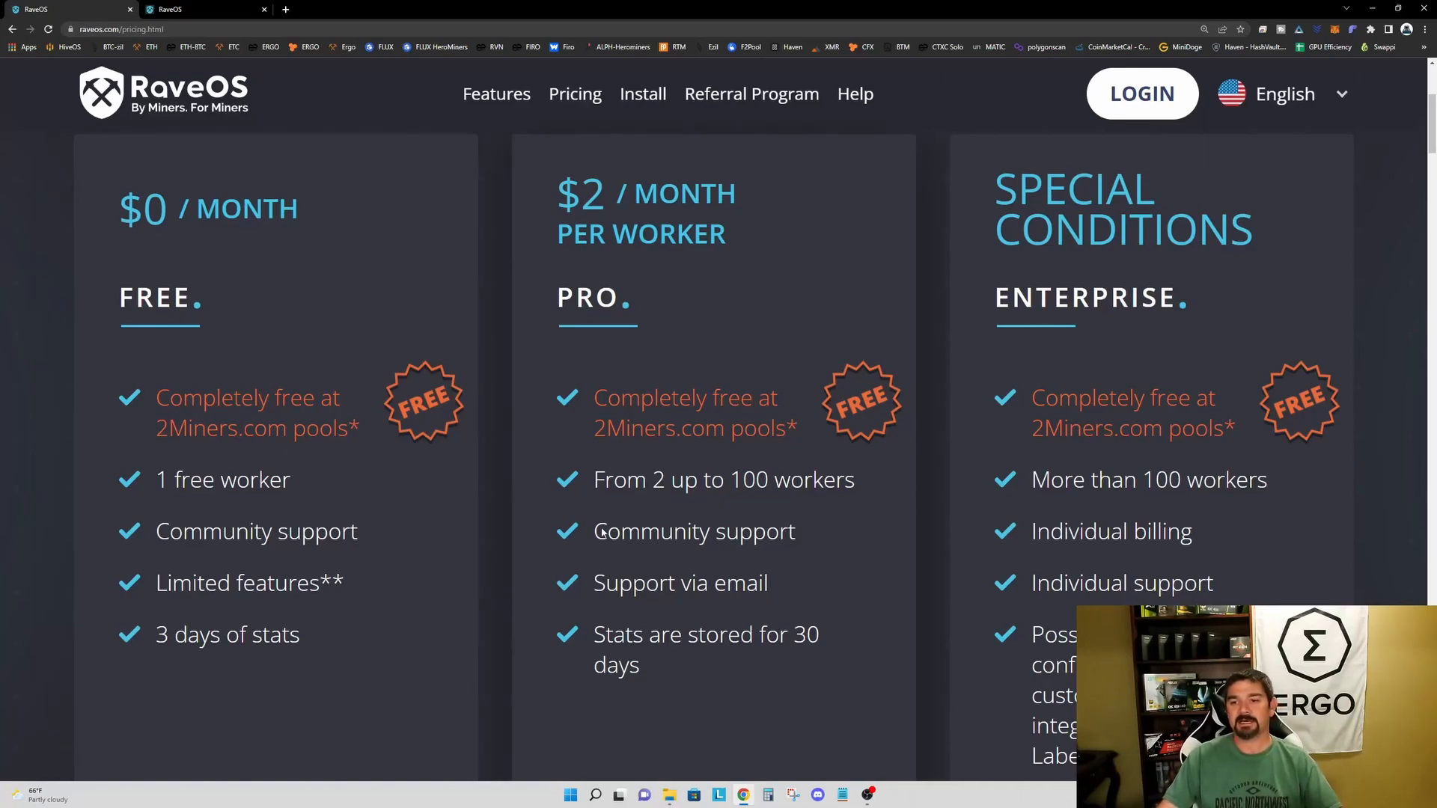
mouse_move(833, 509)
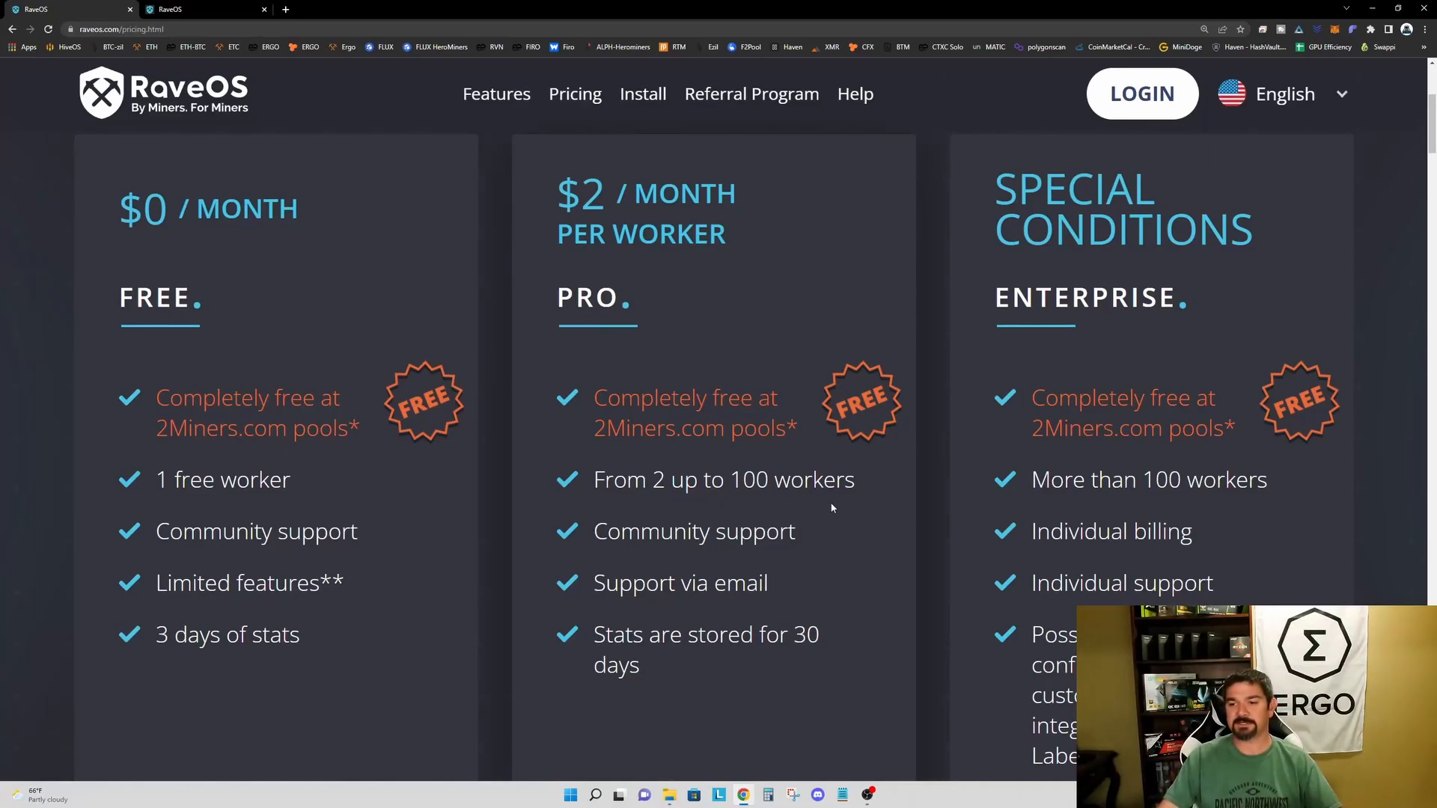
mouse_move(683, 260)
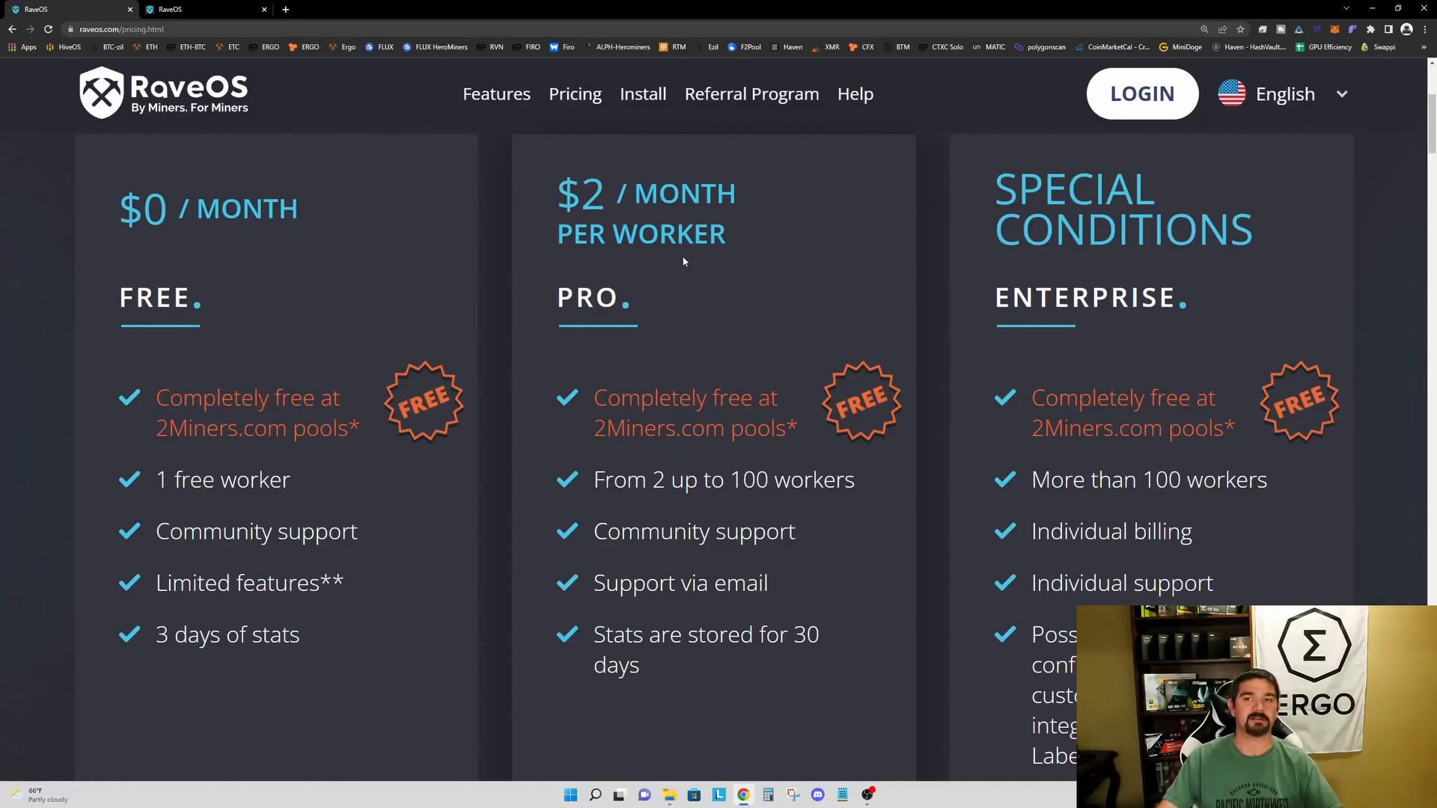
mouse_move(1118, 501)
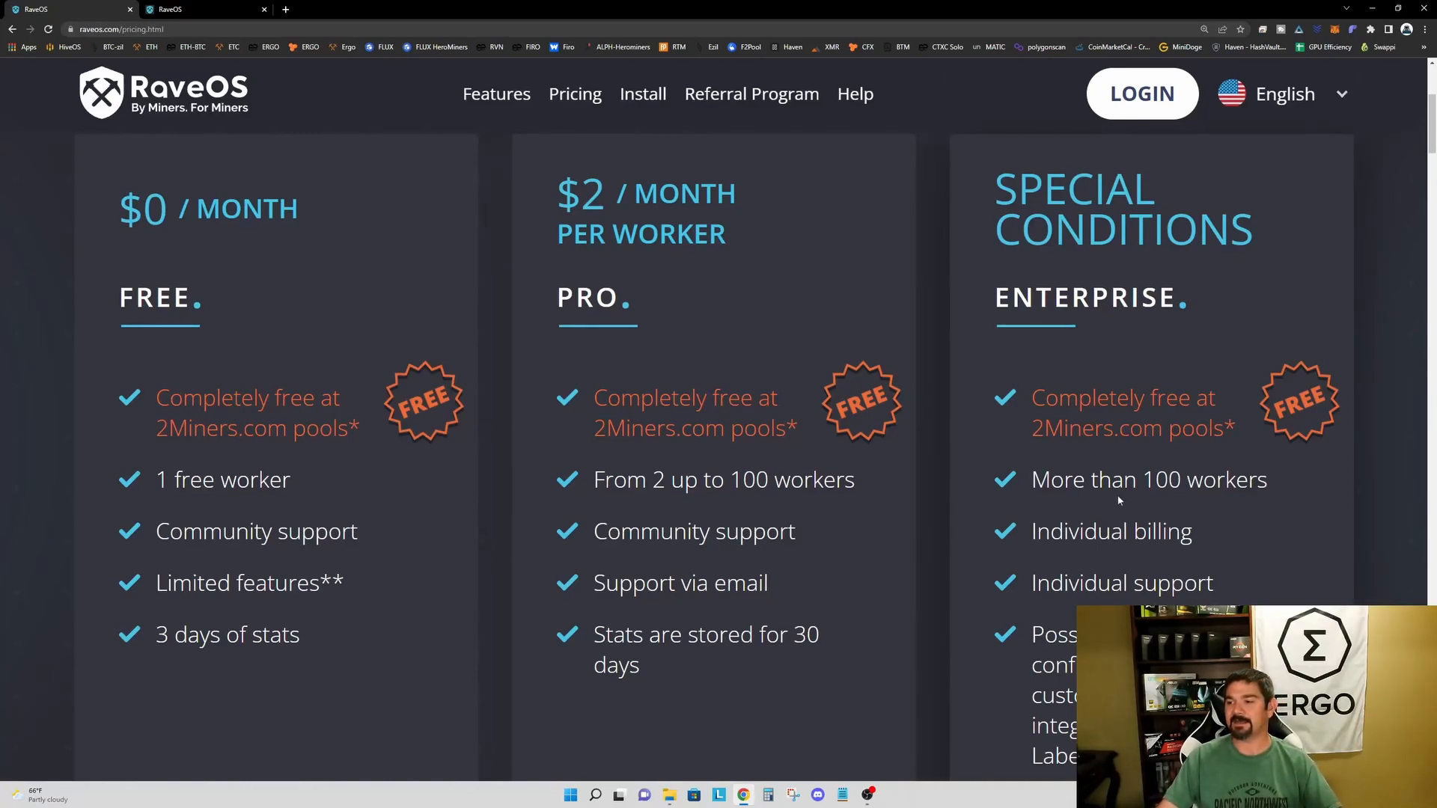
mouse_move(1252, 497)
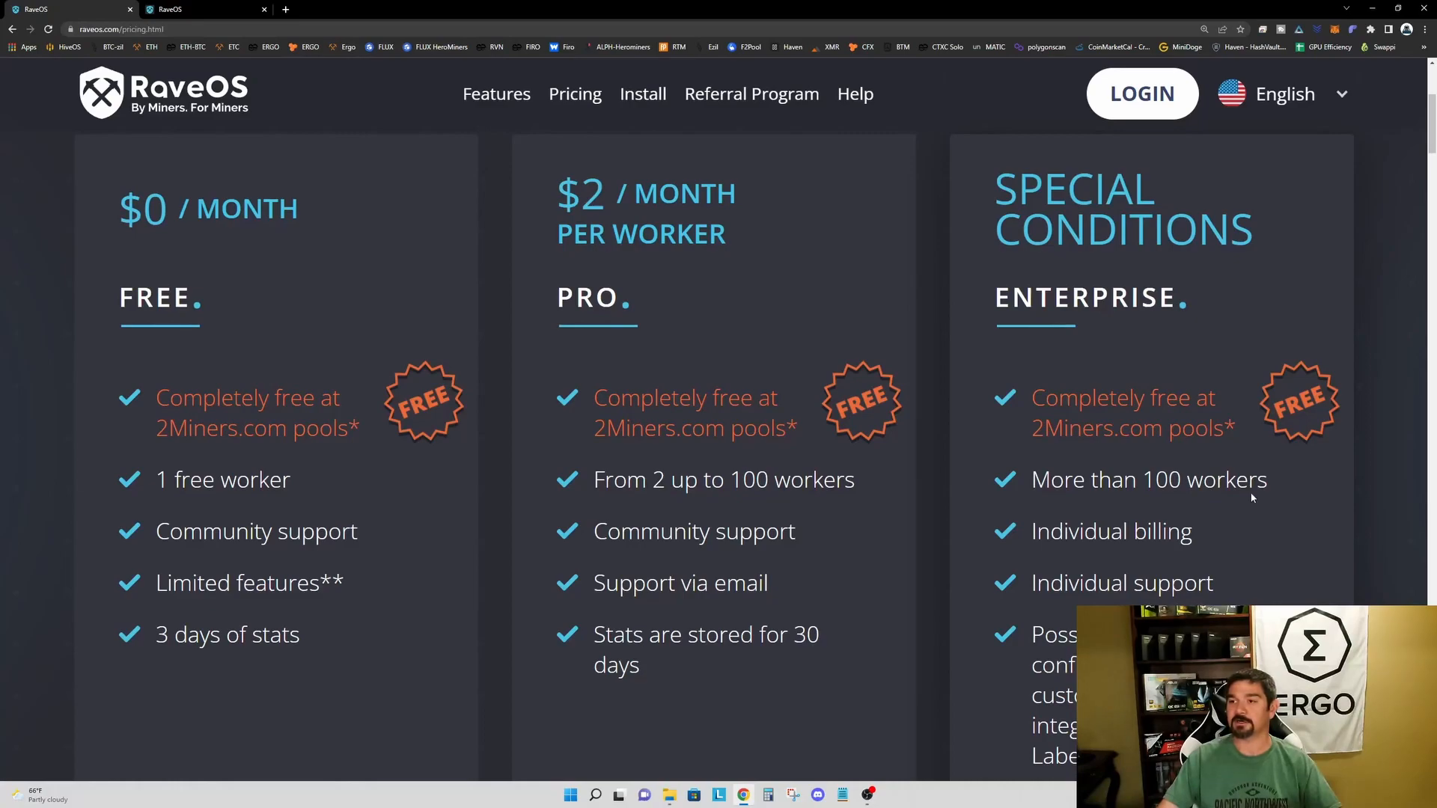
mouse_move(1261, 306)
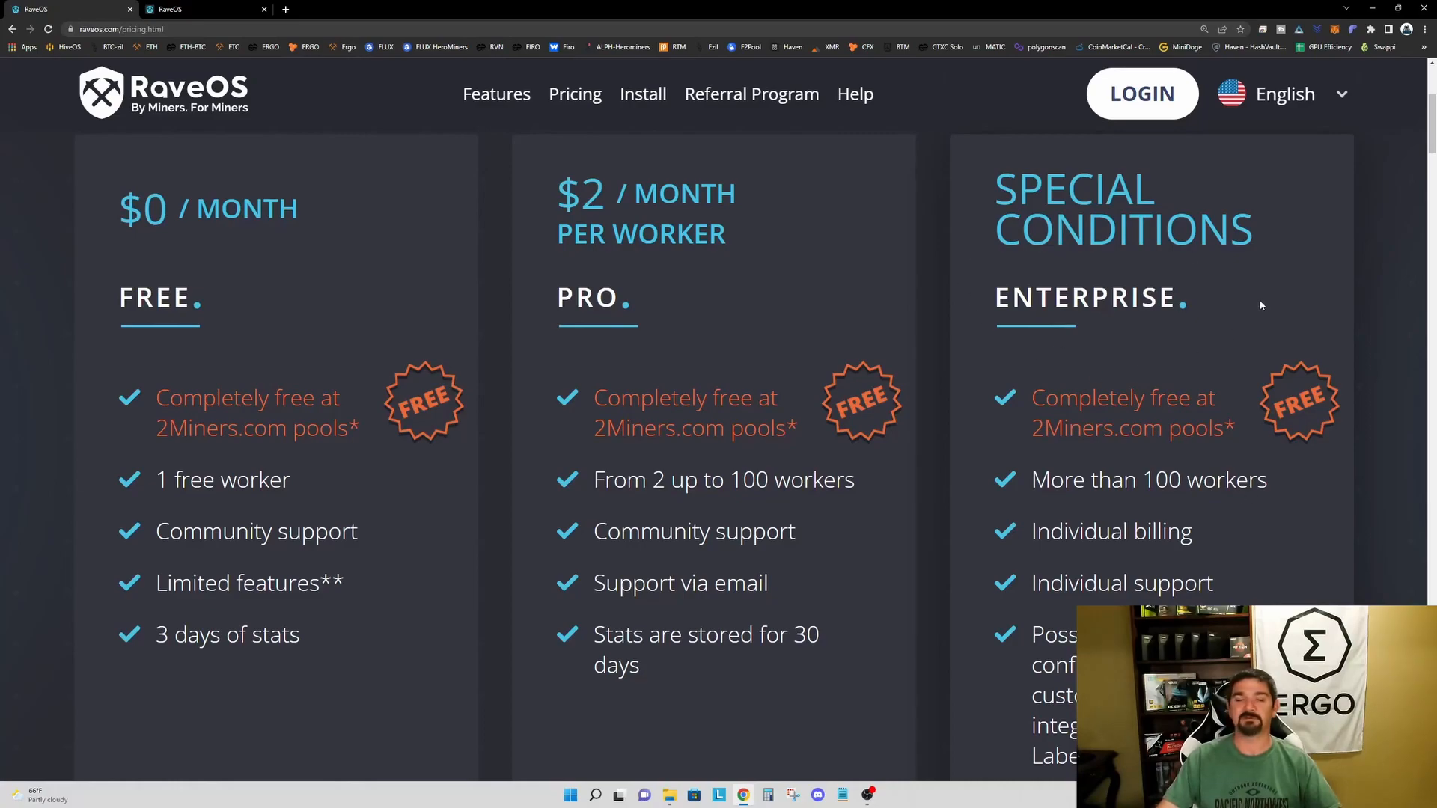
mouse_move(847, 262)
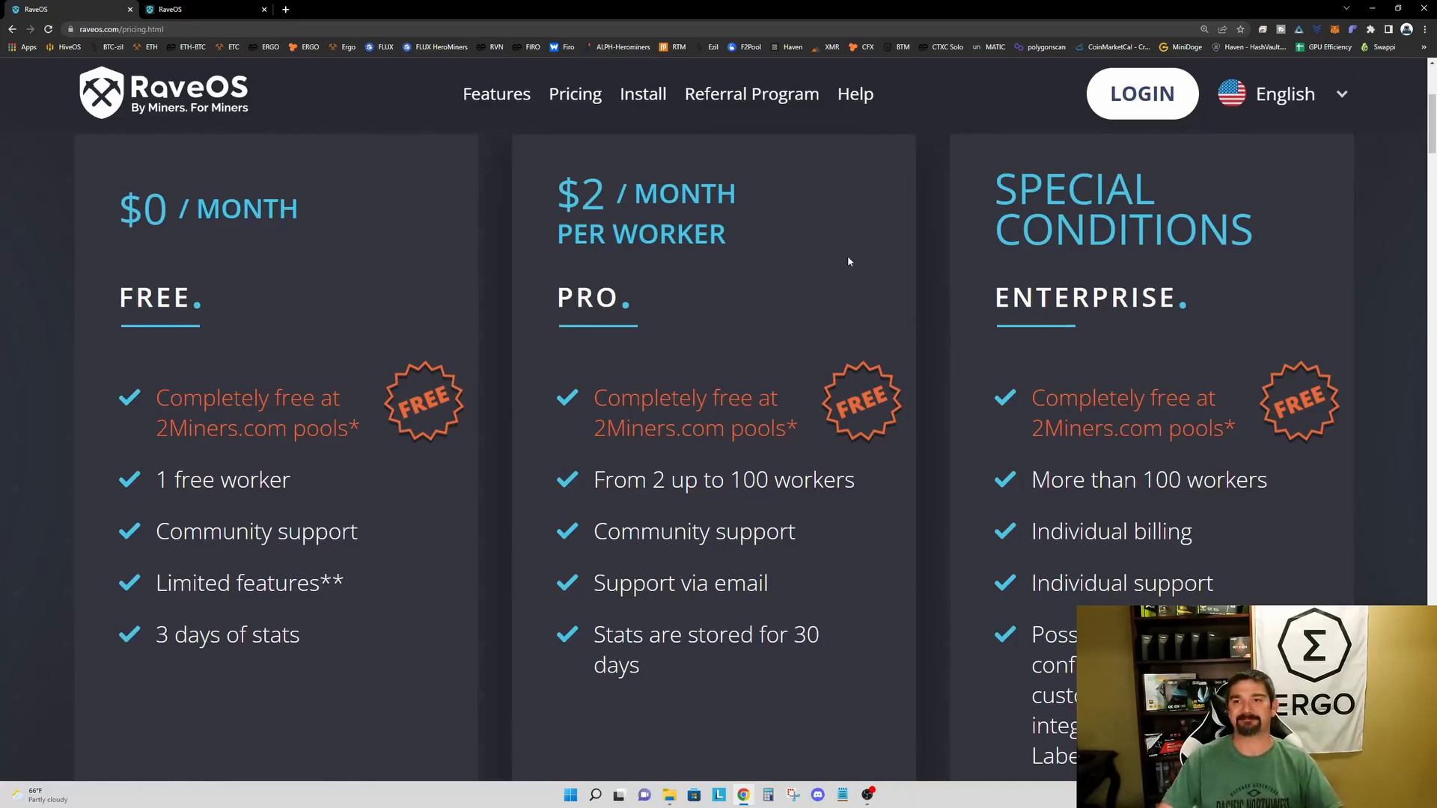
mouse_move(642, 93)
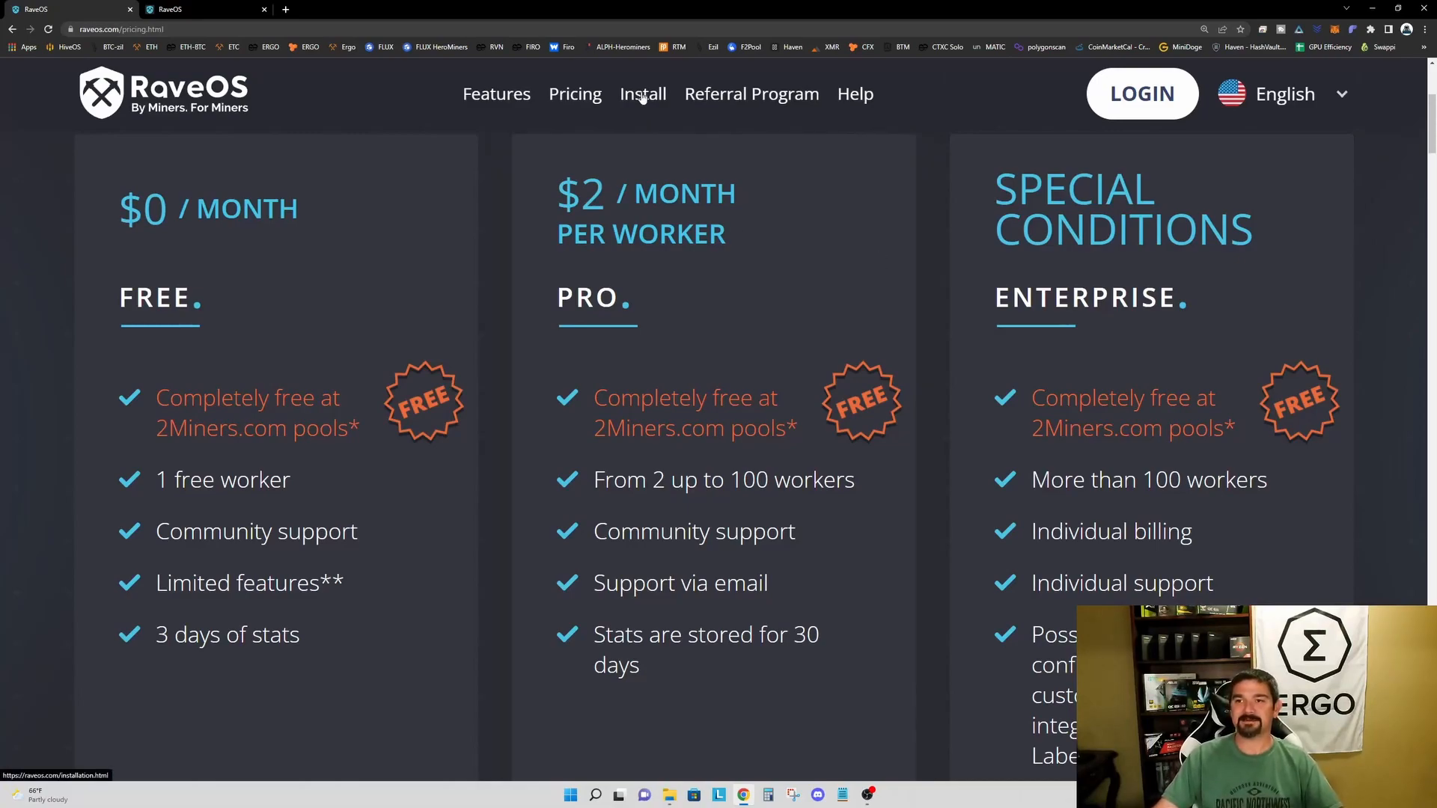
Go to the Install page and bring BIOS settings, system requirements and supported hardware into view
left_click(643, 93)
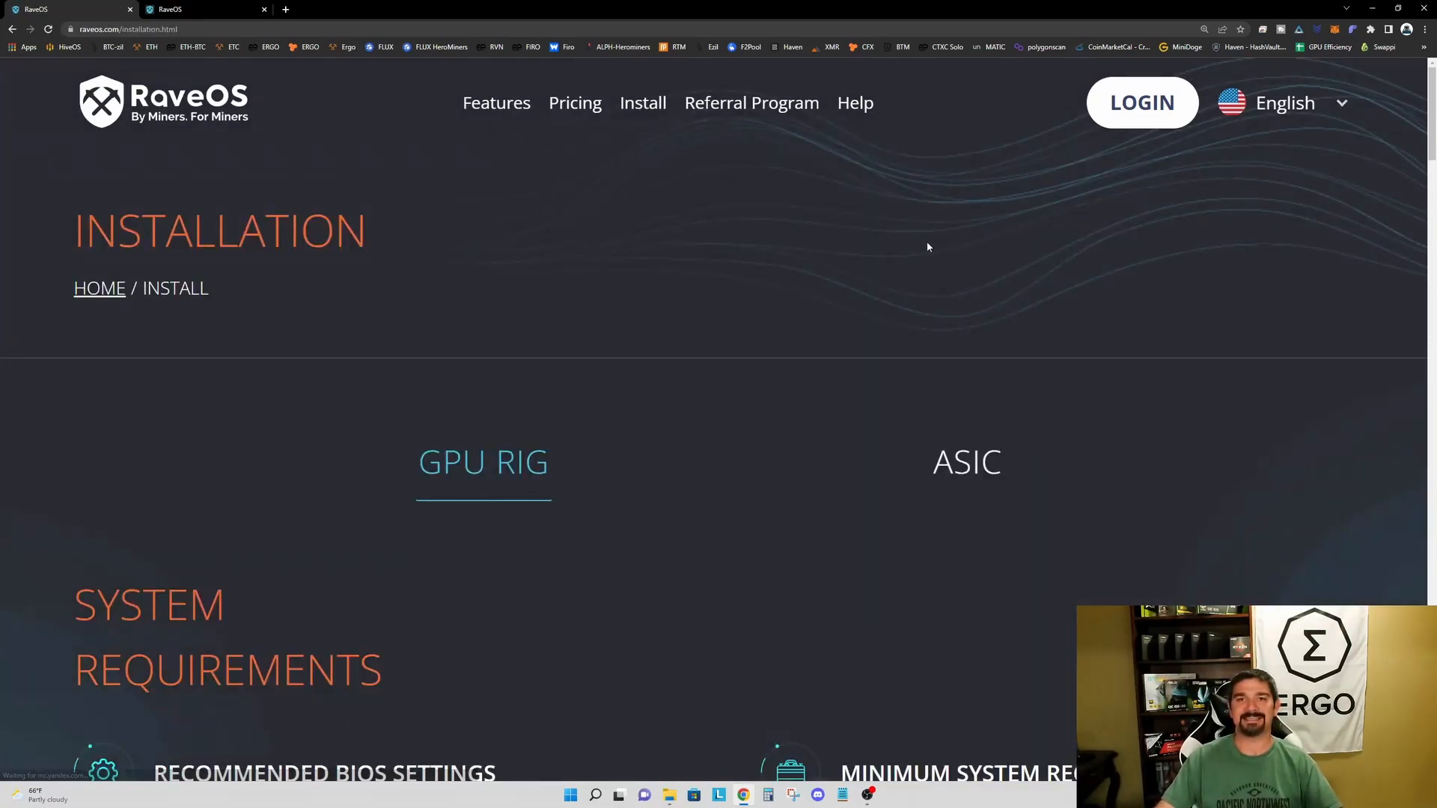
scroll("down", 3)
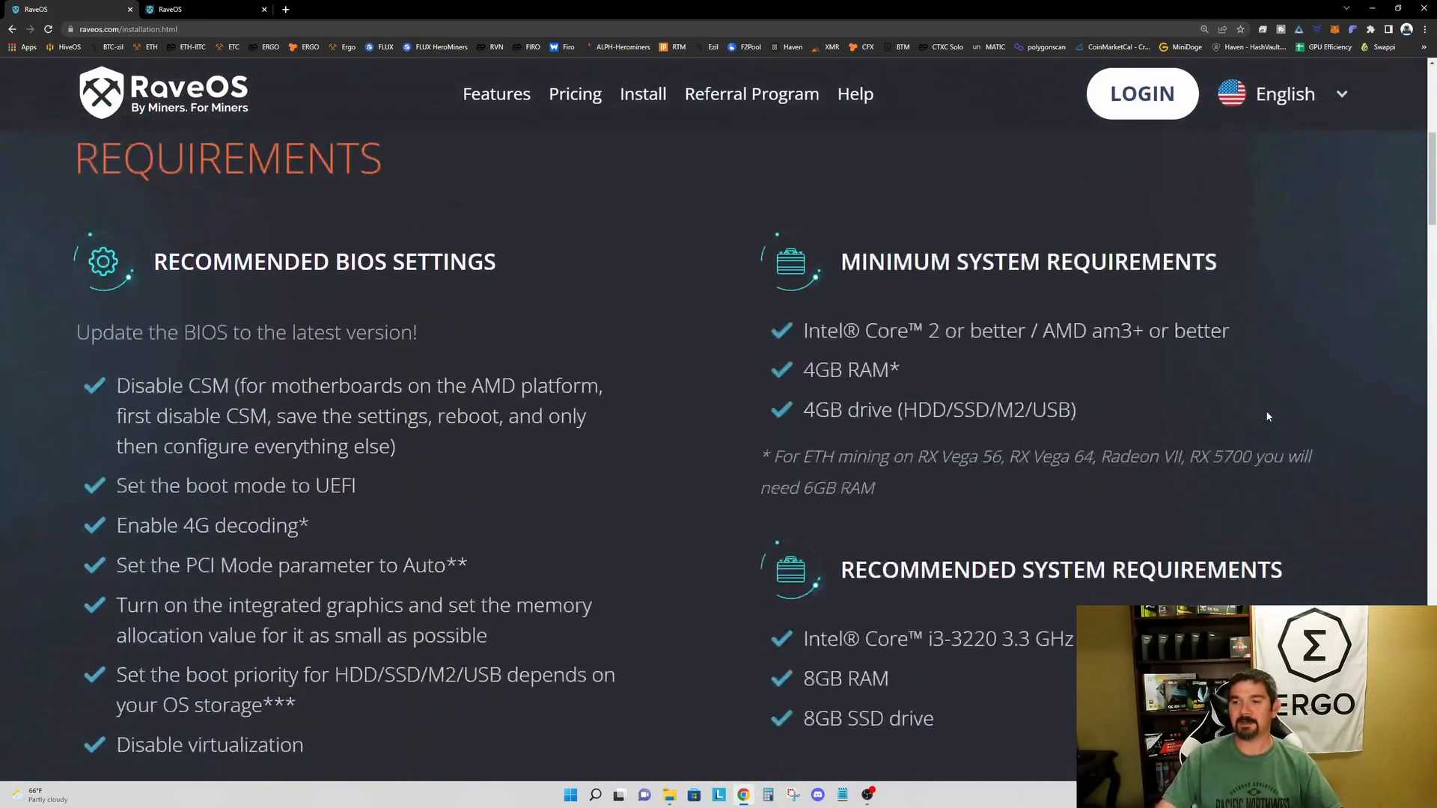
scroll("down", 3)
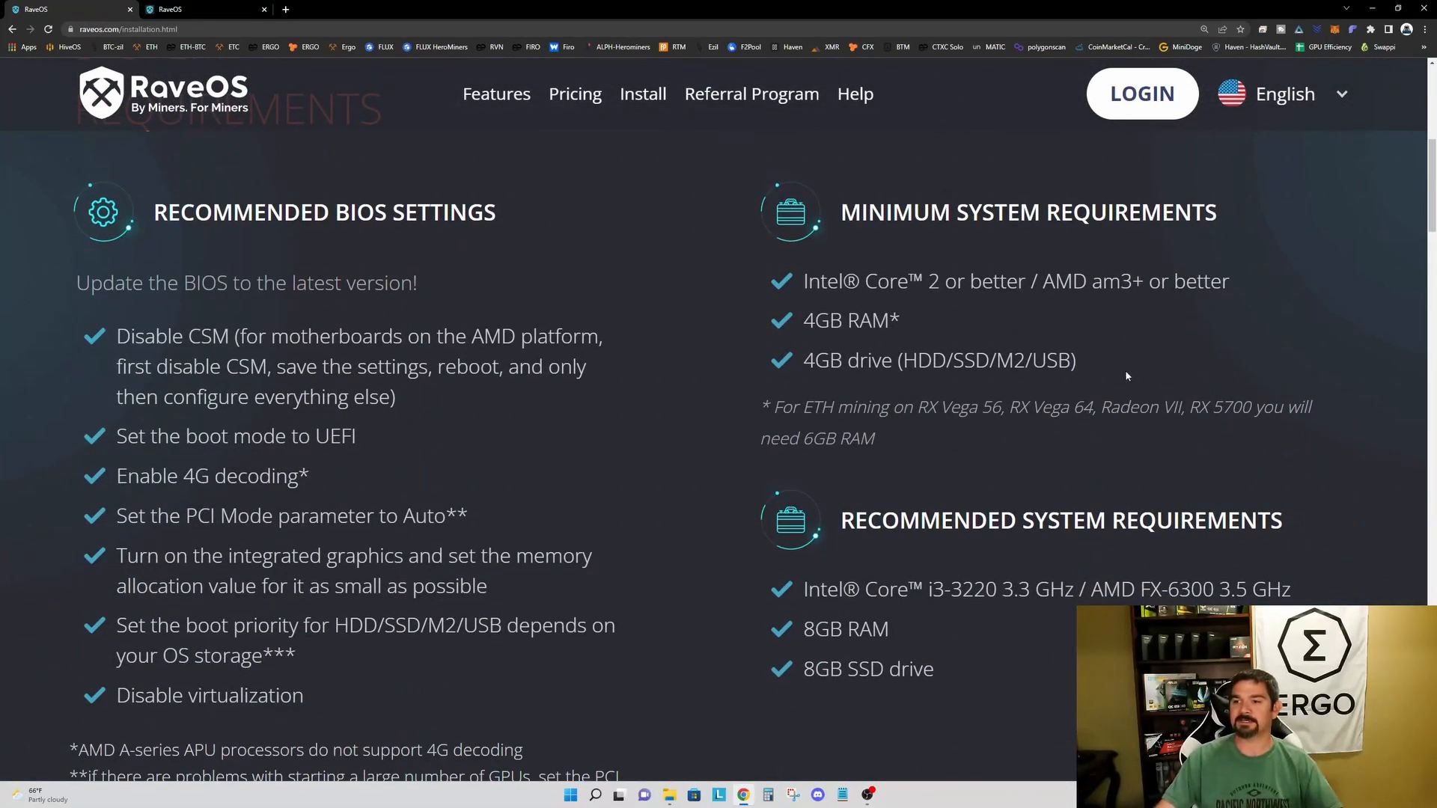
mouse_move(1271, 386)
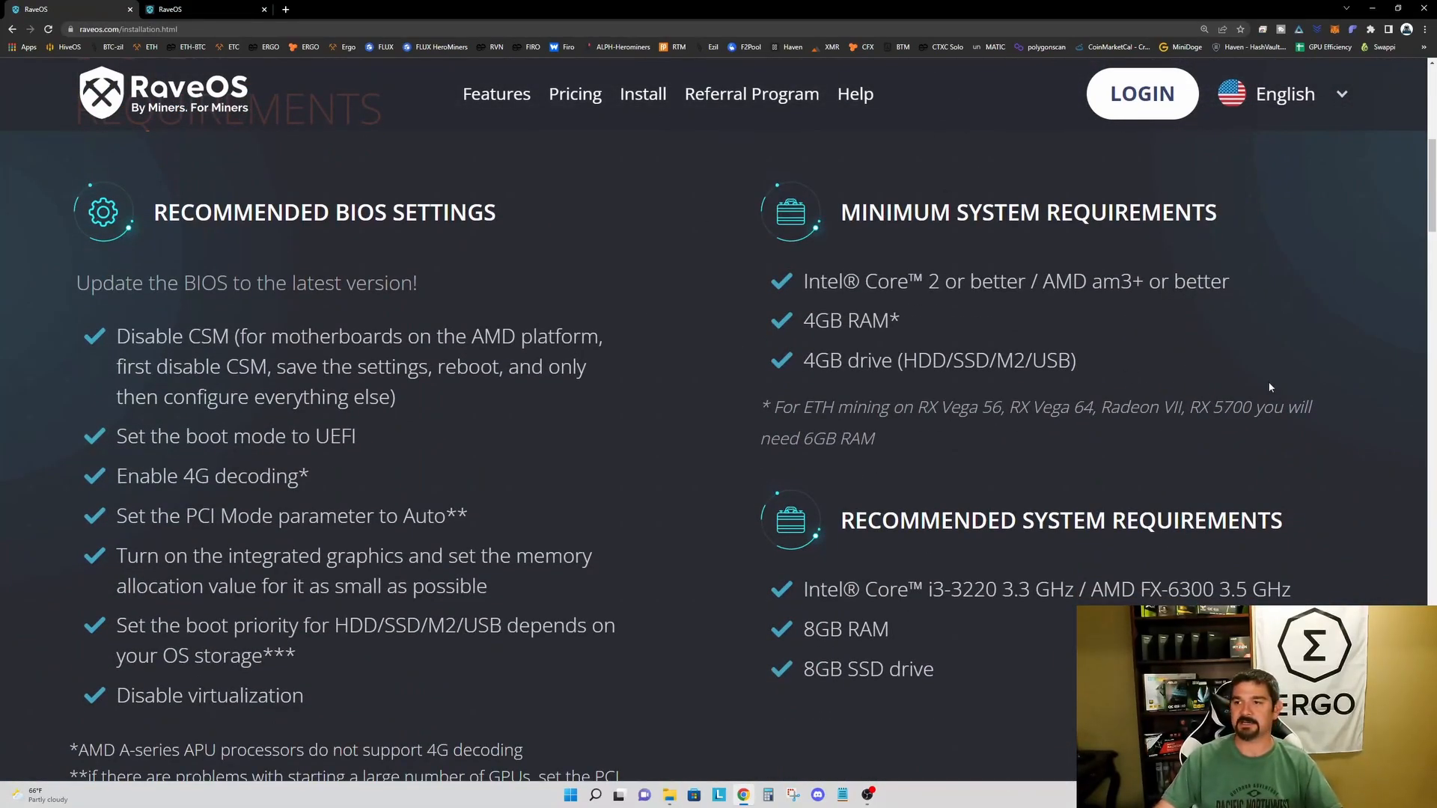
mouse_move(1317, 485)
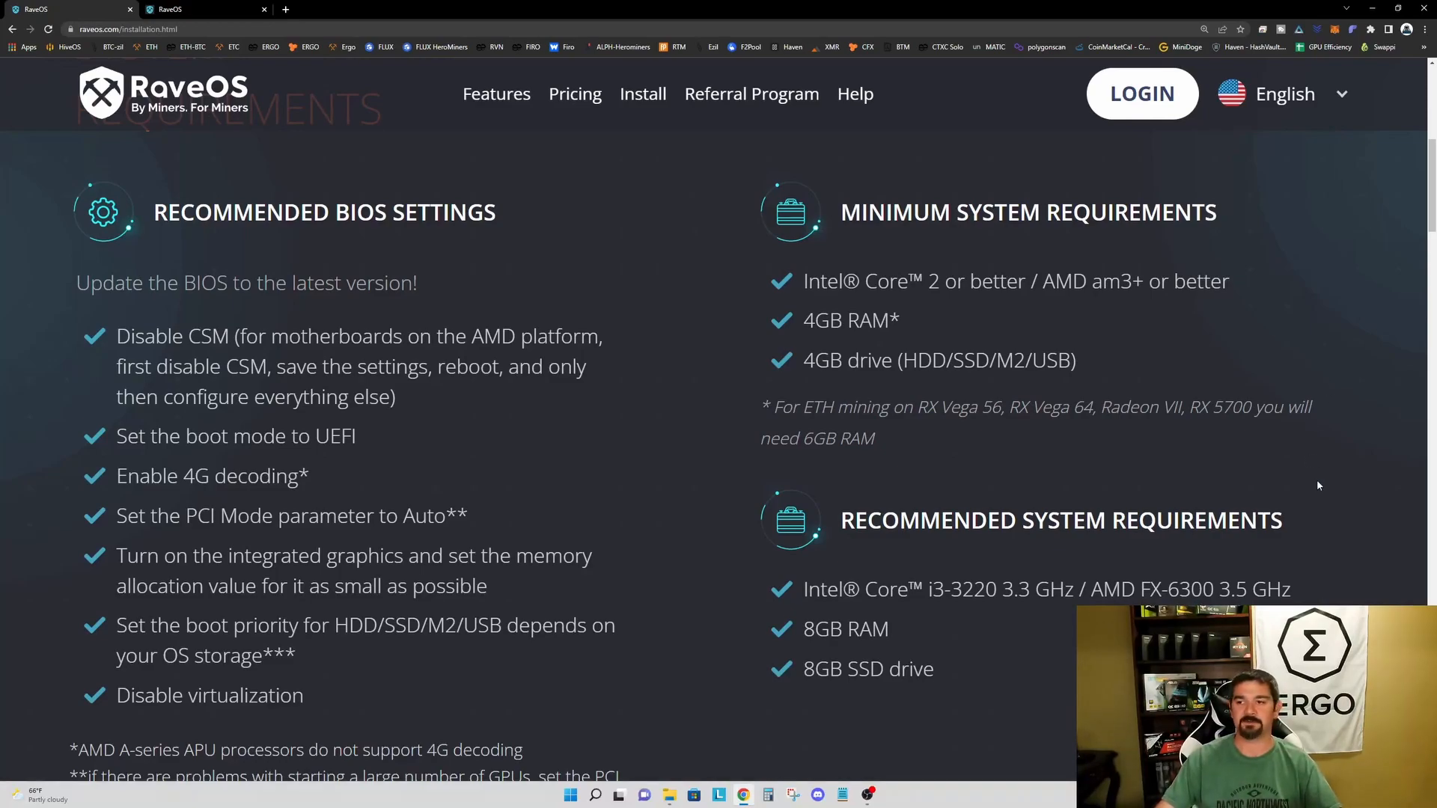
scroll("down", 3)
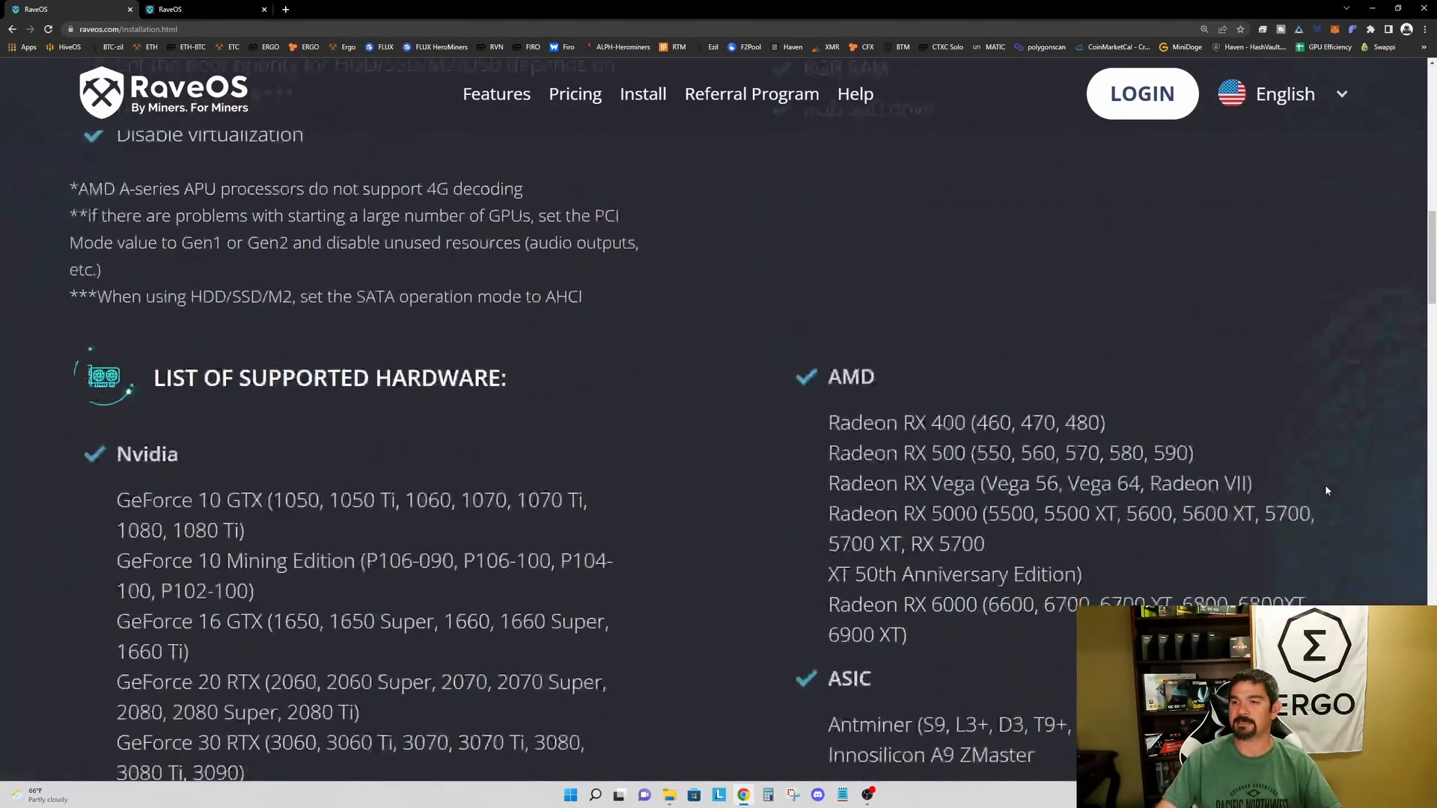
scroll("down", 3)
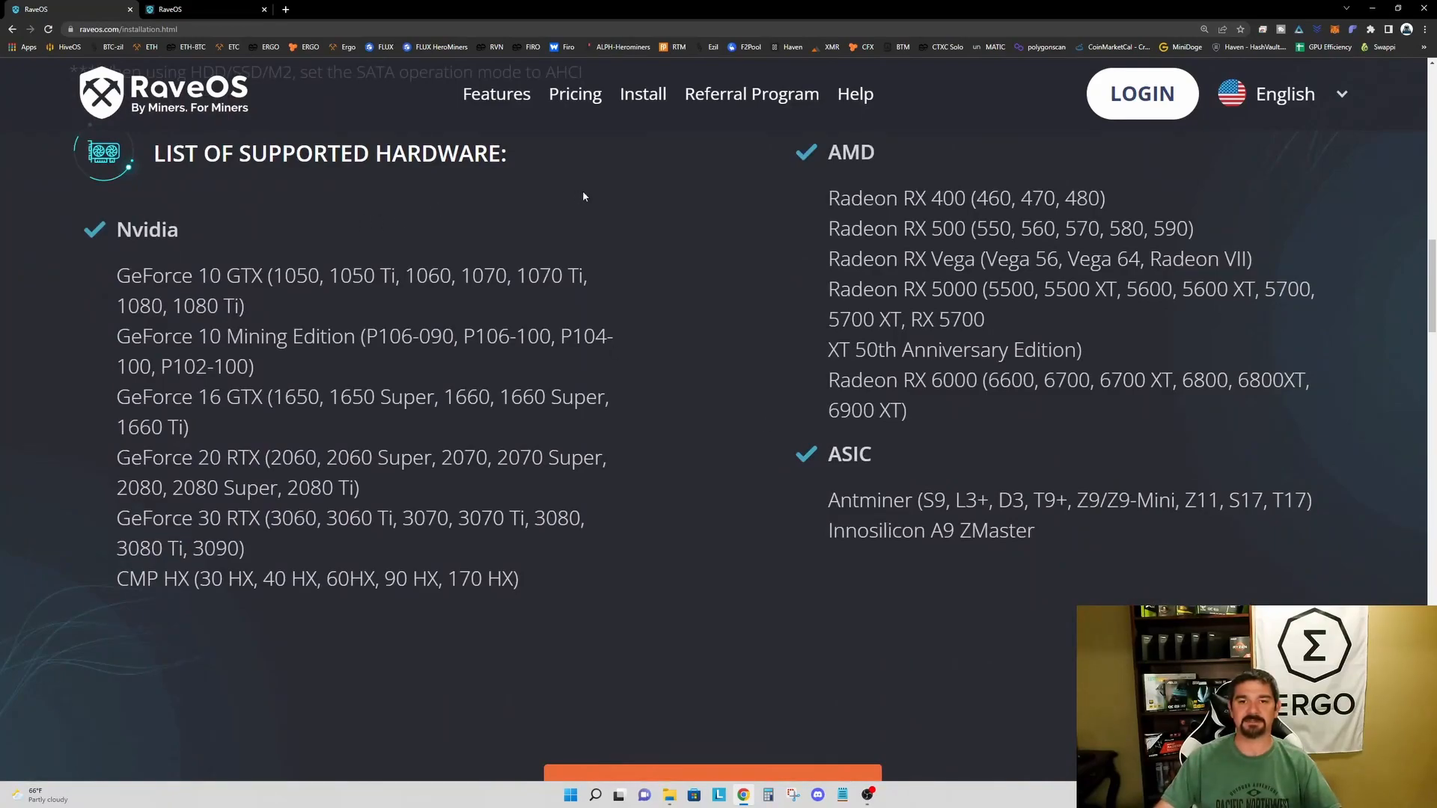
mouse_move(297, 155)
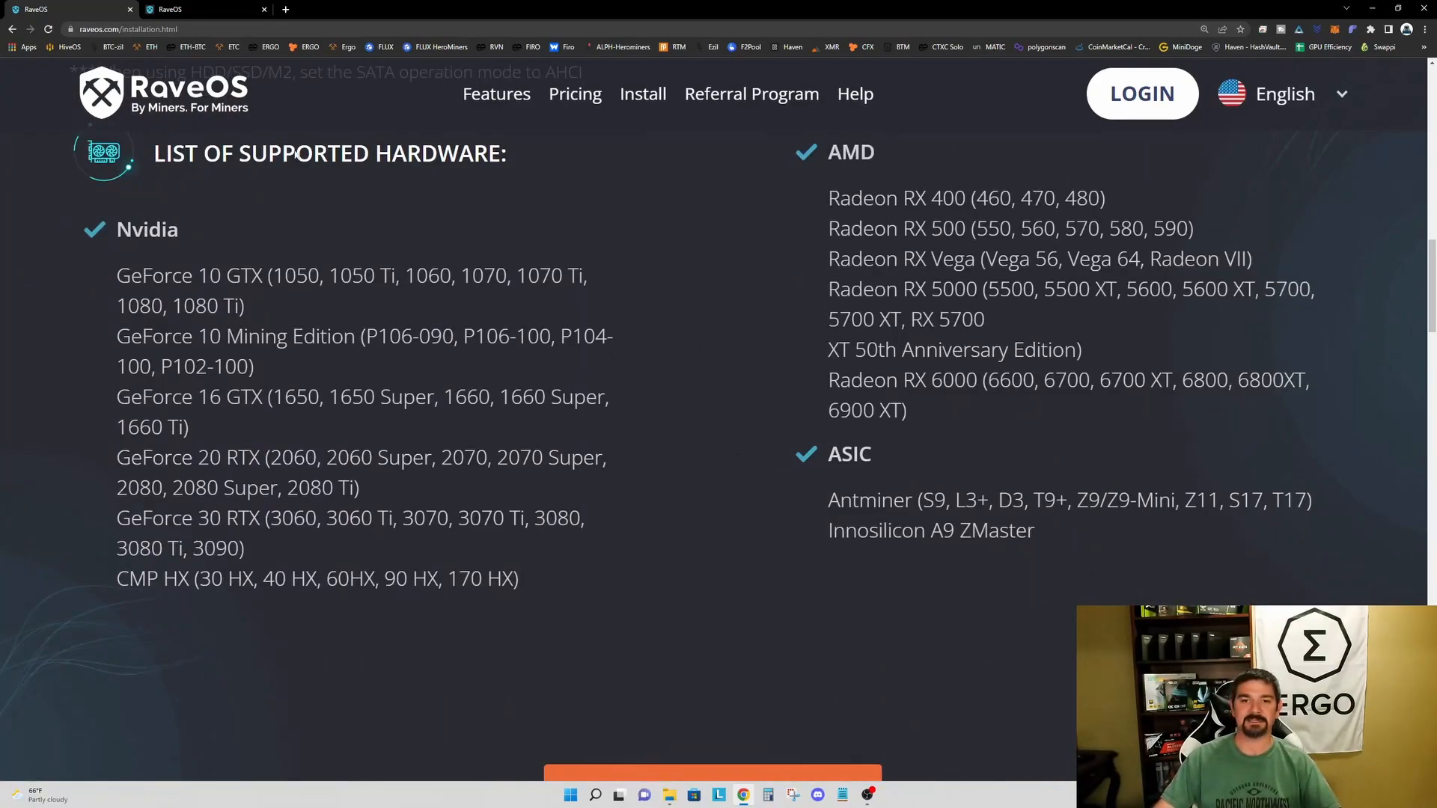
mouse_move(884, 449)
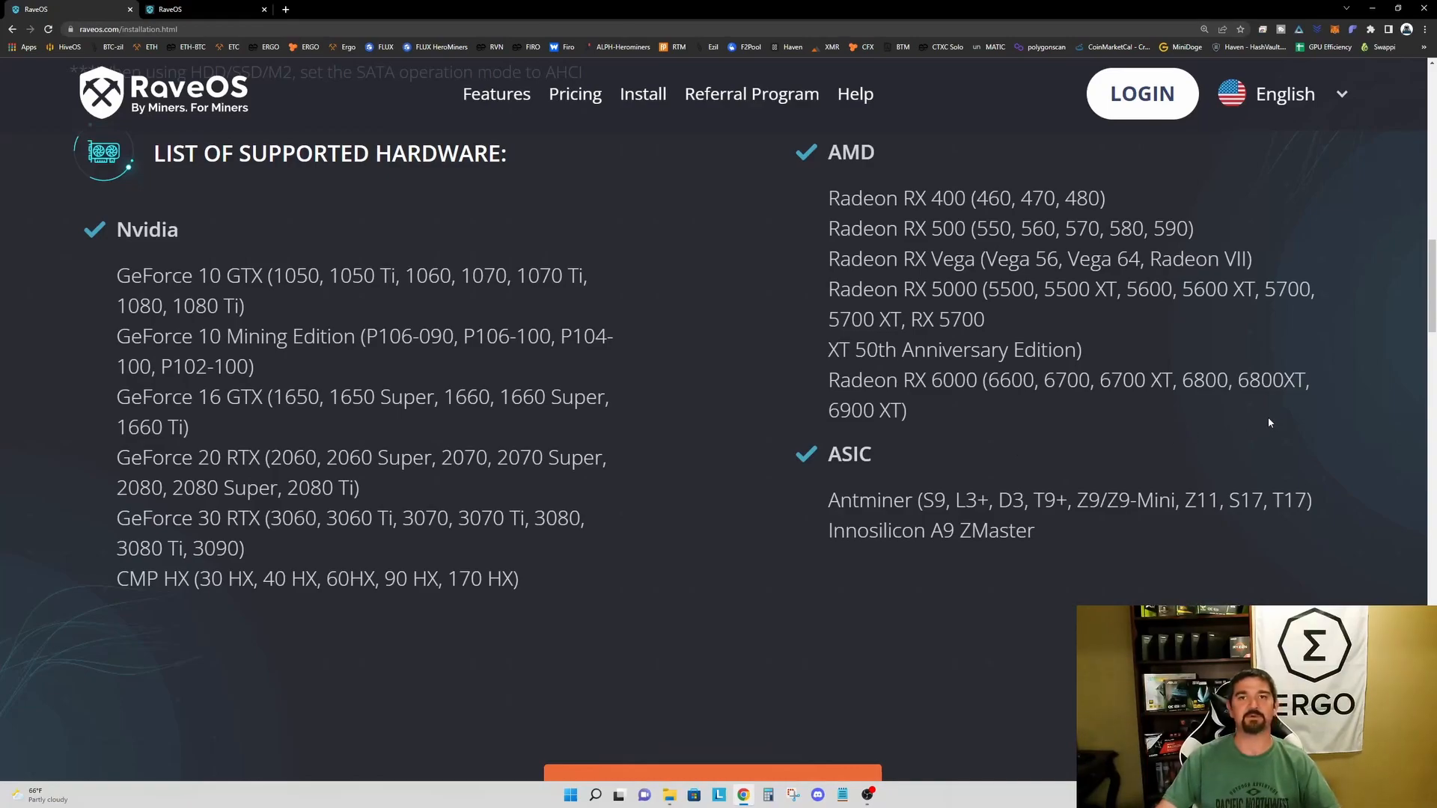
mouse_move(1103, 413)
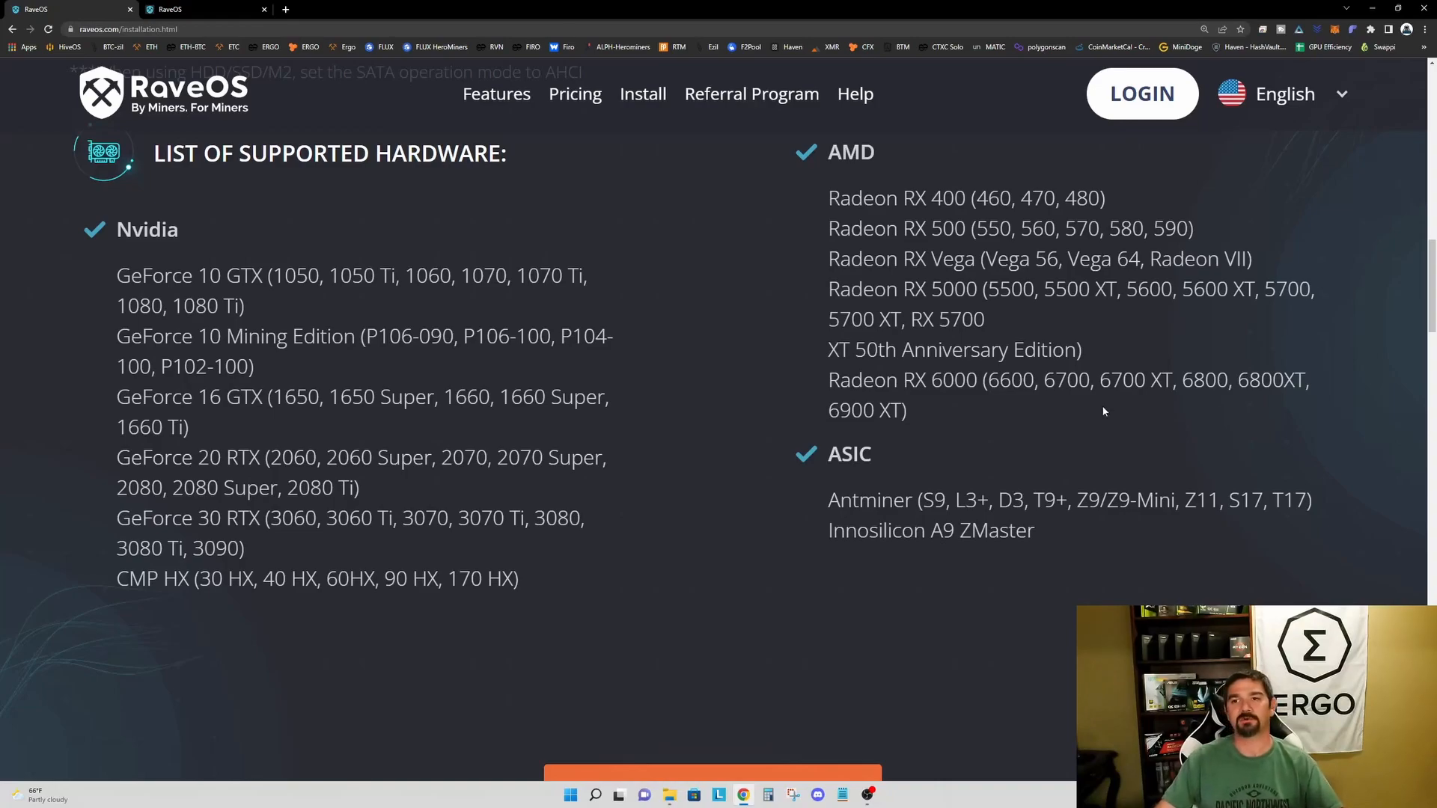
Bring the Prepare Your OS Drive steps into view, then switch to the mining dashboard
scroll("down", 3)
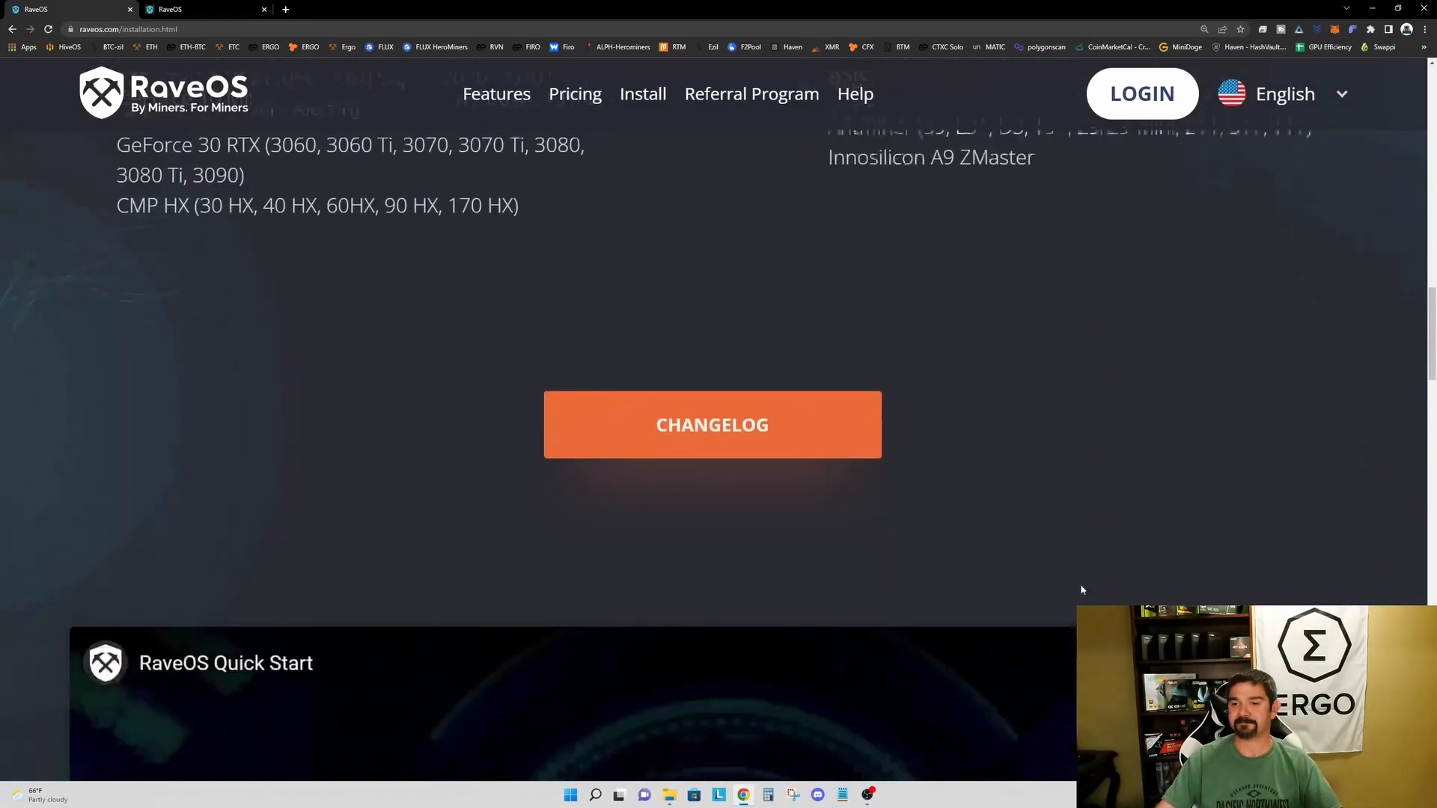
scroll("down", 3)
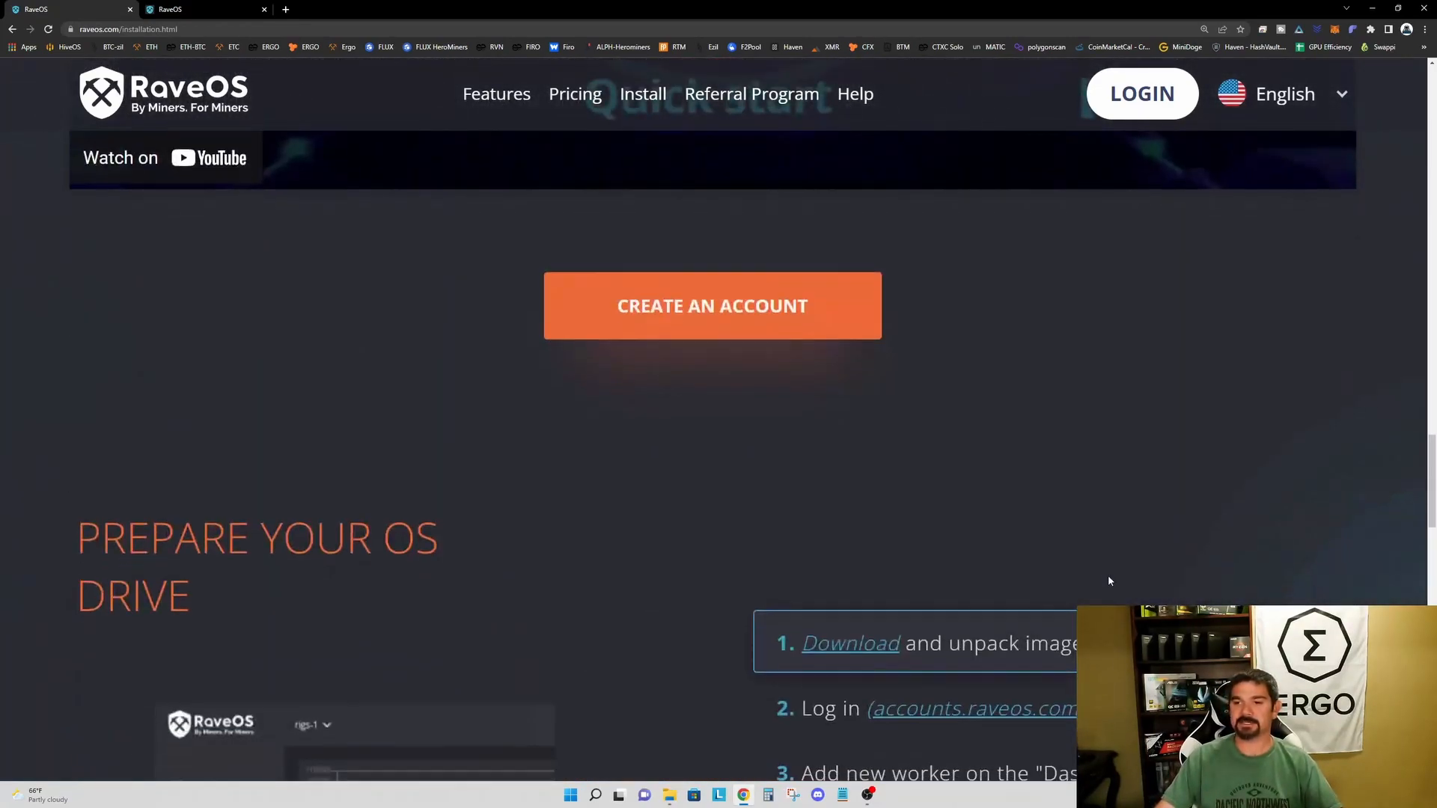
scroll("down", 3)
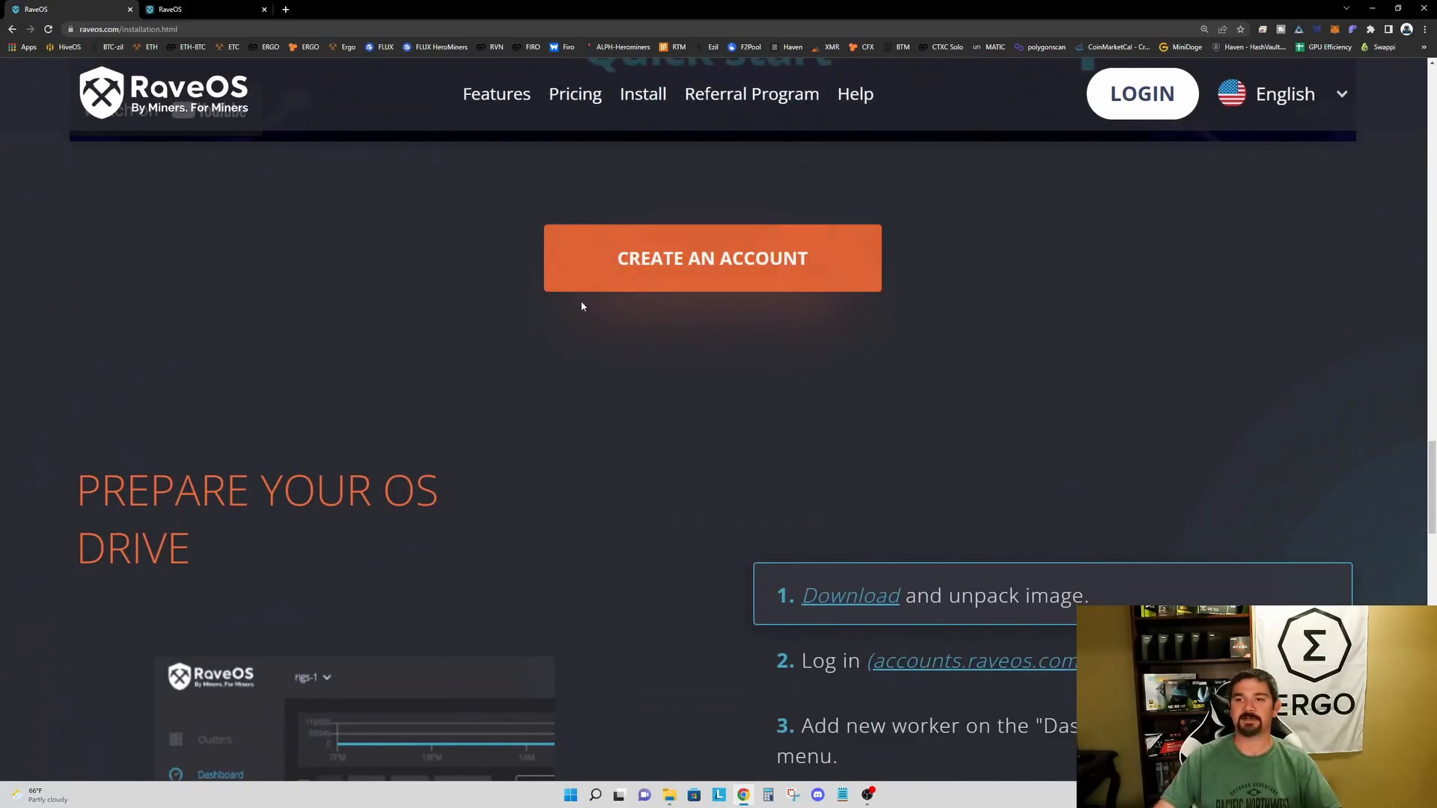
mouse_move(193, 223)
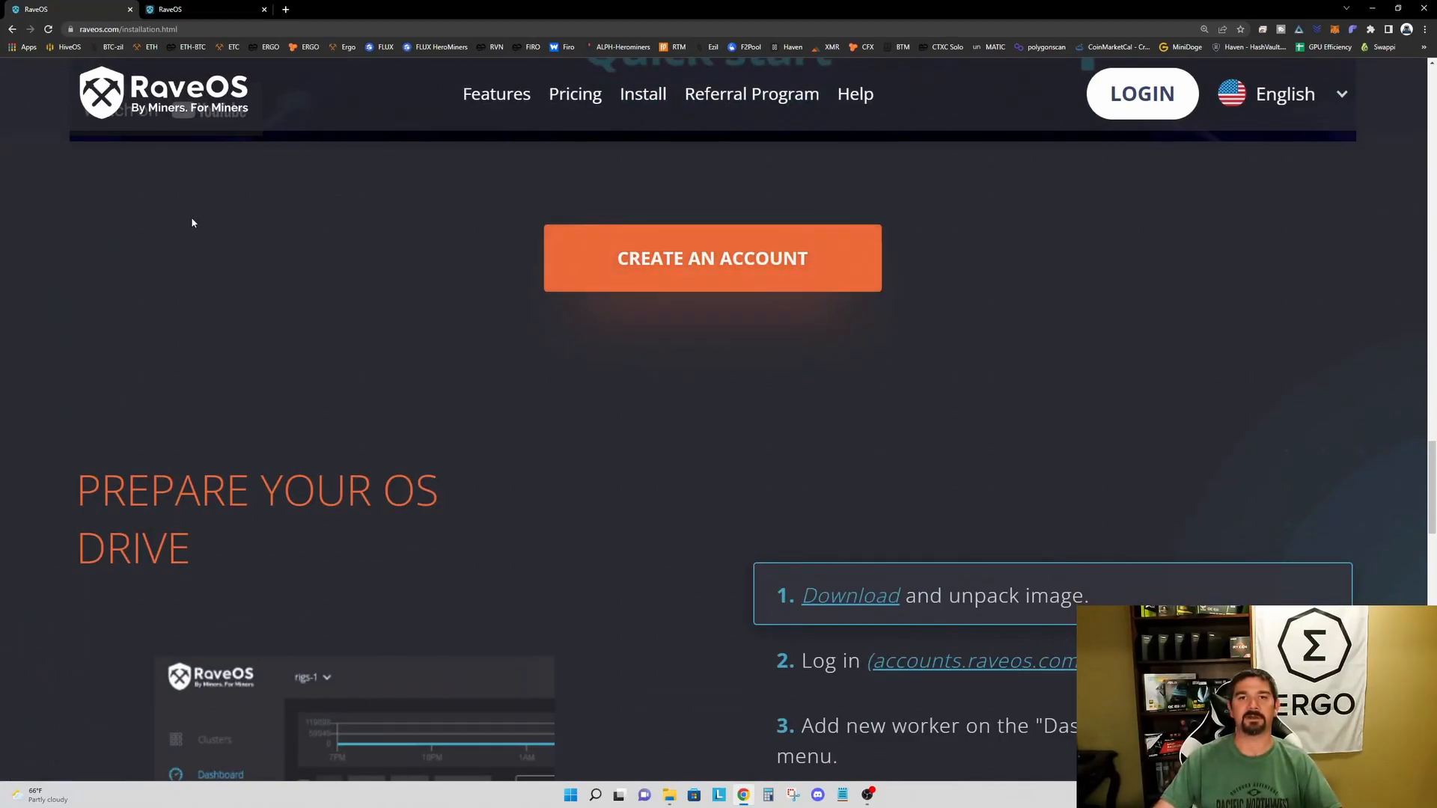
mouse_move(713, 258)
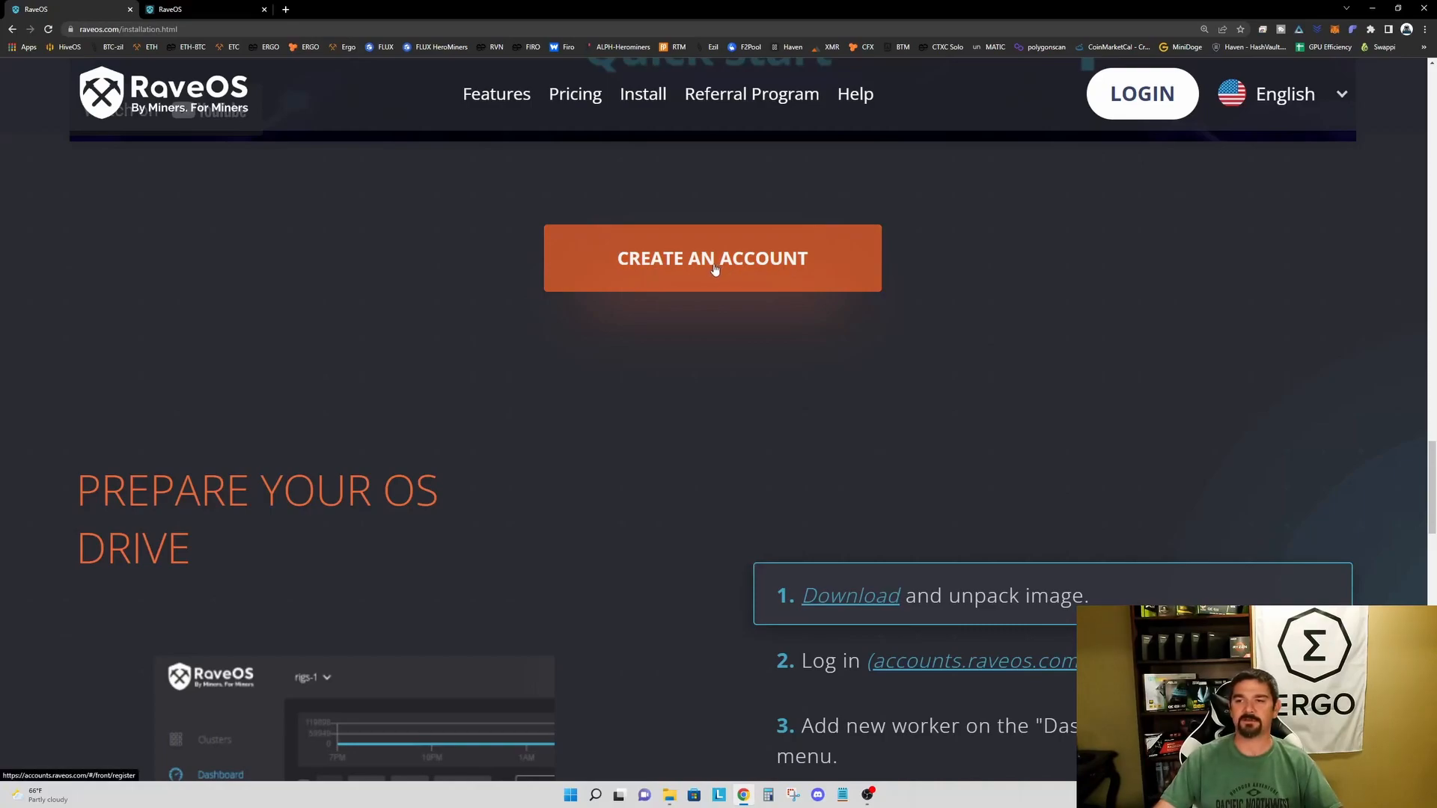
mouse_move(721, 276)
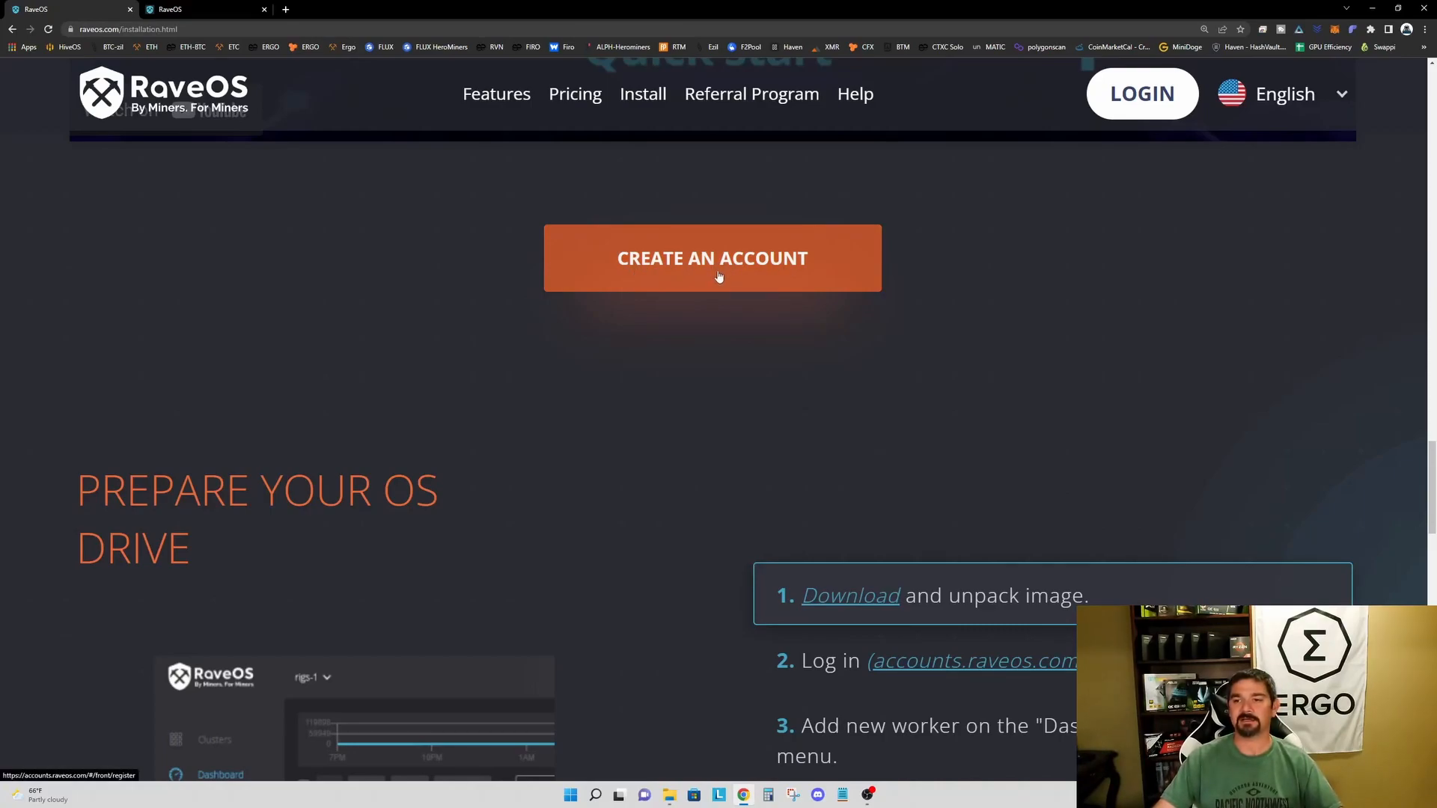
mouse_move(672, 496)
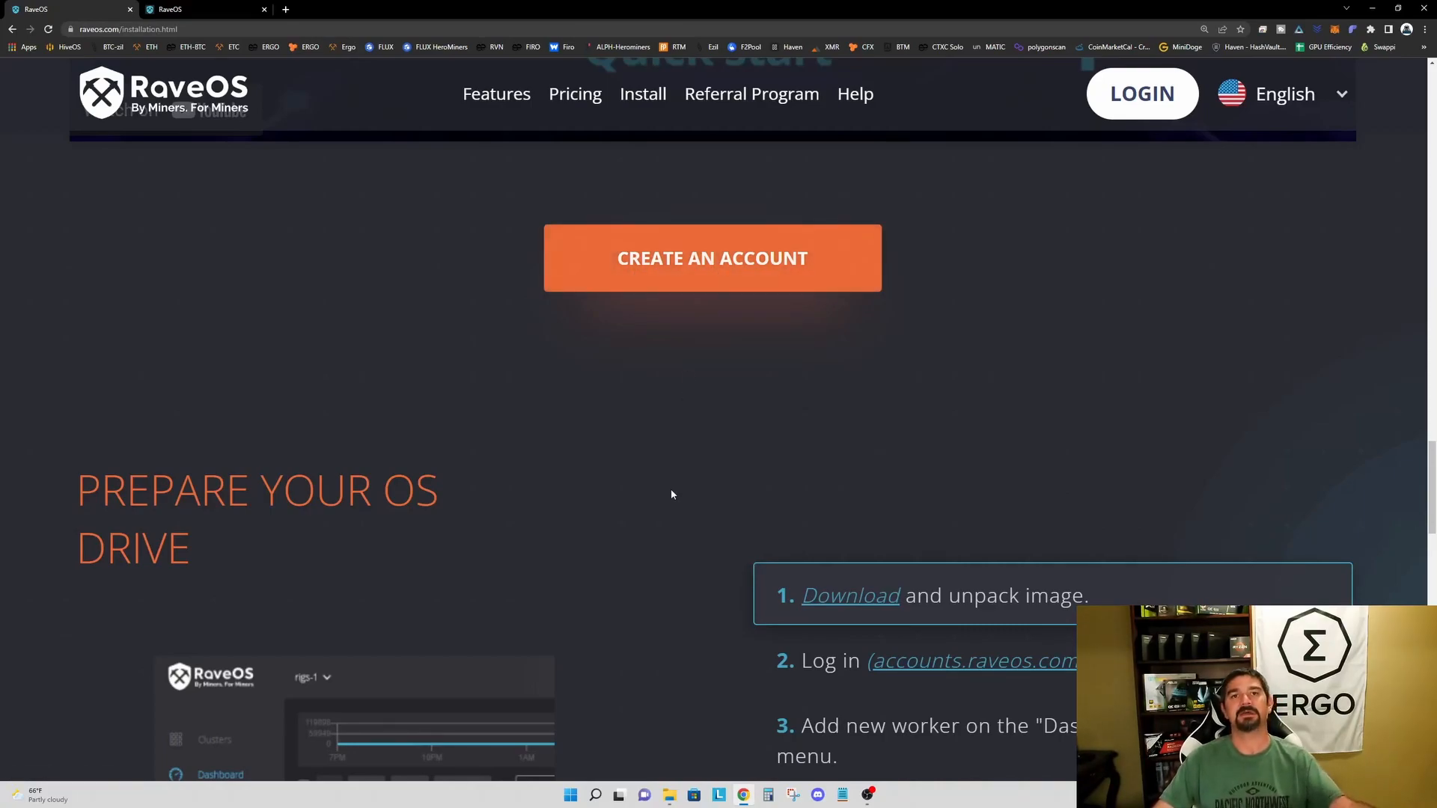
scroll("down", 3)
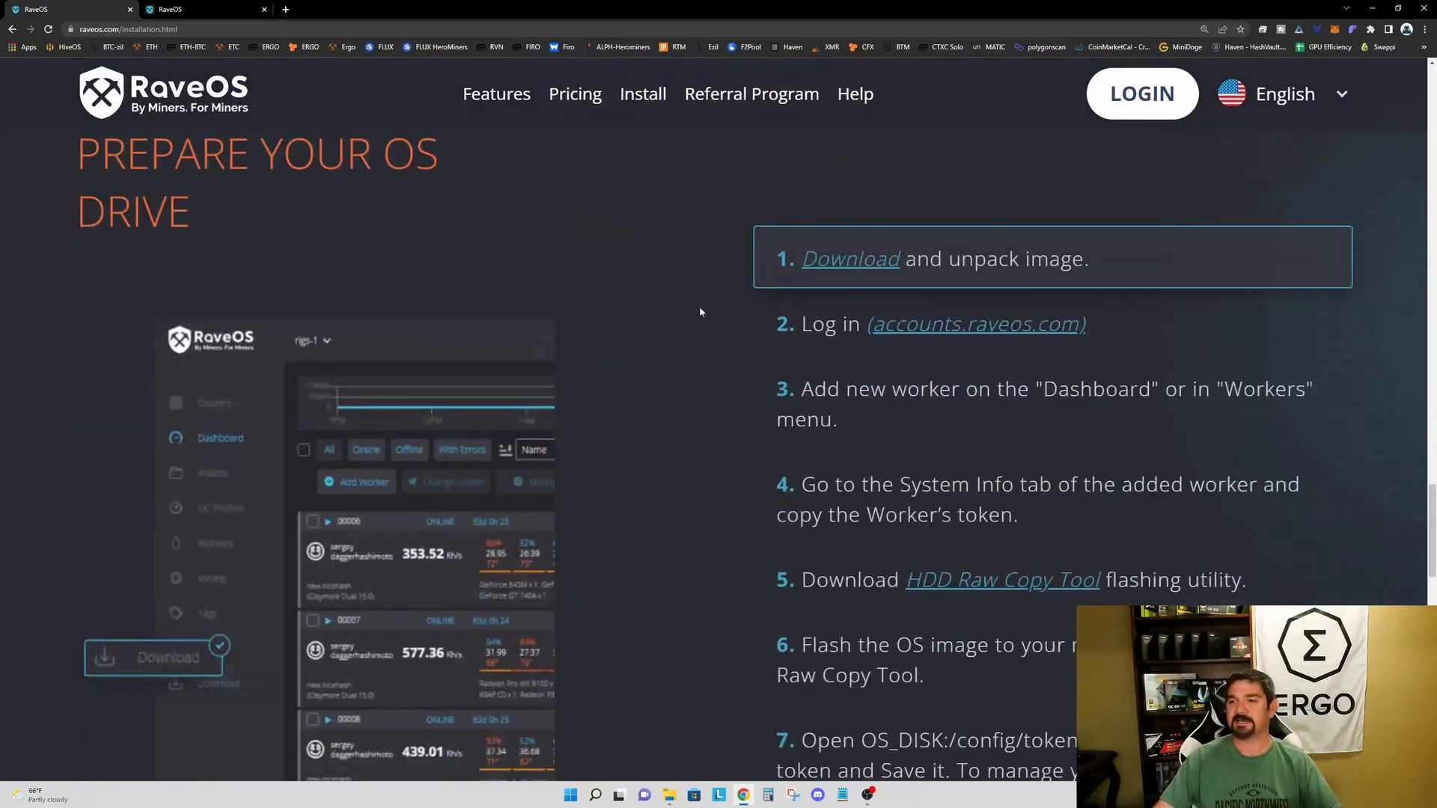
mouse_move(820, 283)
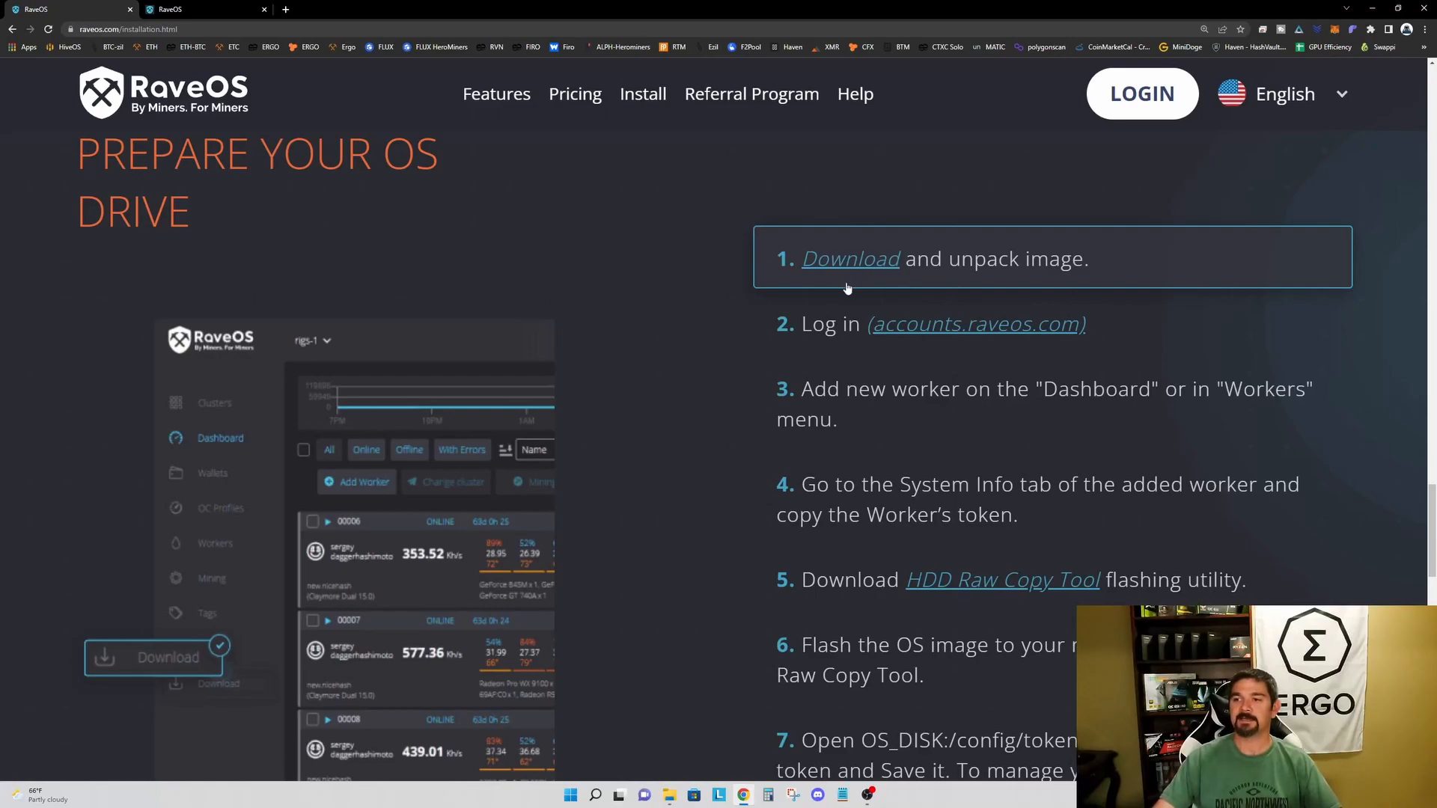
mouse_move(810, 283)
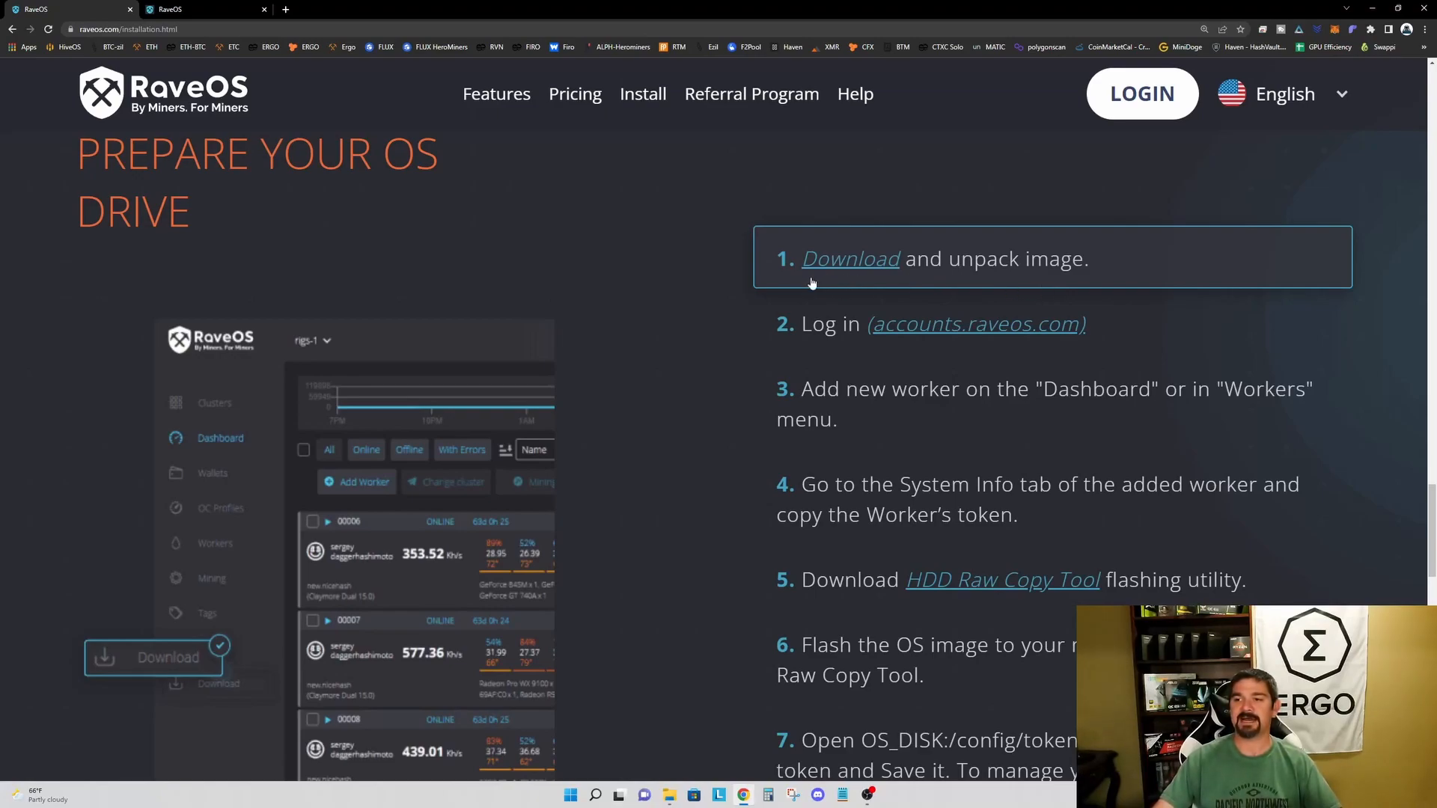
mouse_move(765, 360)
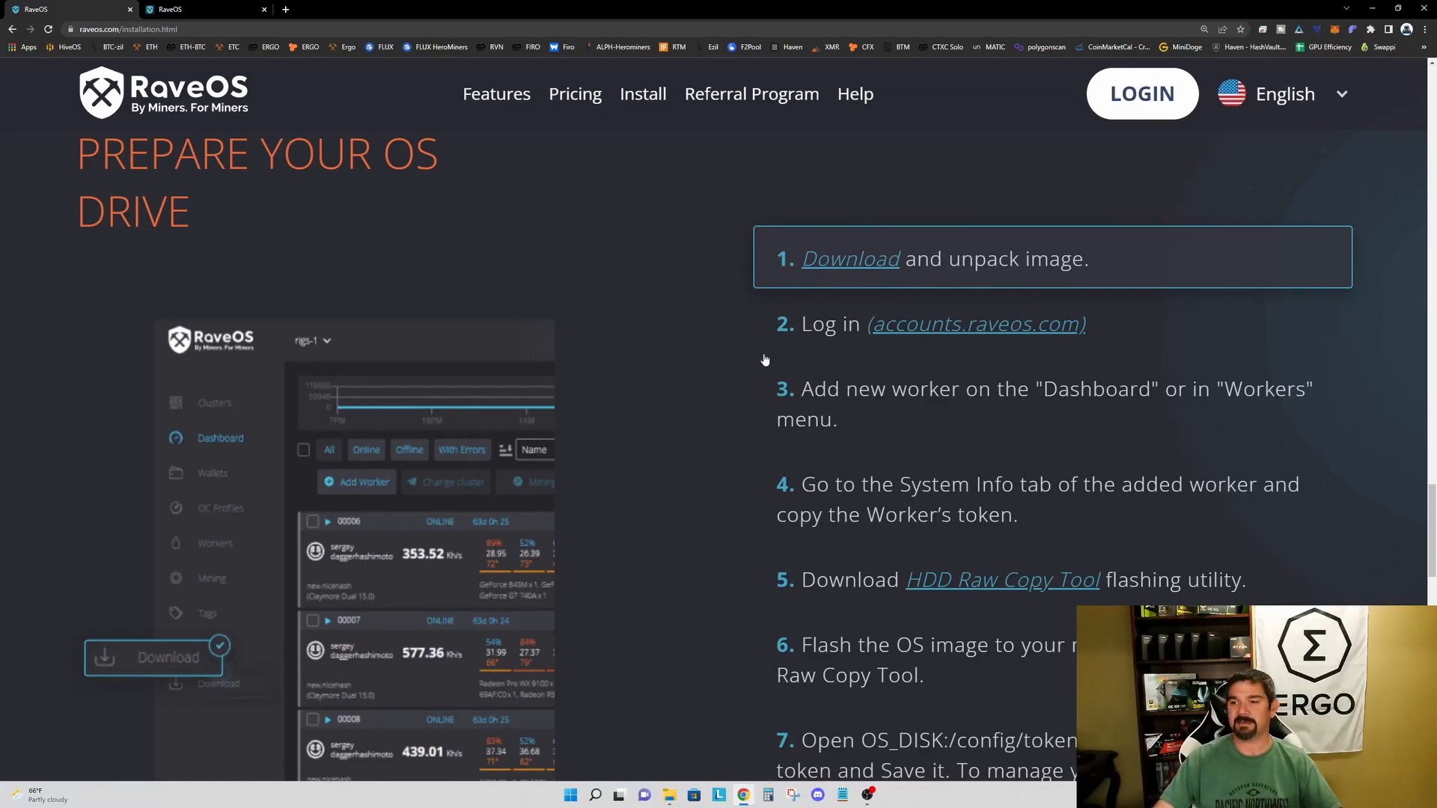
mouse_move(795, 350)
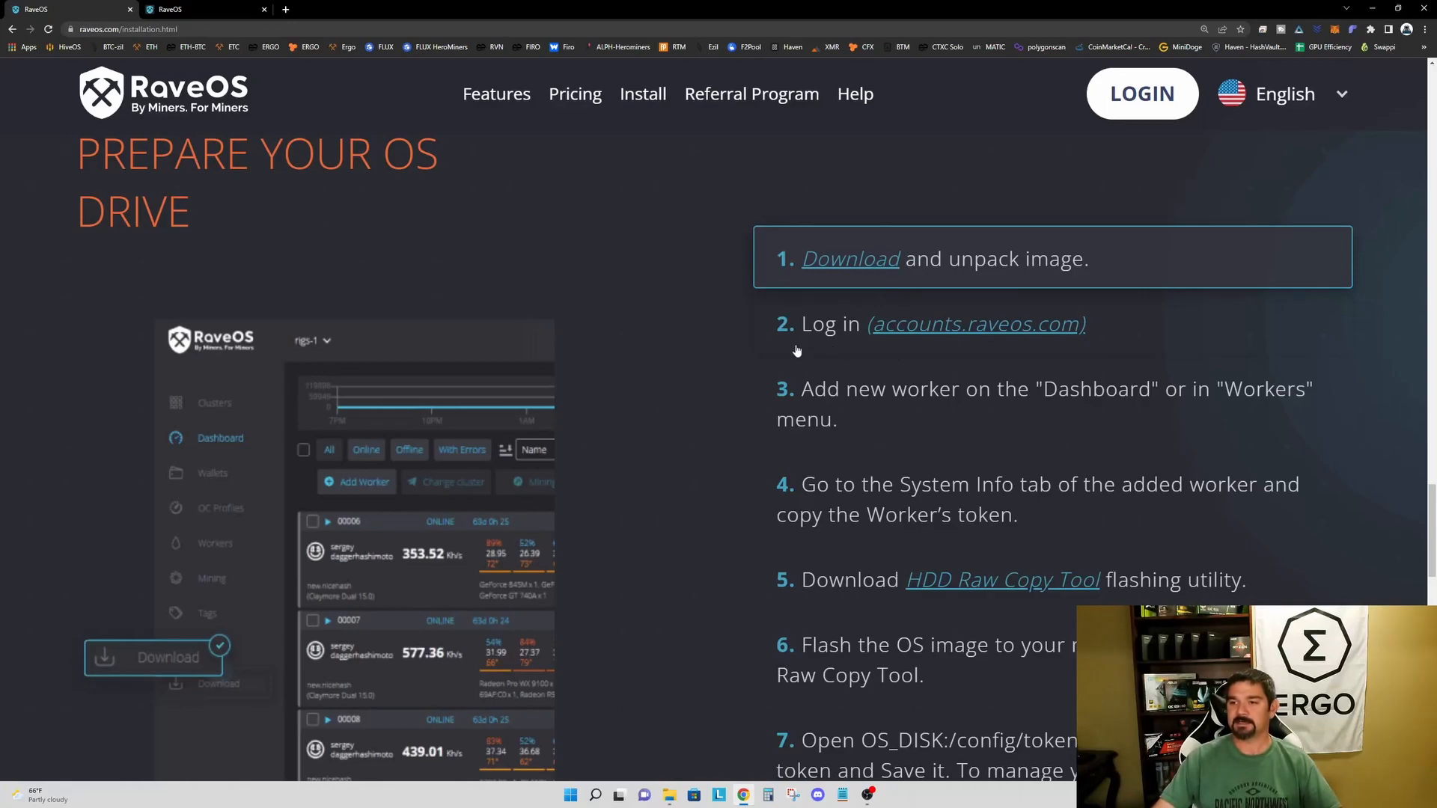
mouse_move(869, 354)
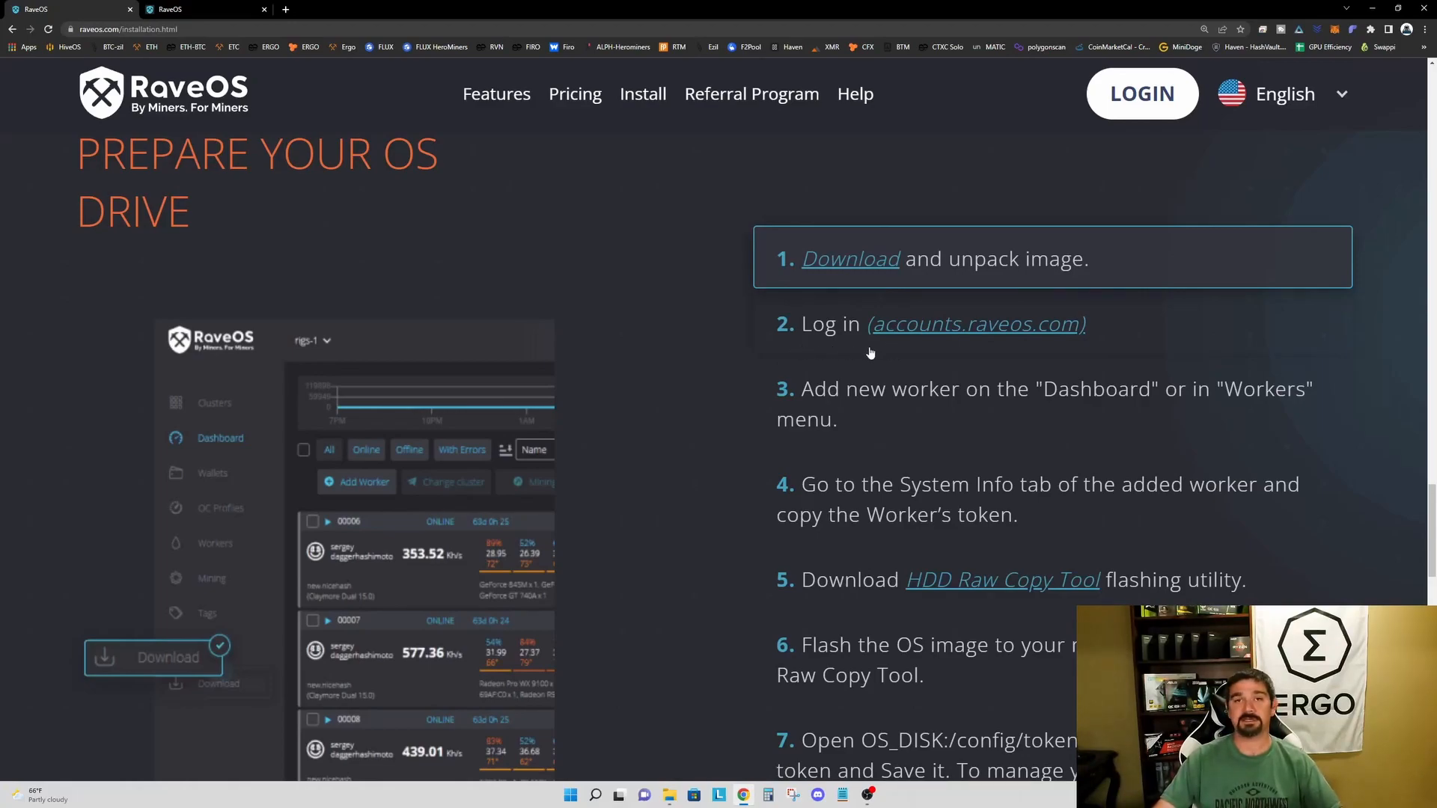
scroll("down", 3)
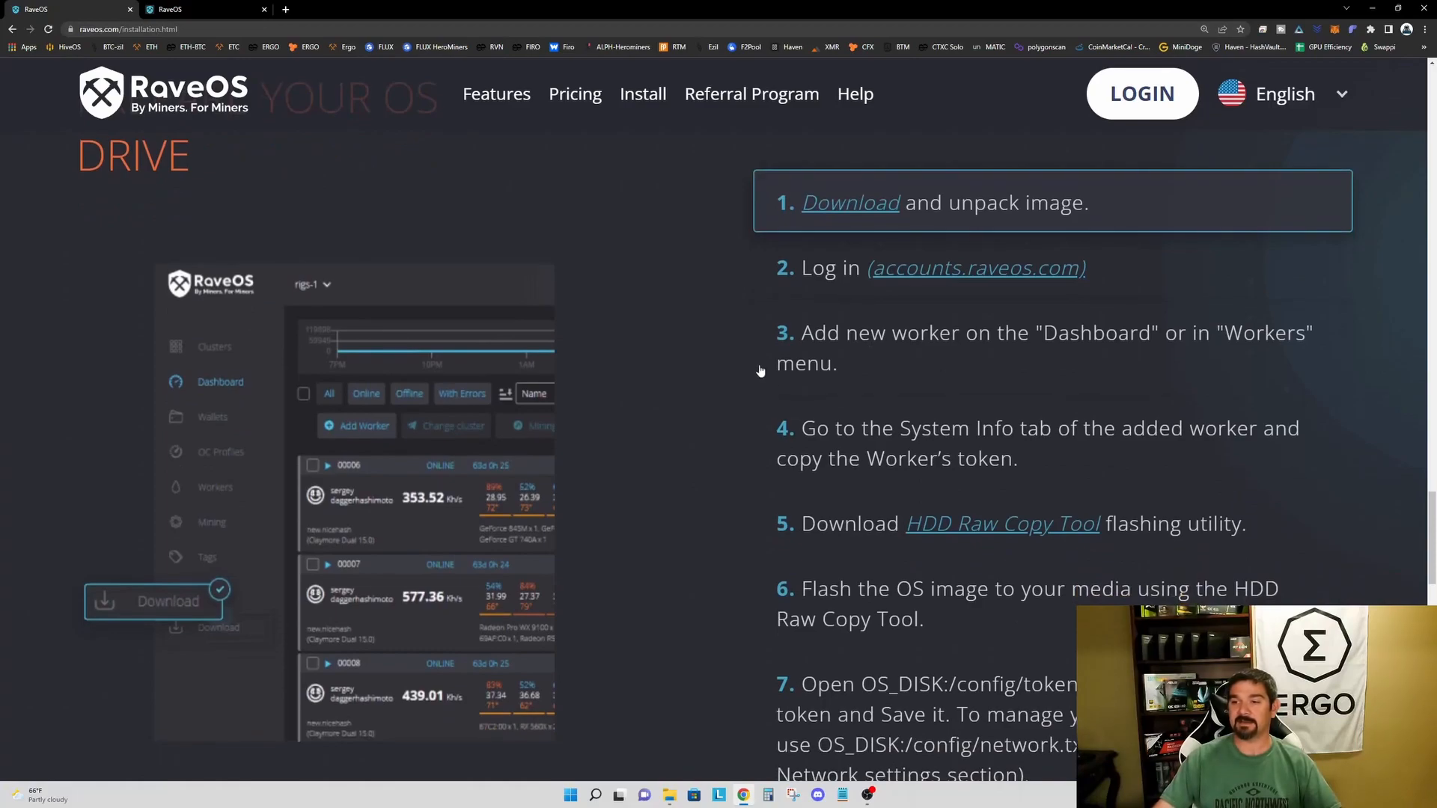
mouse_move(756, 562)
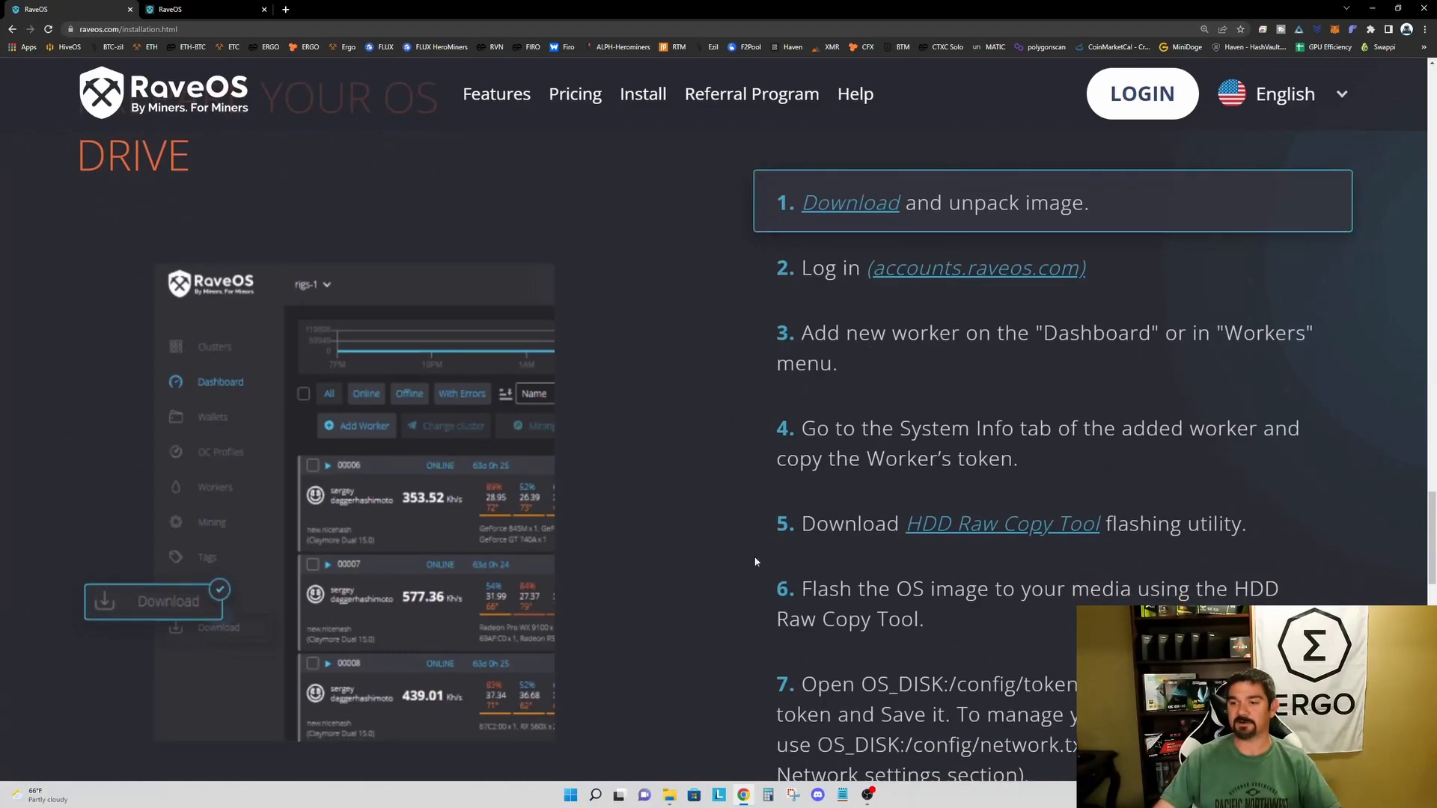
mouse_move(917, 366)
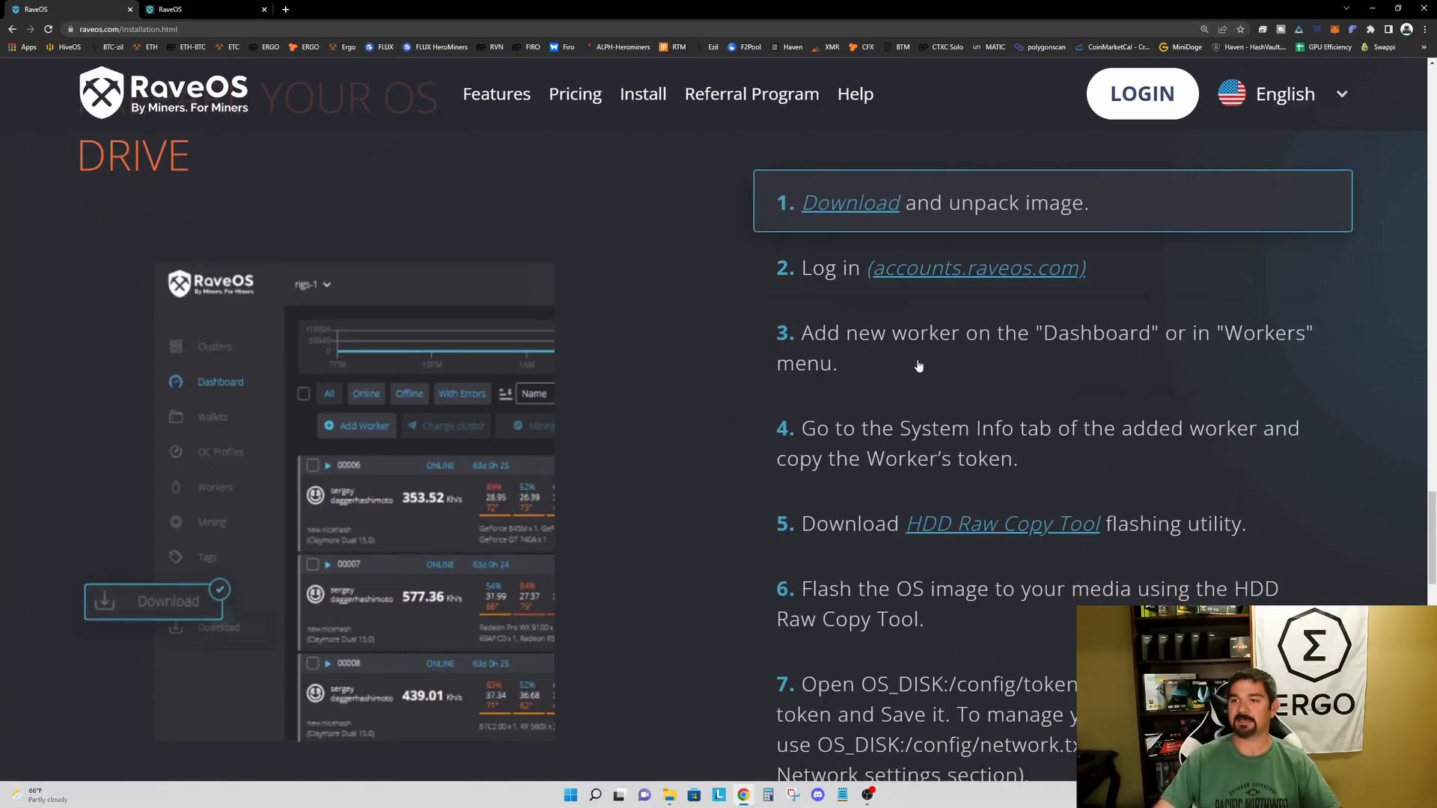
mouse_move(1278, 355)
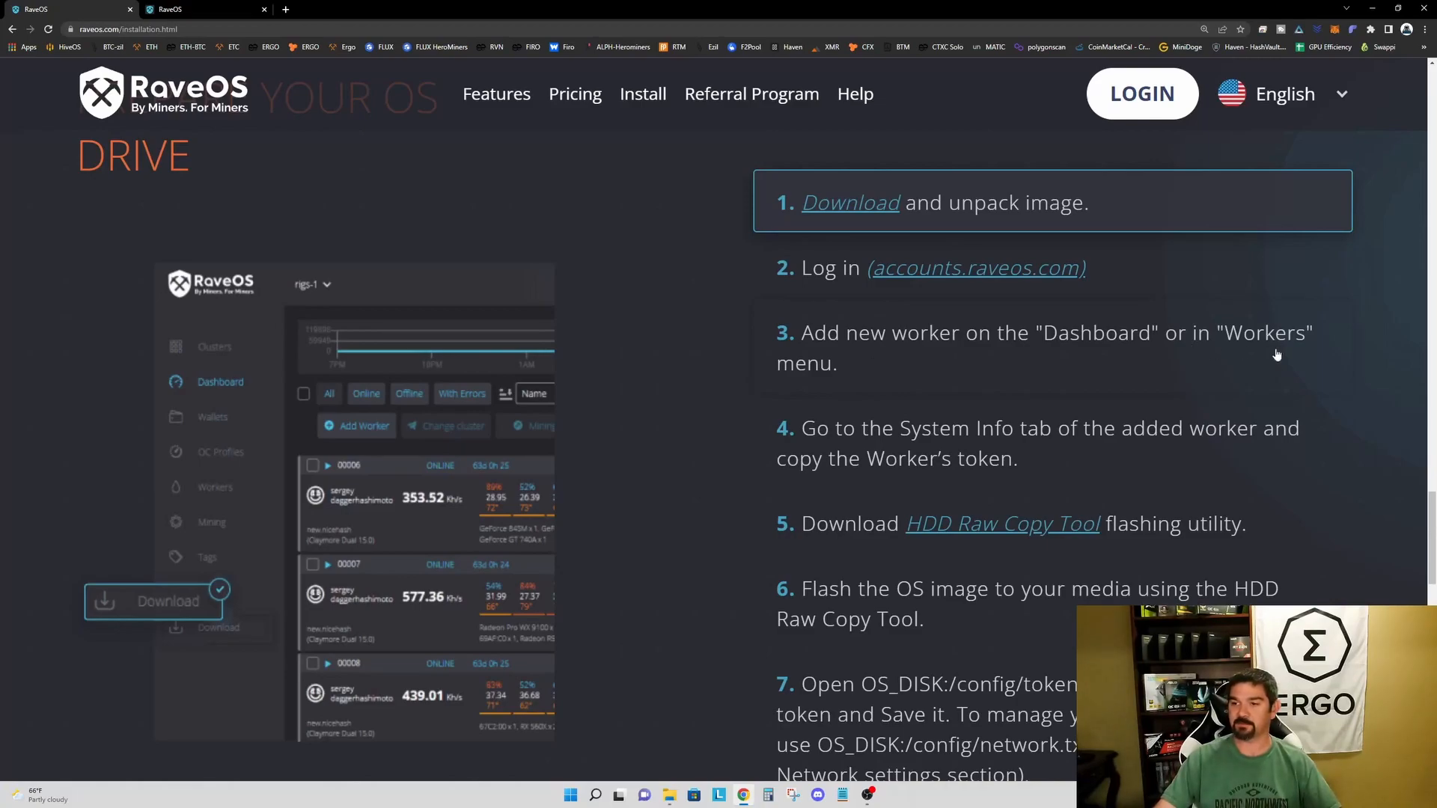
mouse_move(863, 479)
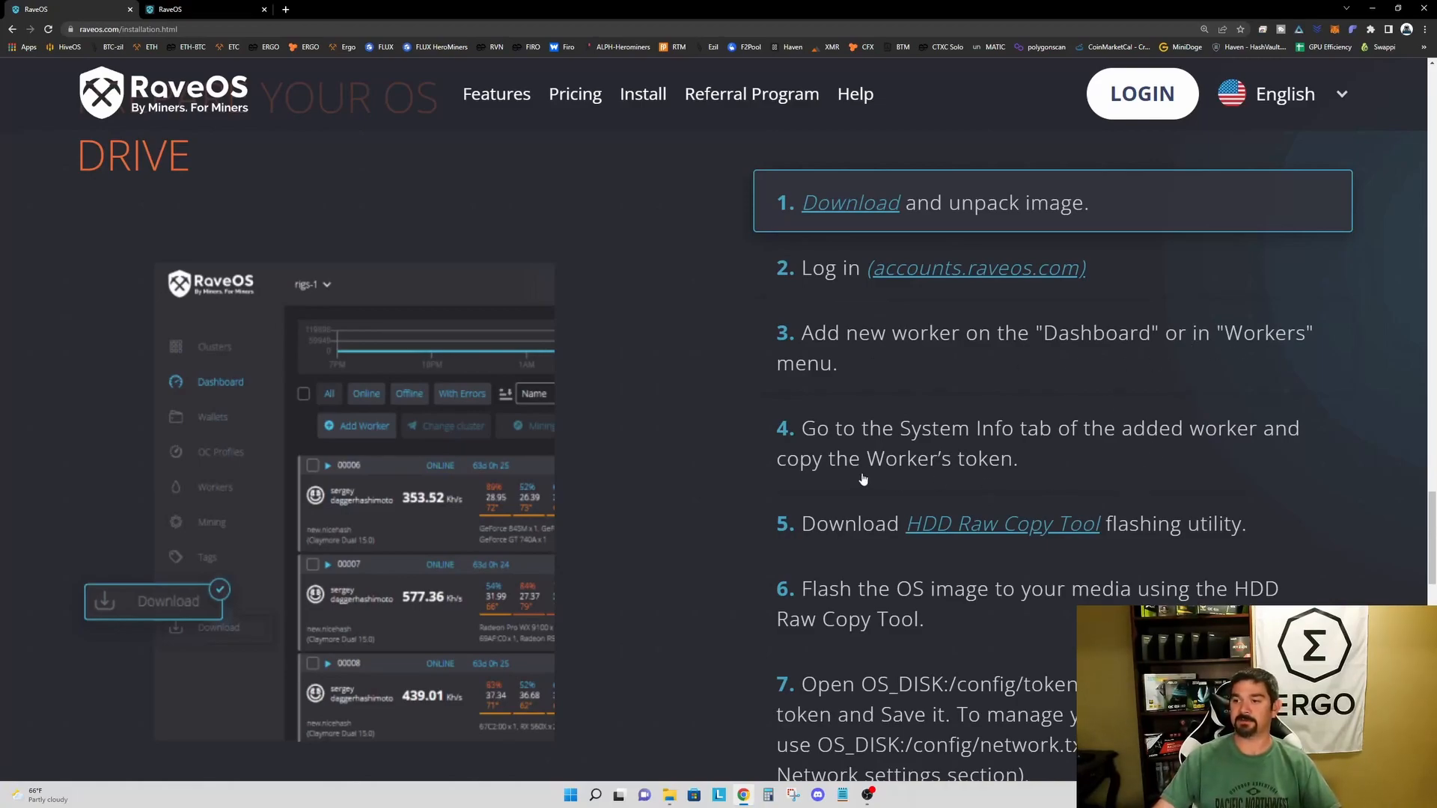
mouse_move(1214, 449)
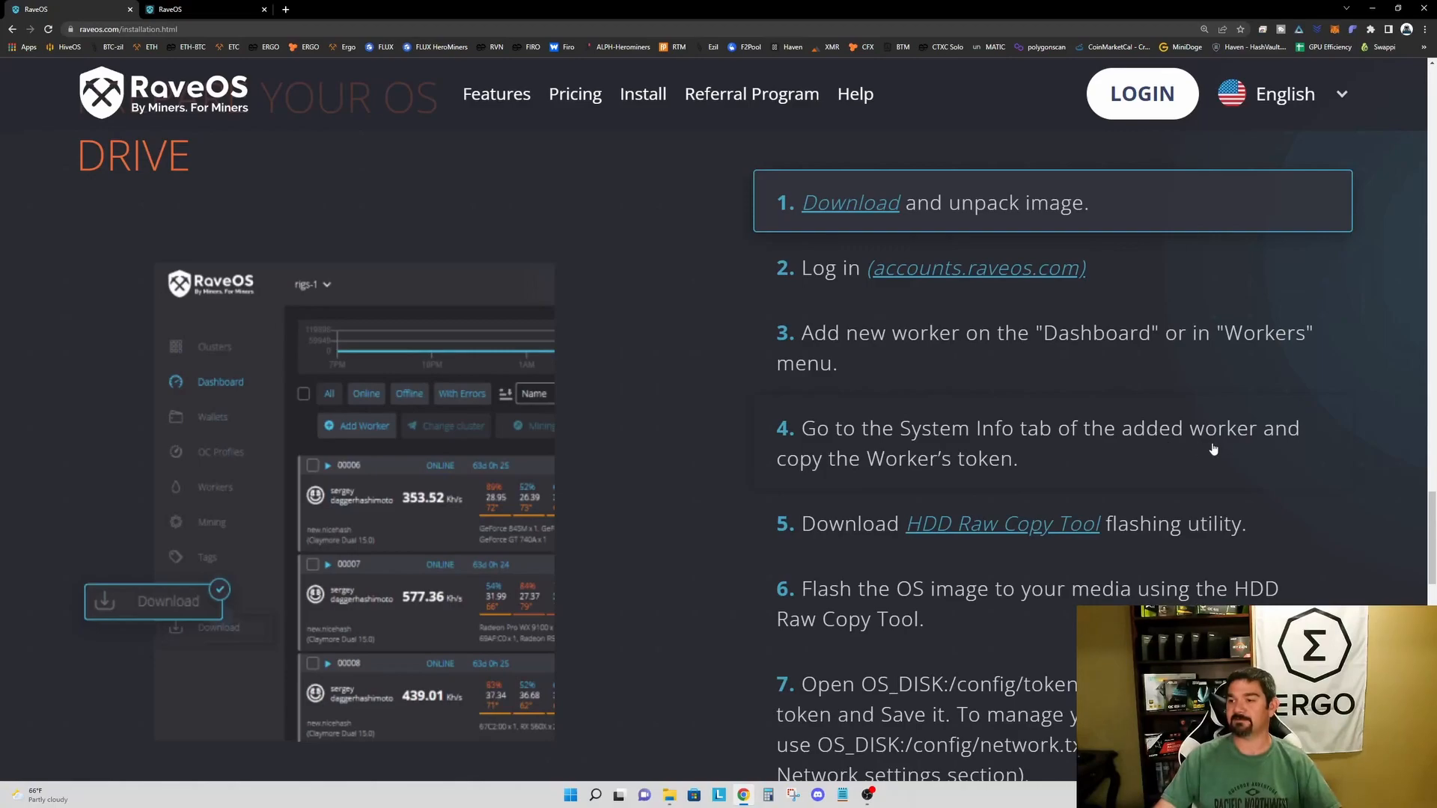
mouse_move(998, 477)
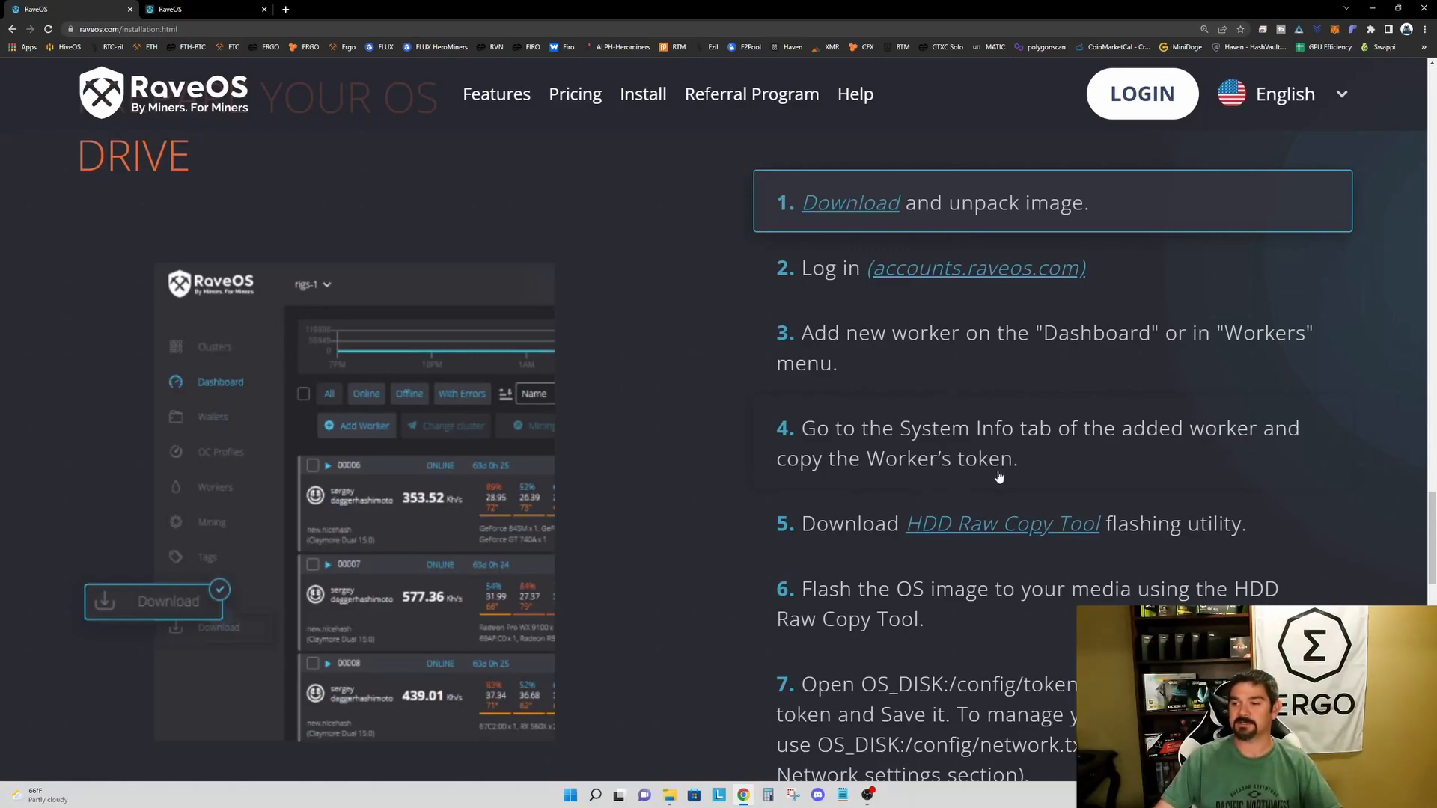
left_click(199, 9)
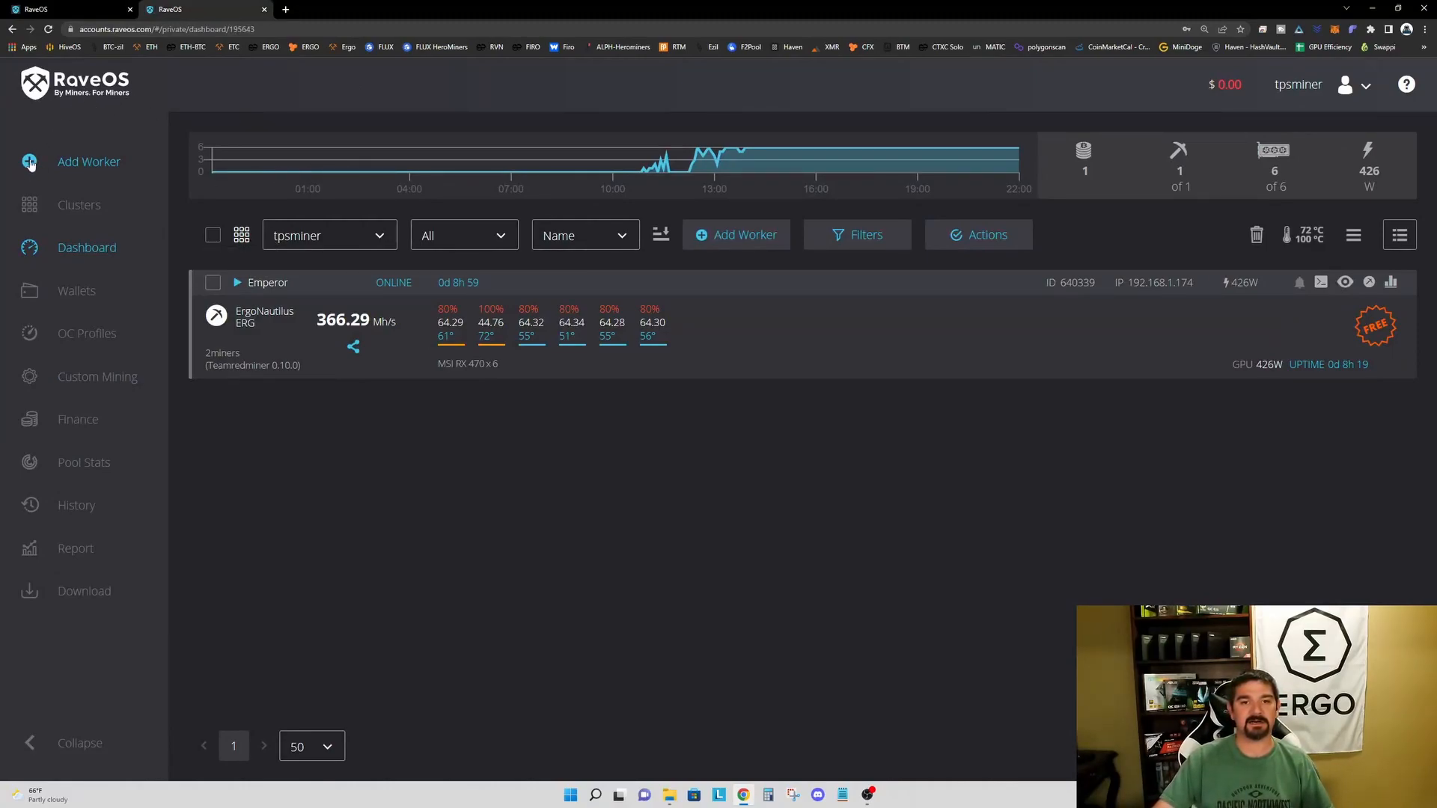
Create a worker named test with description test and a password, dismissing Chrome's password prompts
left_click(735, 235)
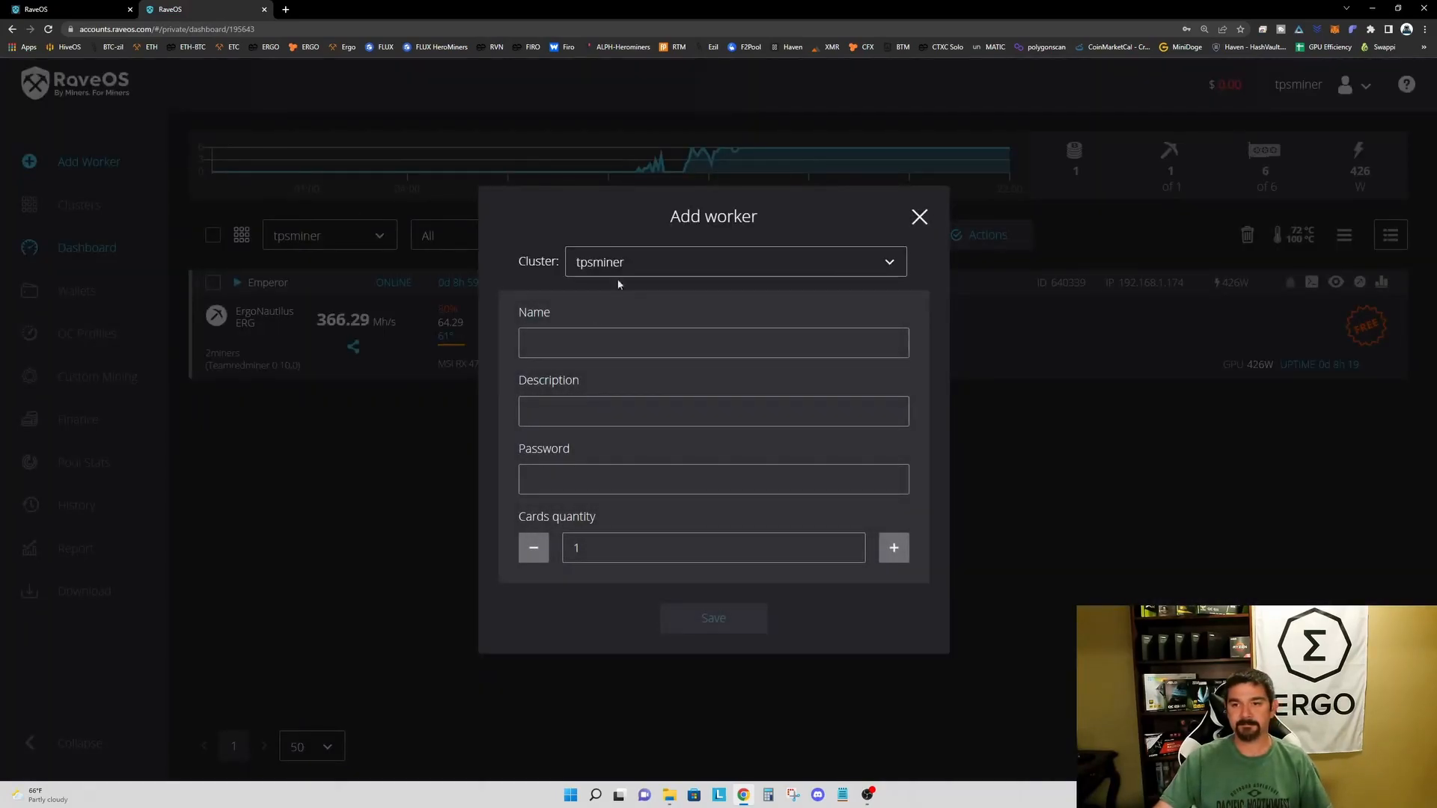
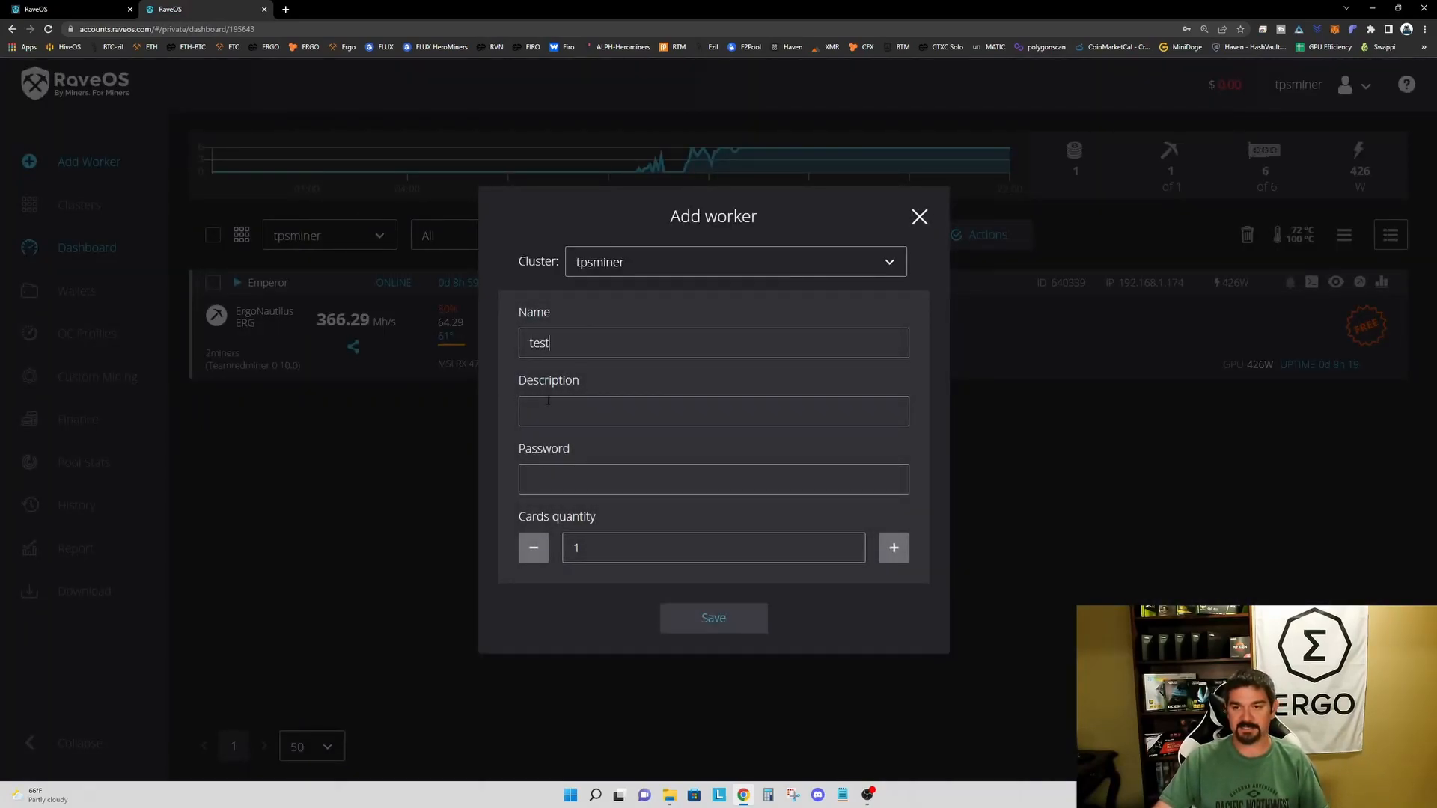
left_click(712, 480)
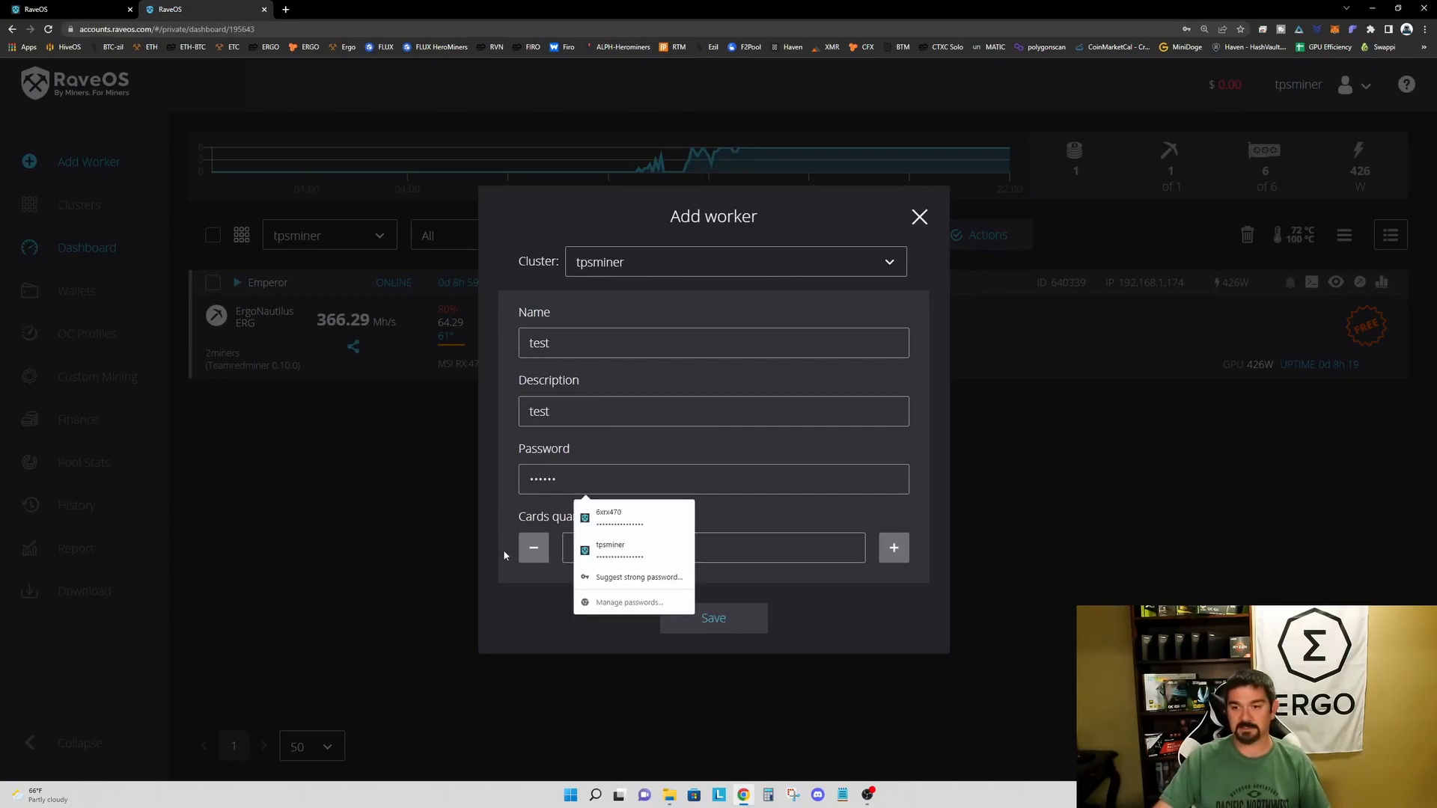
left_click(713, 548)
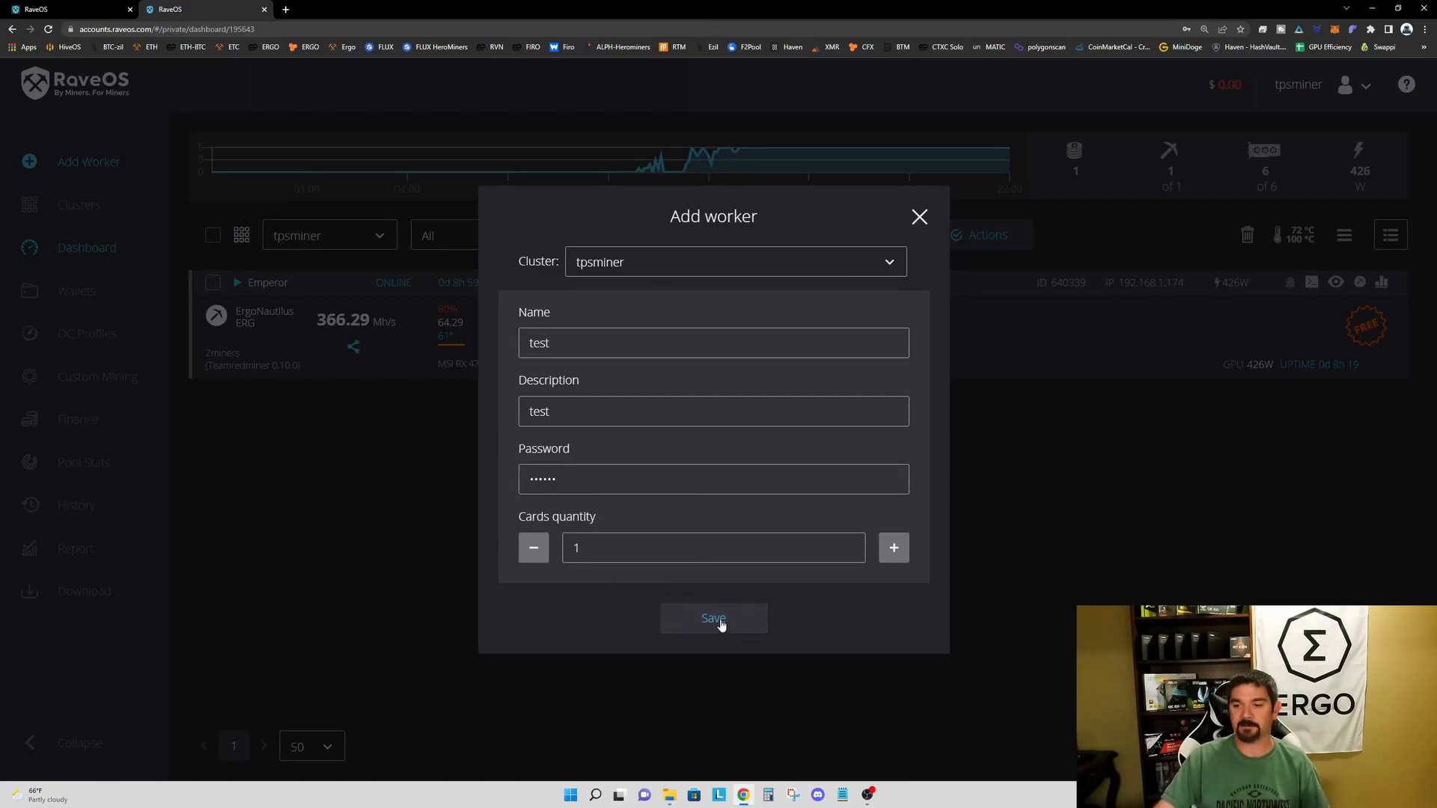
left_click(713, 618)
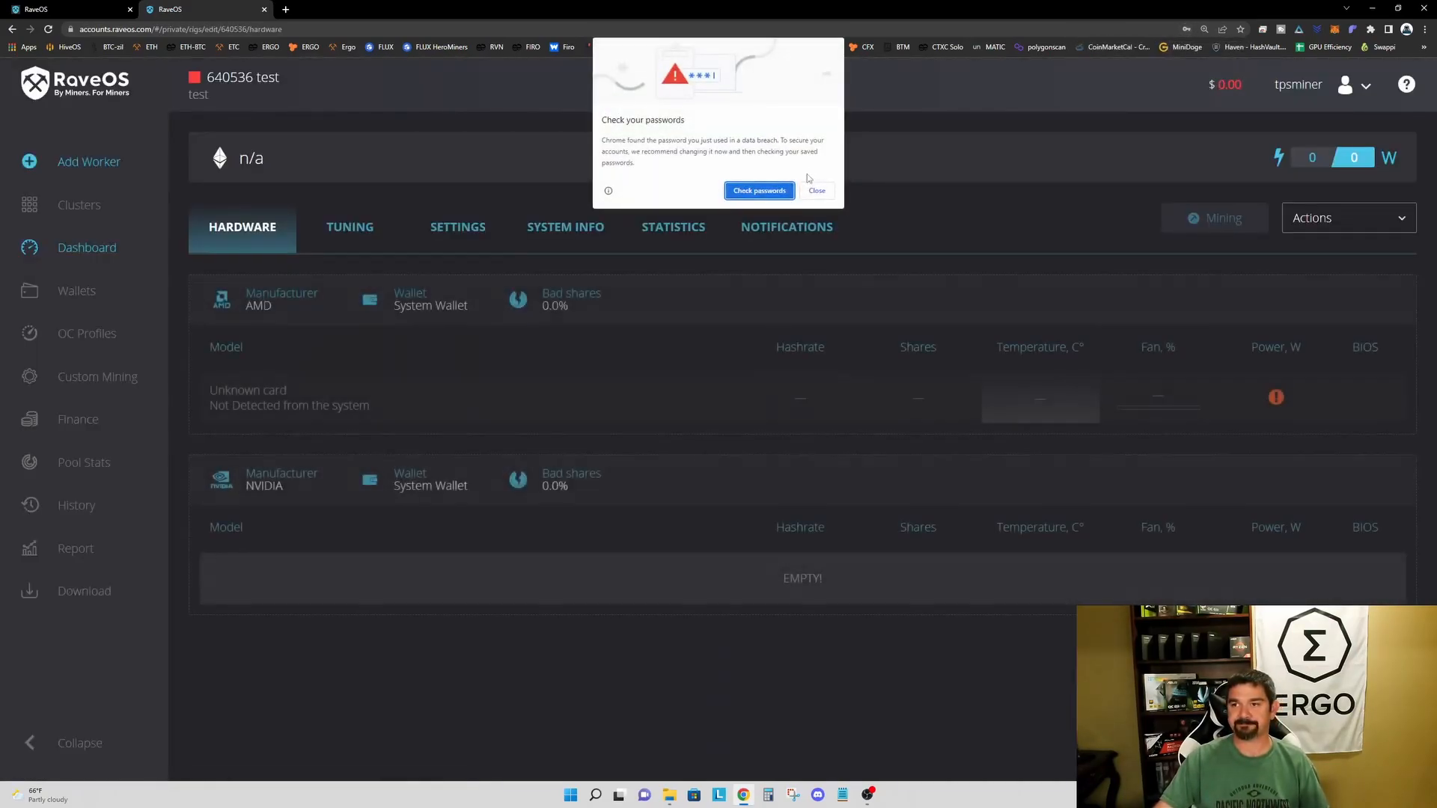
left_click(815, 190)
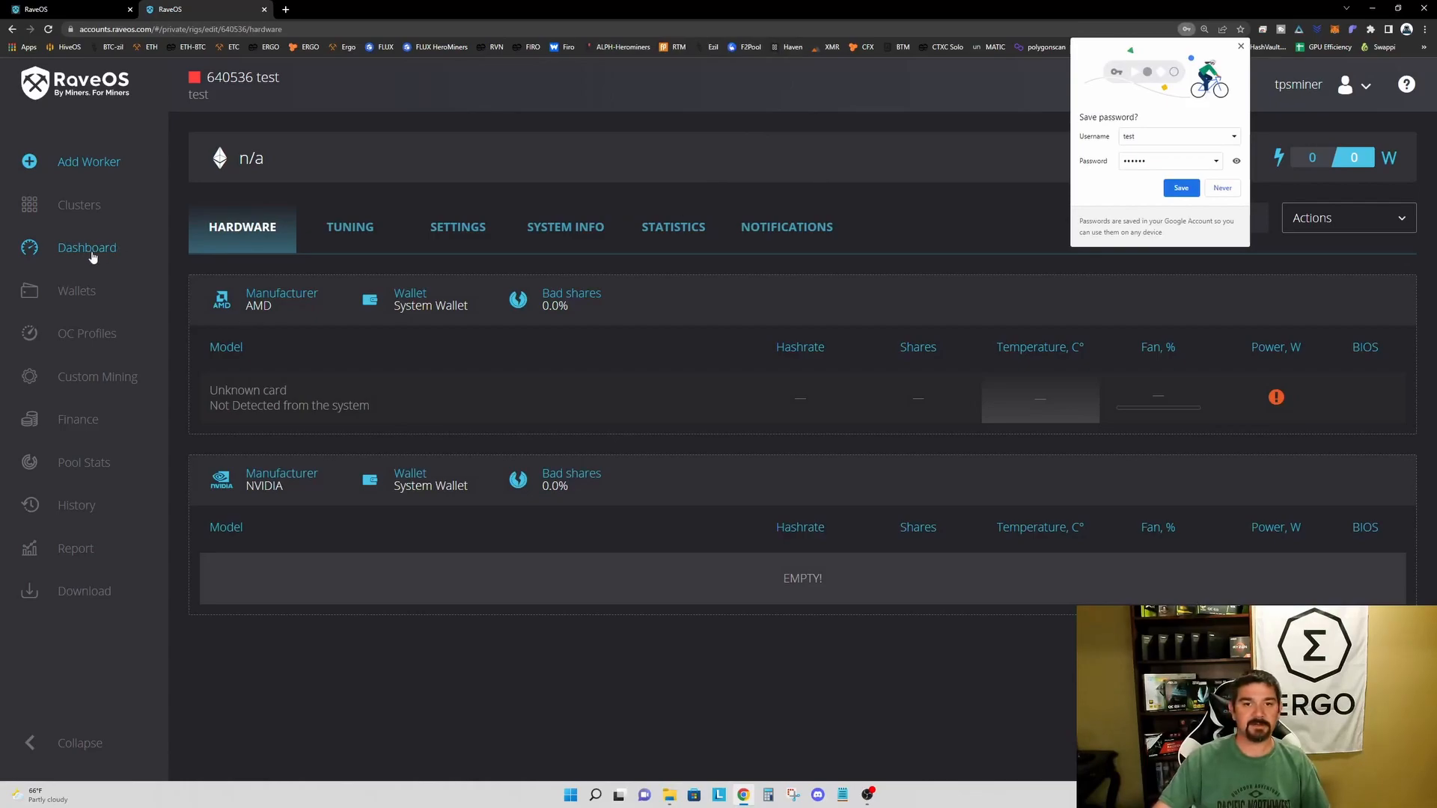
Copy the test worker's token from its System Info in the workers list
left_click(87, 247)
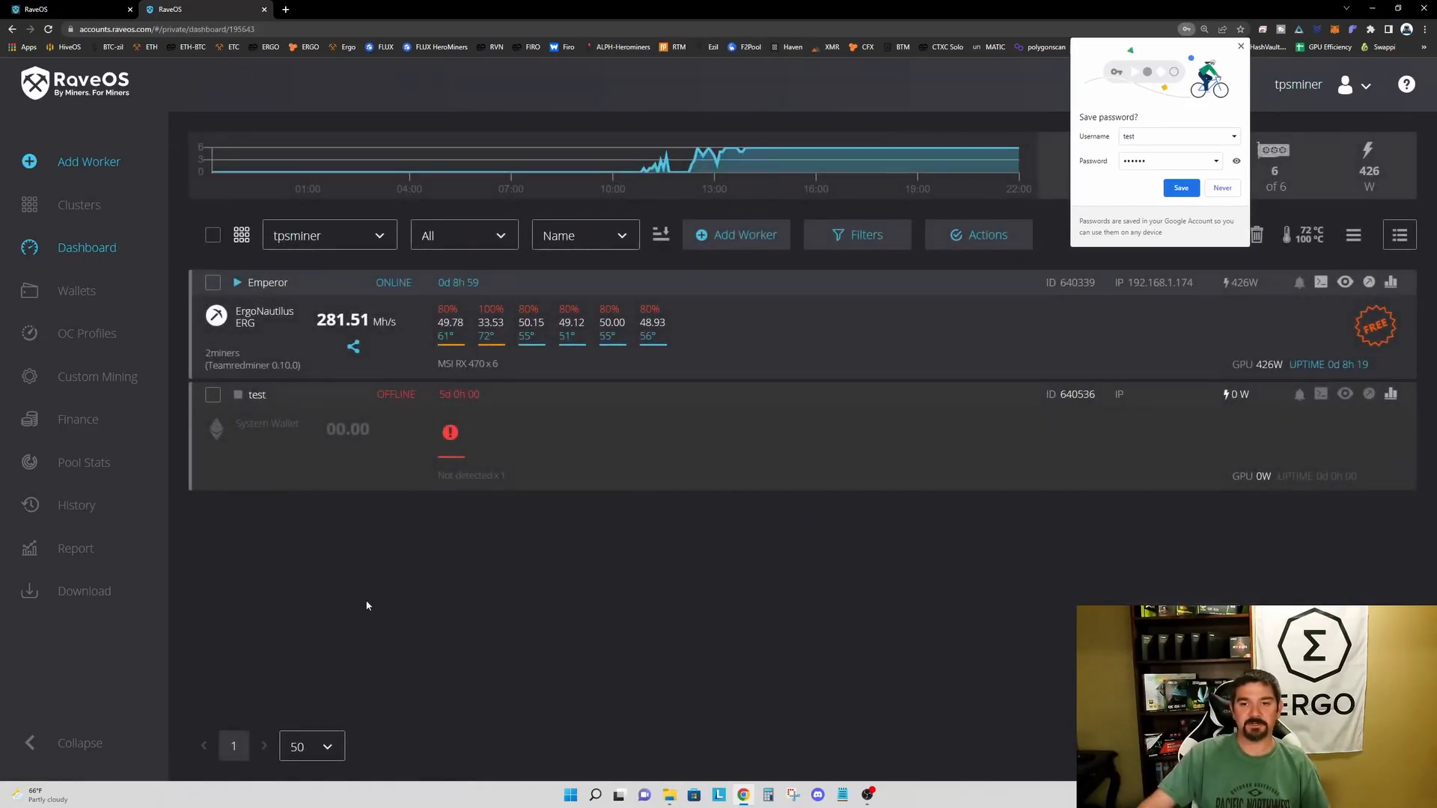
mouse_move(271, 415)
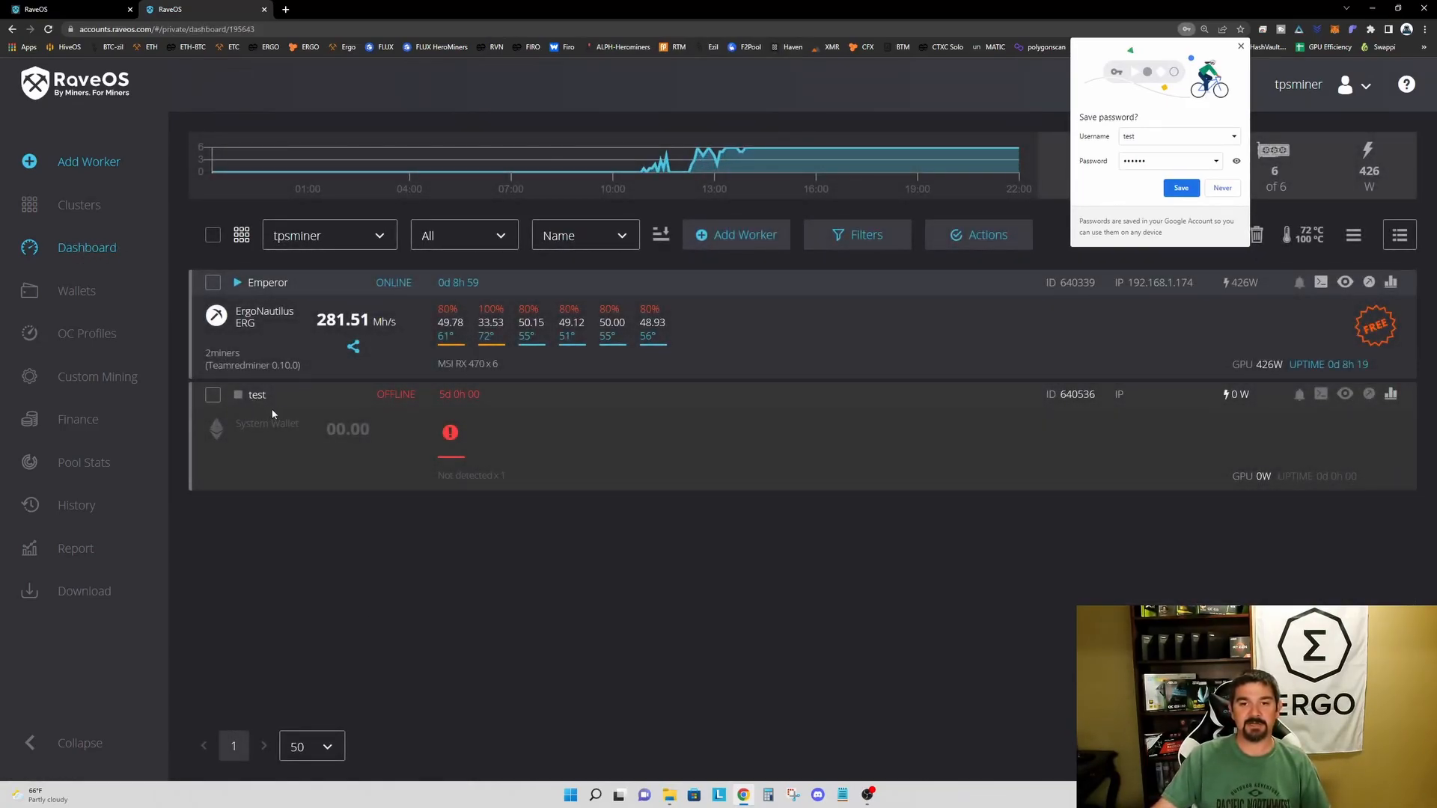
mouse_move(259, 402)
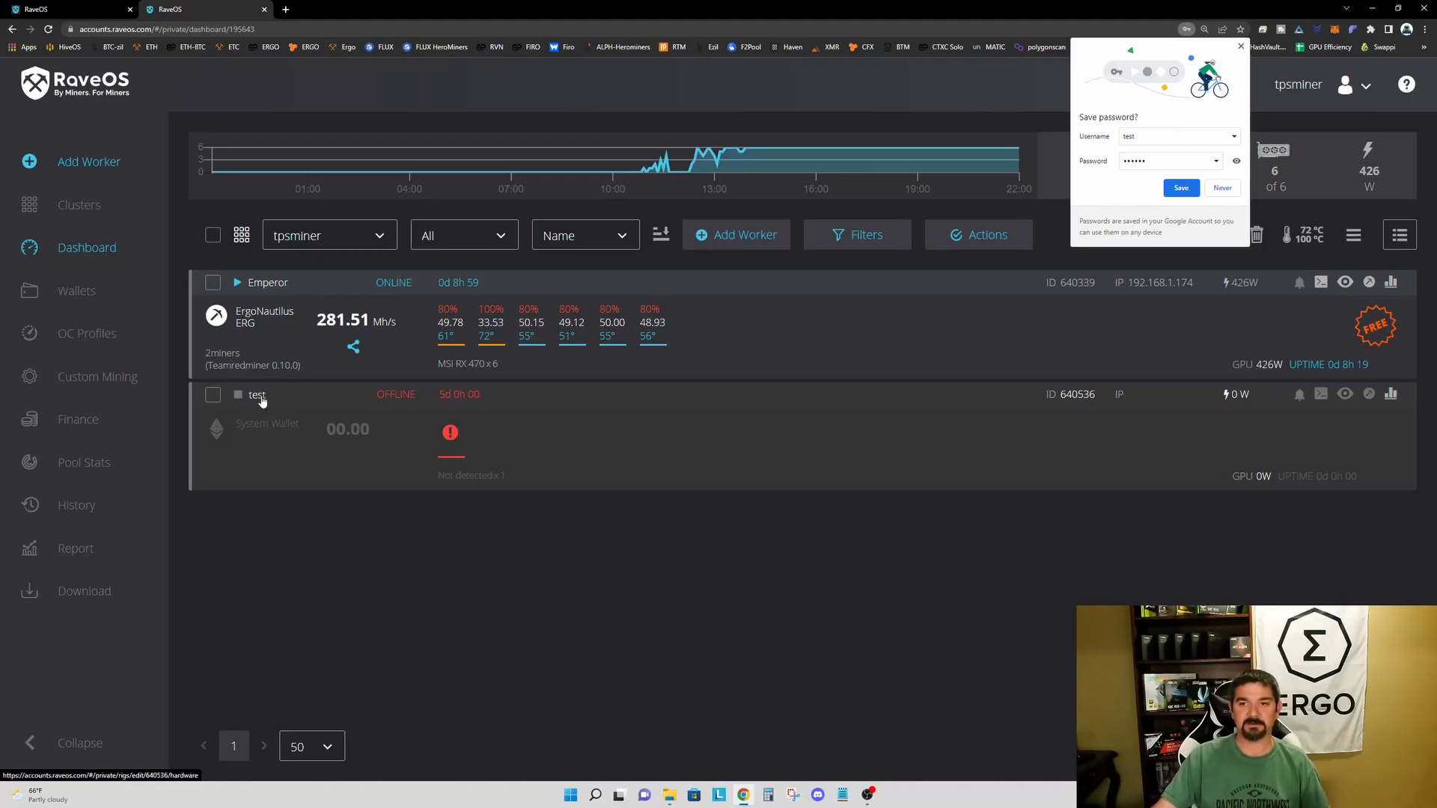
left_click(256, 394)
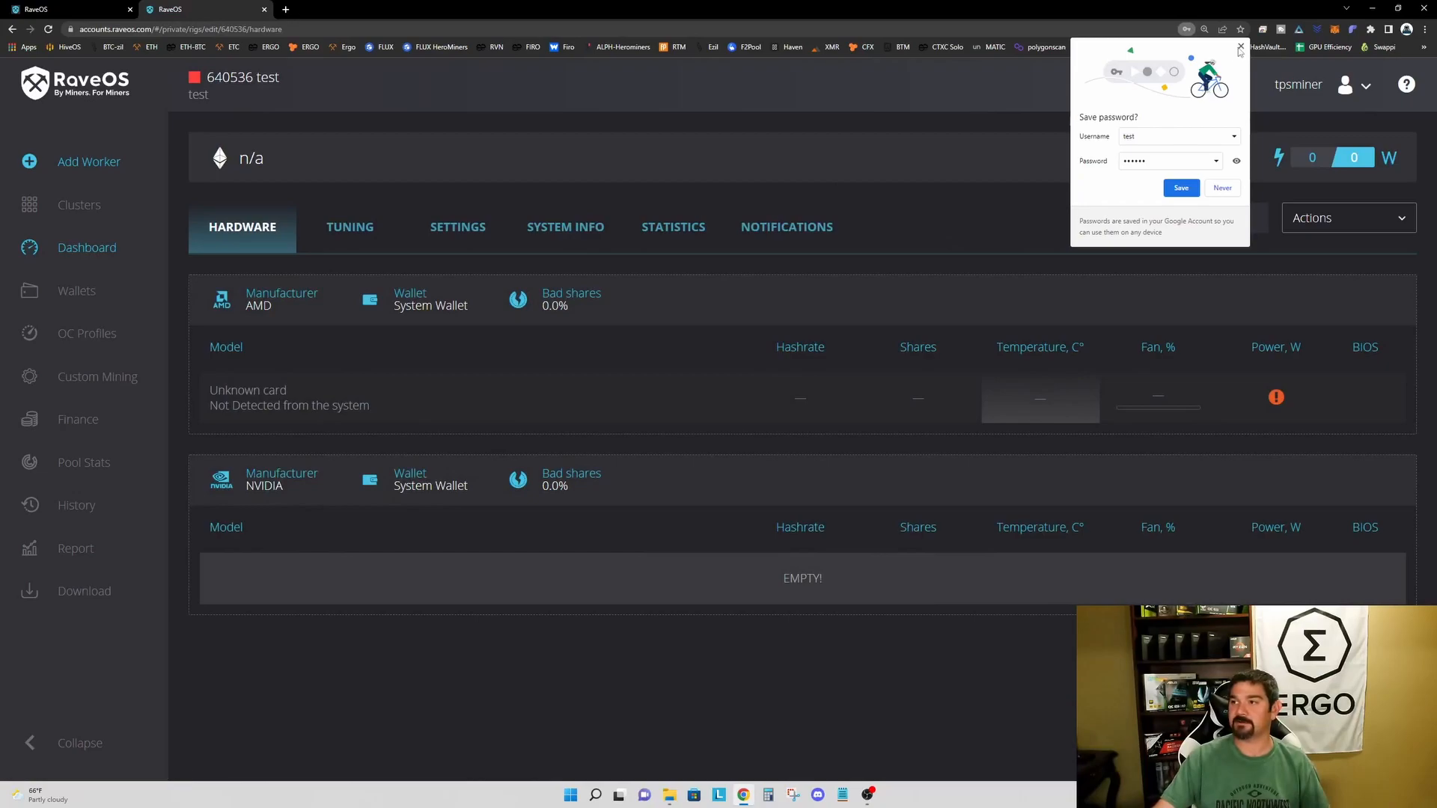
left_click(565, 226)
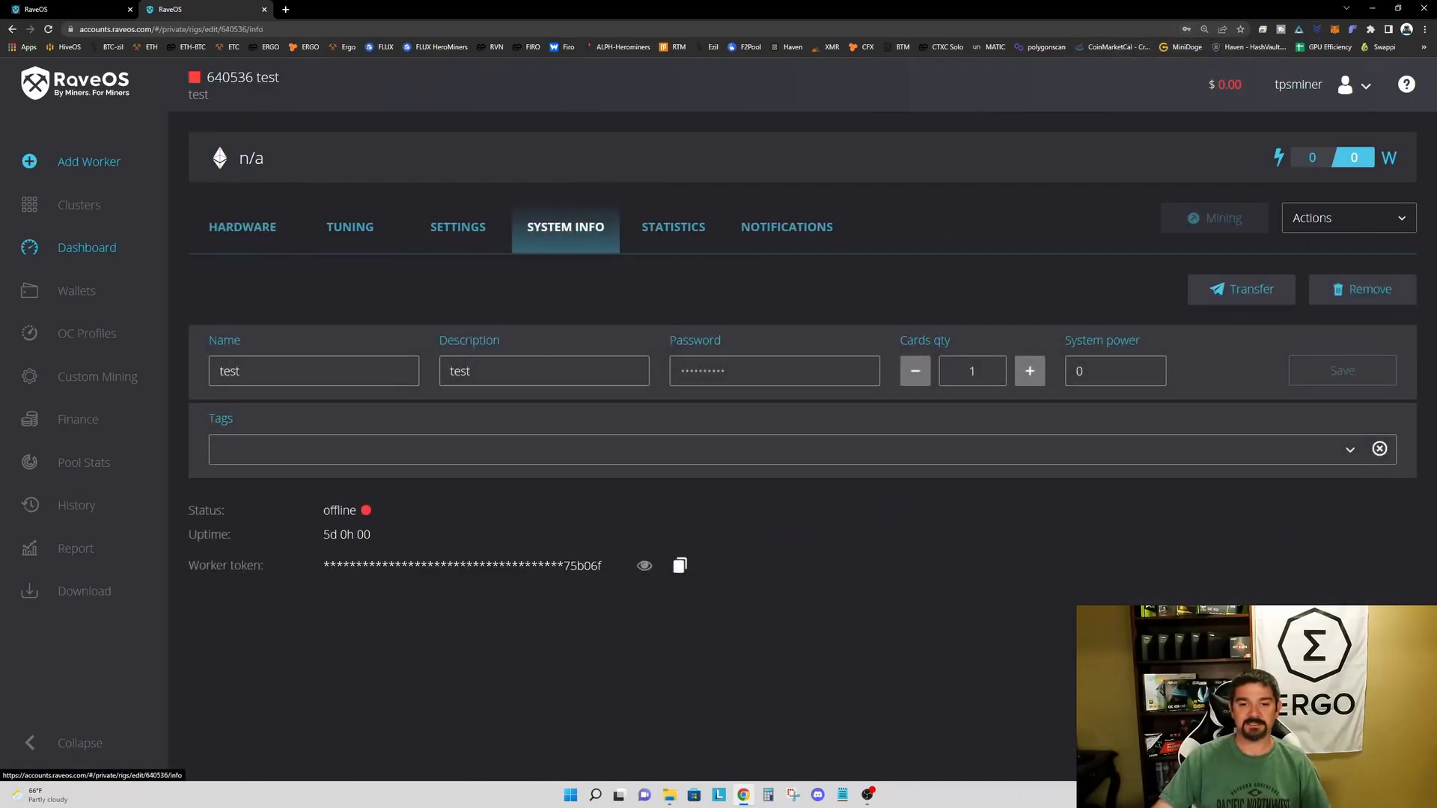
mouse_move(678, 596)
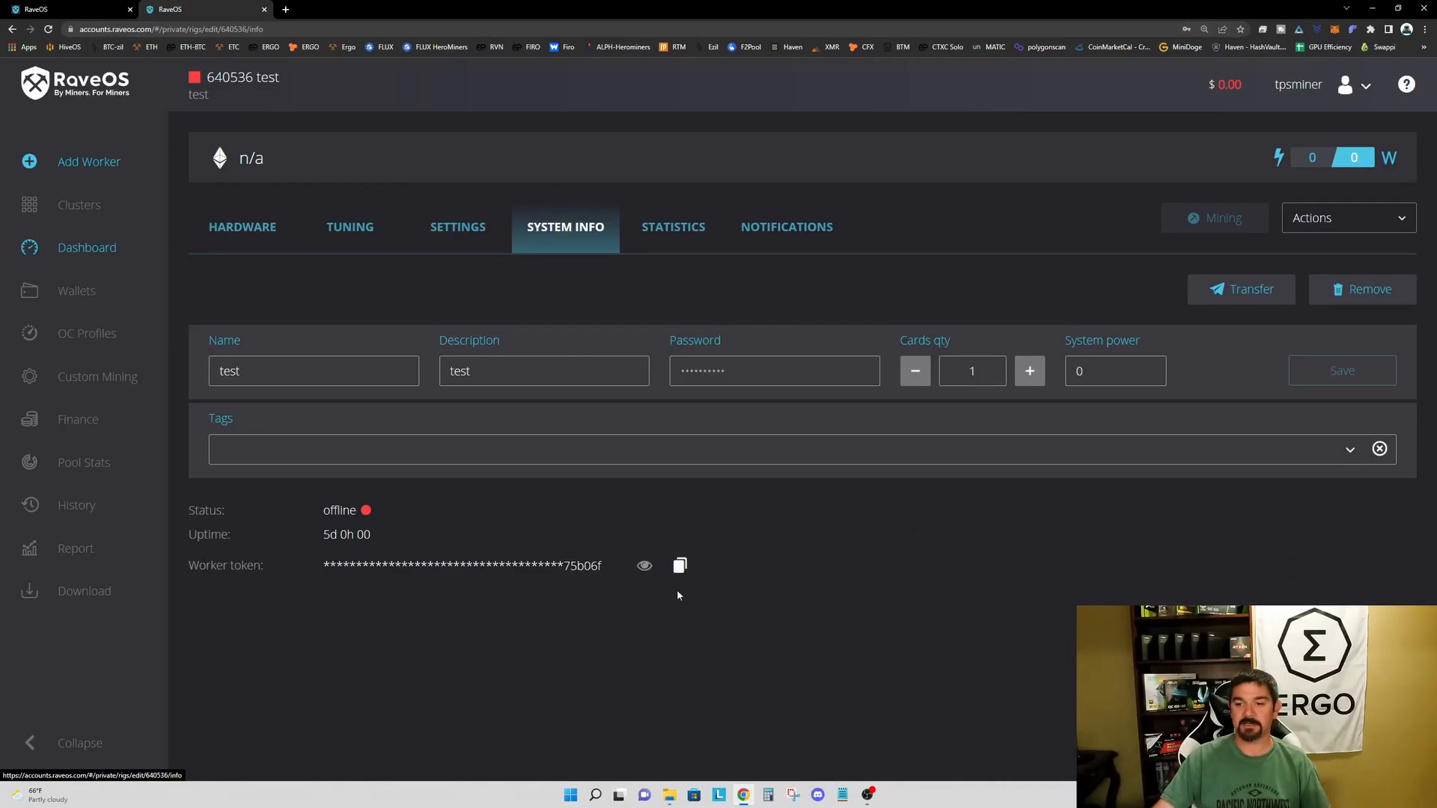
mouse_move(680, 566)
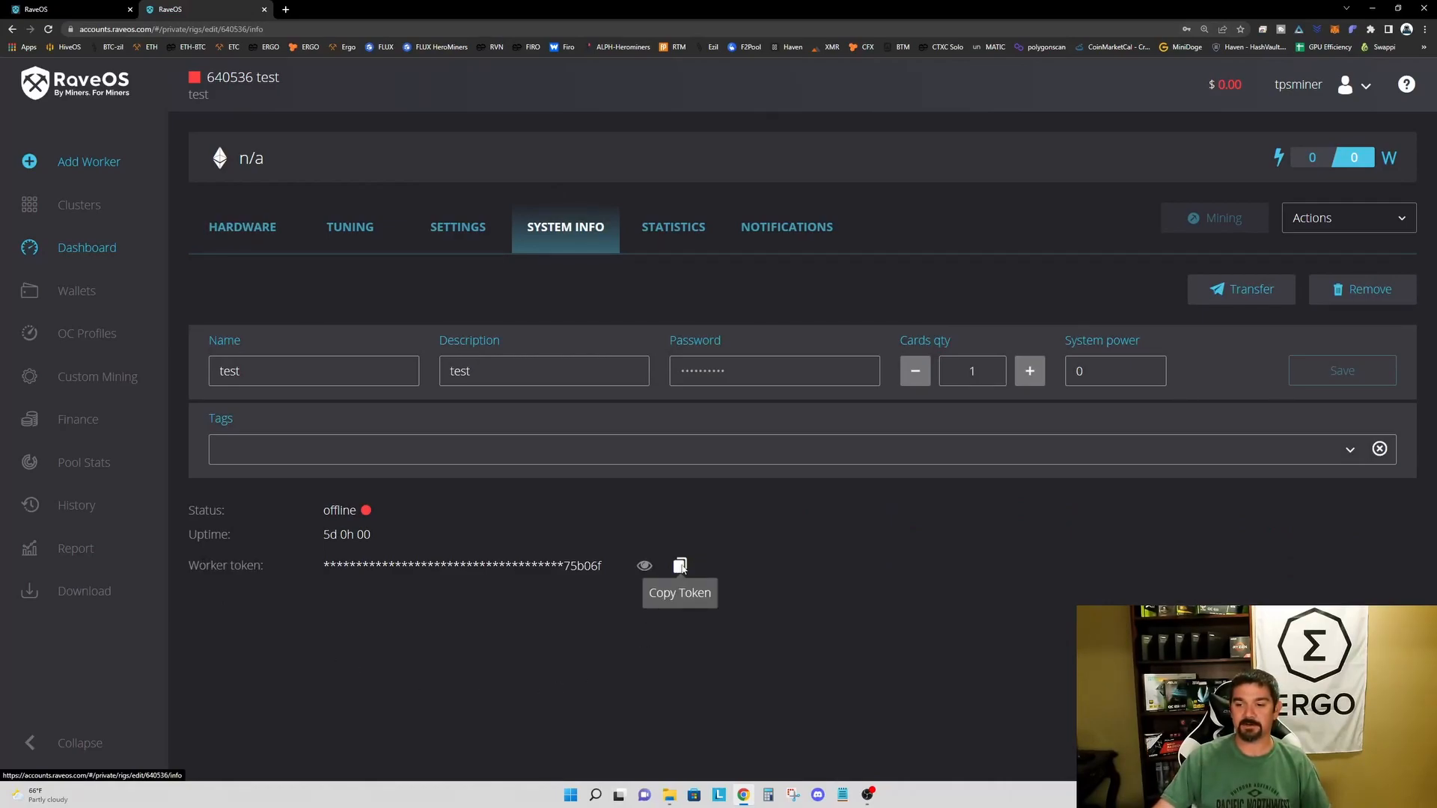
left_click(680, 566)
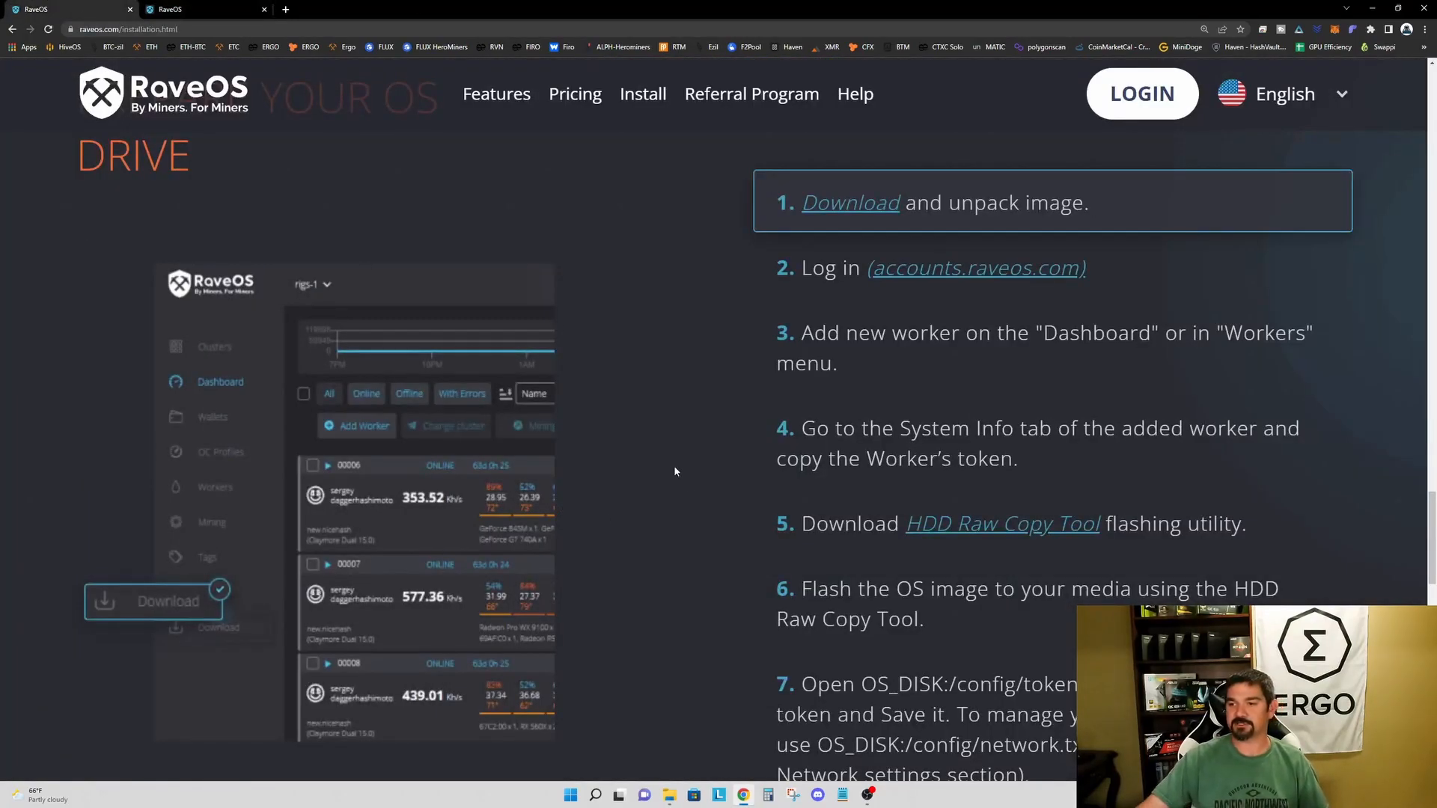
mouse_move(1002, 471)
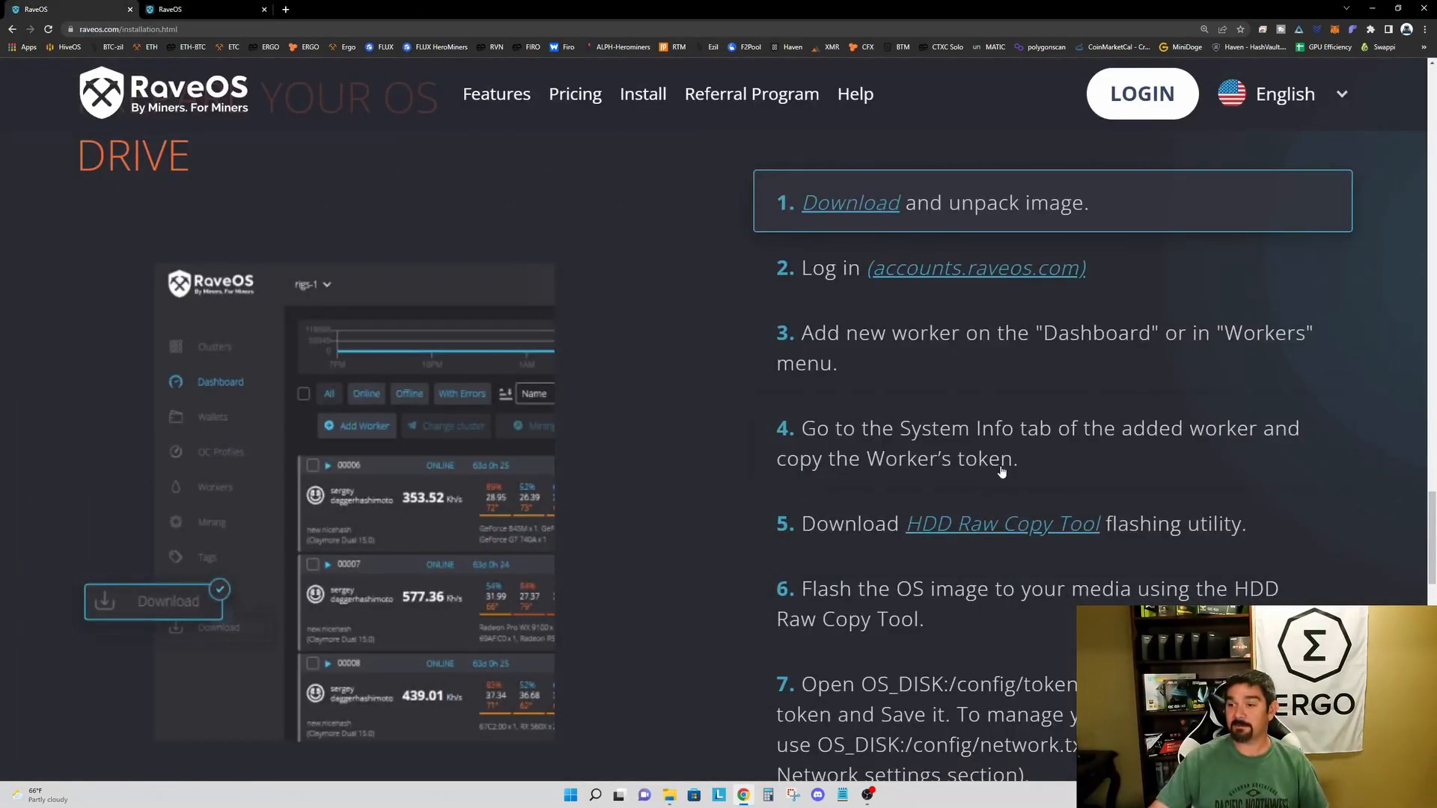
mouse_move(837, 557)
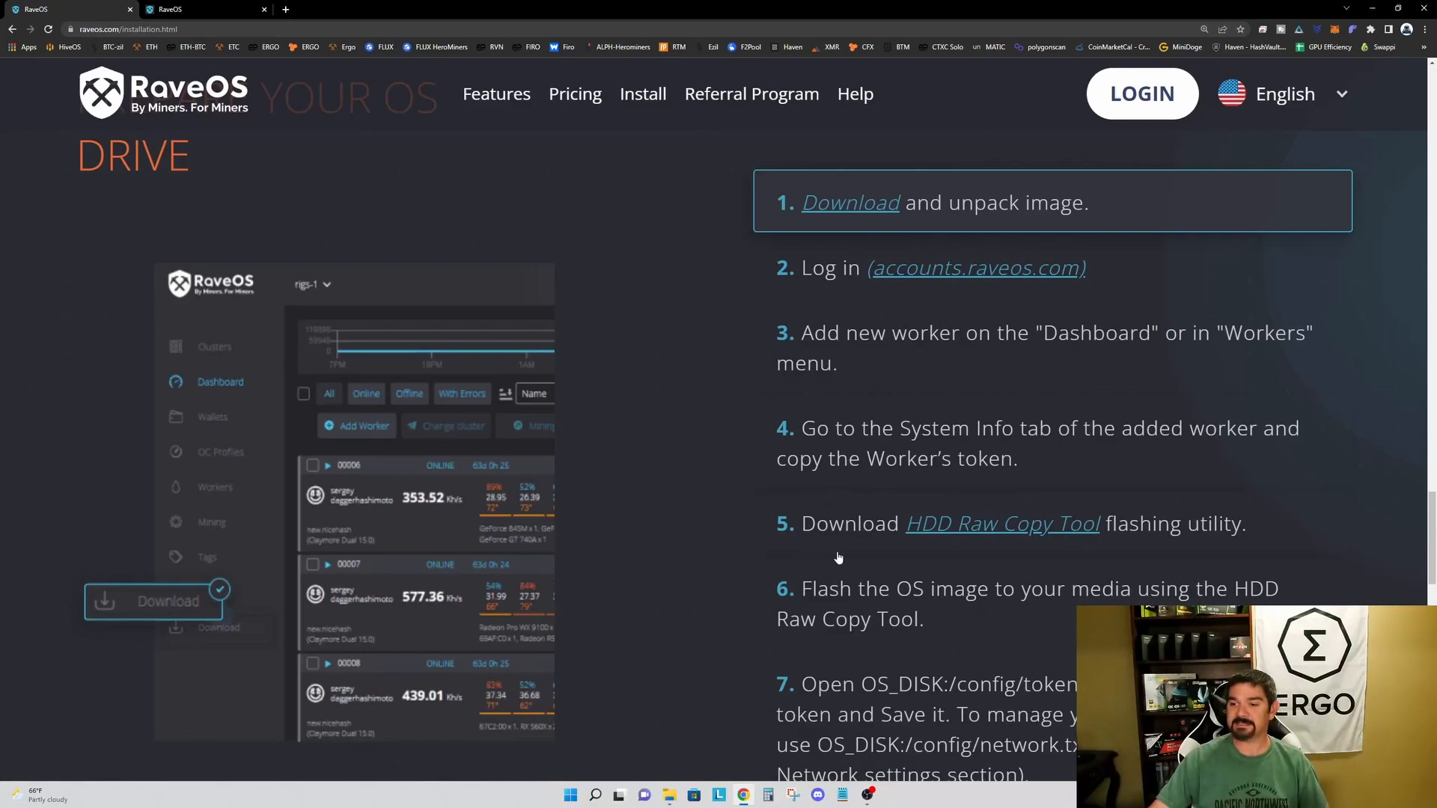
mouse_move(1035, 552)
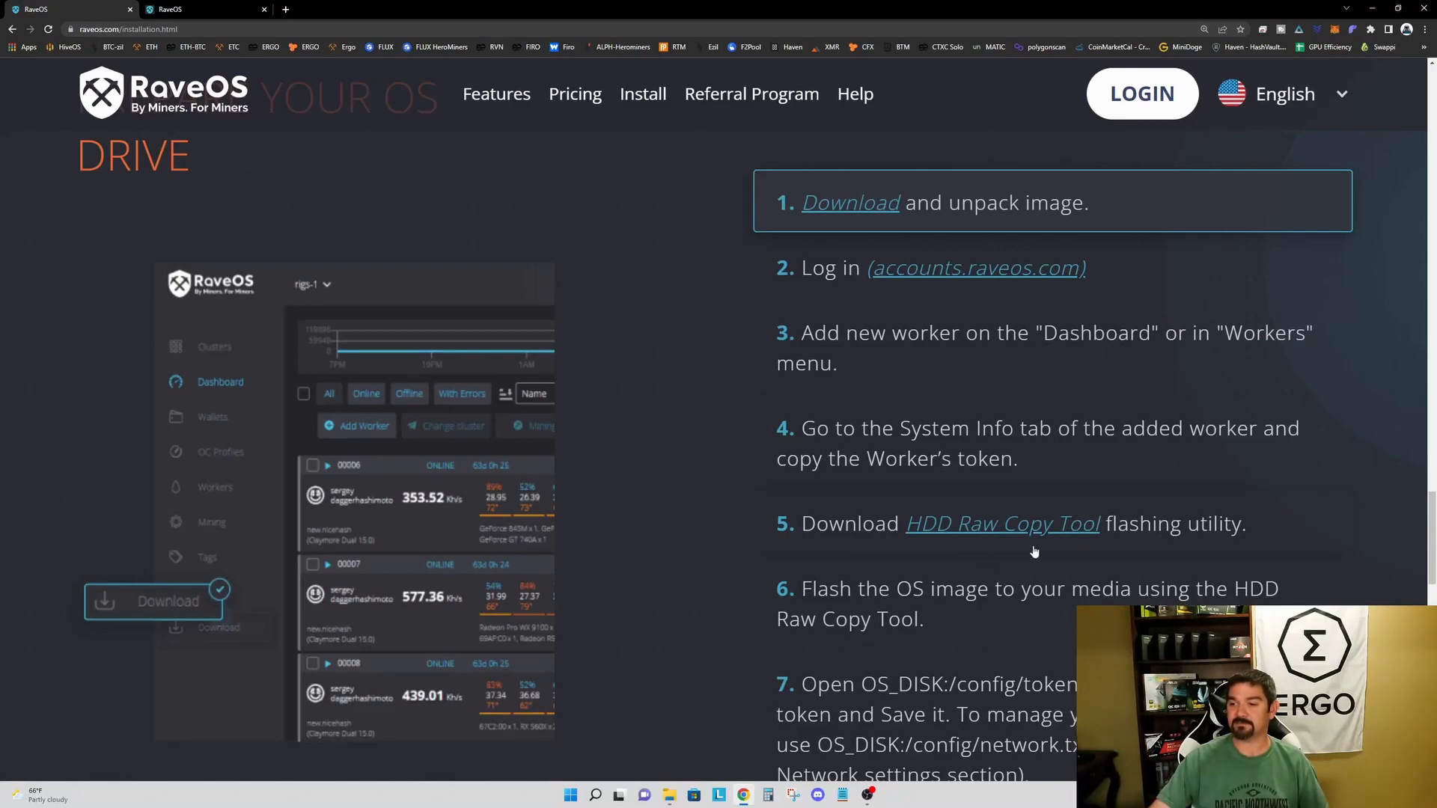
mouse_move(1263, 553)
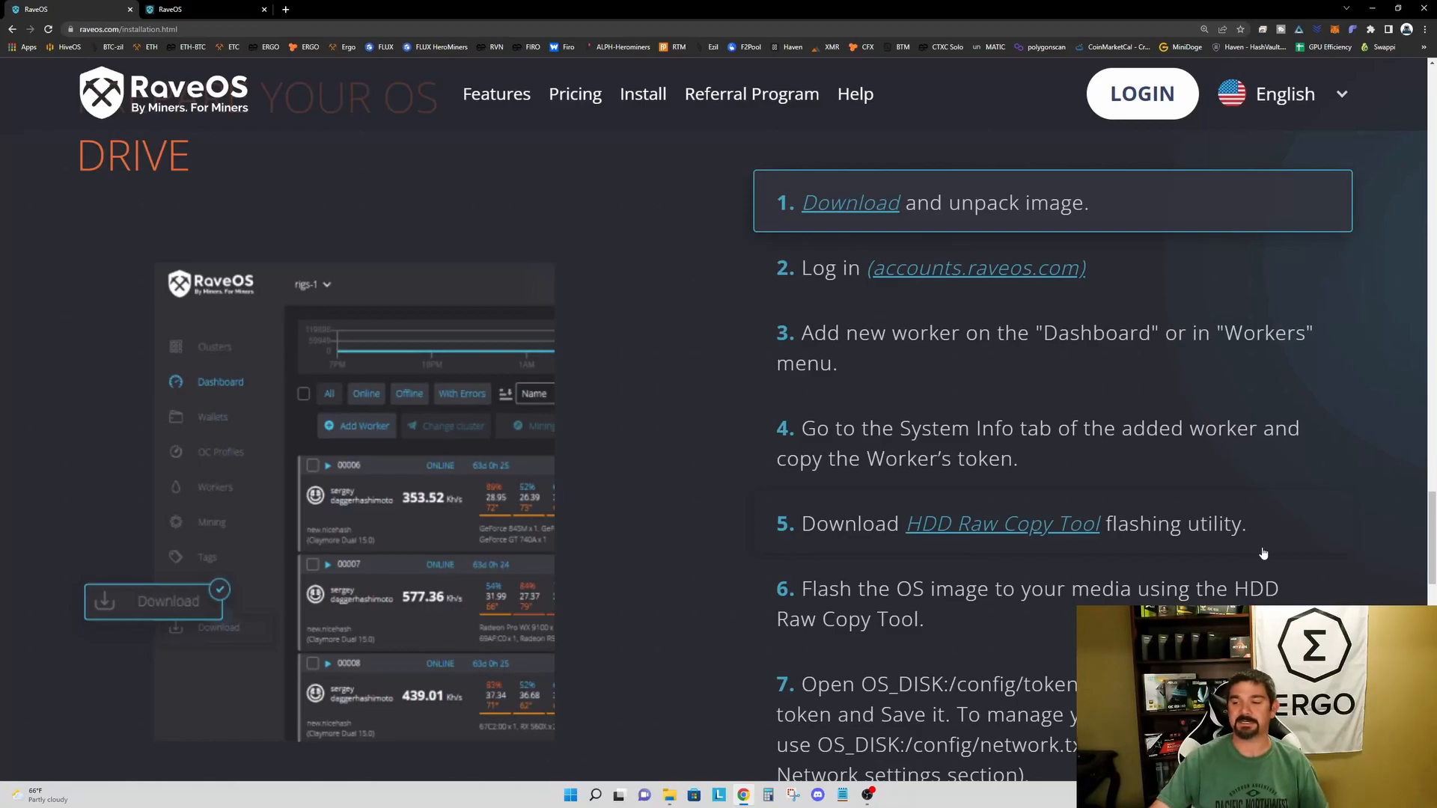
mouse_move(1307, 548)
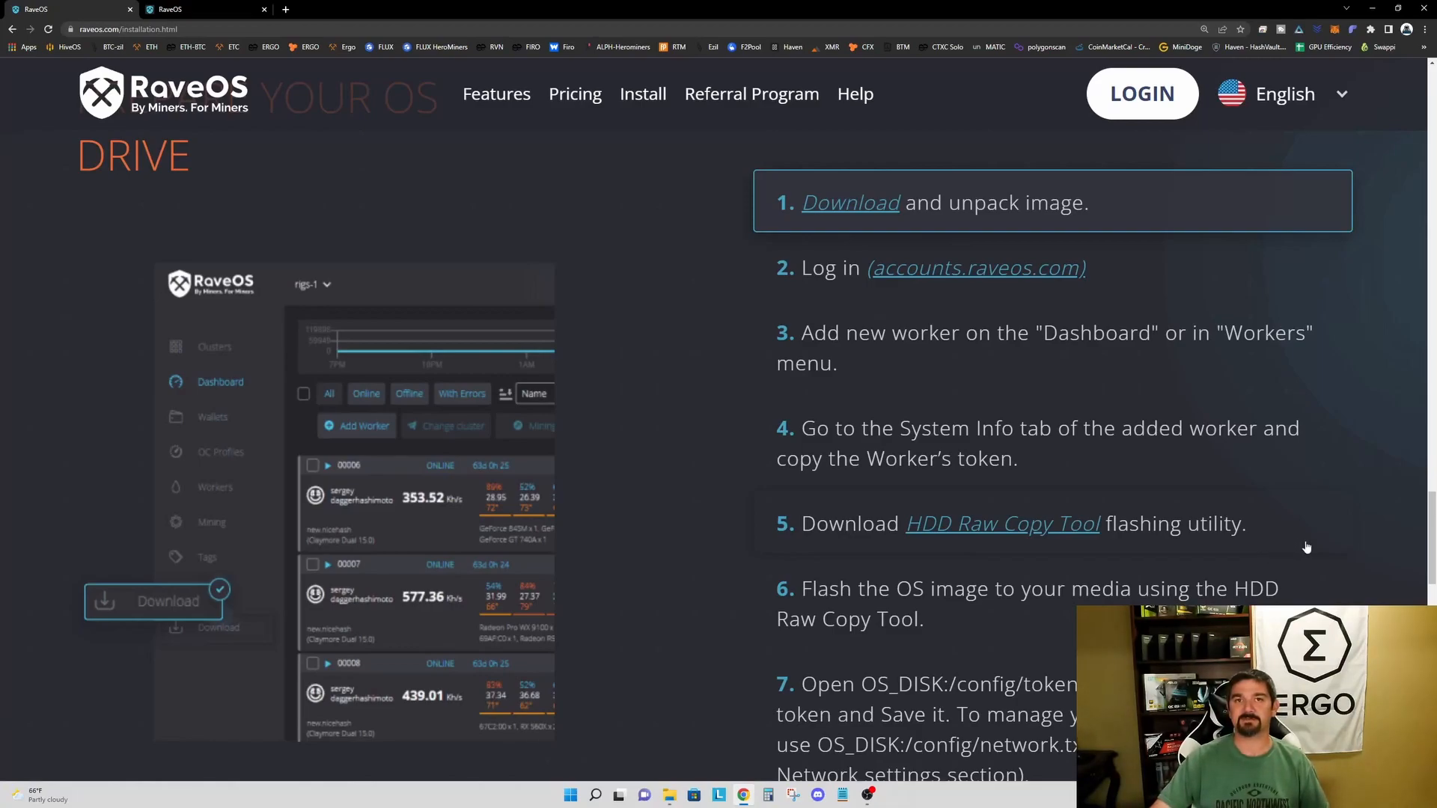
mouse_move(1134, 550)
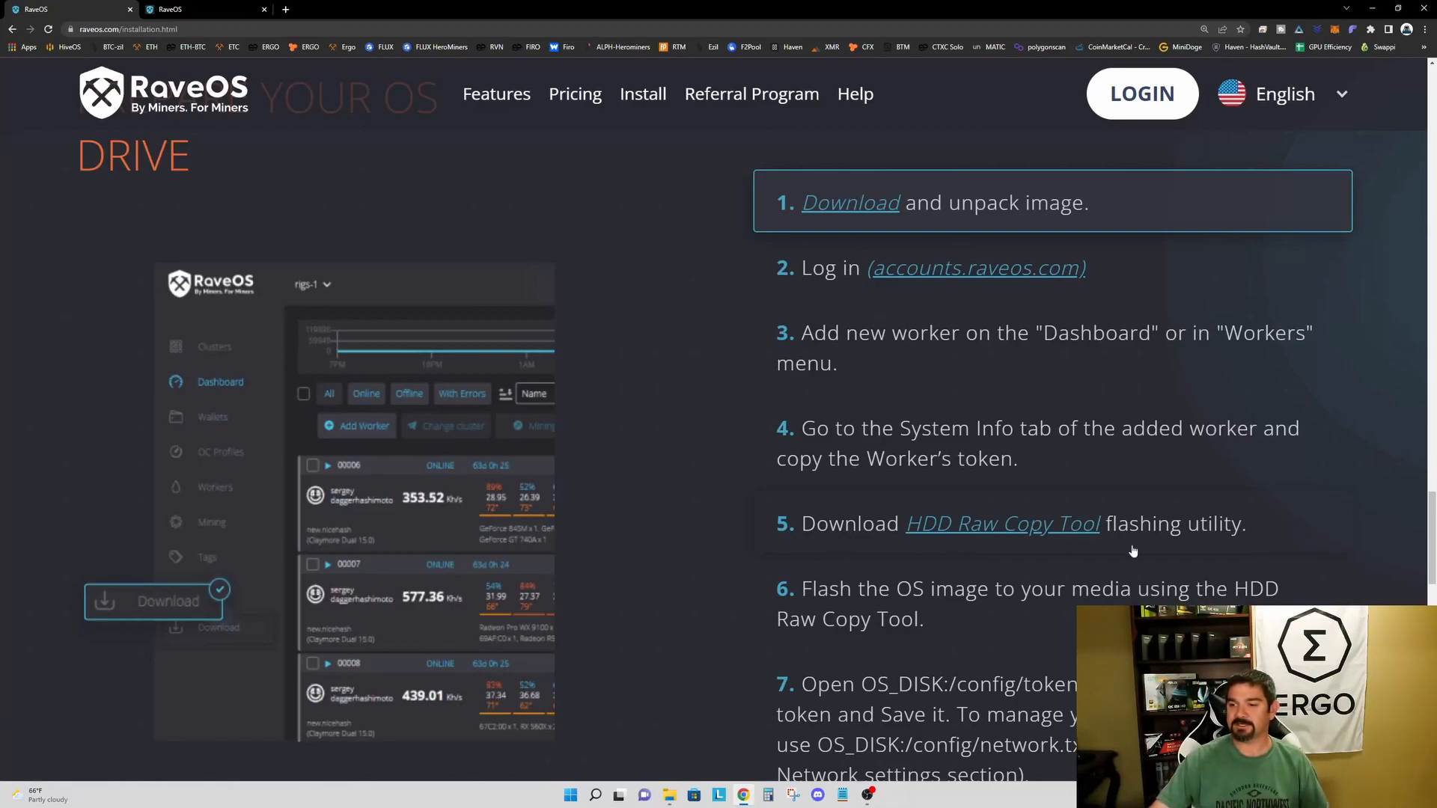
Bring the flashing, token.txt and plug-in installation steps into view
scroll("down", 3)
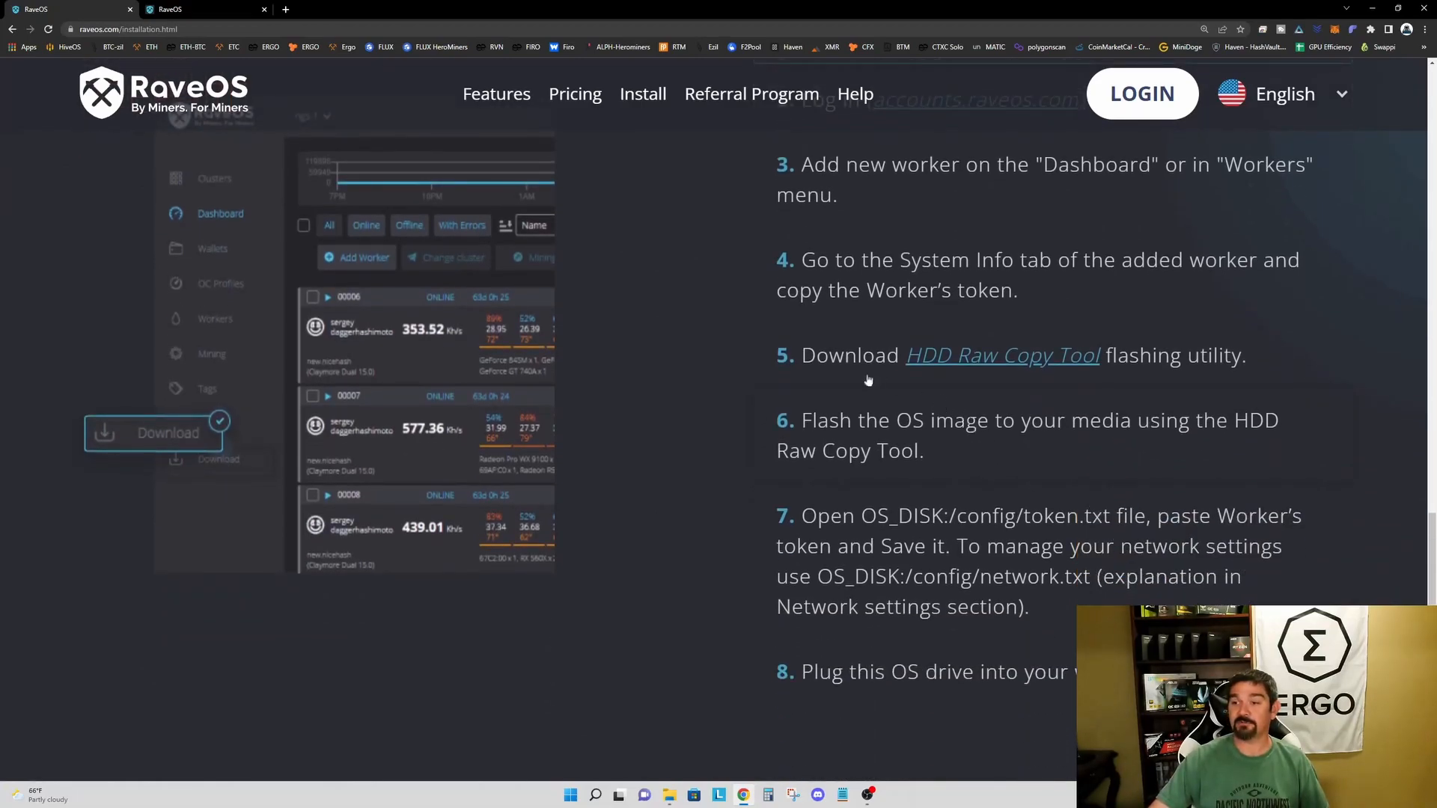
mouse_move(1064, 449)
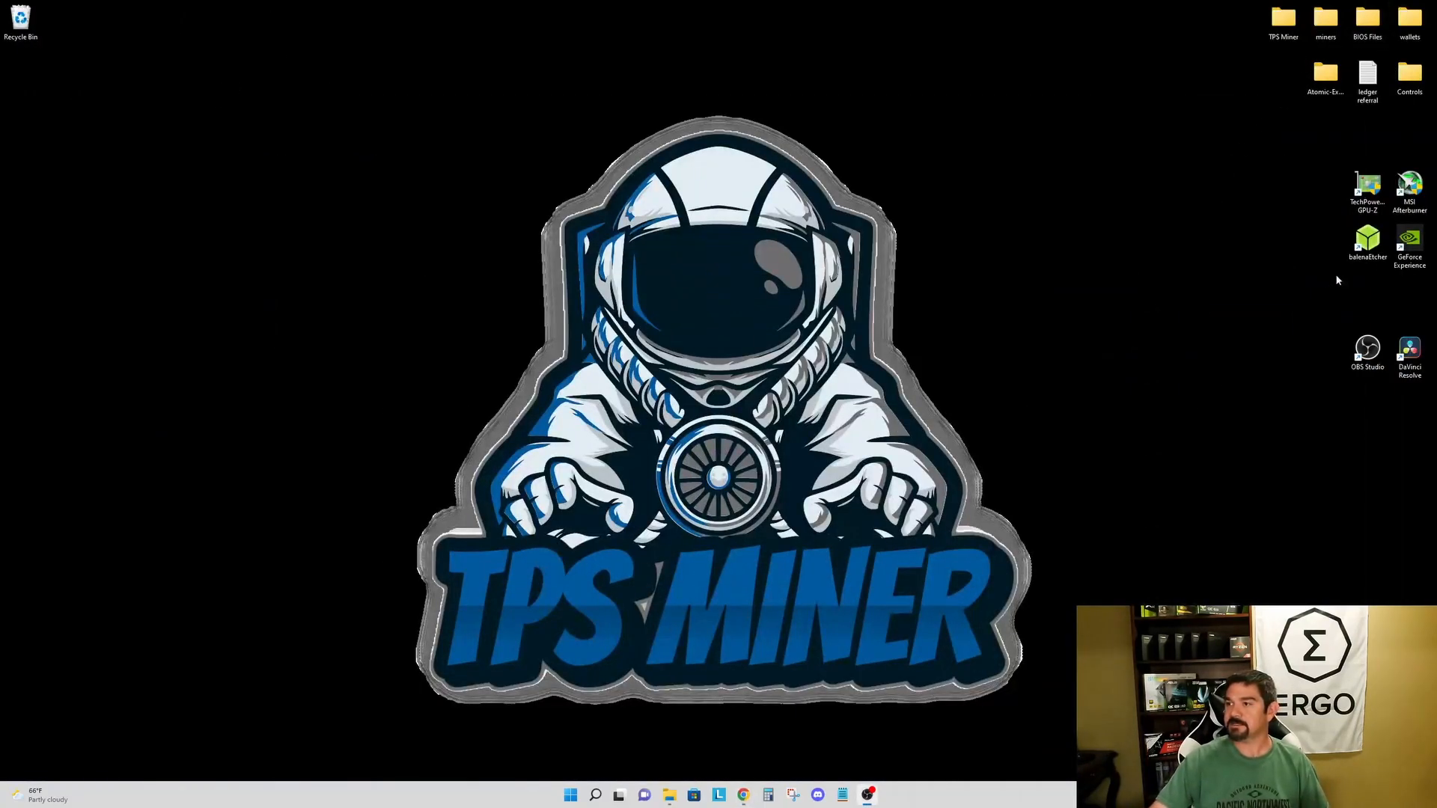
Launch balenaEtcher with the raveos v1.0.25 image and the generic USB flash disk as target
double_click(1367, 240)
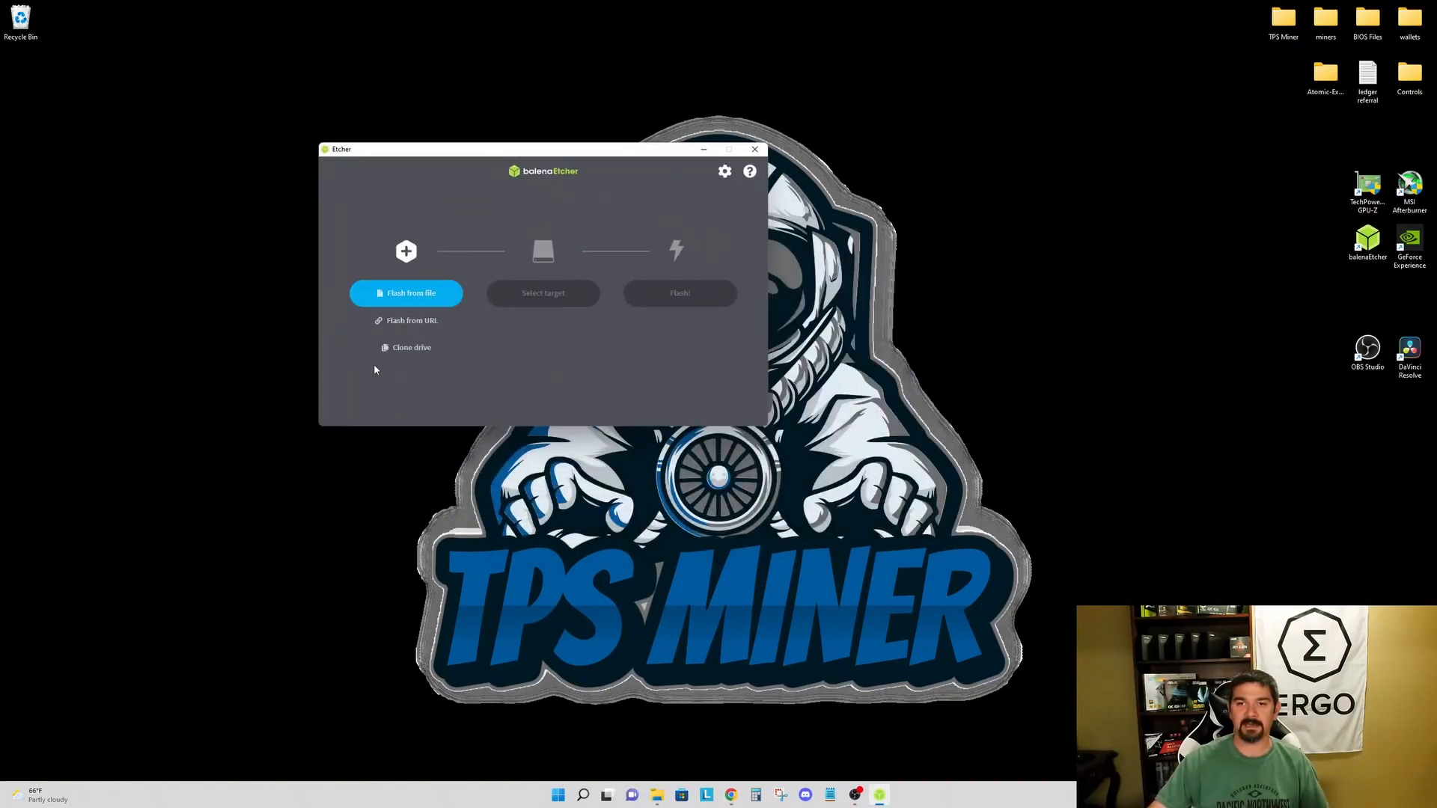
left_click(411, 292)
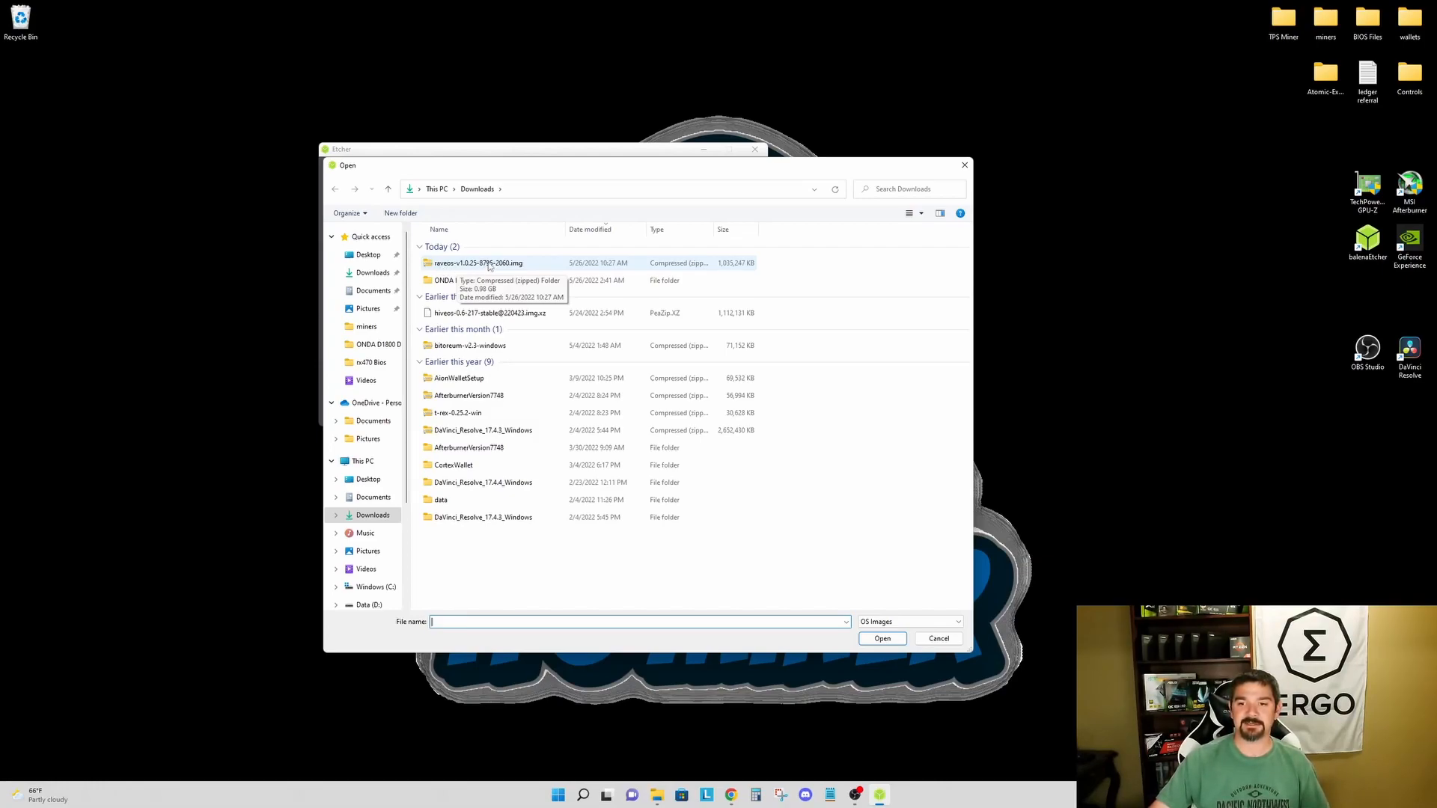
left_click(476, 264)
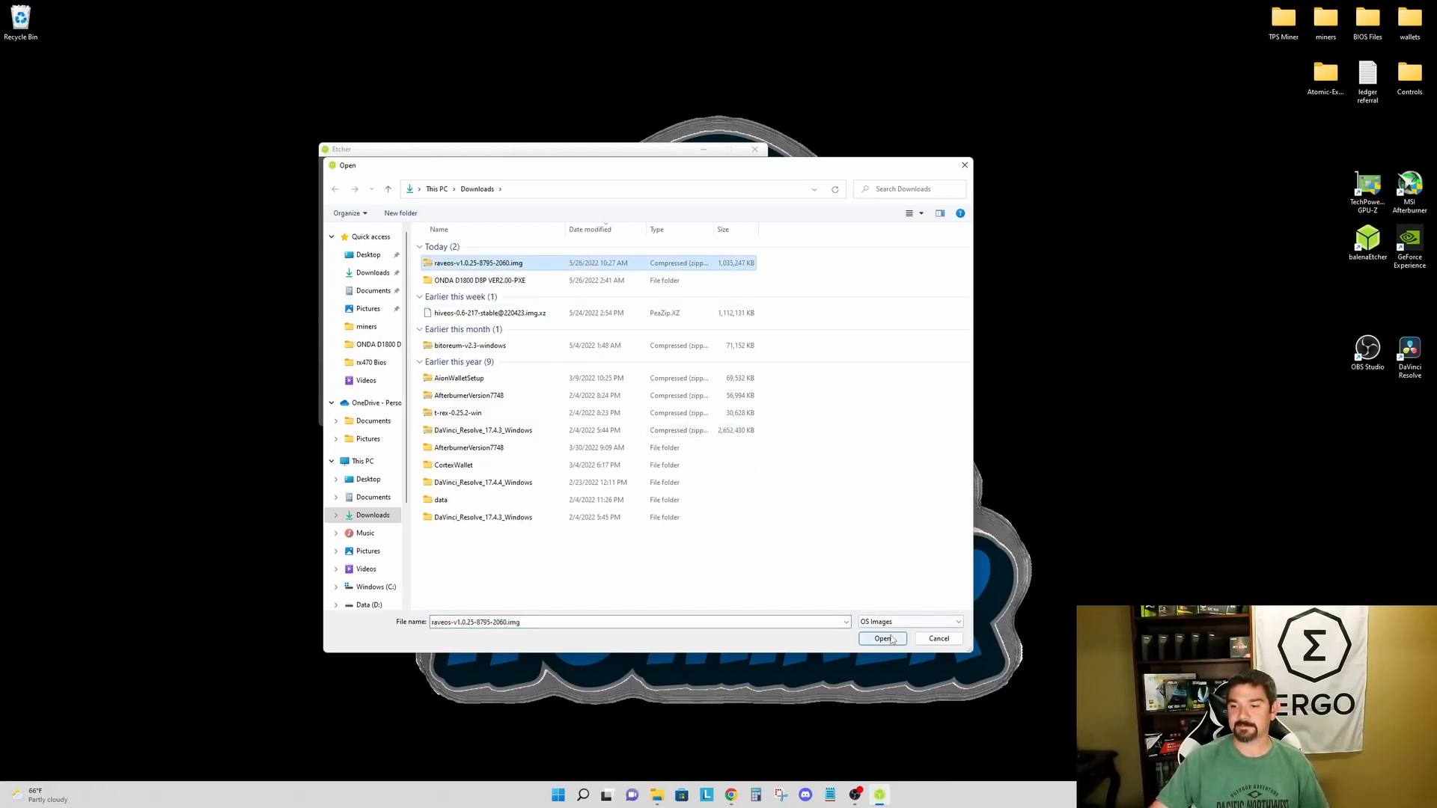
left_click(881, 639)
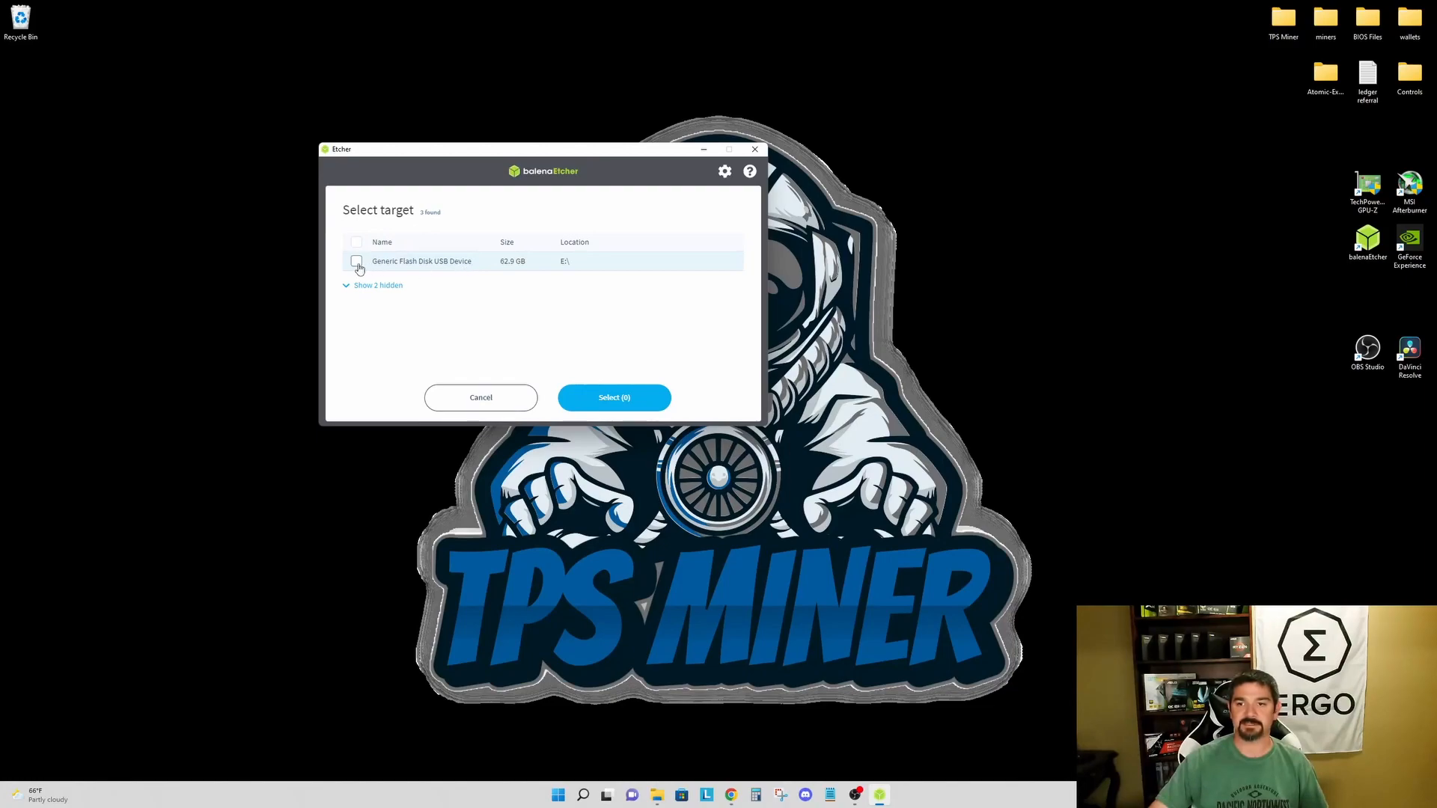
left_click(356, 261)
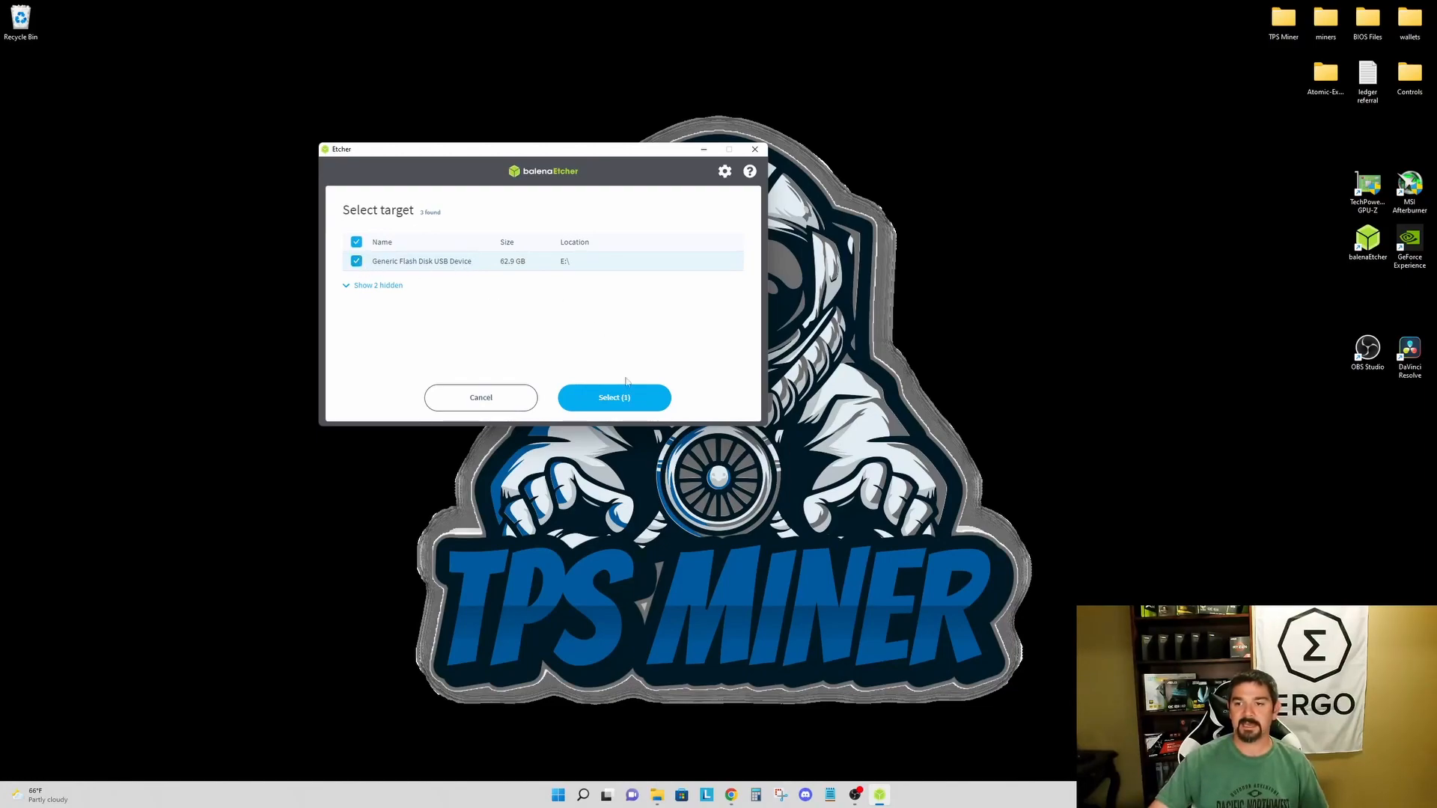
left_click(614, 397)
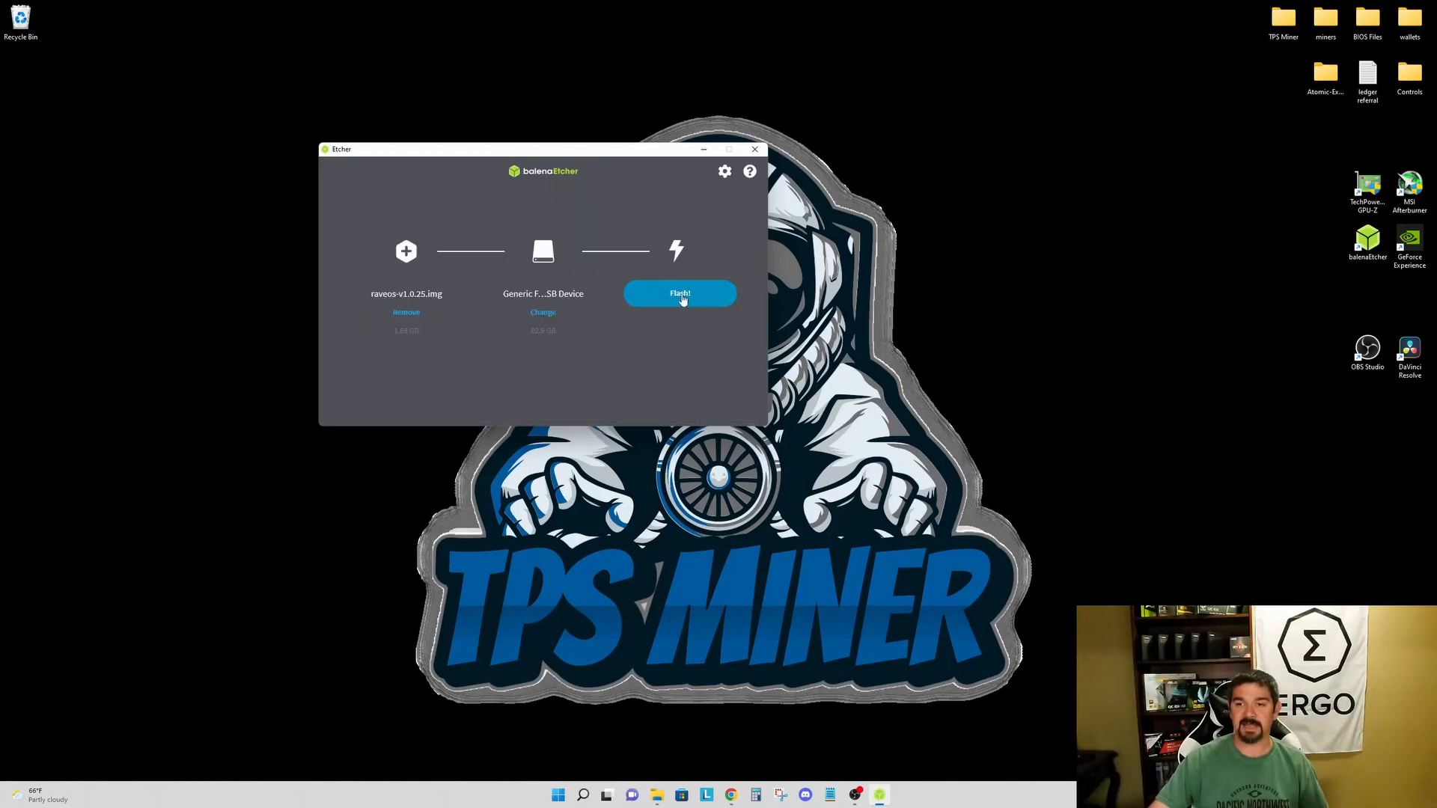
mouse_move(701, 366)
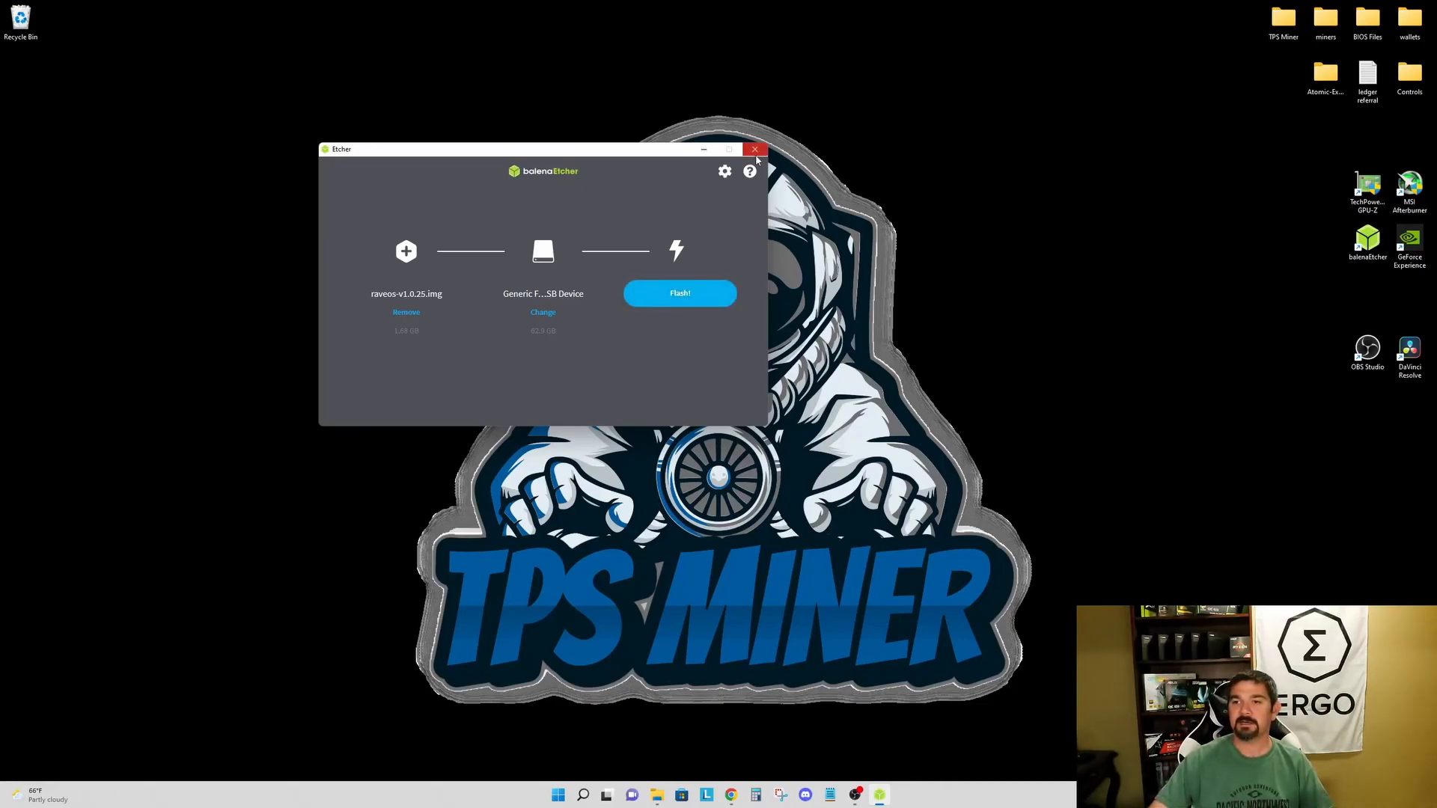
Close balenaEtcher and browse to the MINING_OS (E:) drive in File Explorer
left_click(755, 149)
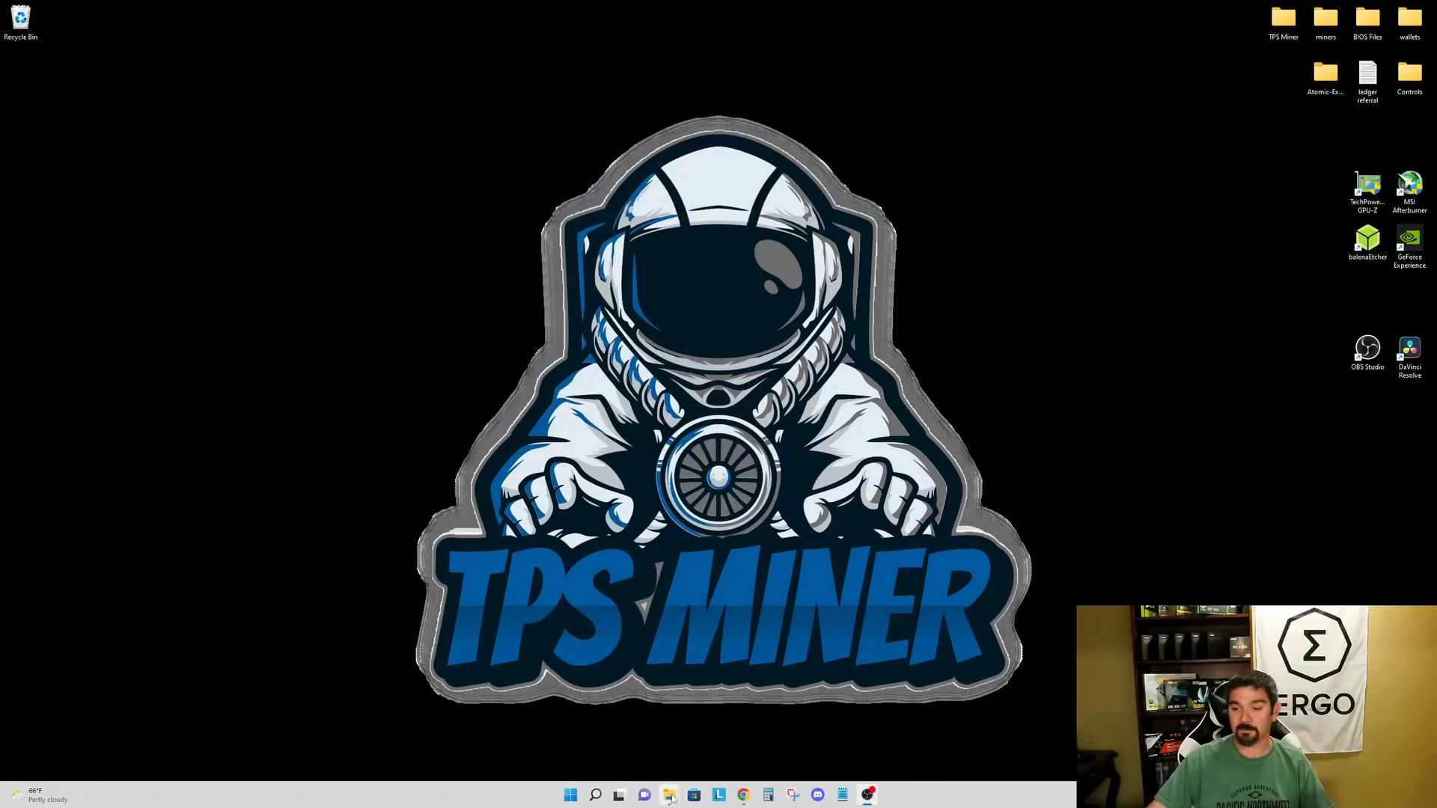
left_click(669, 795)
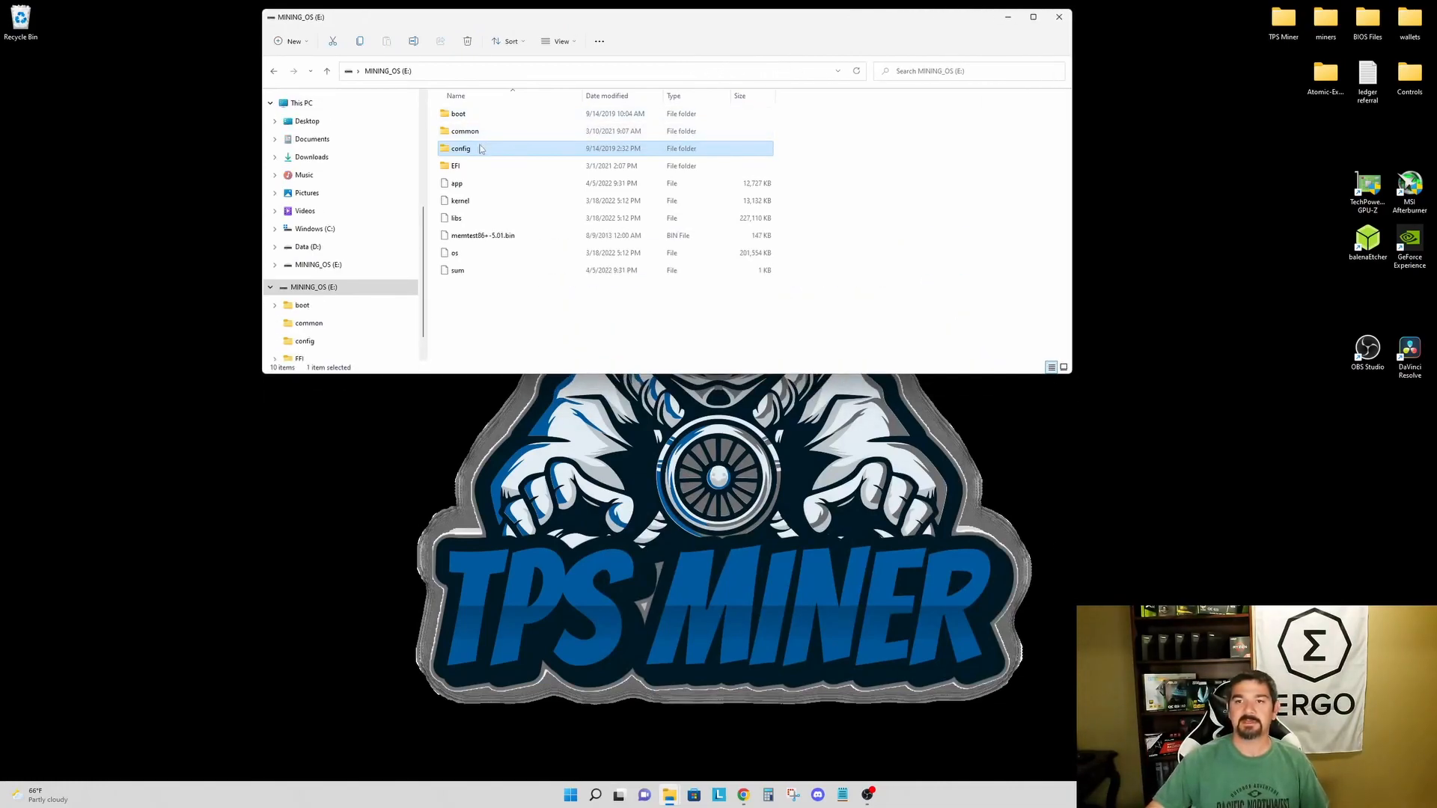
mouse_move(470, 153)
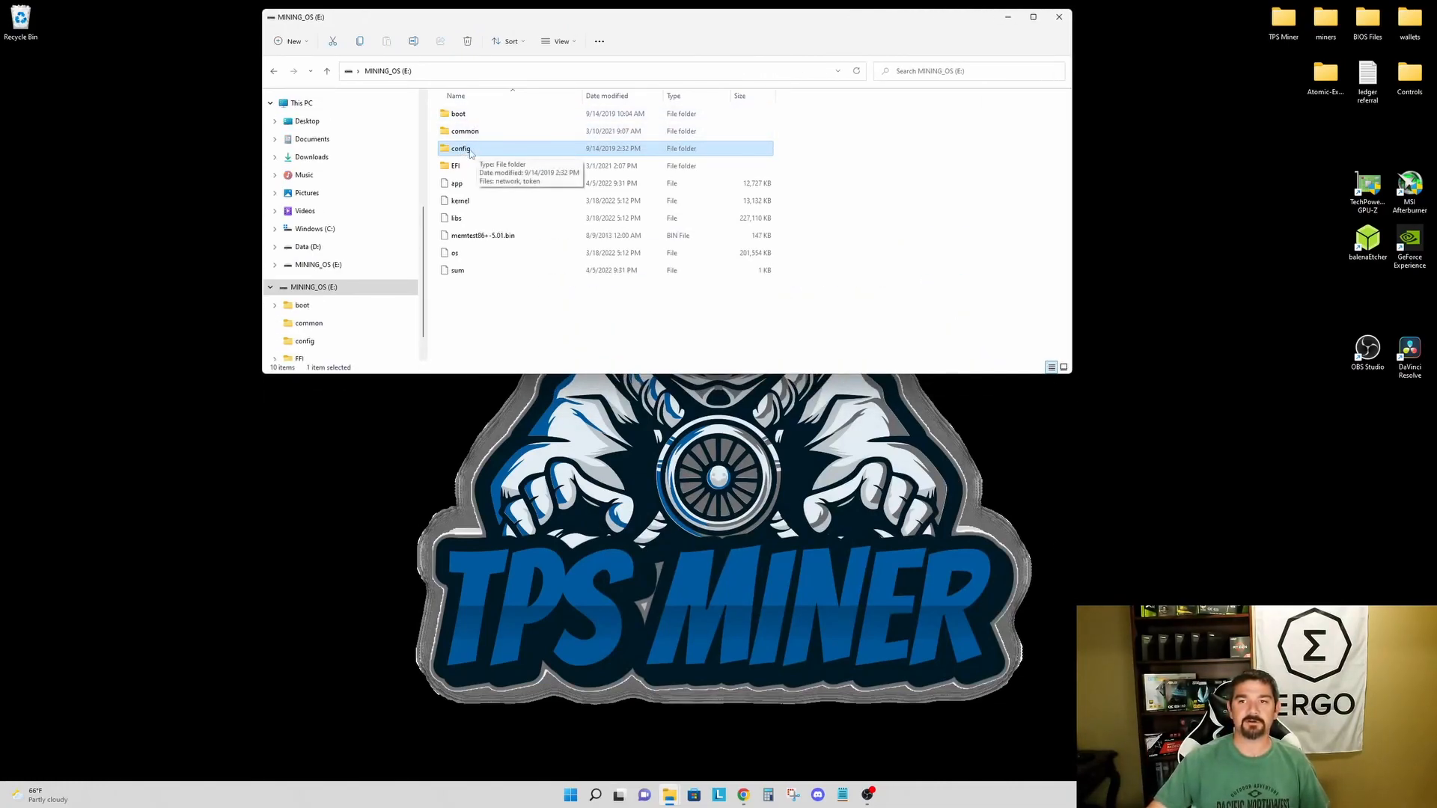
double_click(460, 149)
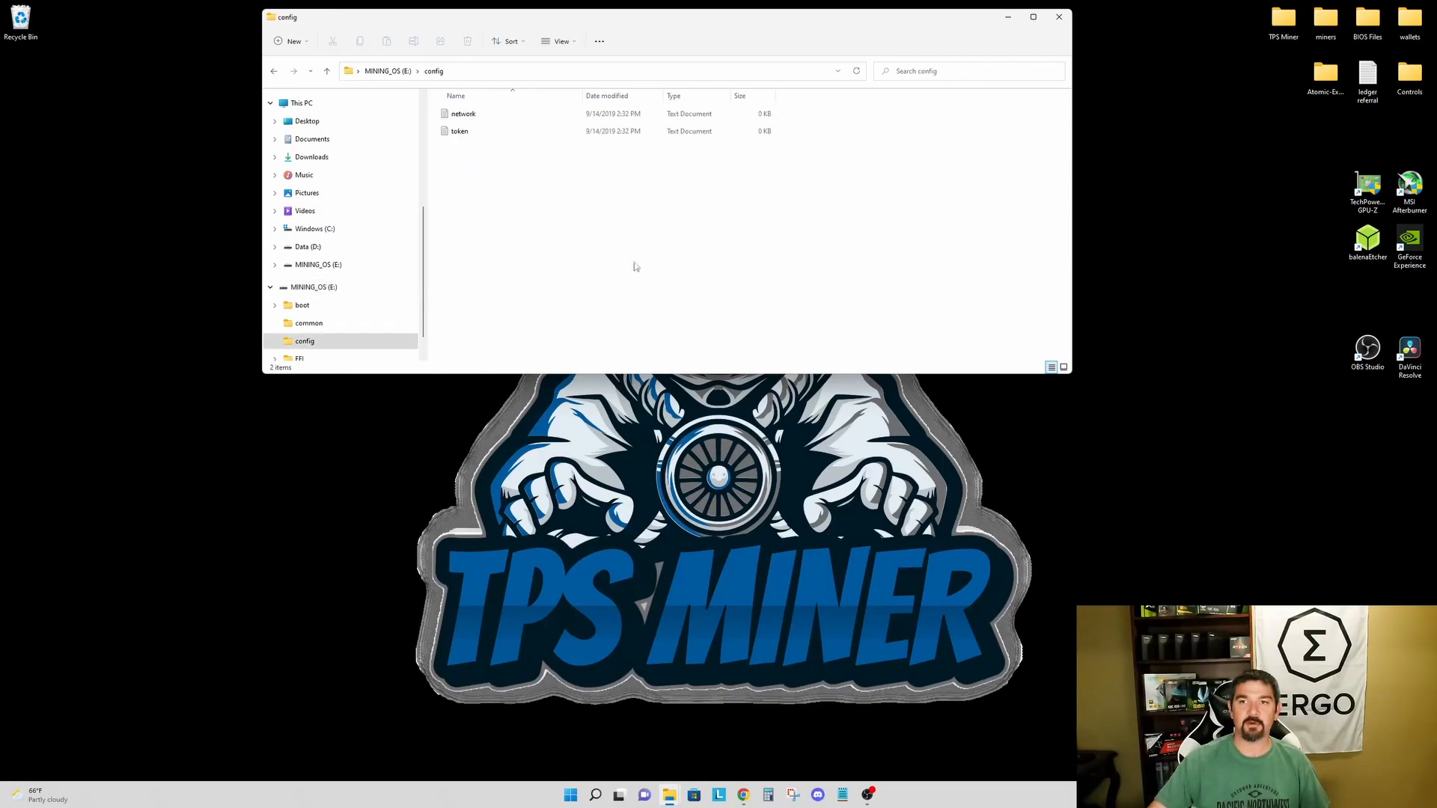
mouse_move(459, 132)
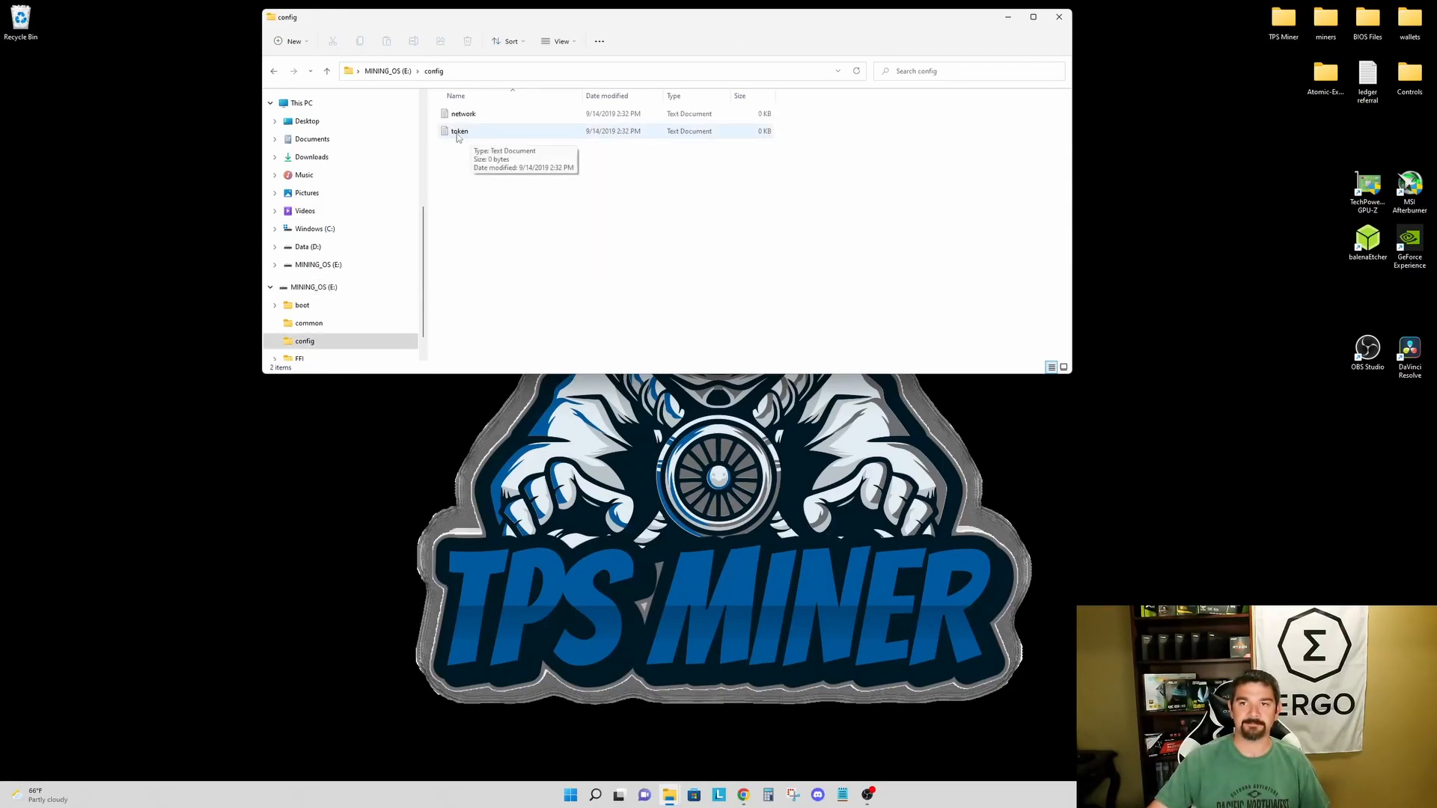
double_click(458, 132)
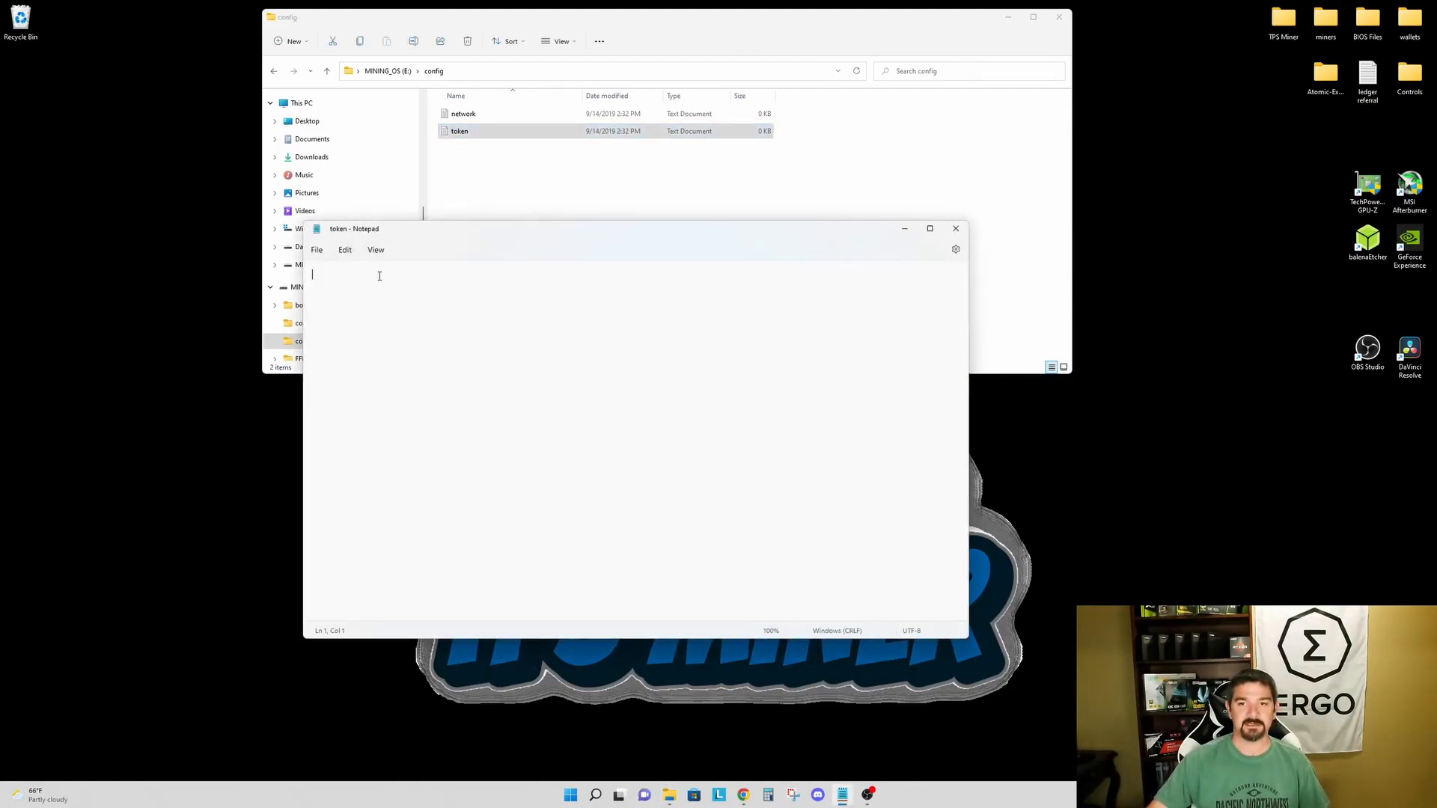
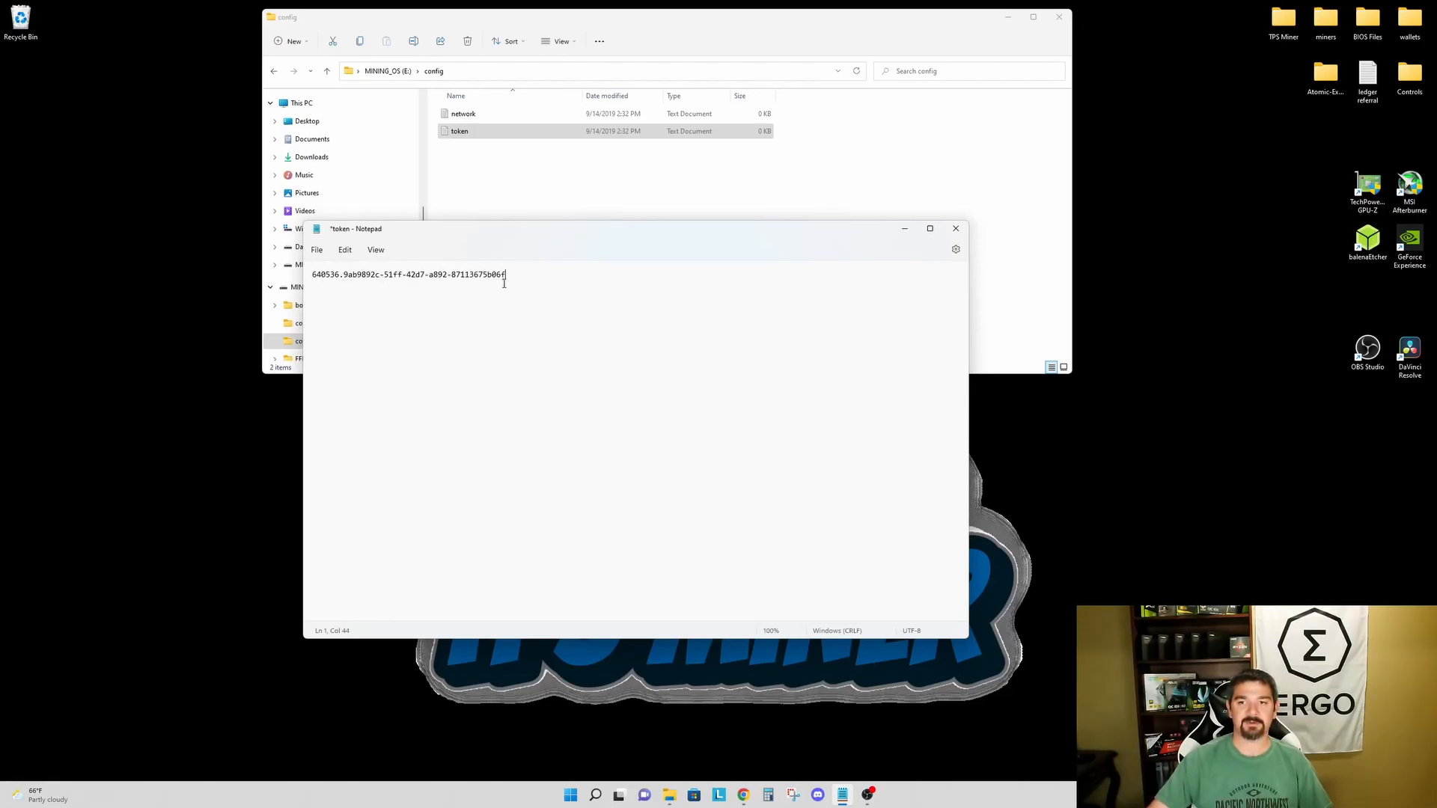
mouse_move(830, 330)
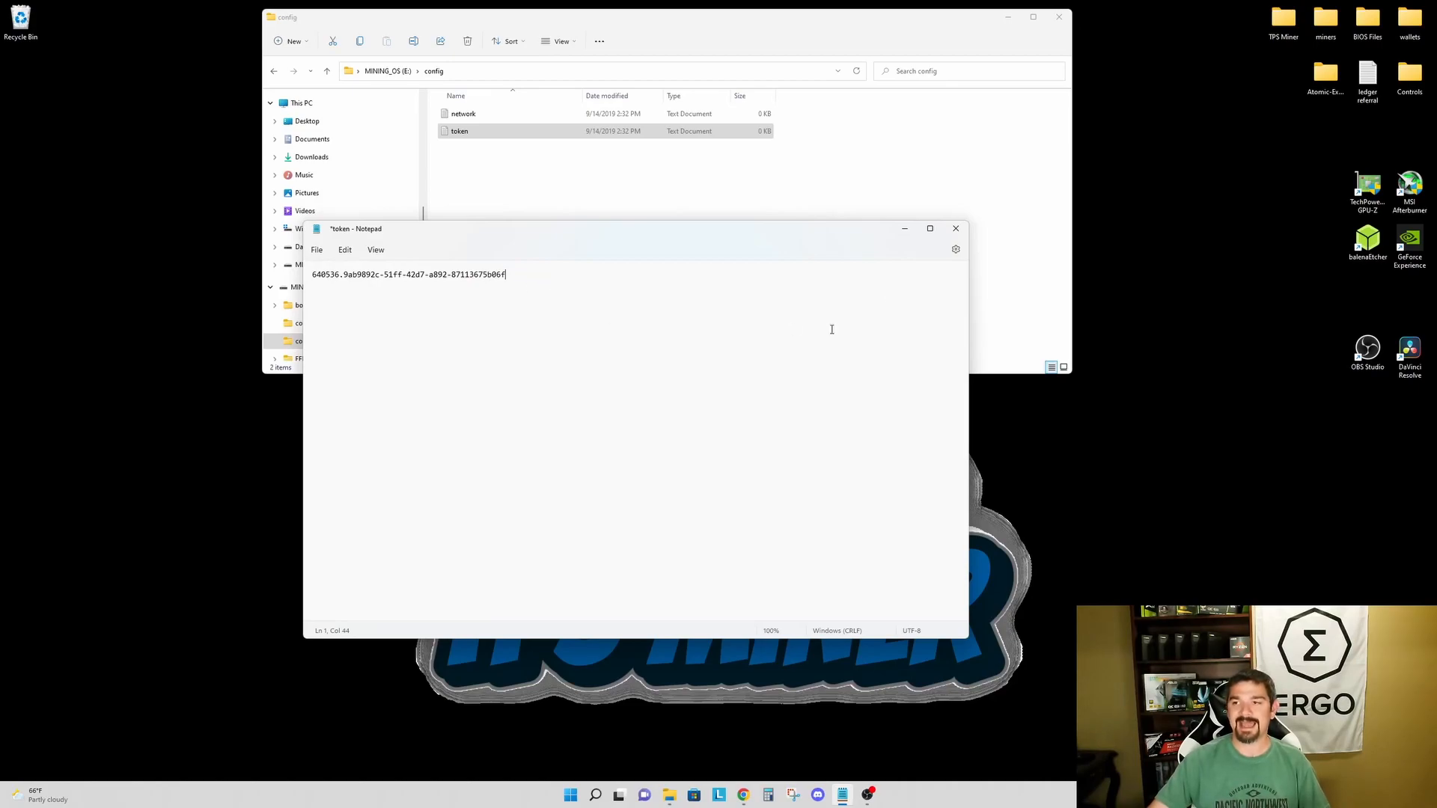
left_click(957, 228)
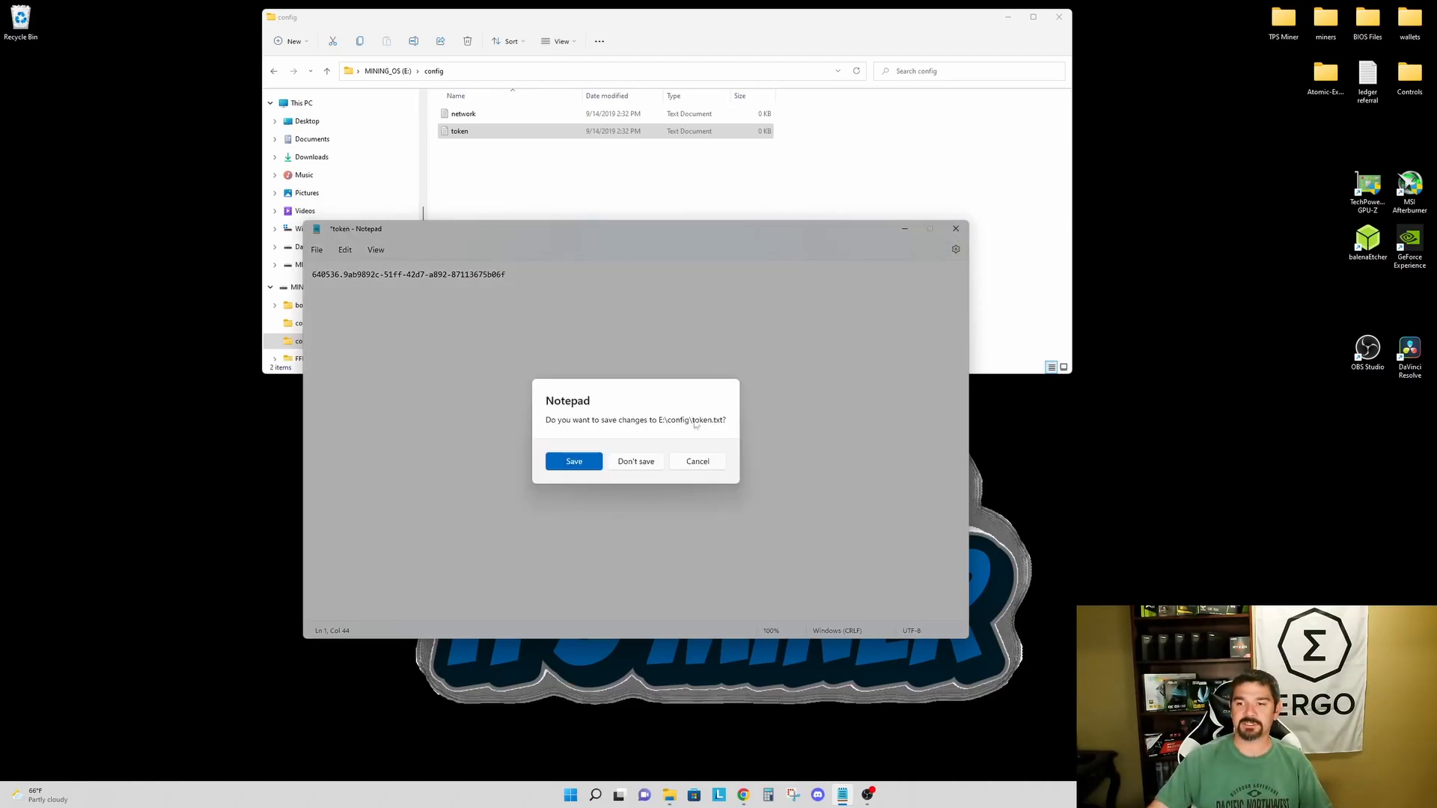
left_click(635, 461)
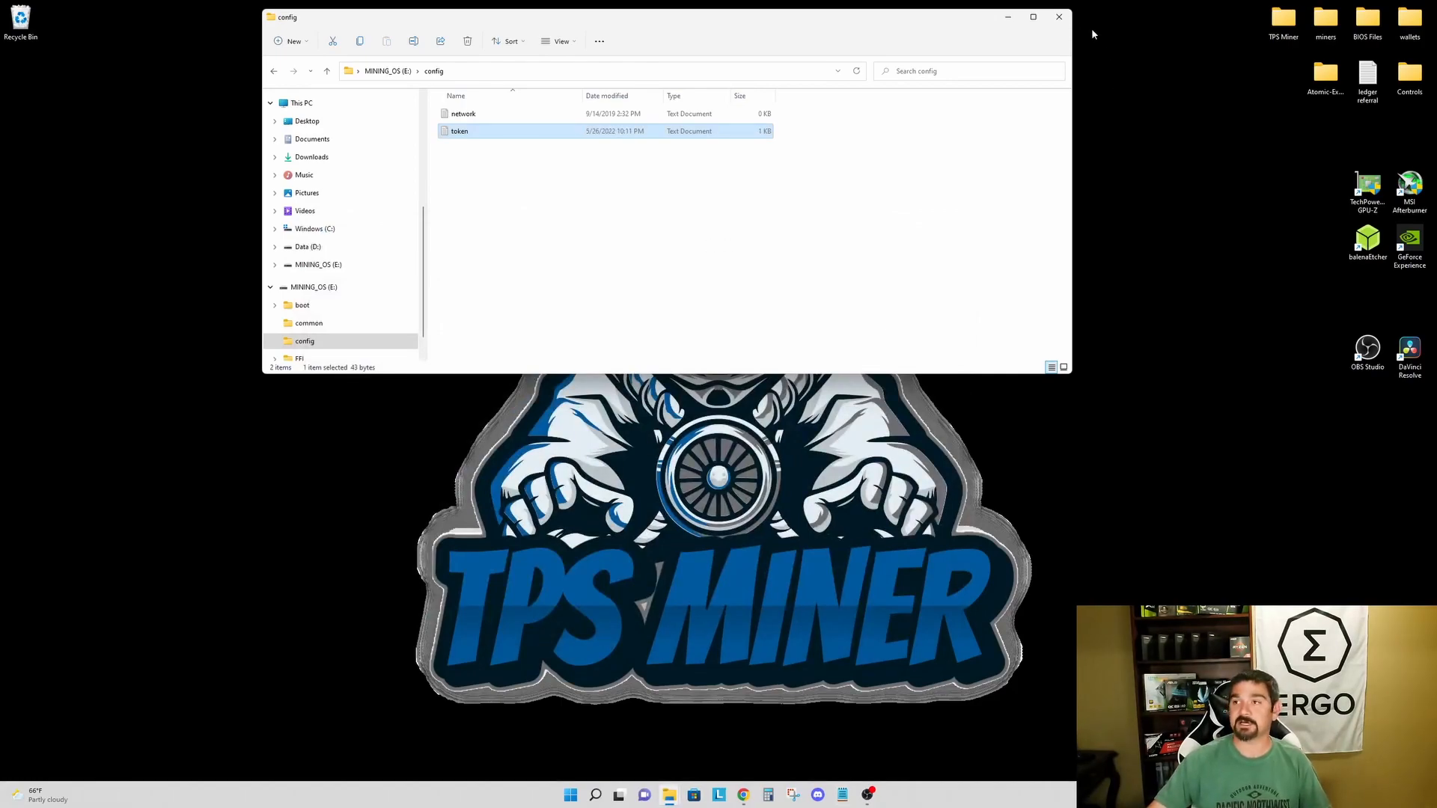
left_click(1059, 16)
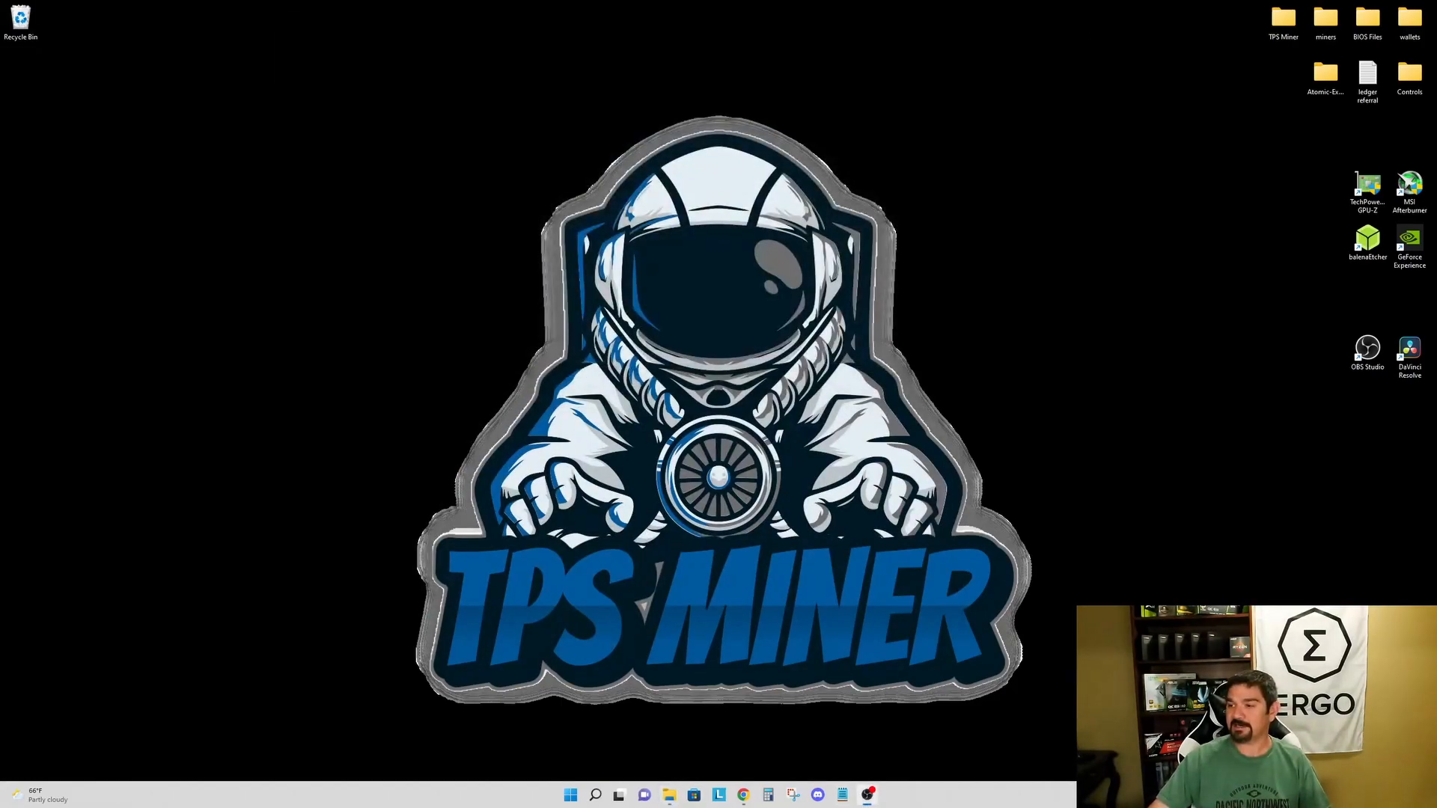
mouse_move(1334, 560)
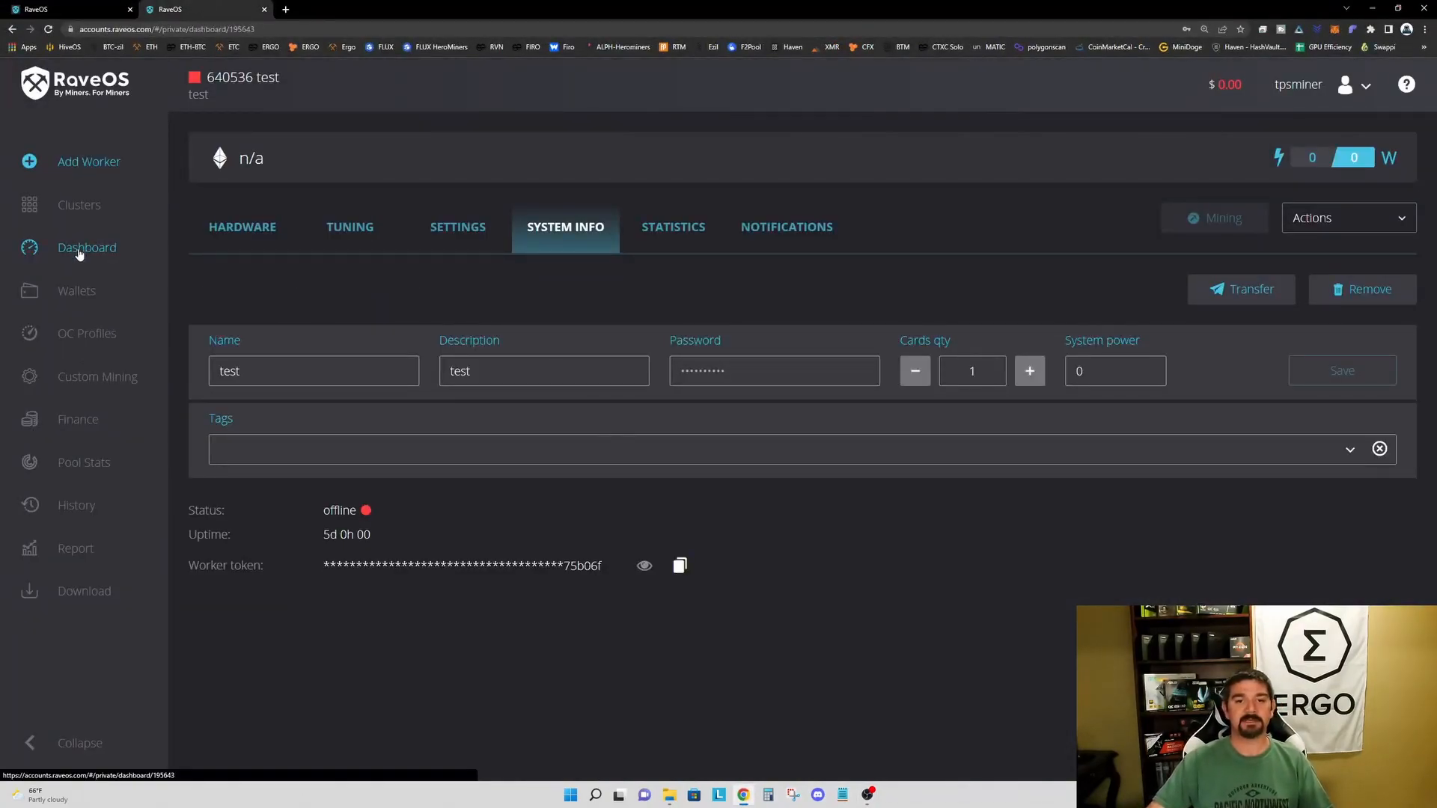
Remove the offline test worker from the dashboard via bulk Actions, leaving only the Emperor rig
left_click(87, 247)
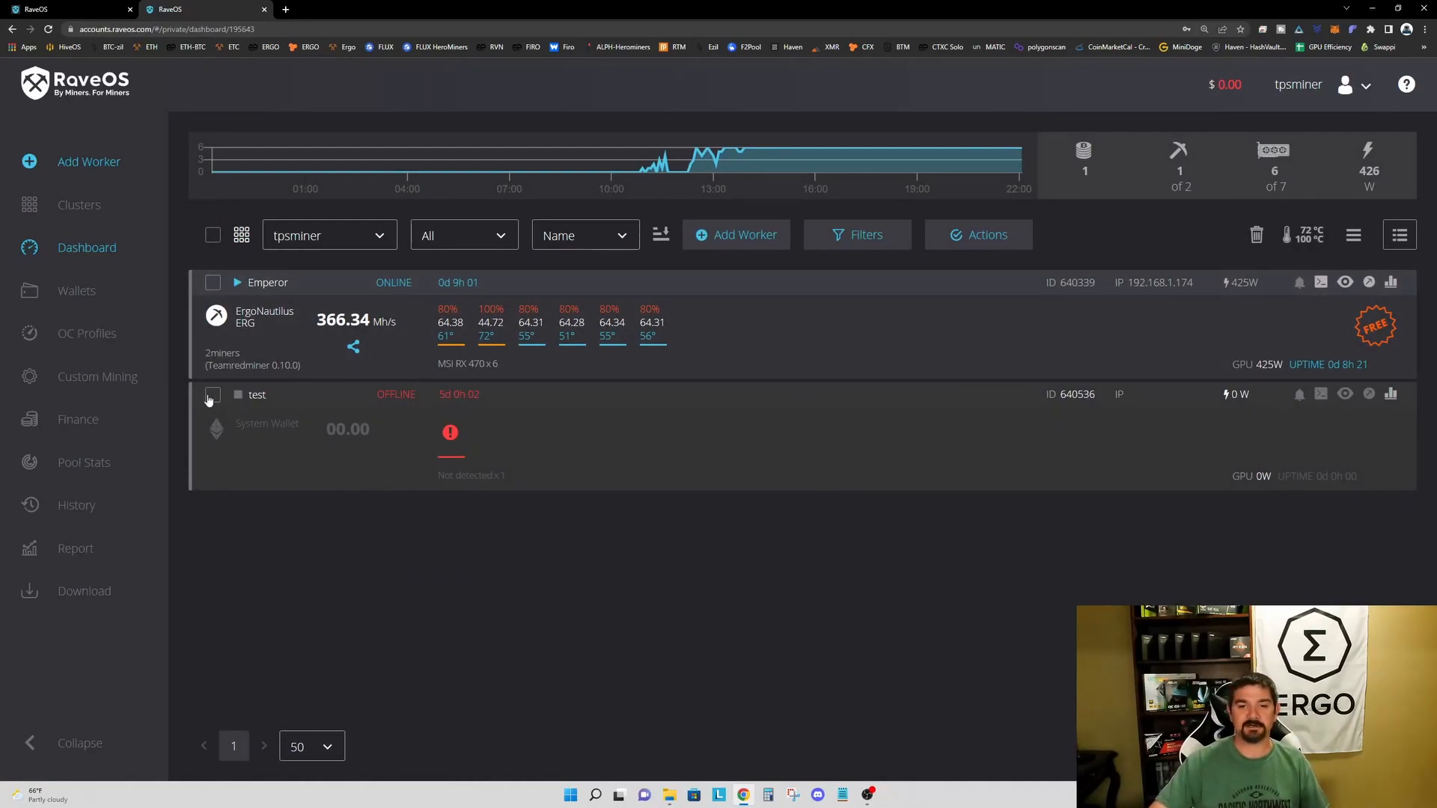
left_click(211, 393)
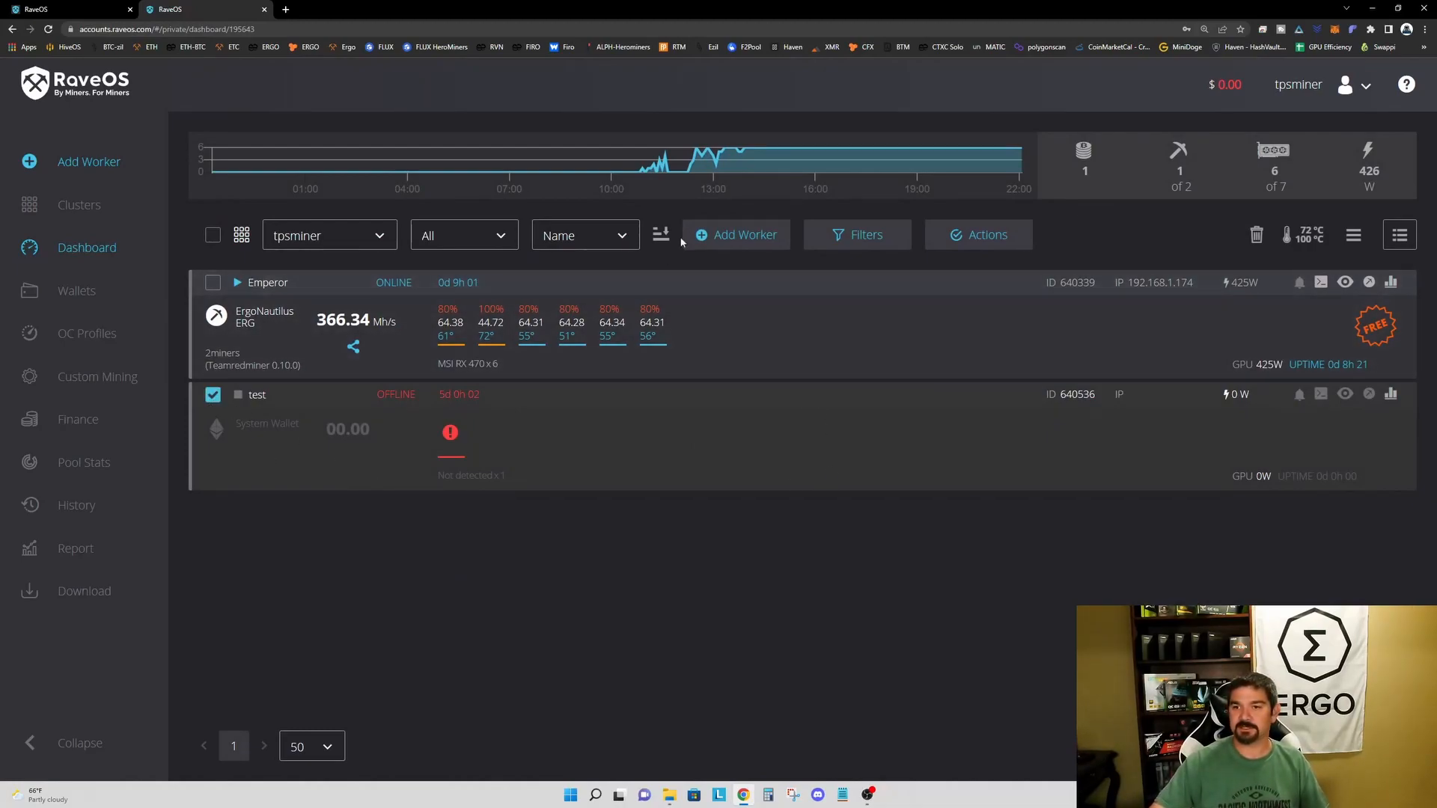
left_click(978, 235)
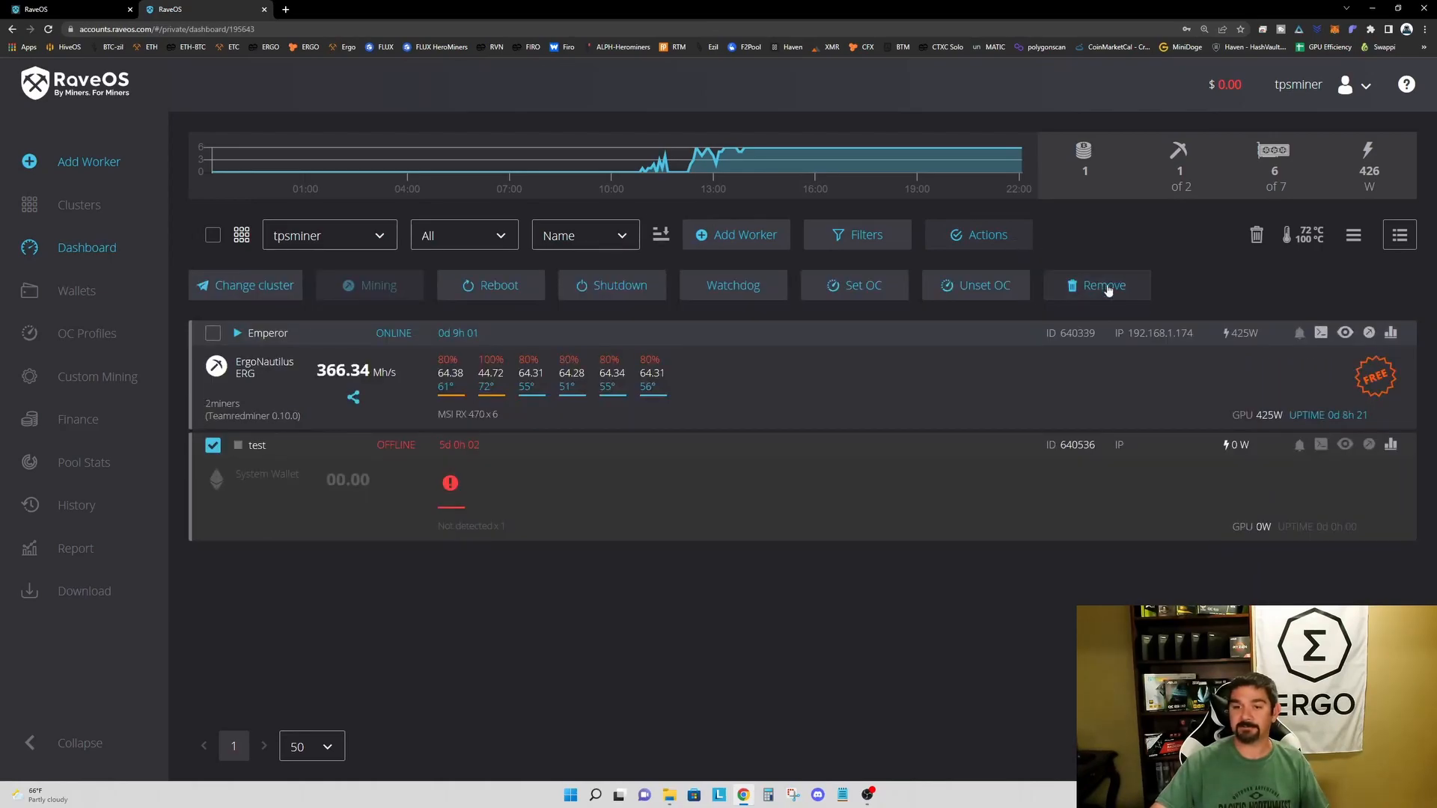
left_click(1098, 285)
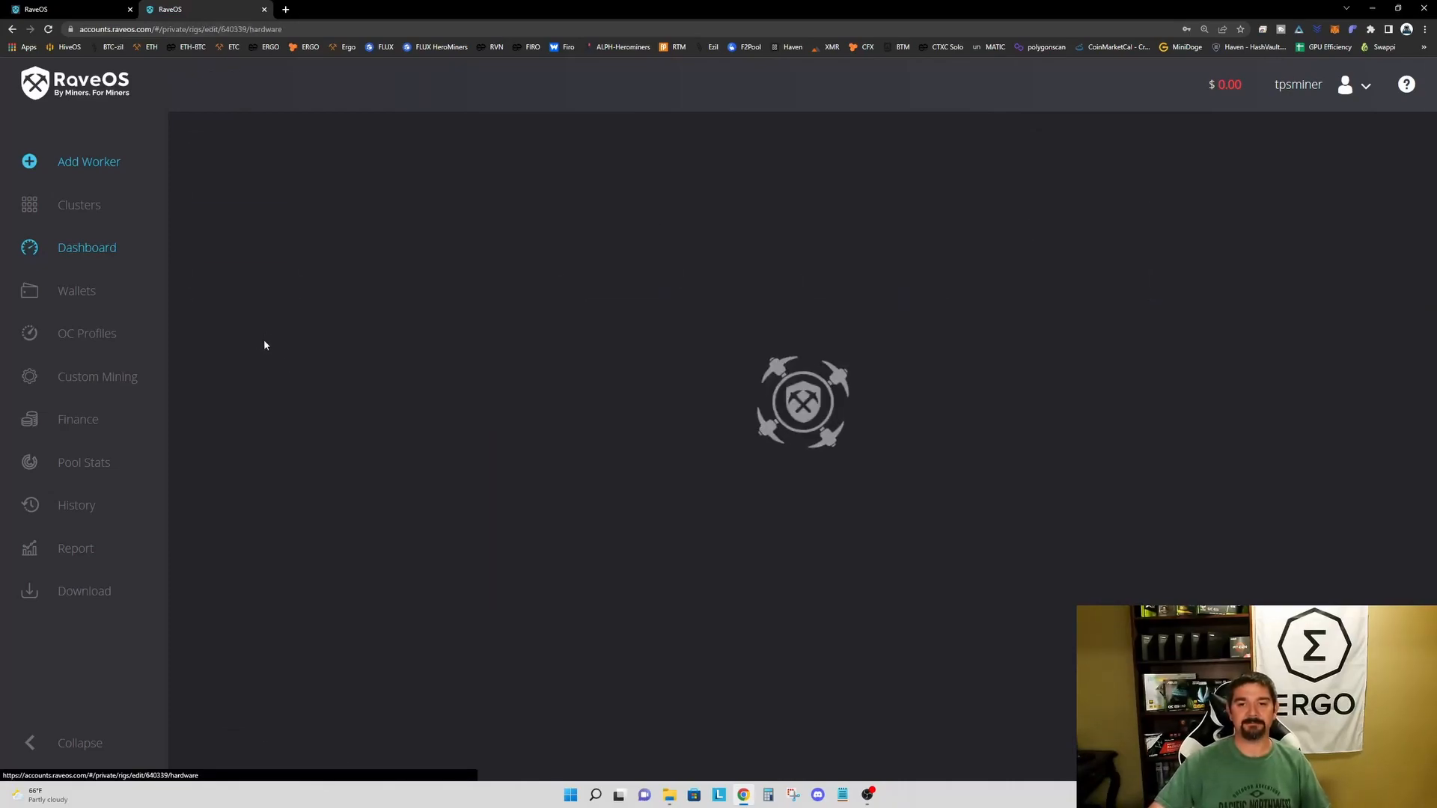
left_click(87, 247)
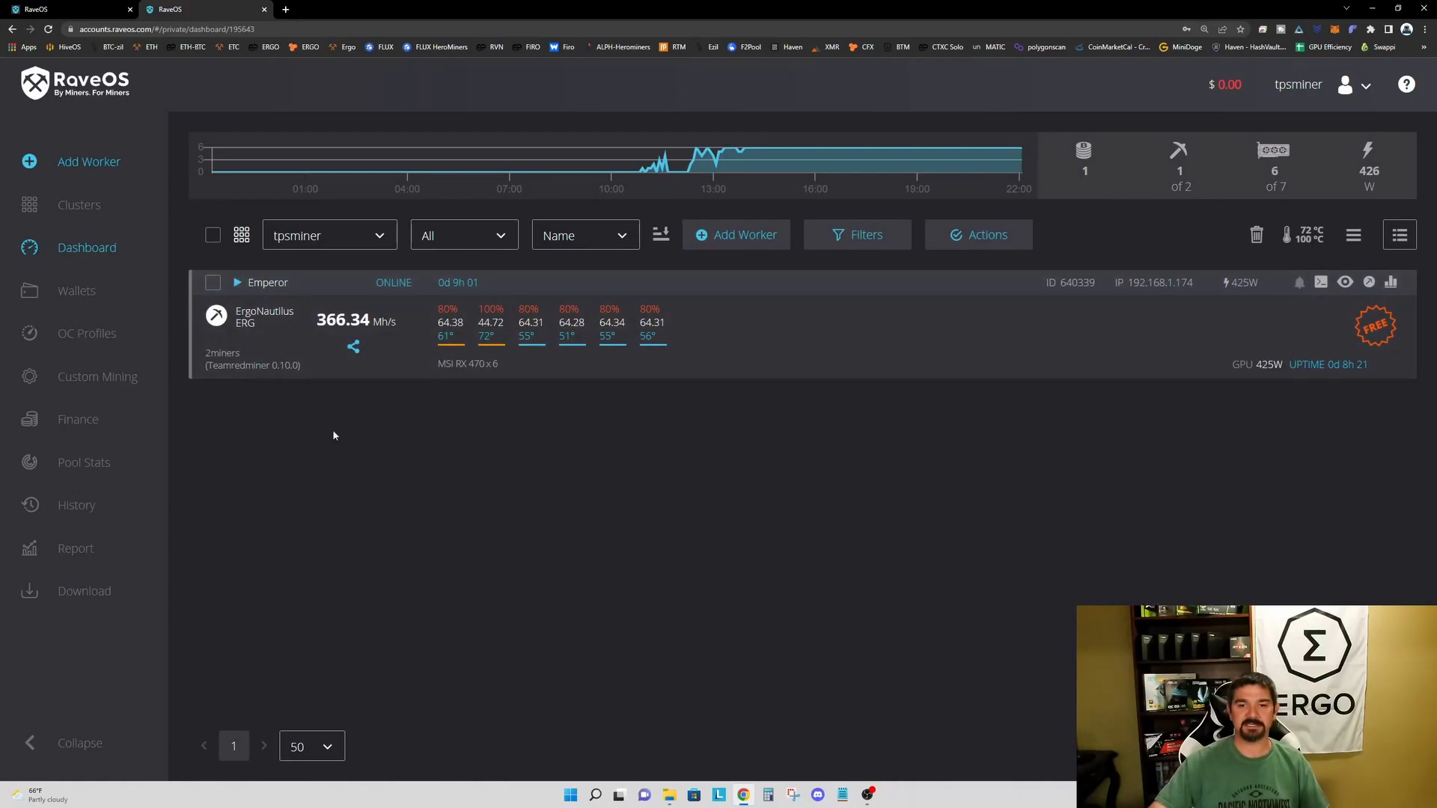
mouse_move(328, 471)
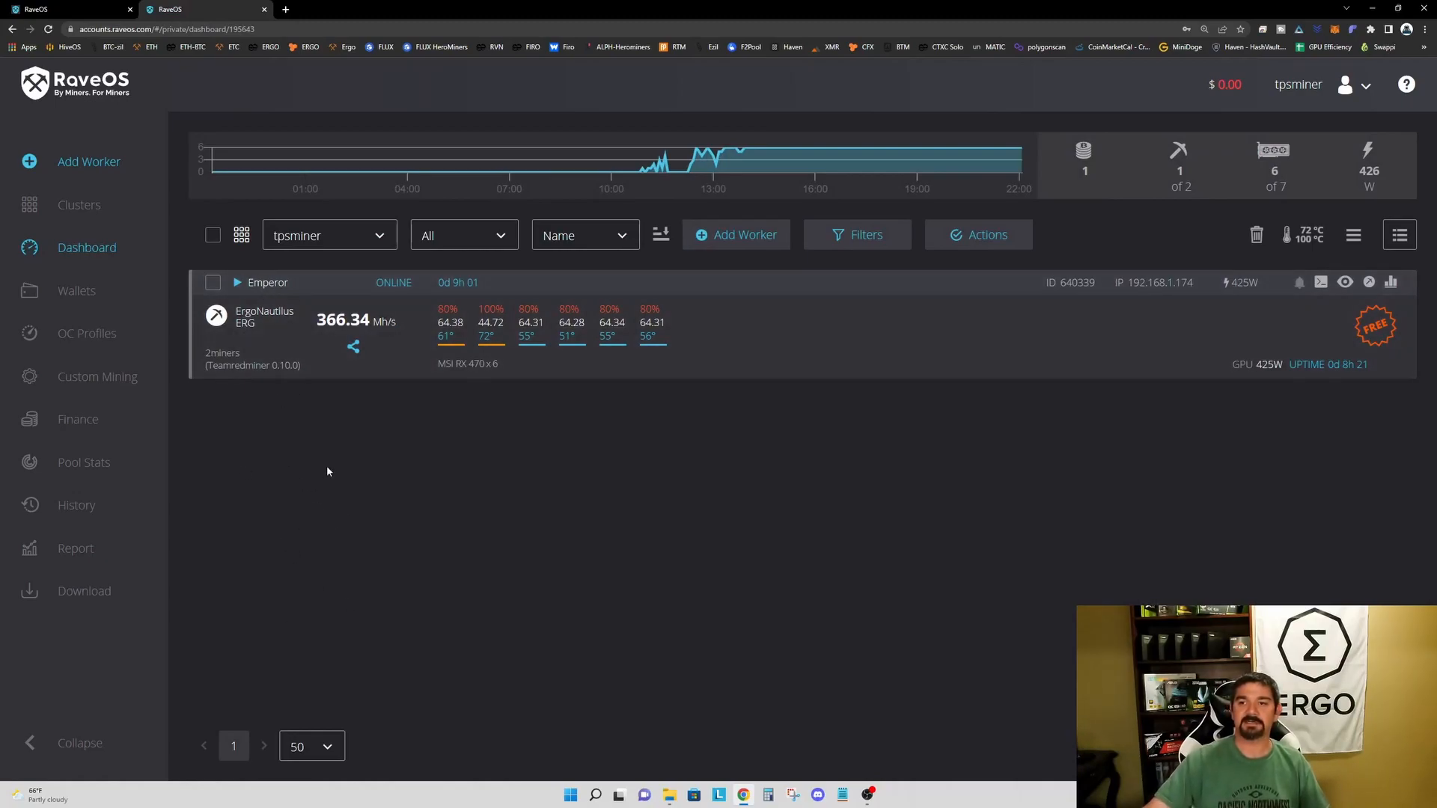
mouse_move(271, 288)
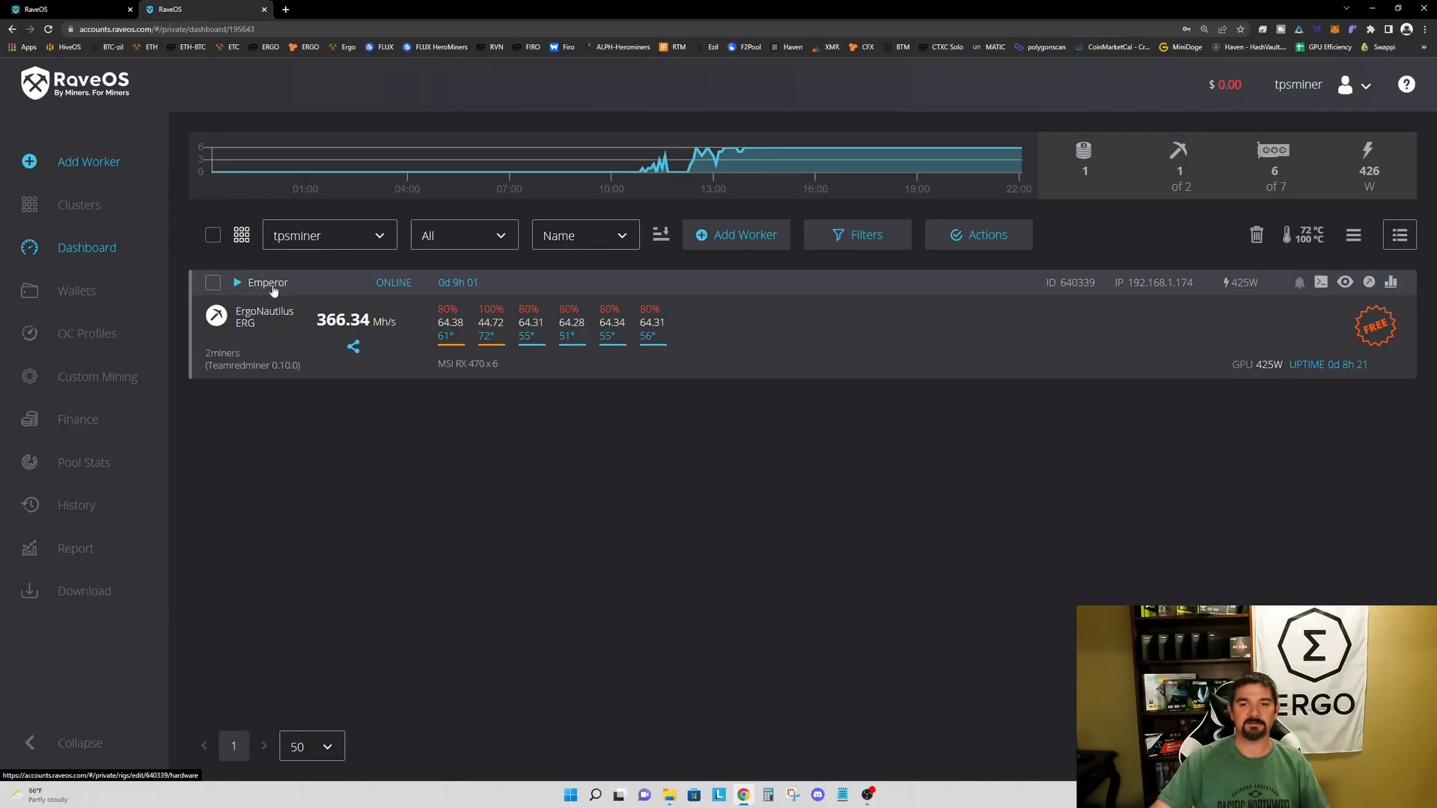
Open the Emperor rig's hardware page listing its six MSI RX 470 GPUs
left_click(268, 283)
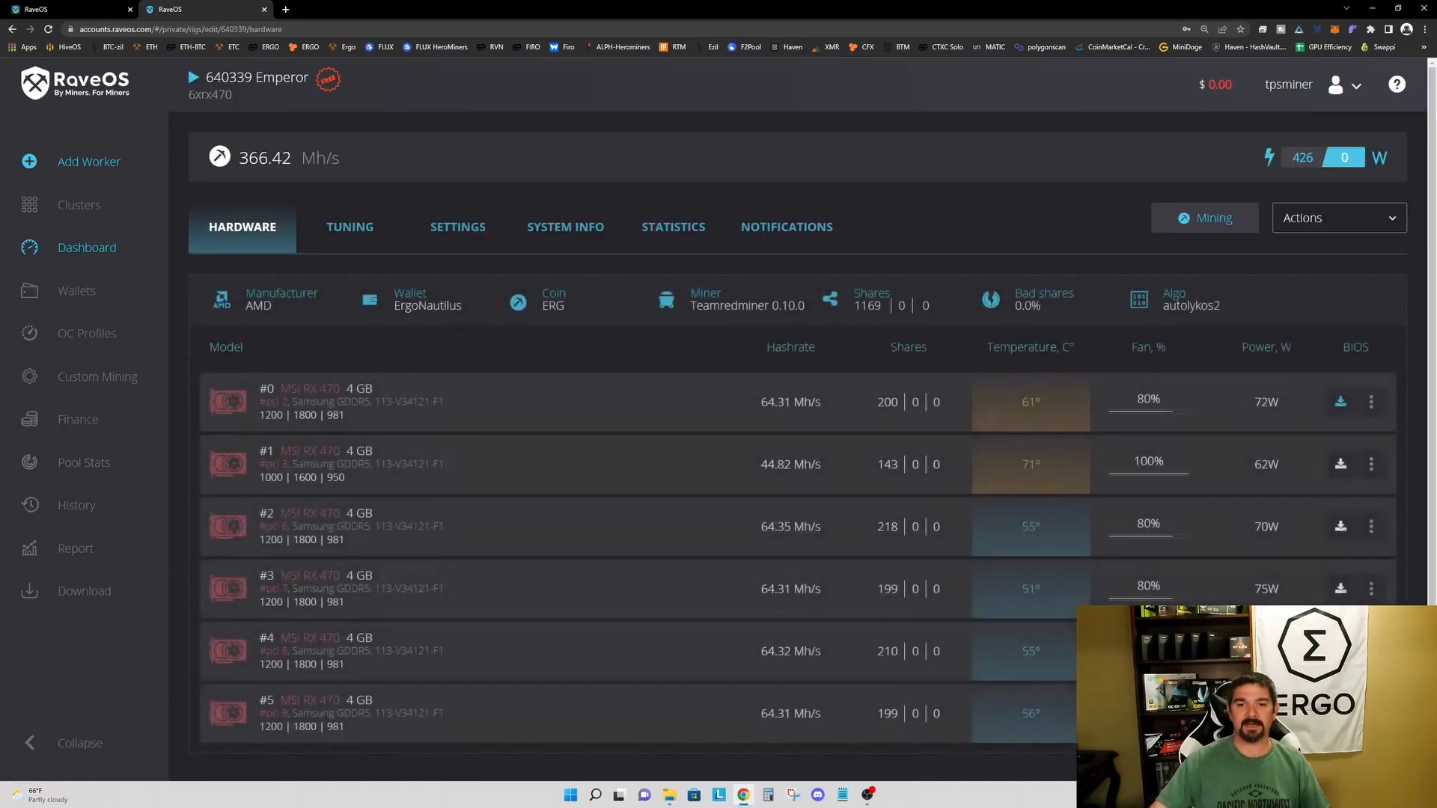
scroll("down", 3)
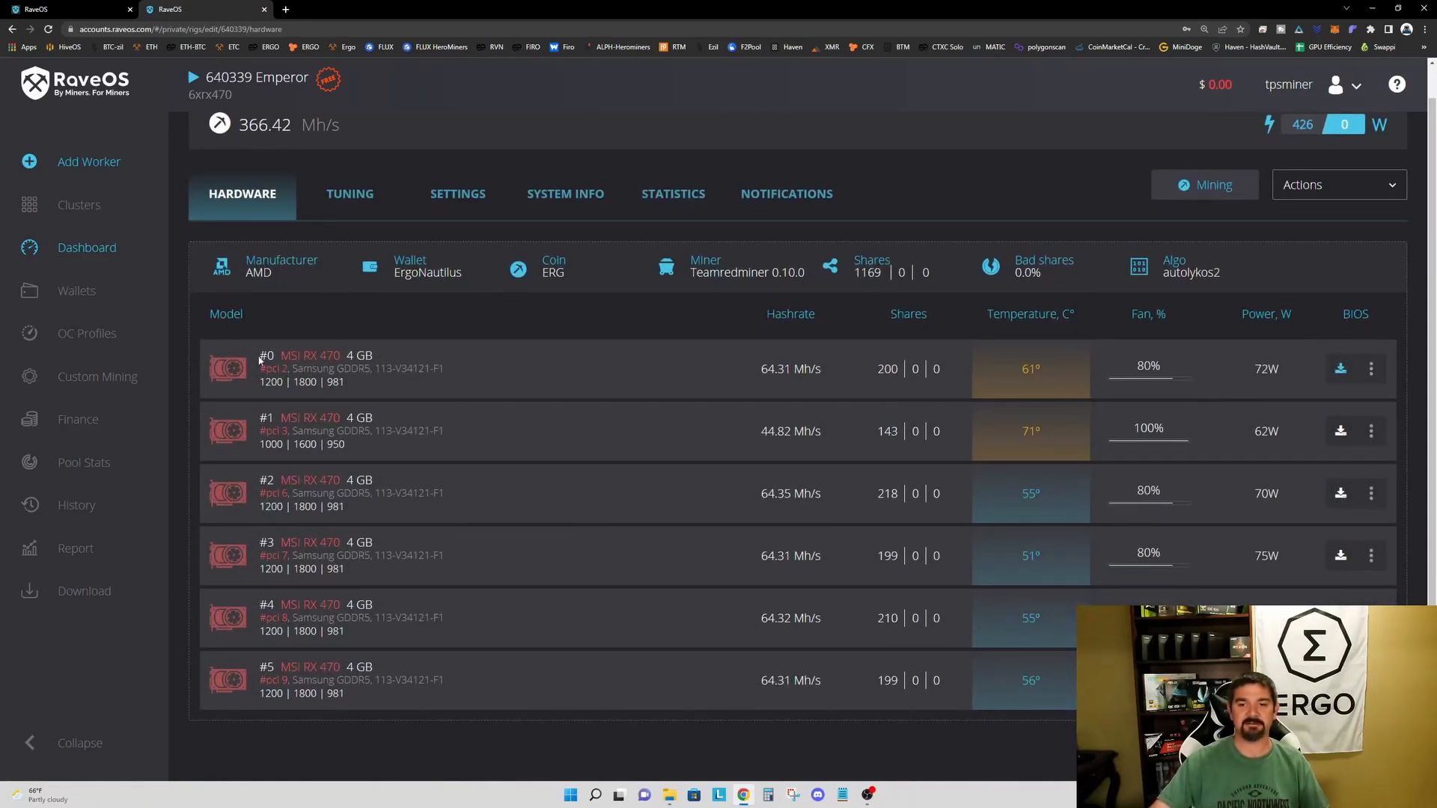
mouse_move(376, 753)
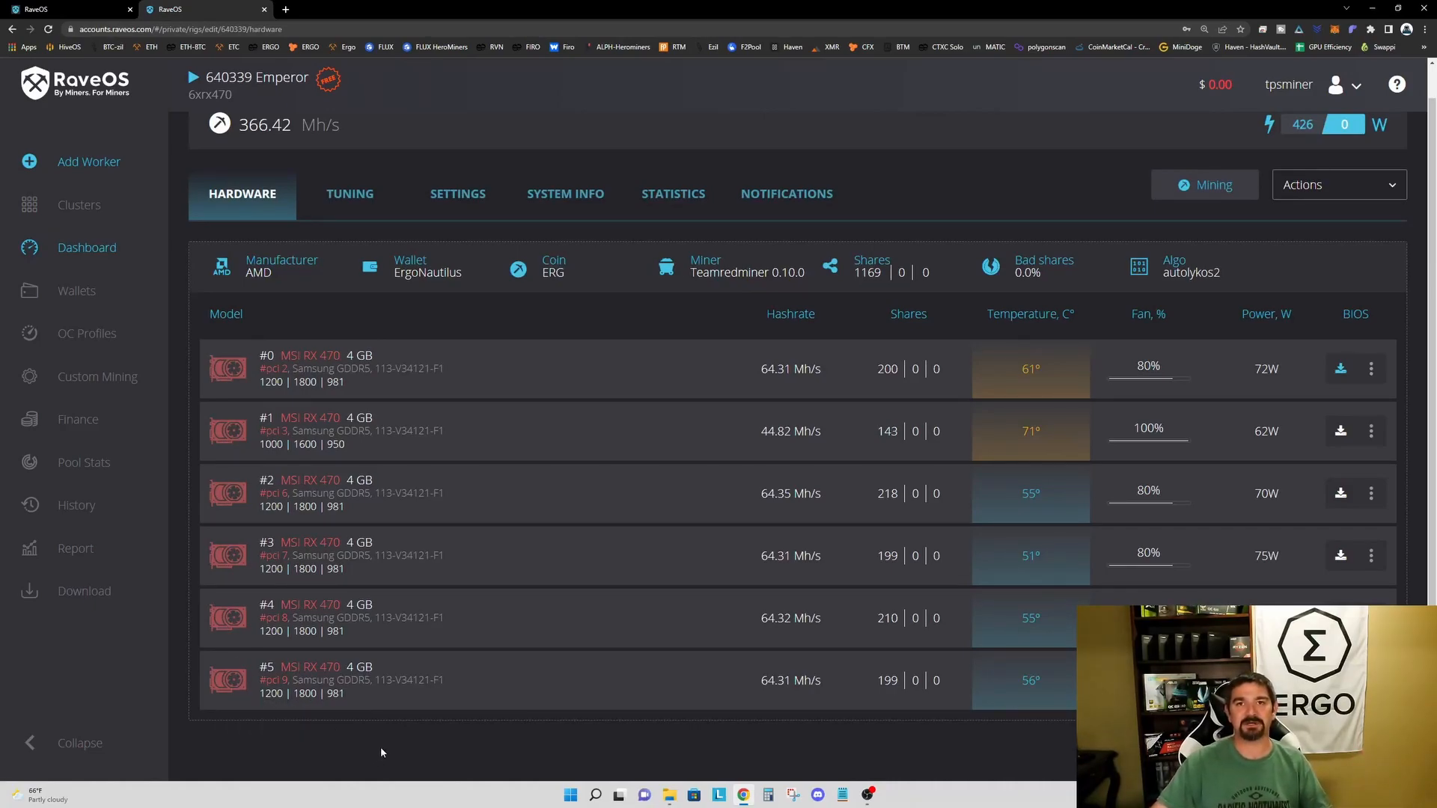
mouse_move(458, 720)
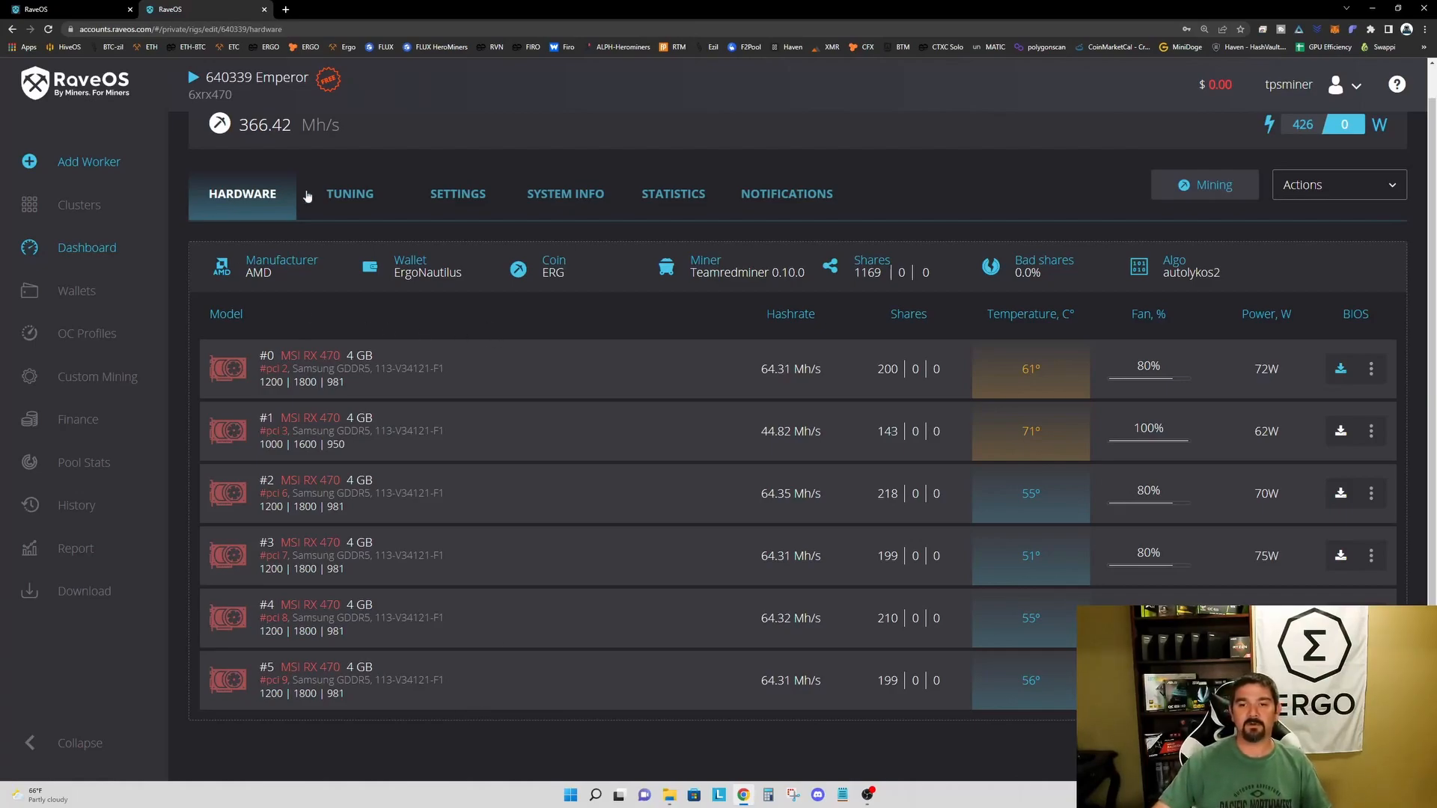
mouse_move(593, 416)
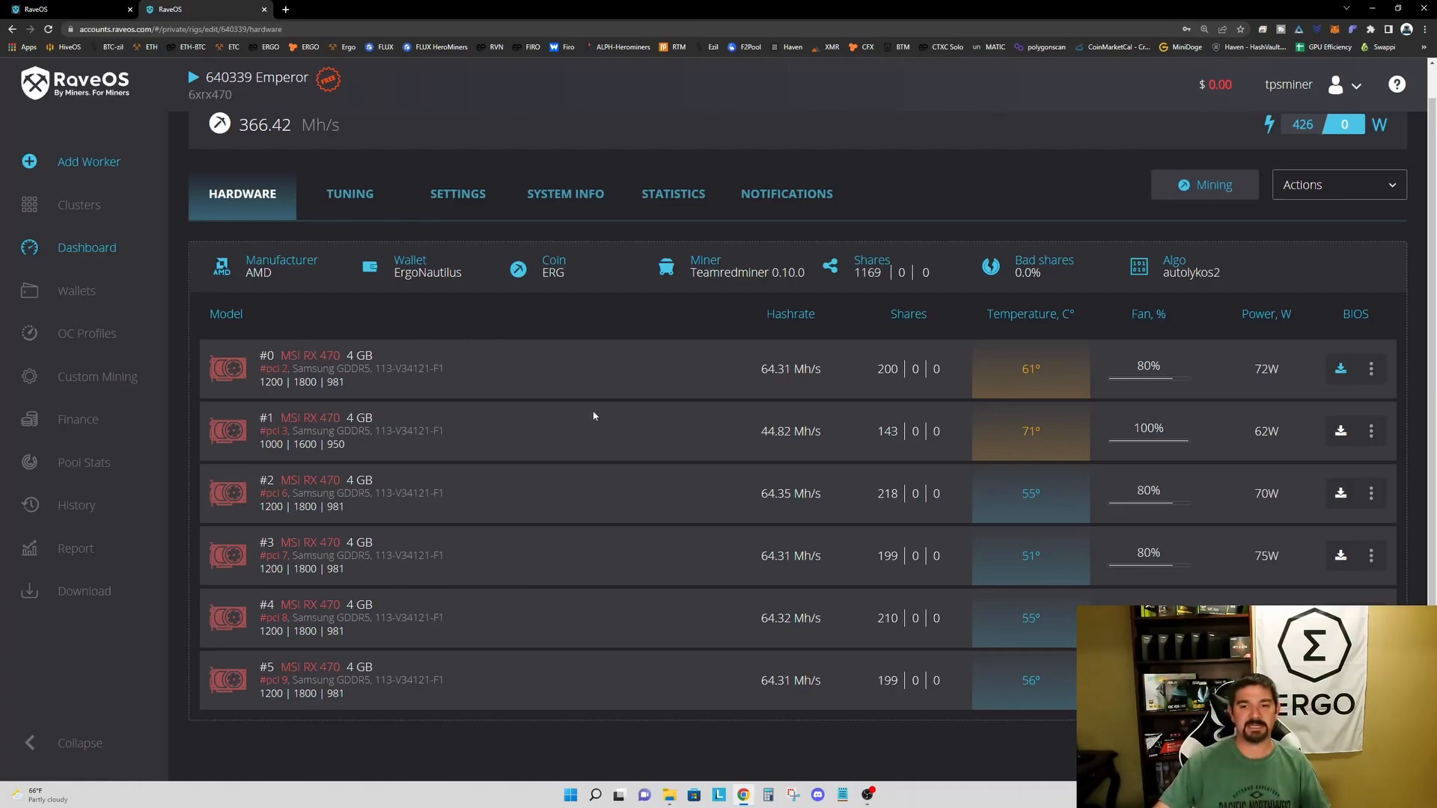
mouse_move(347, 361)
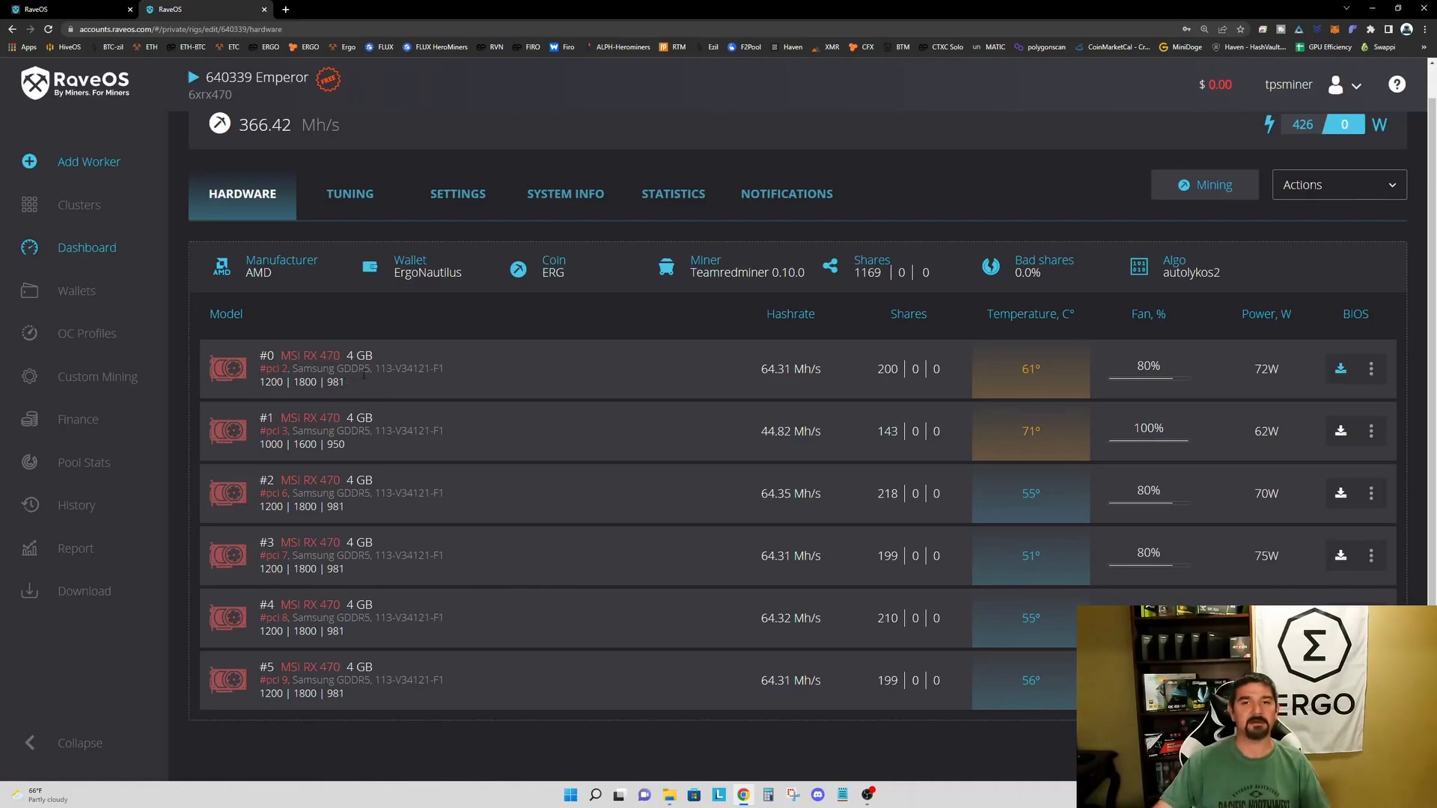
mouse_move(280, 403)
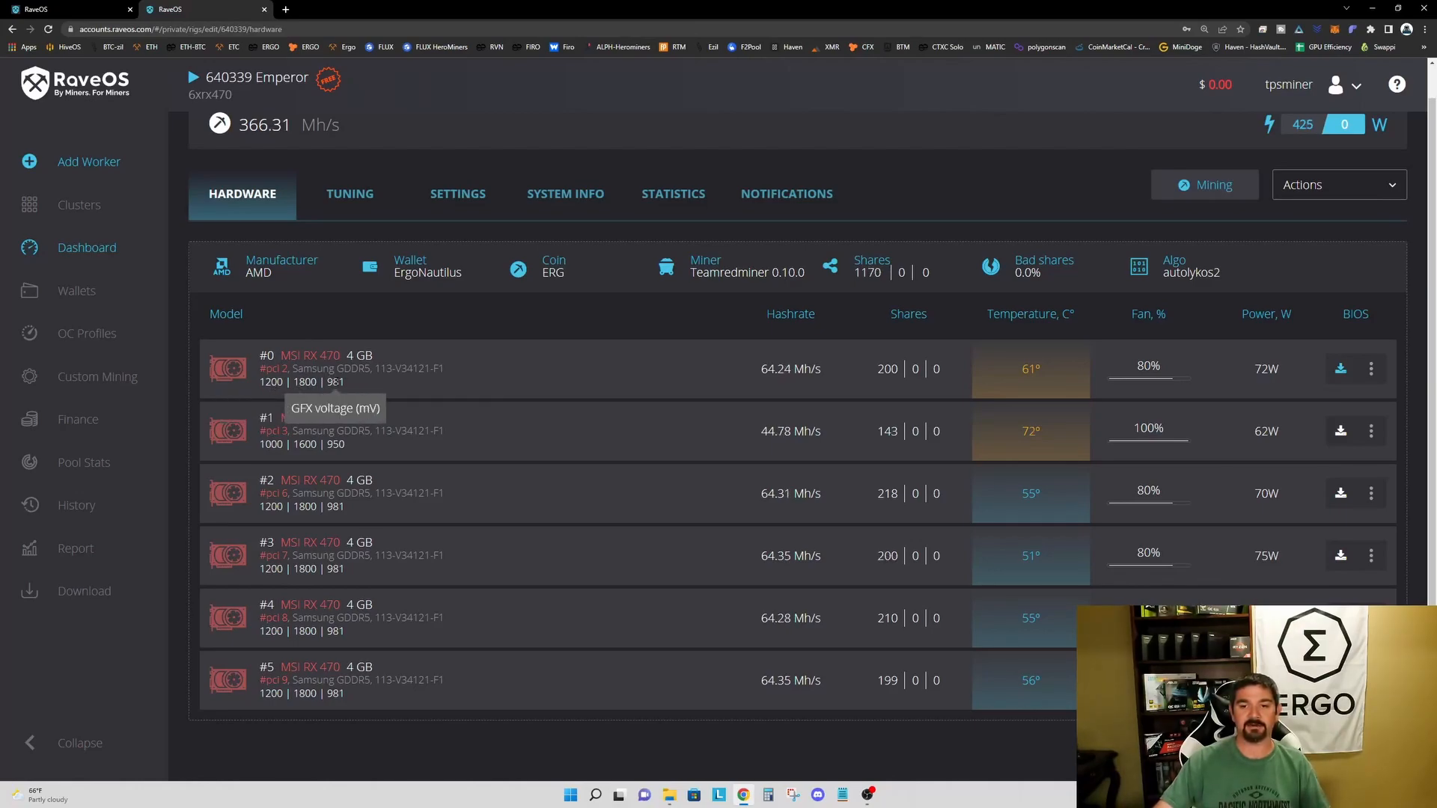
mouse_move(619, 419)
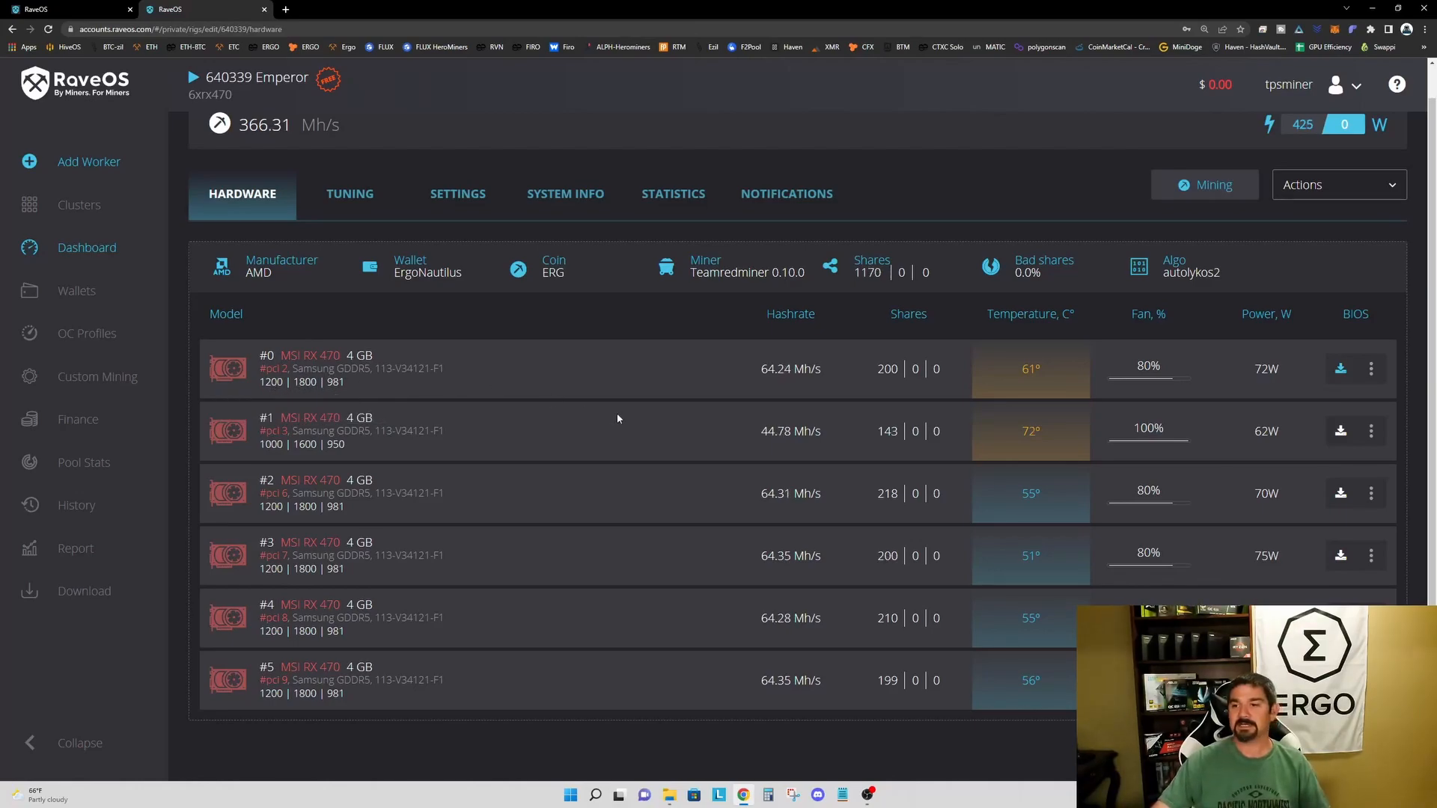
mouse_move(886, 368)
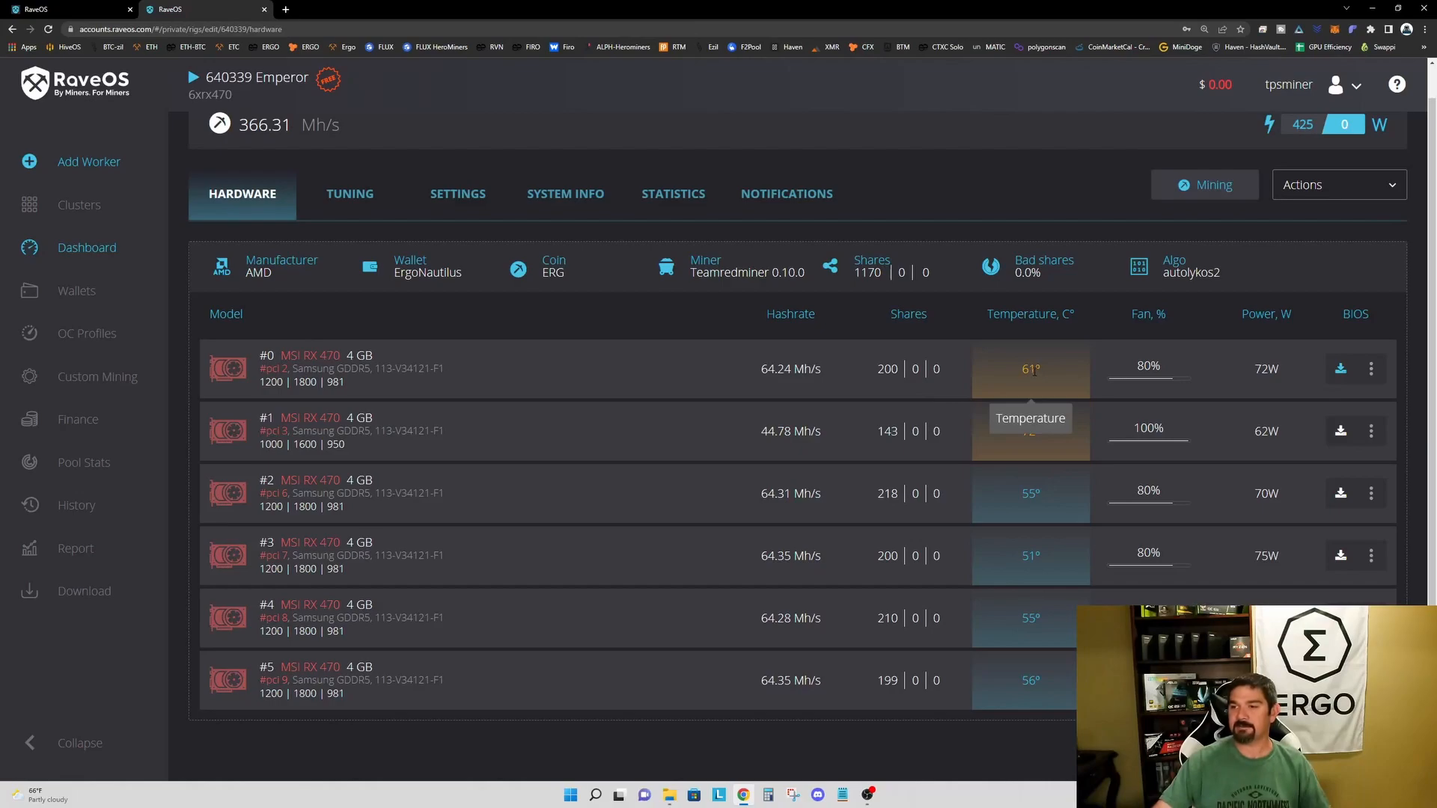
mouse_move(1135, 193)
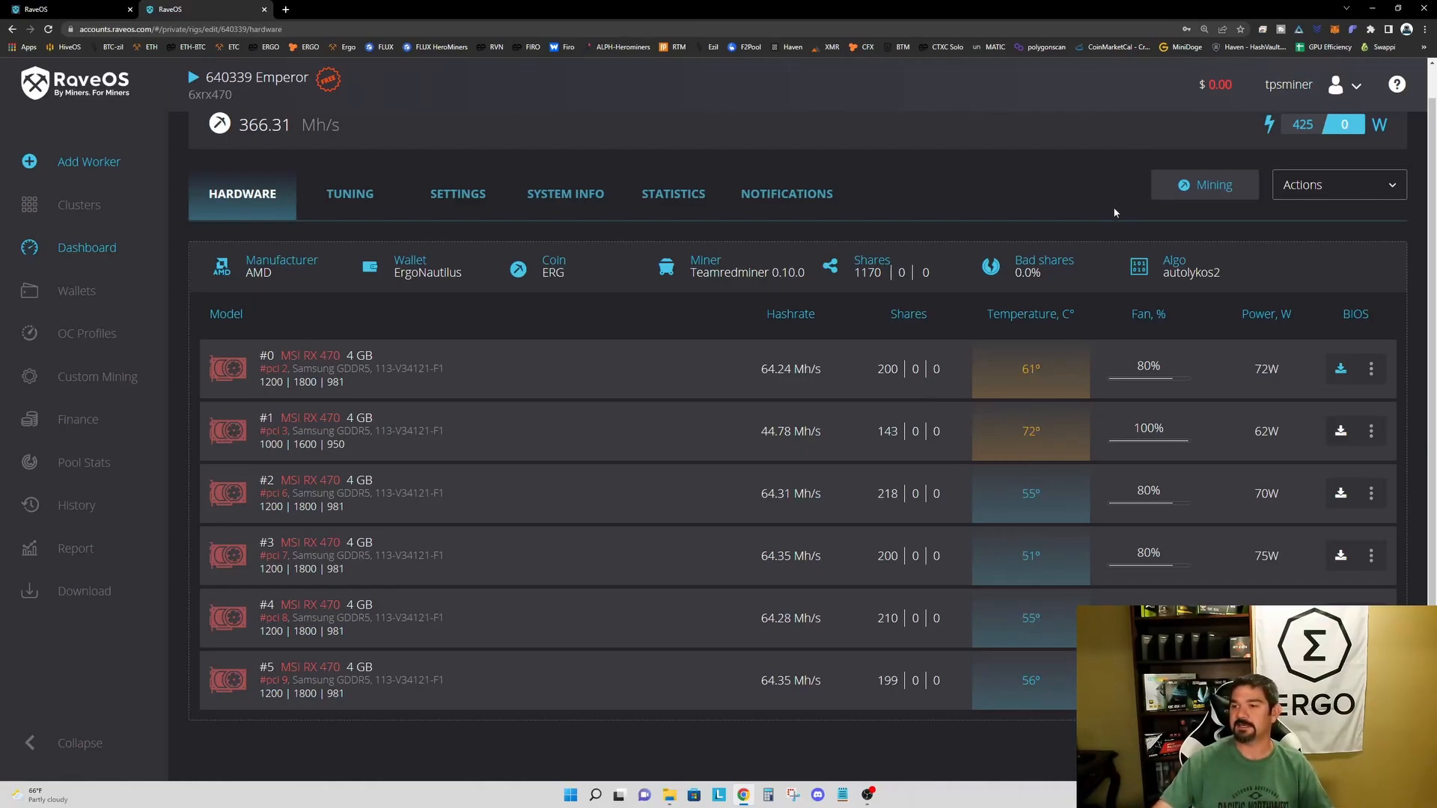
mouse_move(1103, 223)
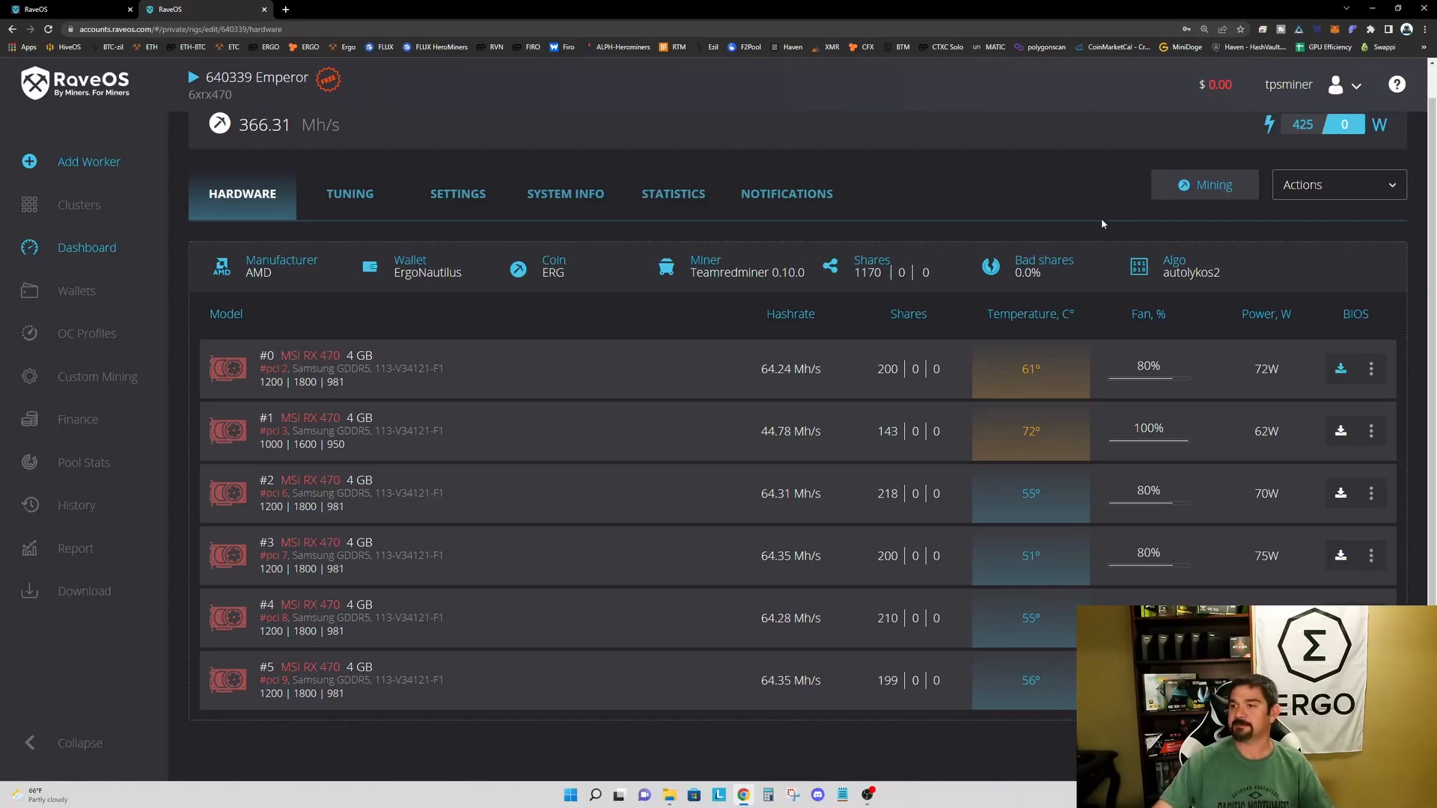
mouse_move(1216, 386)
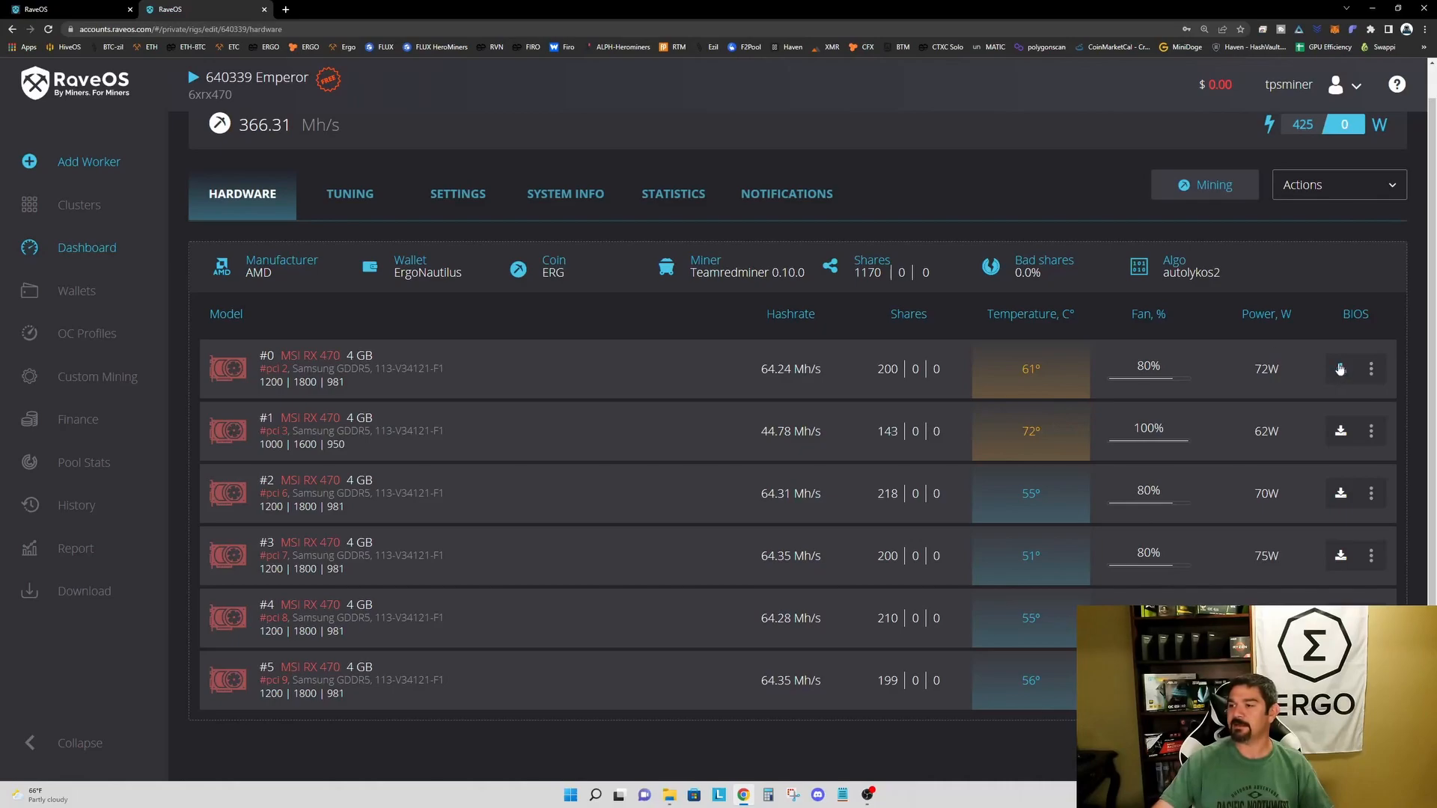
mouse_move(1337, 391)
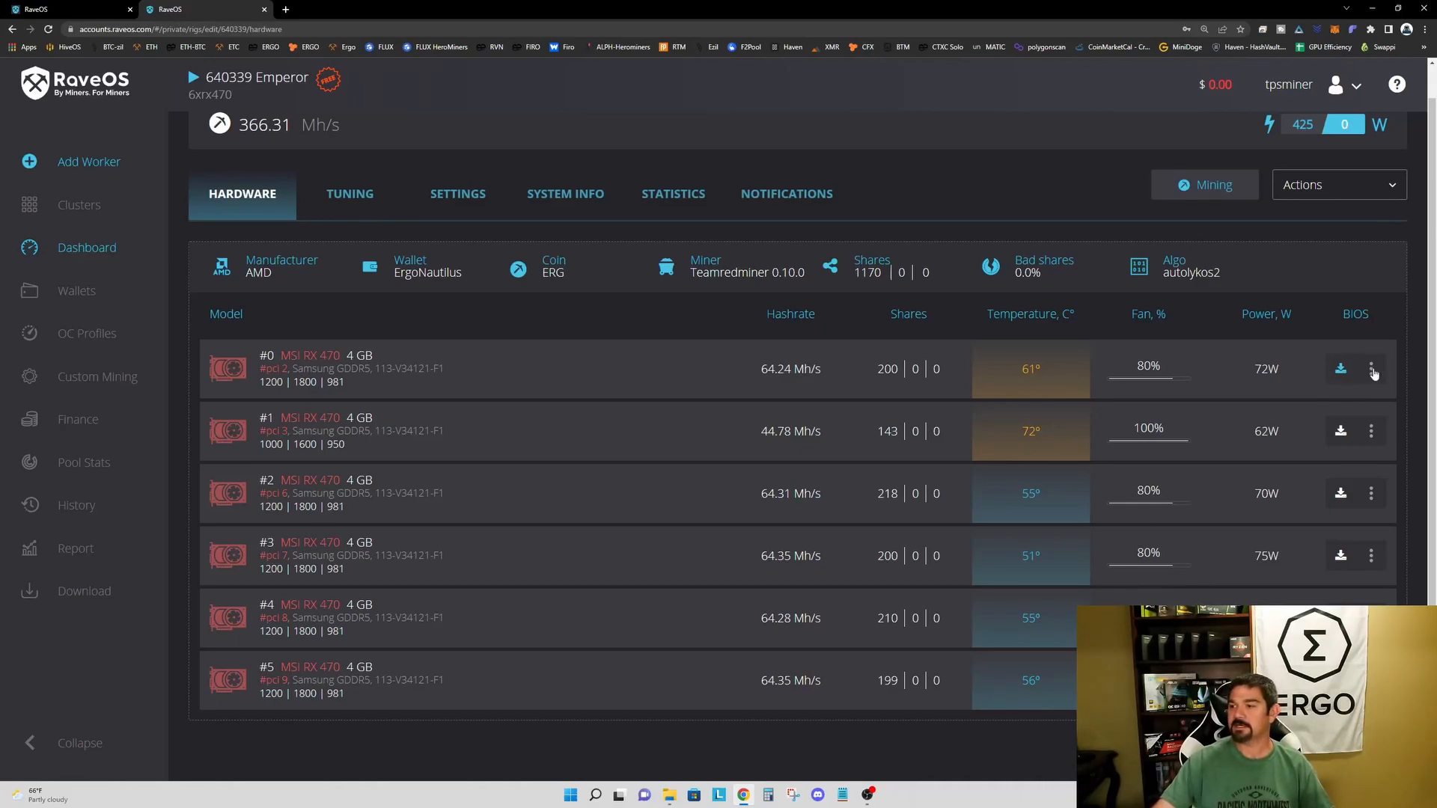
left_click(1373, 368)
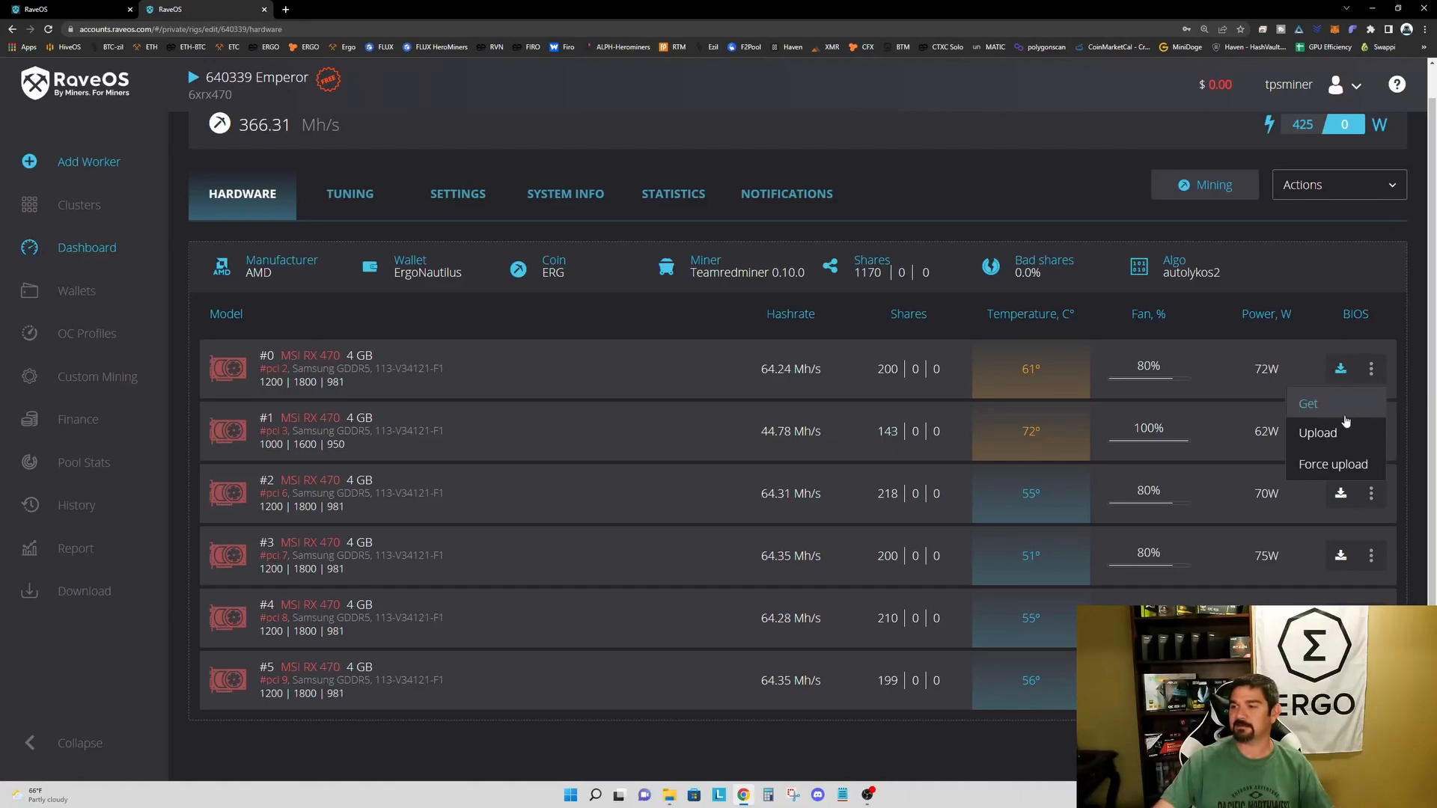
mouse_move(1318, 433)
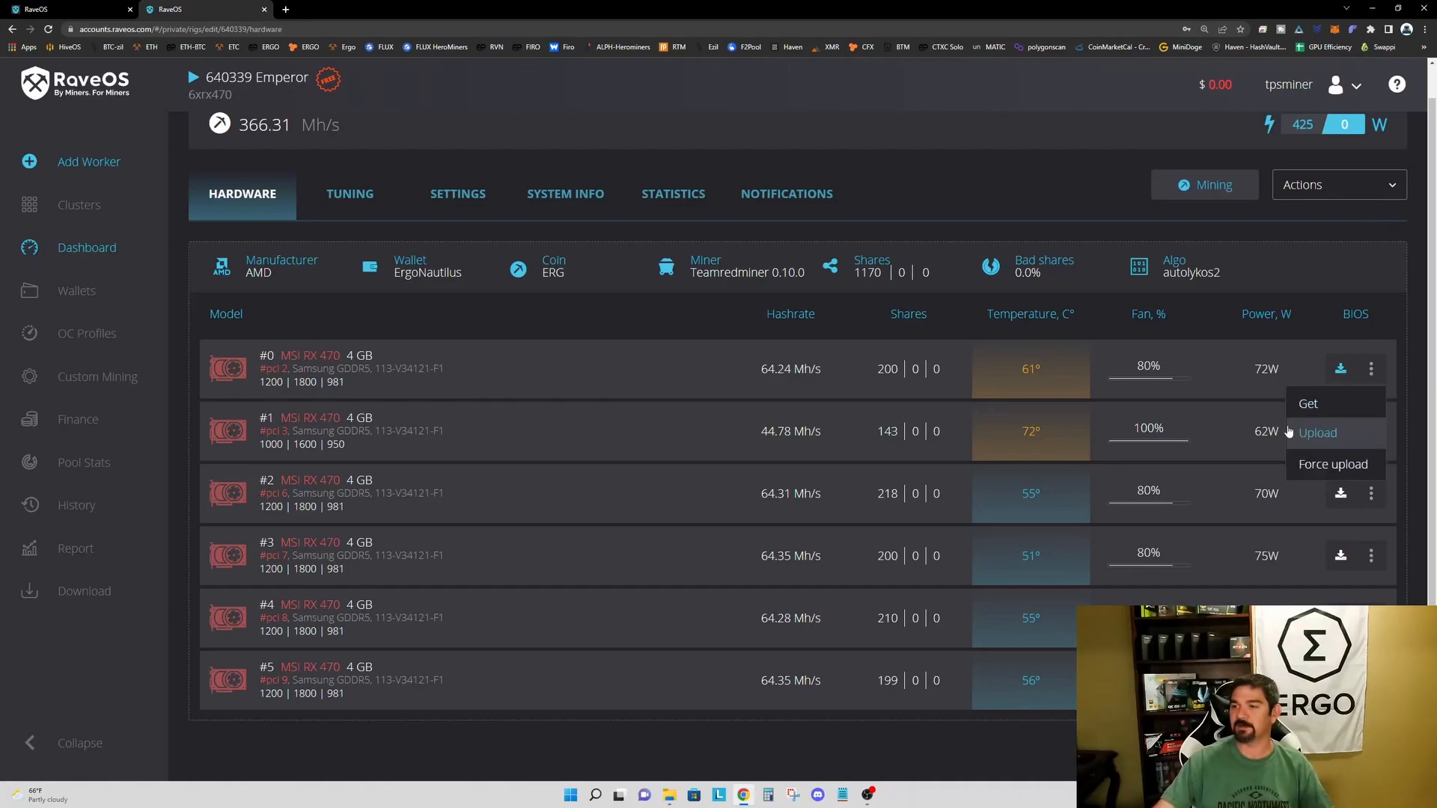
mouse_move(1332, 465)
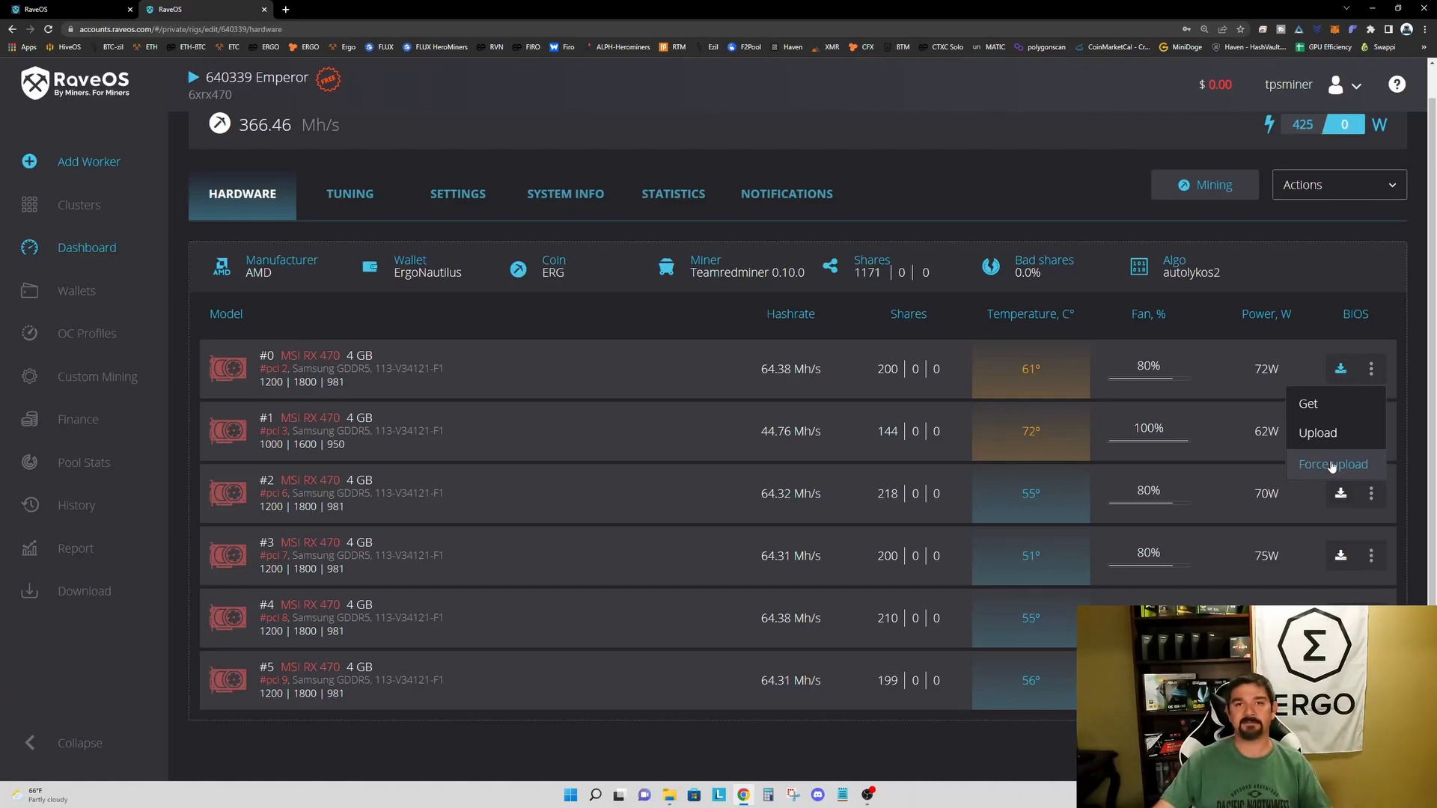
mouse_move(1330, 467)
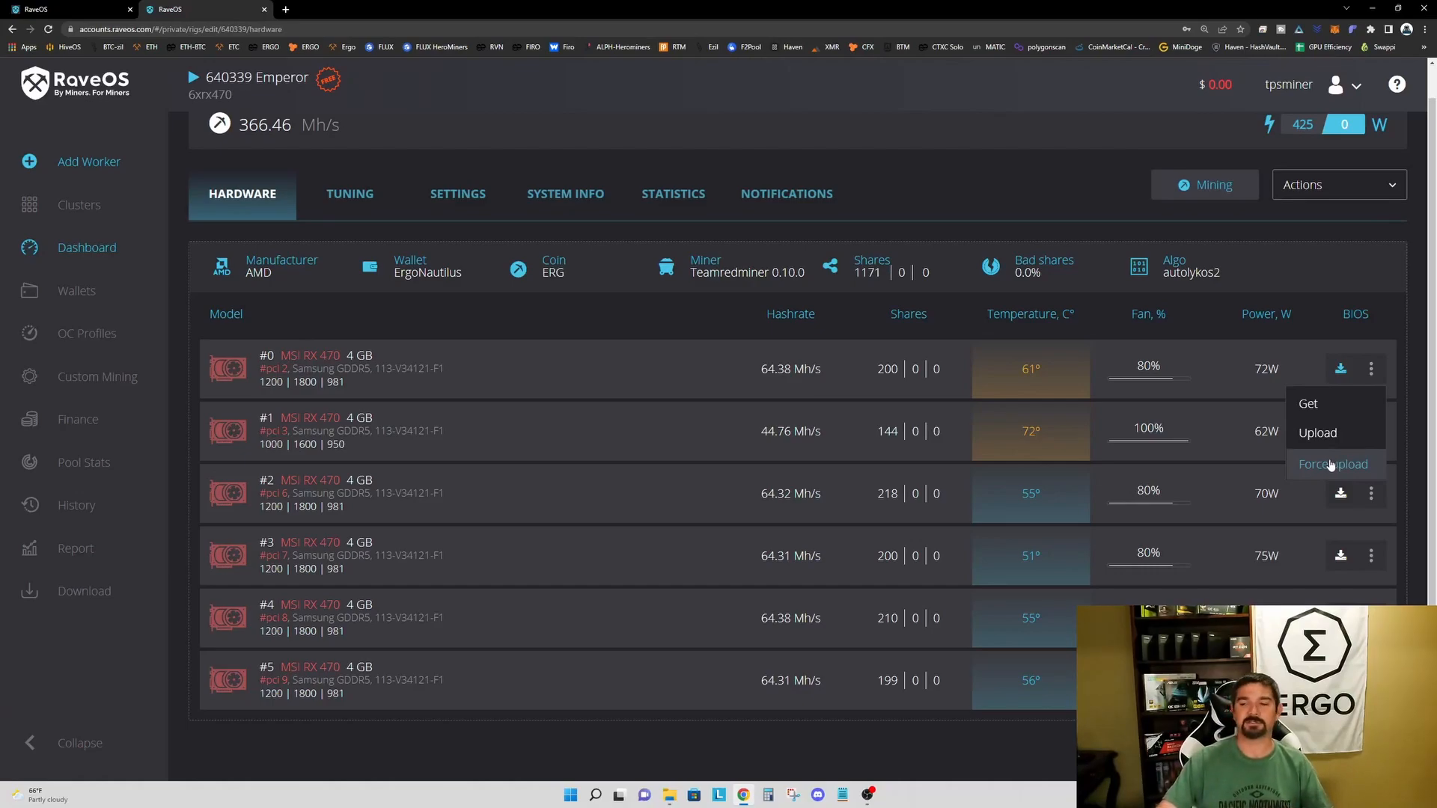
mouse_move(1223, 254)
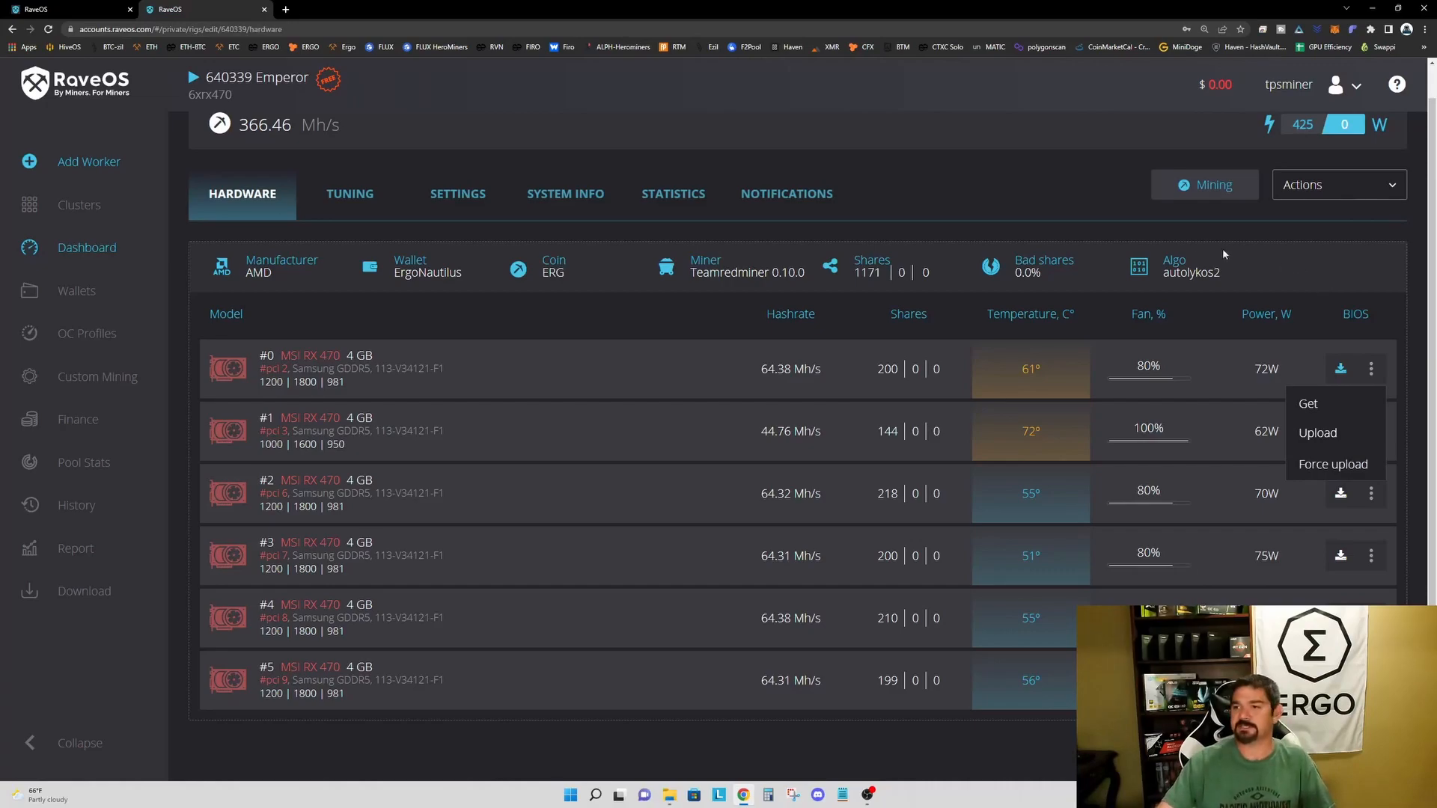
left_click(334, 170)
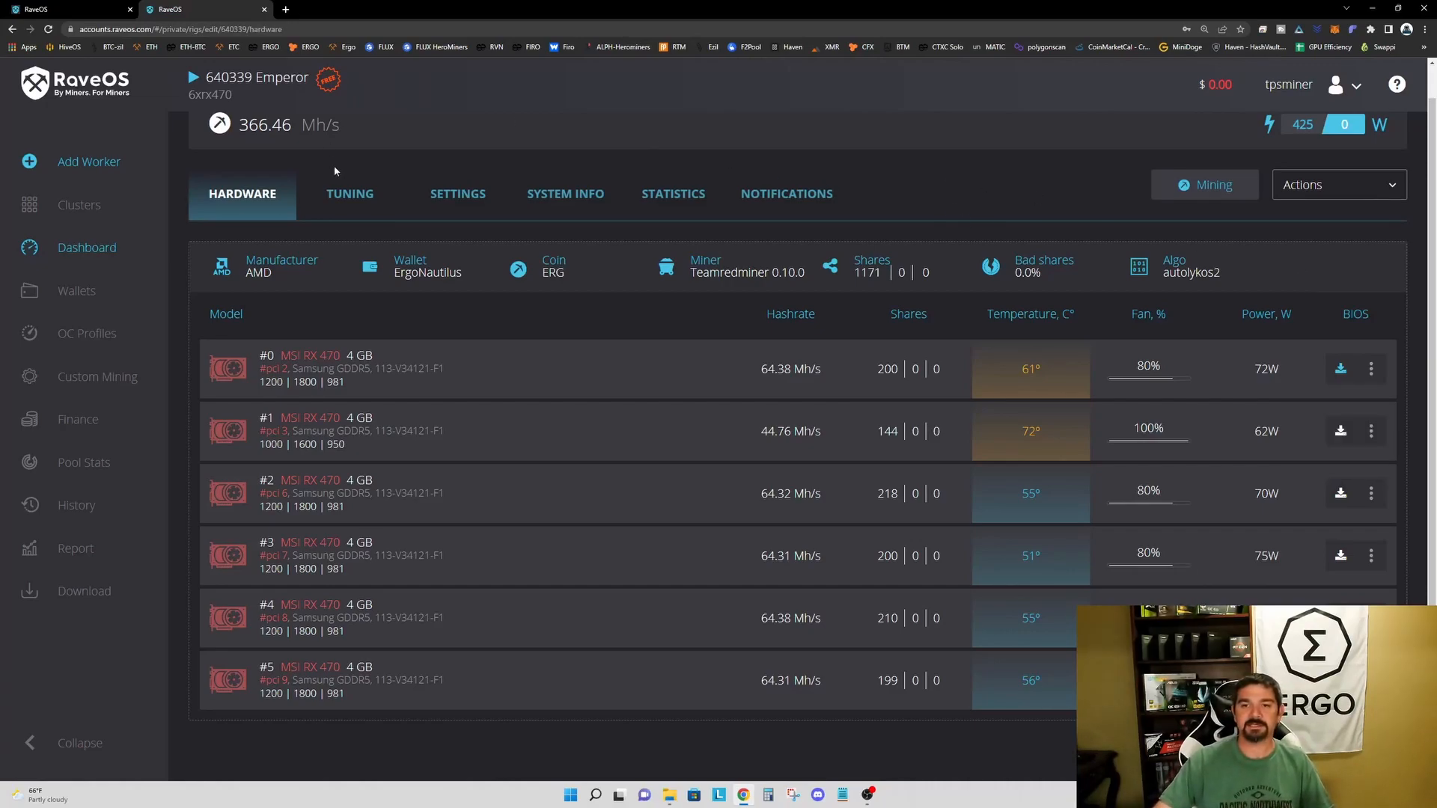
mouse_move(76, 419)
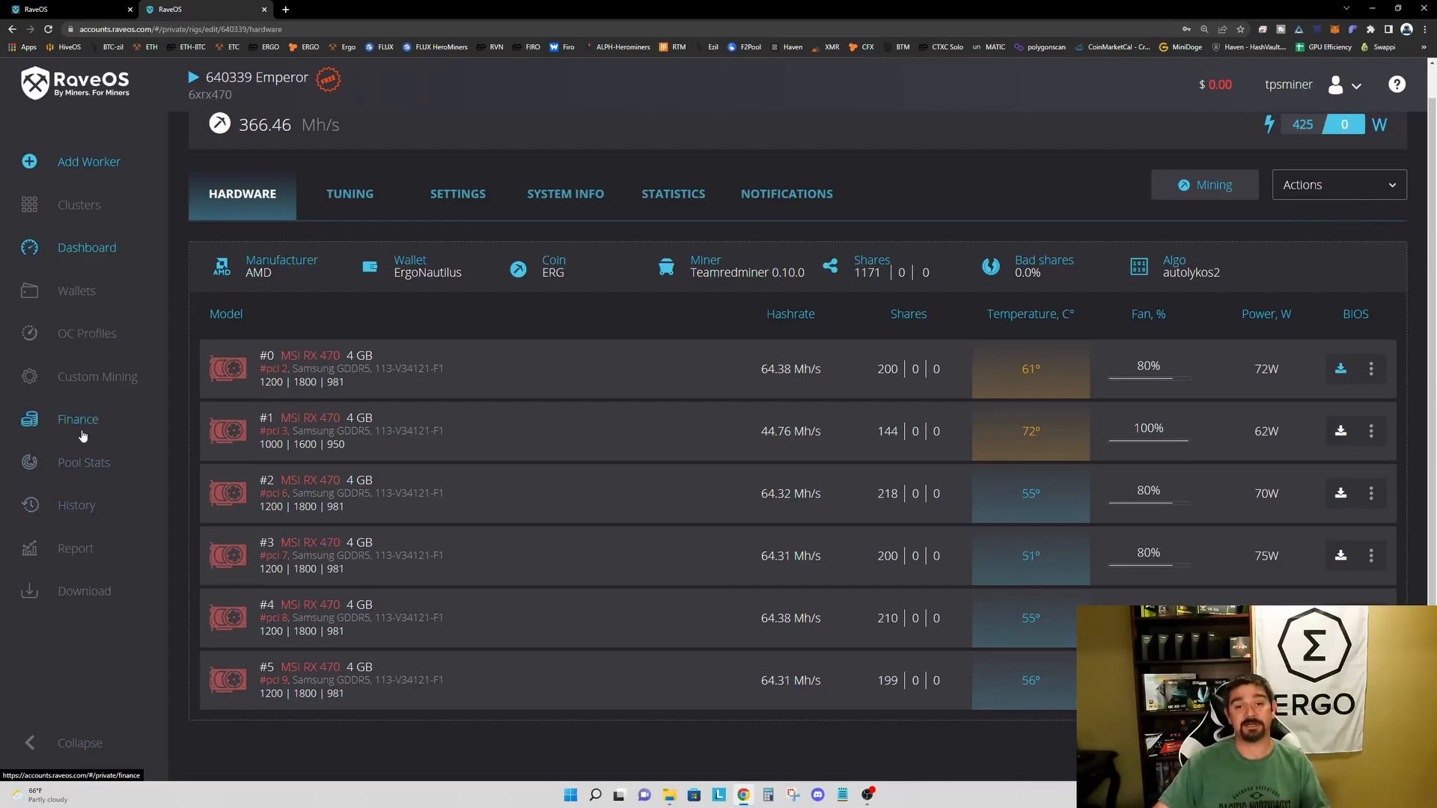
mouse_move(76, 290)
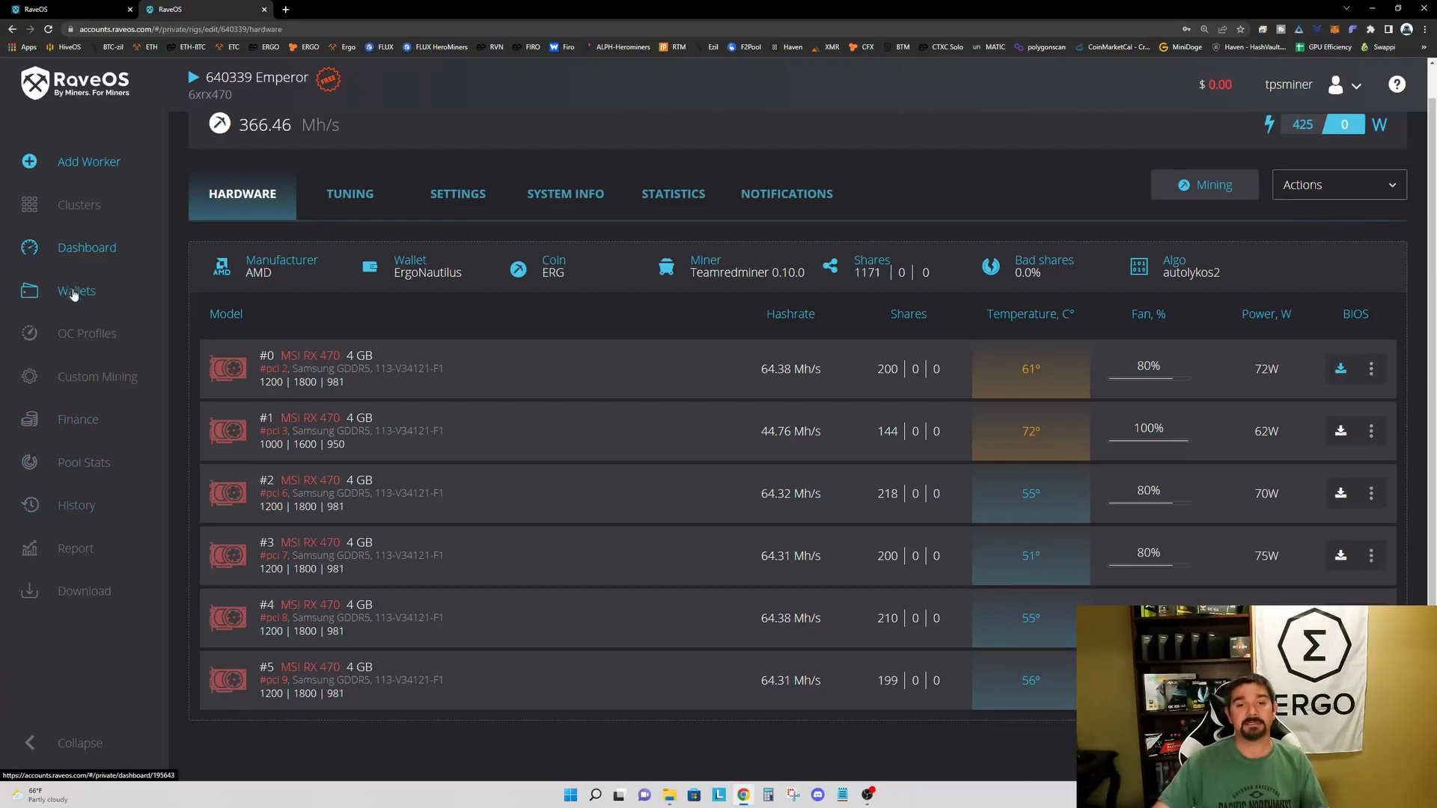
Show the Wallets page with ErgoNautilus, FLUX and Raven
left_click(76, 290)
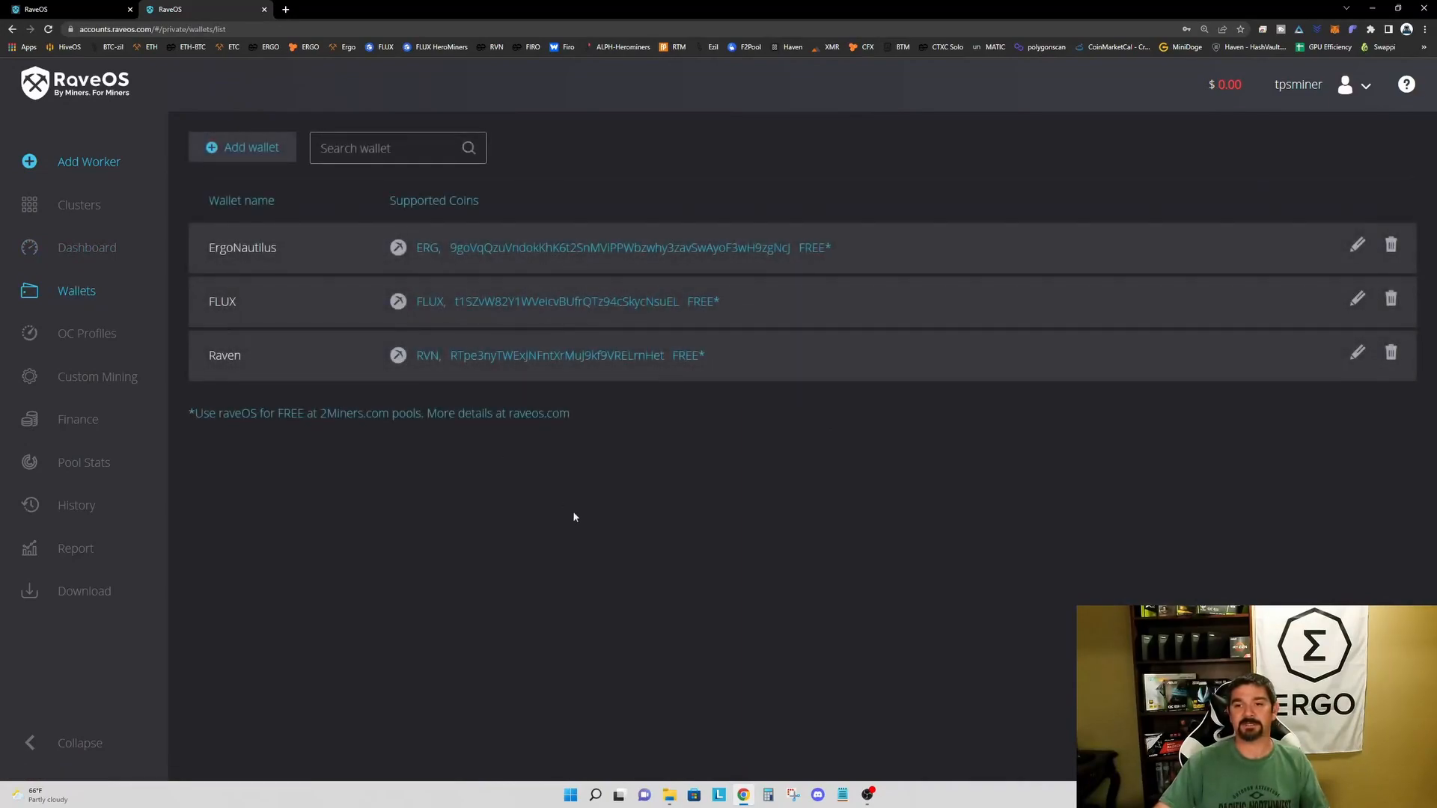
mouse_move(610, 538)
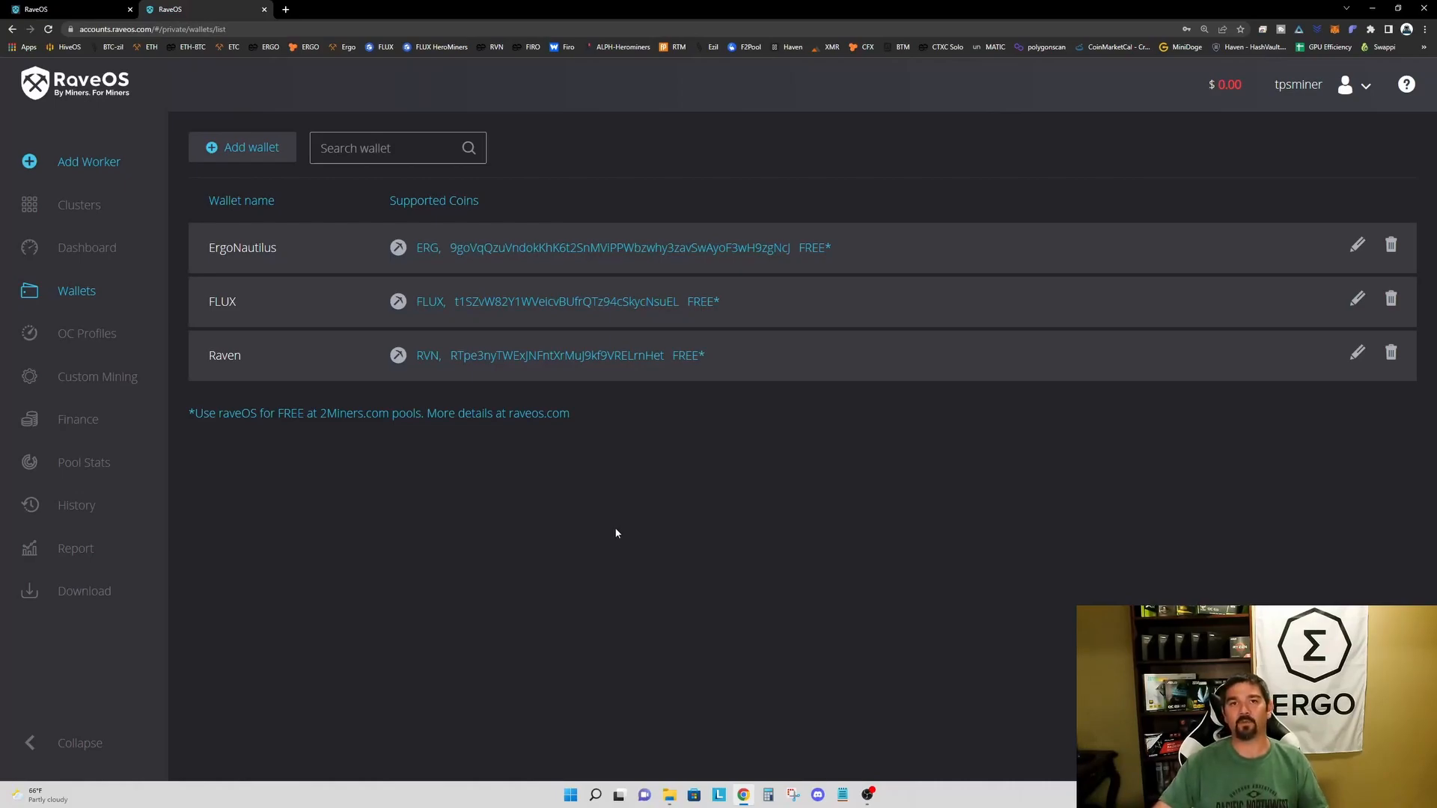
mouse_move(675, 456)
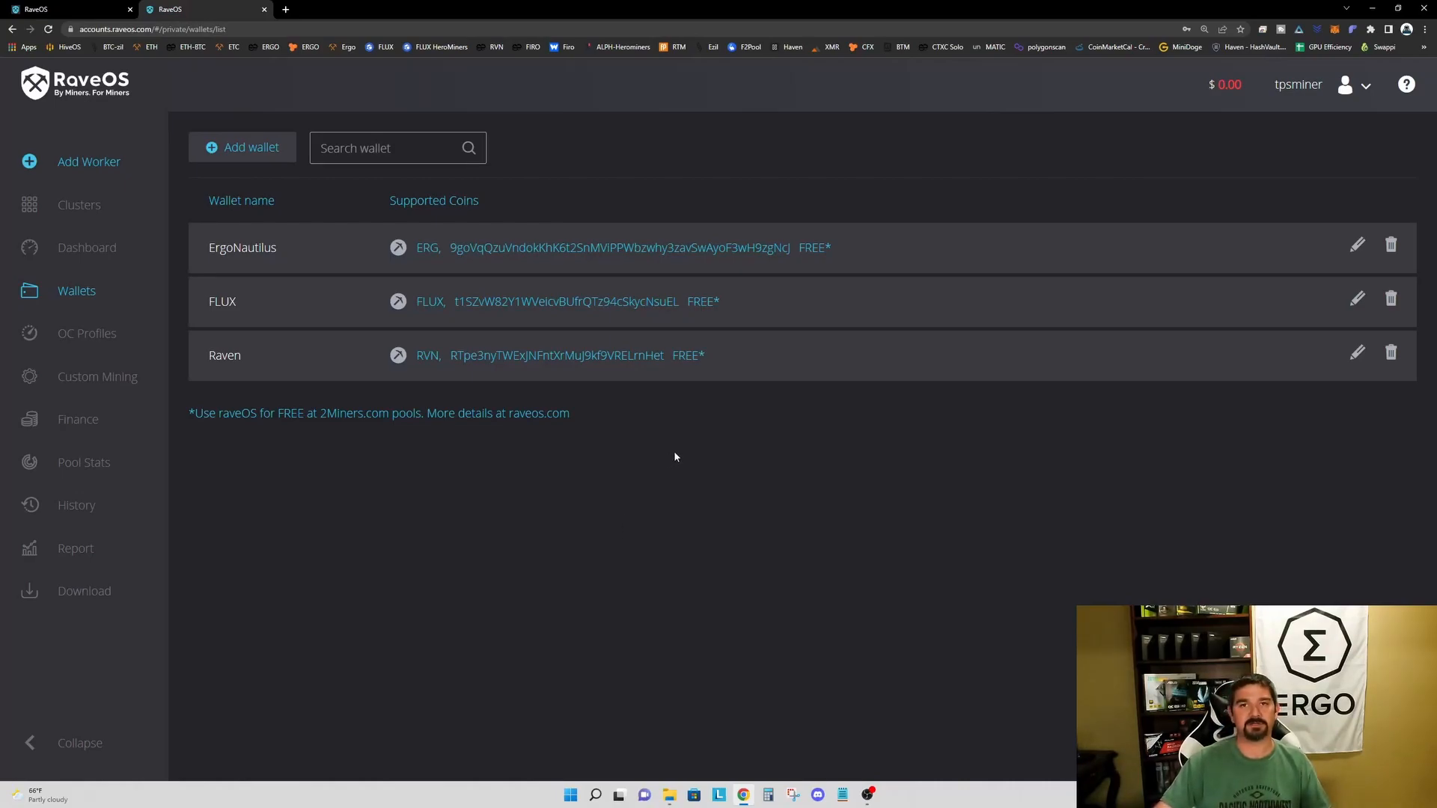
Add a new wallet named 'ergotest', bringing up its coin setup form
left_click(243, 148)
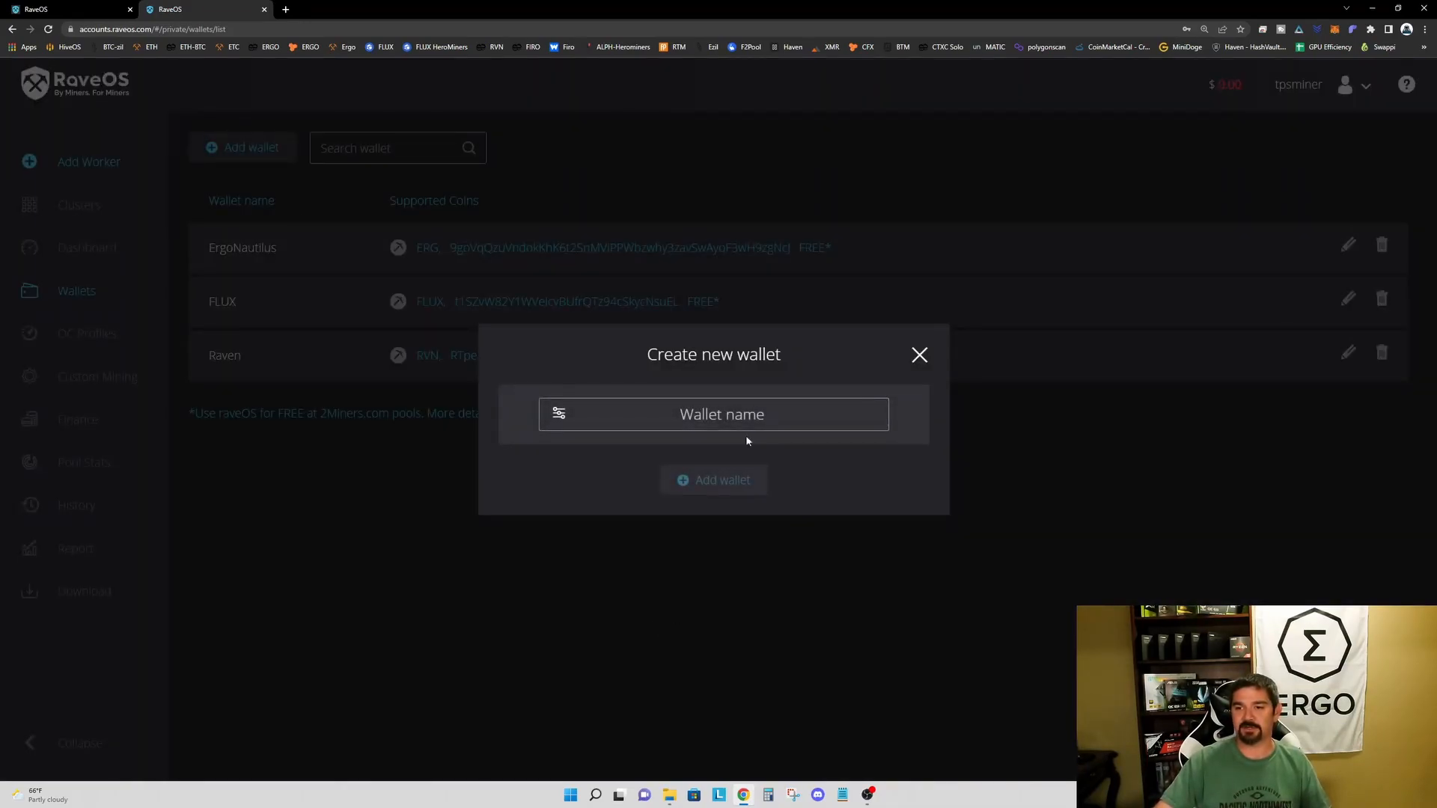
left_click(722, 414)
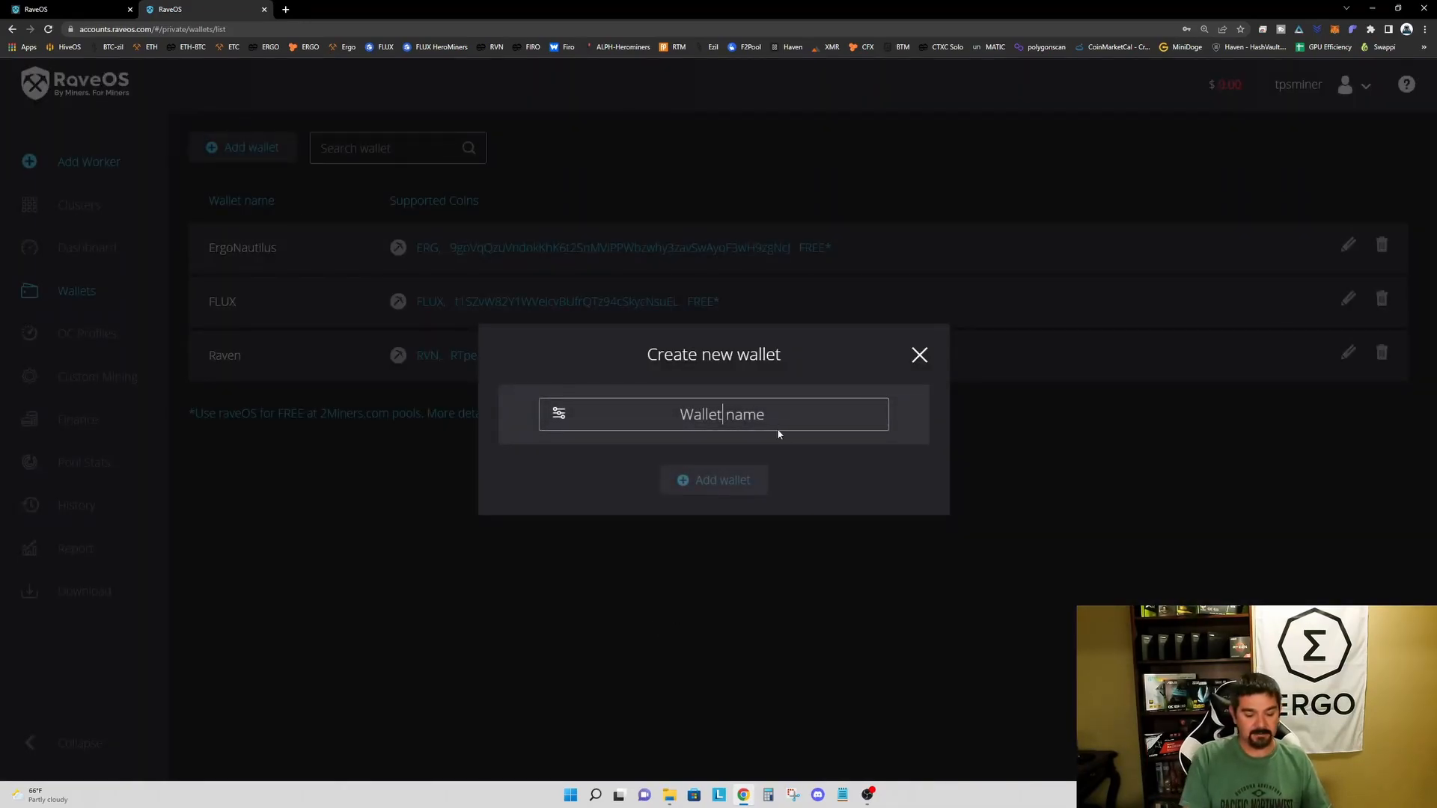
type("ergotest")
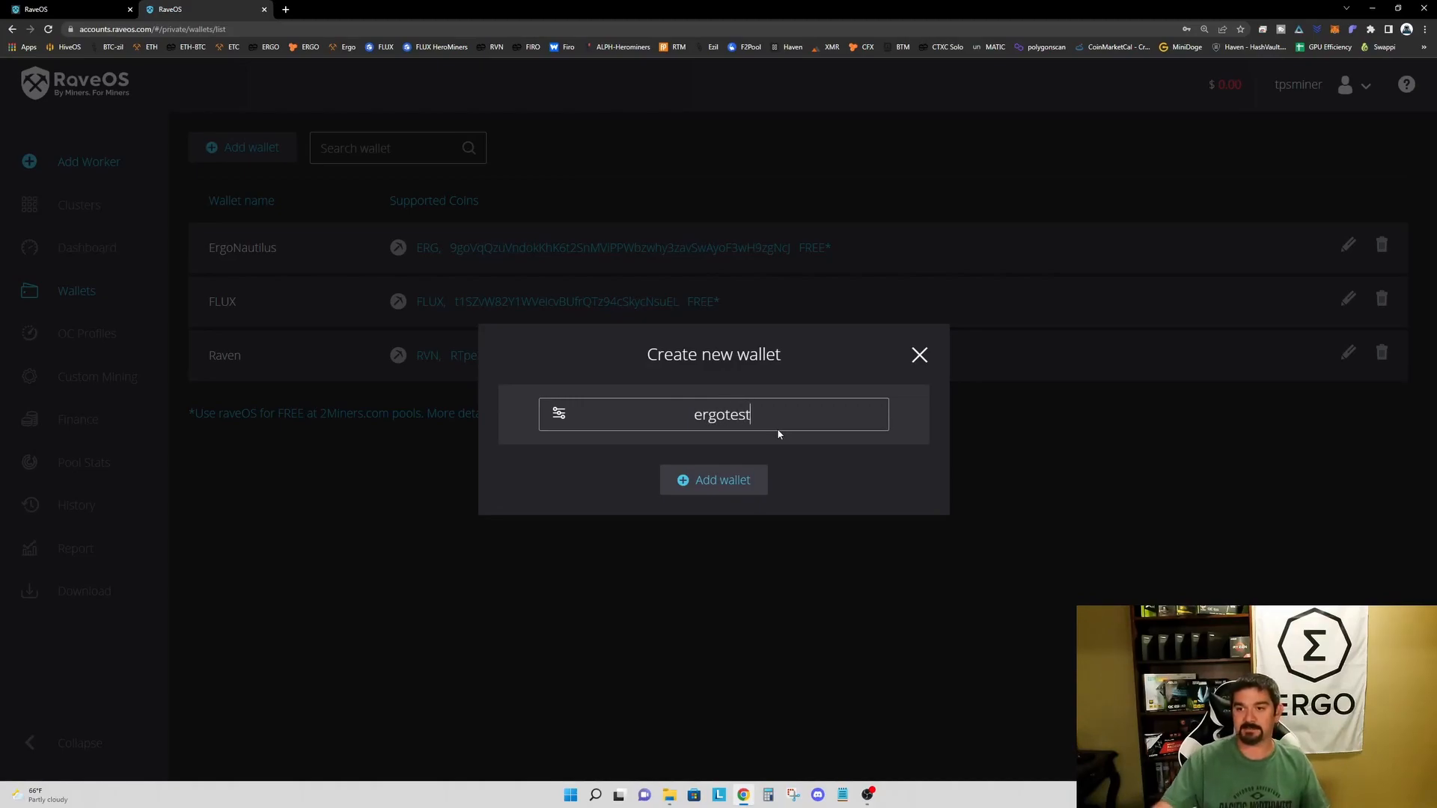
left_click(713, 479)
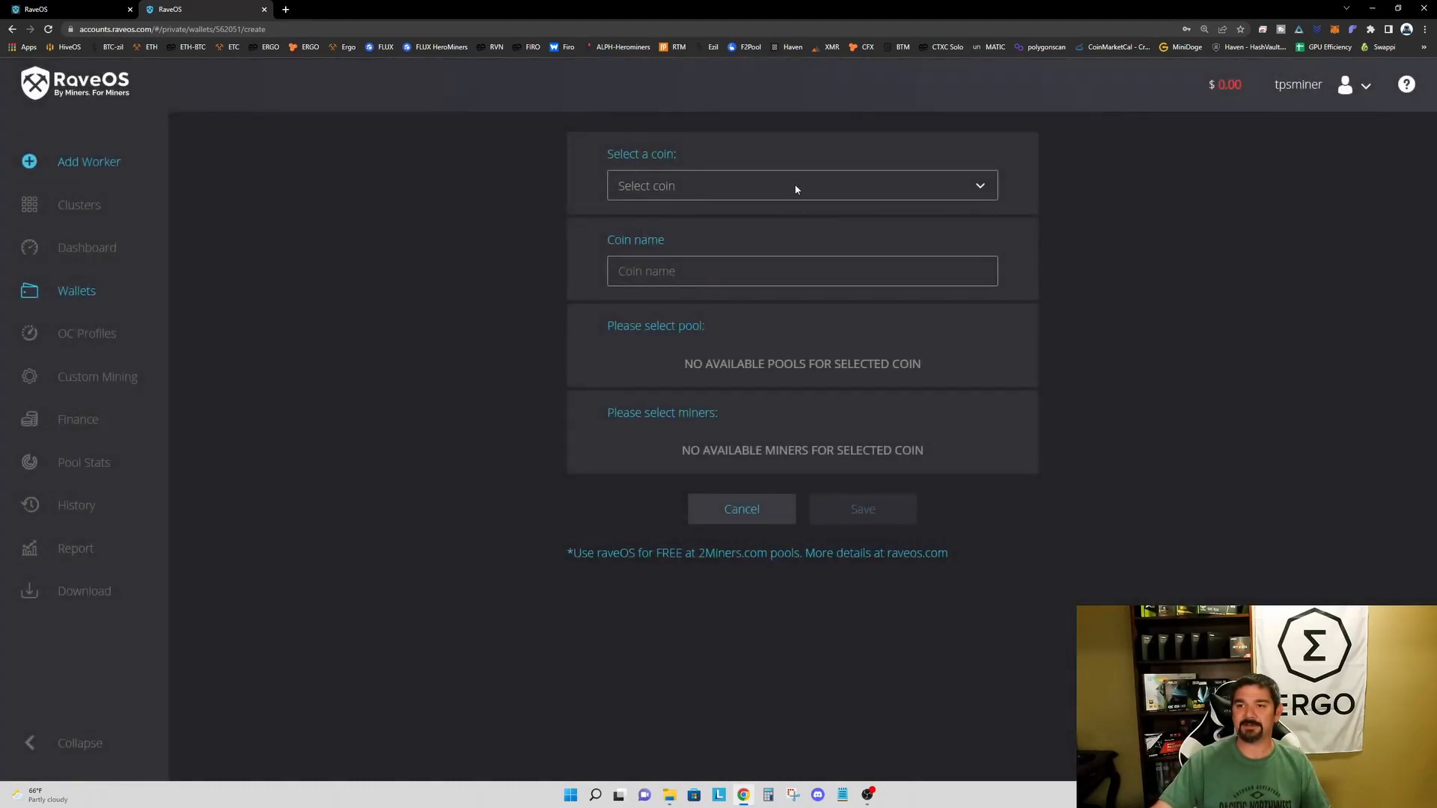
Choose Ergo as the coin and 2miners as the pool, revealing its server URLs
left_click(798, 185)
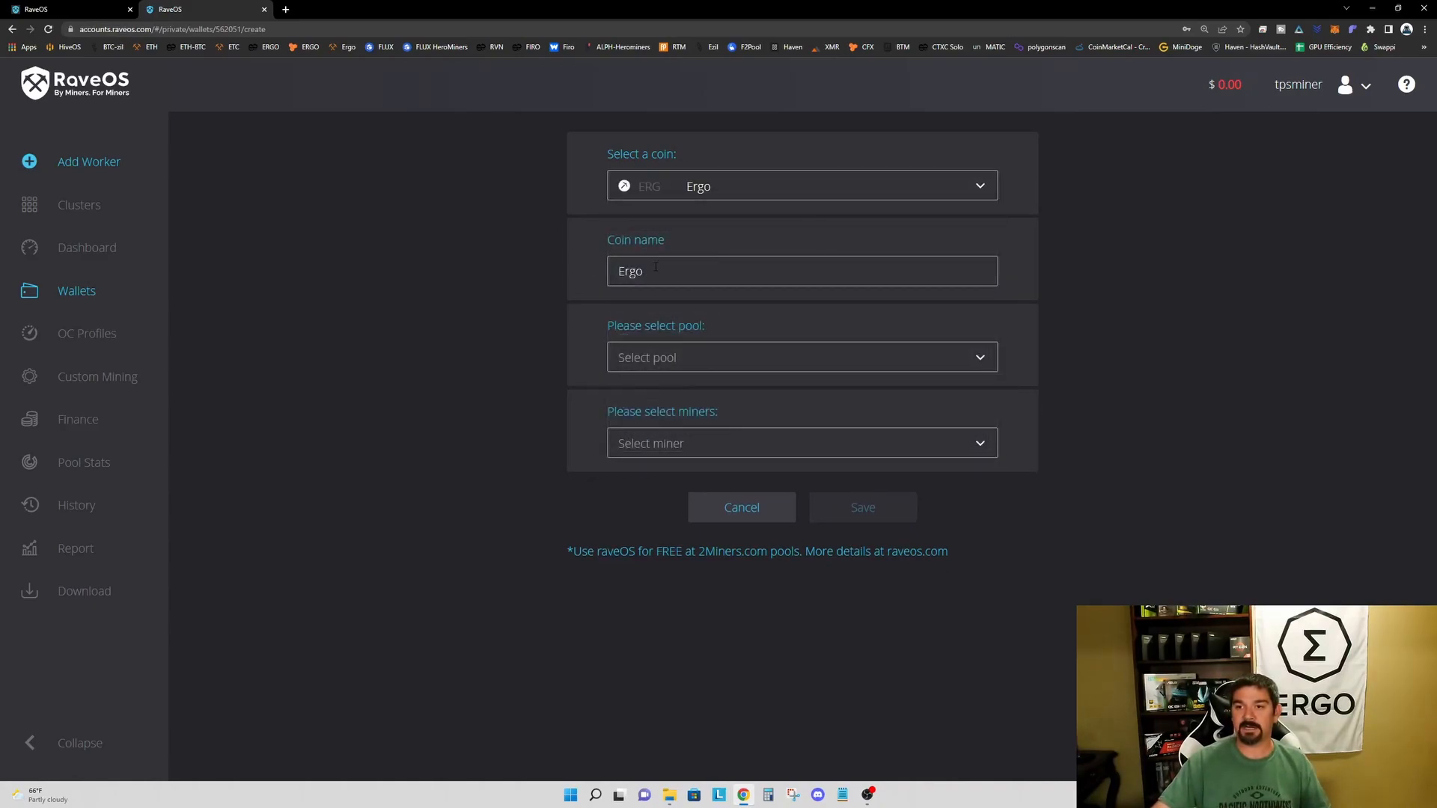
mouse_move(954, 358)
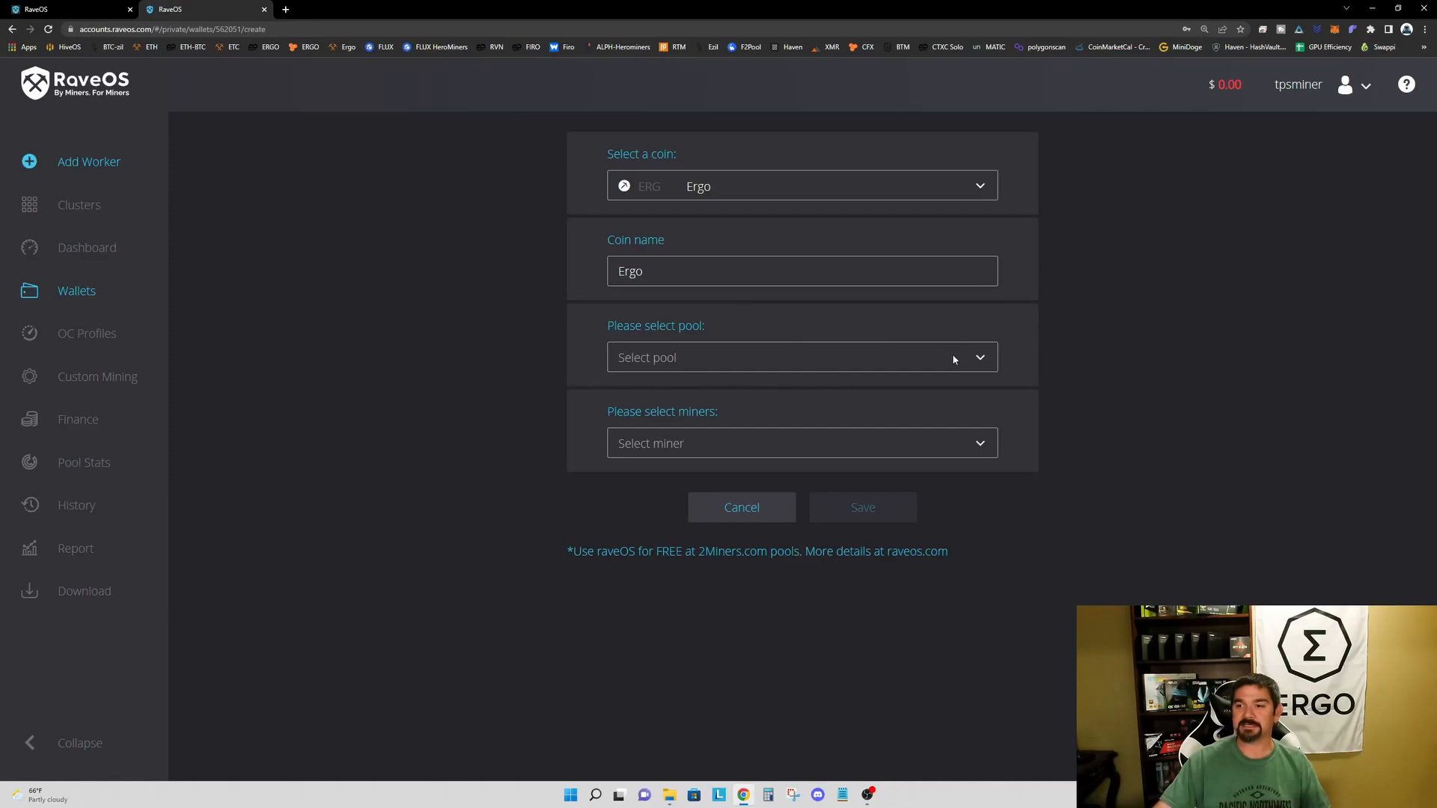
left_click(801, 358)
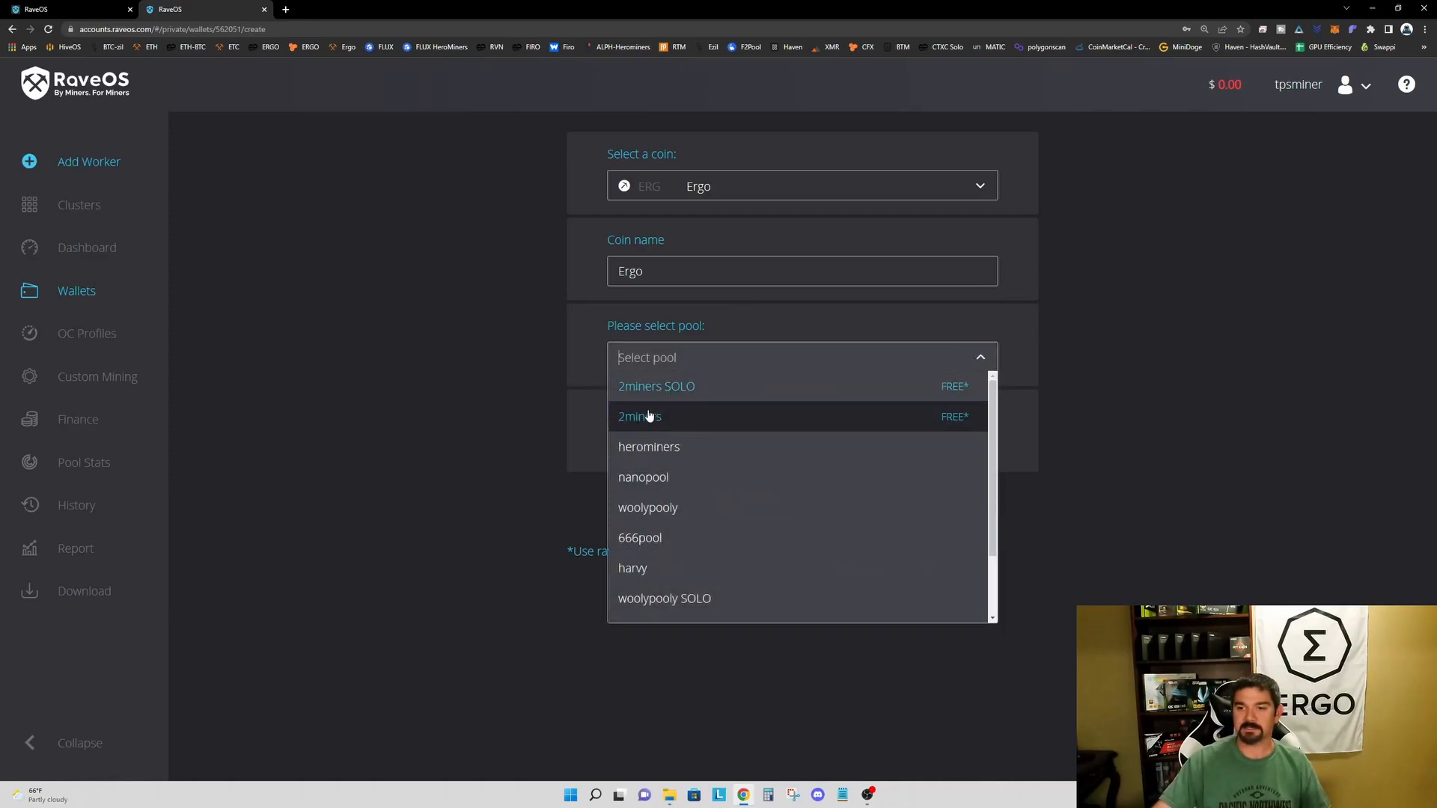
mouse_move(696, 413)
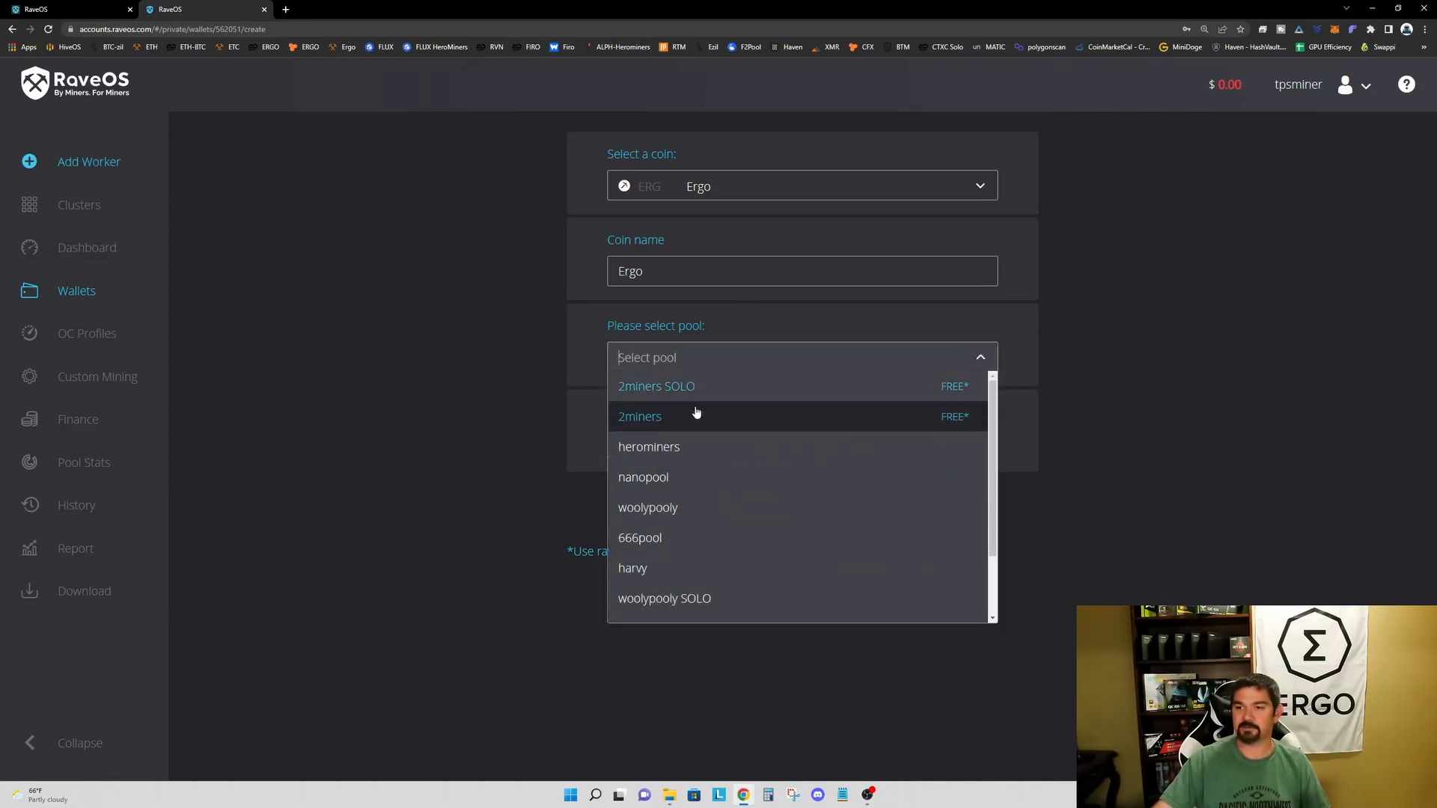
mouse_move(975, 426)
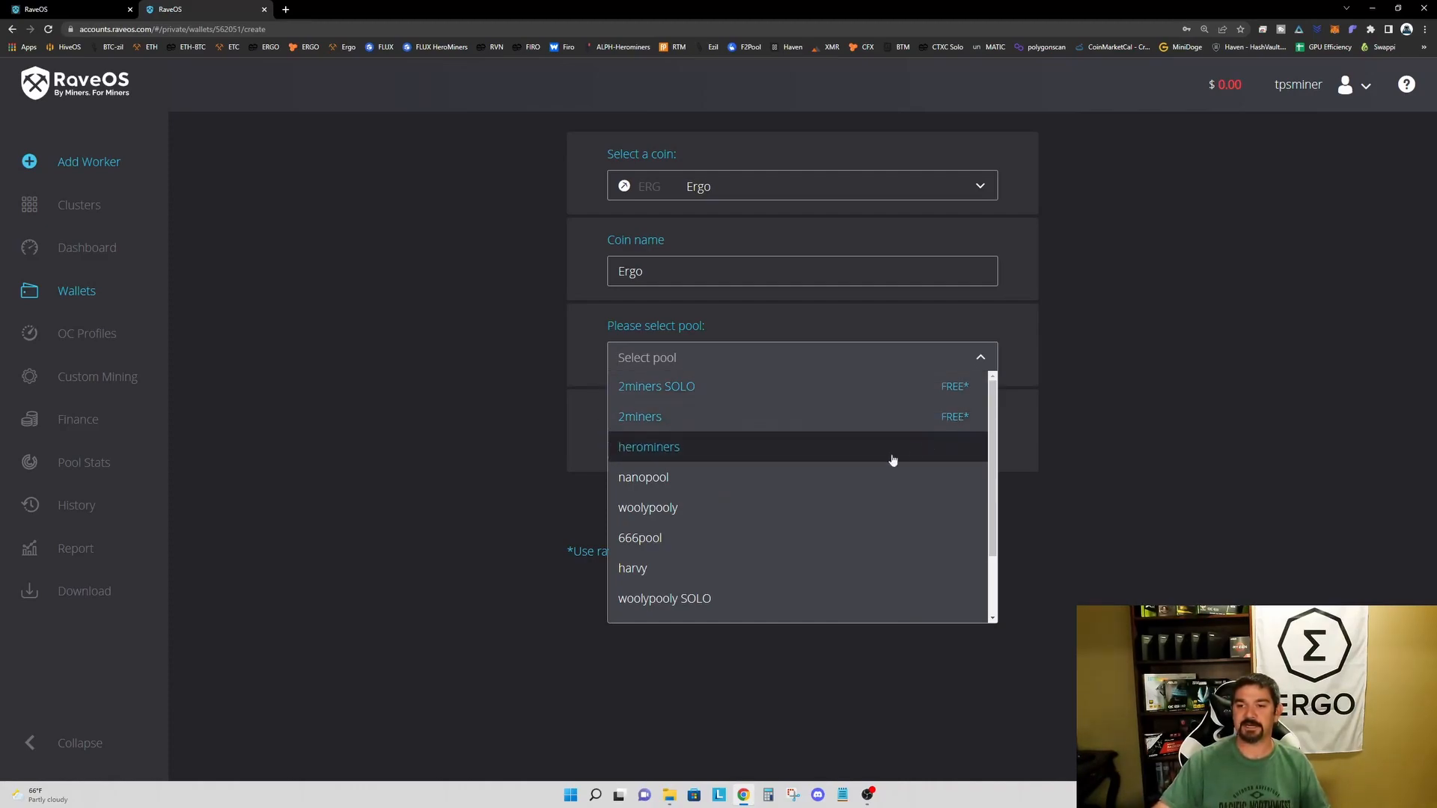
mouse_move(648, 507)
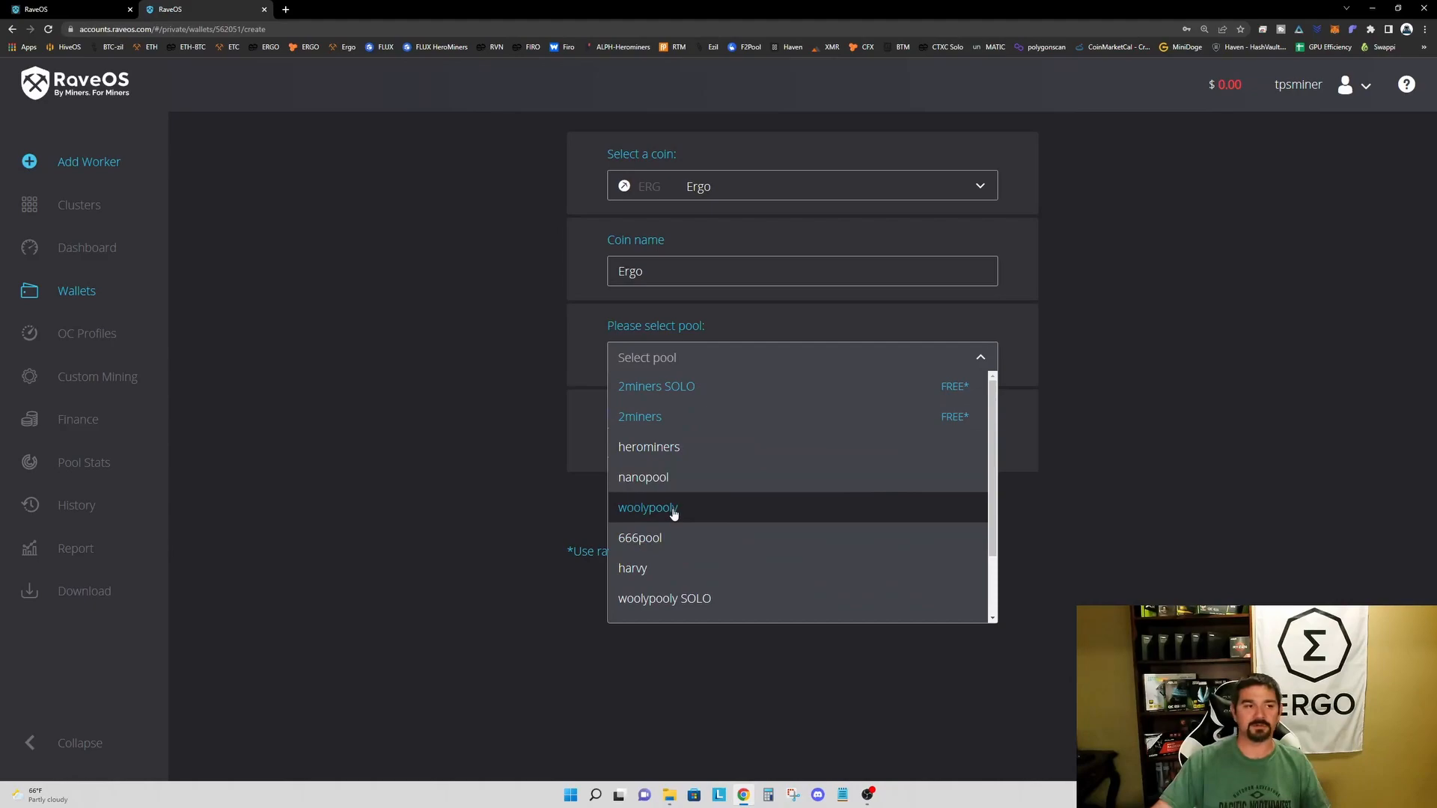
mouse_move(683, 509)
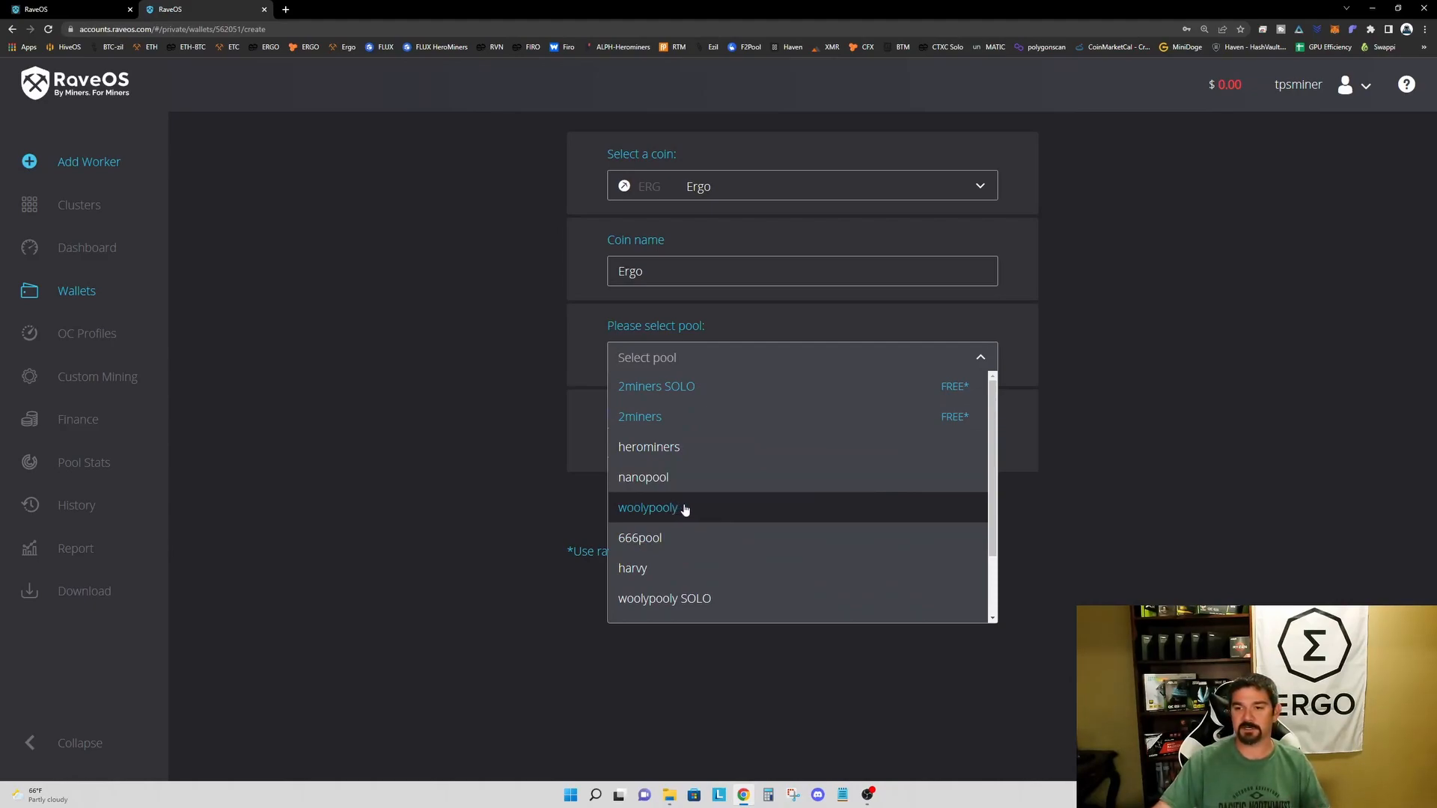
mouse_move(639, 417)
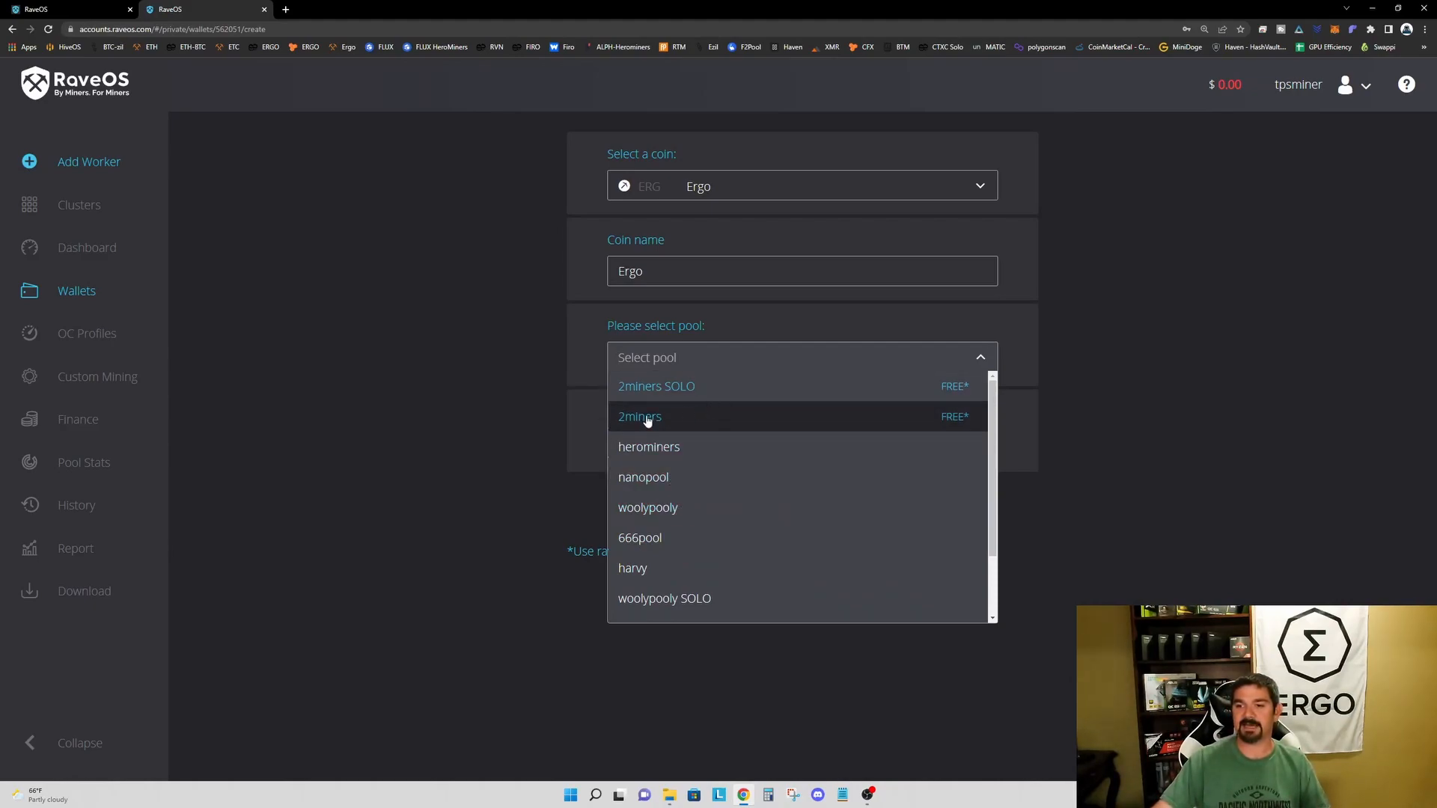
left_click(640, 417)
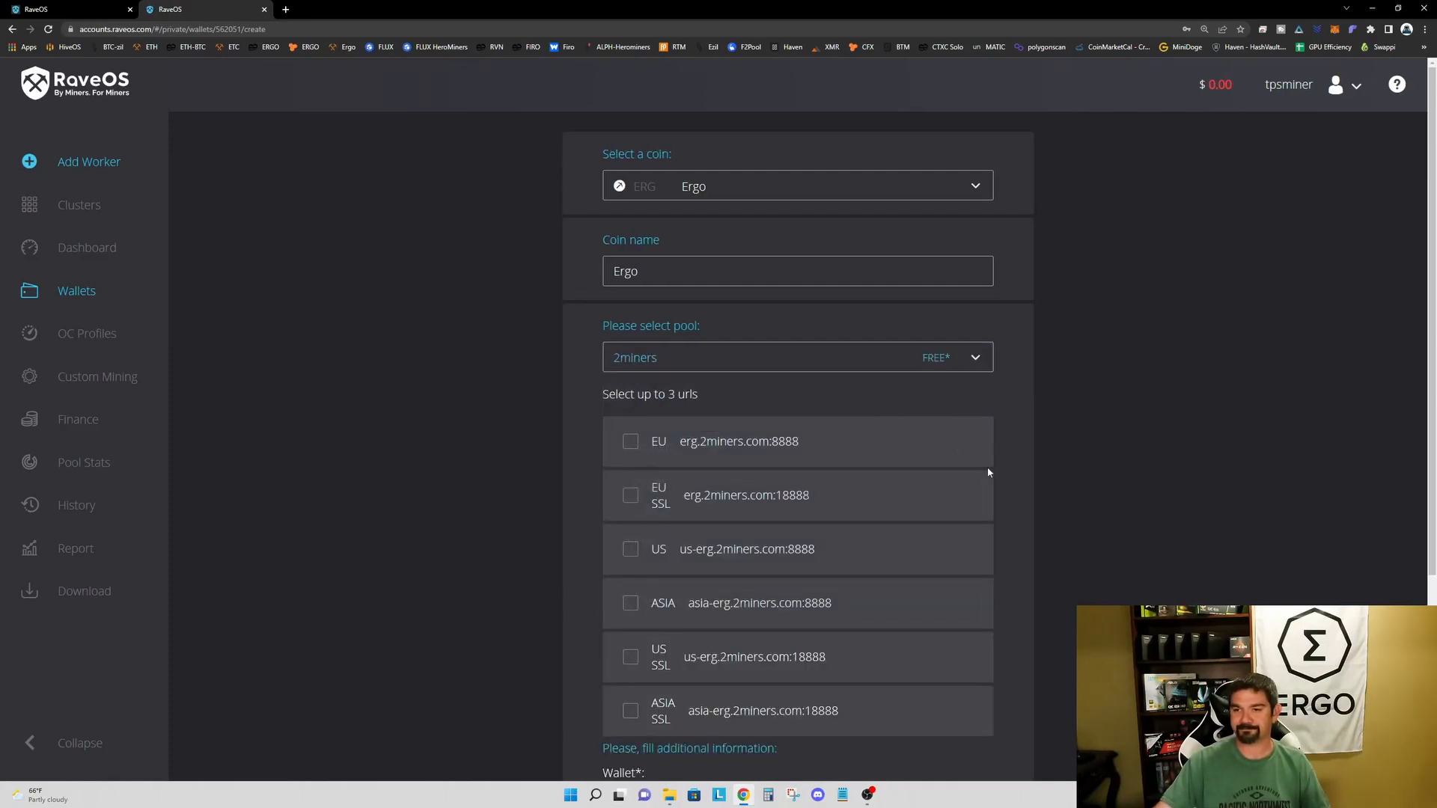
scroll("down", 3)
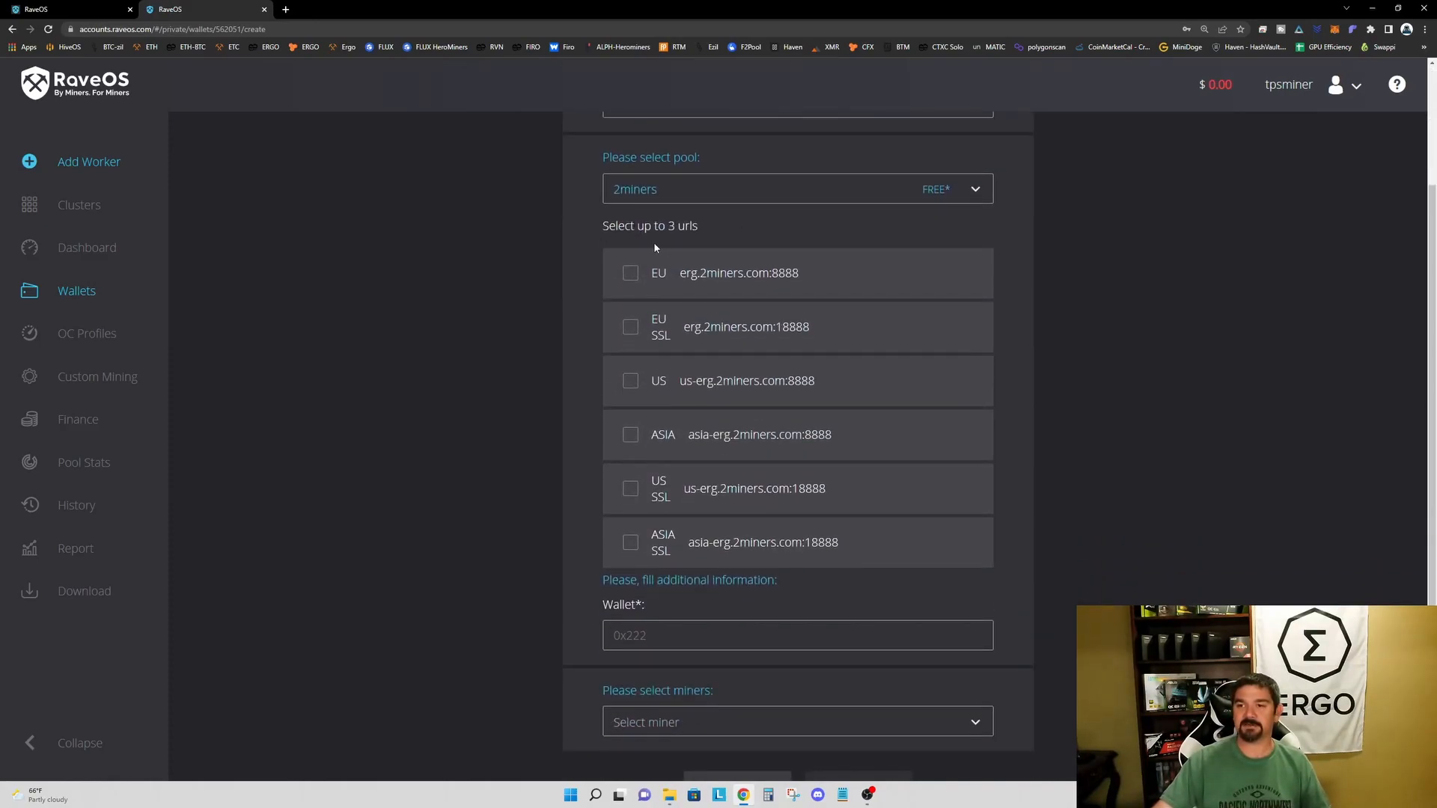
mouse_move(694, 466)
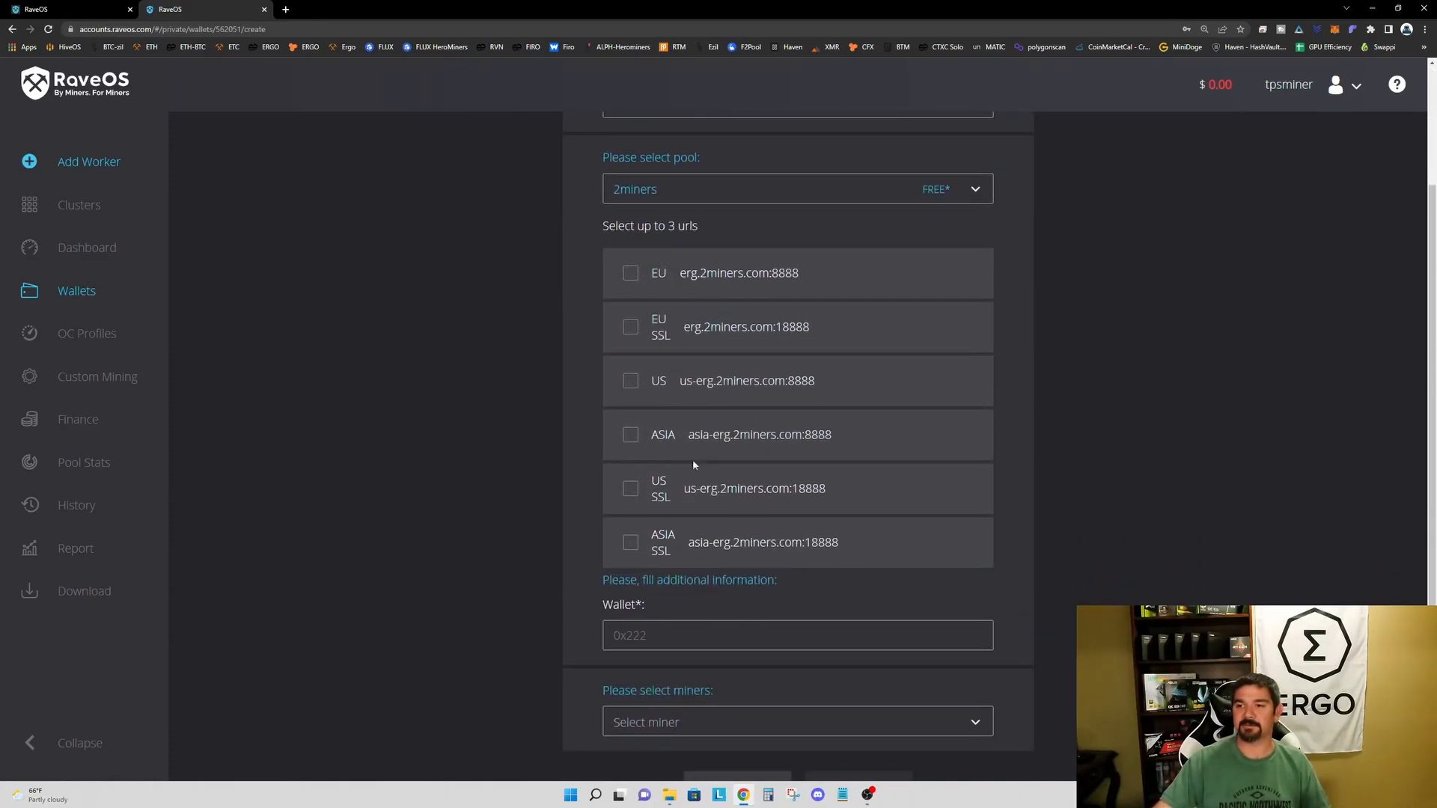
mouse_move(917, 483)
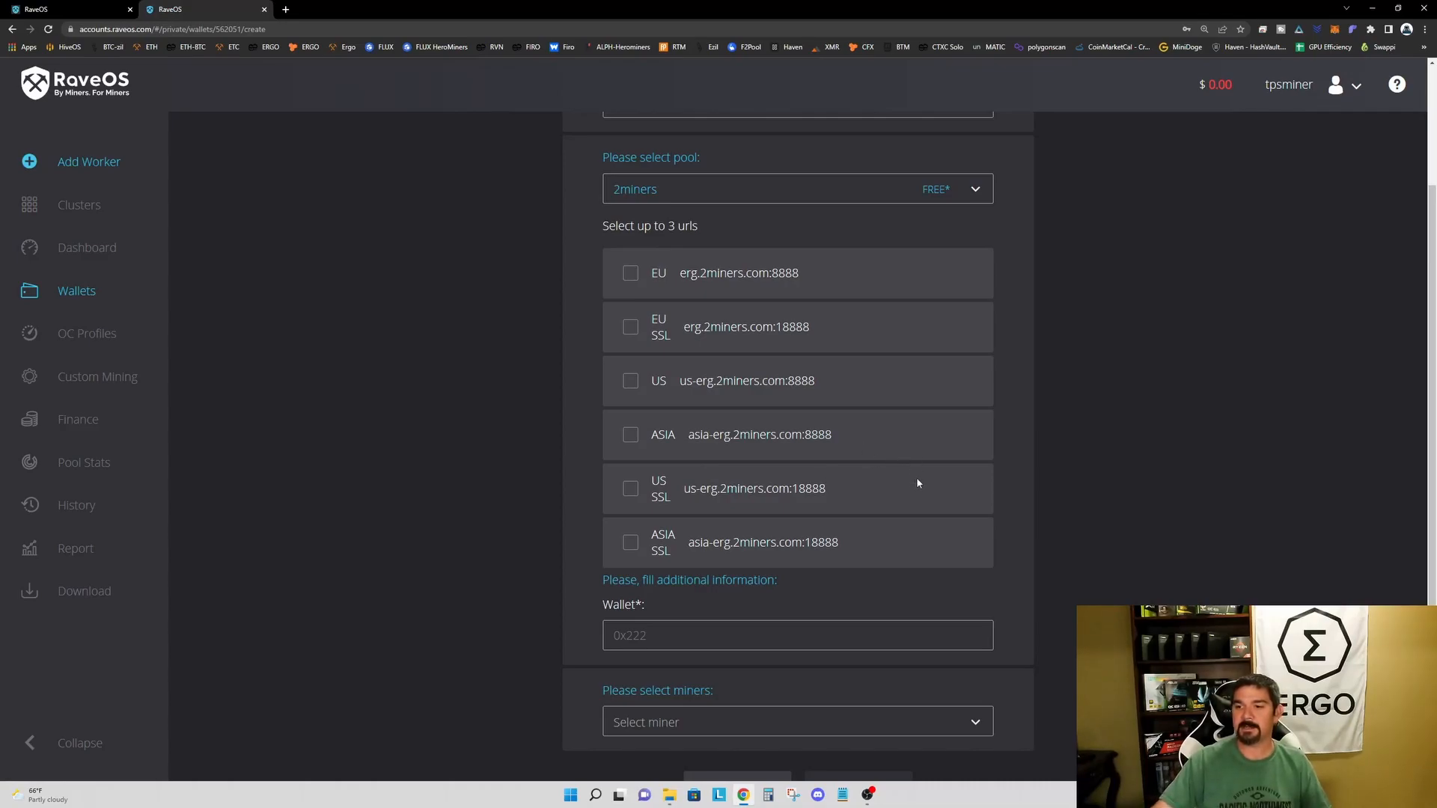
mouse_move(693, 397)
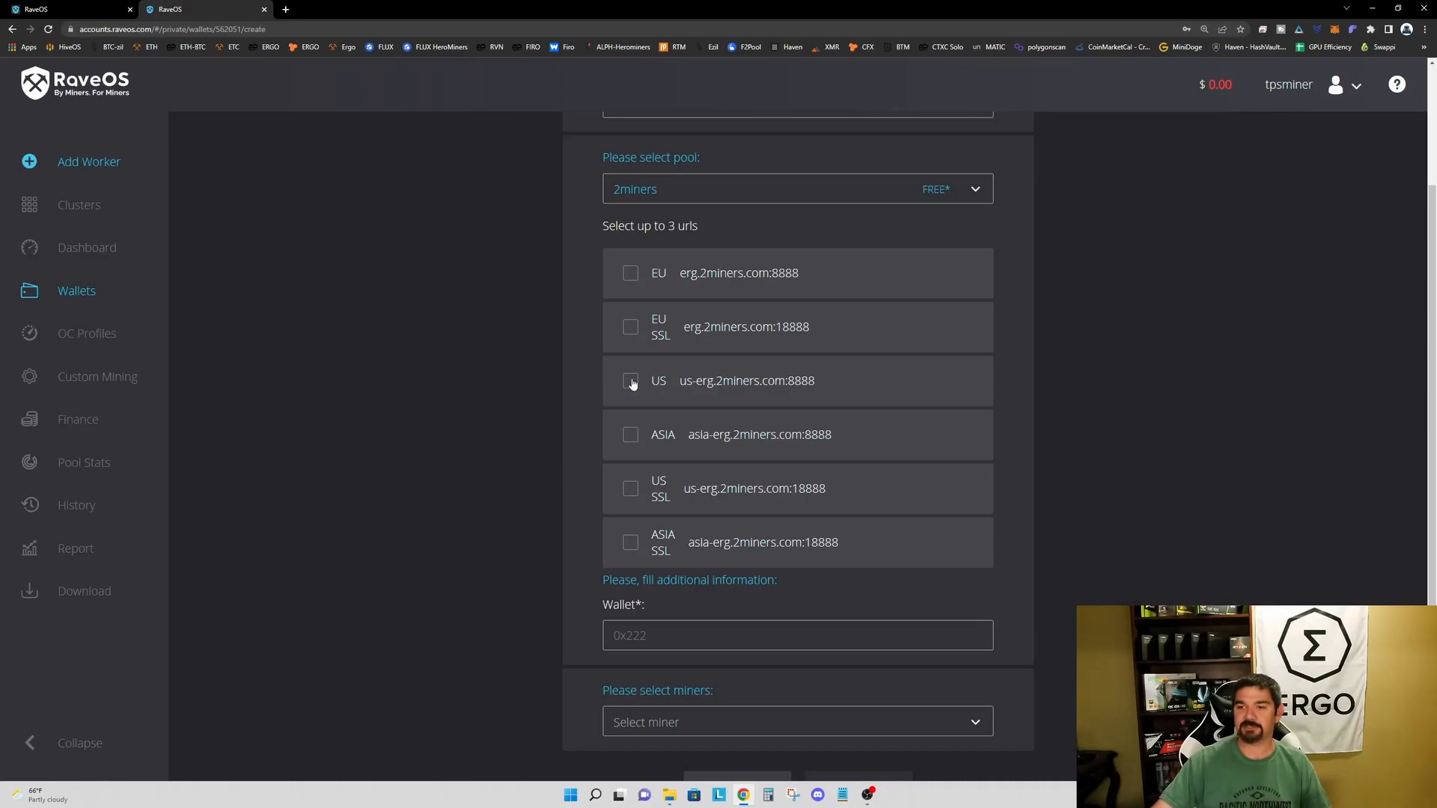
Tick the US us-erg.2miners.com:8888 server and enter wallet address 'ergowalletinfo'
left_click(631, 380)
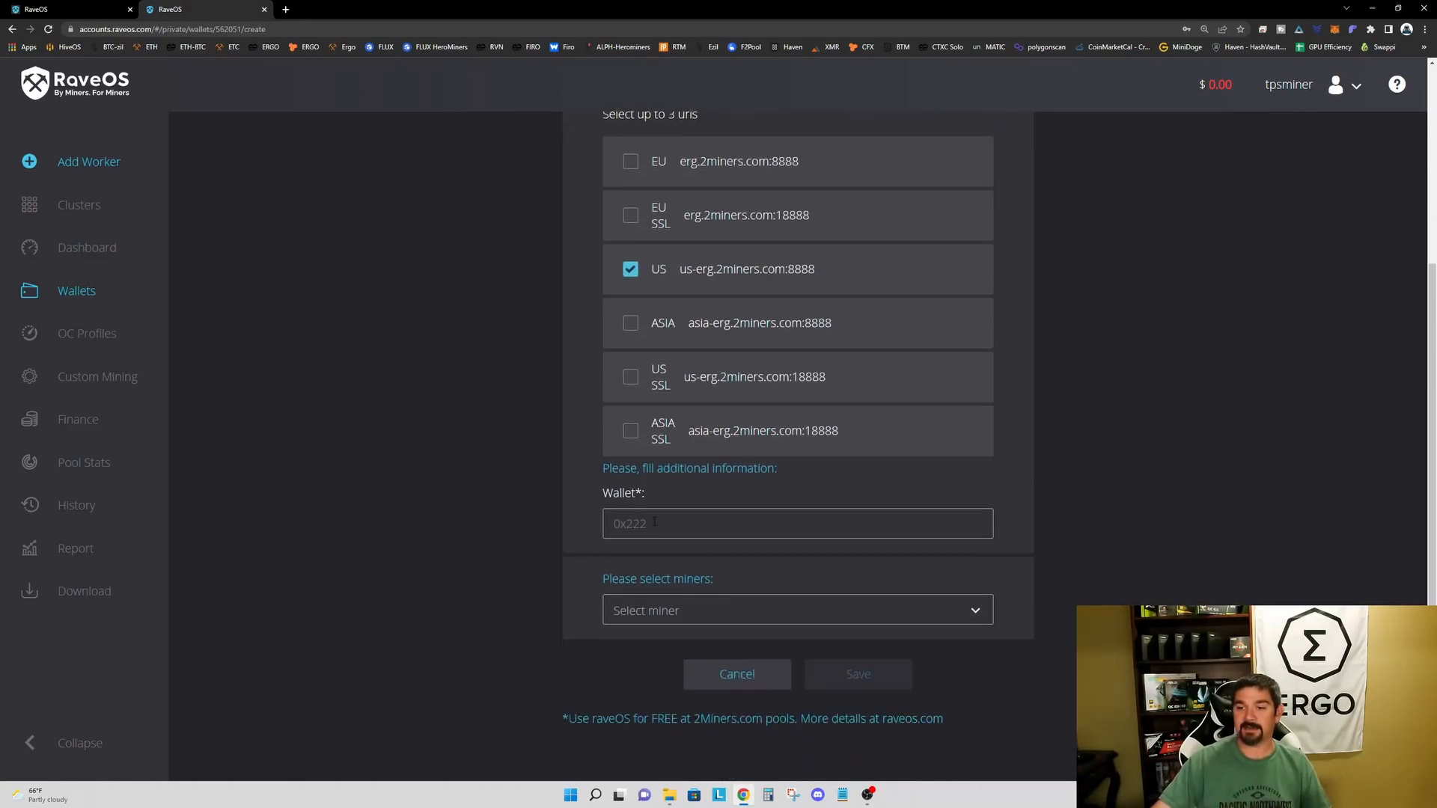
left_click(797, 524)
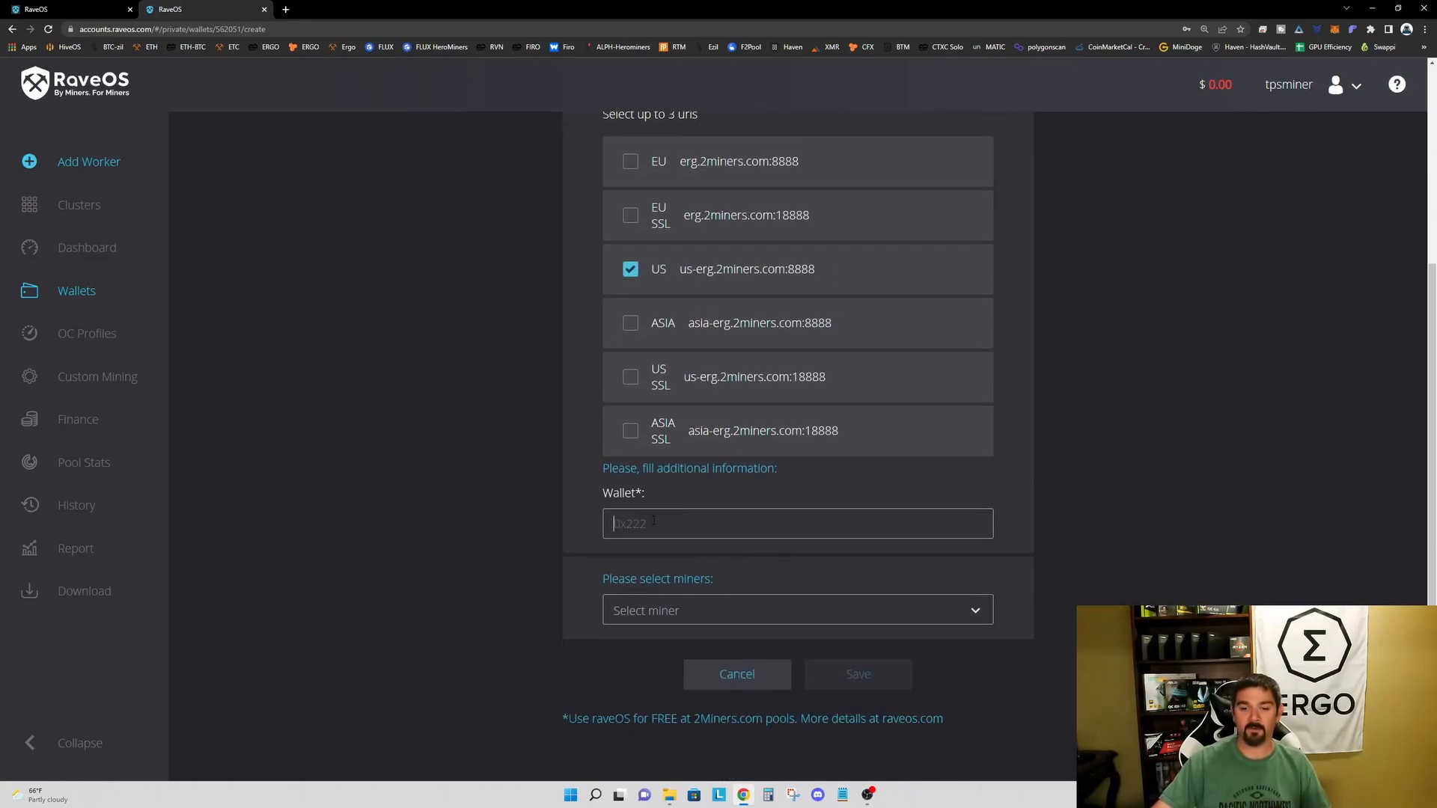
type("ergowall")
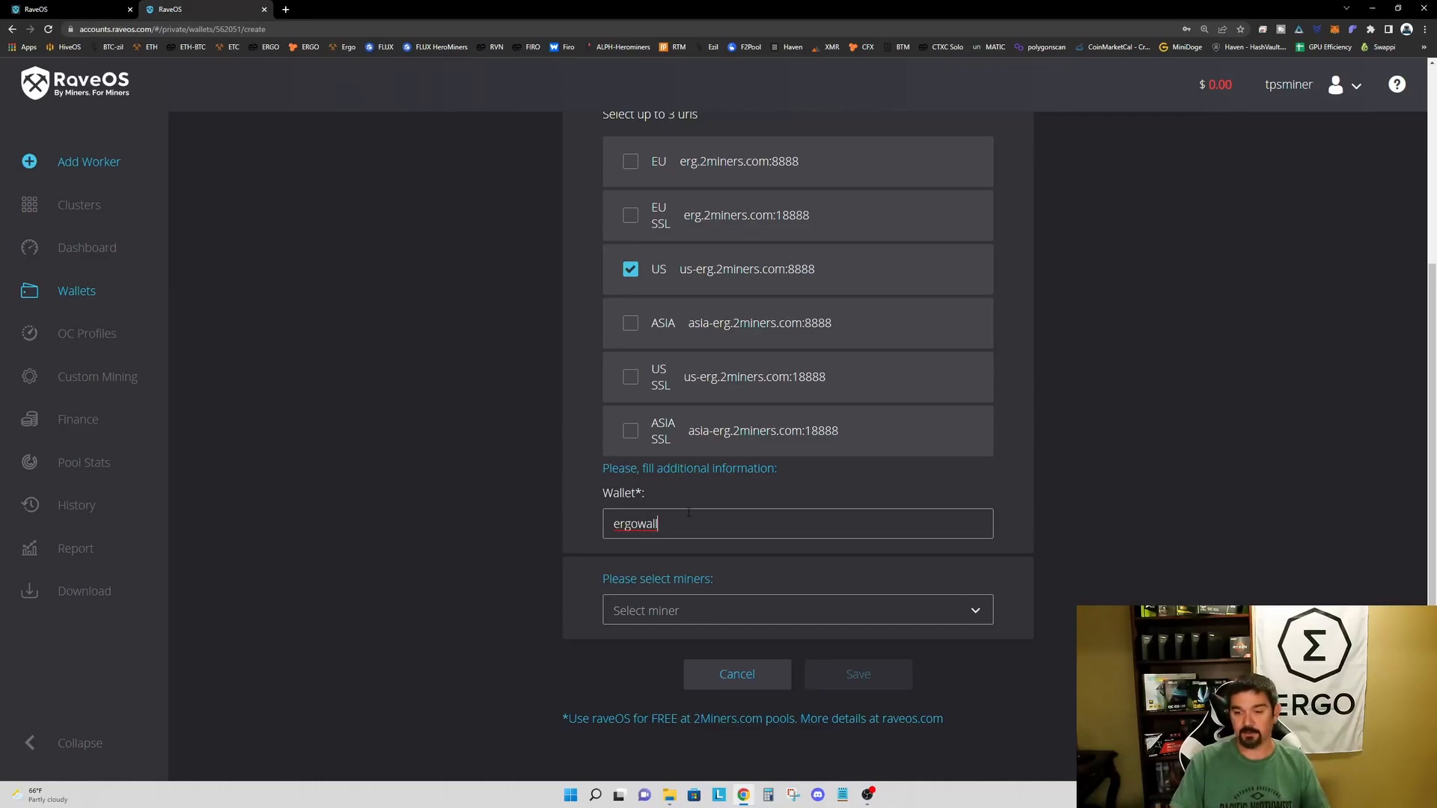
type("et")
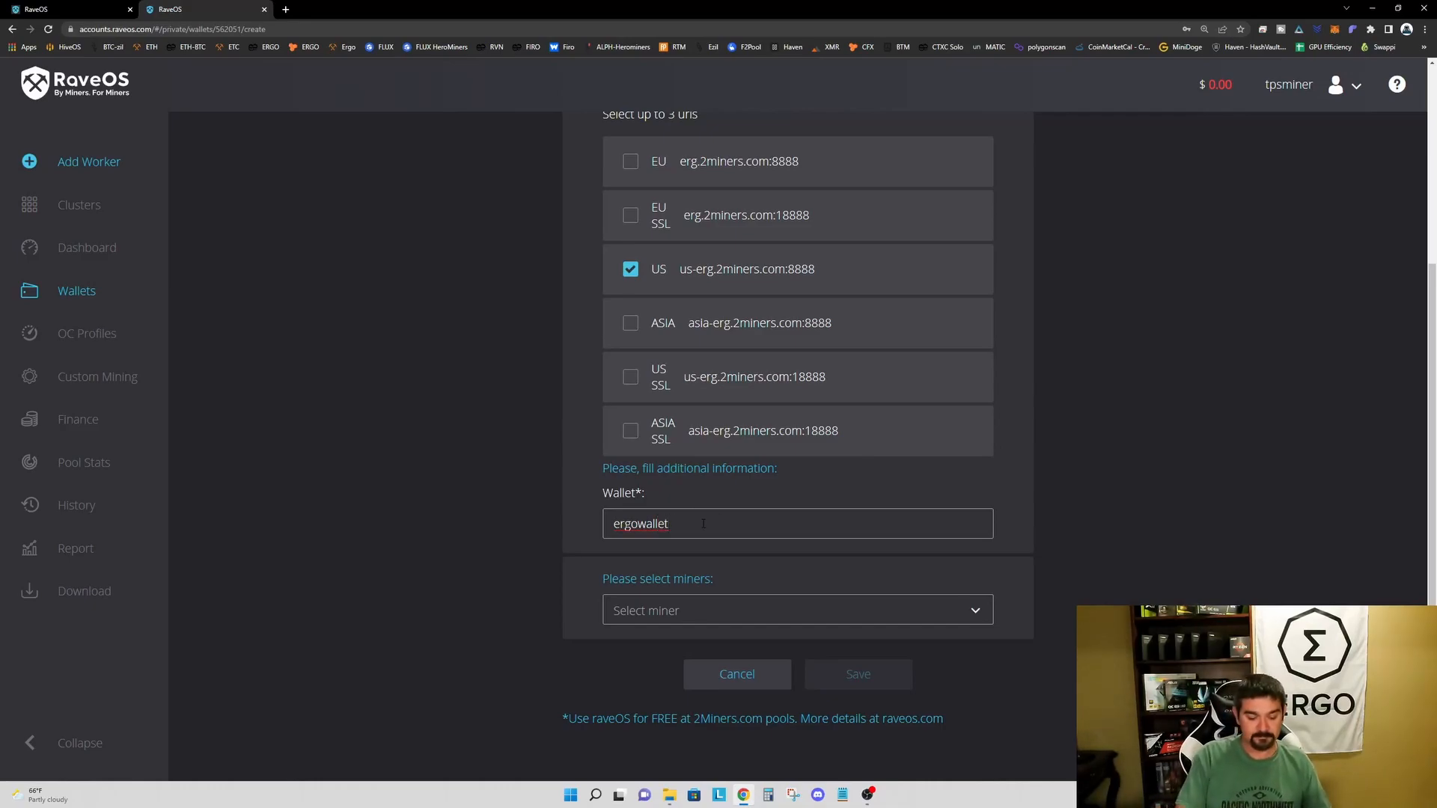
type("info")
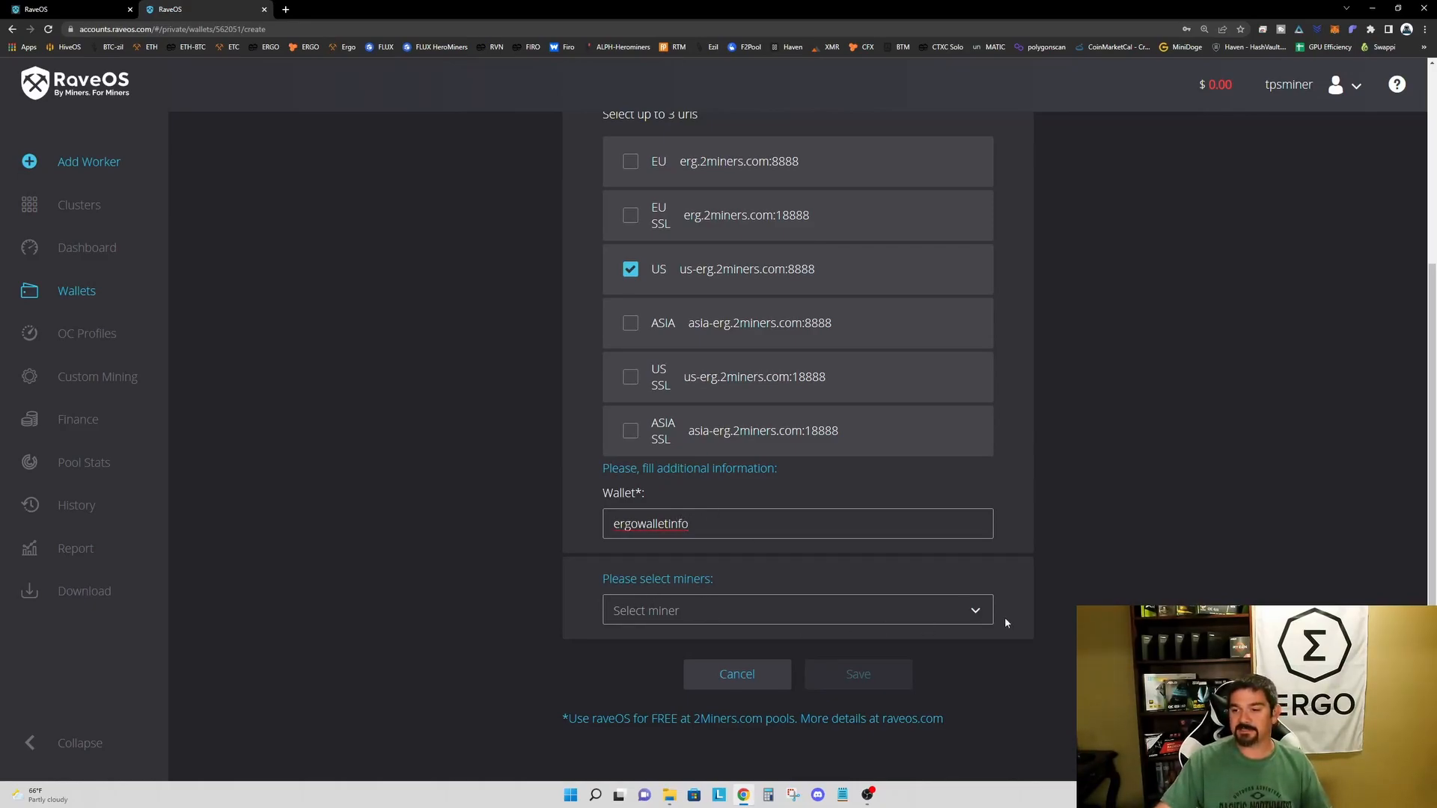
Select T-rex 0.26.4 as the miner for the ergotest wallet
left_click(794, 611)
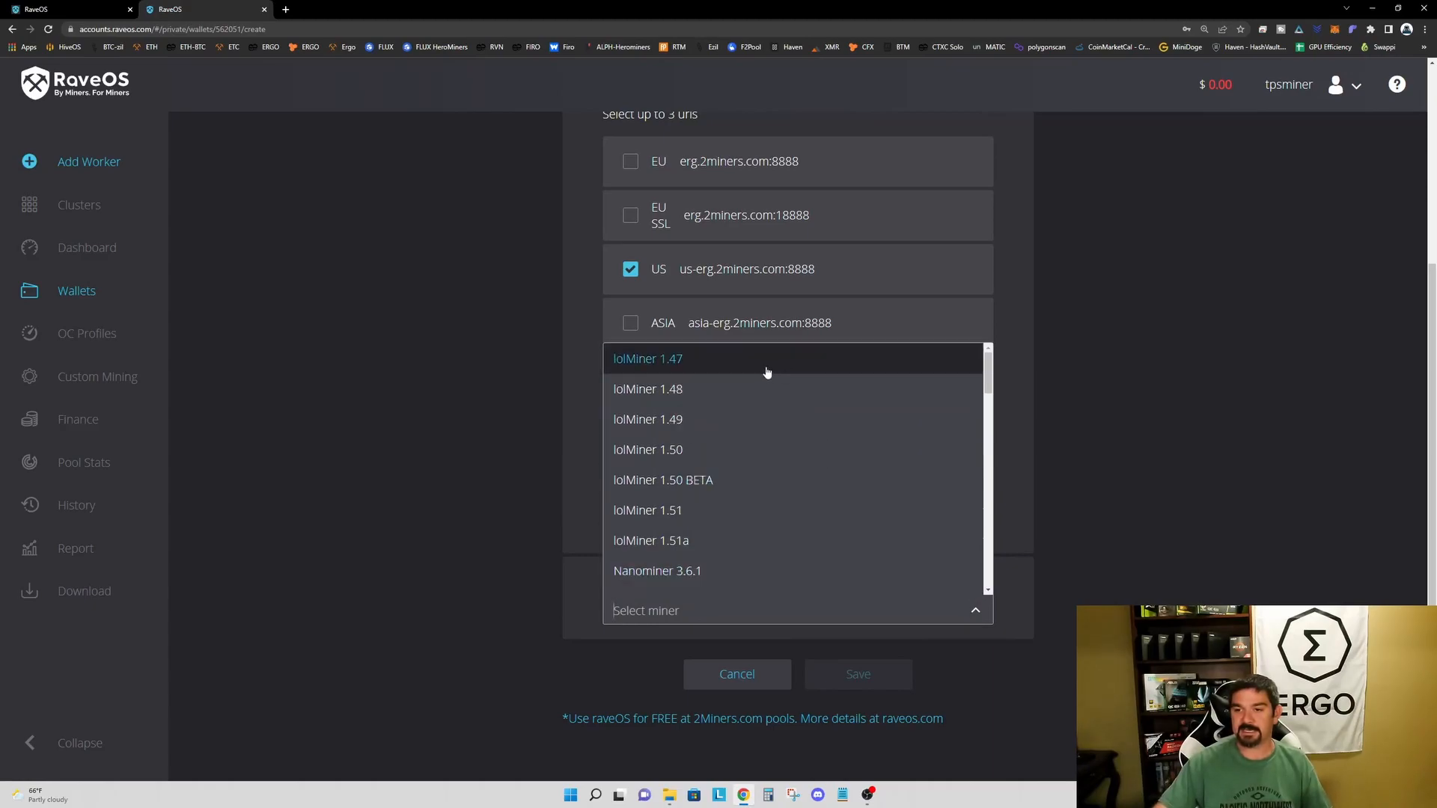
mouse_move(705, 389)
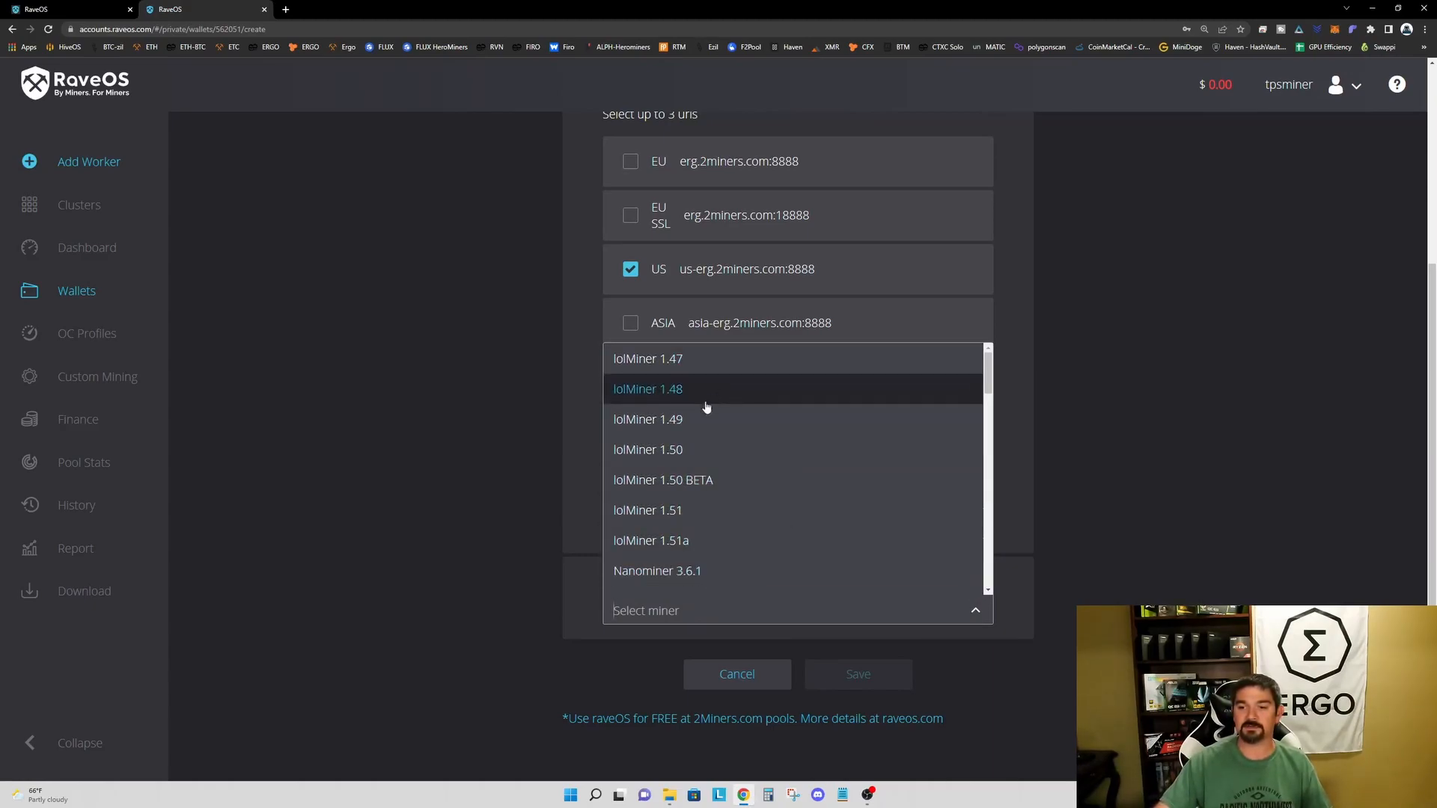
mouse_move(808, 519)
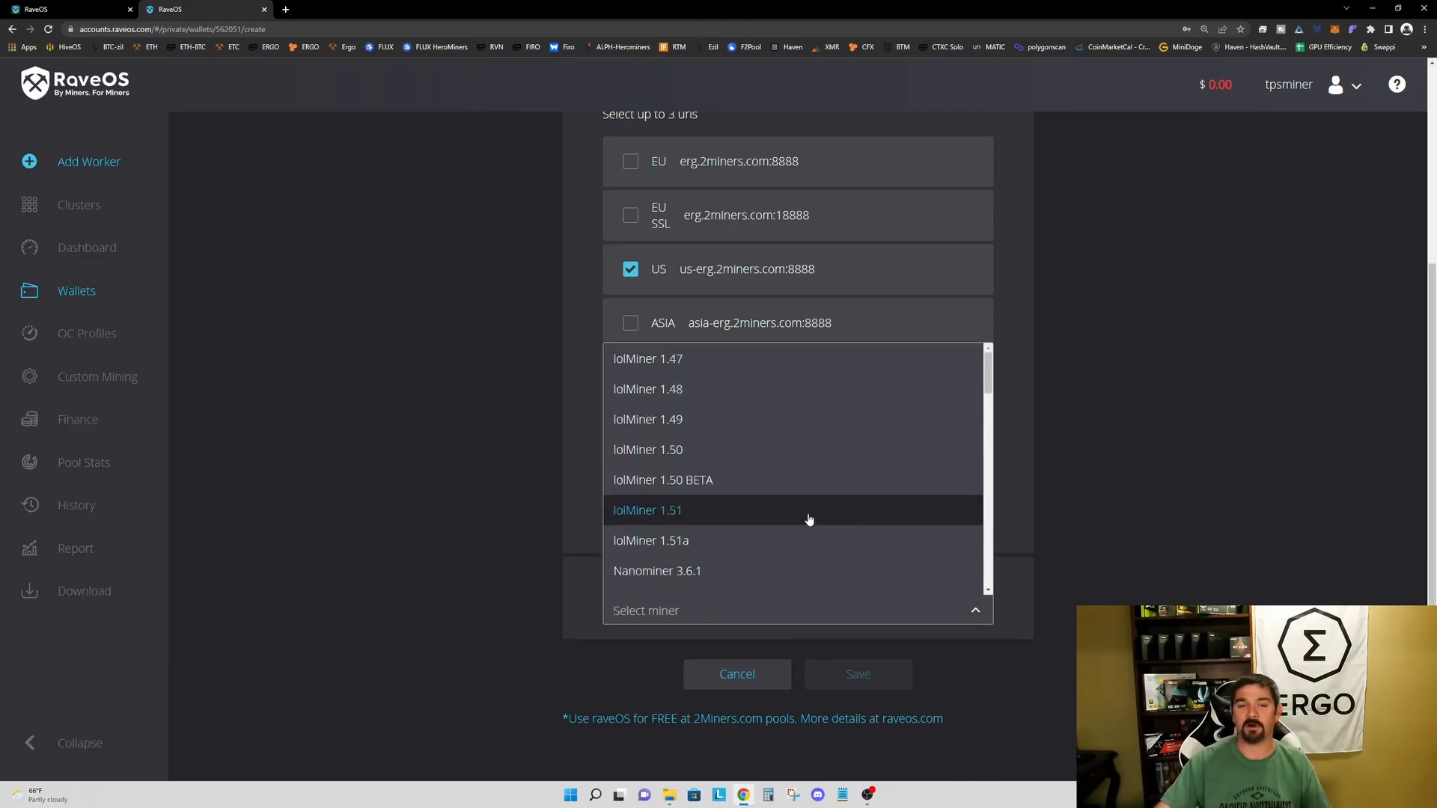
scroll("down", 3)
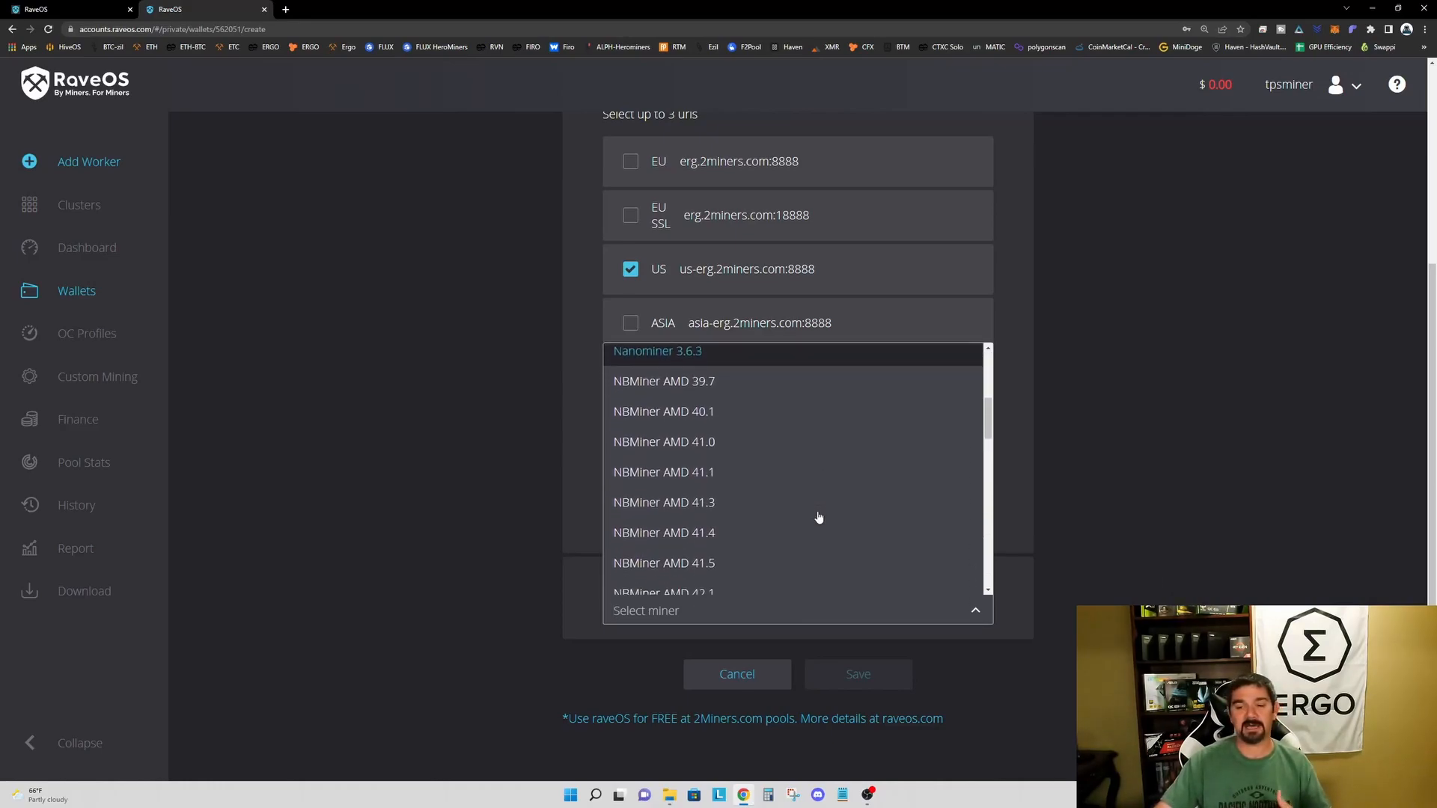
scroll("down", 3)
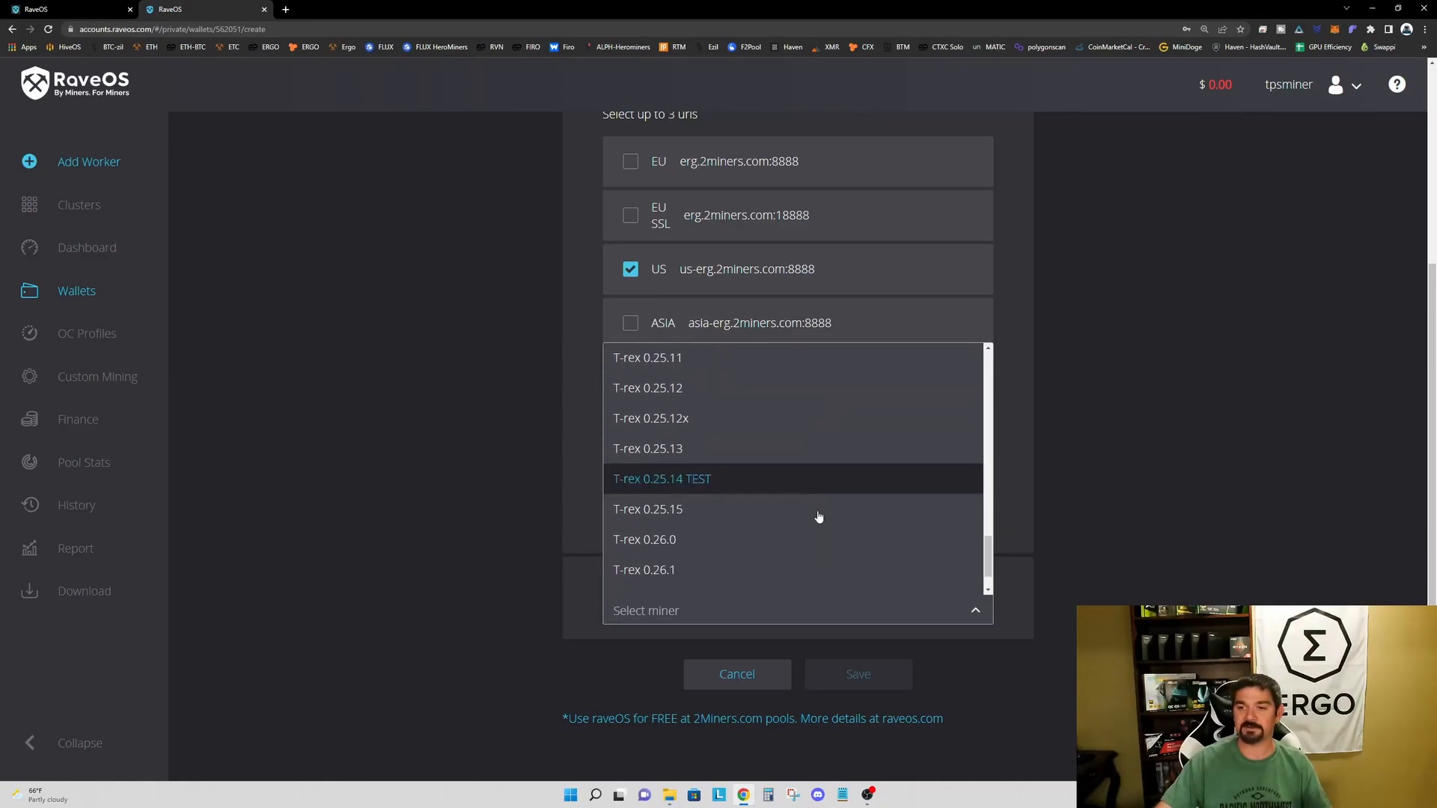
scroll("down", 3)
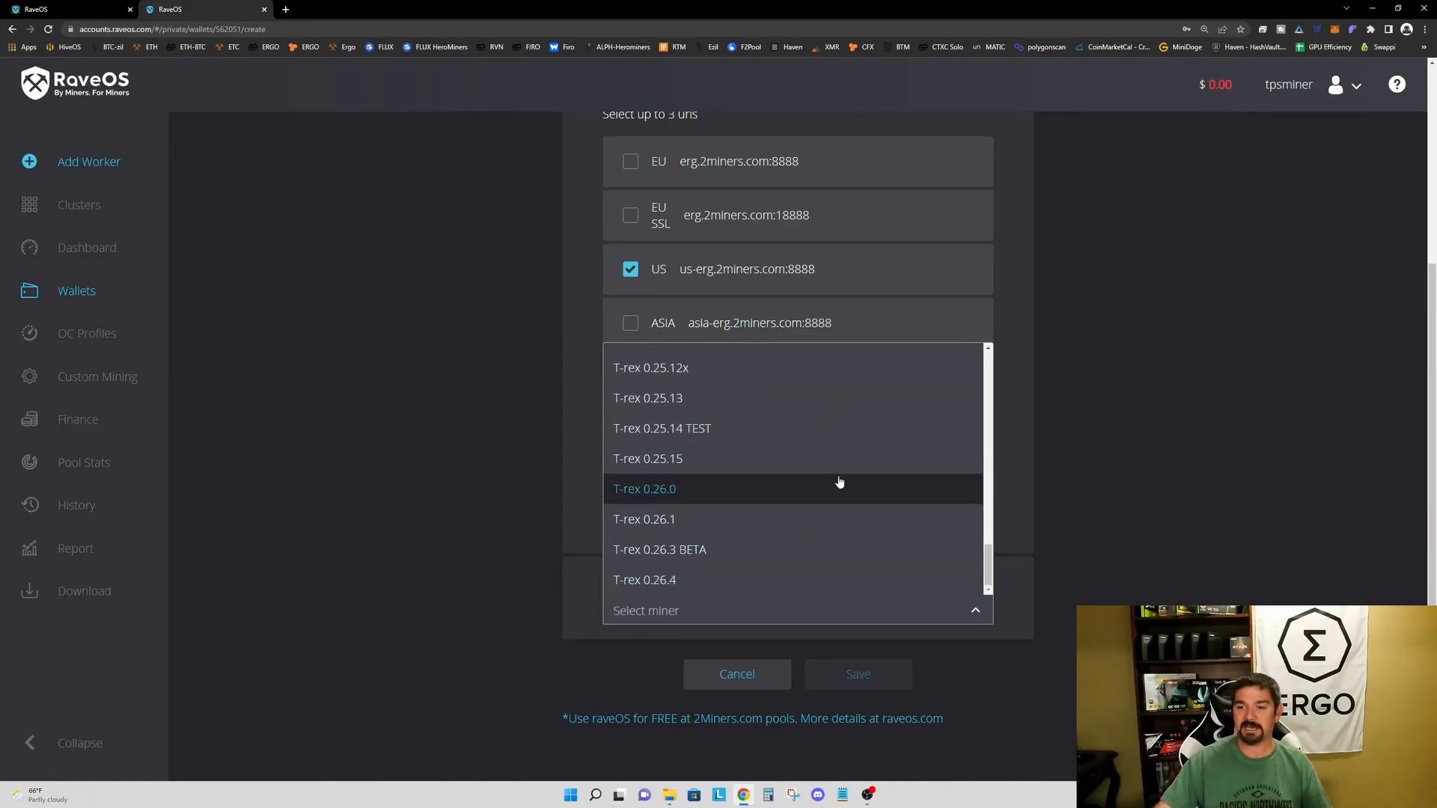
mouse_move(644, 579)
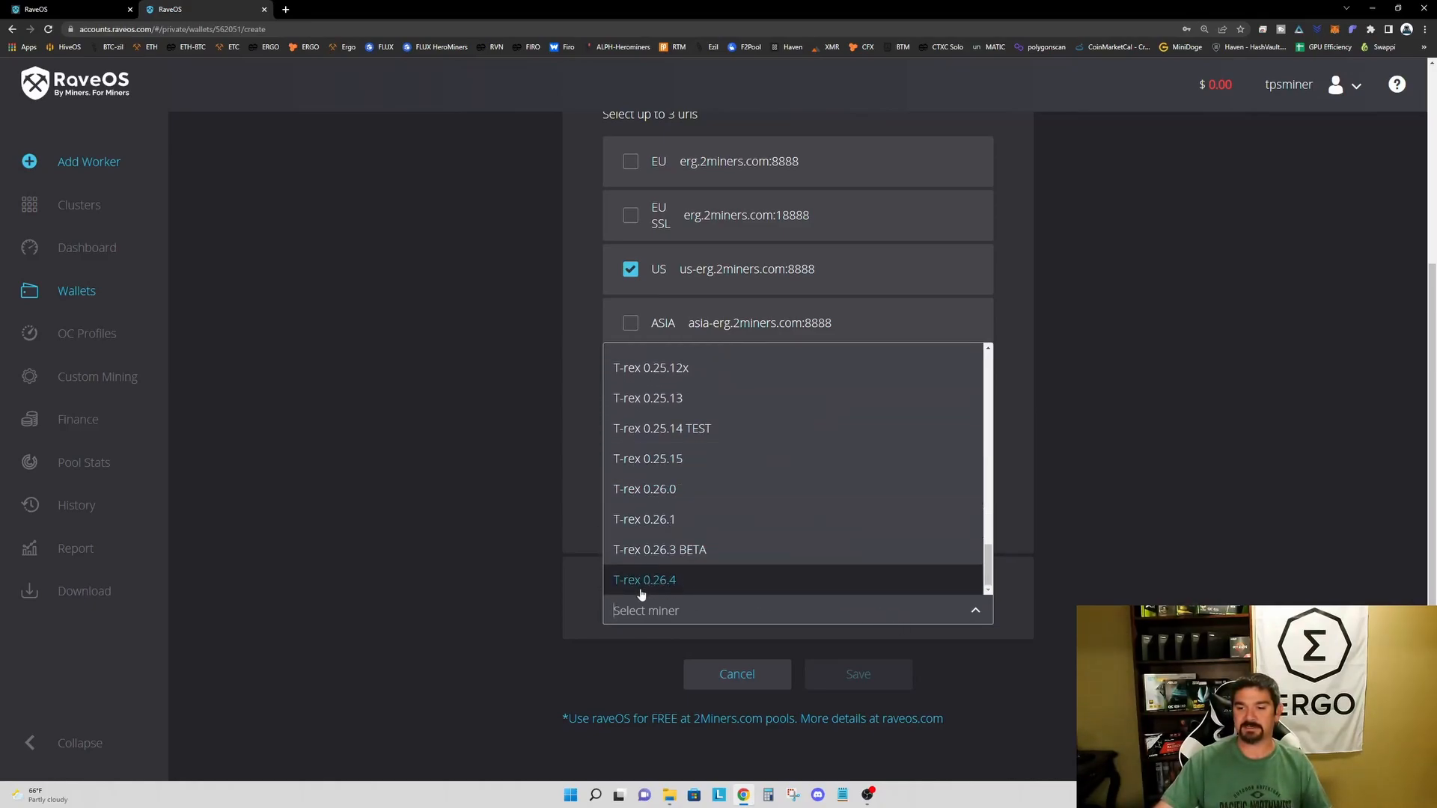
left_click(644, 579)
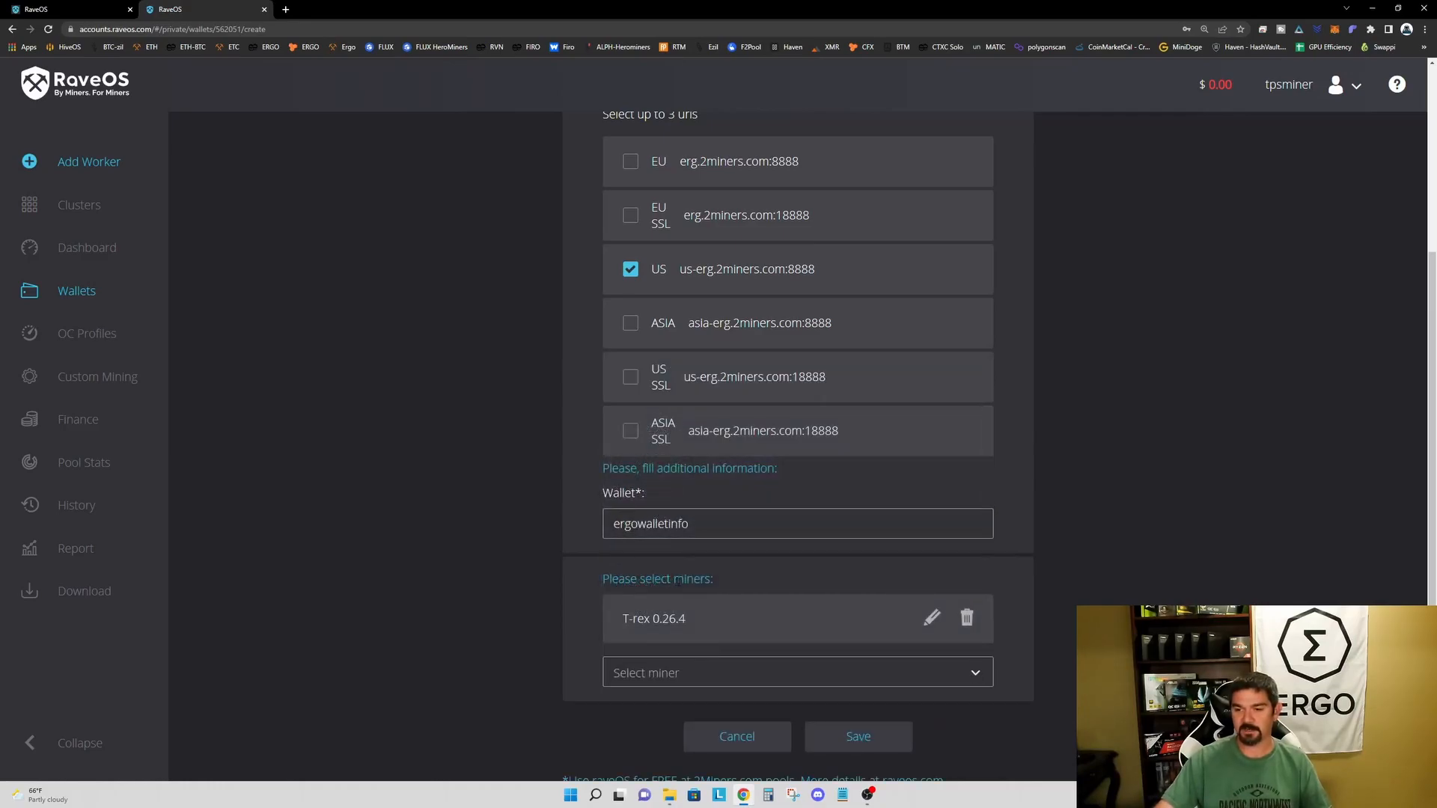
scroll("down", 3)
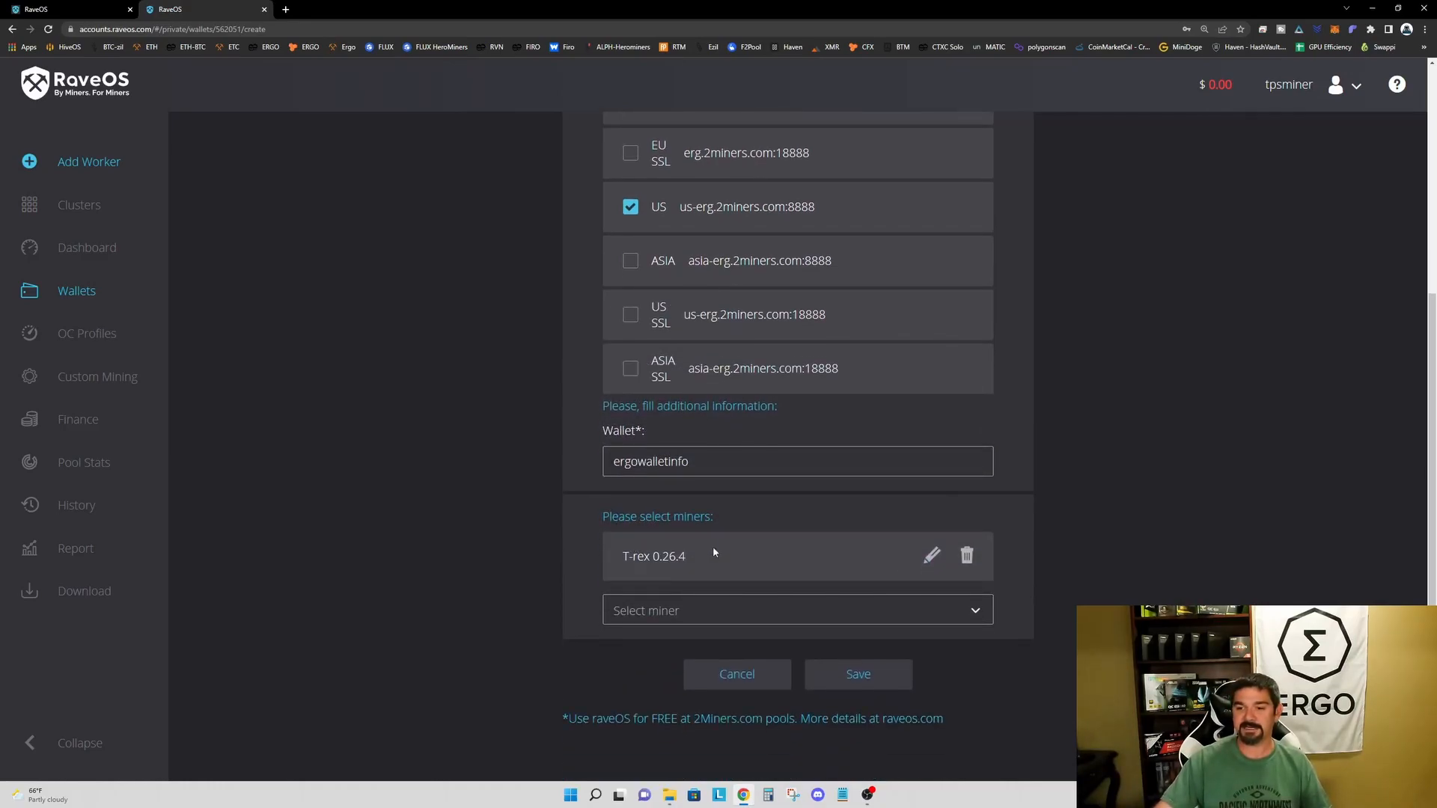
mouse_move(931, 555)
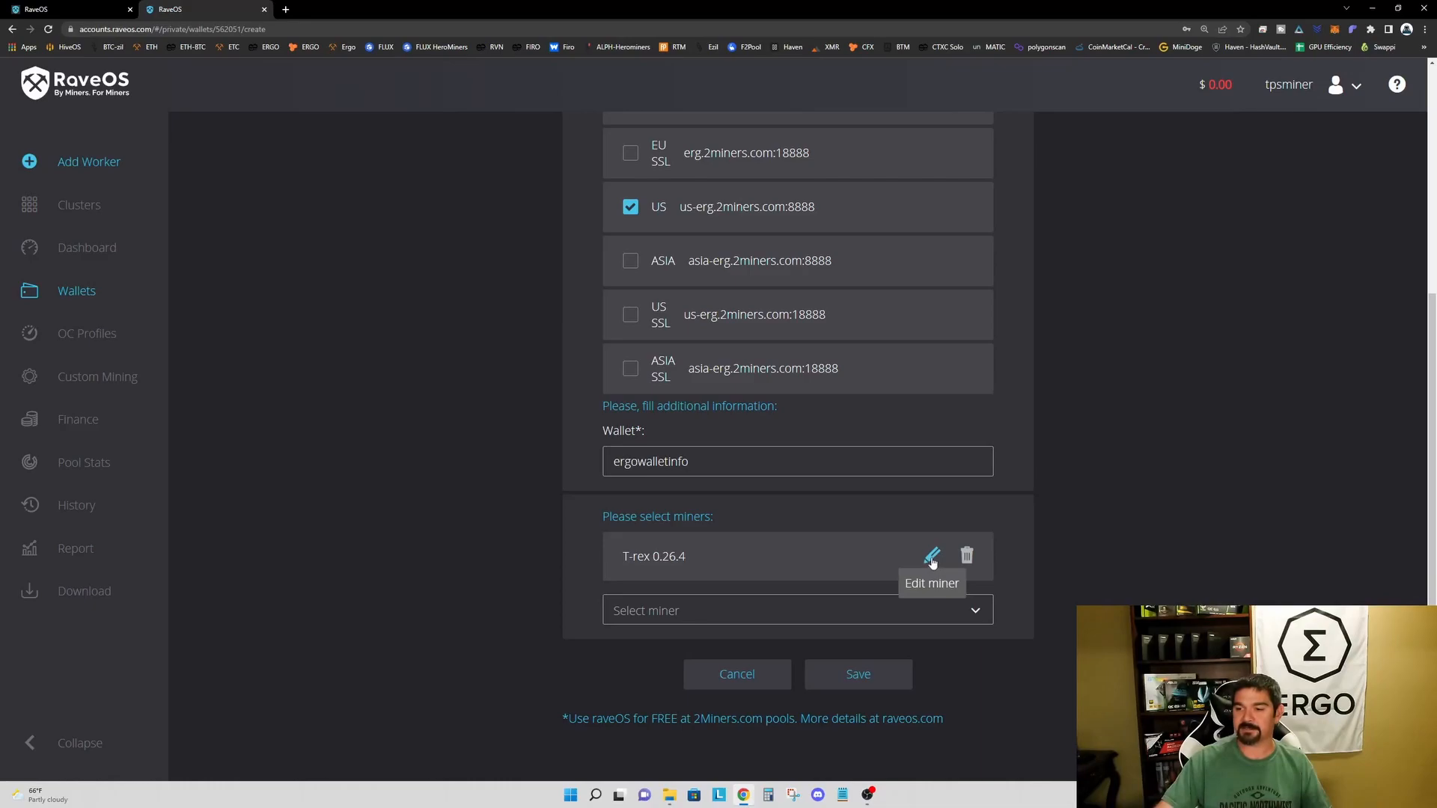
left_click(933, 556)
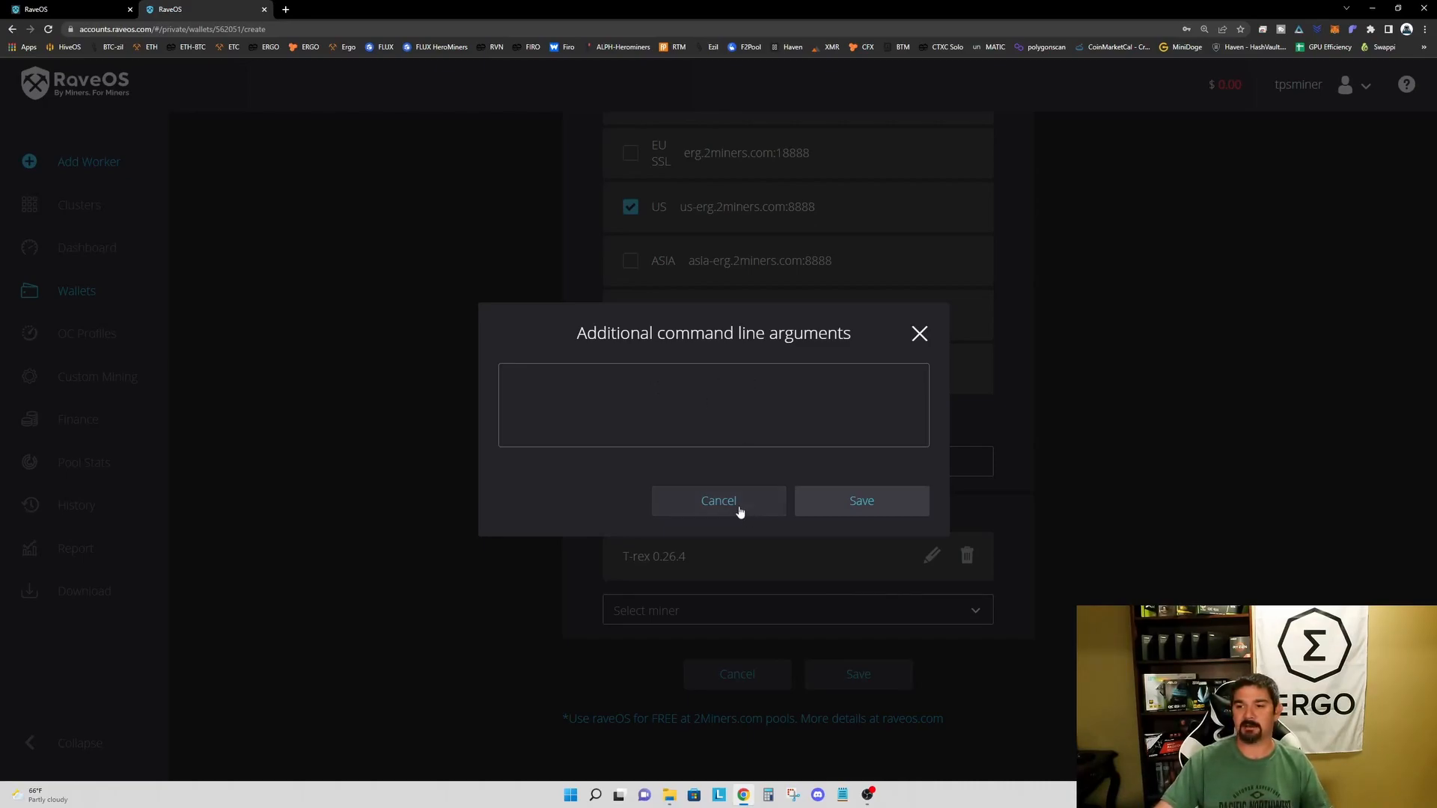
left_click(718, 500)
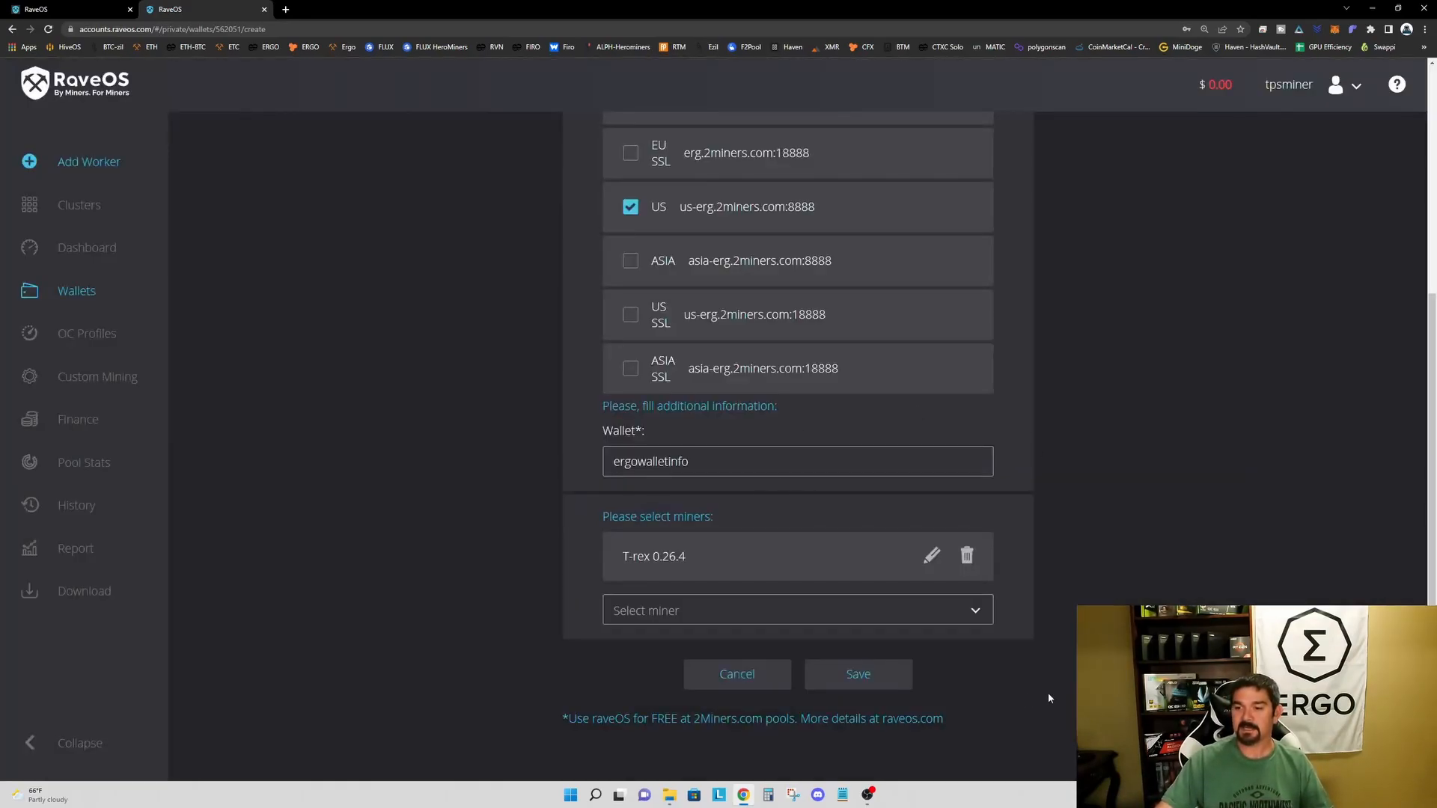
Save the ergotest wallet so it lists ERG on 2miners with T-rex 0.26.4
left_click(858, 674)
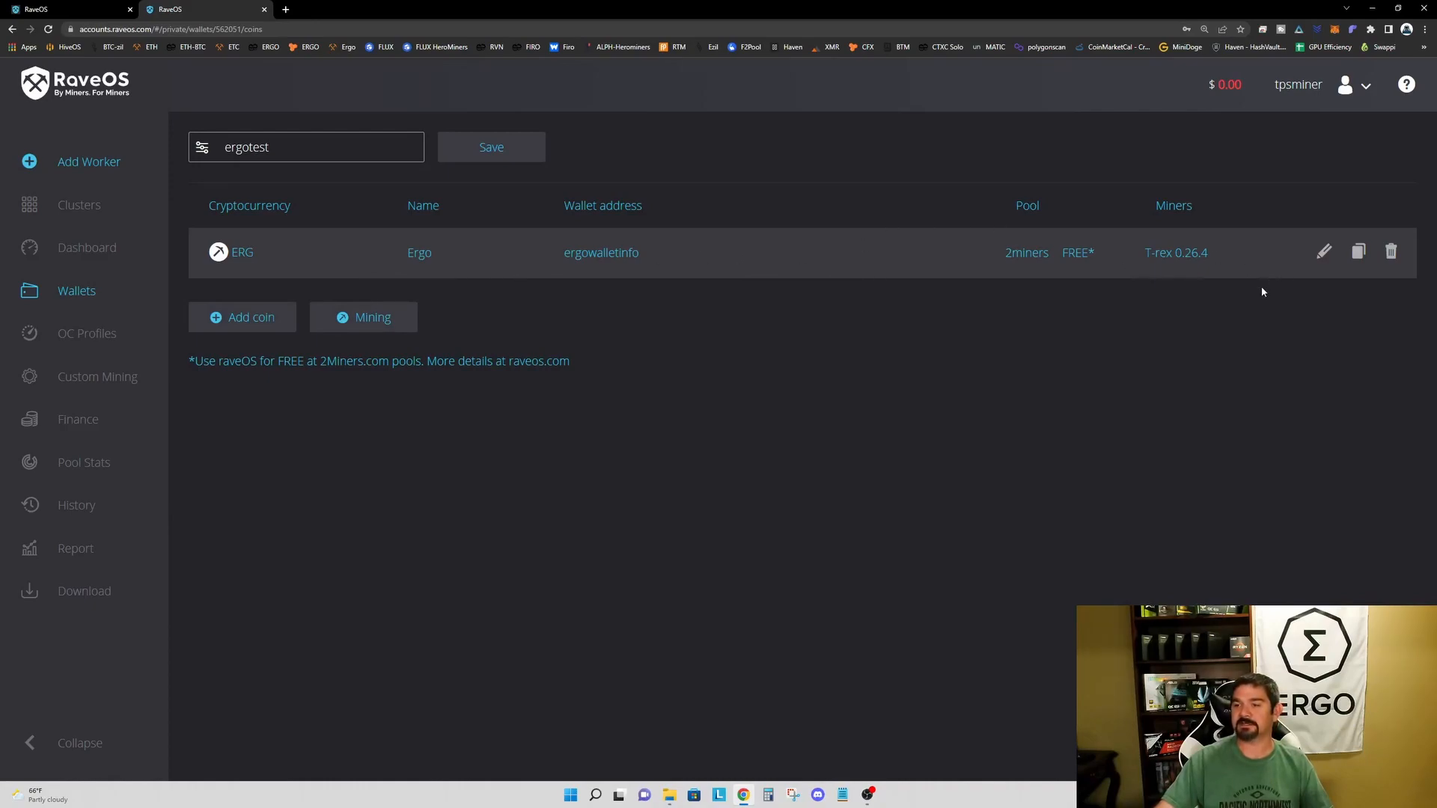
mouse_move(1231, 313)
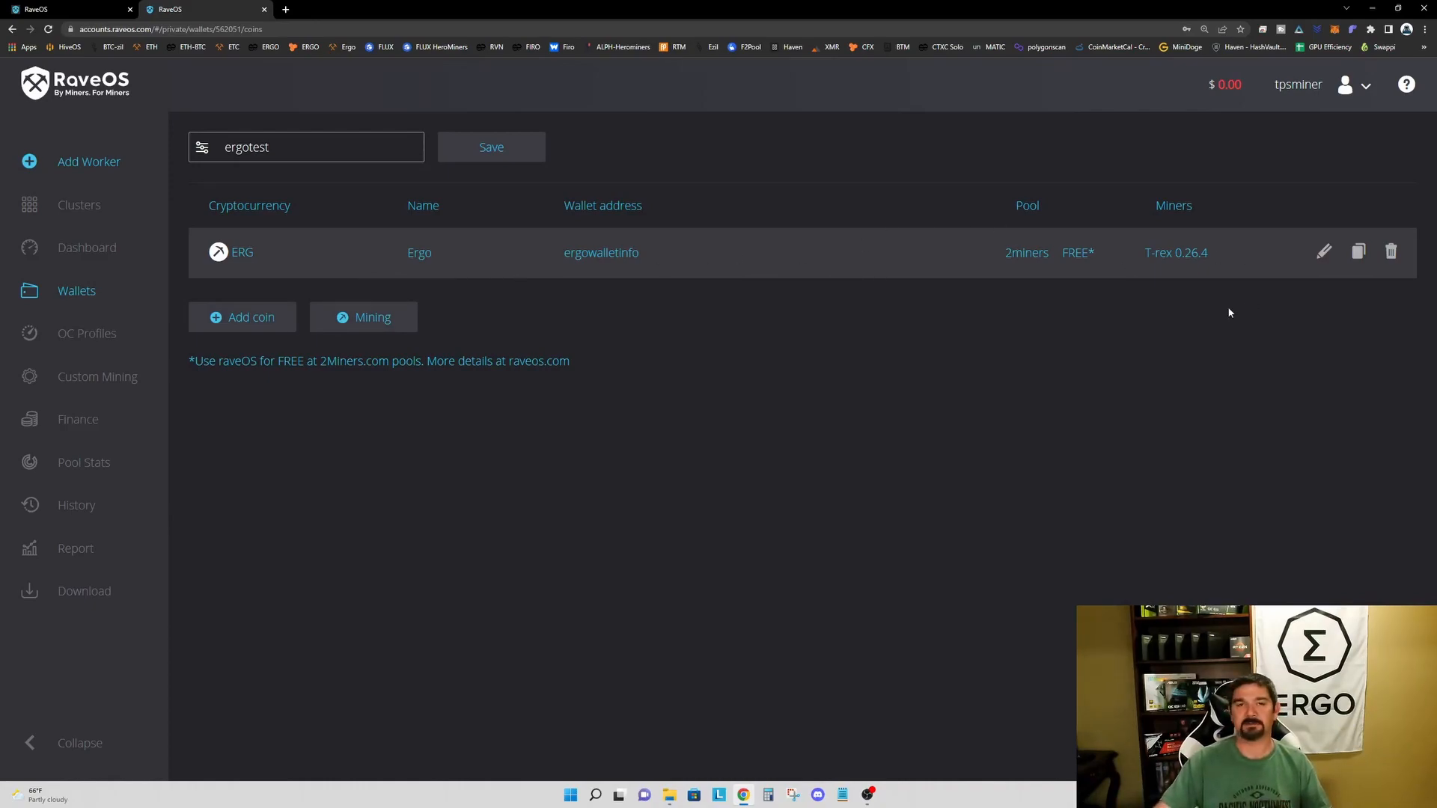
mouse_move(1267, 325)
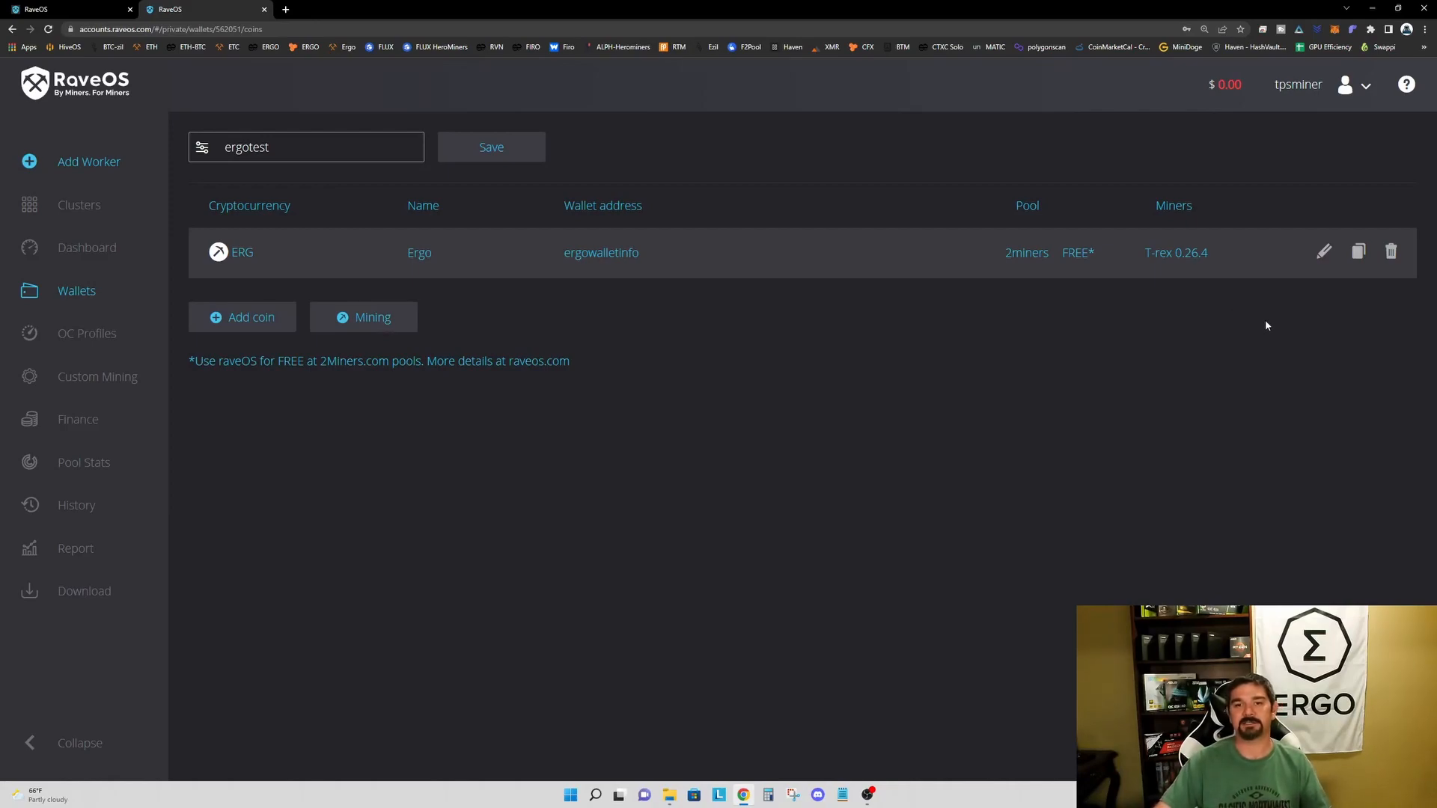
mouse_move(184, 292)
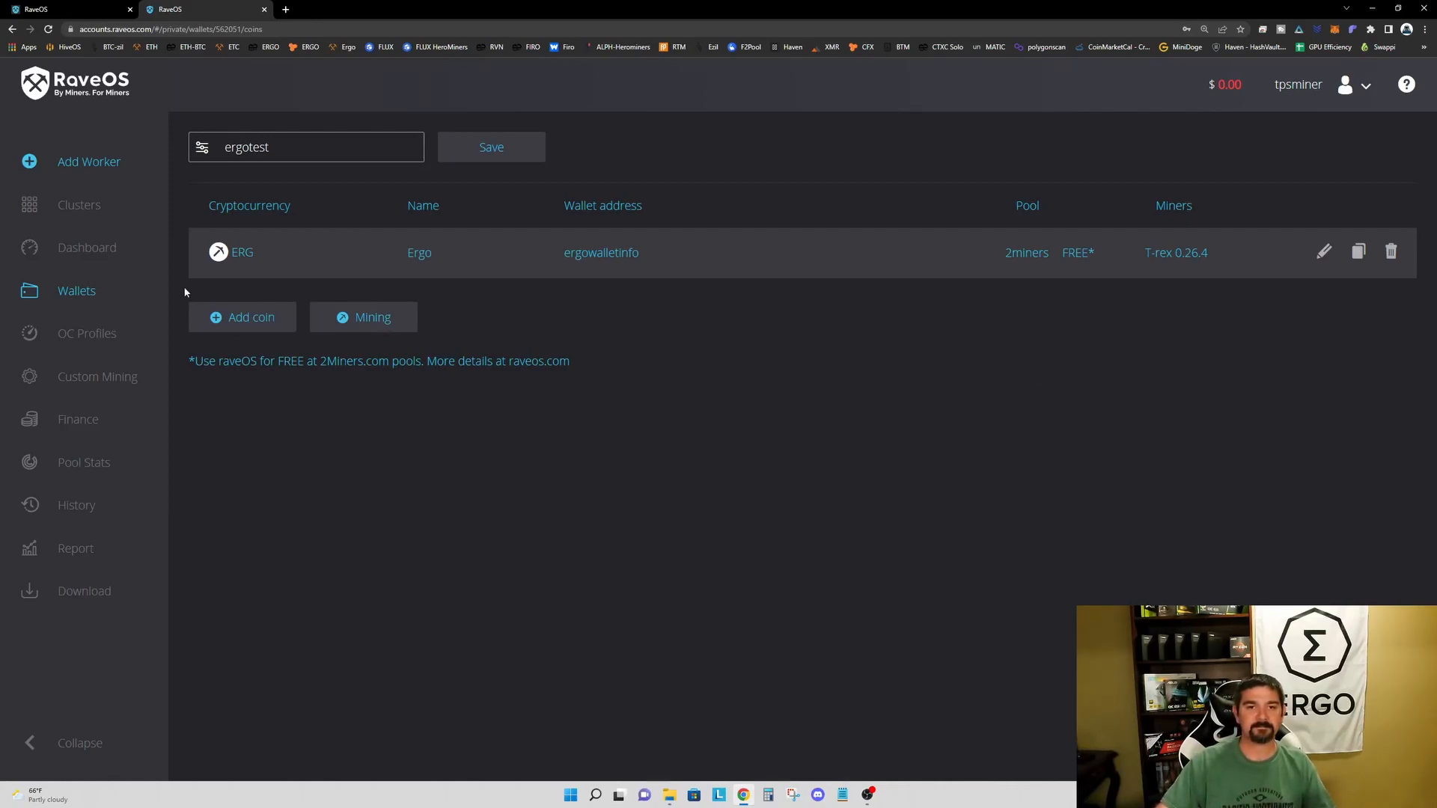
left_click(86, 247)
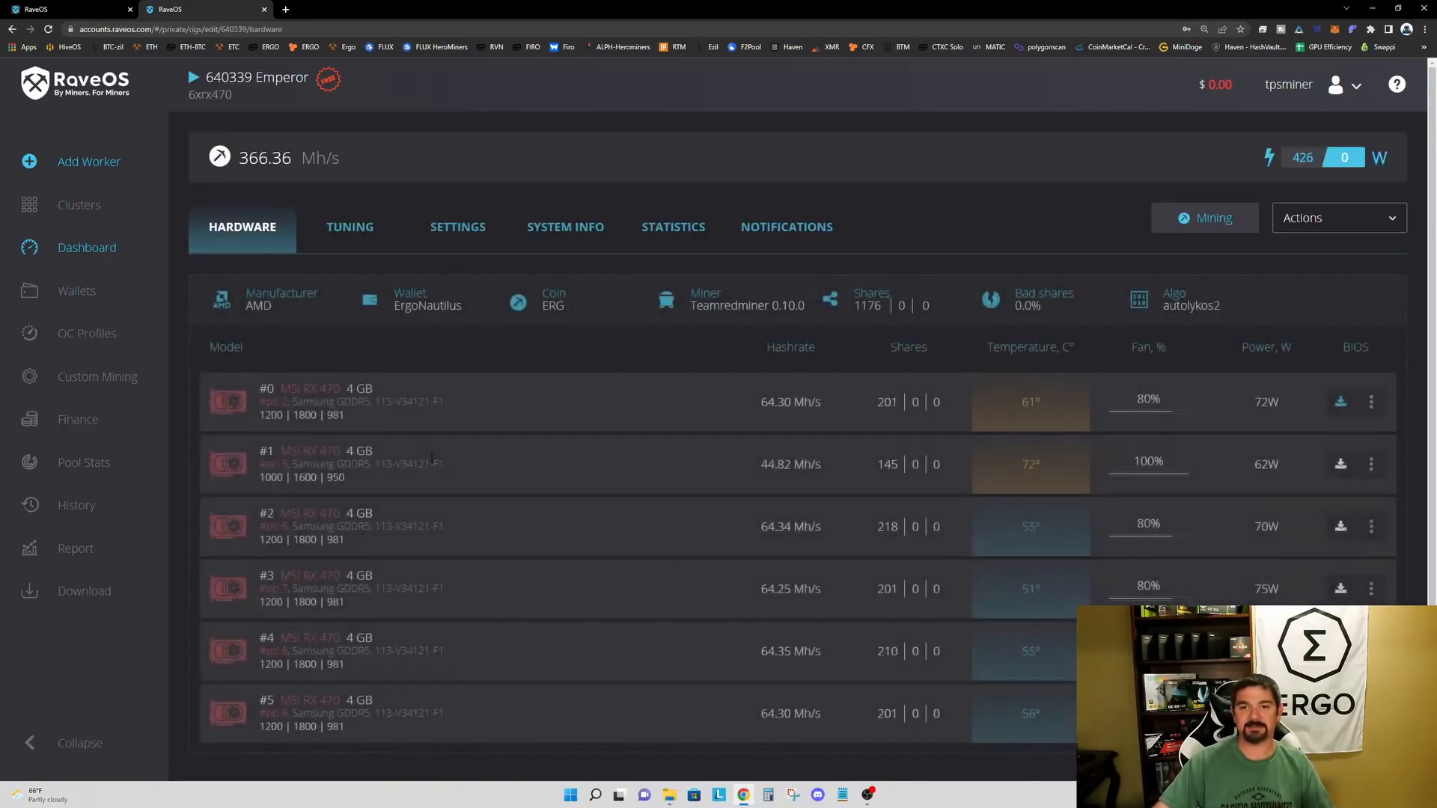
mouse_move(537, 606)
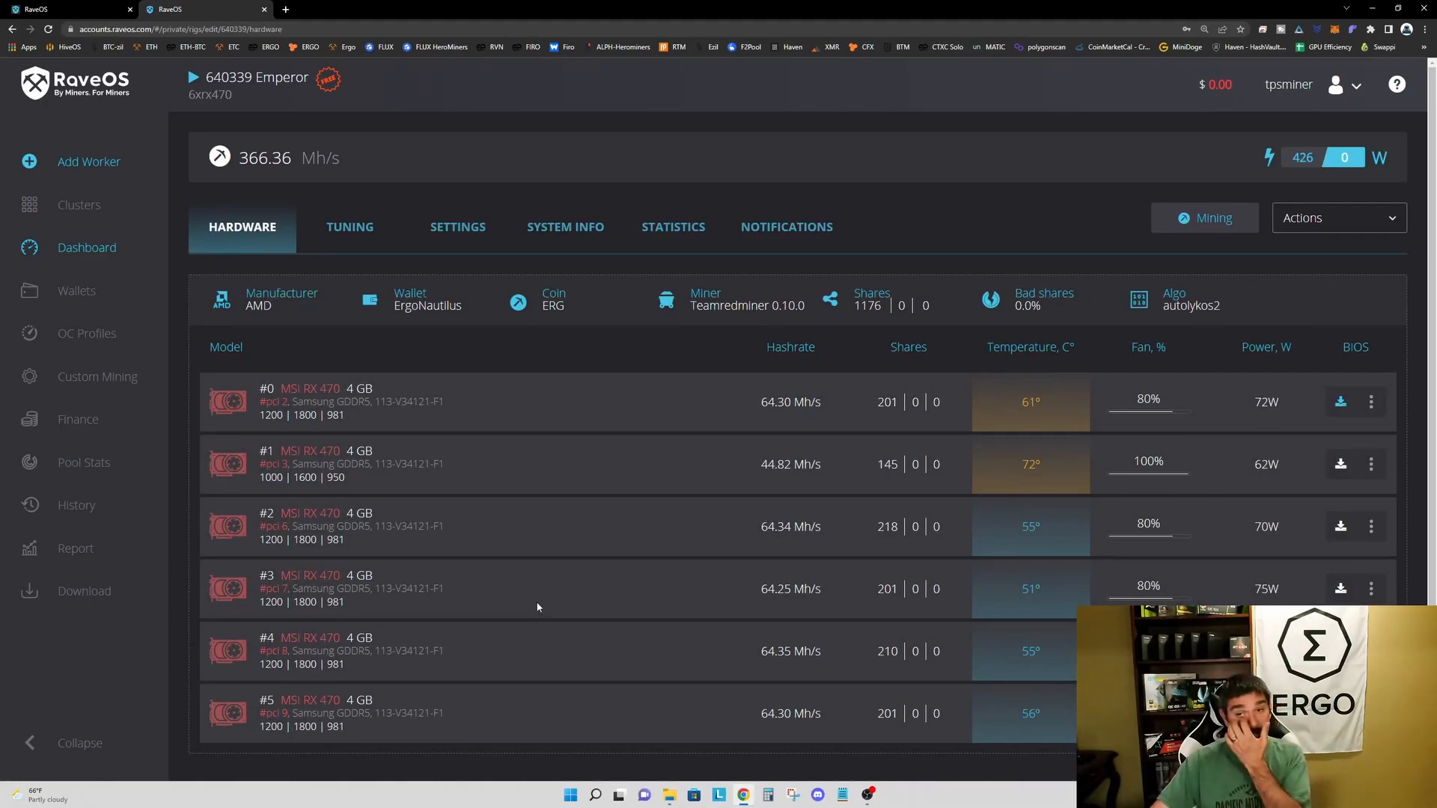
scroll("down", 3)
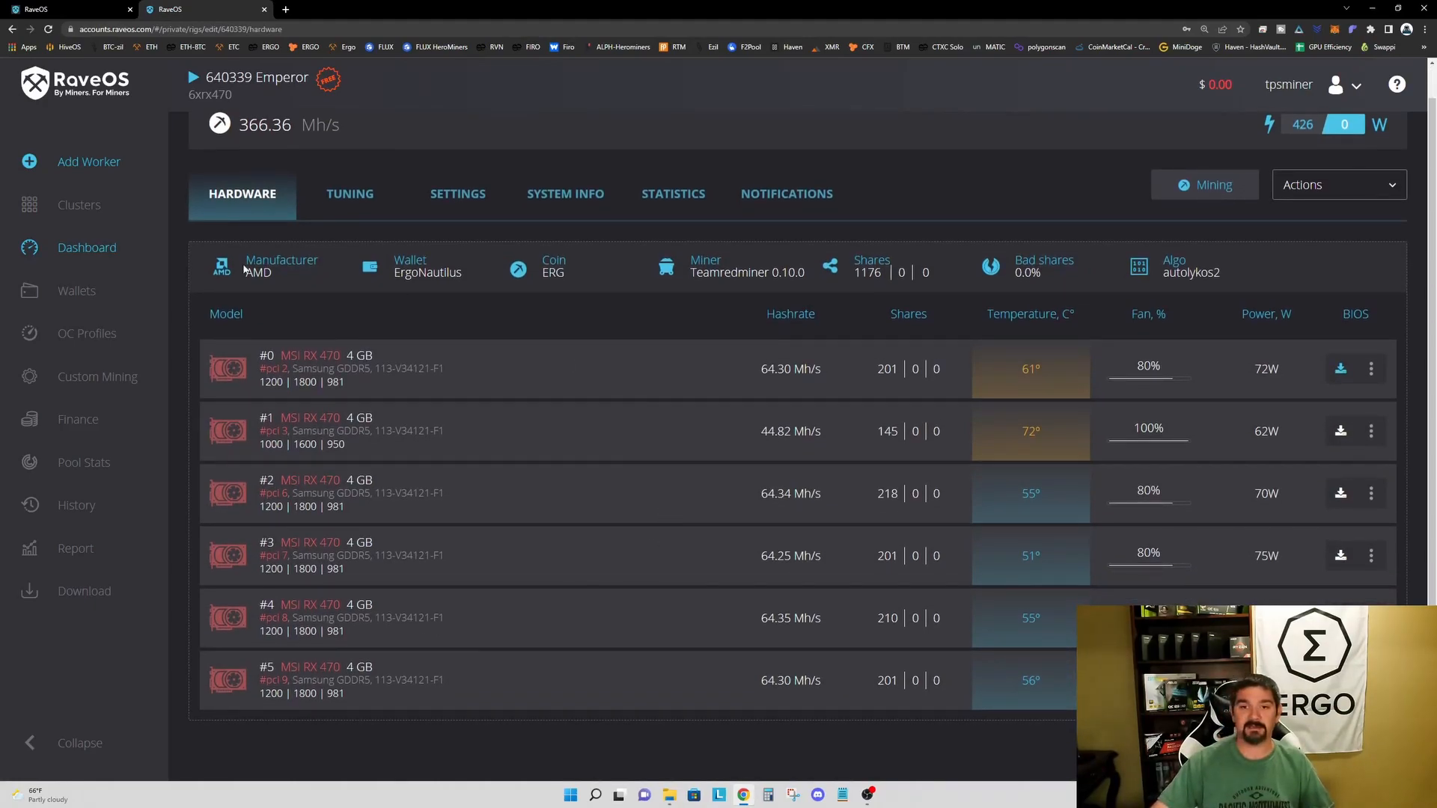
mouse_move(427, 273)
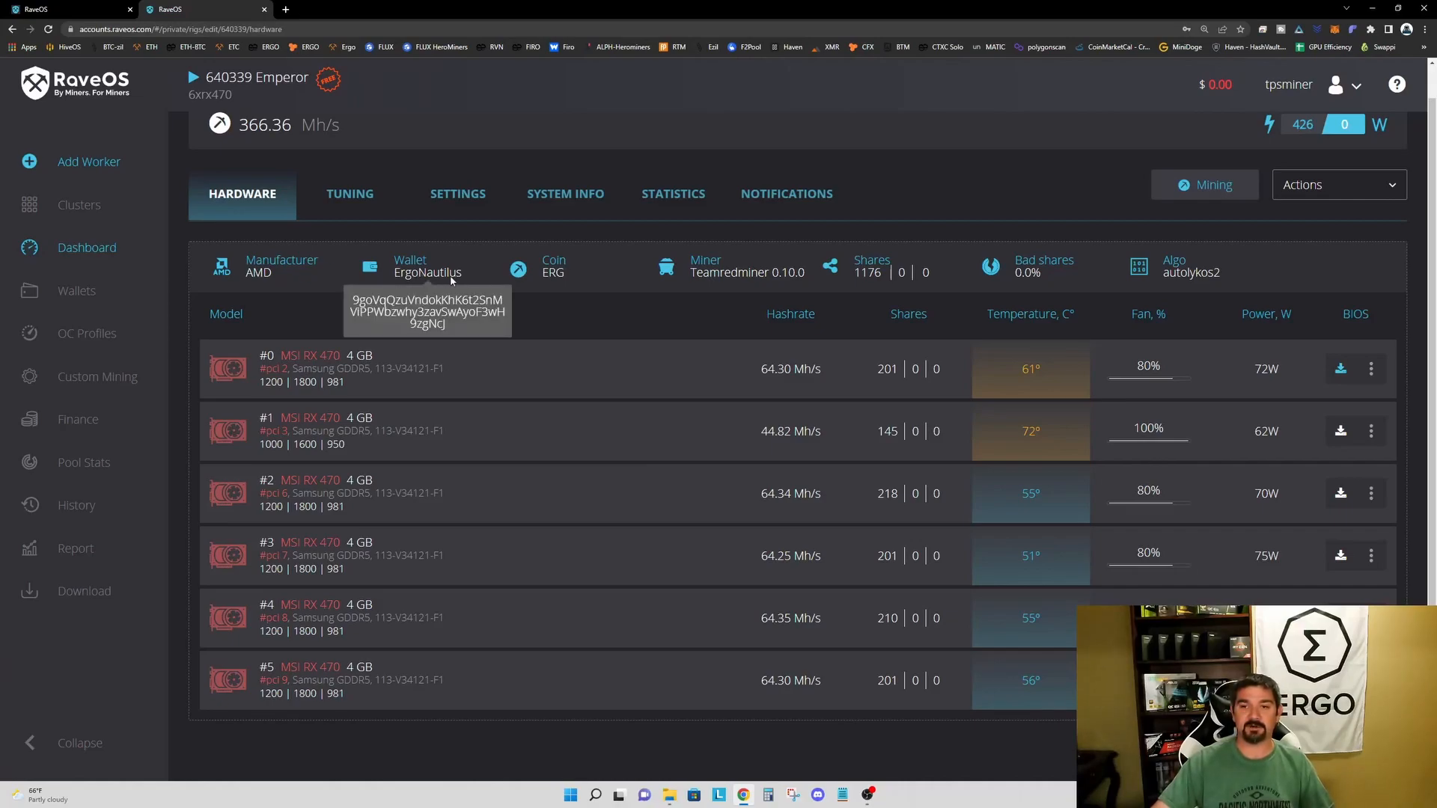
mouse_move(557, 282)
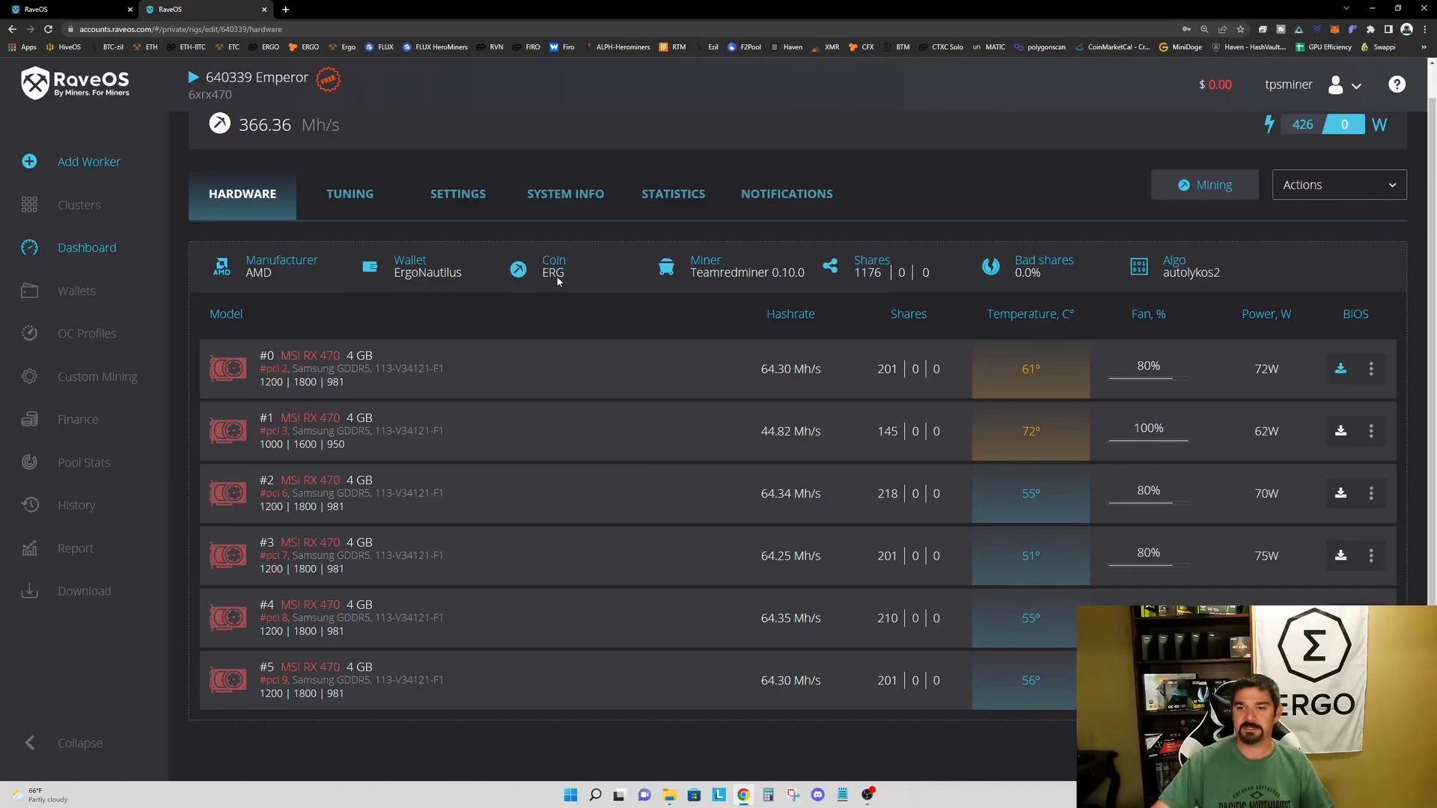
mouse_move(795, 283)
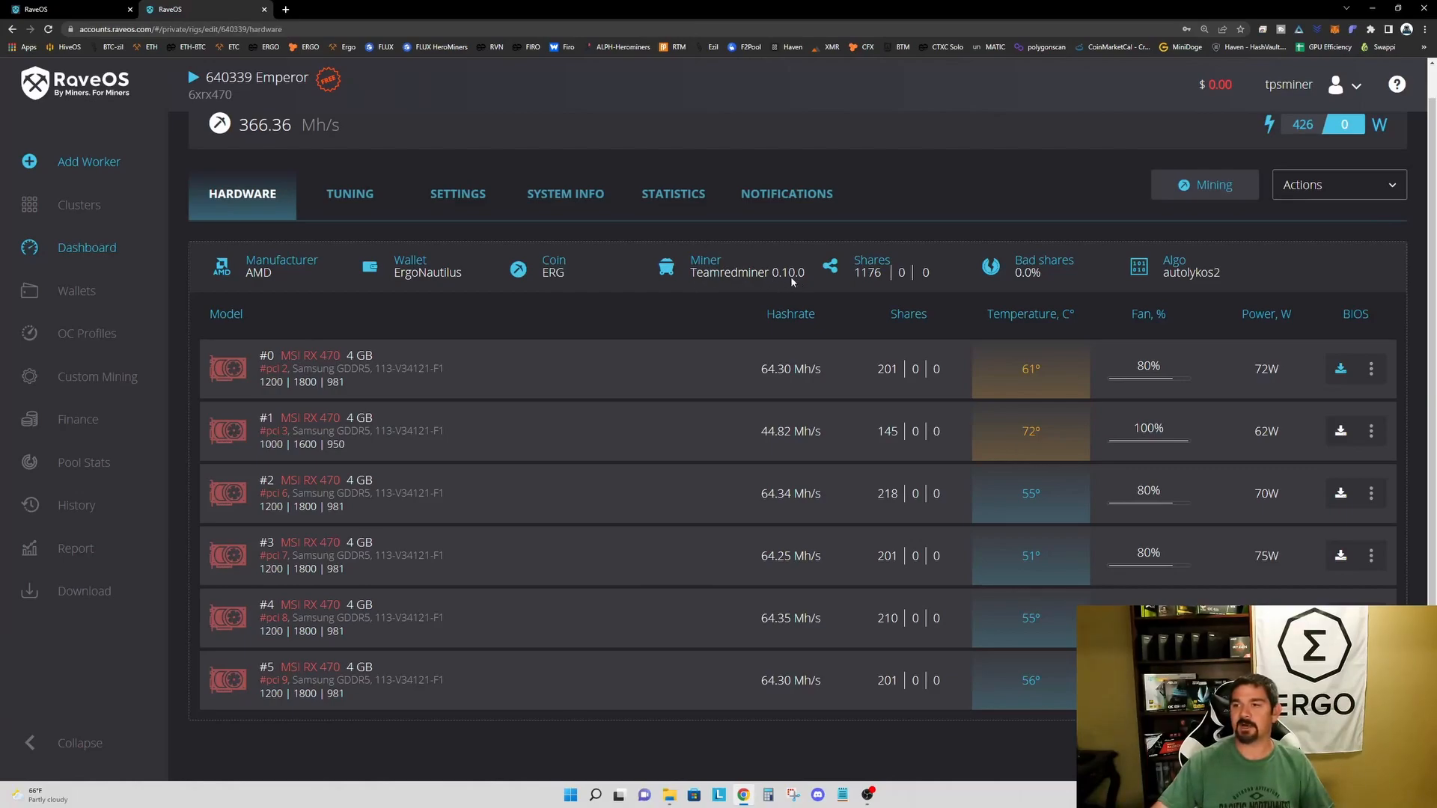
mouse_move(1191, 284)
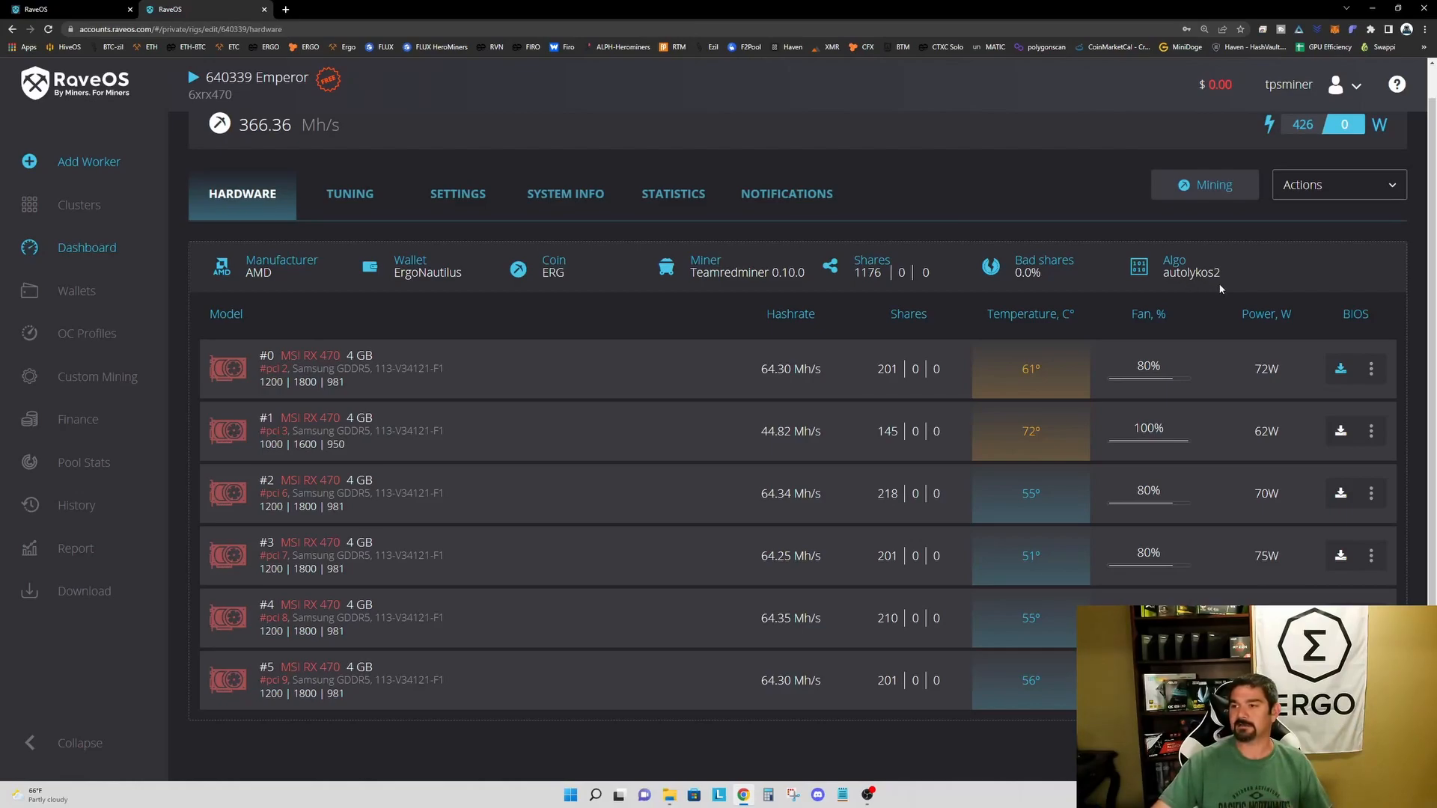
mouse_move(772, 307)
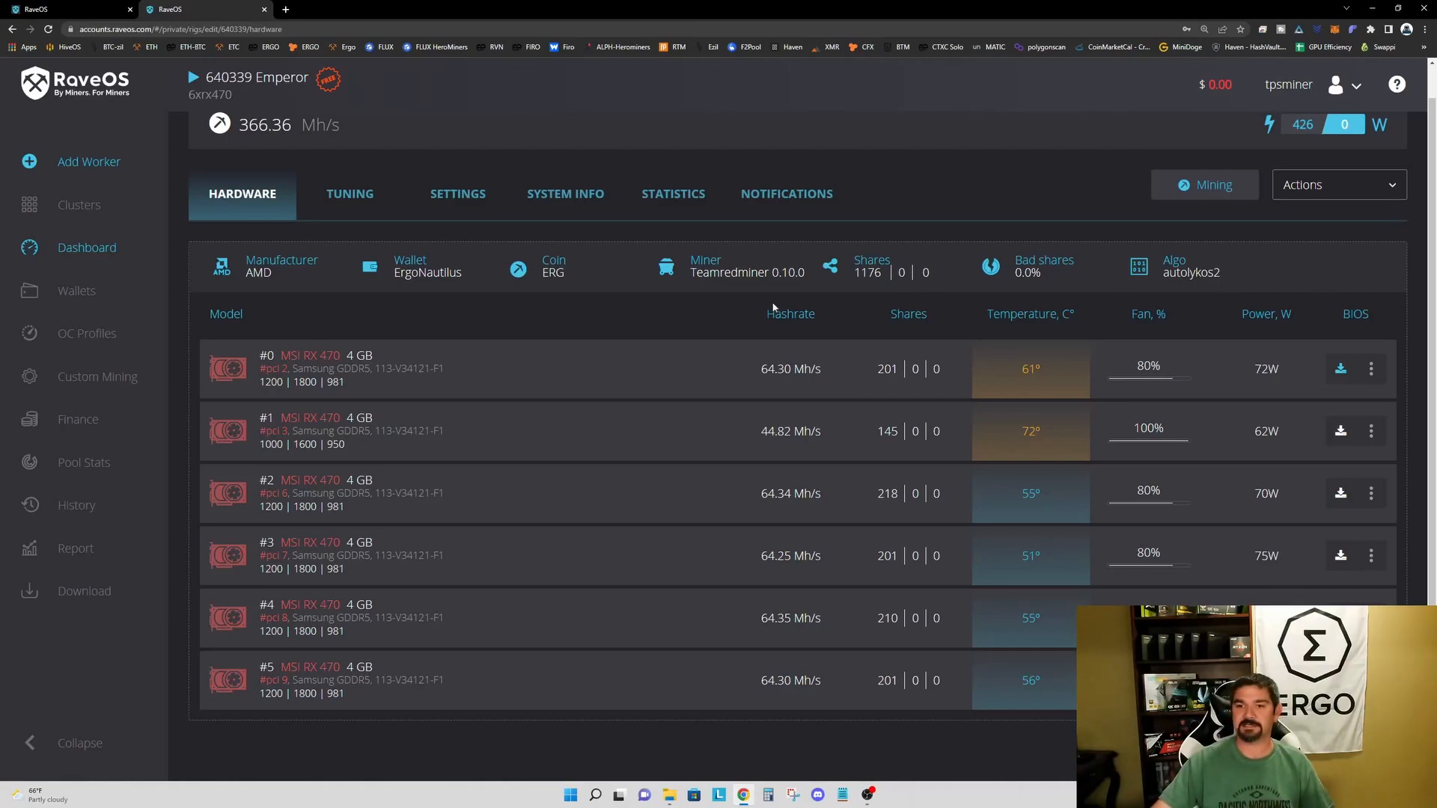
mouse_move(665, 324)
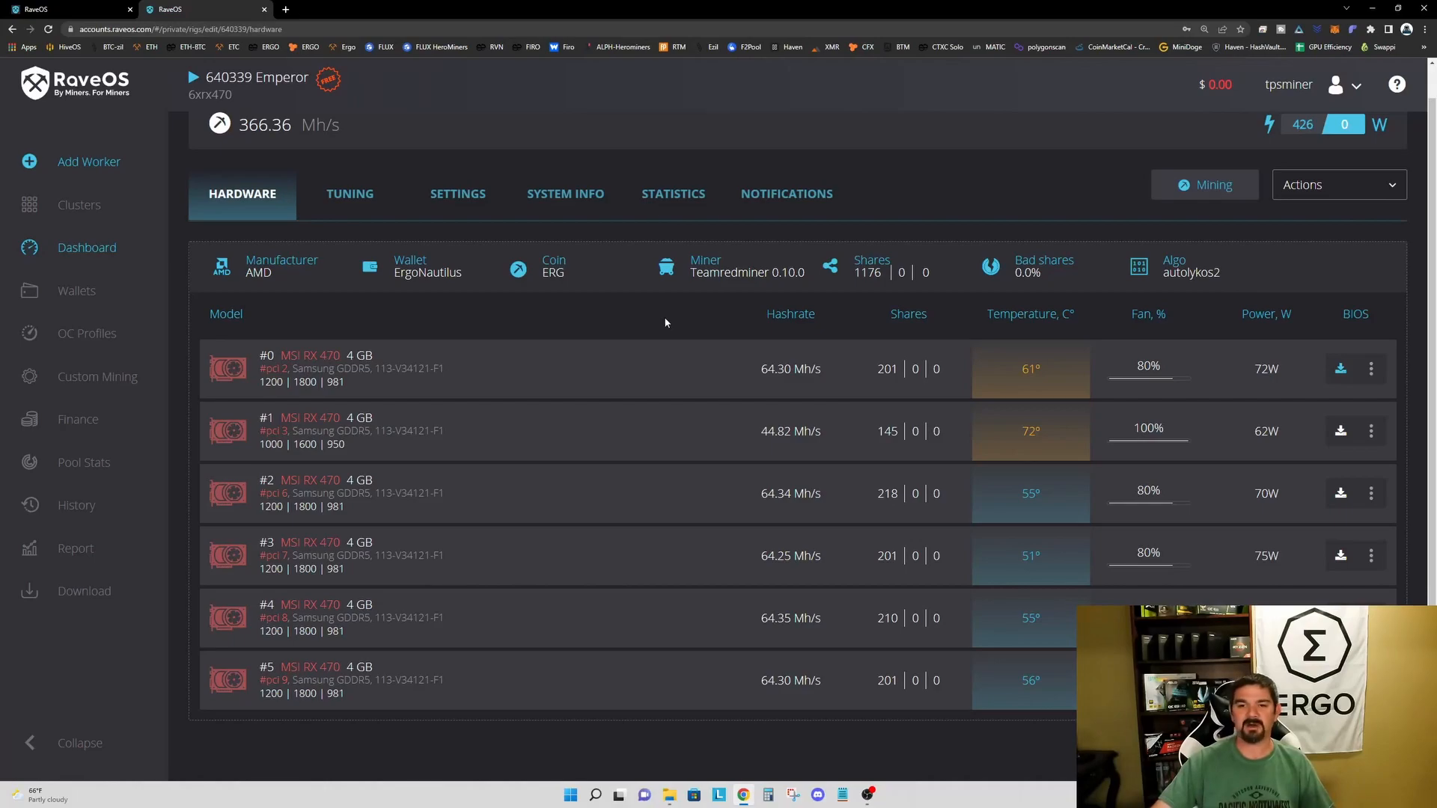
mouse_move(557, 336)
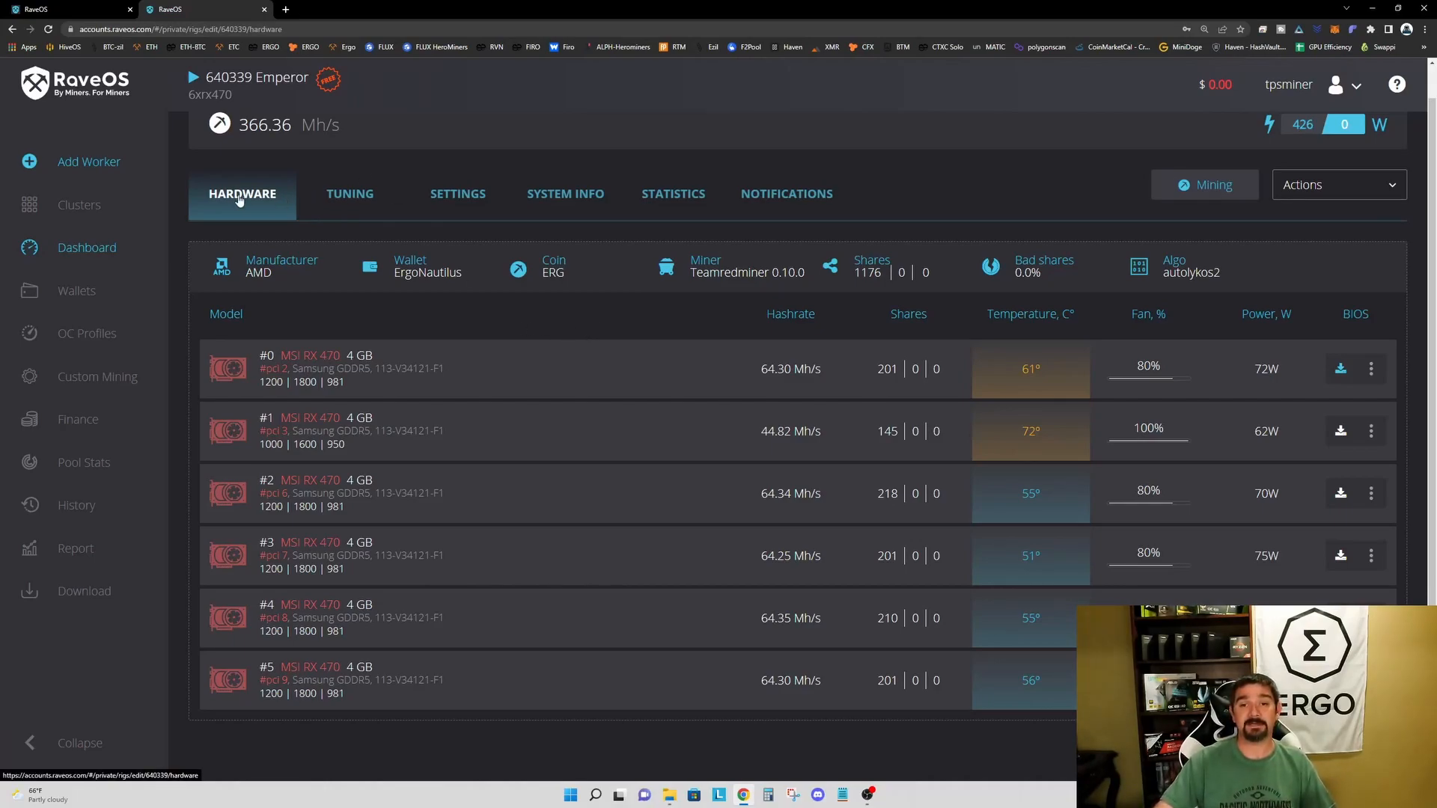
left_click(349, 193)
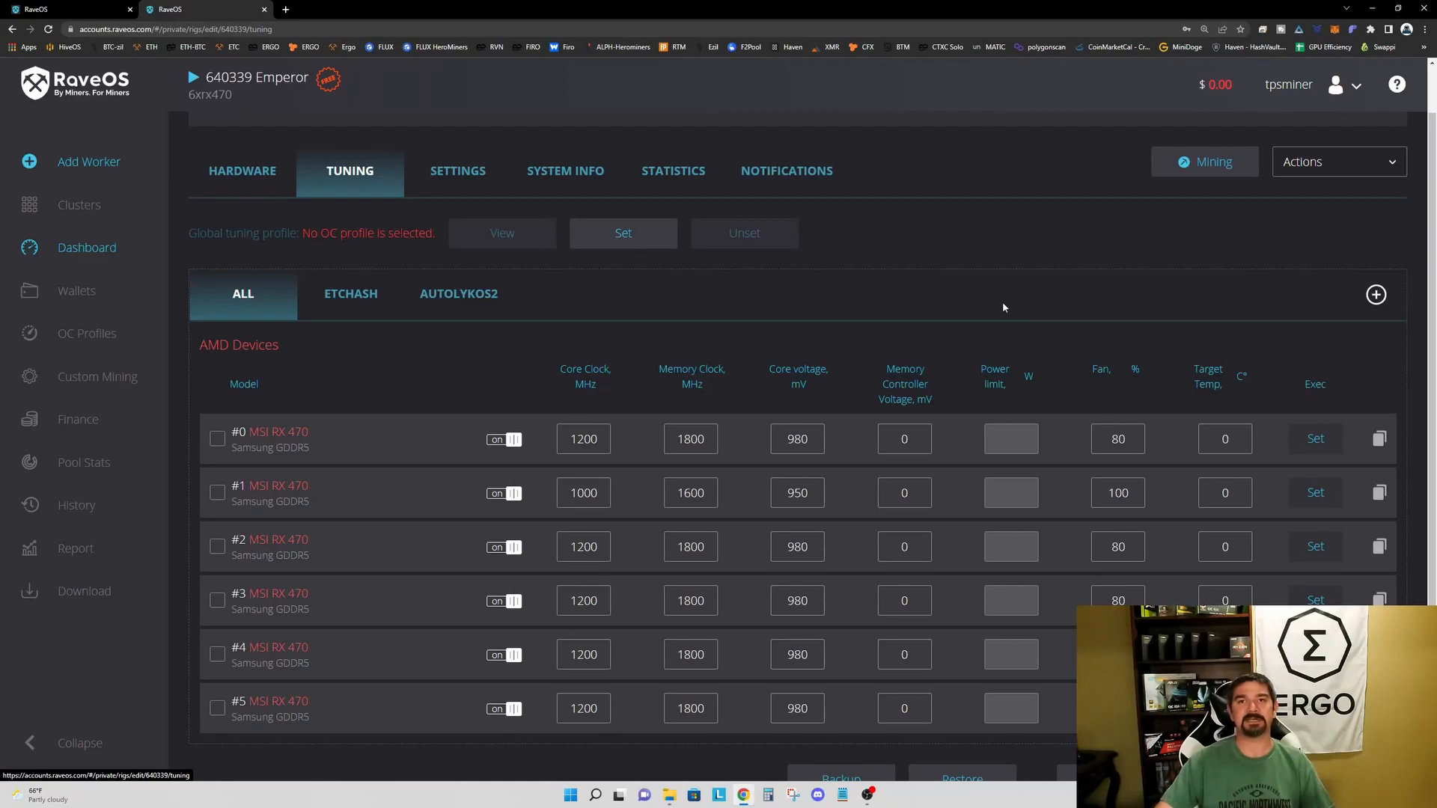
mouse_move(998, 309)
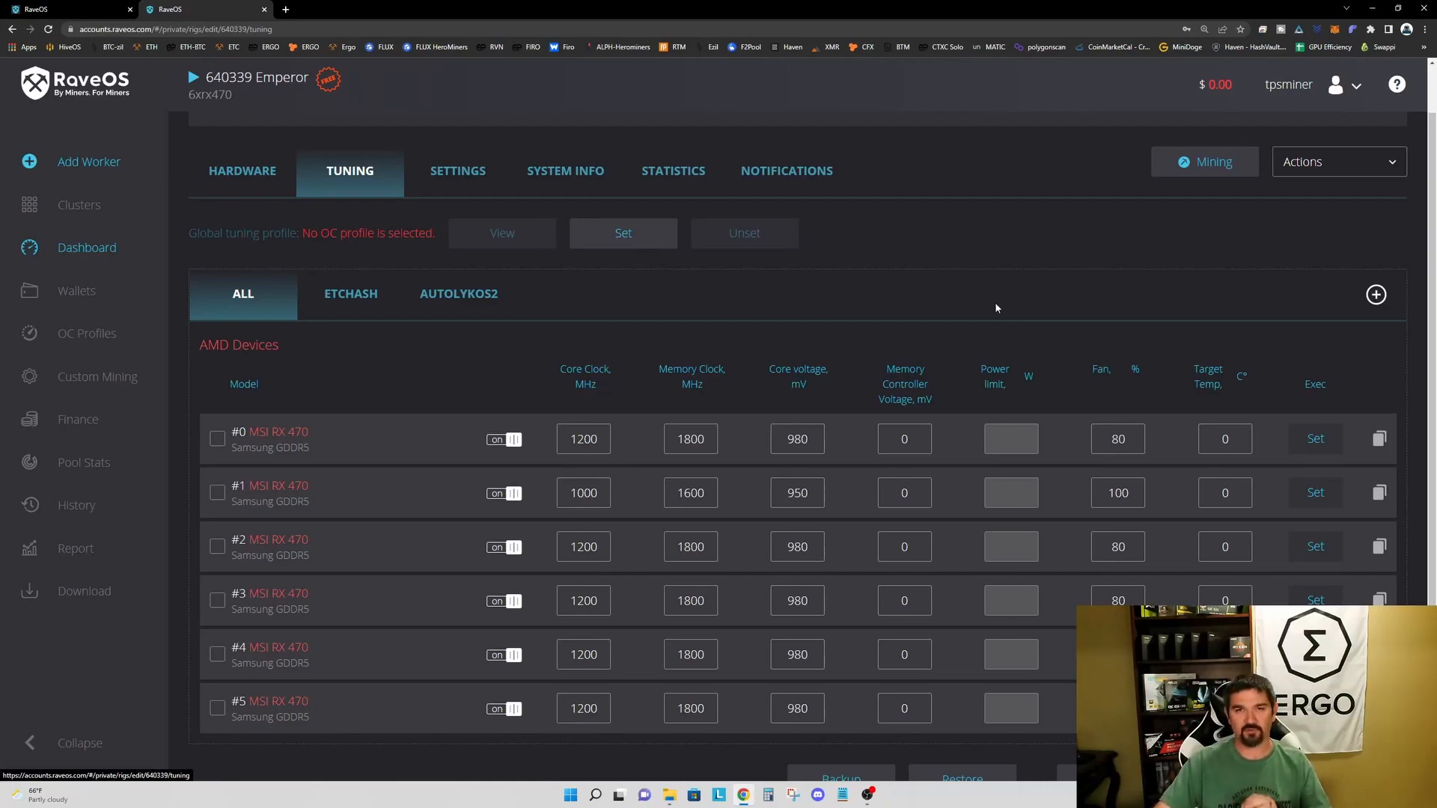
mouse_move(990, 307)
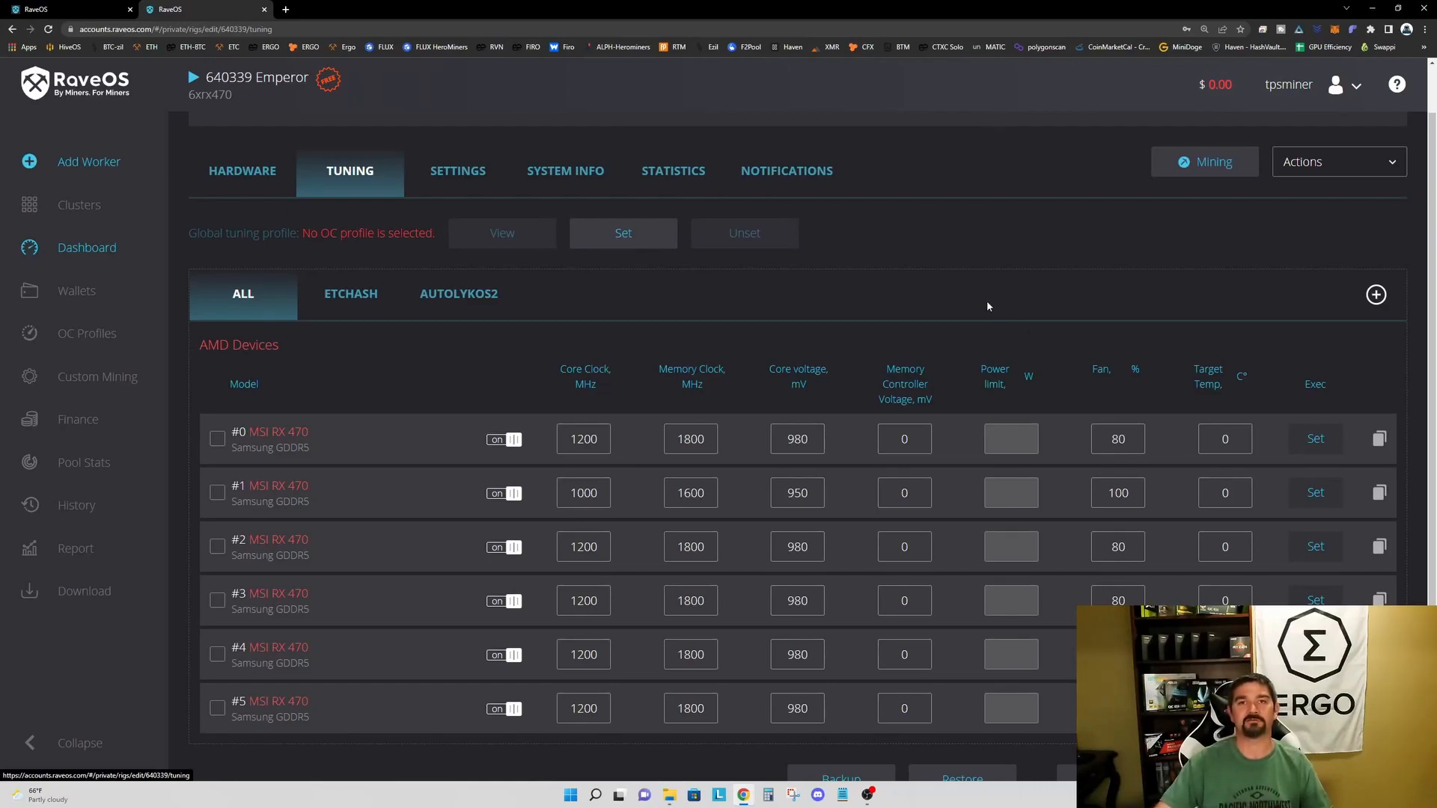
mouse_move(978, 330)
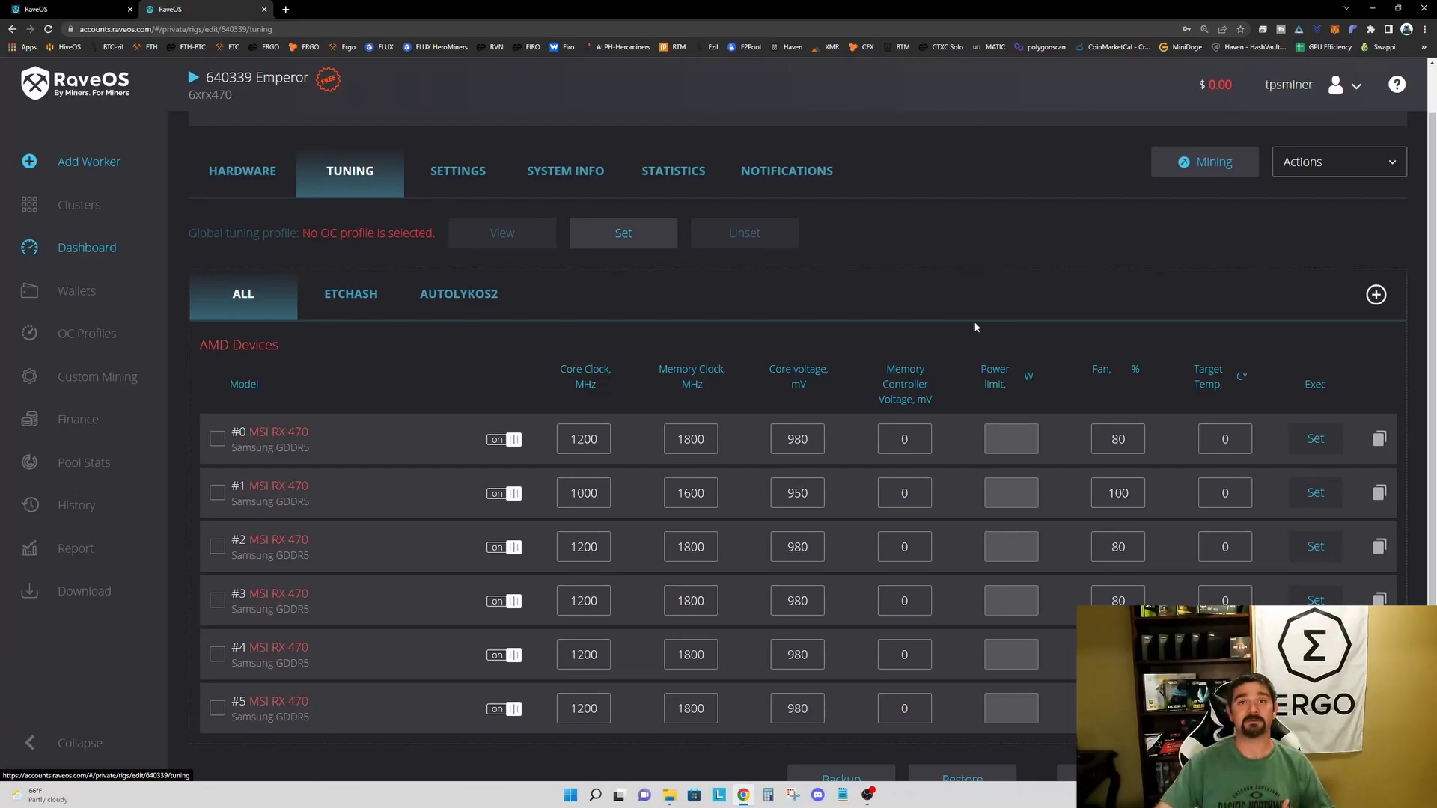
mouse_move(972, 328)
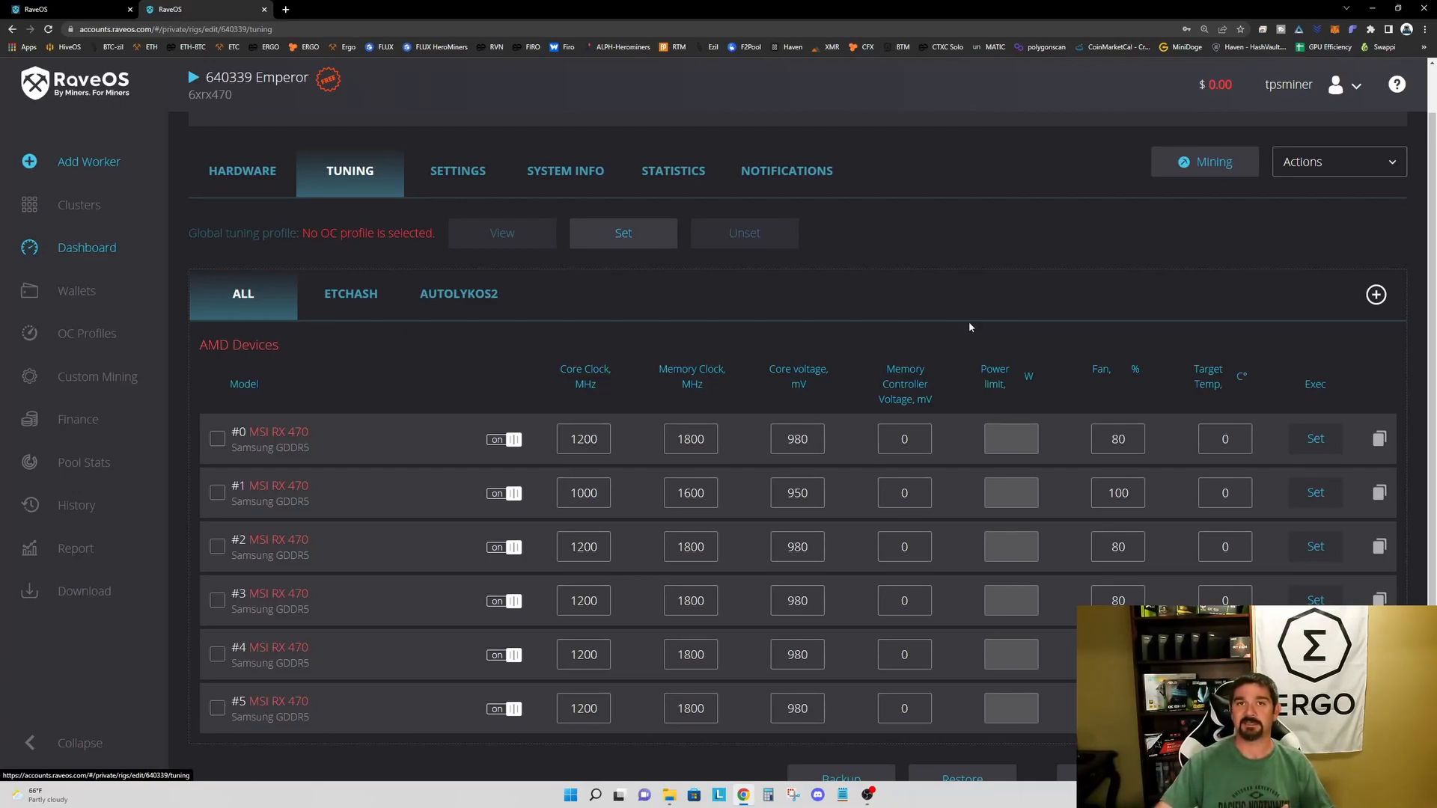
mouse_move(649, 437)
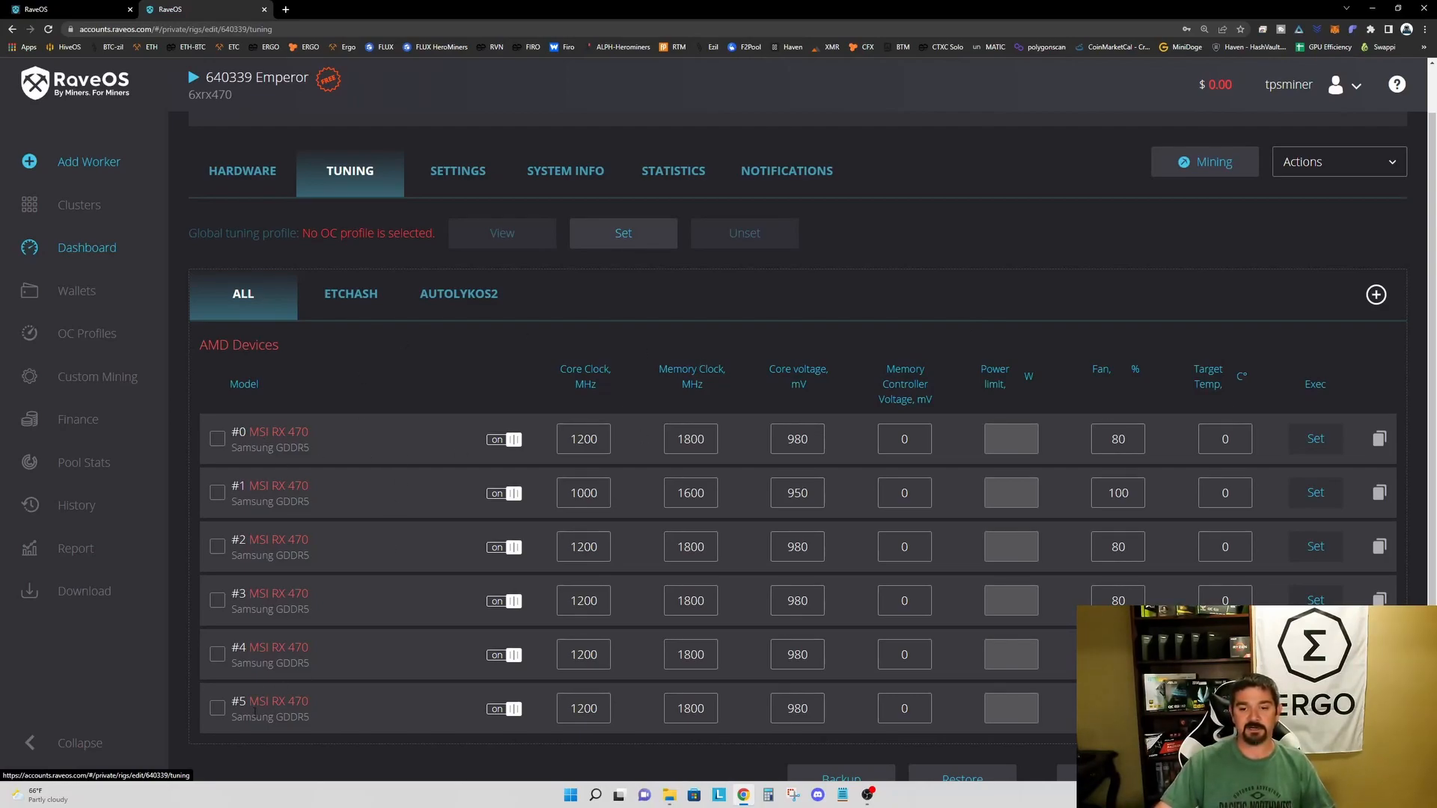
mouse_move(338, 516)
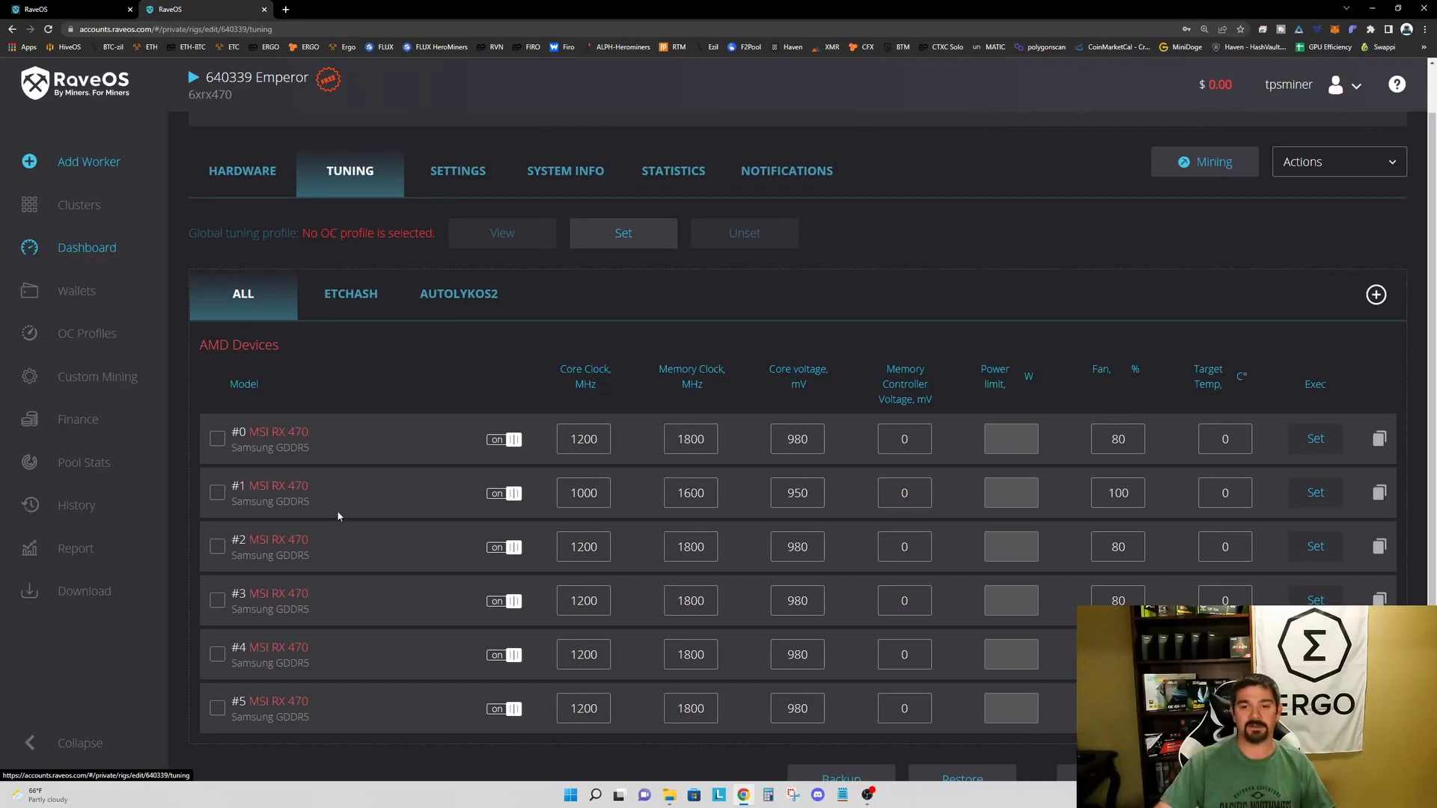
mouse_move(631, 394)
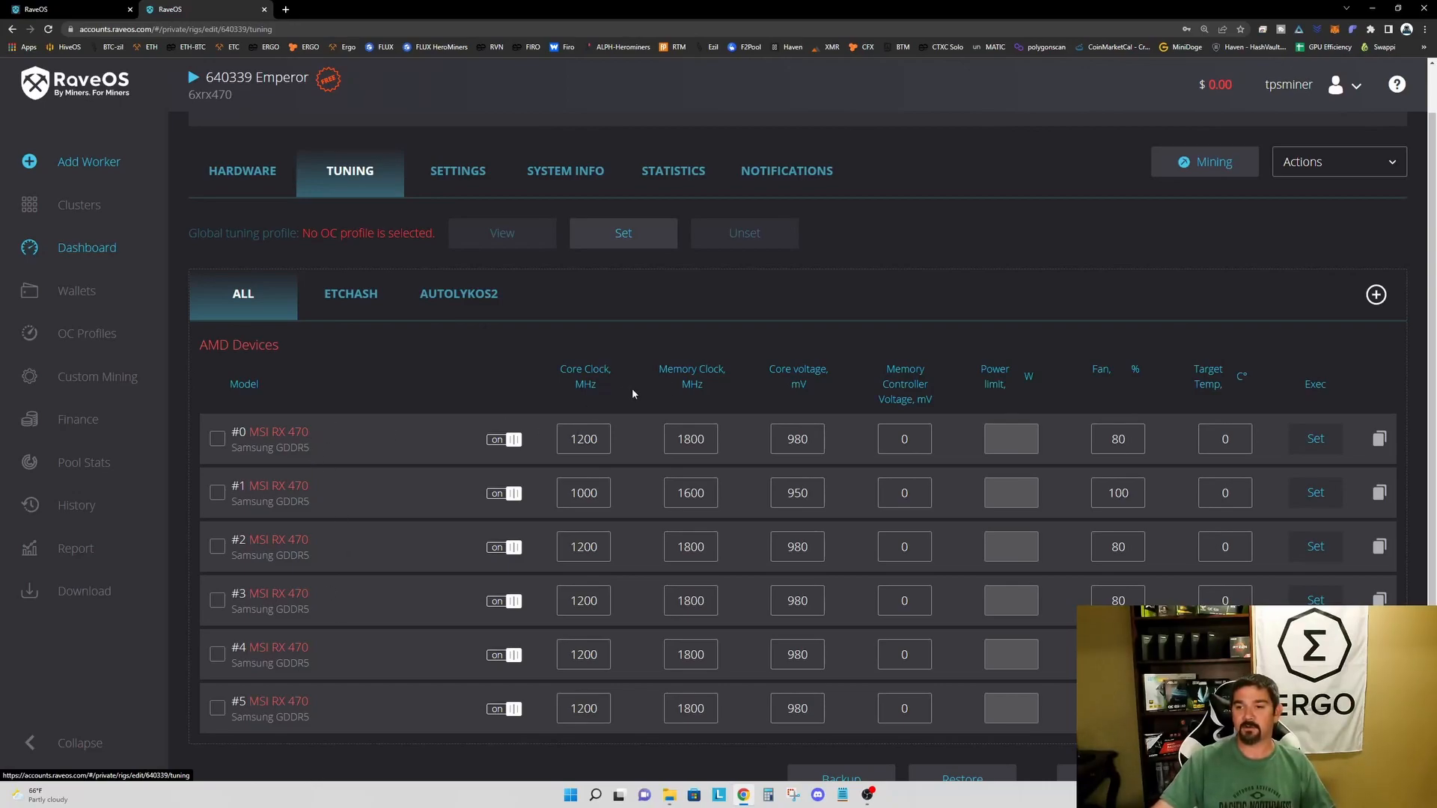
mouse_move(977, 392)
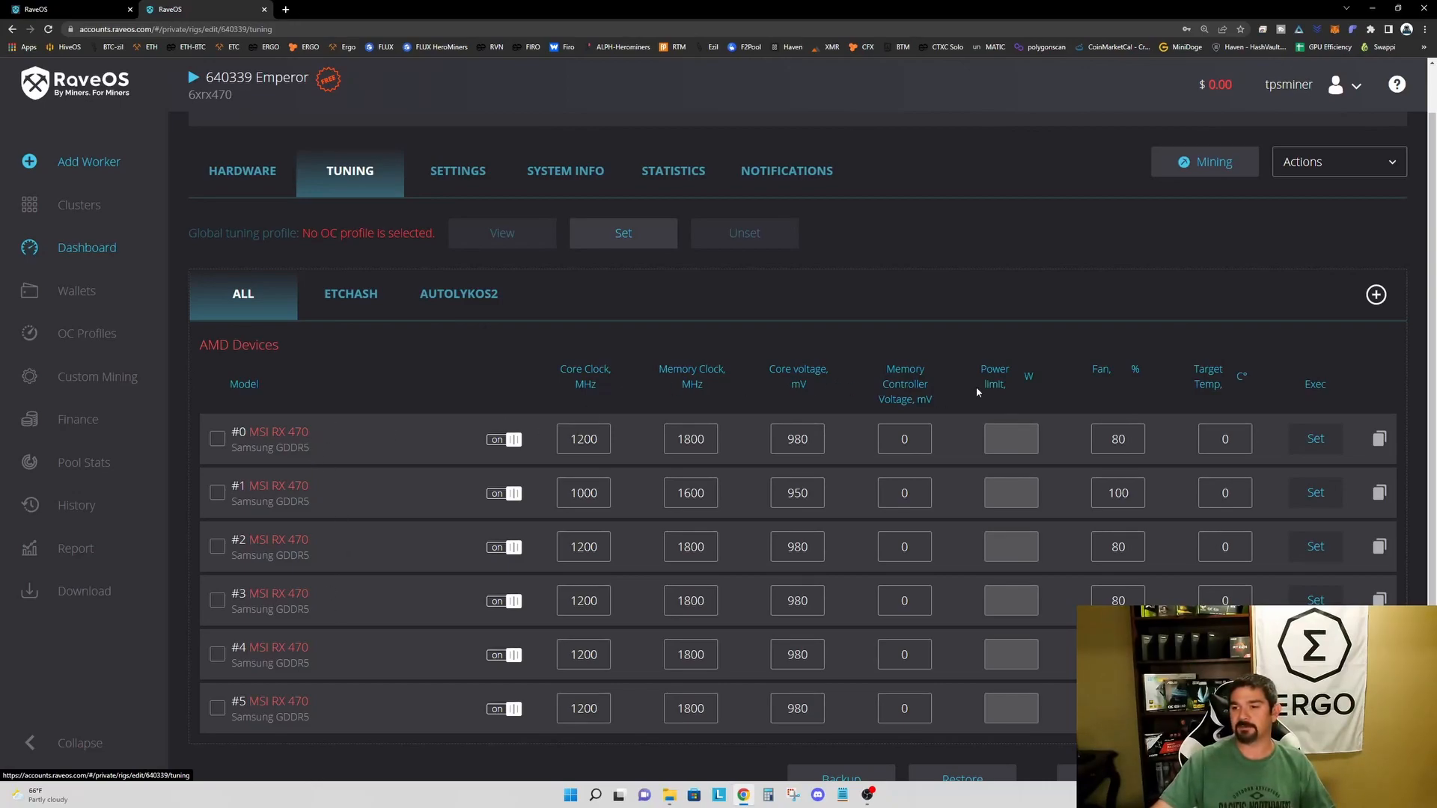
mouse_move(978, 381)
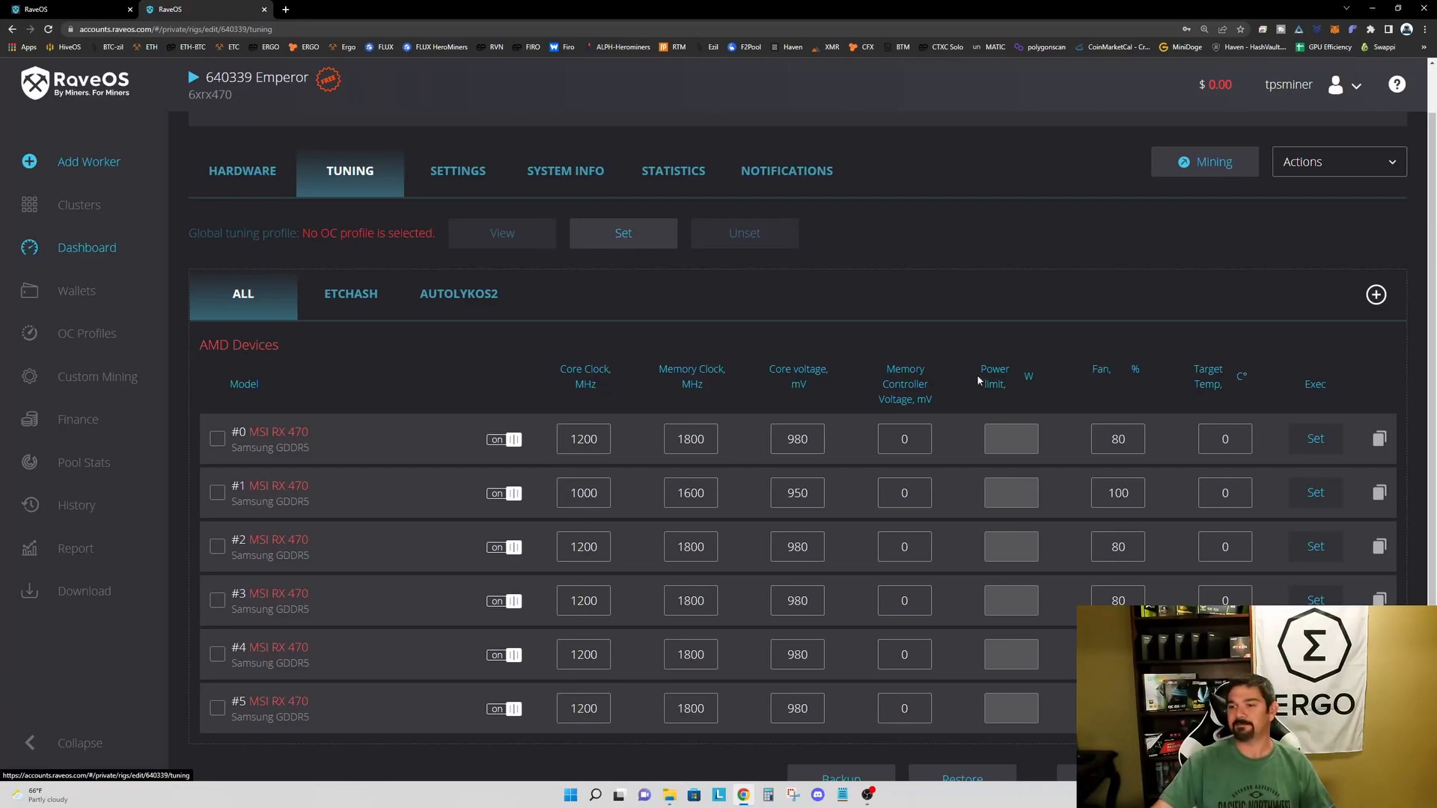
mouse_move(1124, 463)
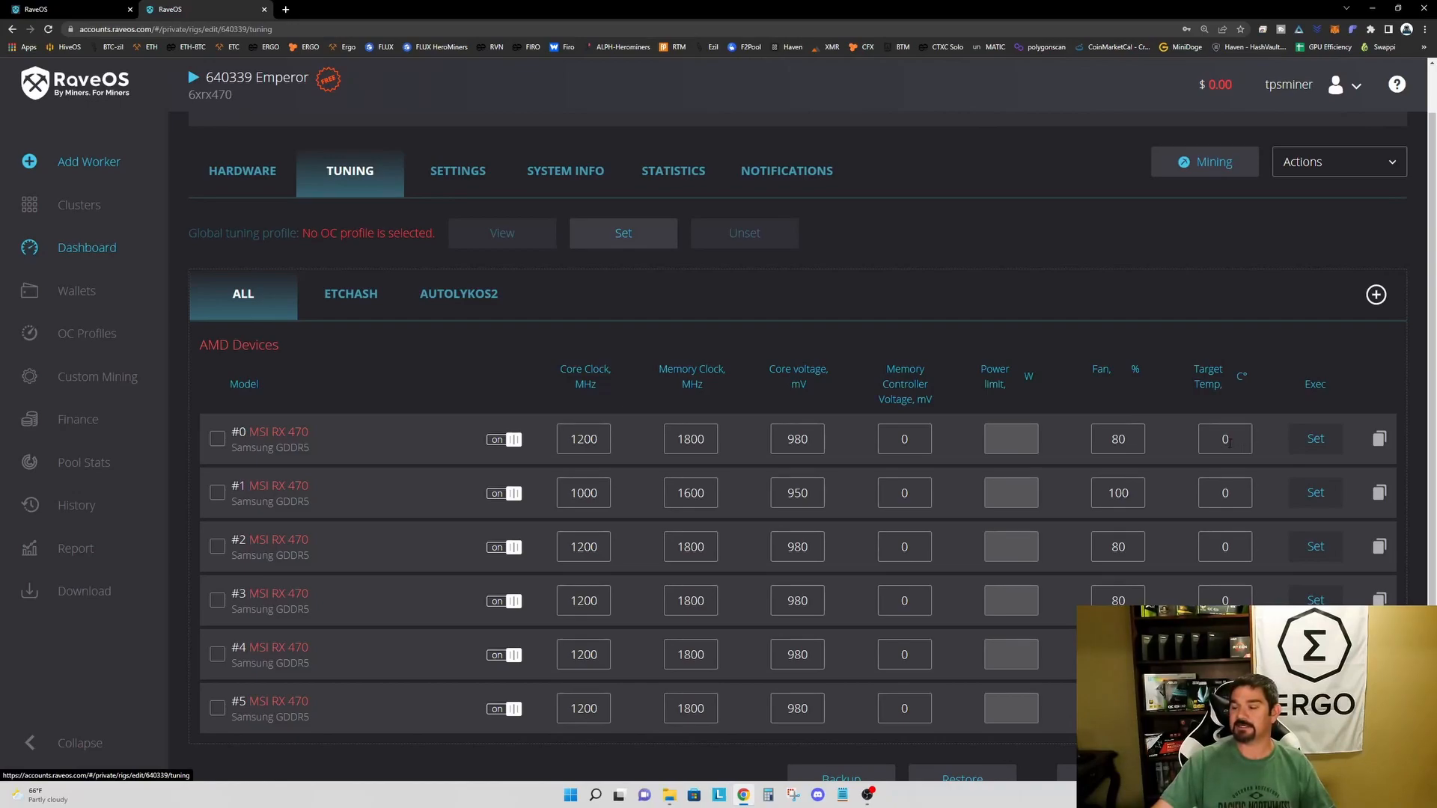
scroll("down", 3)
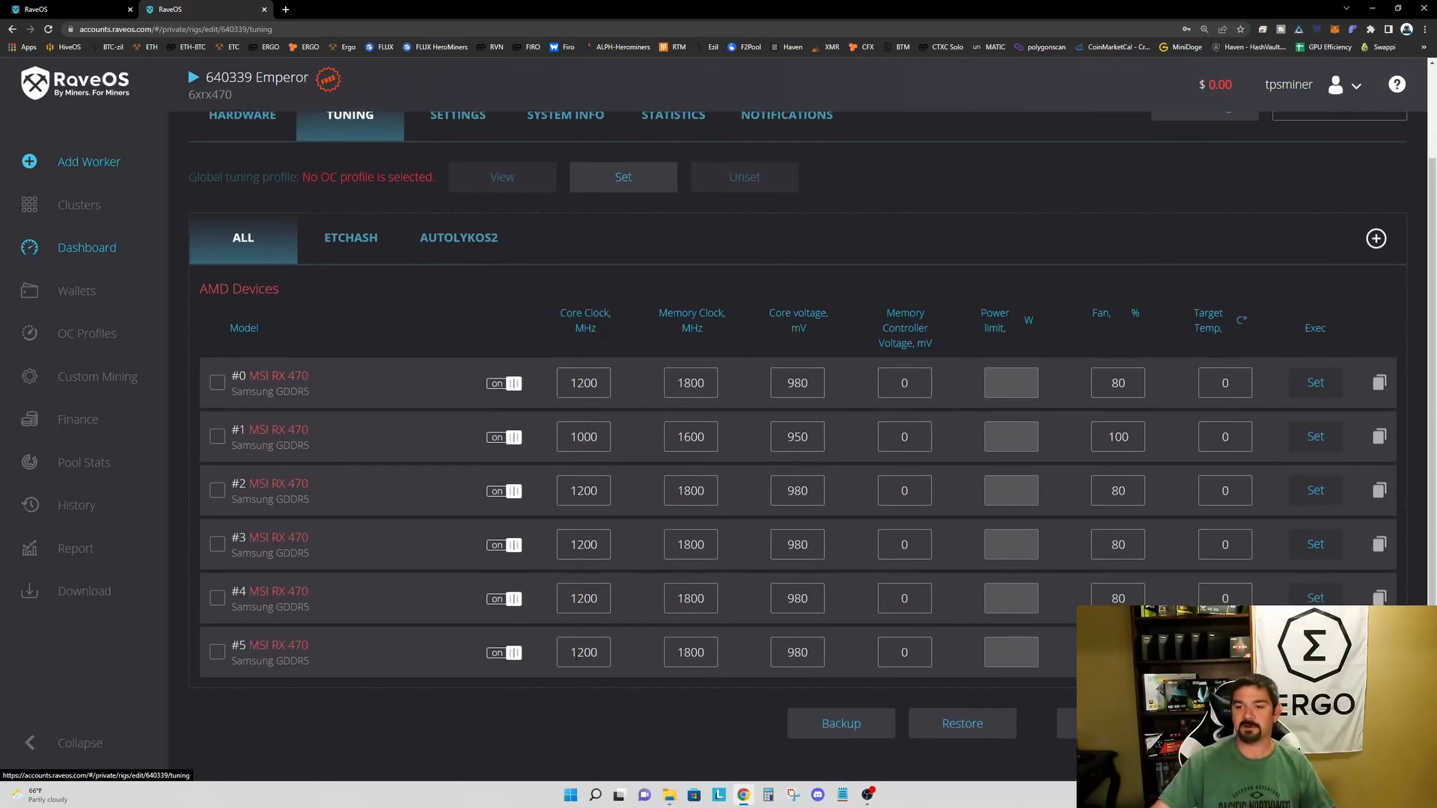
mouse_move(527, 389)
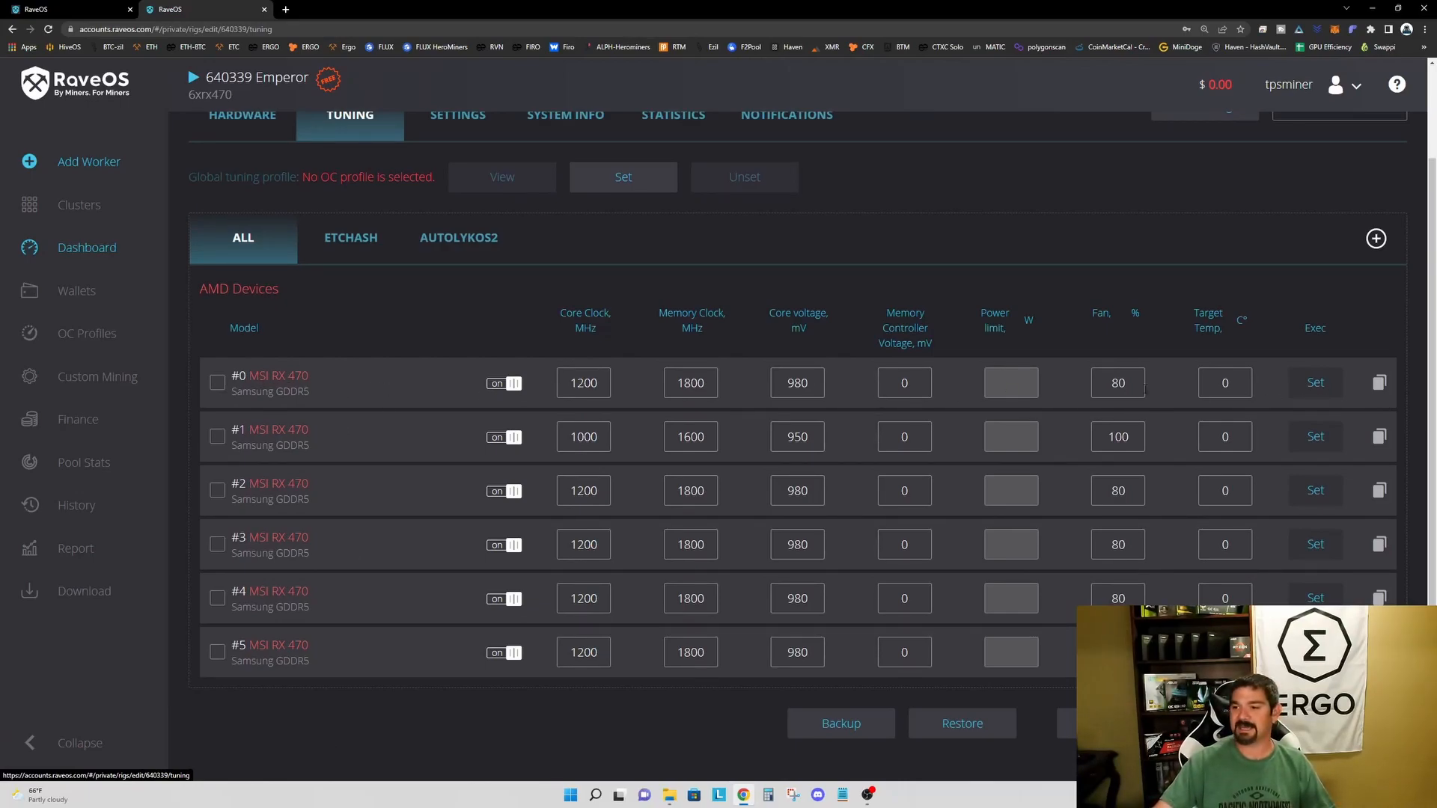
mouse_move(1379, 383)
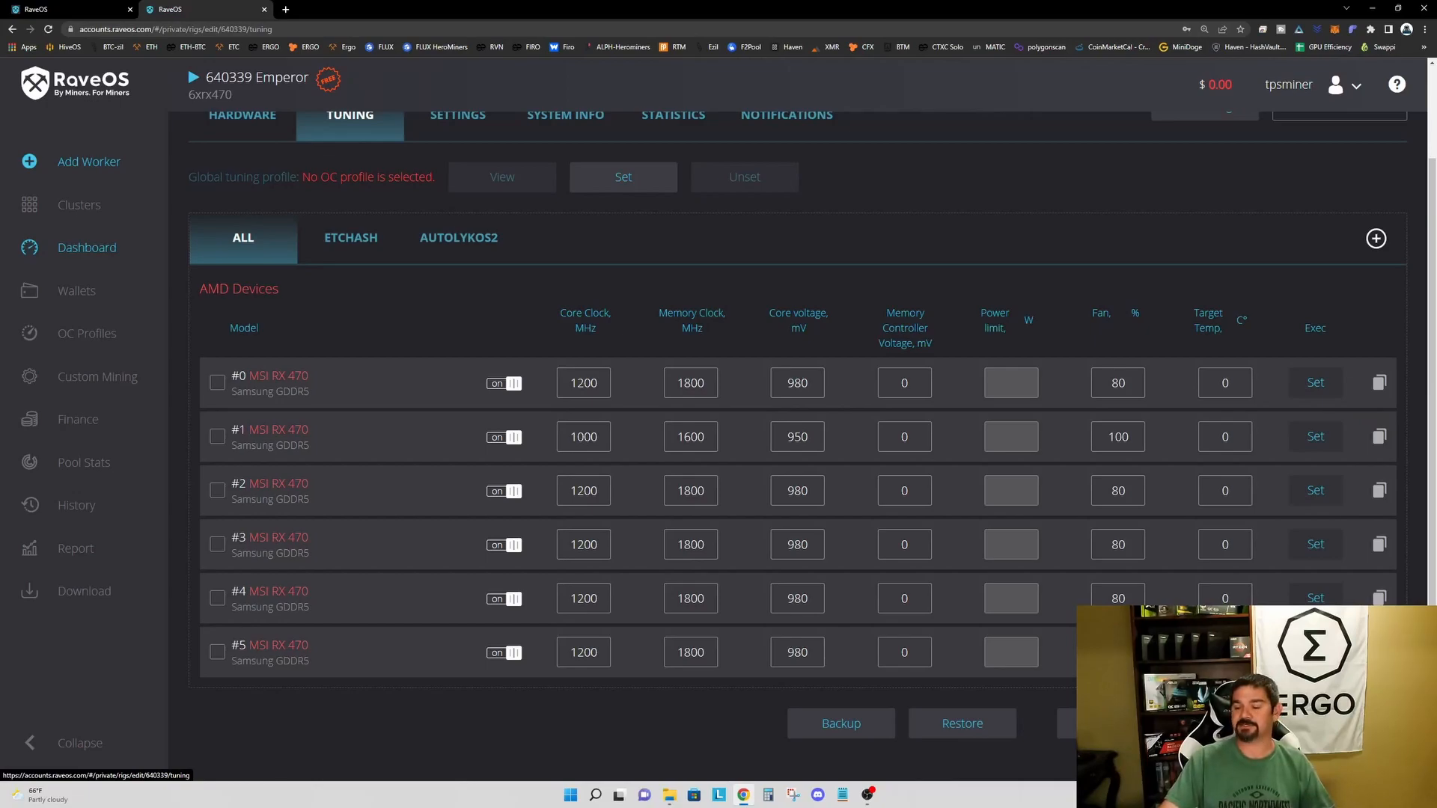
mouse_move(729, 344)
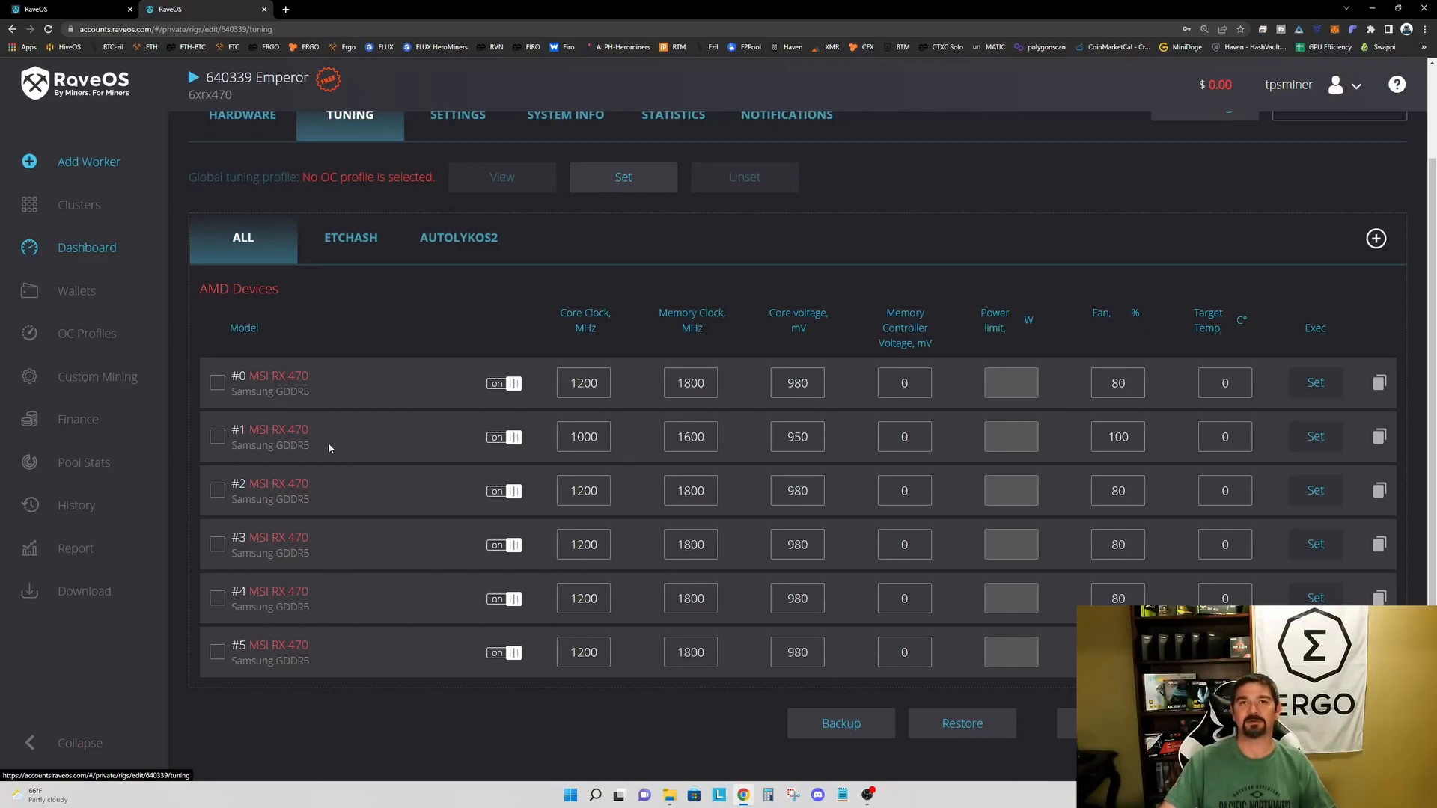
mouse_move(353, 454)
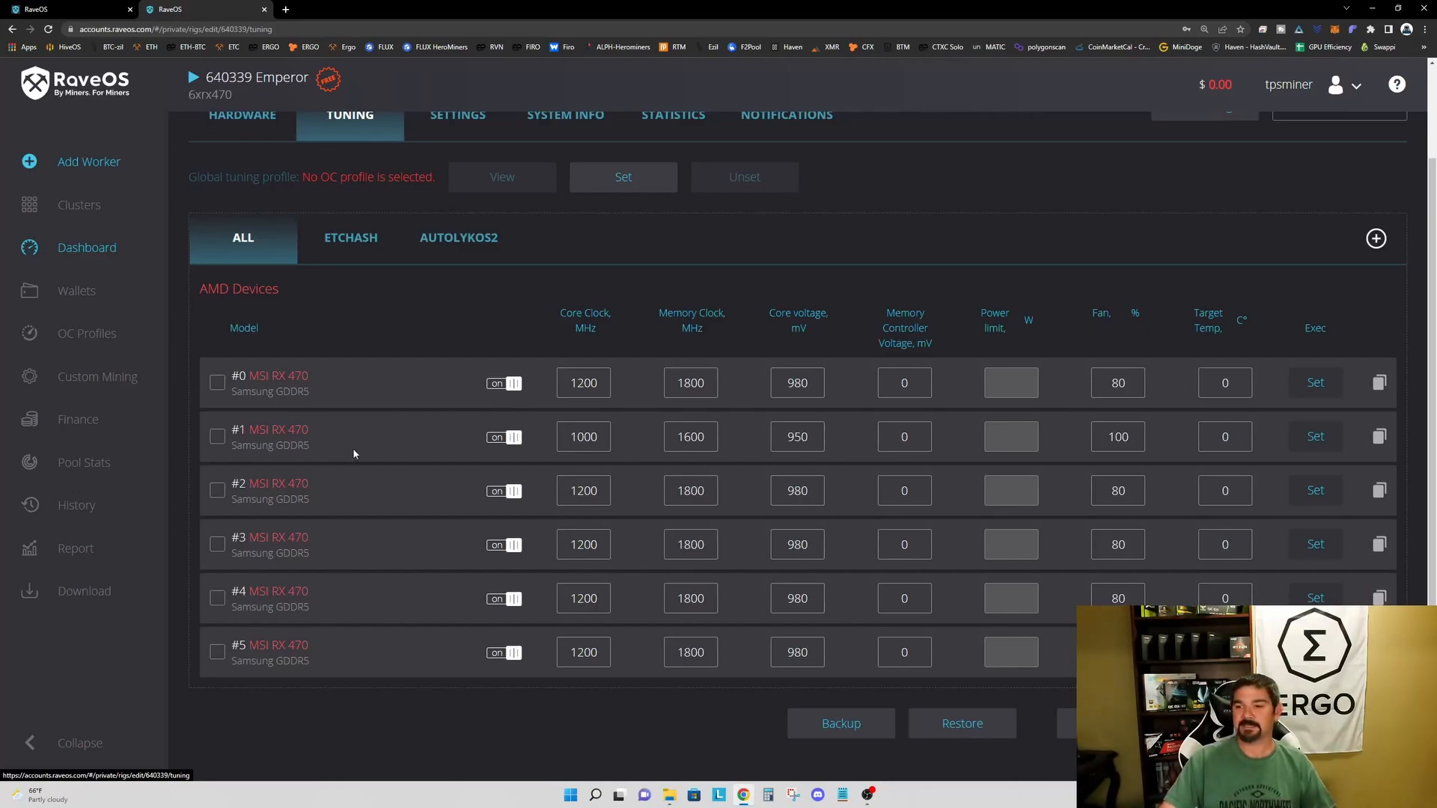
mouse_move(1322, 379)
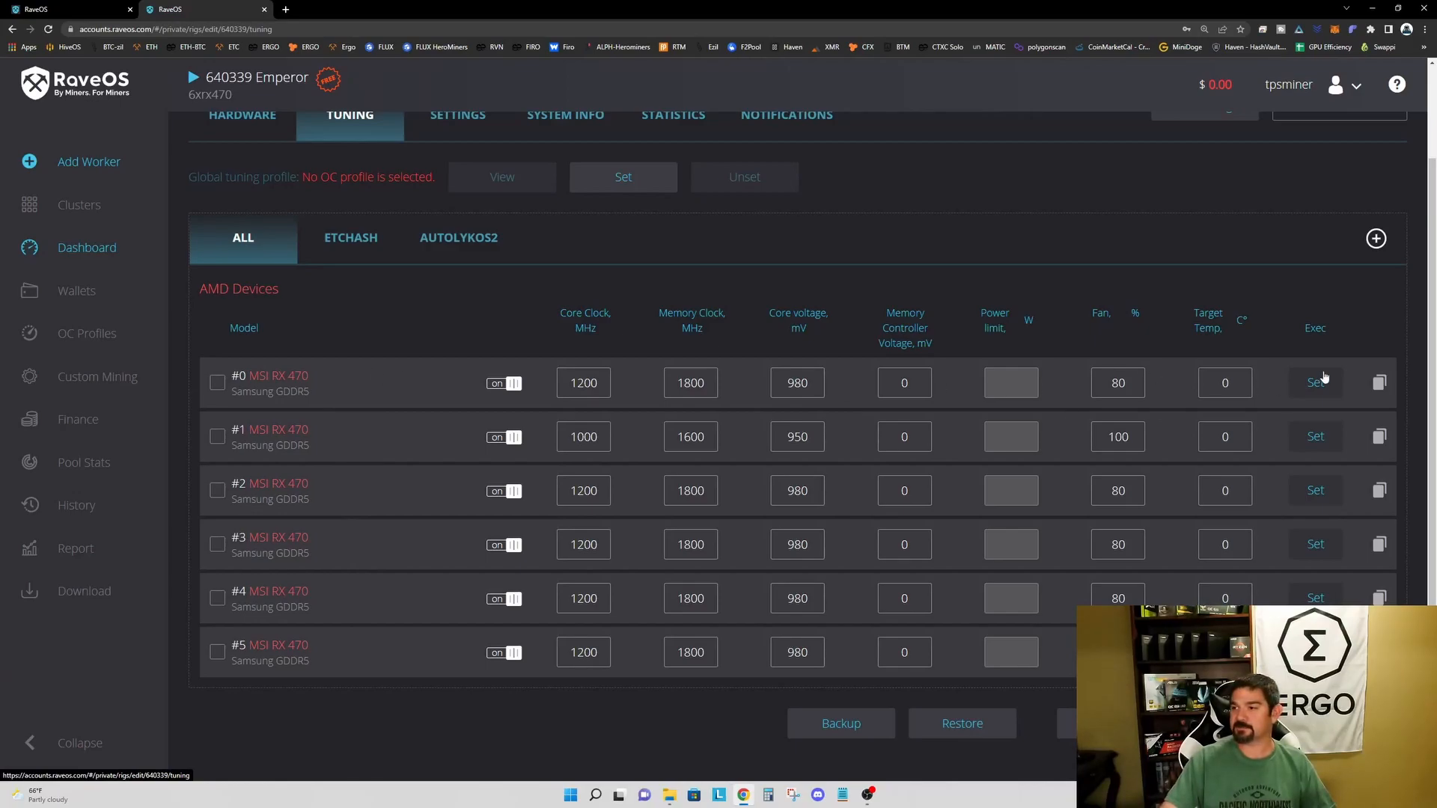
mouse_move(1321, 484)
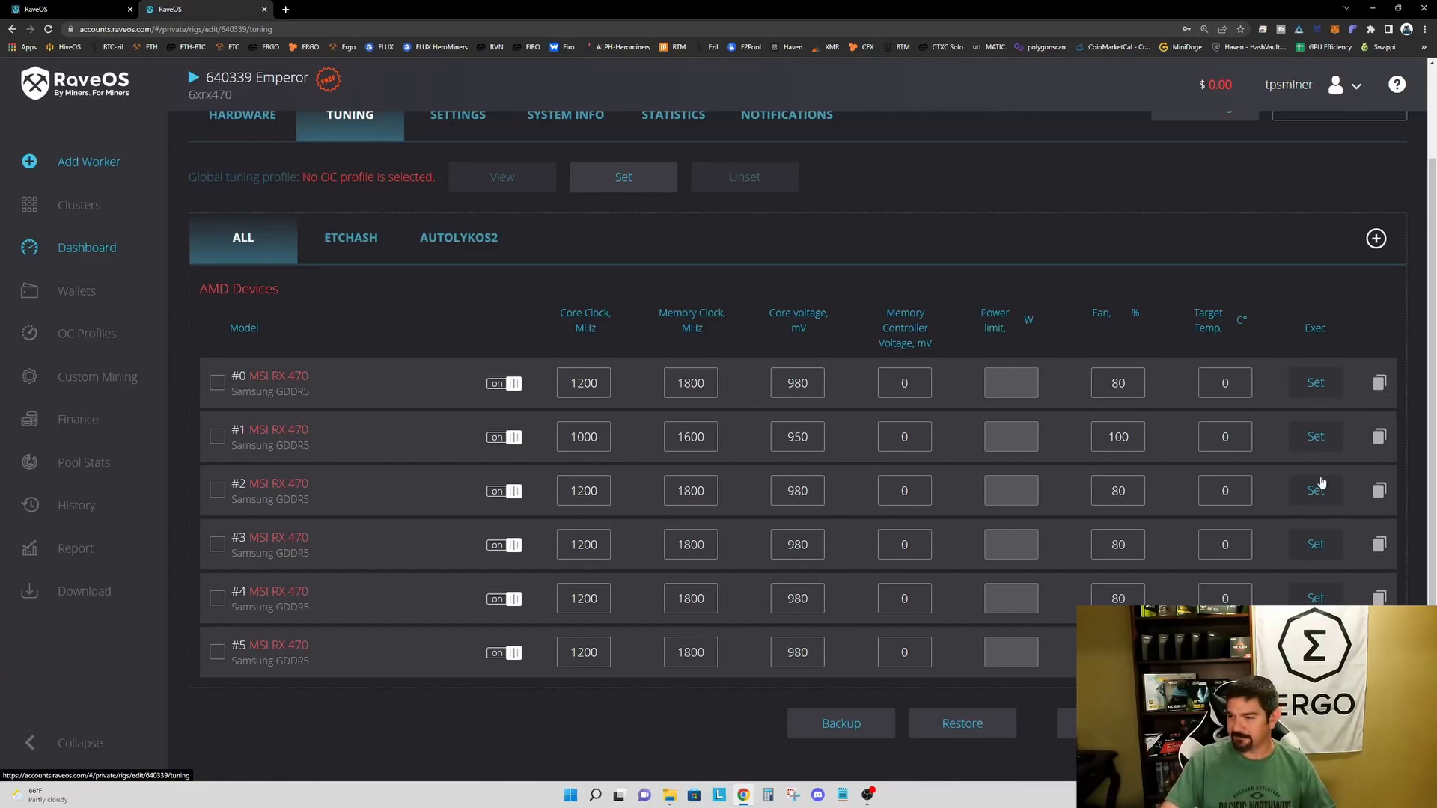
mouse_move(614, 434)
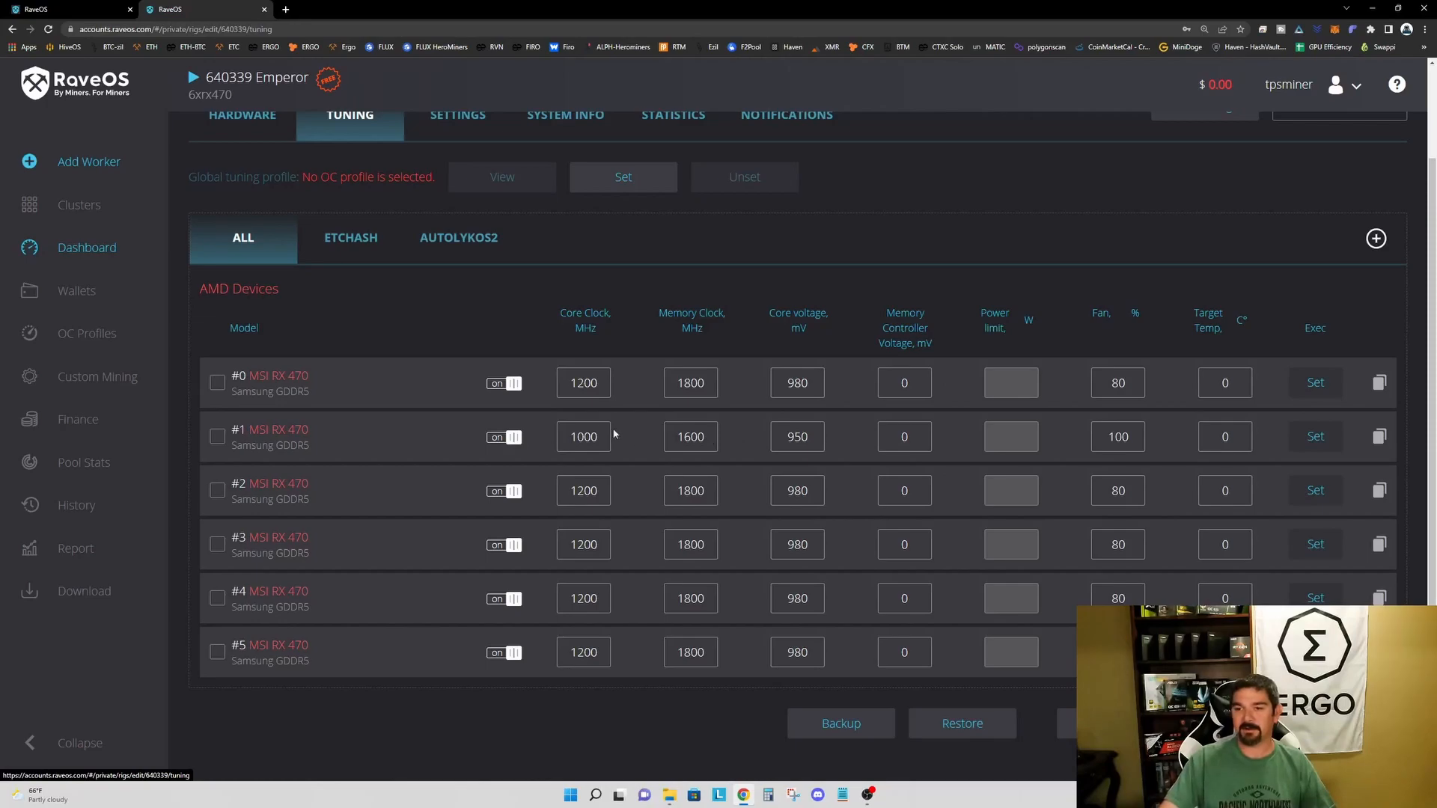
mouse_move(523, 444)
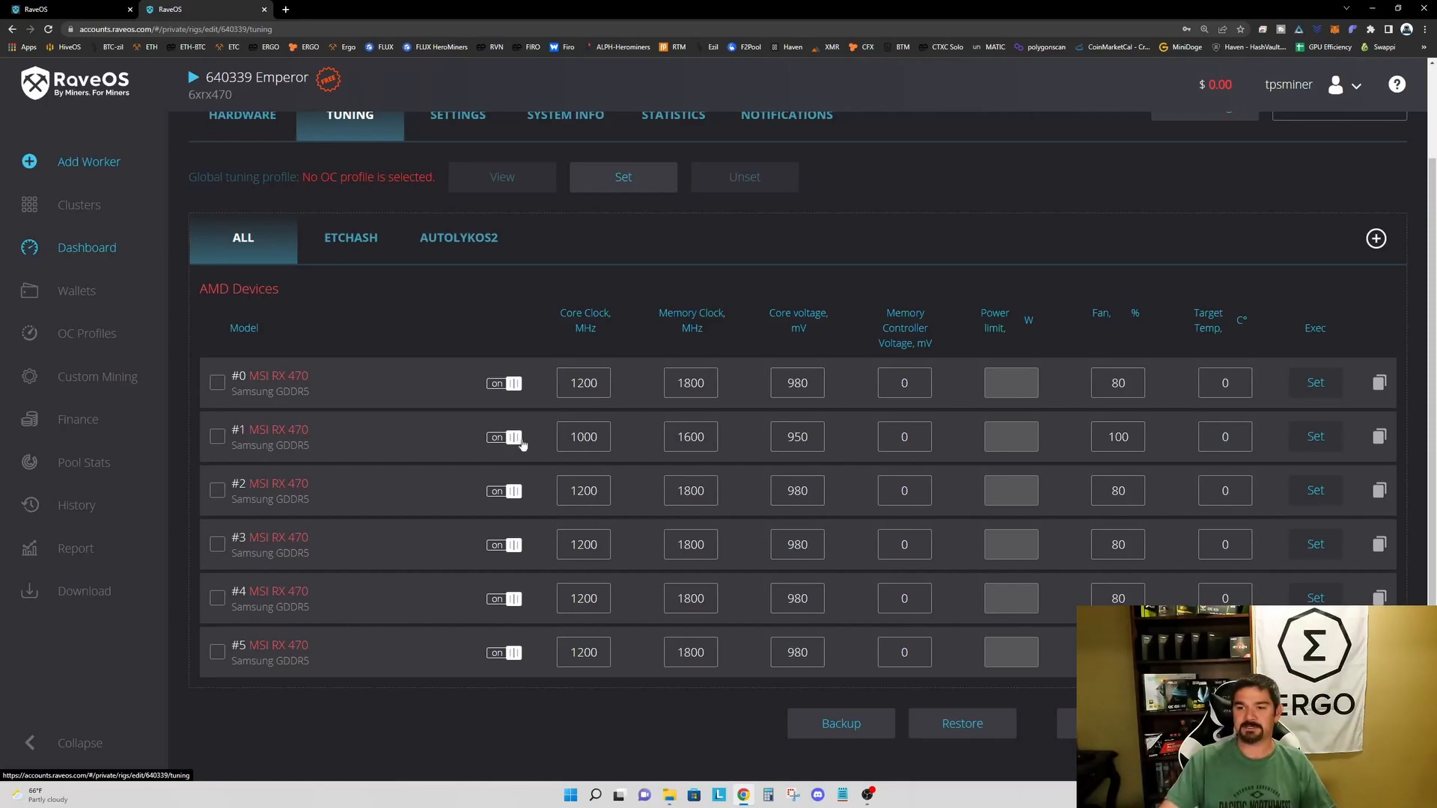
mouse_move(520, 446)
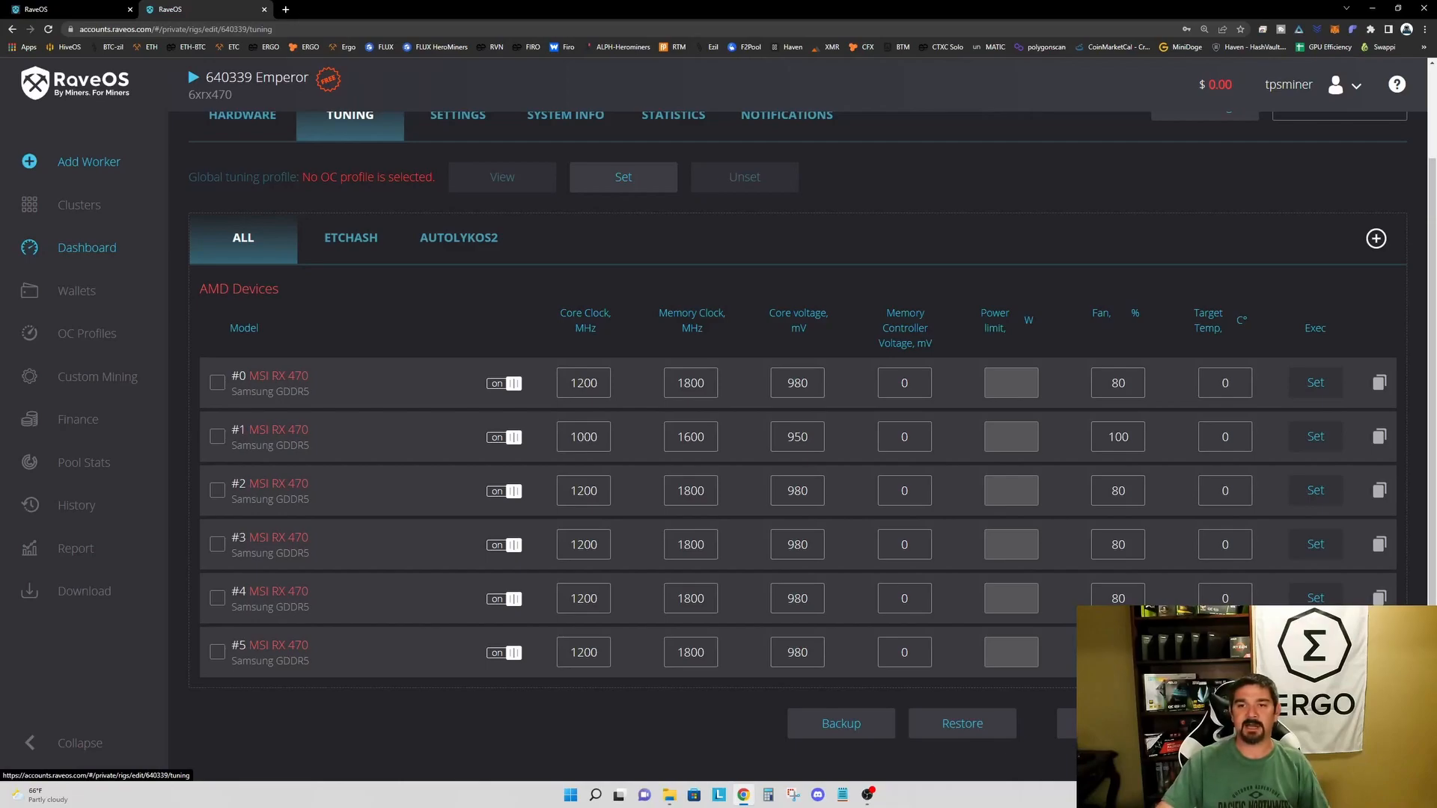
mouse_move(408, 320)
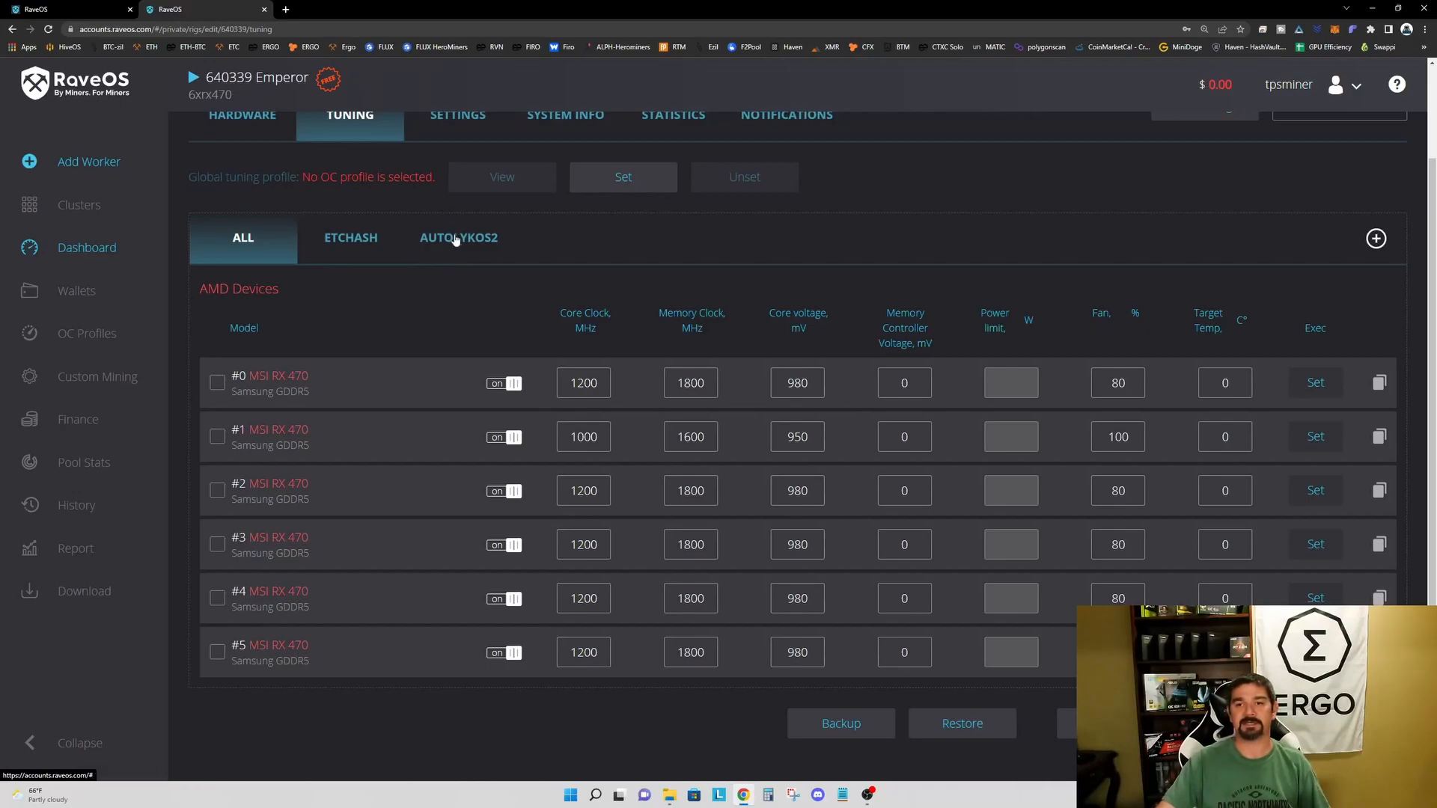
View the Autolykos2 then Etchash OC profiles: RX 470s at 1130 core, 2030 memory, 870 mV
left_click(458, 238)
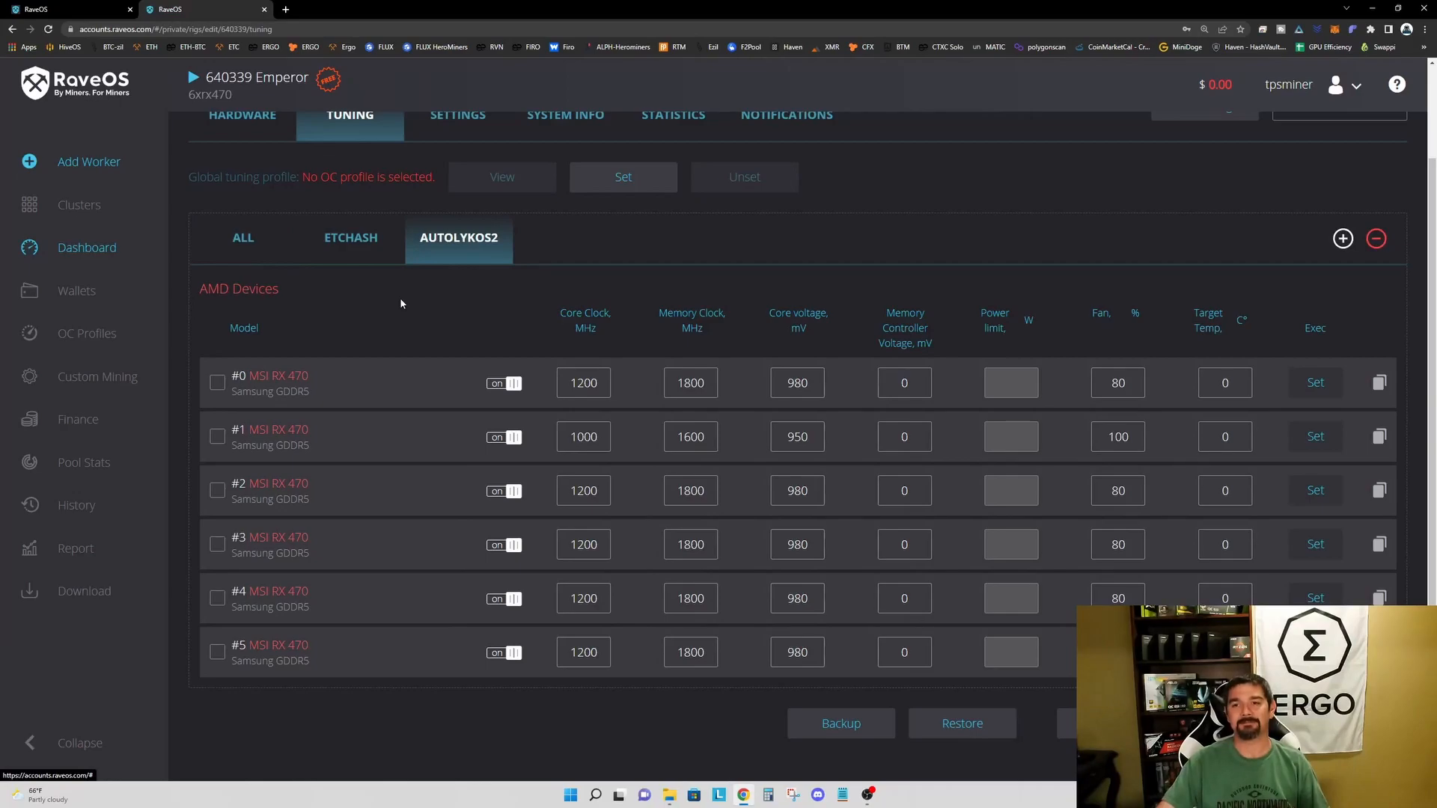
mouse_move(429, 300)
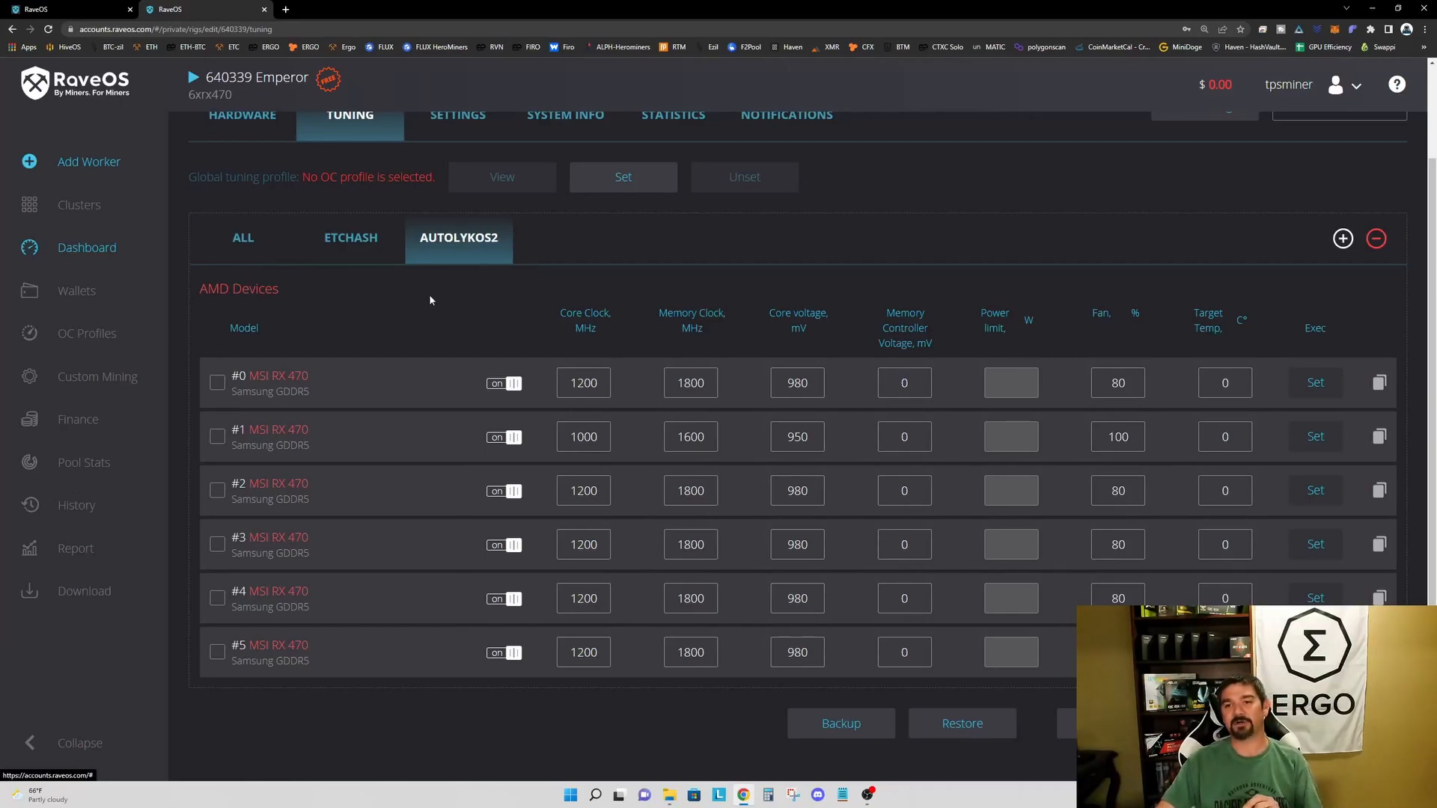
mouse_move(496, 251)
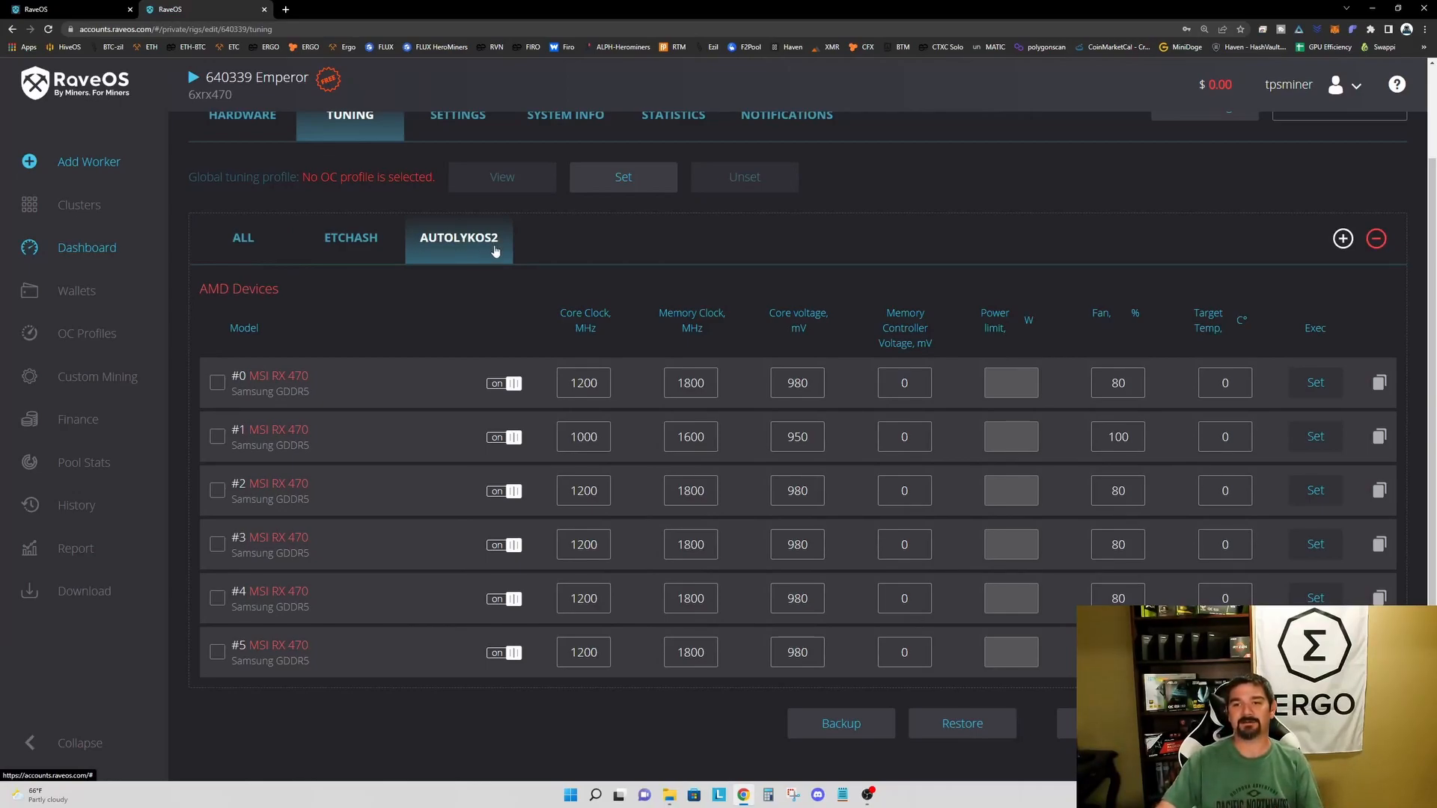
mouse_move(1075, 379)
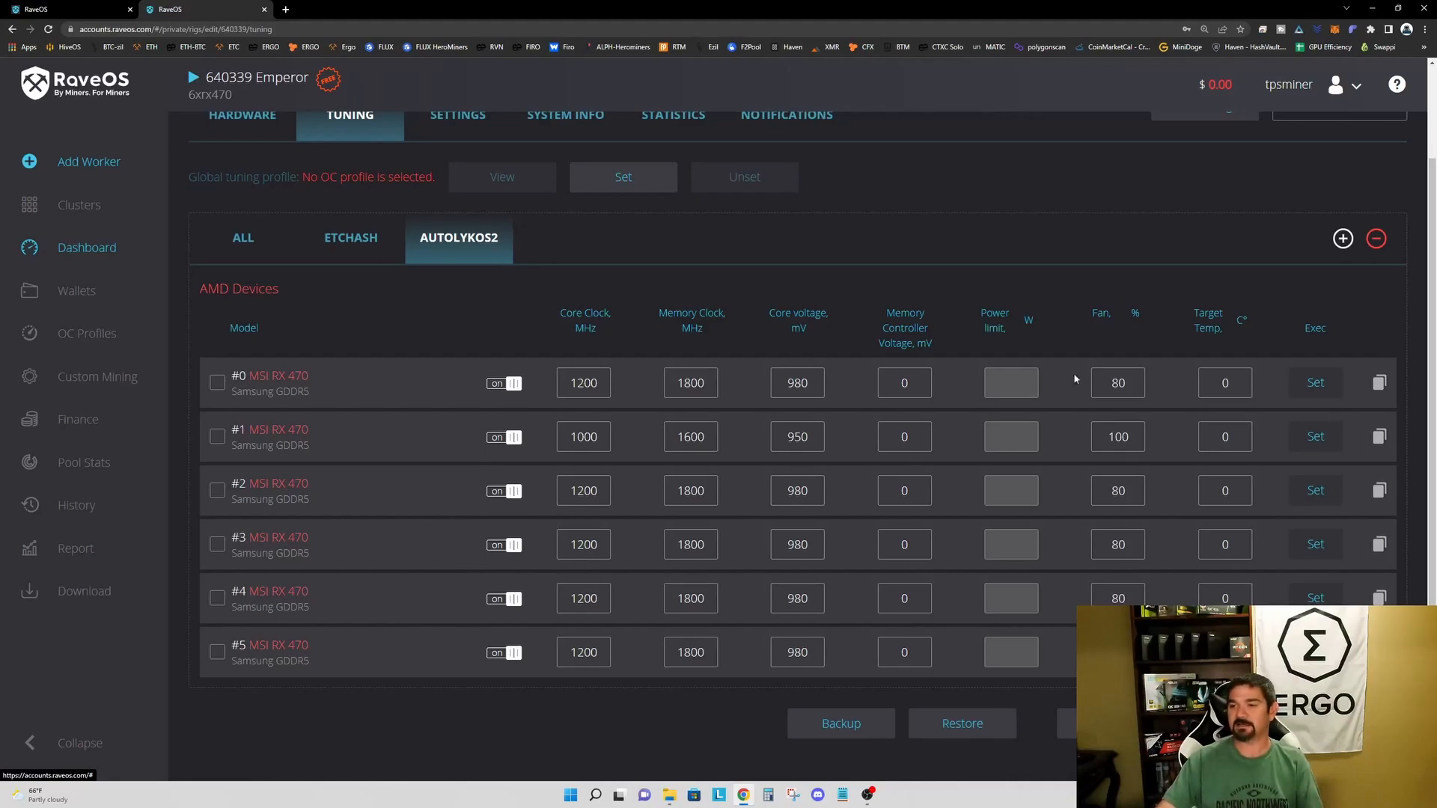
mouse_move(426, 557)
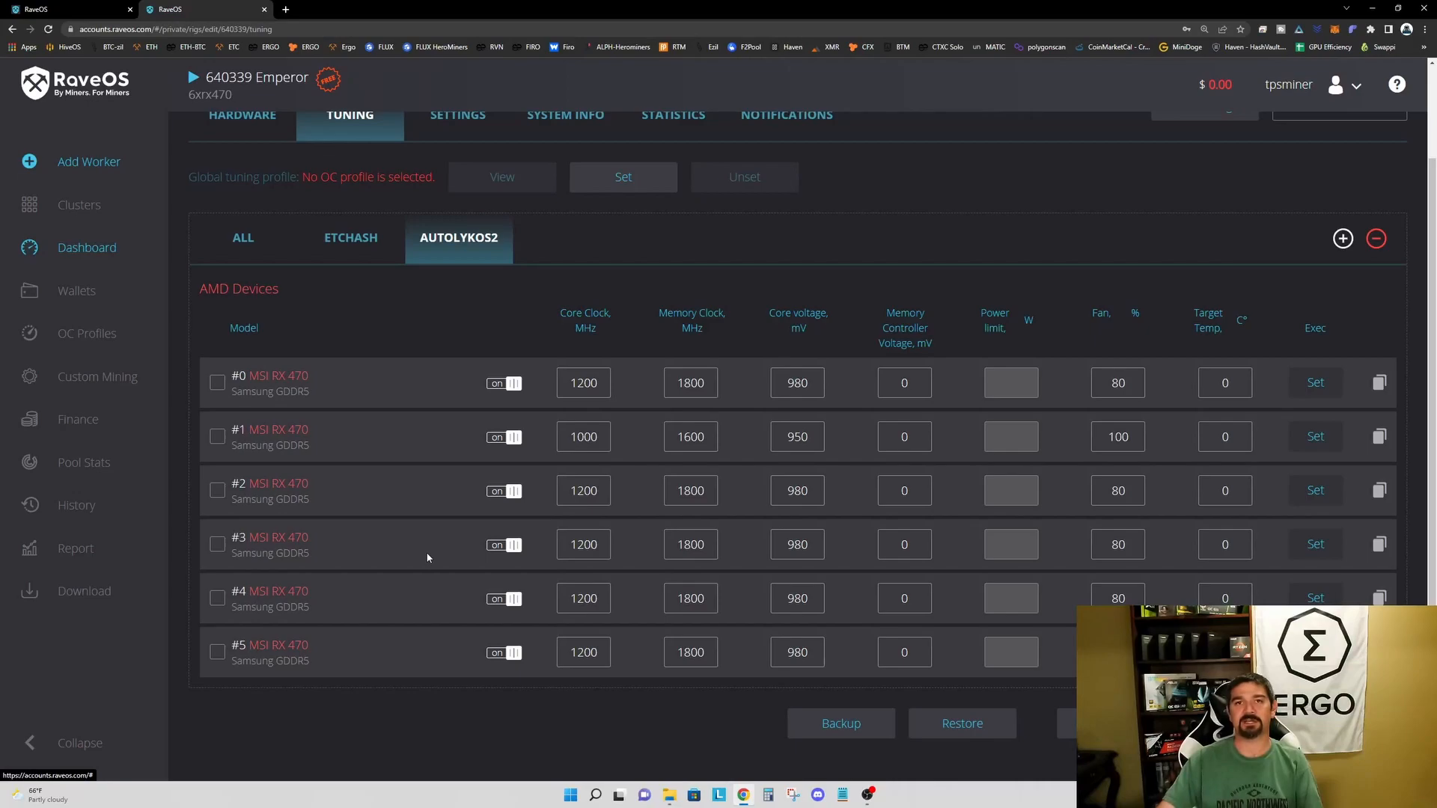
mouse_move(393, 318)
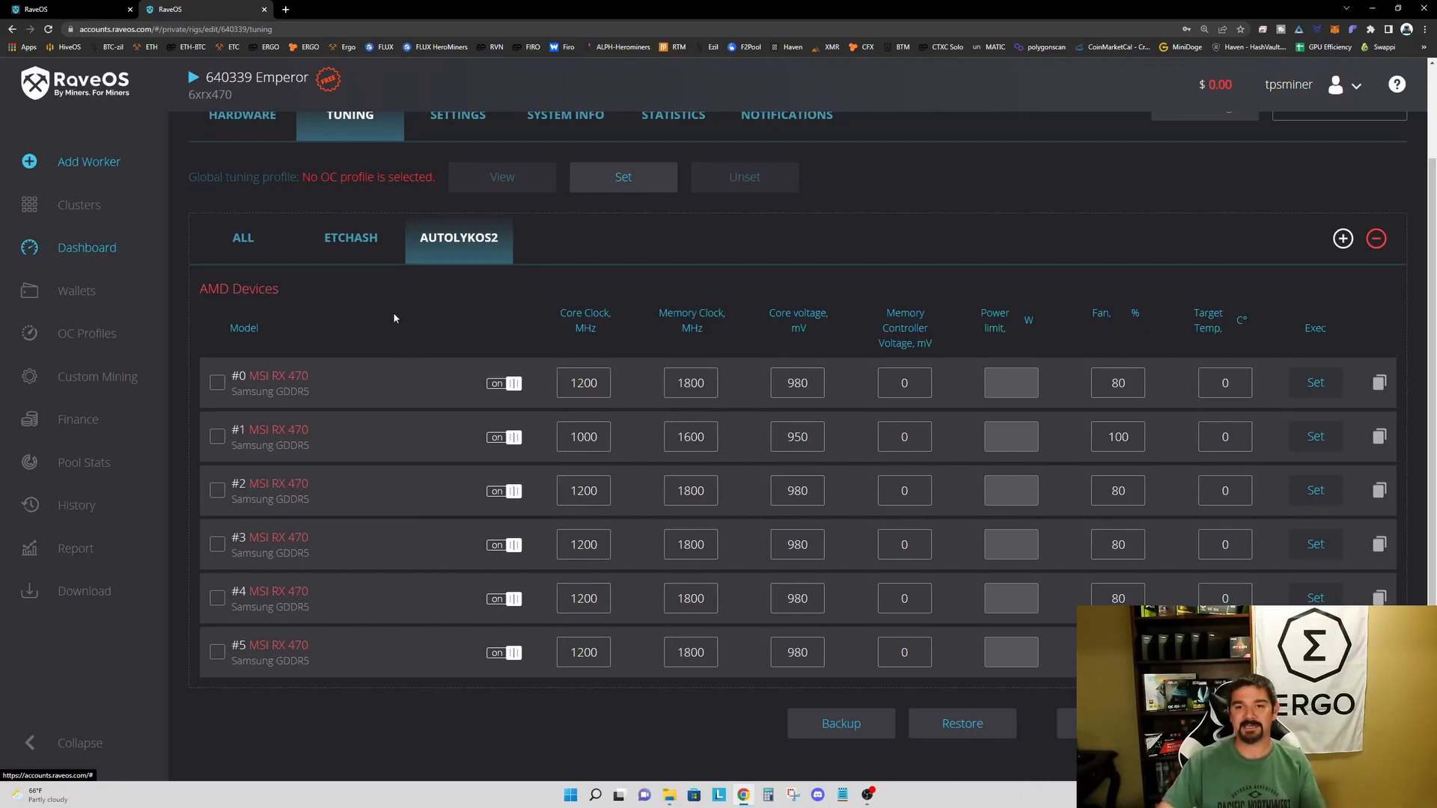
left_click(351, 238)
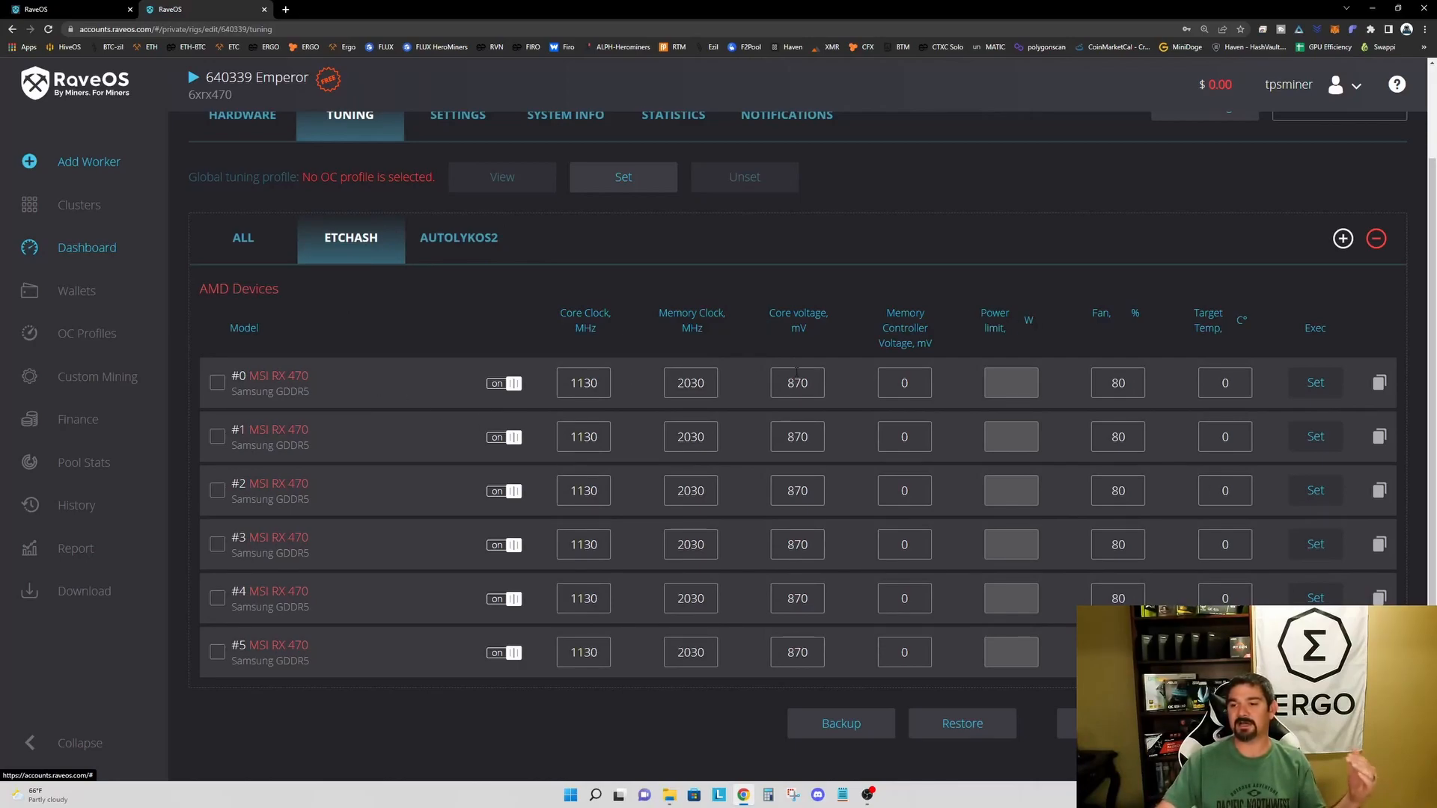
mouse_move(623, 760)
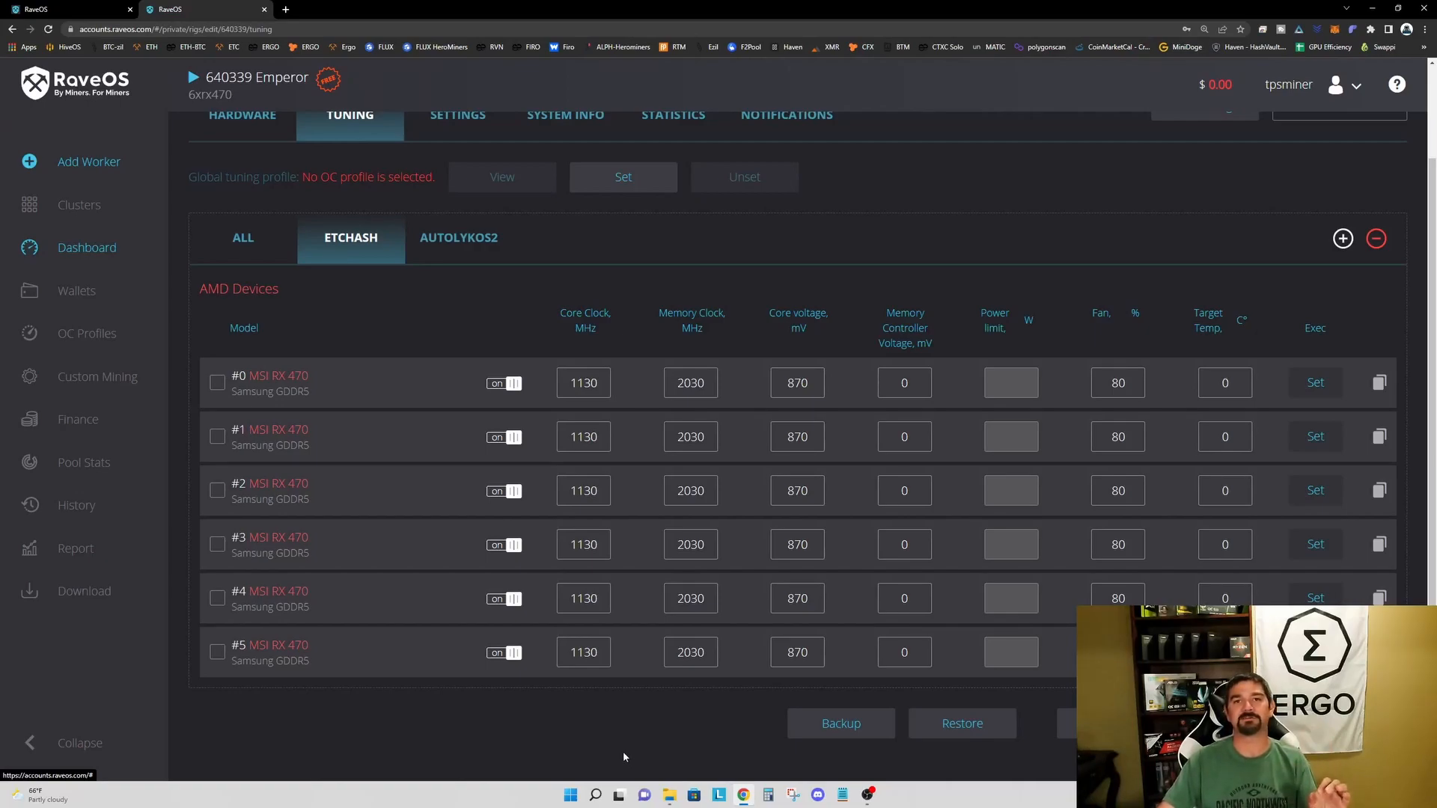
mouse_move(595, 755)
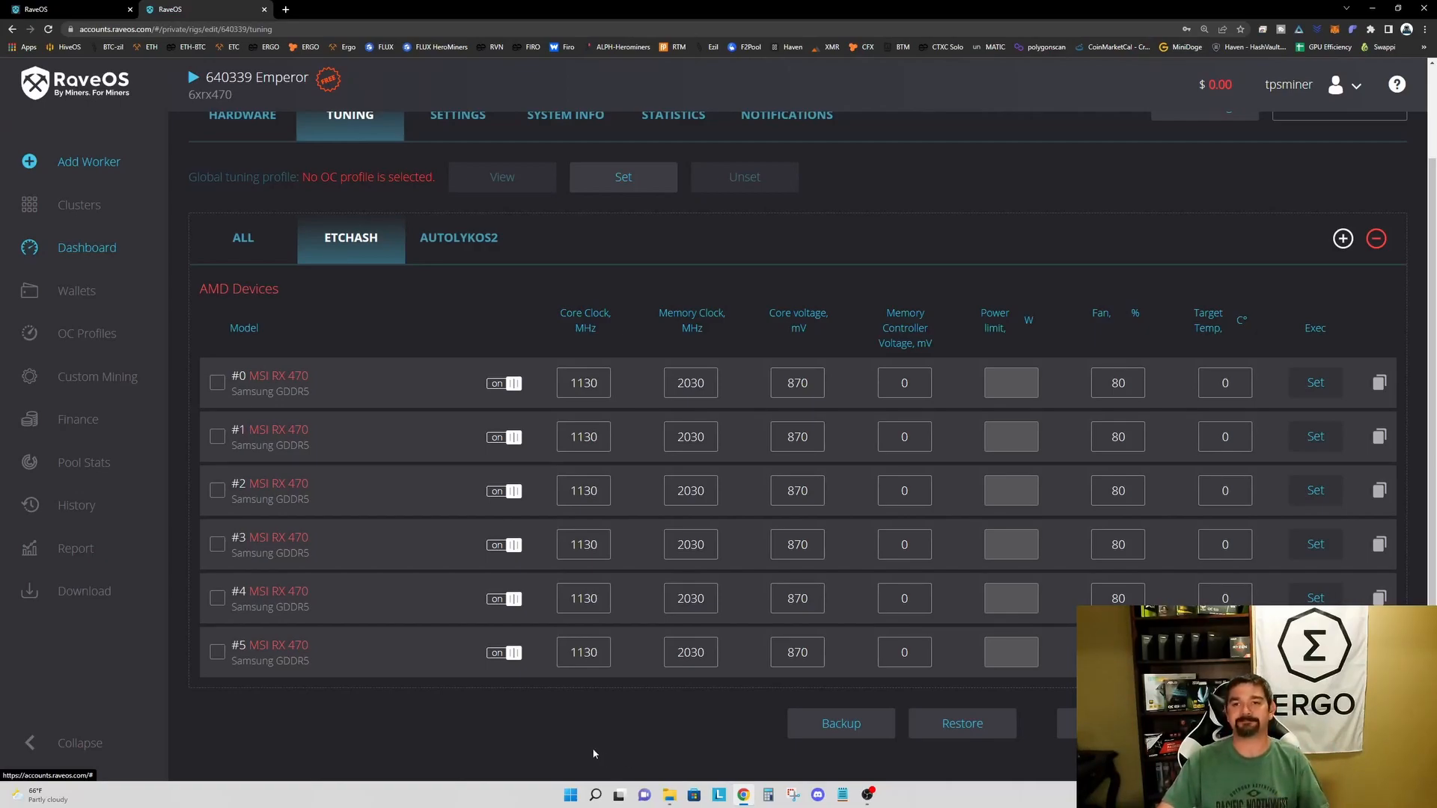
scroll("up", 3)
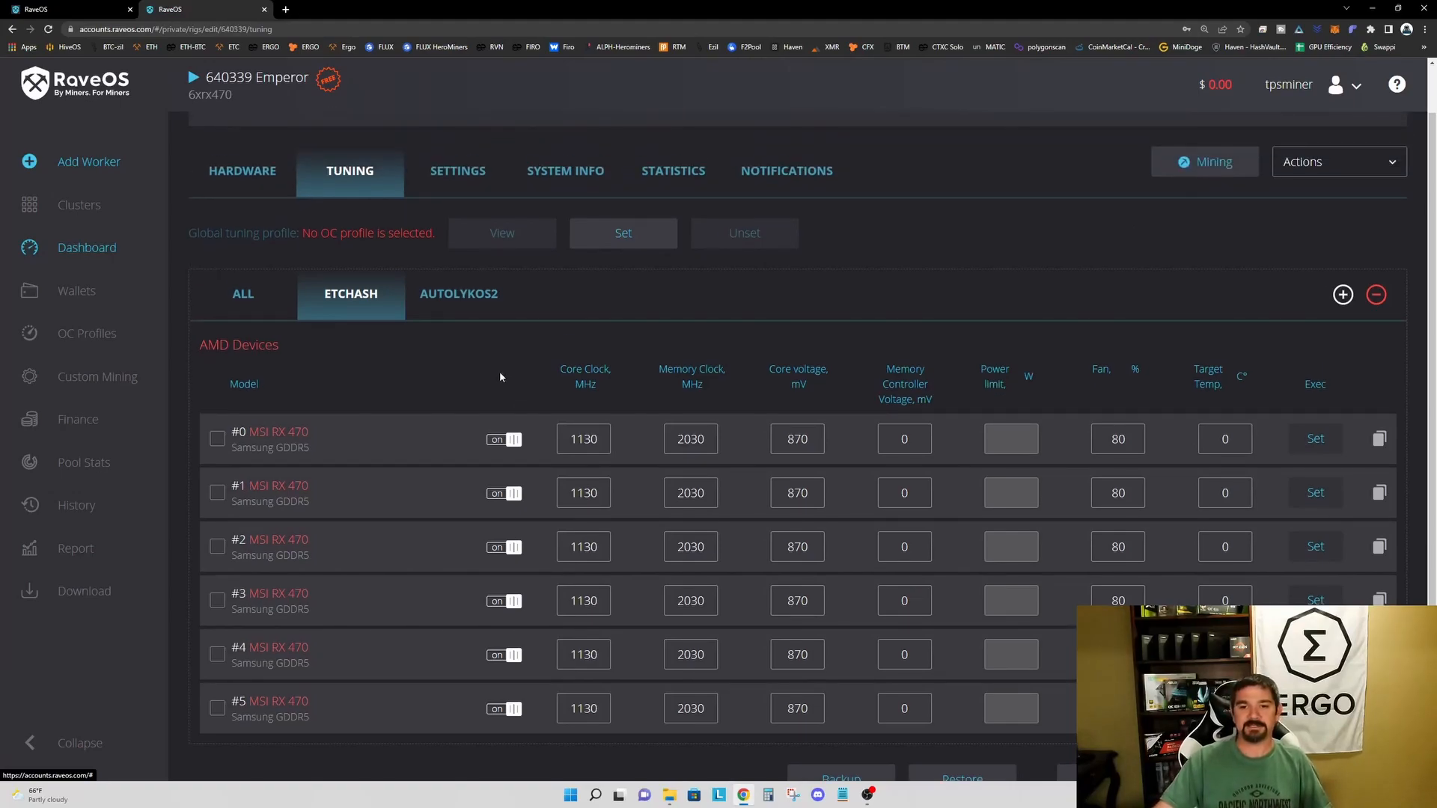
mouse_move(461, 365)
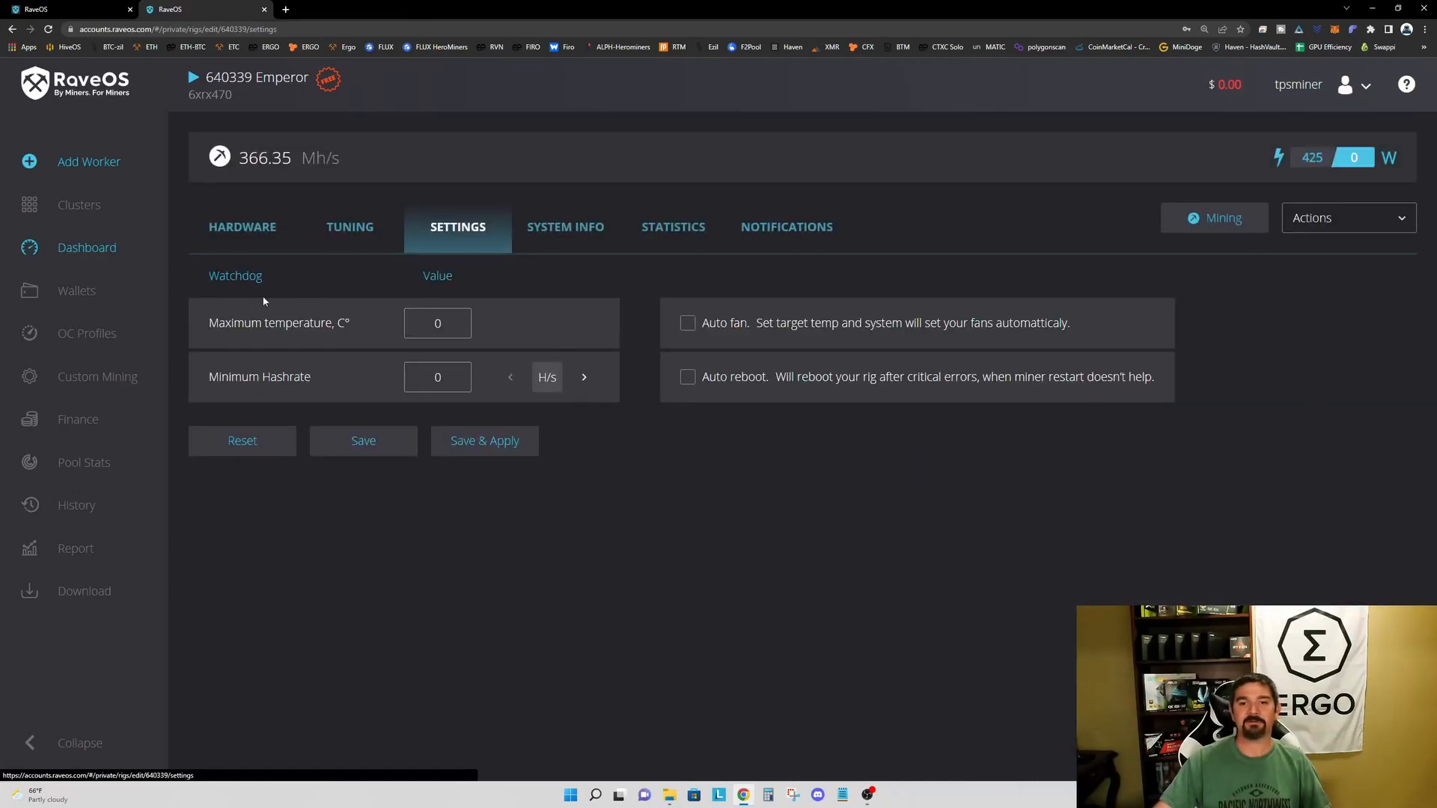
mouse_move(408, 346)
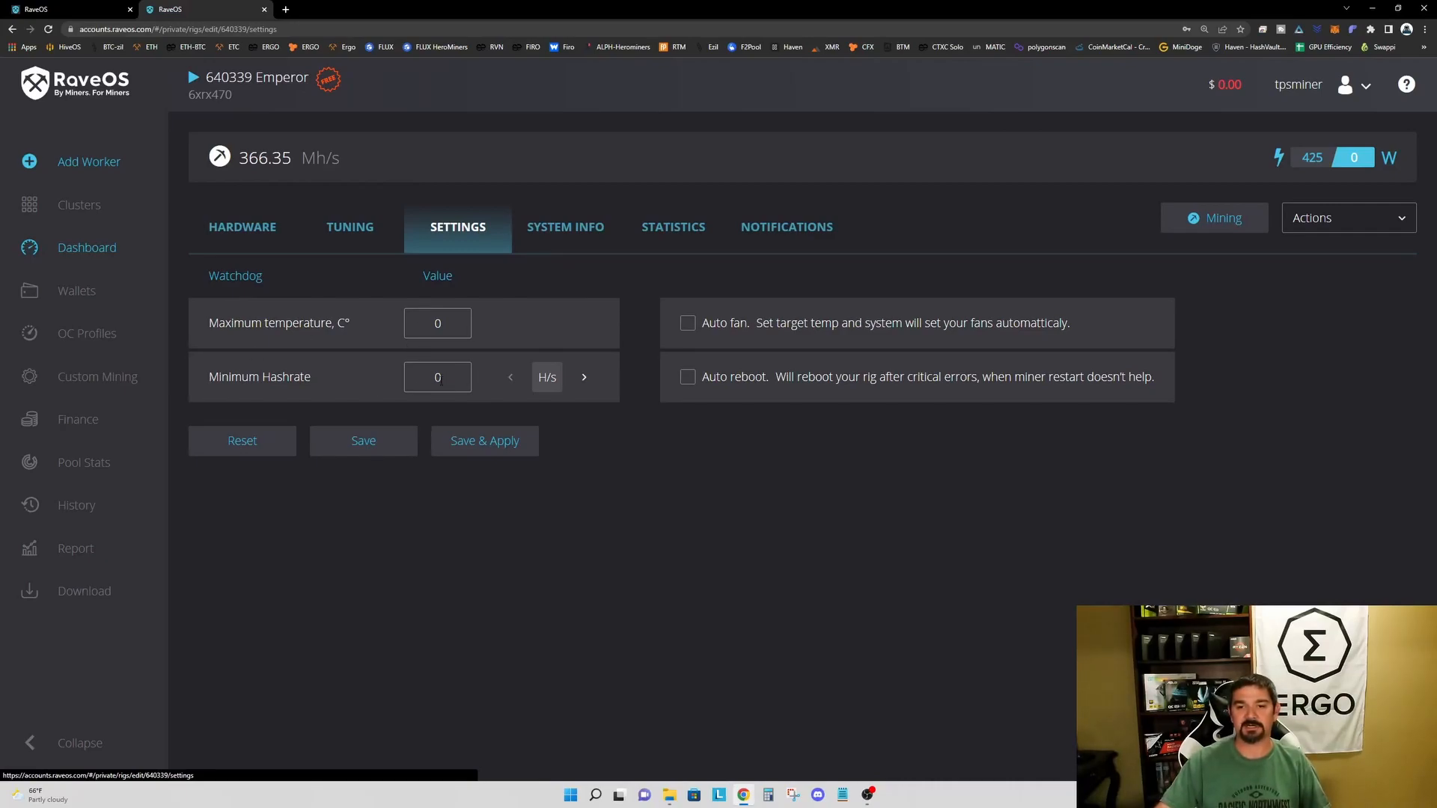
mouse_move(692, 340)
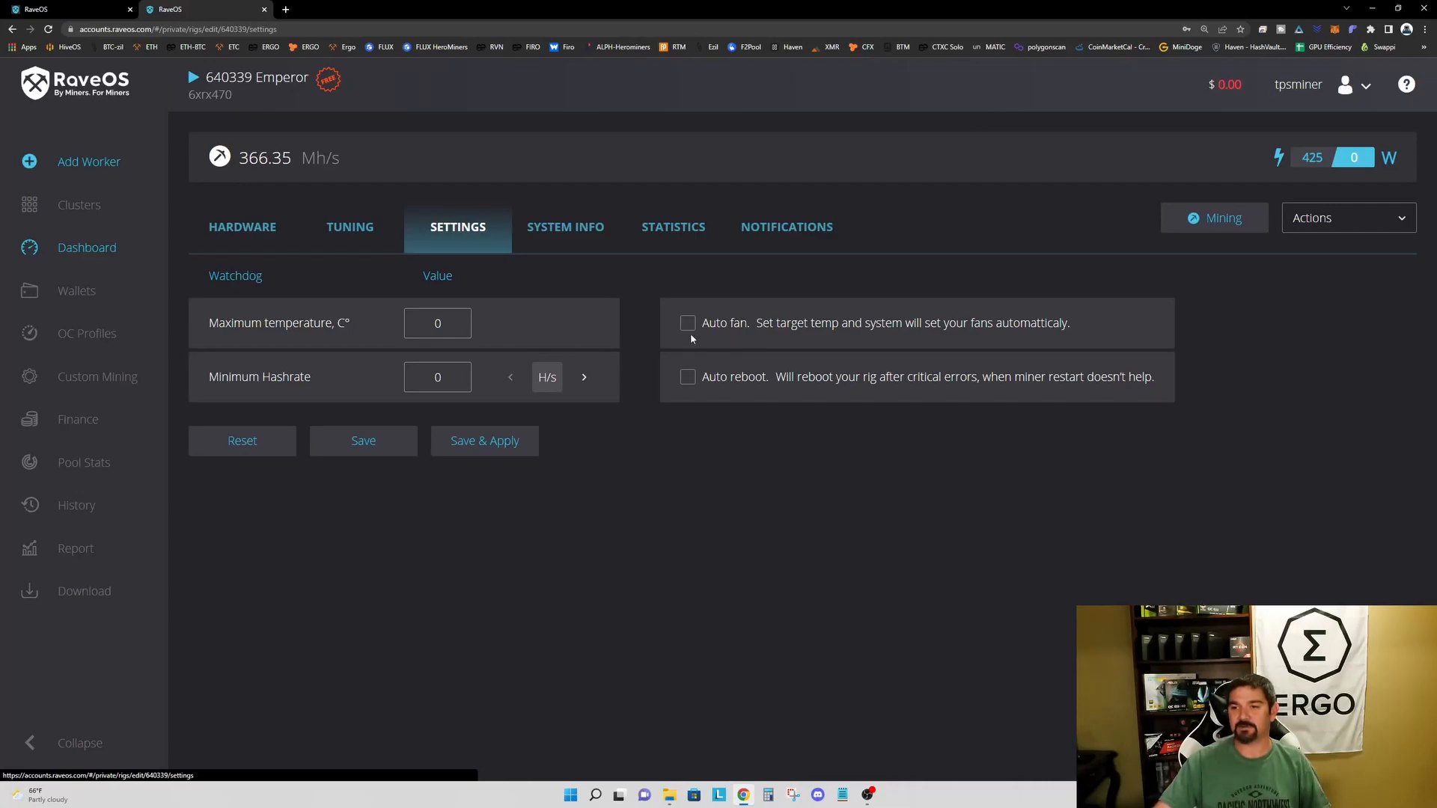
mouse_move(830, 394)
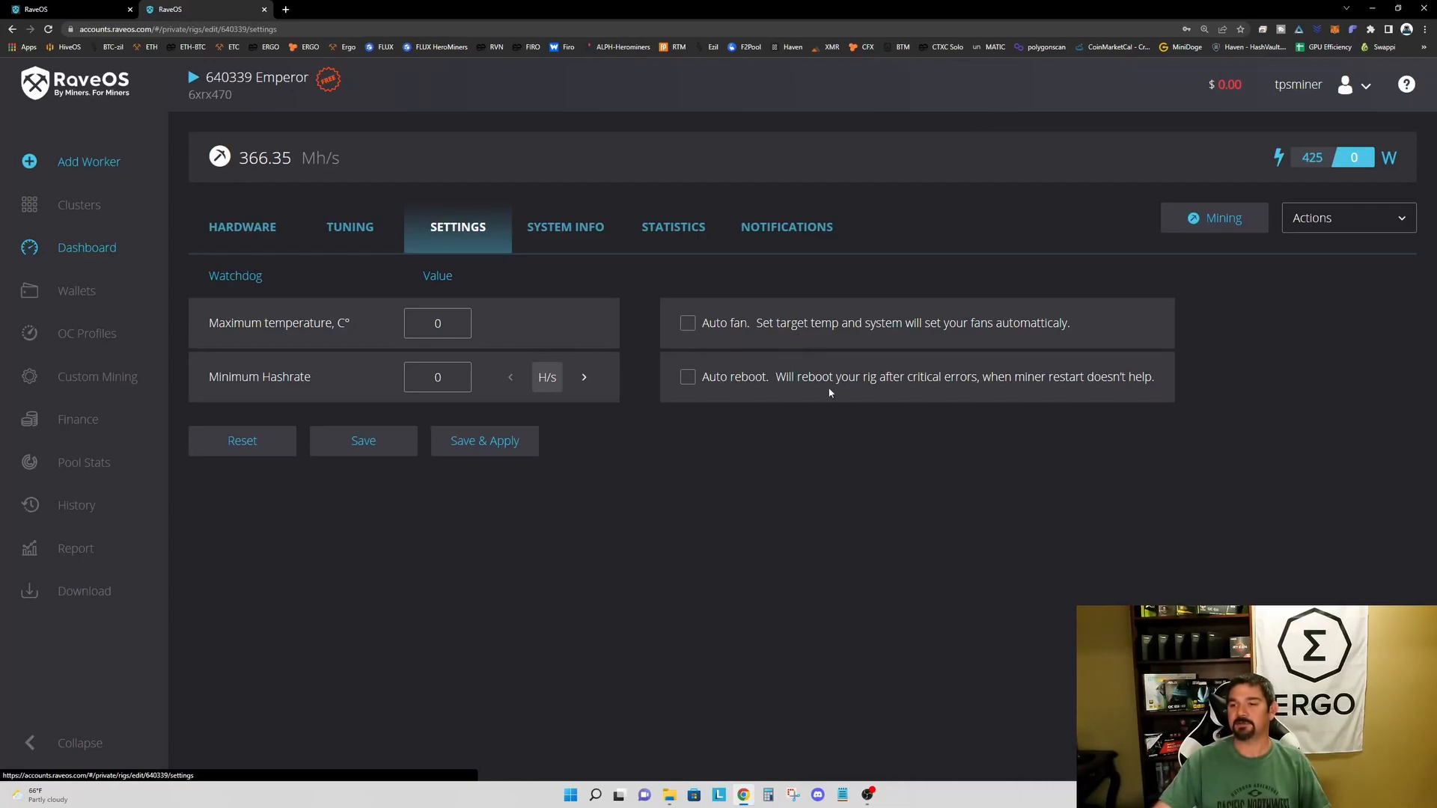
mouse_move(279, 313)
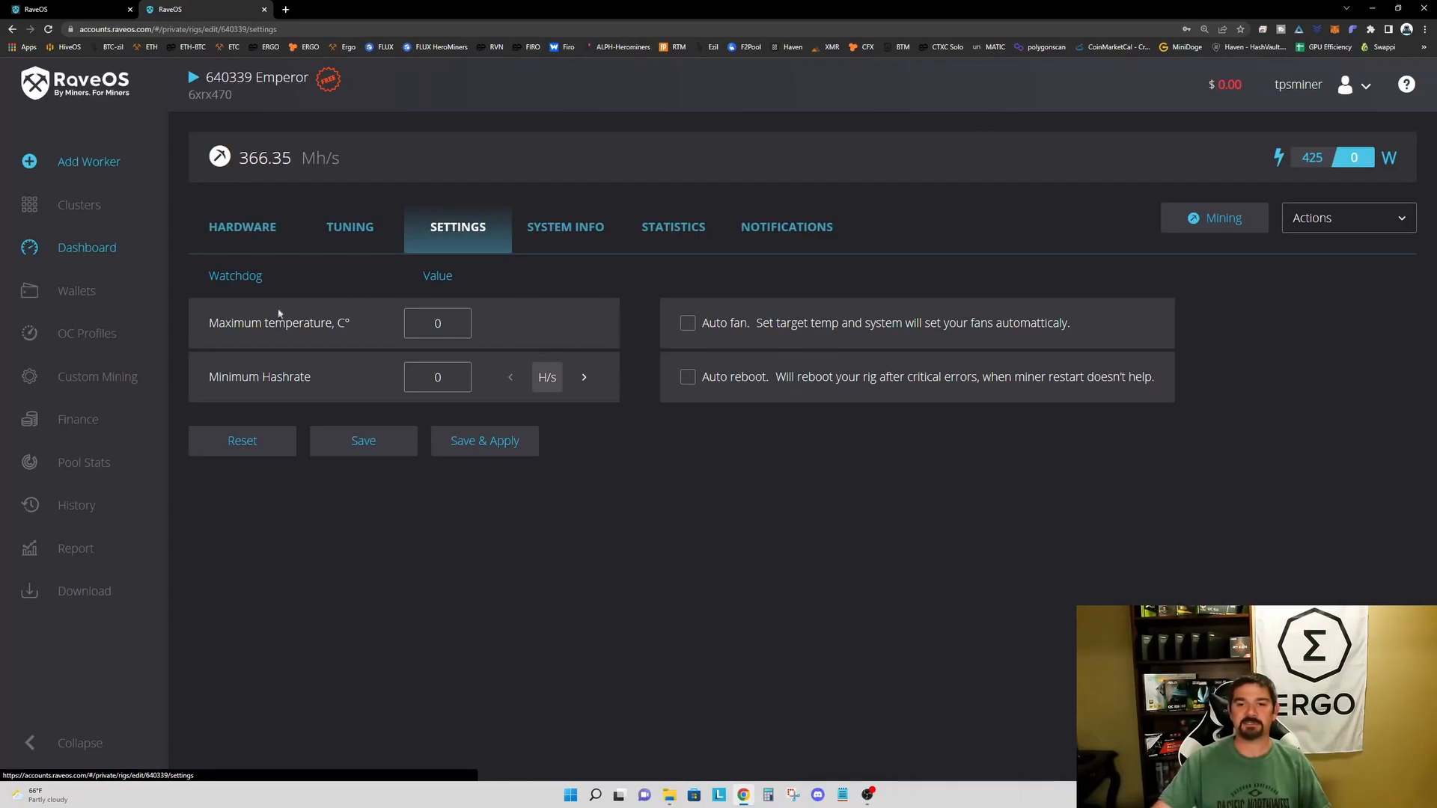
mouse_move(819, 427)
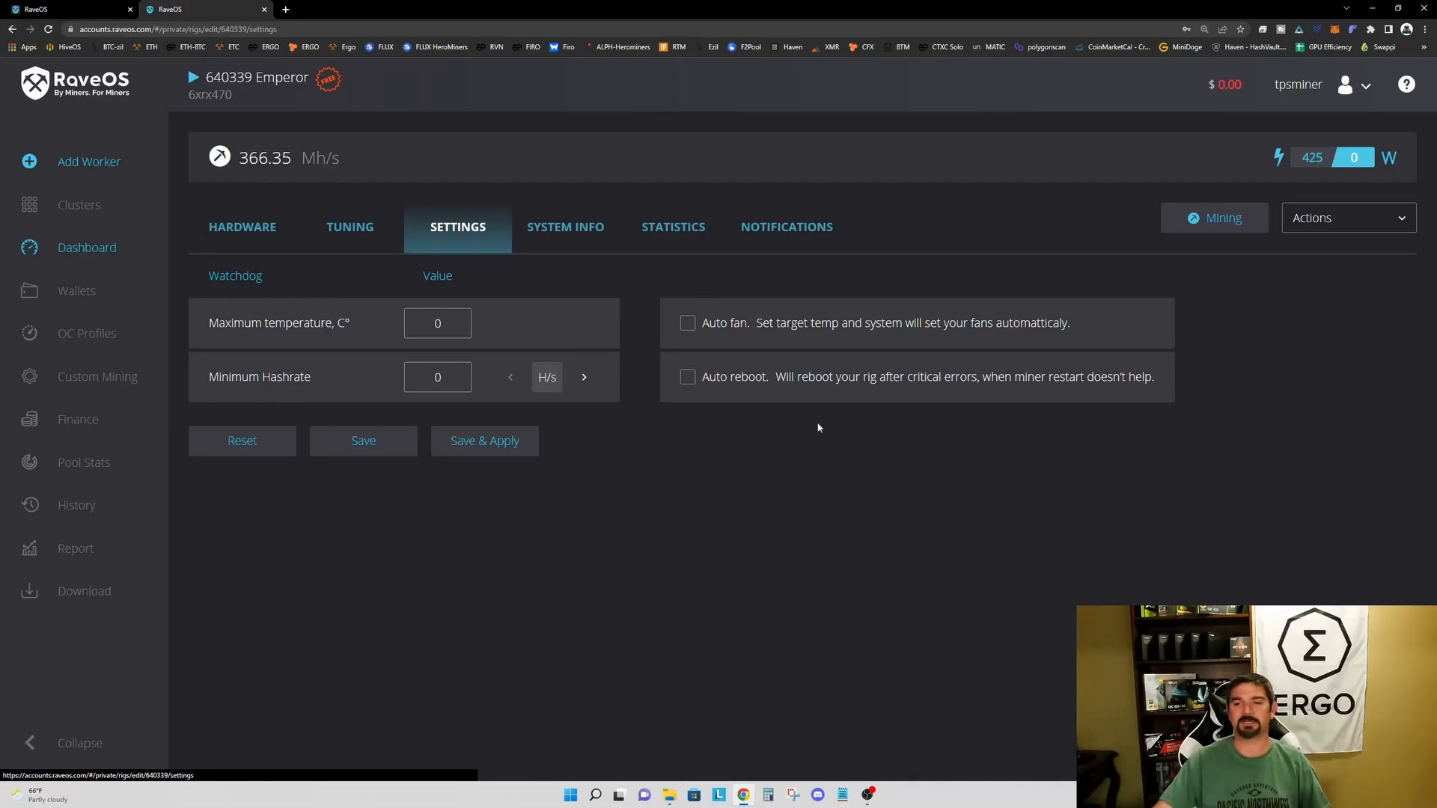
mouse_move(829, 426)
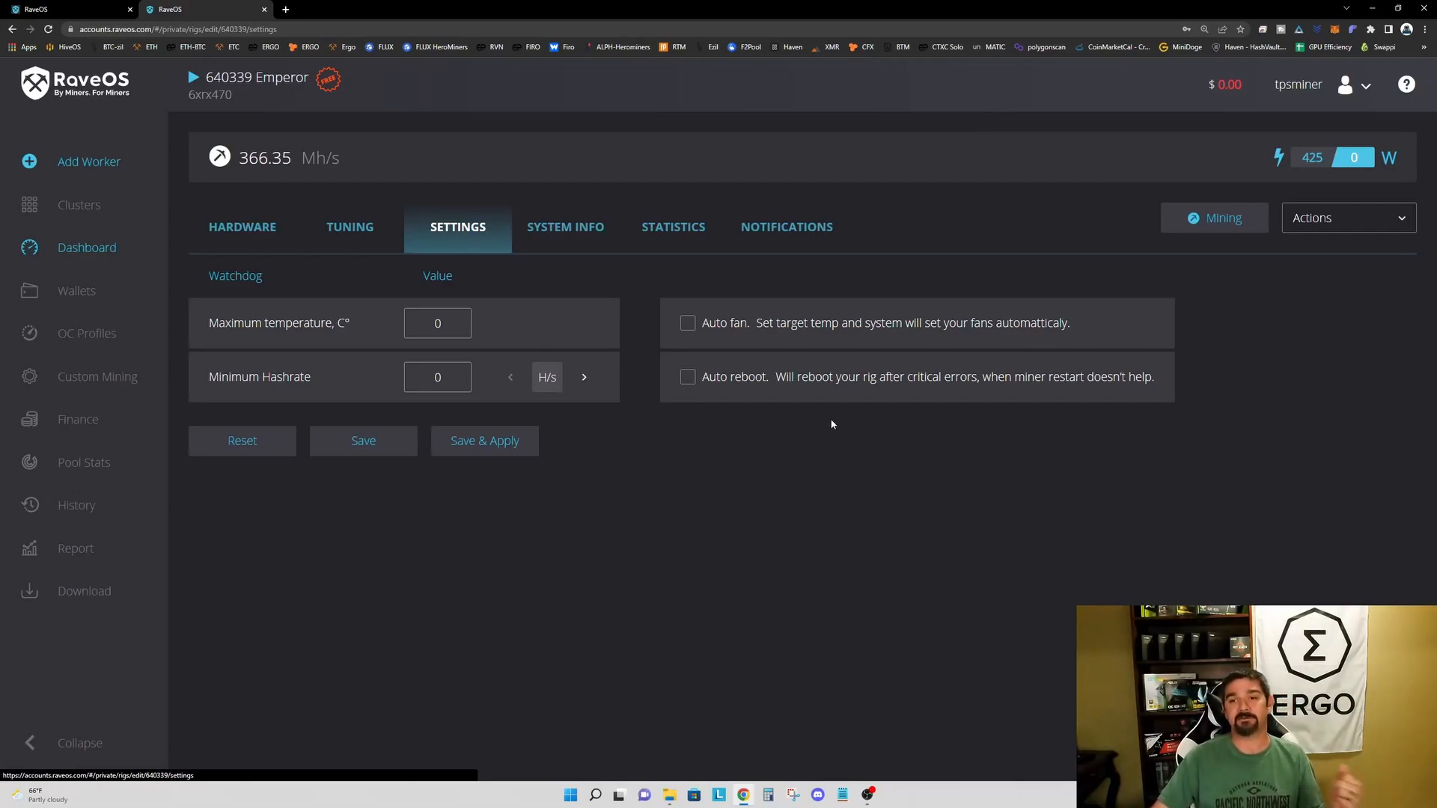
mouse_move(647, 250)
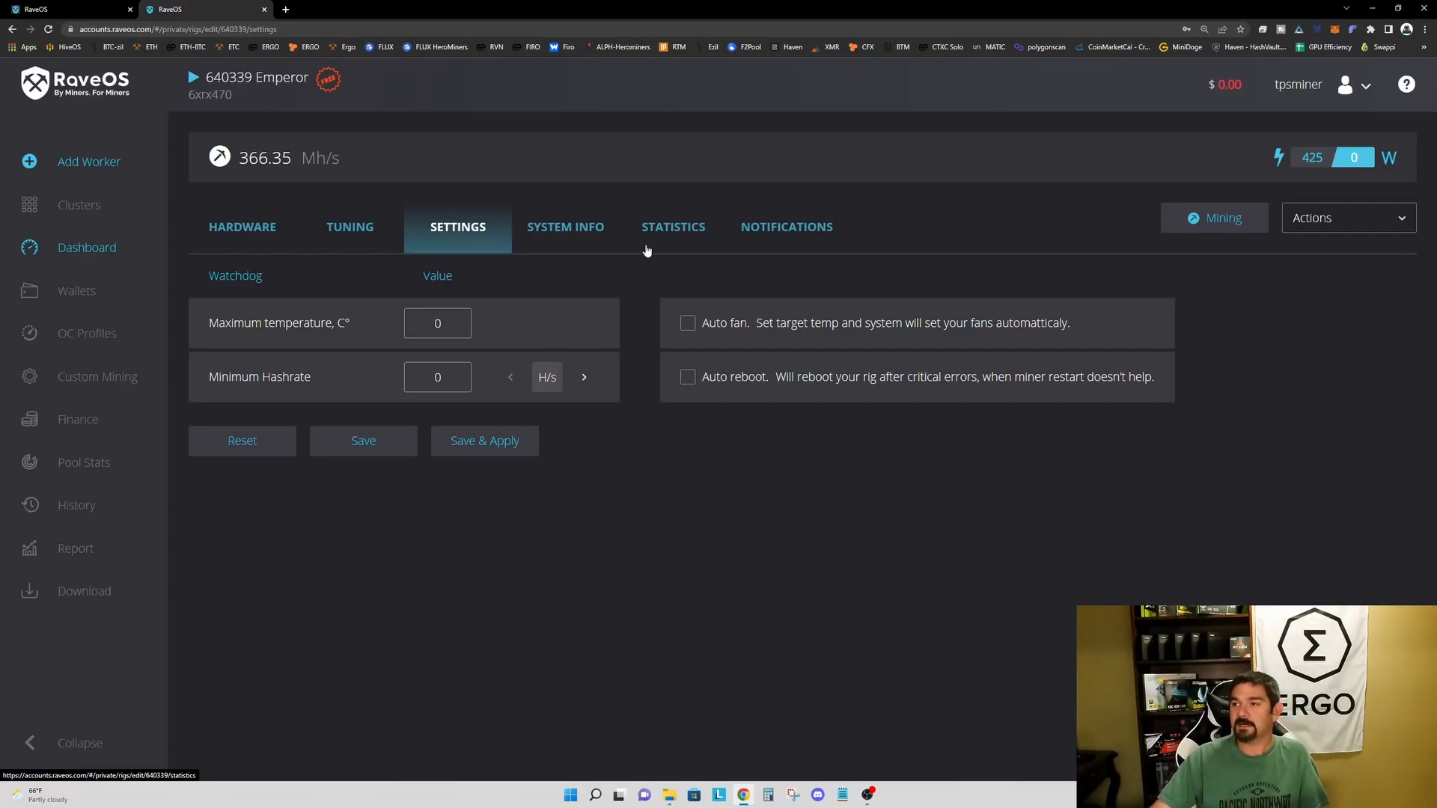
Show the Emperor rig's System Info: status, uptime, CPU, motherboard, IP, drivers and software version
left_click(565, 226)
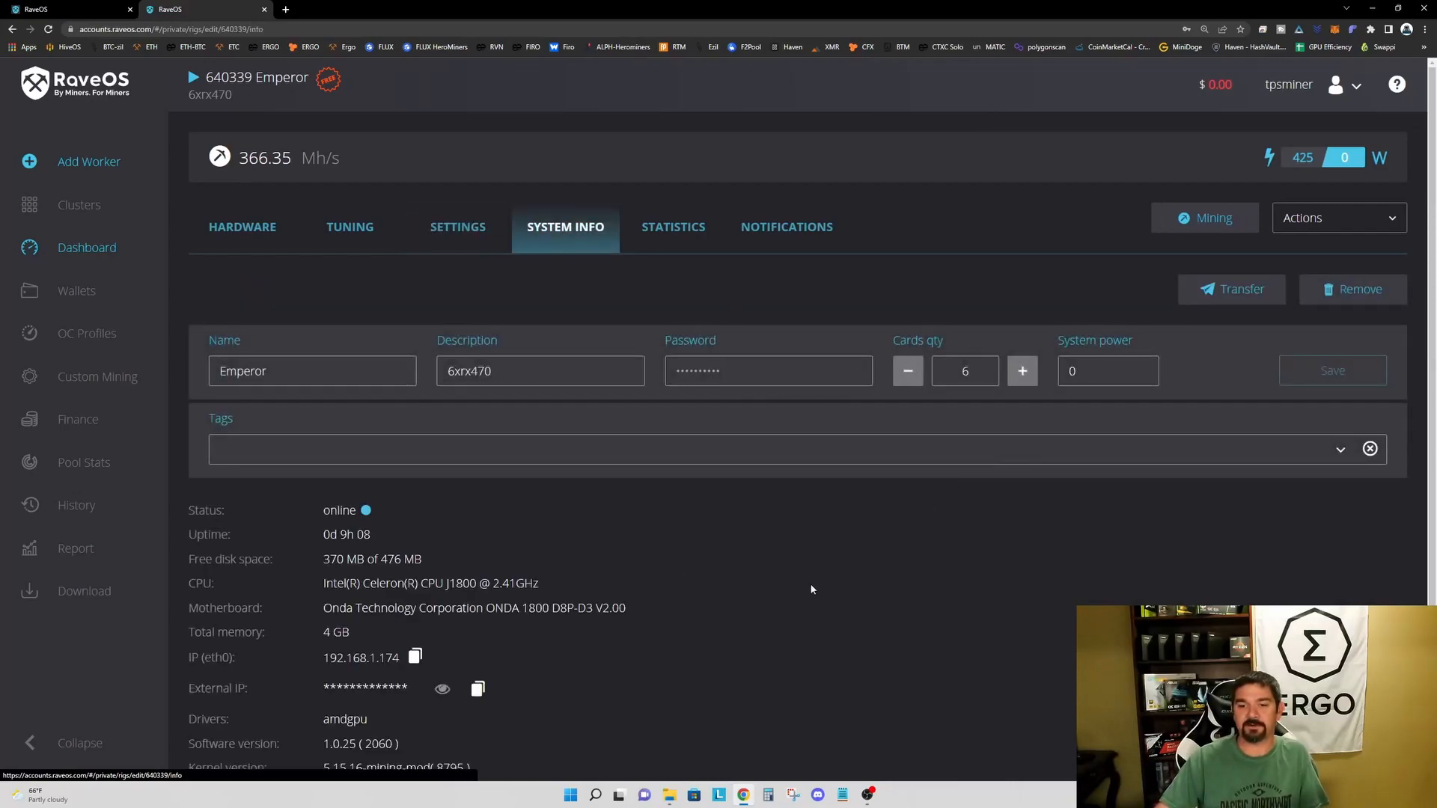
scroll("down", 3)
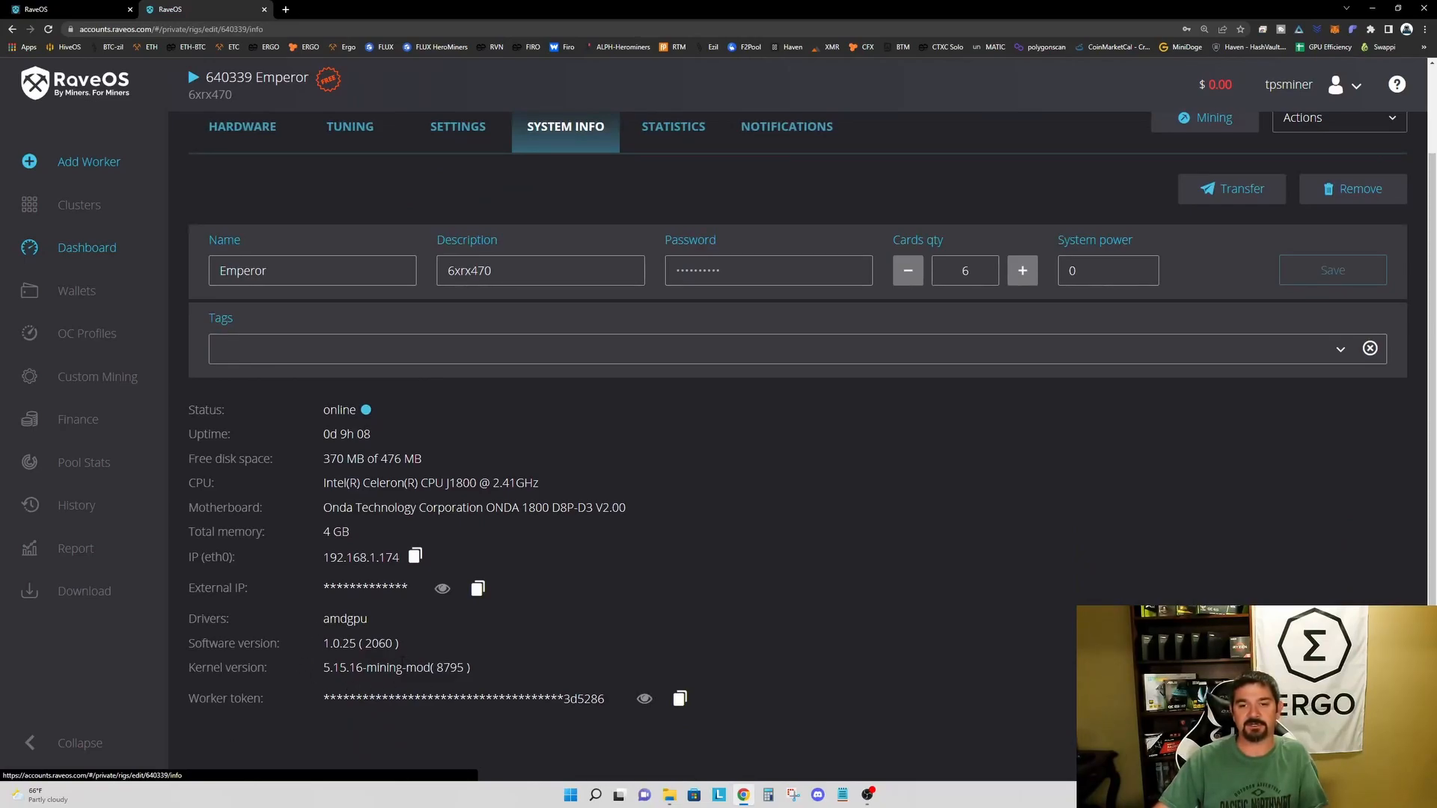
mouse_move(849, 521)
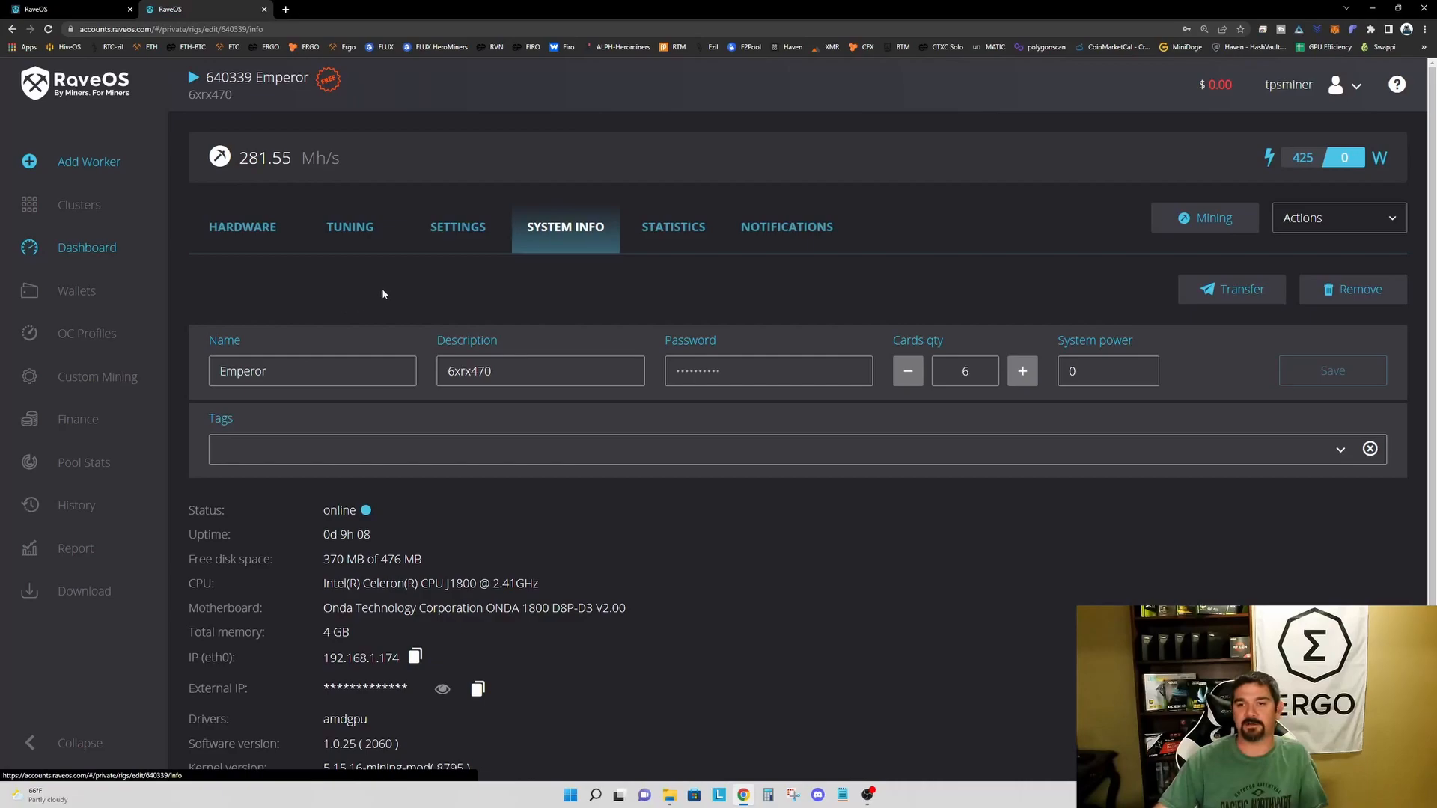
mouse_move(276, 458)
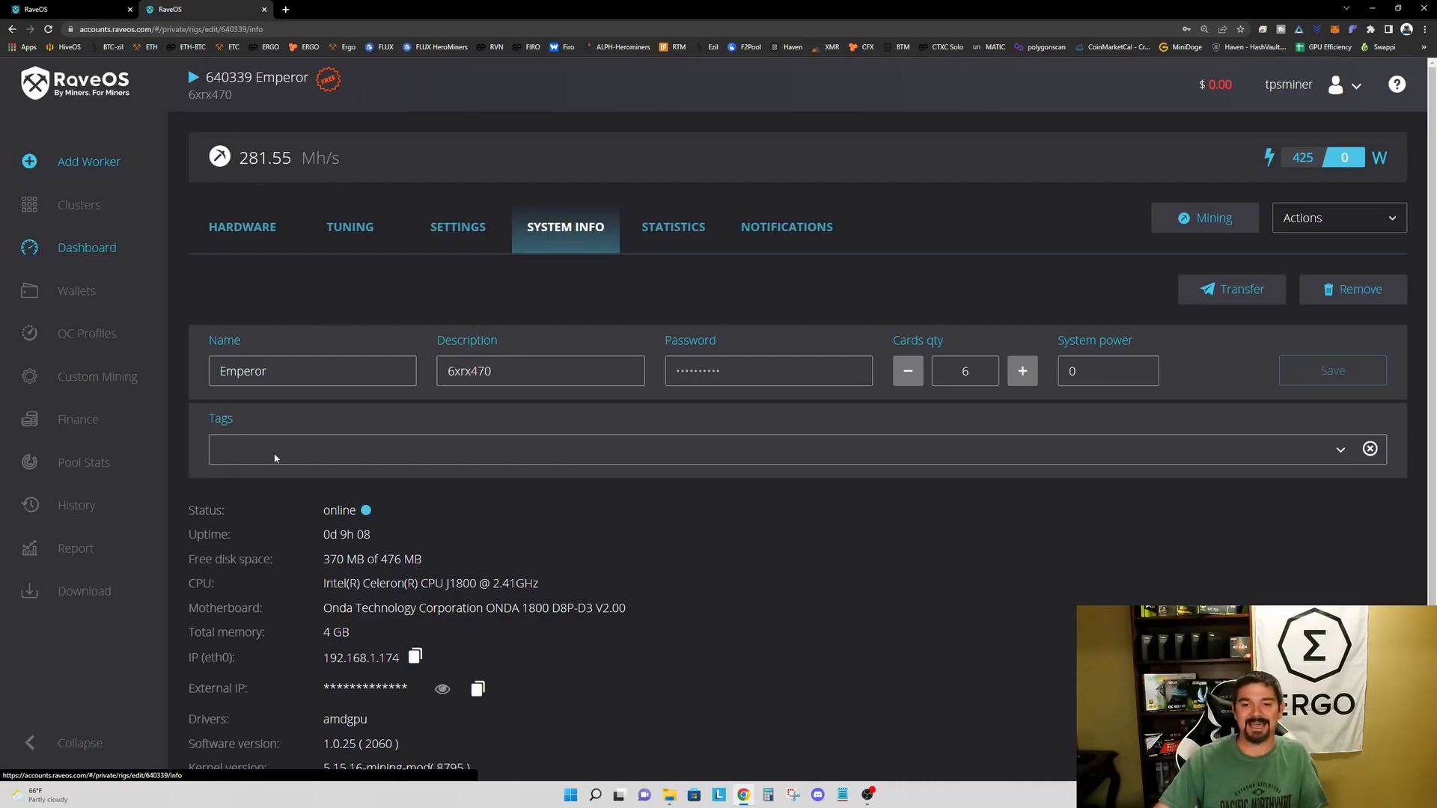
mouse_move(362, 458)
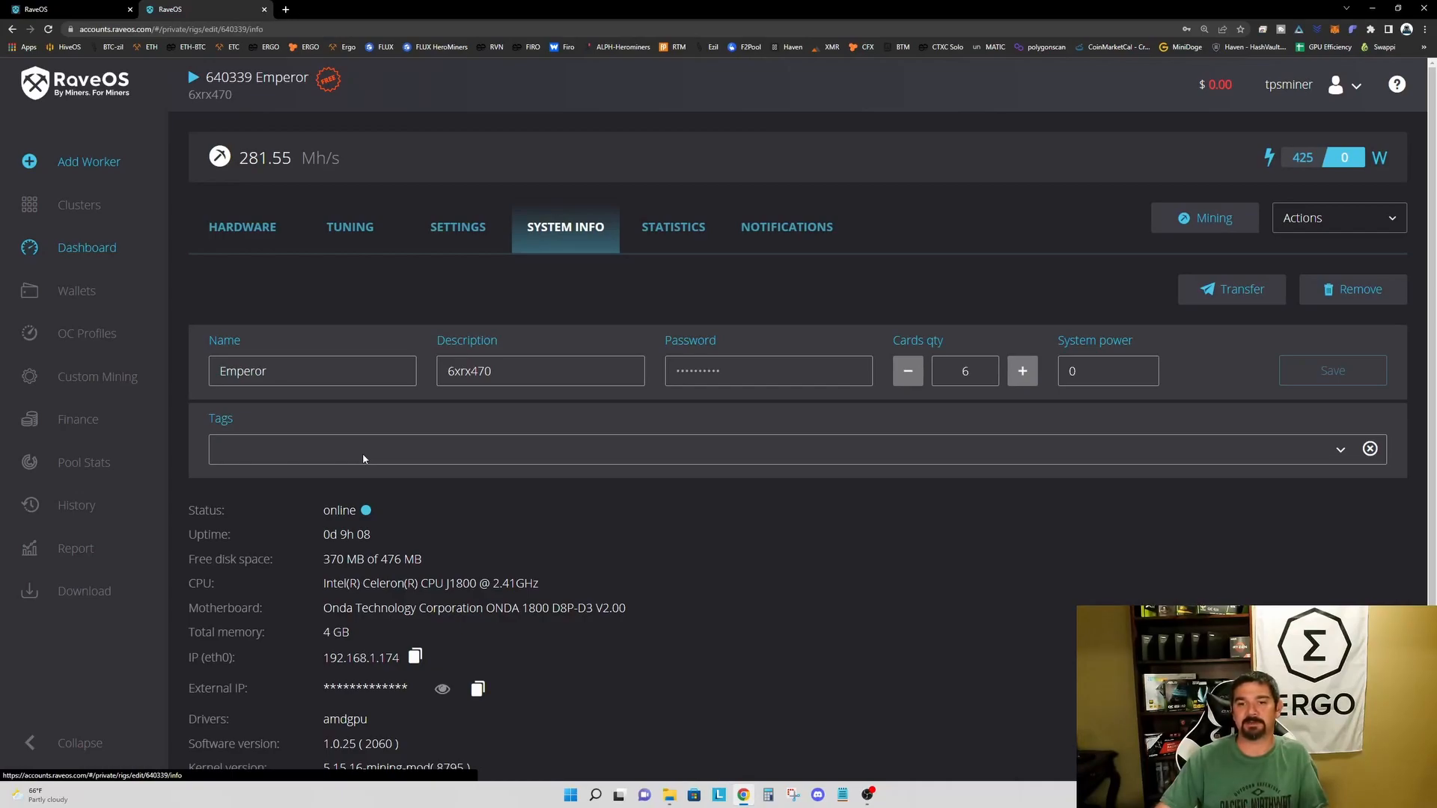
mouse_move(404, 458)
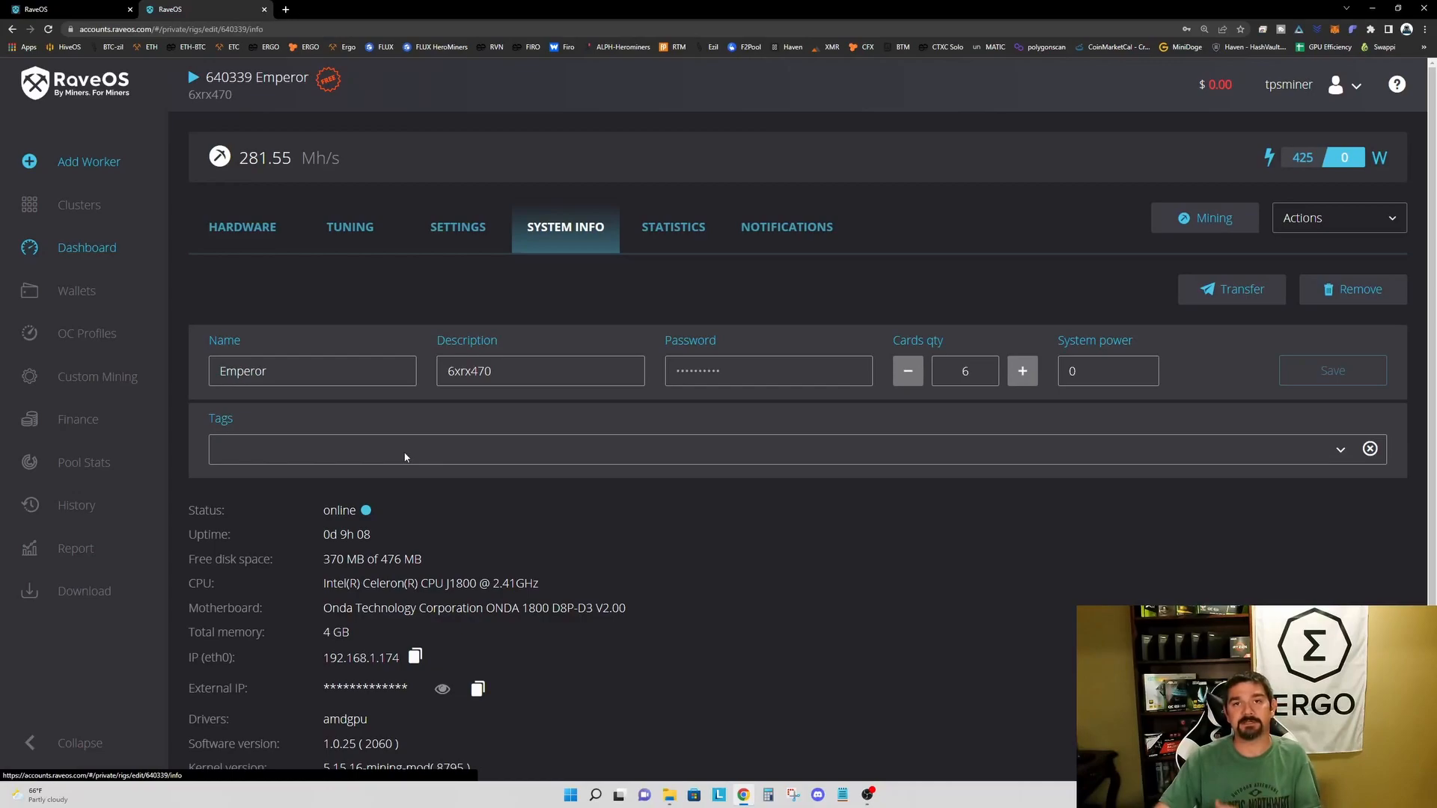
mouse_move(672, 226)
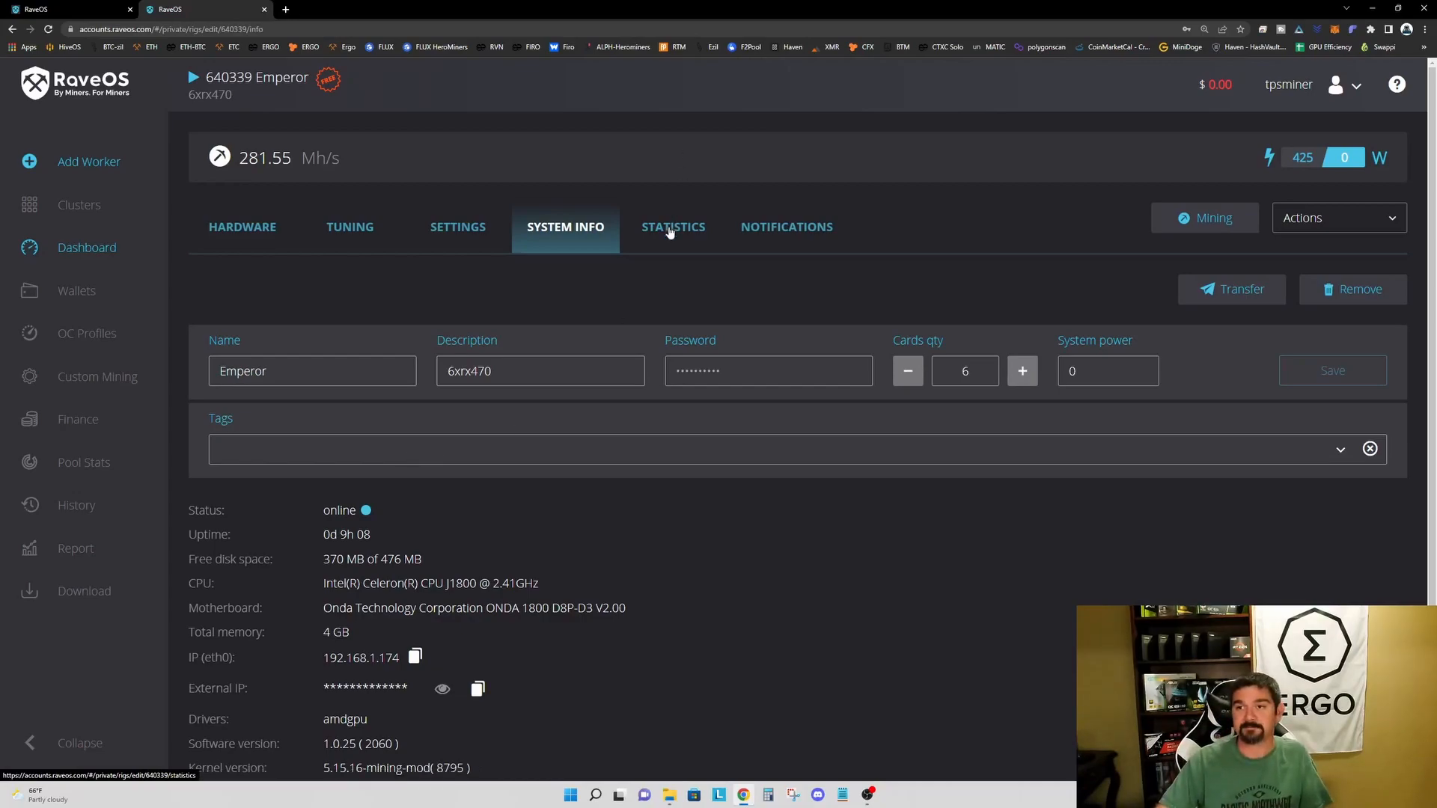
Look over the Emperor rig's Statistics charts, then view its empty Notifications
left_click(672, 226)
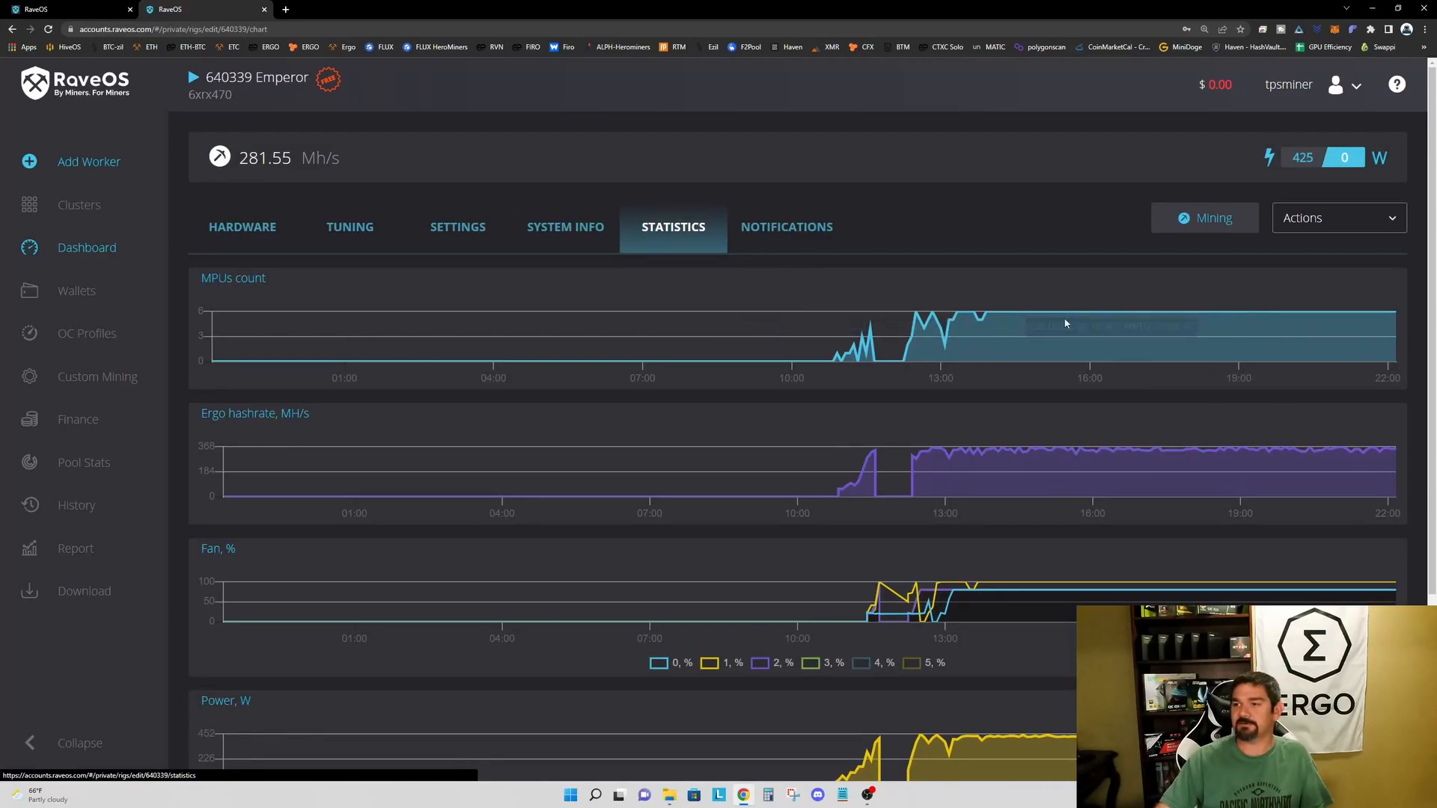
mouse_move(1242, 315)
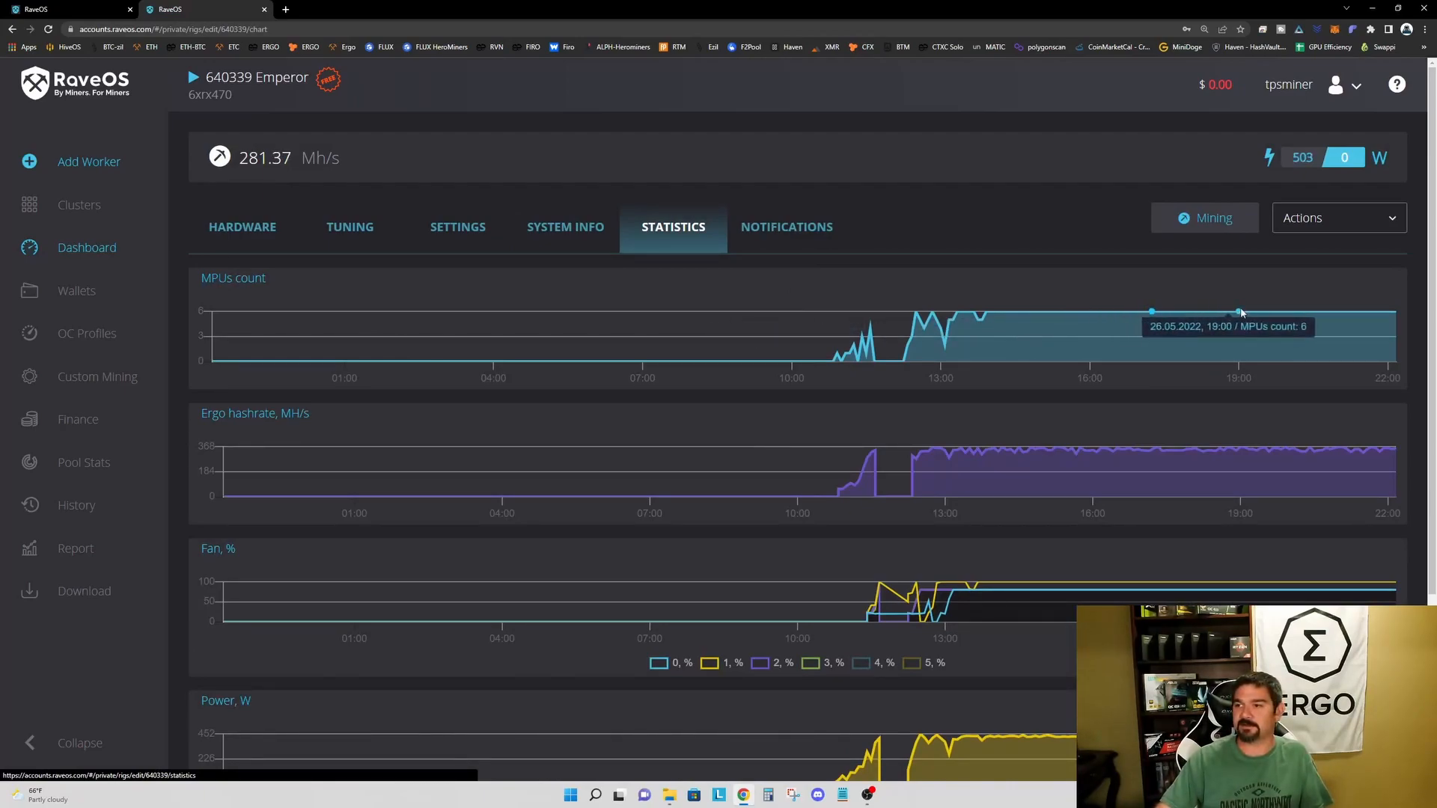
mouse_move(1117, 563)
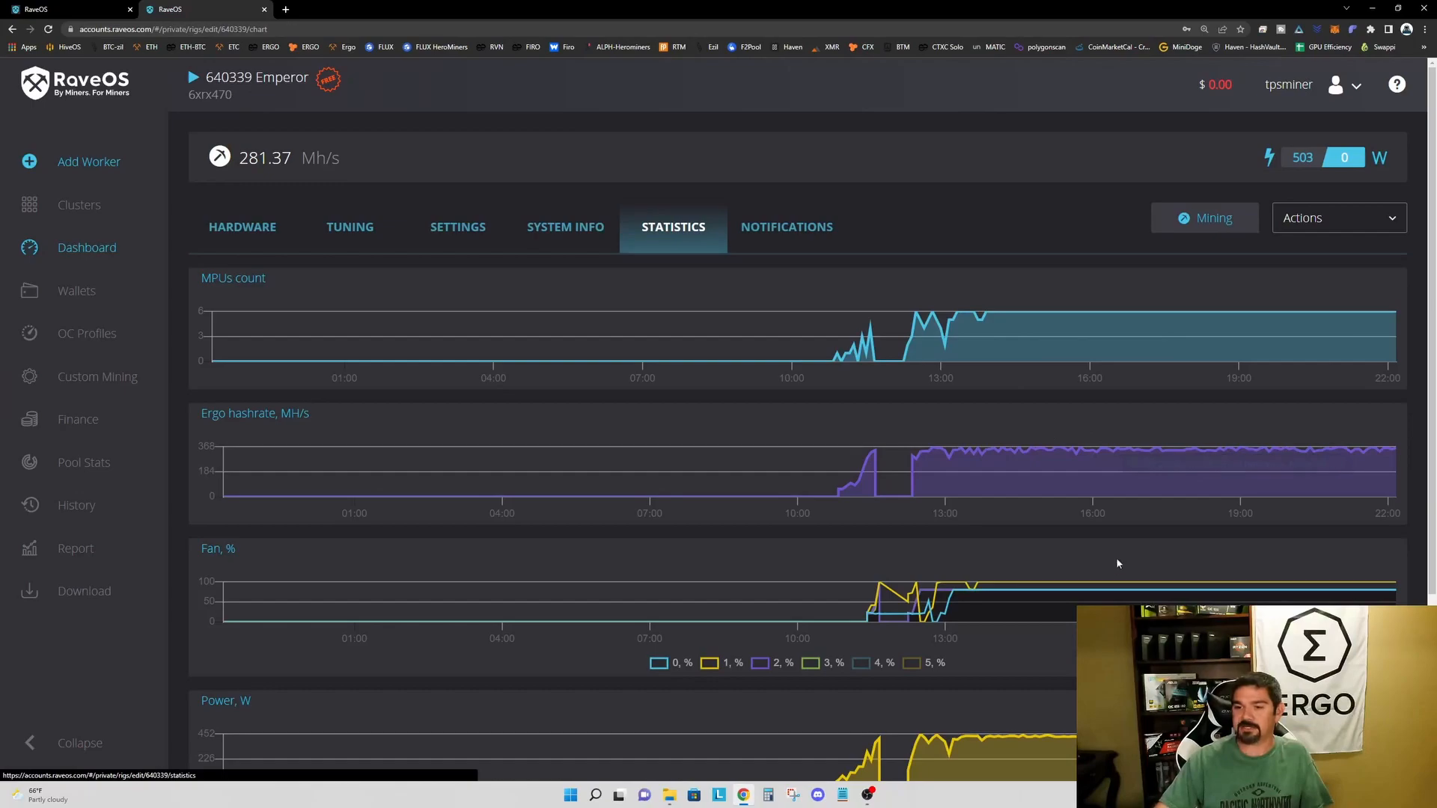
scroll("down", 3)
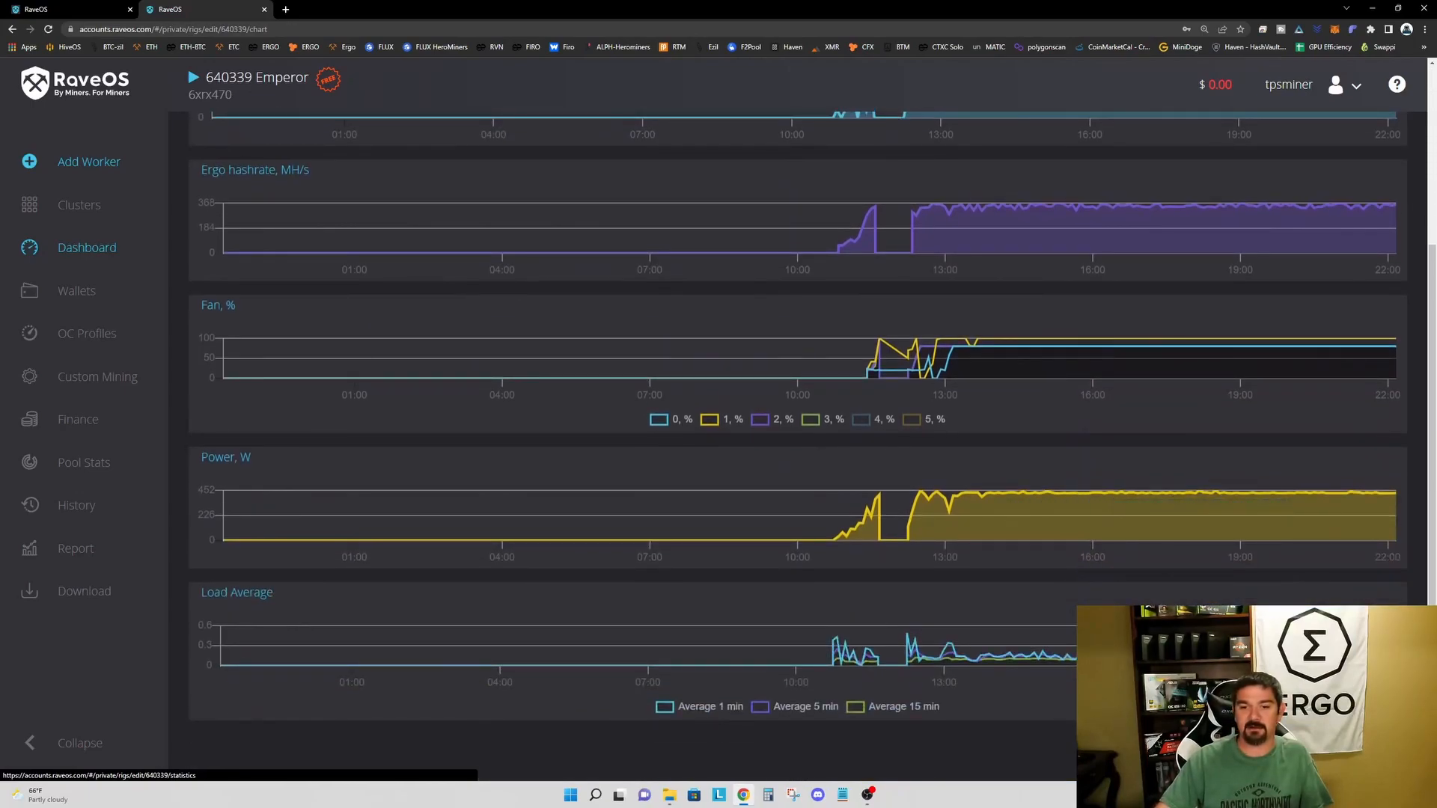
scroll("up", 3)
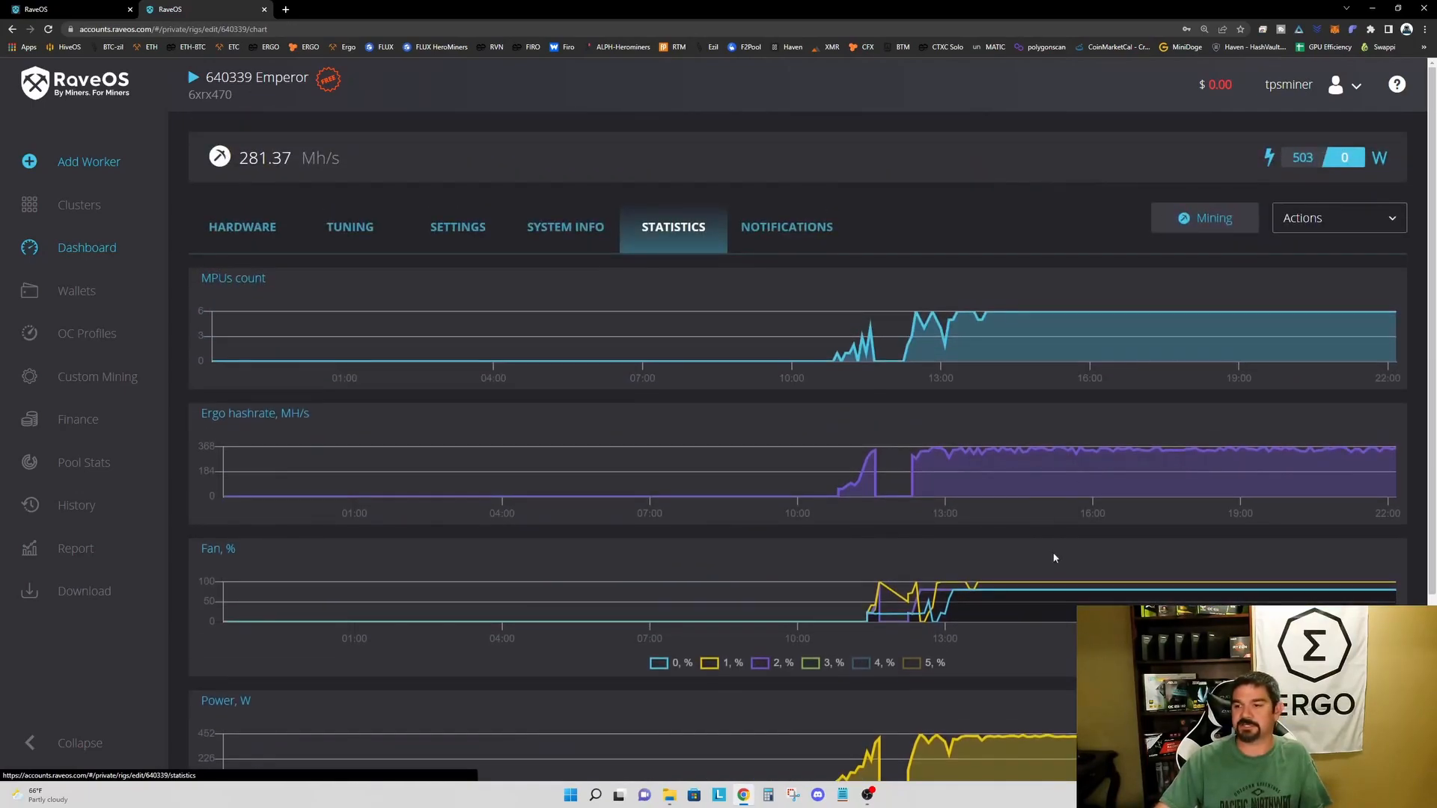
mouse_move(1145, 558)
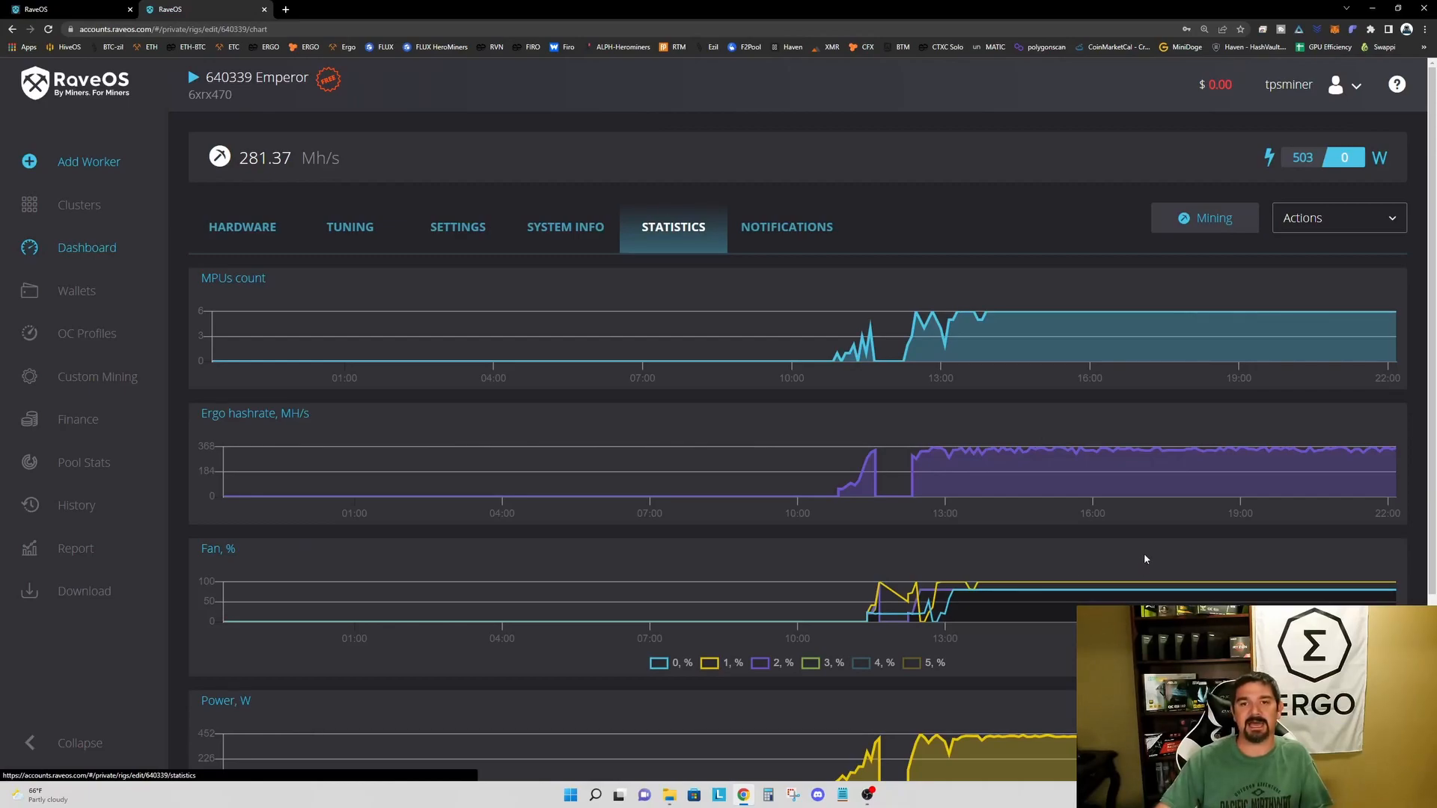
mouse_move(910, 226)
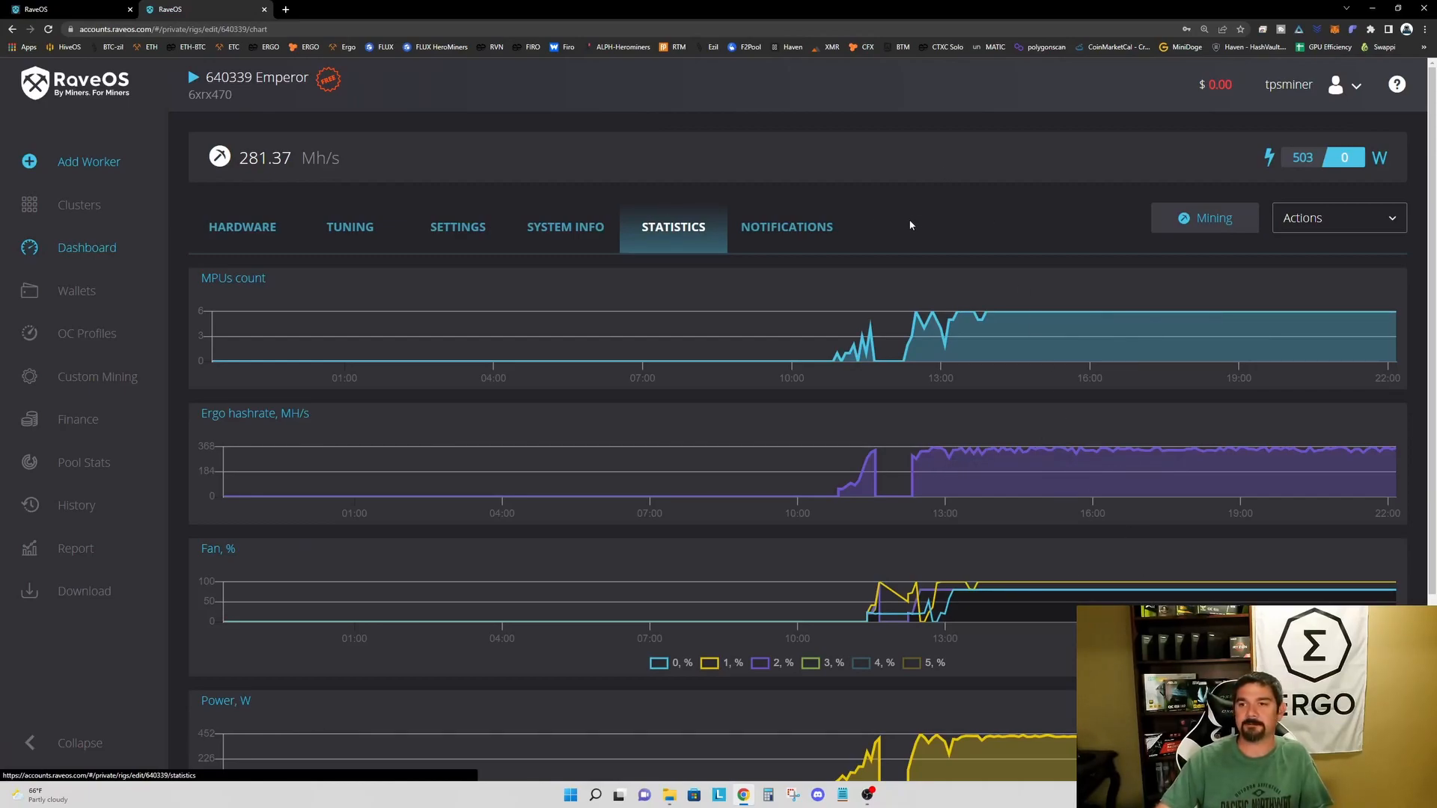
left_click(786, 226)
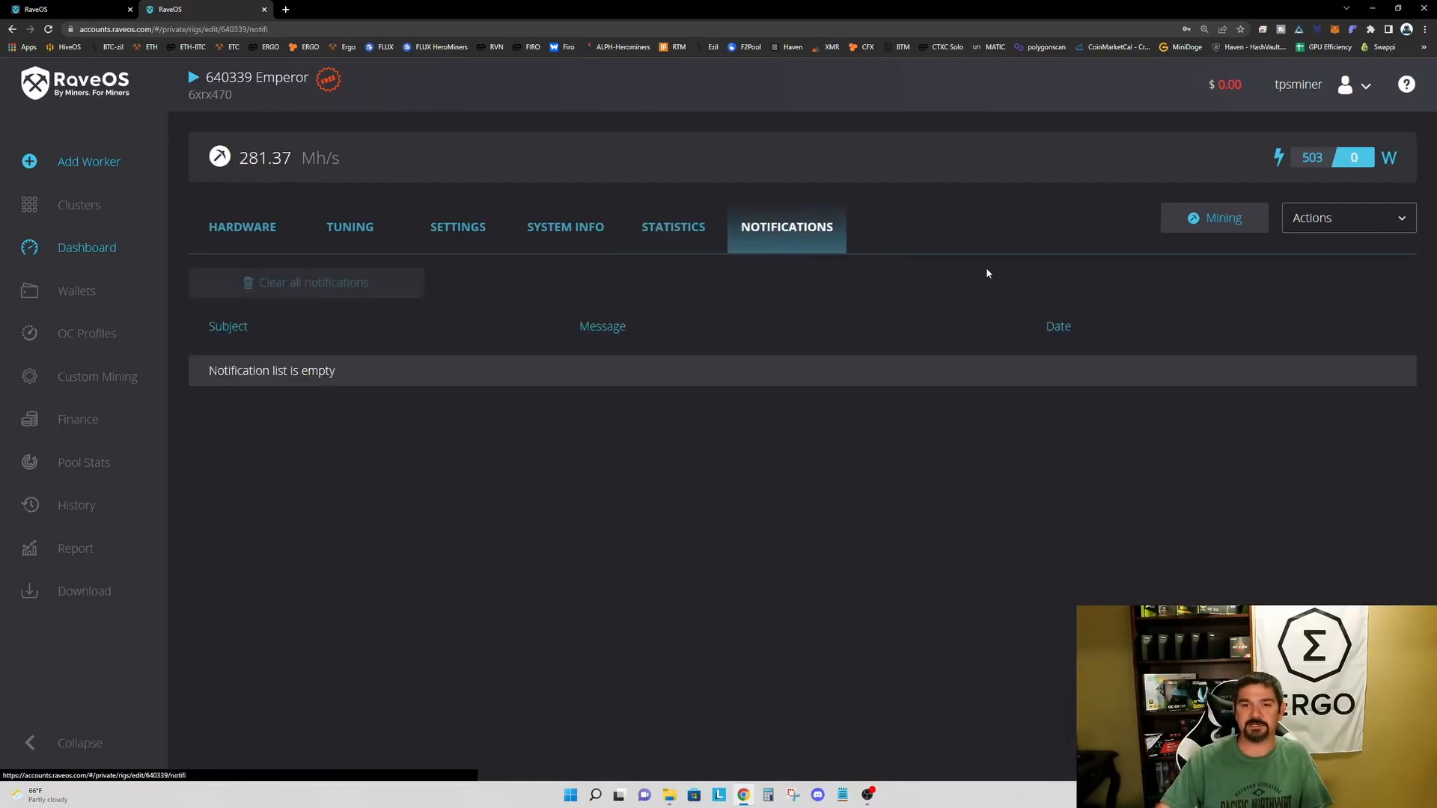
mouse_move(474, 461)
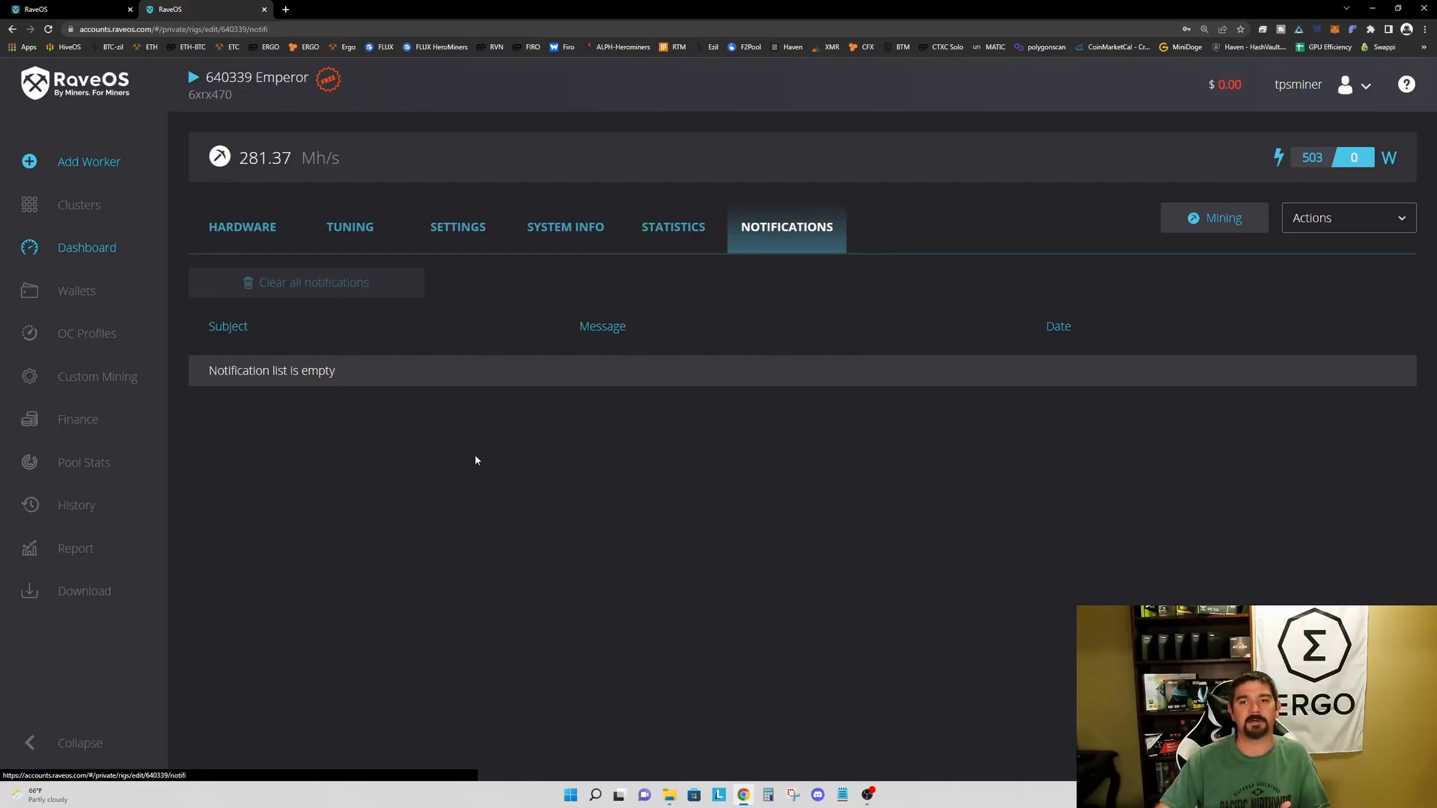
mouse_move(1170, 262)
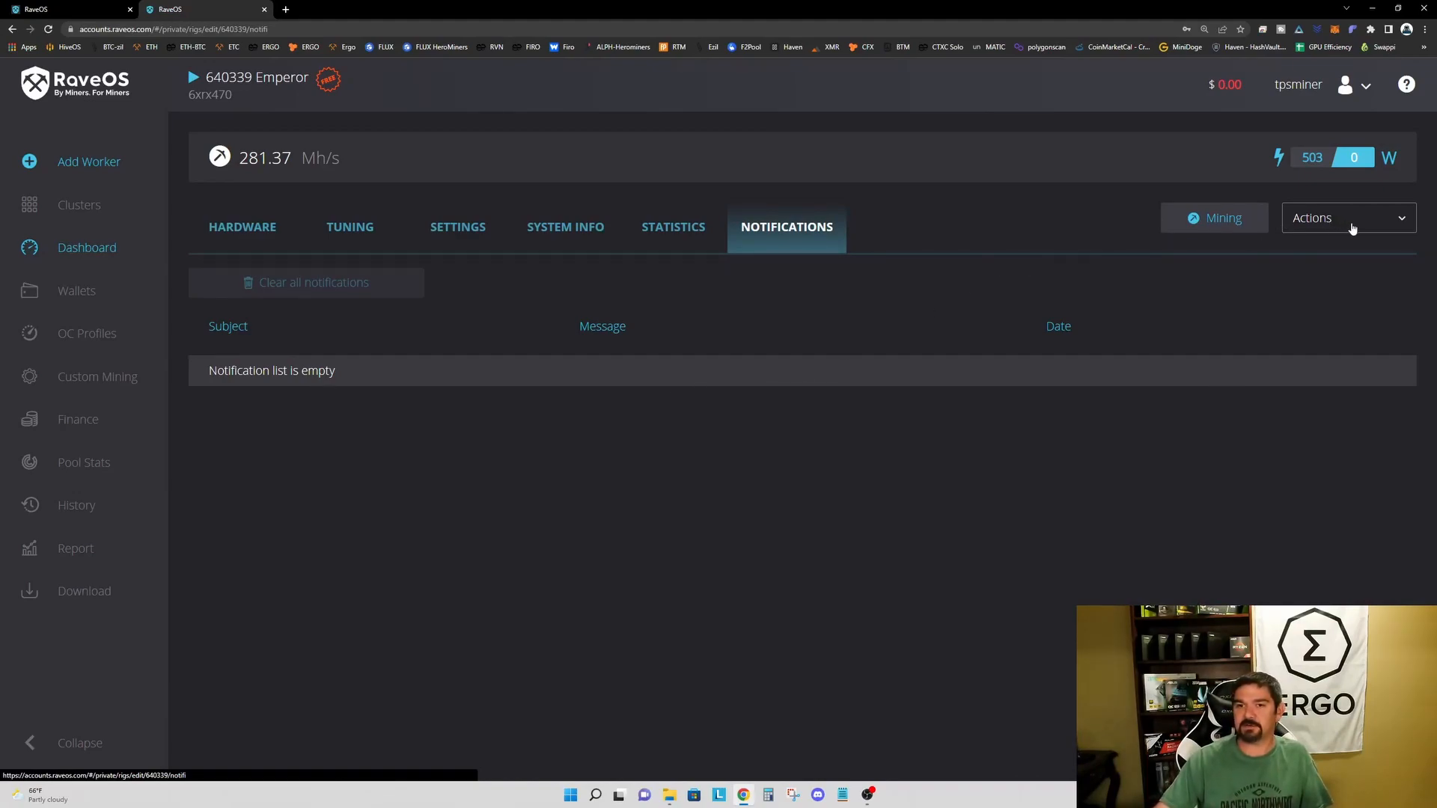
mouse_move(1210, 225)
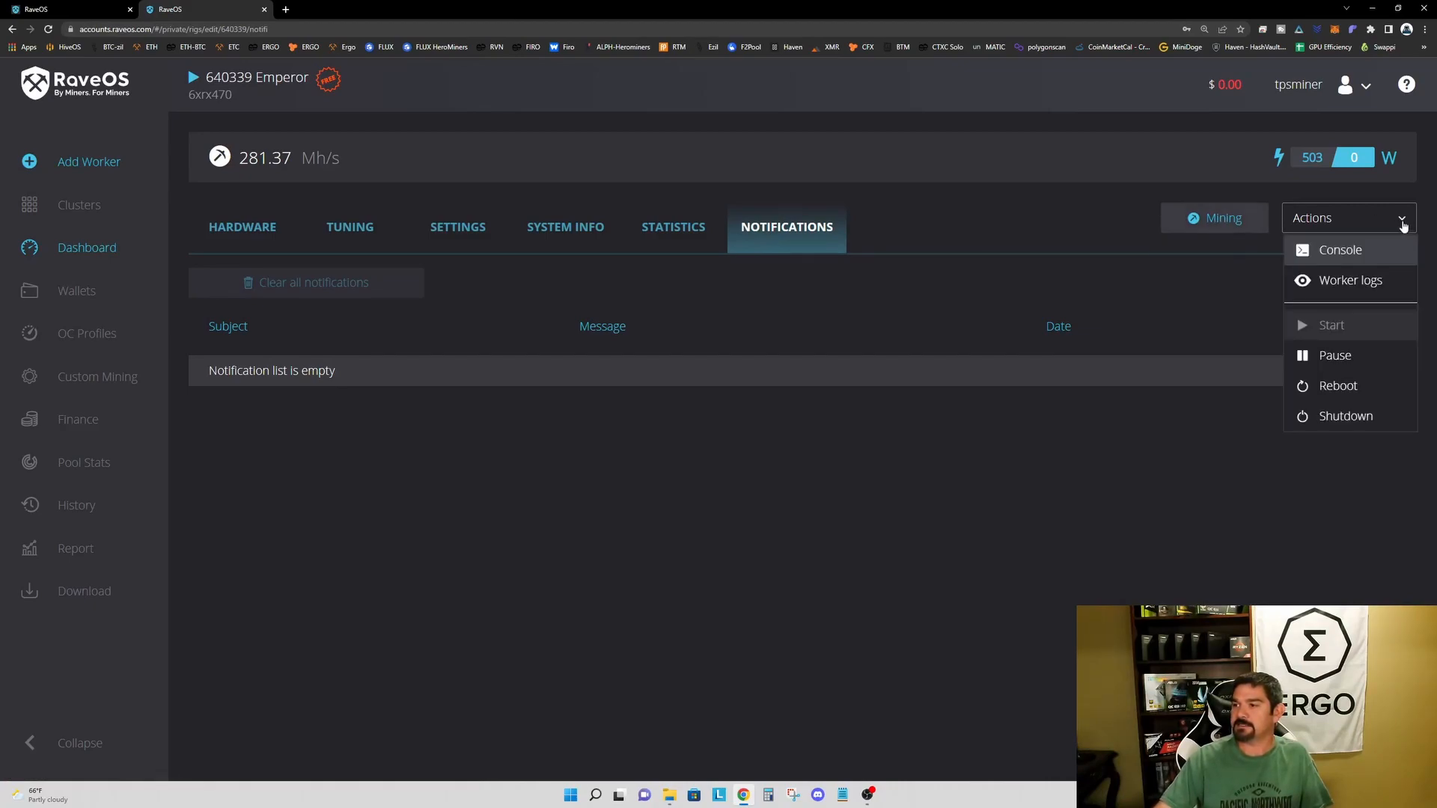
mouse_move(1340, 250)
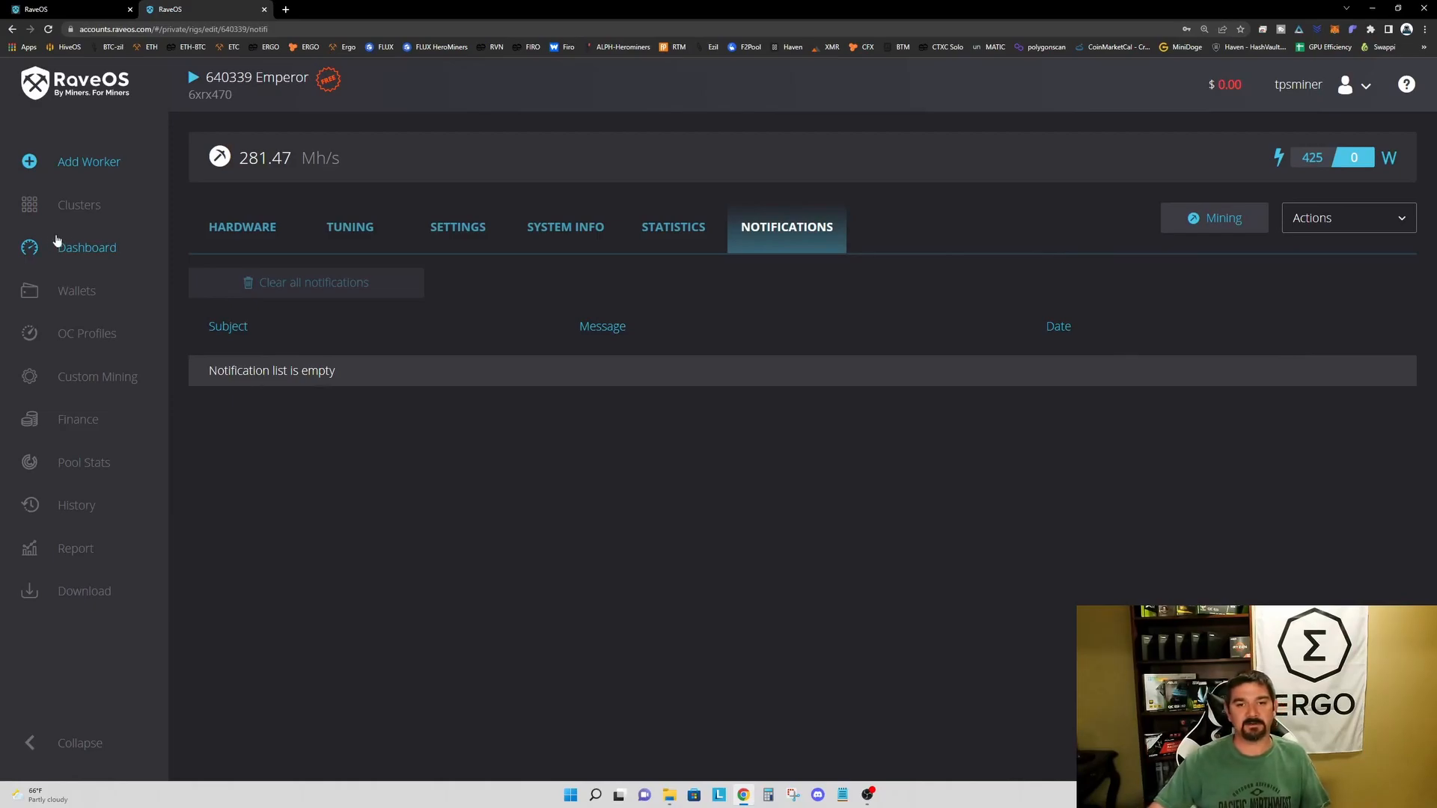
mouse_move(84, 590)
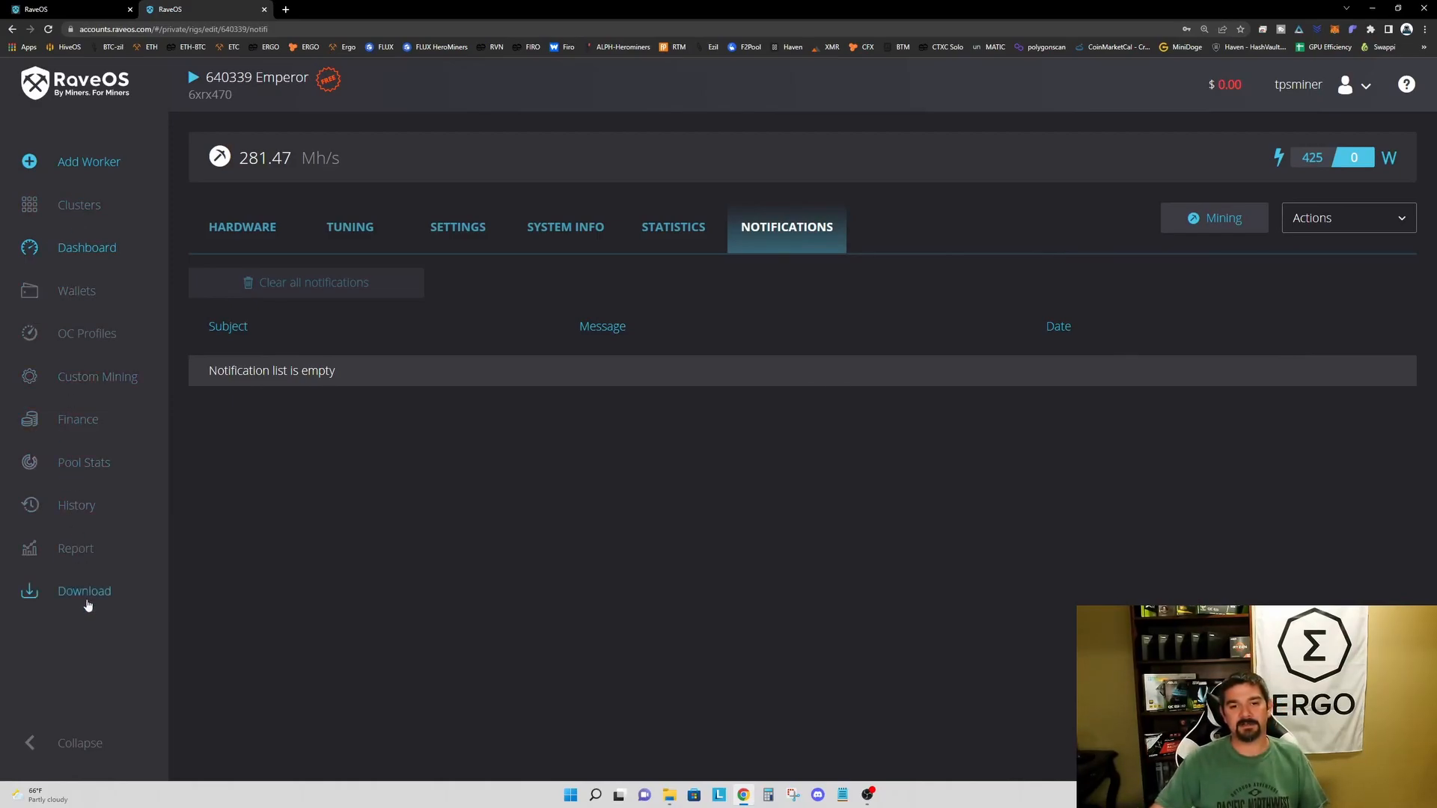
mouse_move(77, 290)
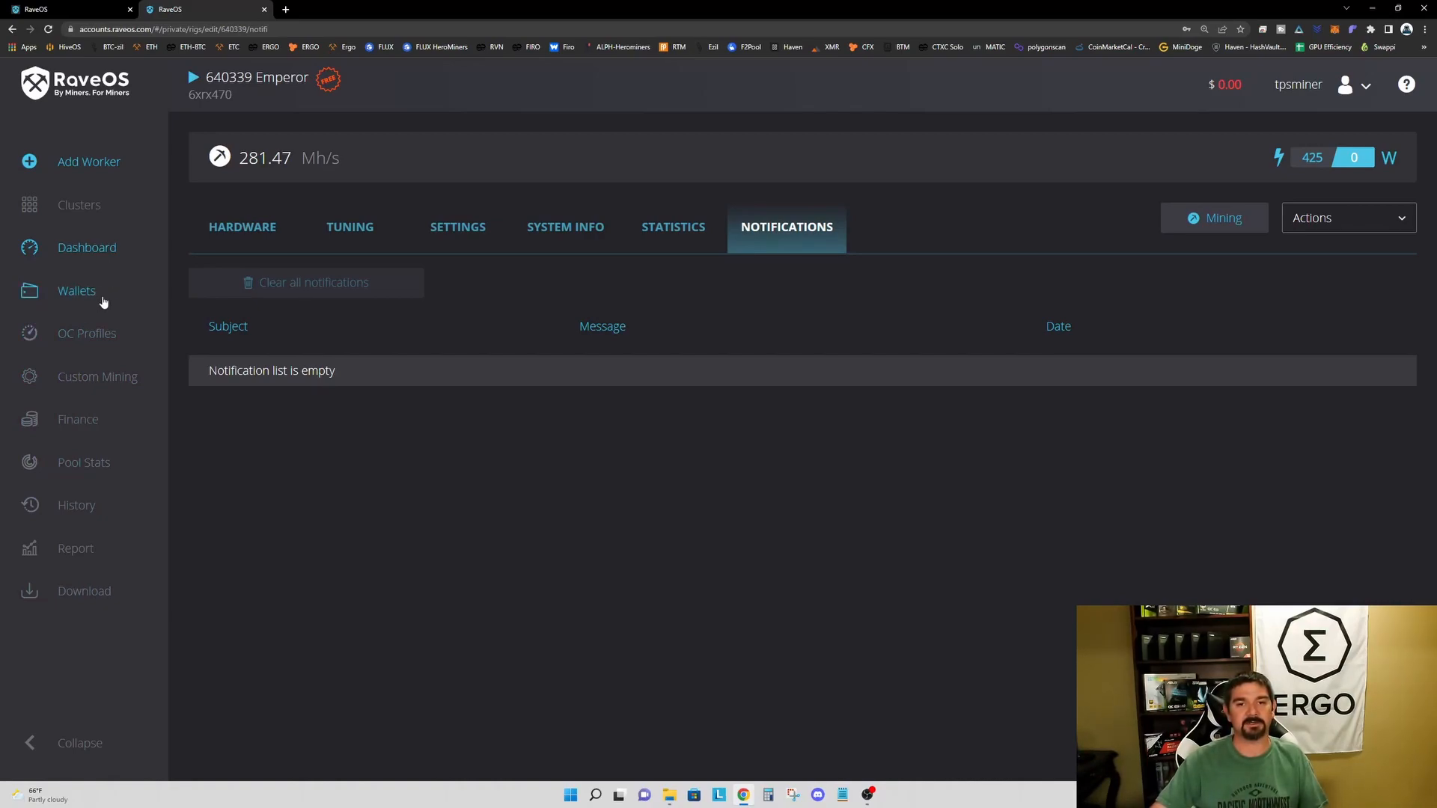
View the empty OC Profiles list, then go to the Custom Mining section
left_click(87, 332)
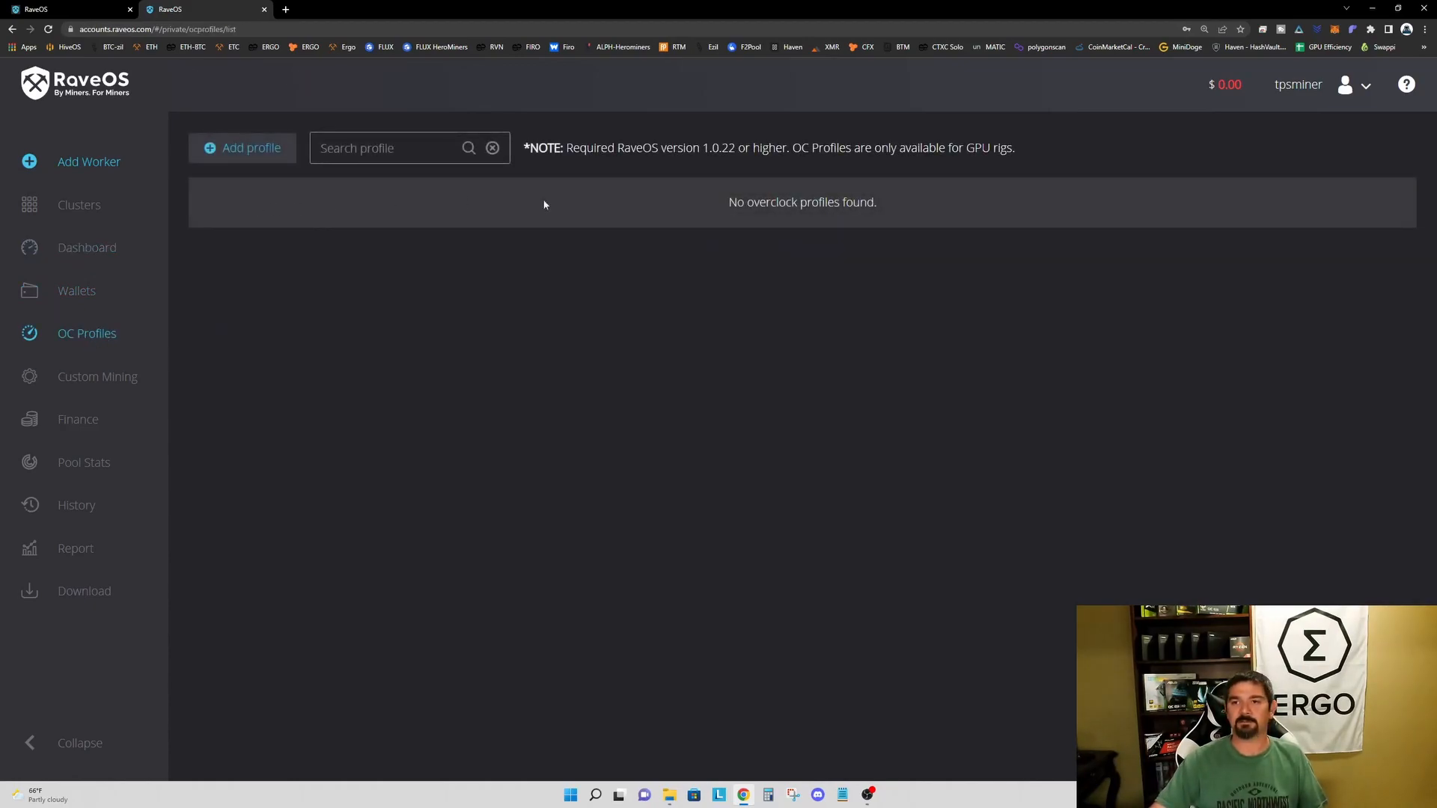
mouse_move(672, 309)
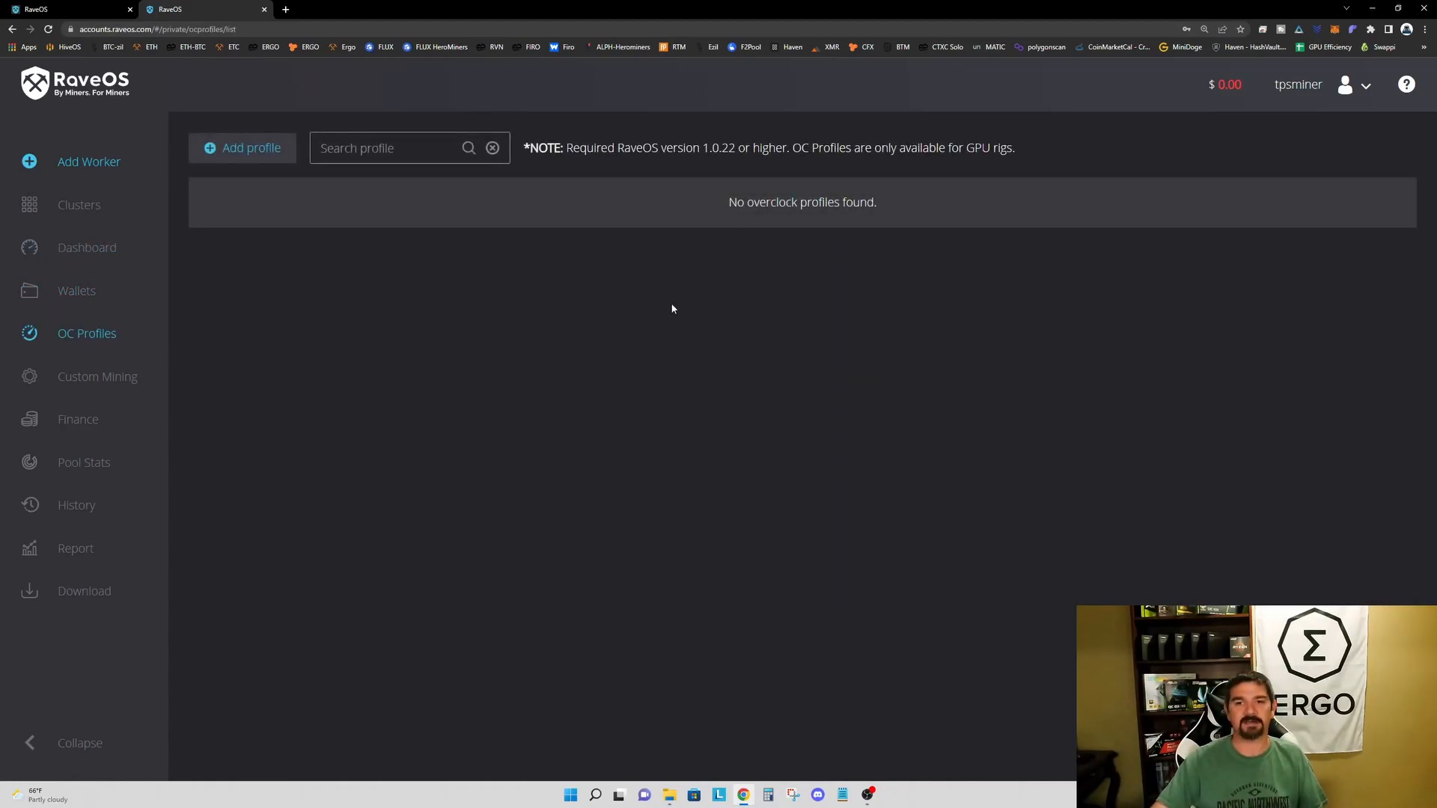
mouse_move(332, 452)
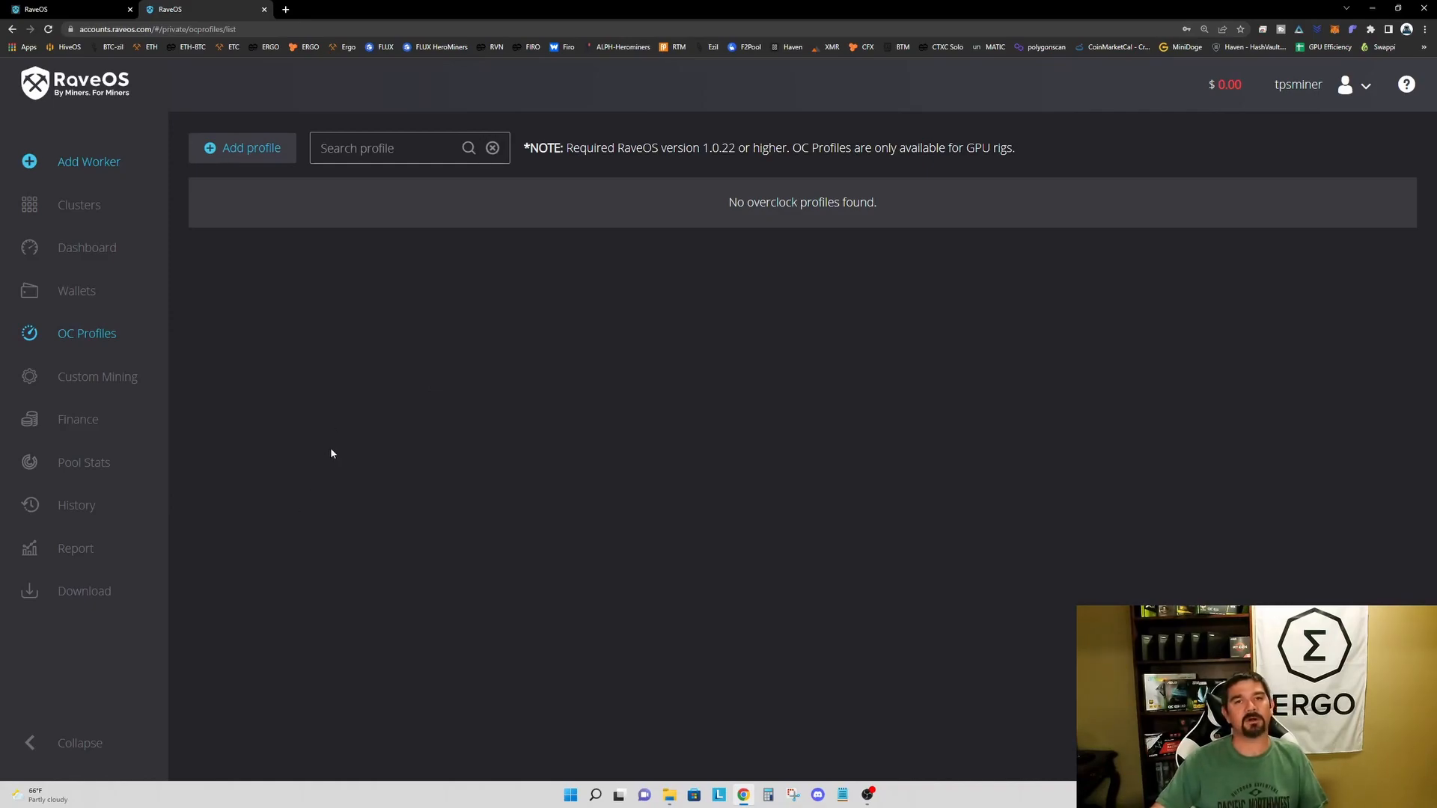
mouse_move(173, 413)
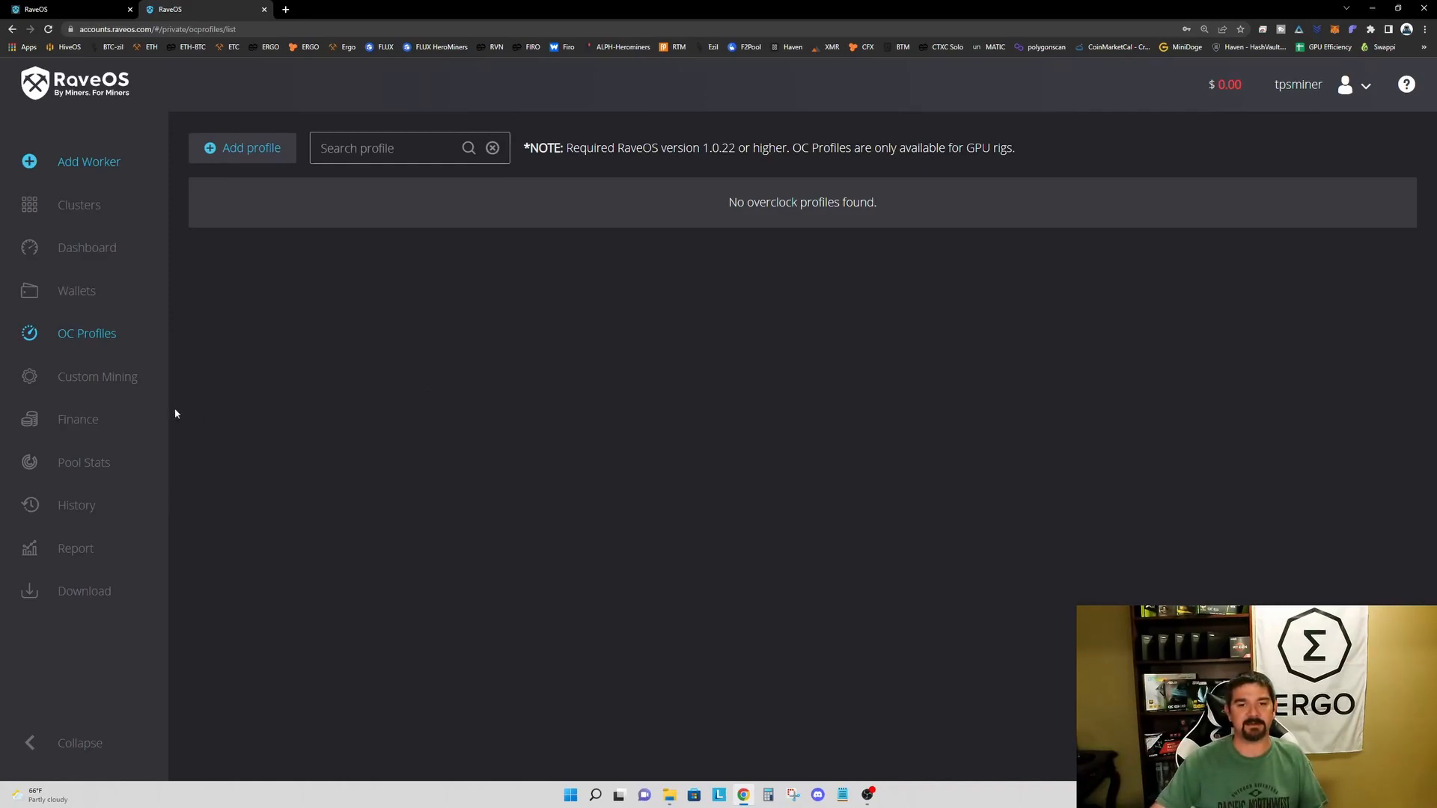
left_click(98, 377)
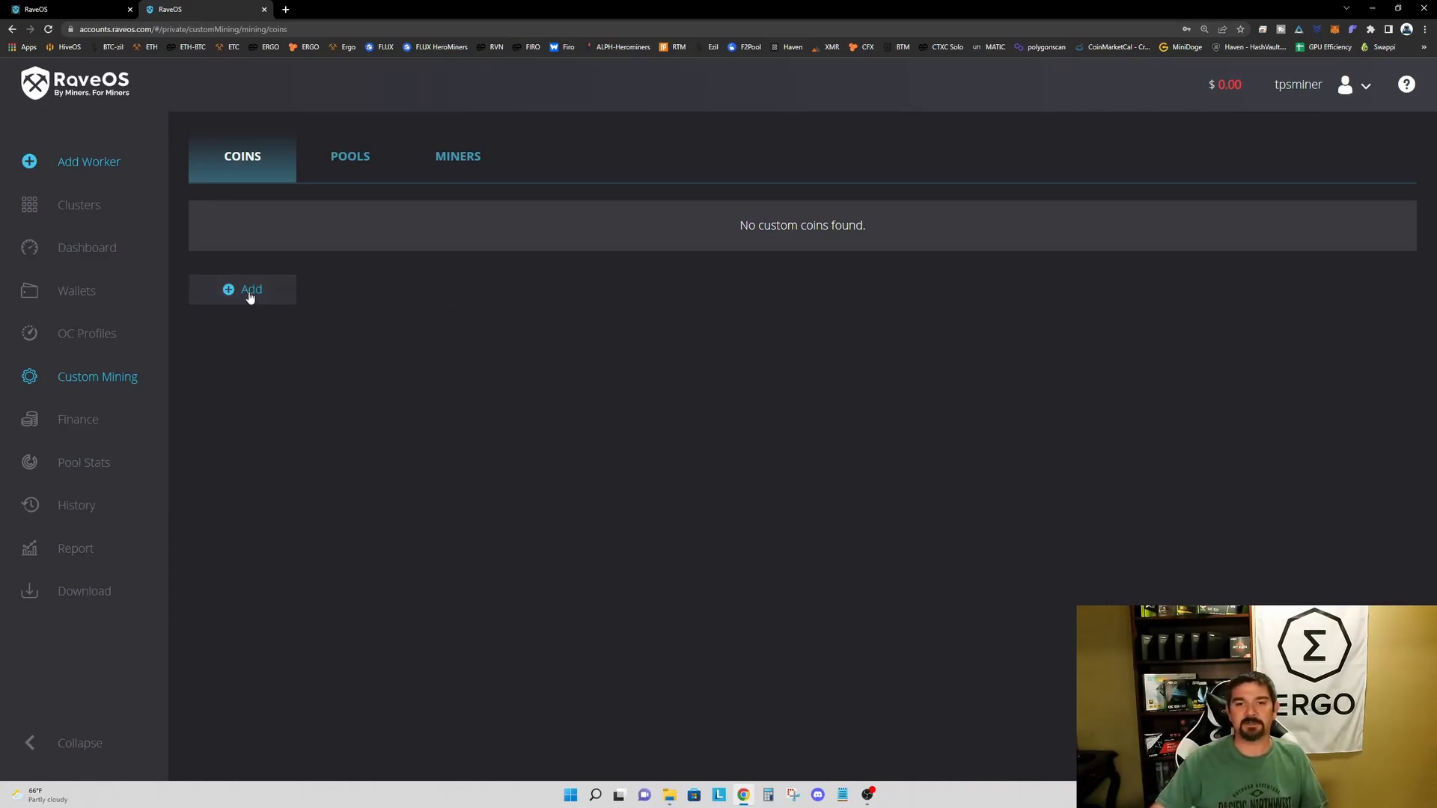
Start a custom coin named 'spec cointest' with an algorithm, then discard it
left_click(243, 289)
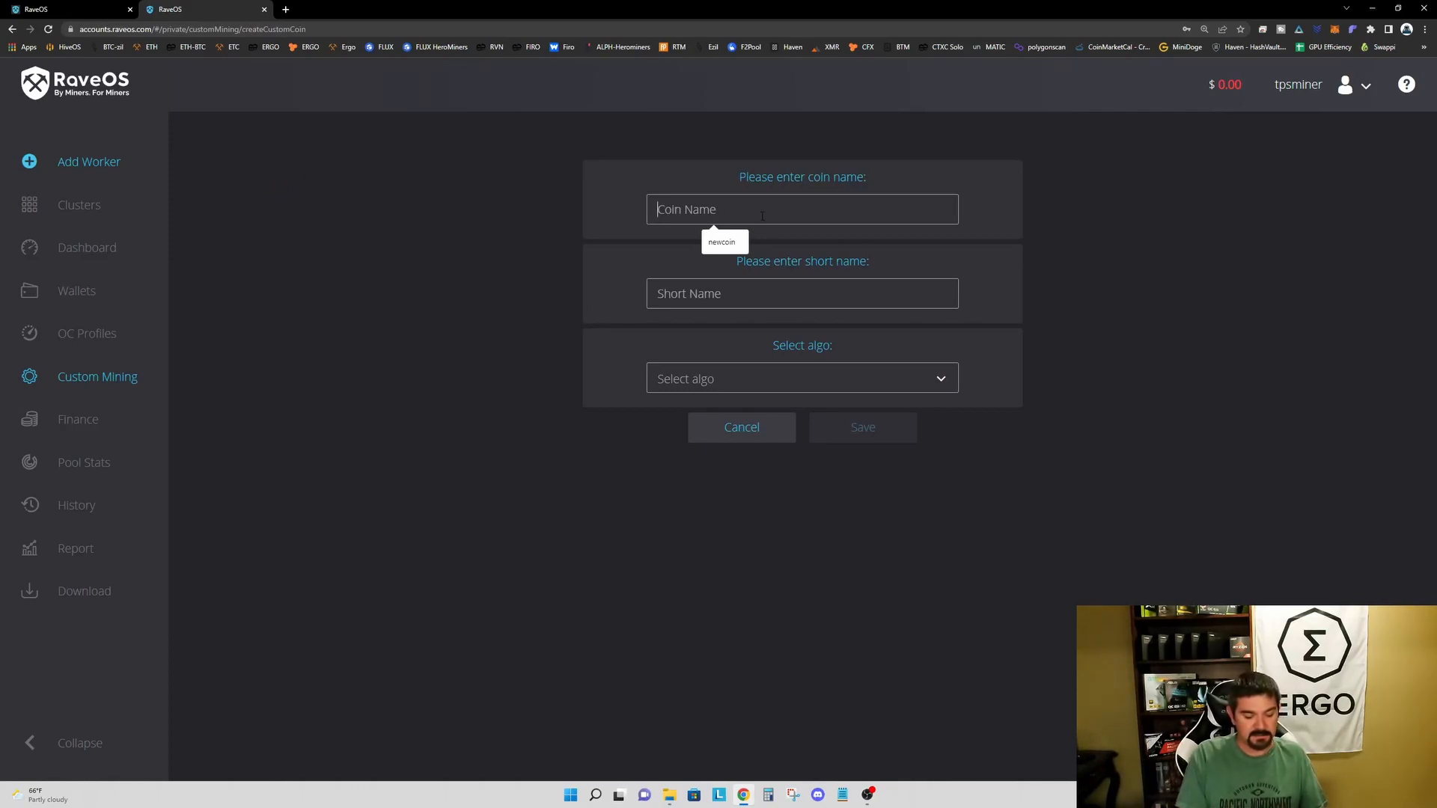
type("spec co")
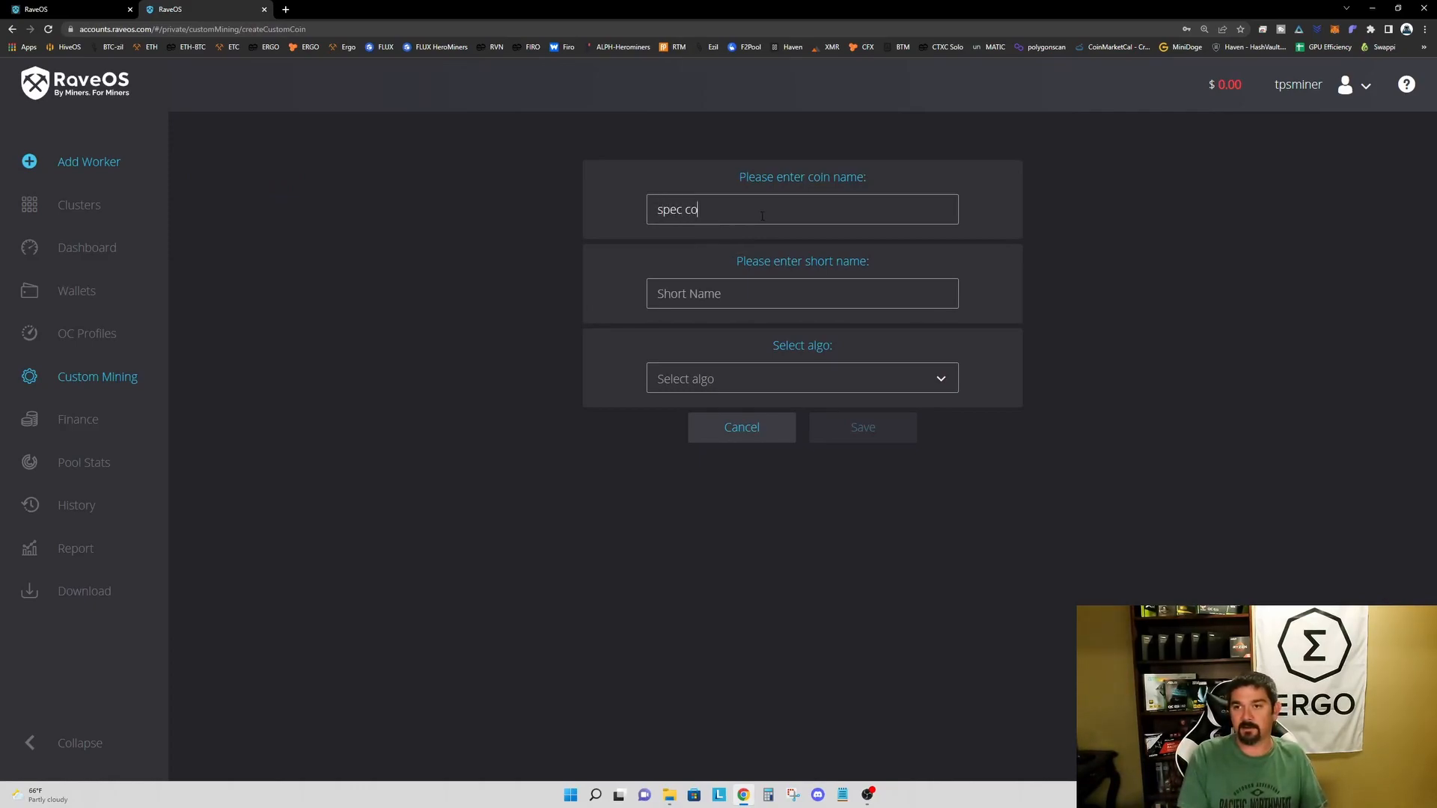
type("in")
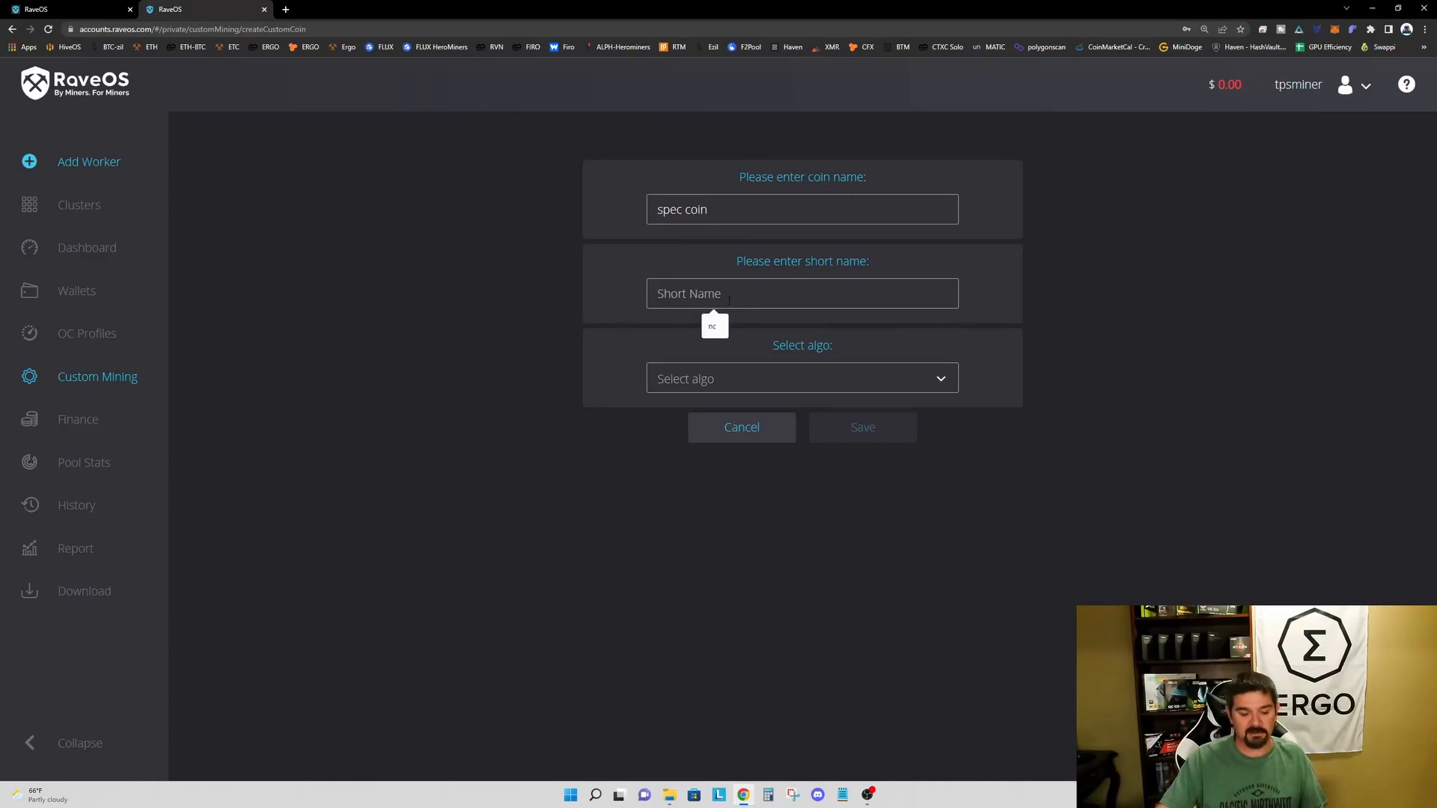
type("test")
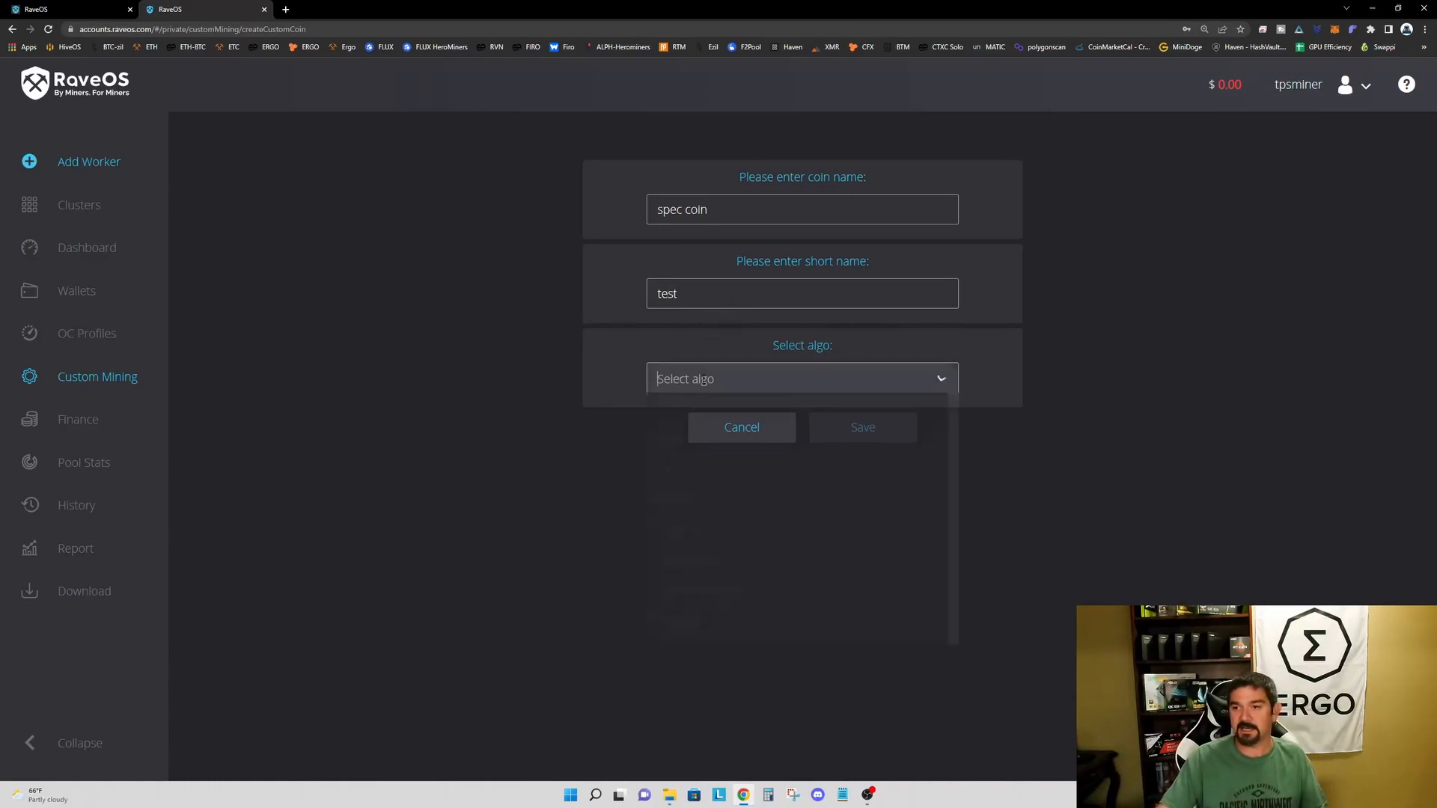
left_click(801, 379)
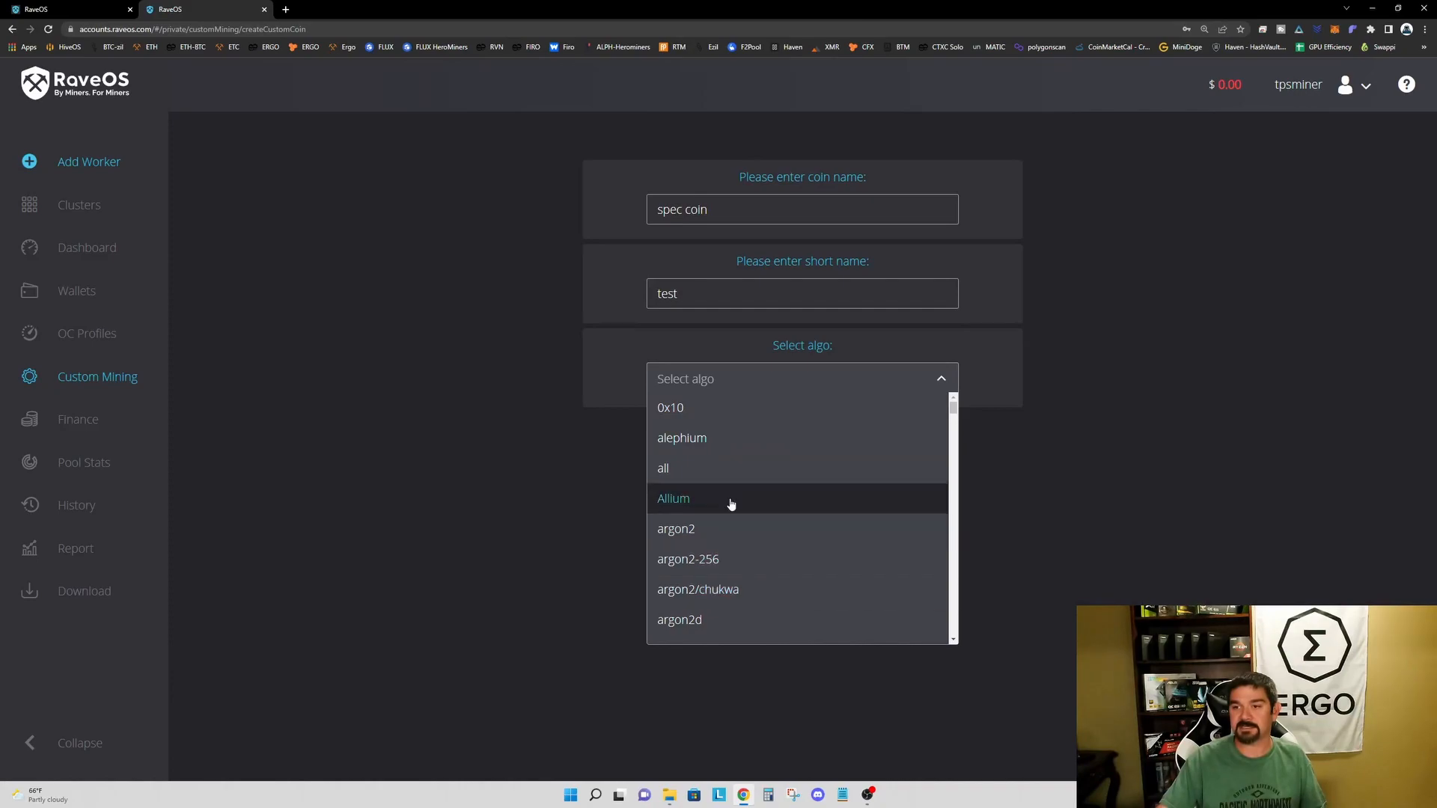
left_click(586, 339)
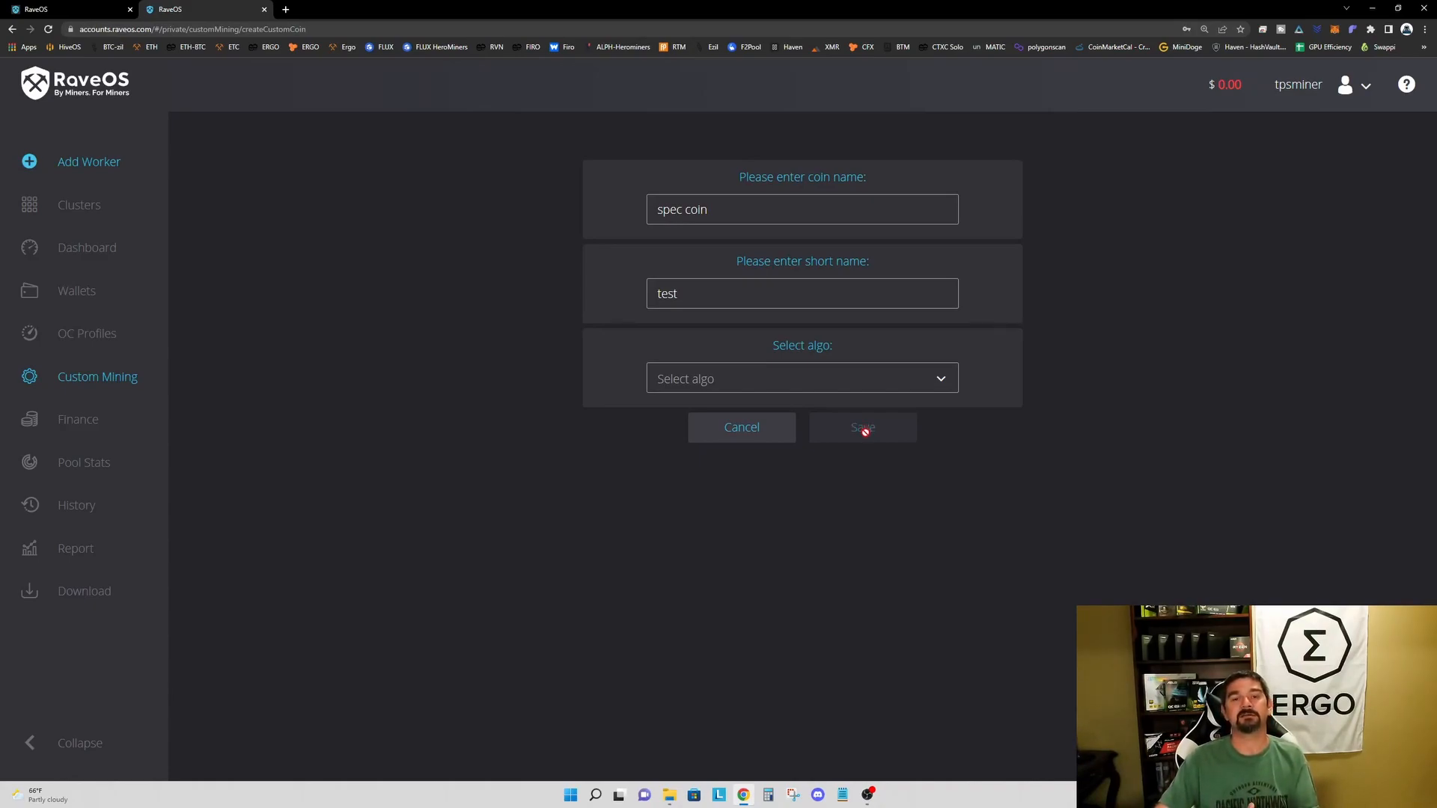
mouse_move(810, 436)
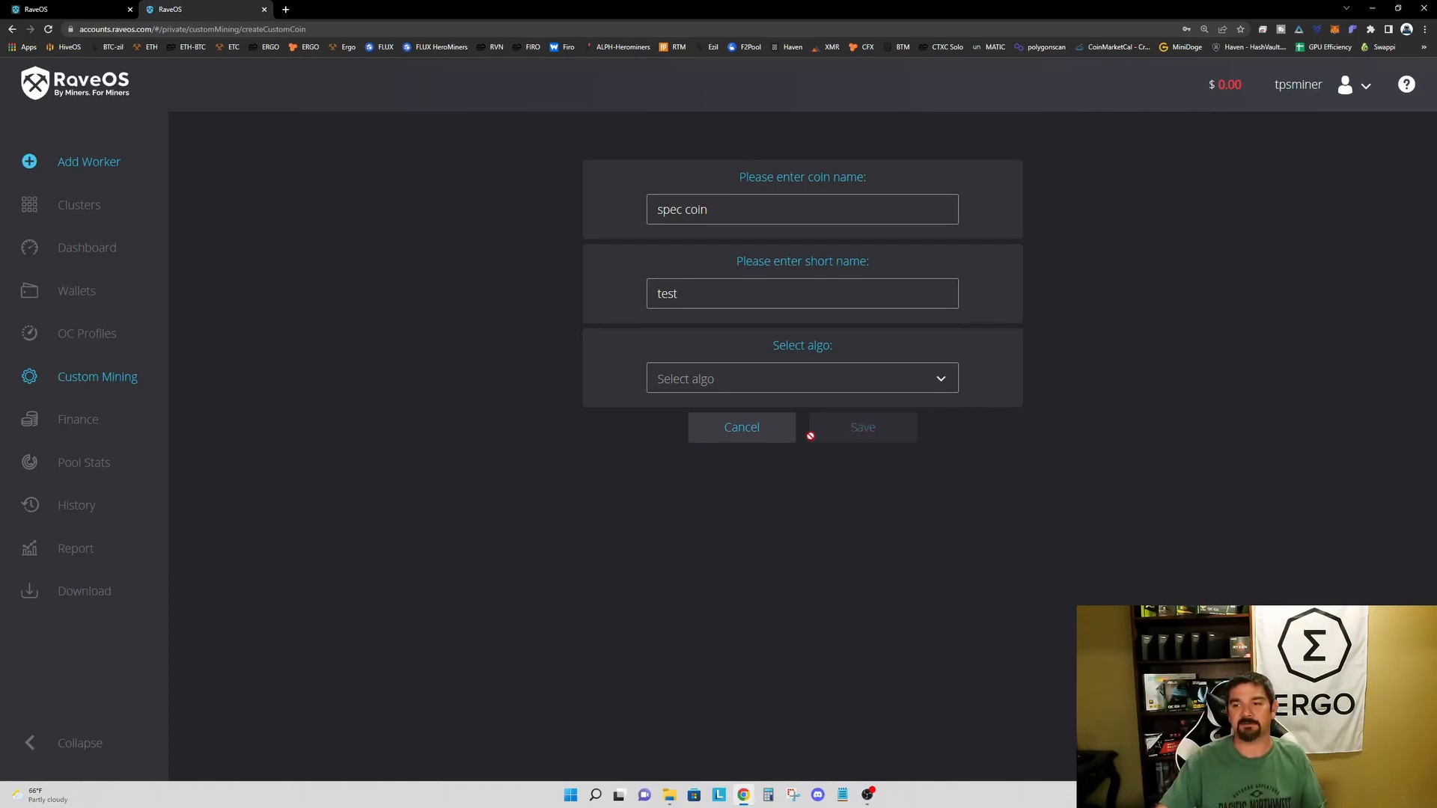
left_click(742, 427)
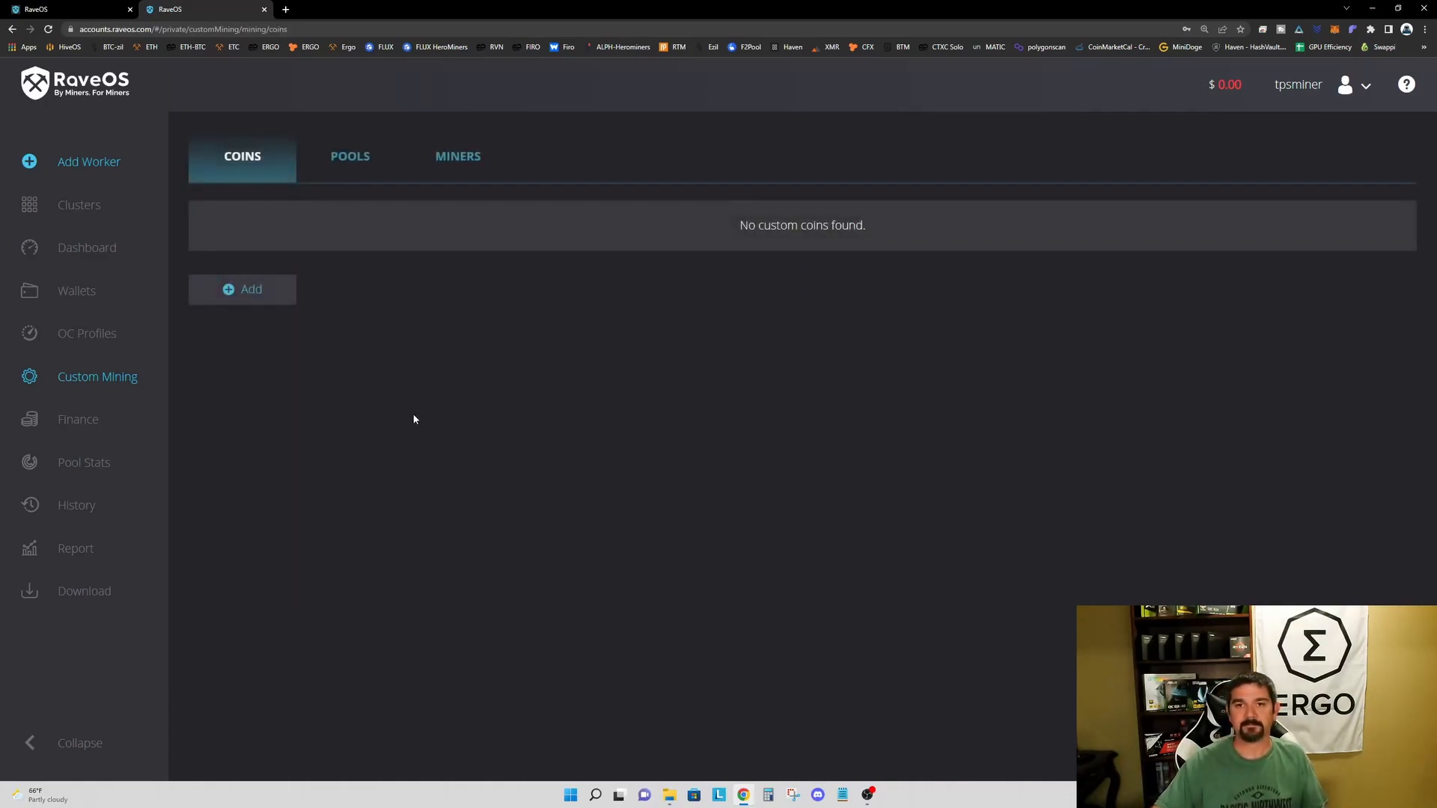
Look through the empty custom Pools, Miners and Coins lists, then go to Finance
left_click(349, 156)
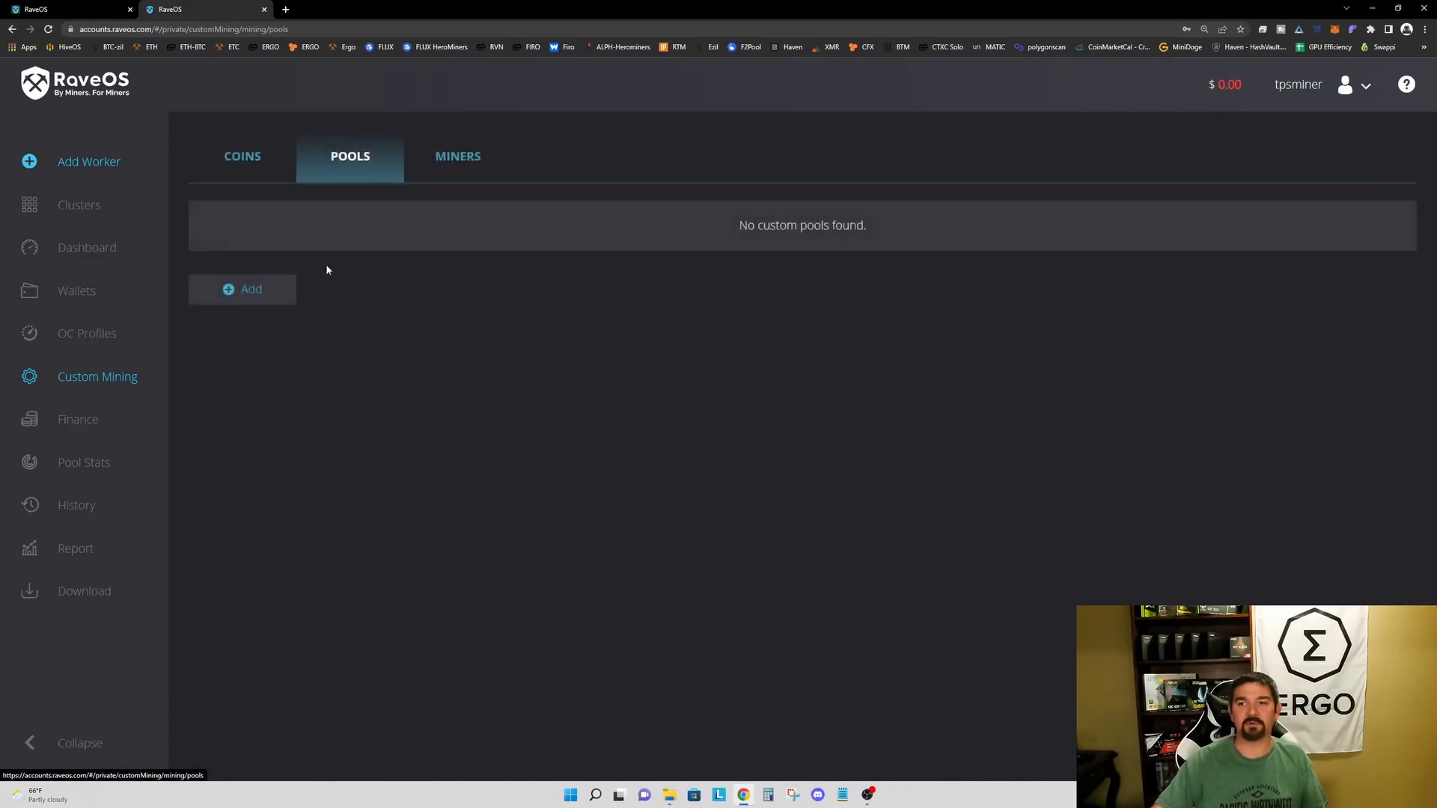
left_click(458, 156)
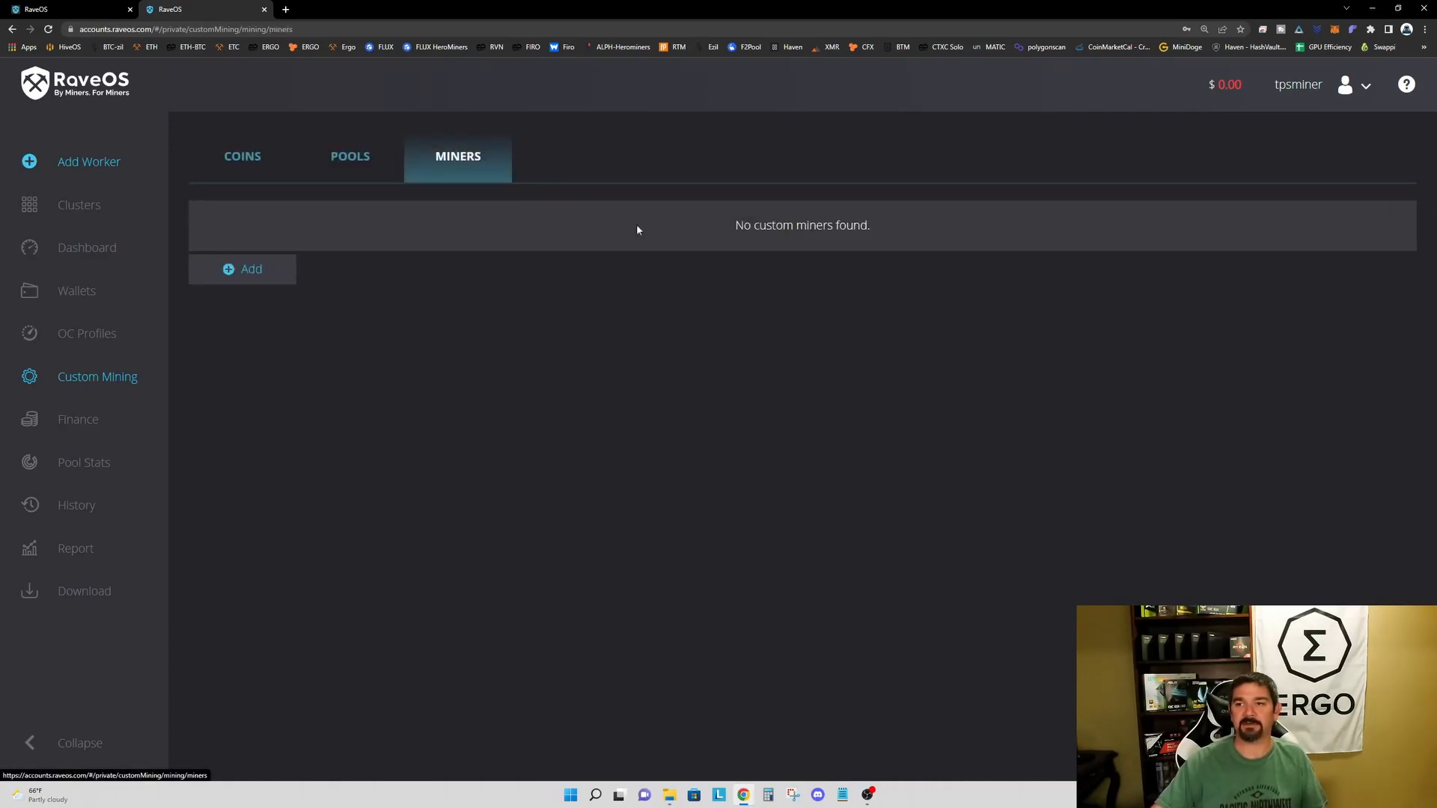
left_click(243, 156)
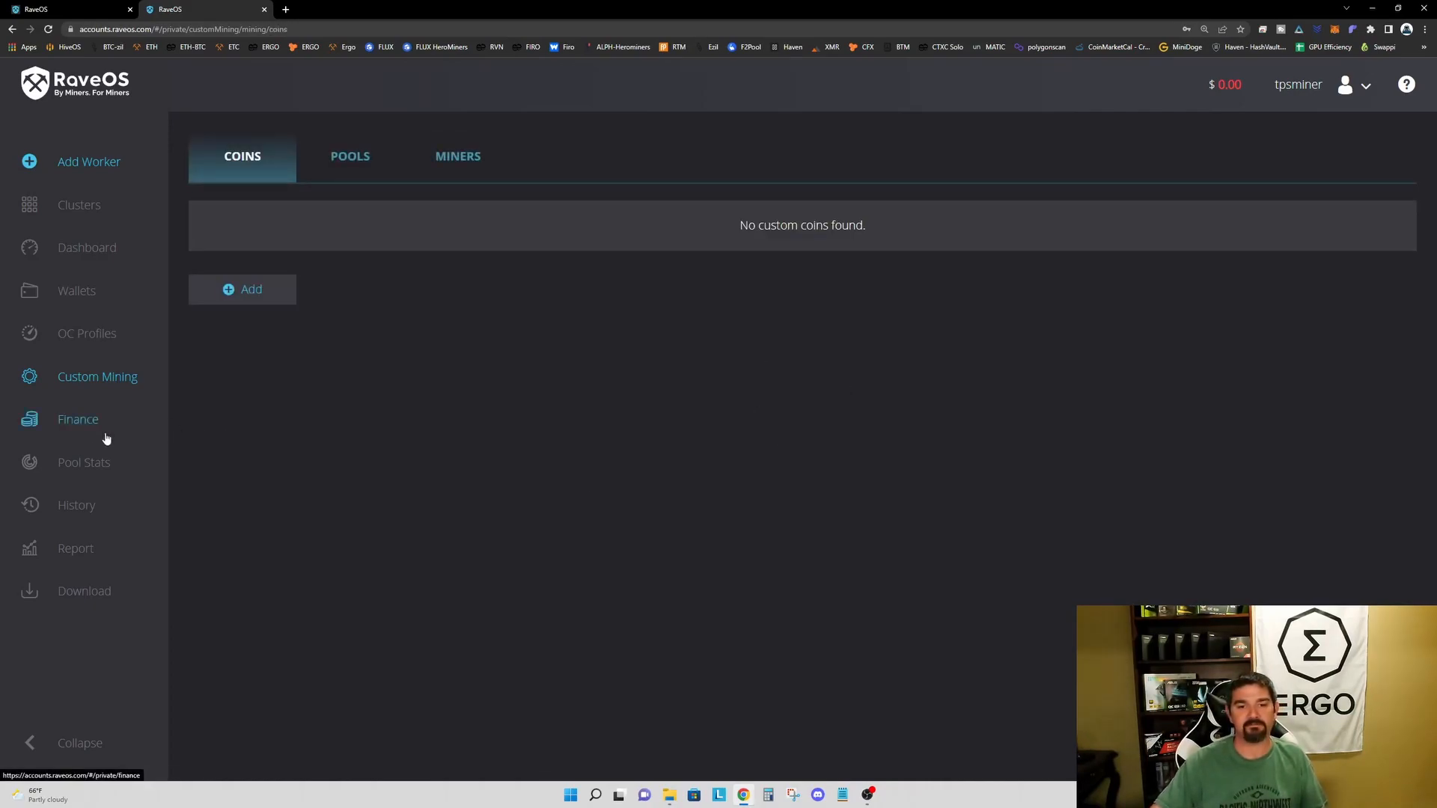
left_click(77, 419)
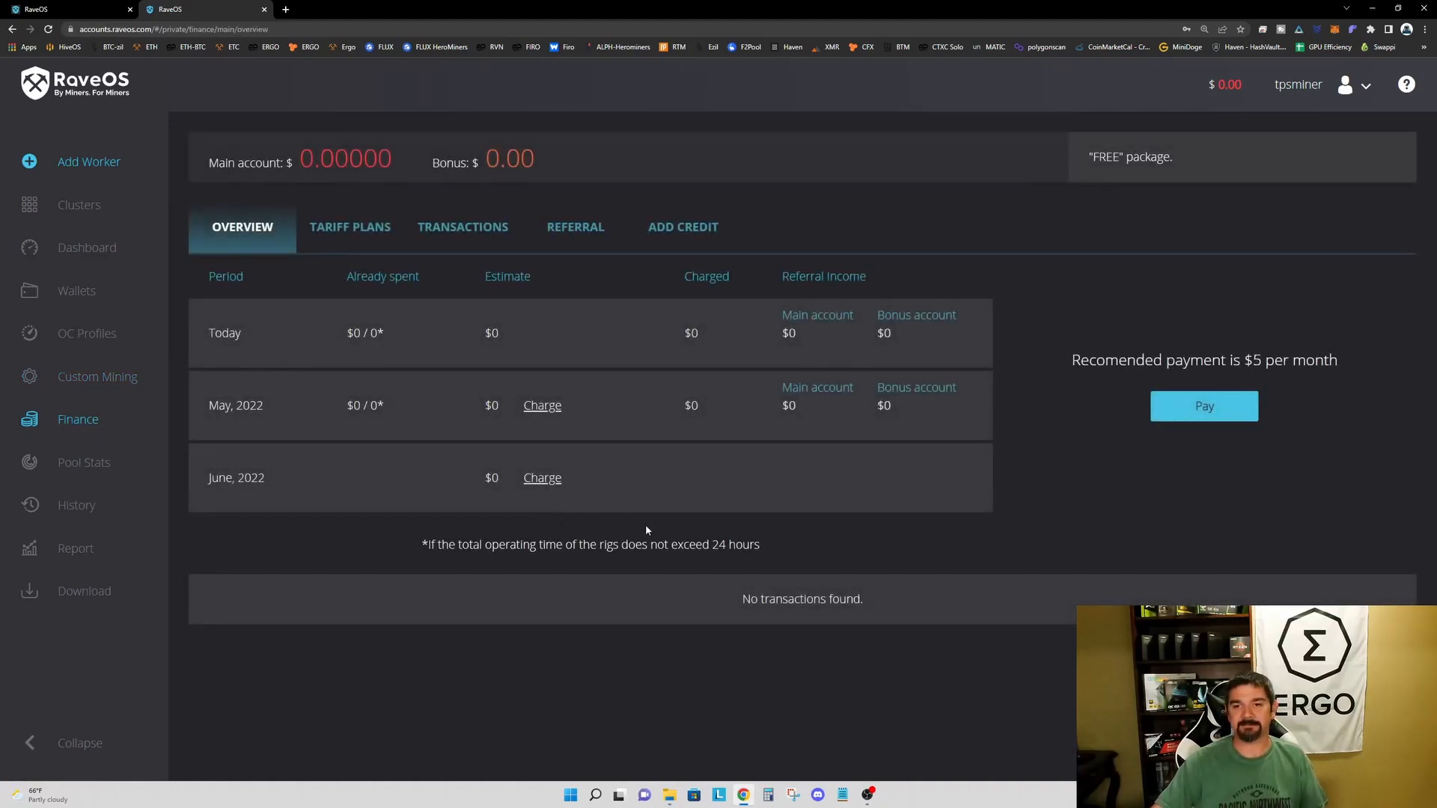
mouse_move(677, 530)
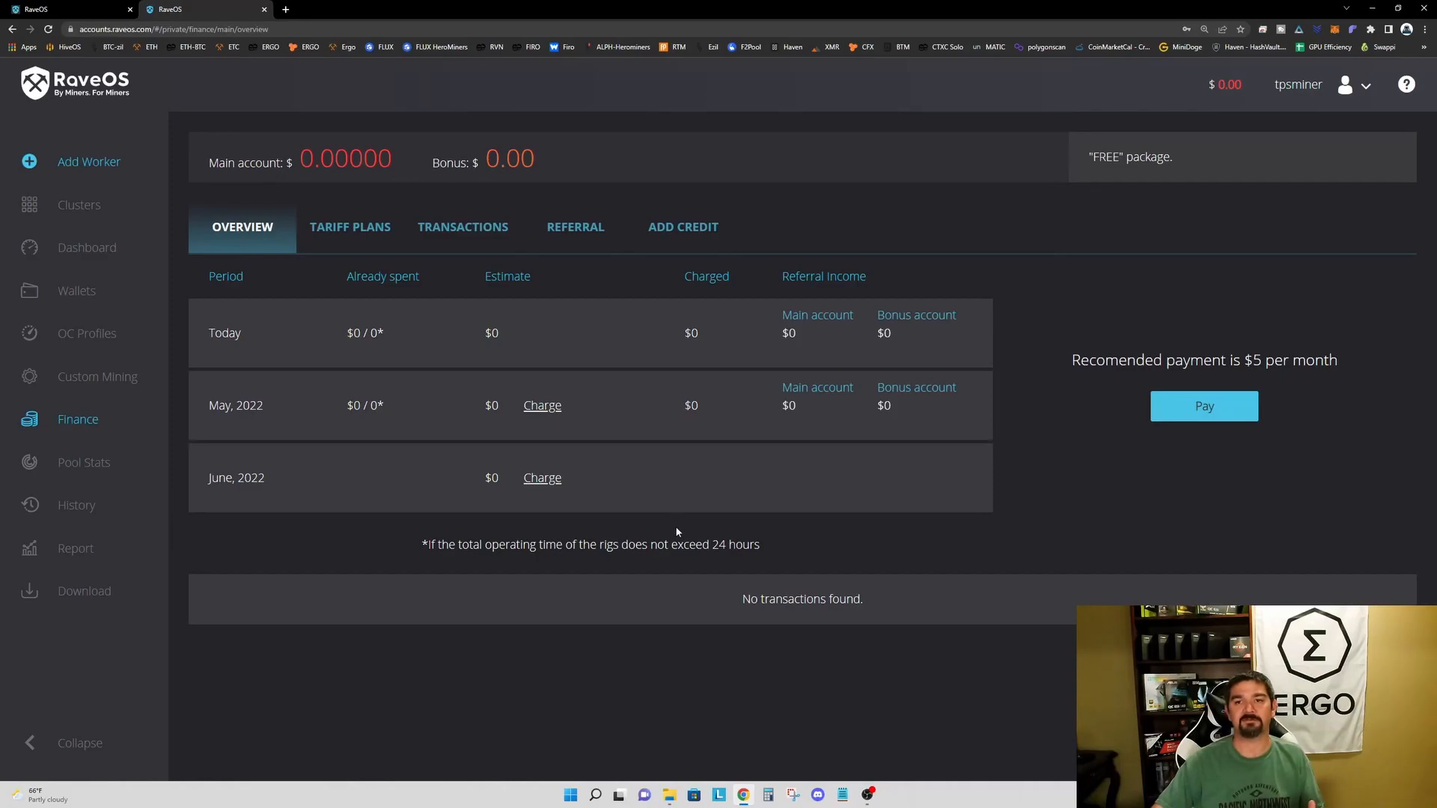
Go to Add Credit and confirm the $5 credit amount
left_click(683, 226)
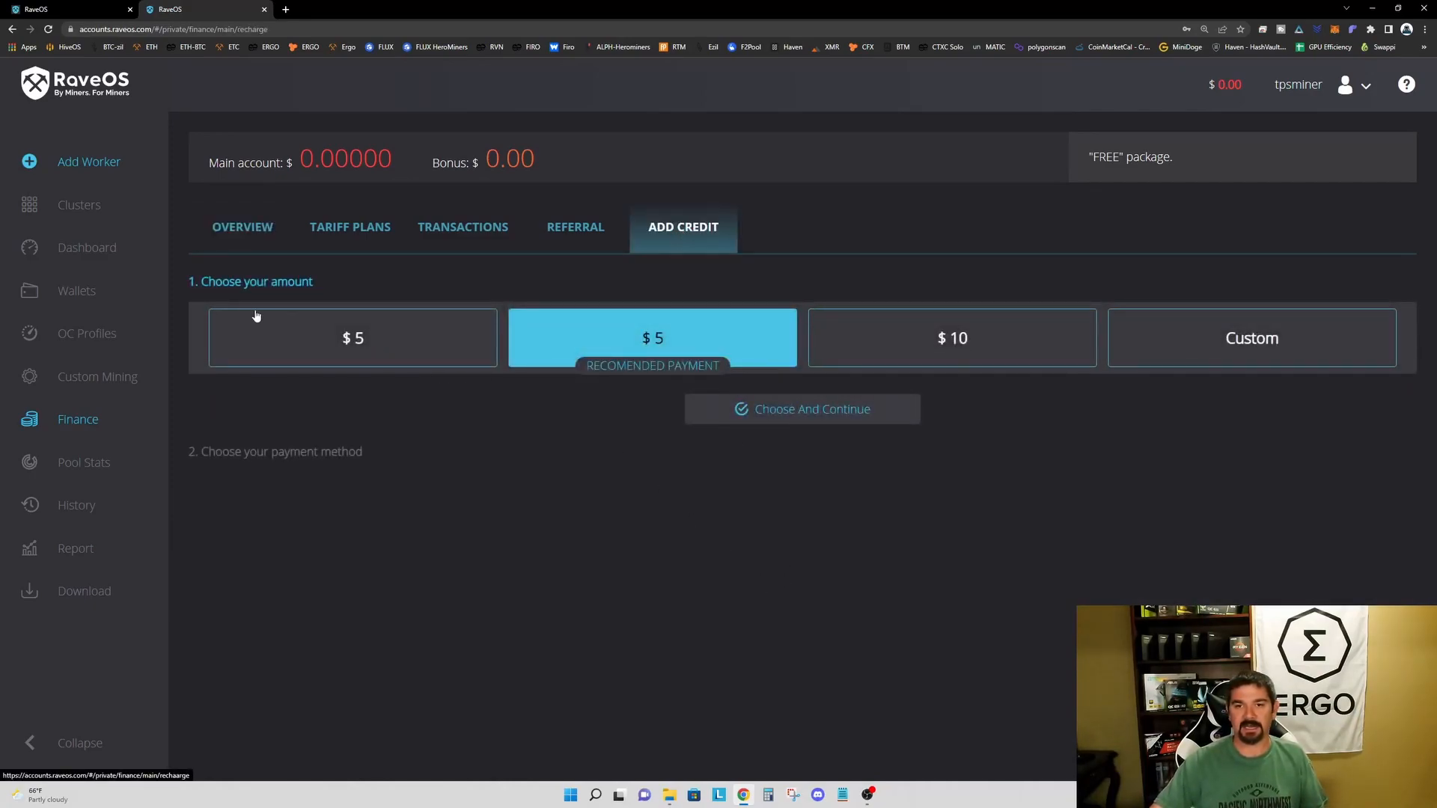
mouse_move(552, 349)
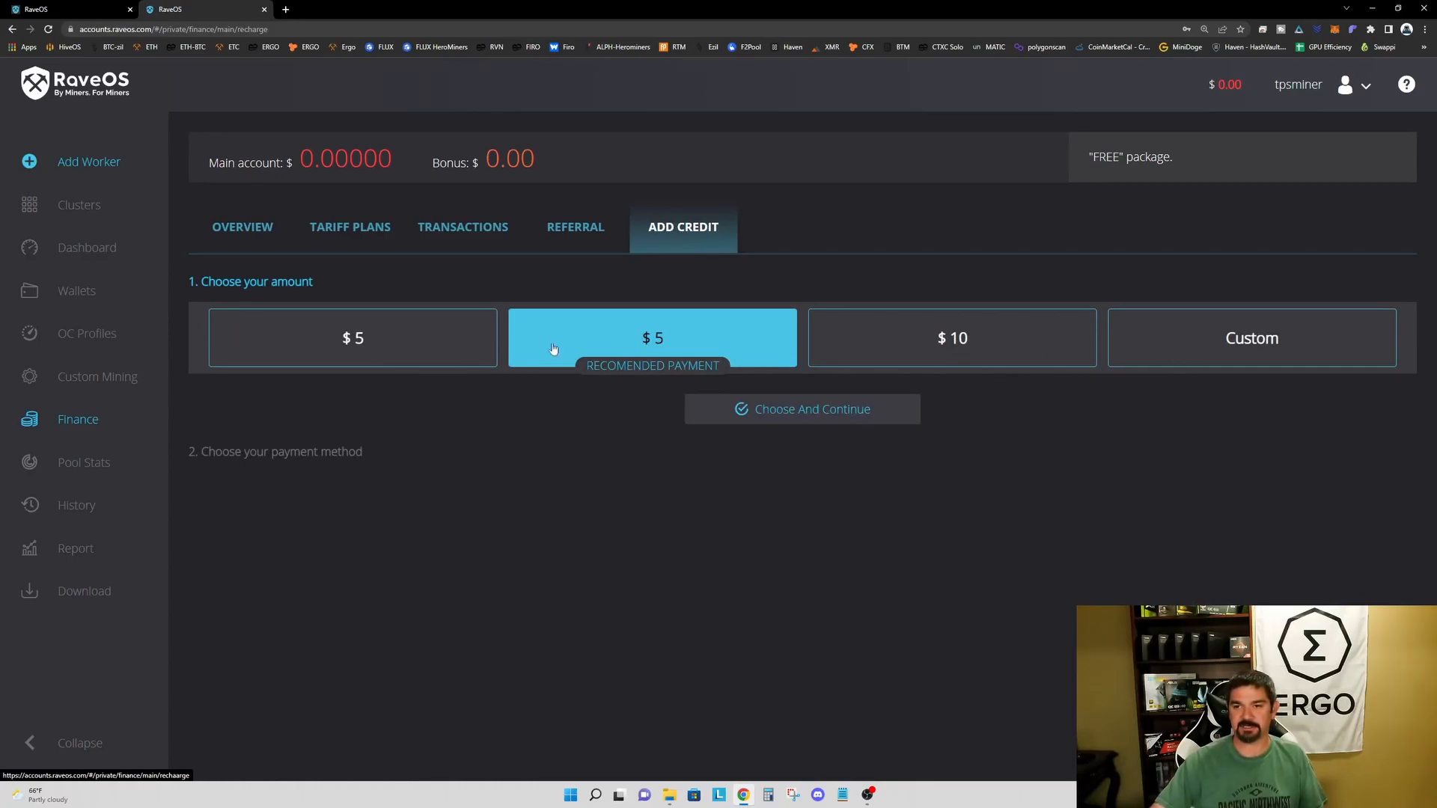
mouse_move(693, 351)
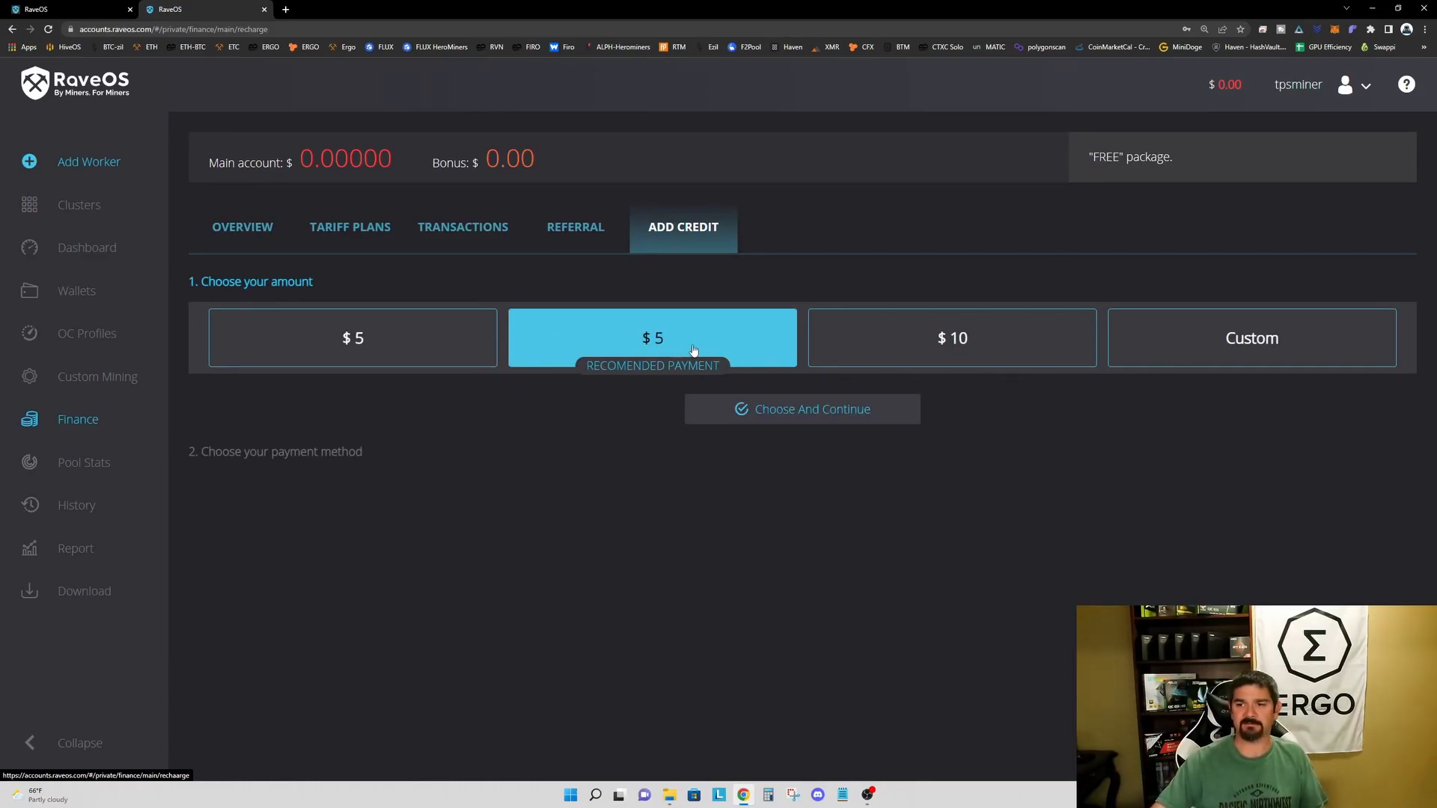
mouse_move(803, 409)
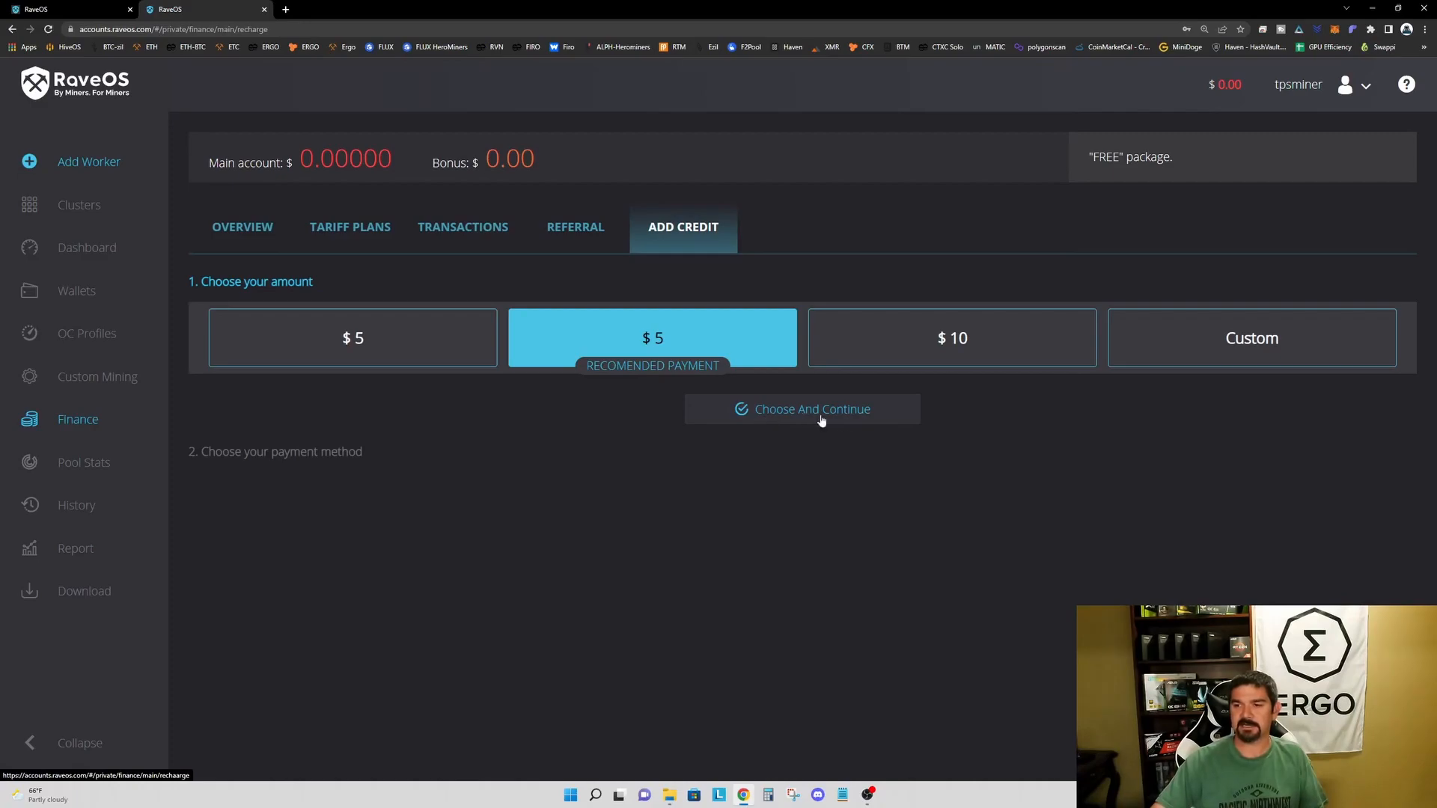
left_click(802, 409)
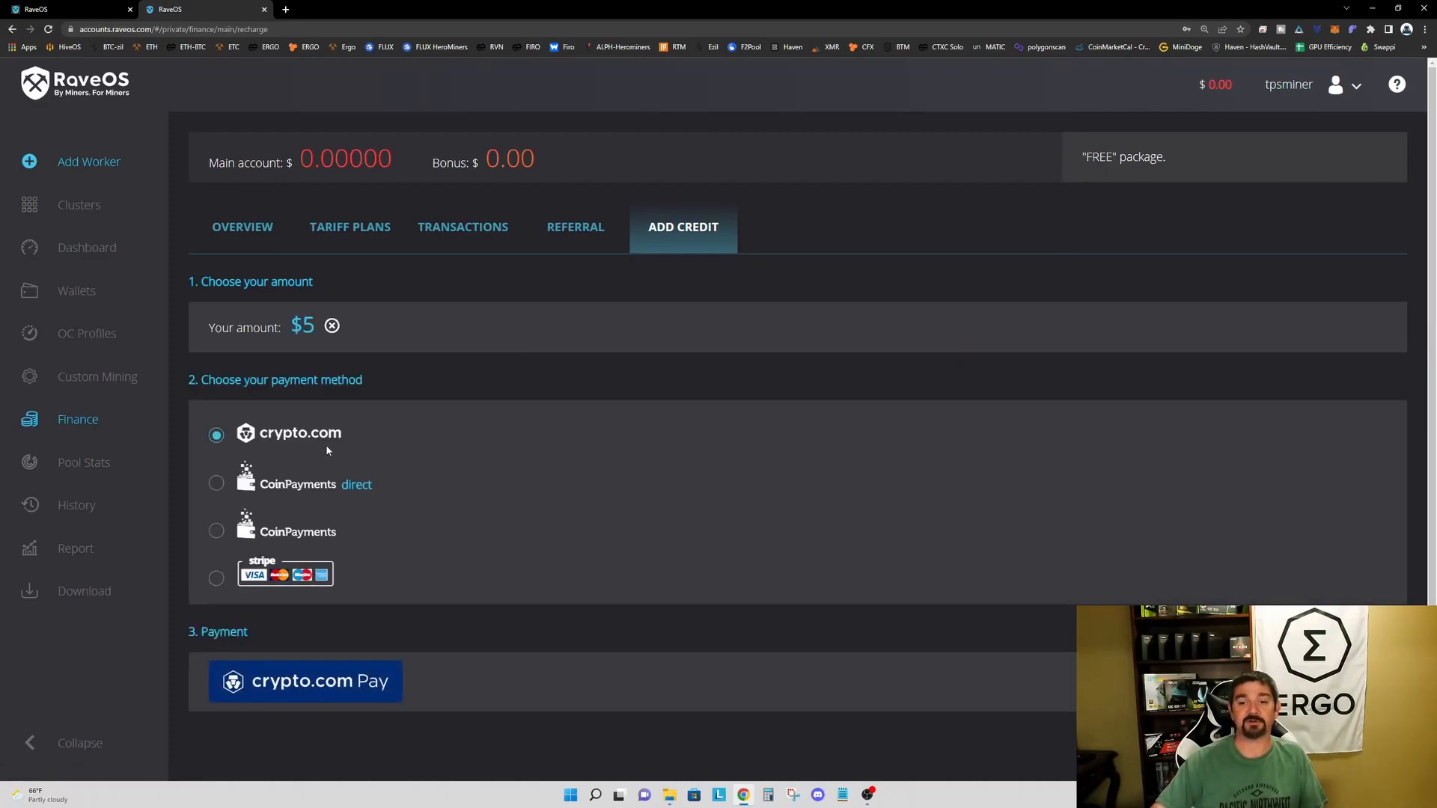
mouse_move(258, 495)
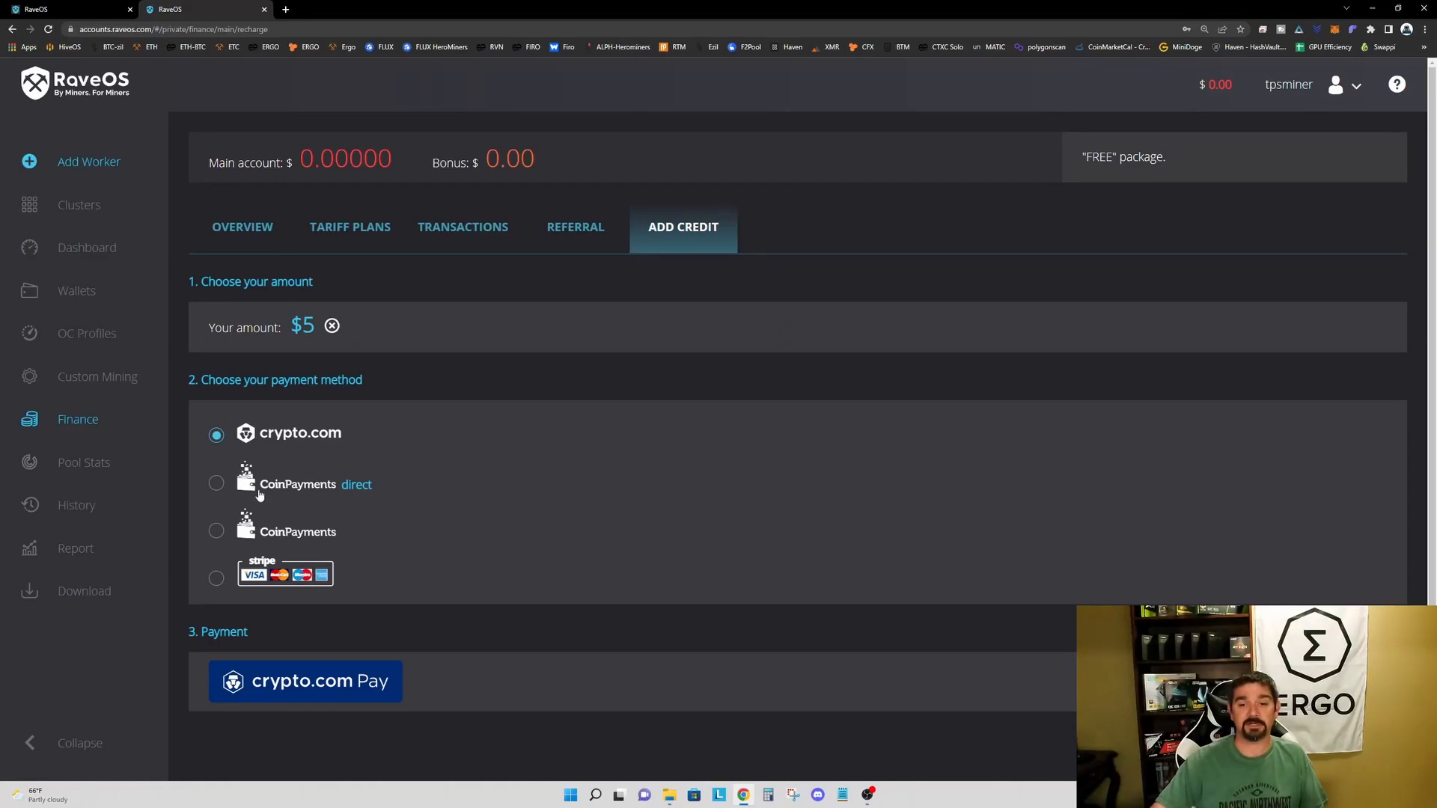
mouse_move(336, 542)
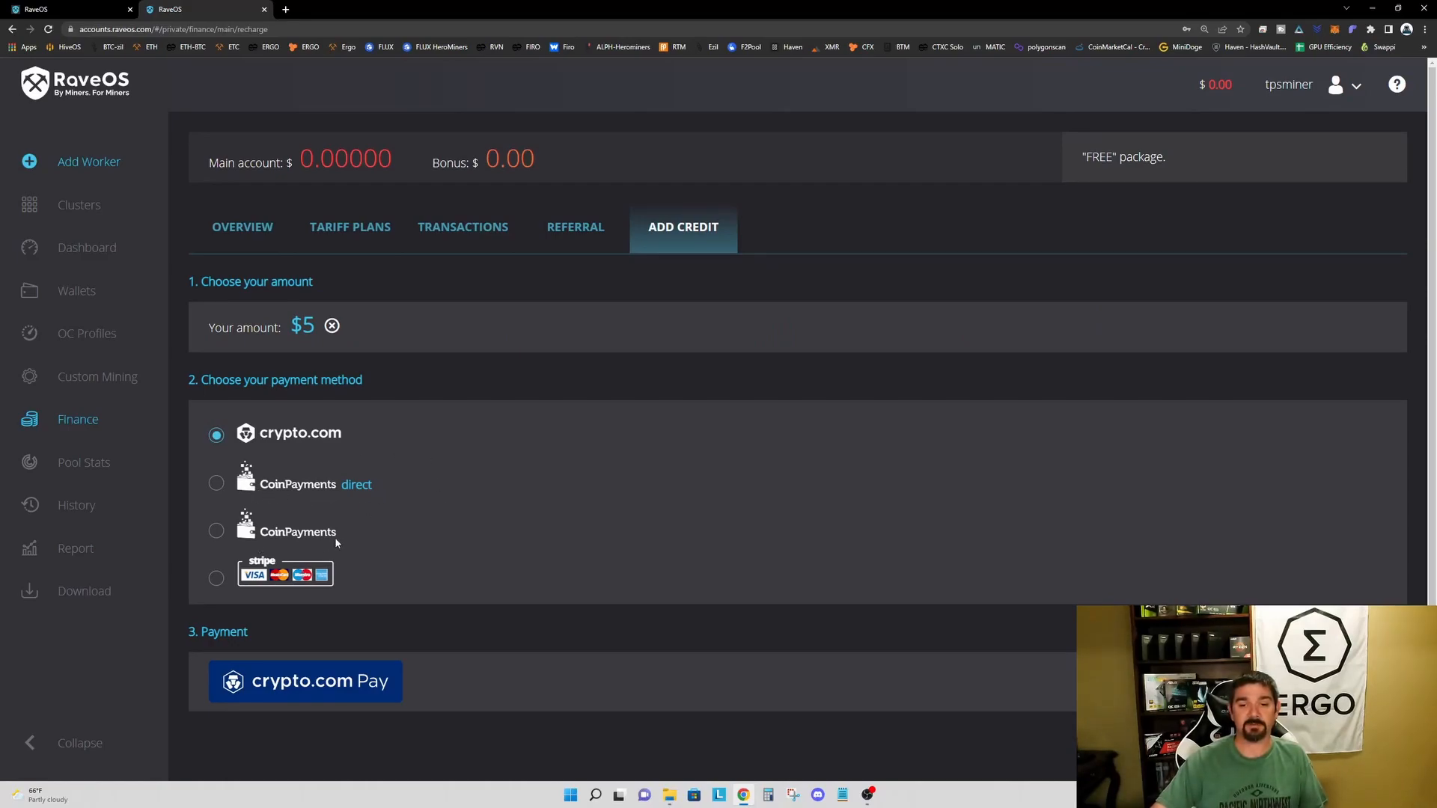
mouse_move(284, 582)
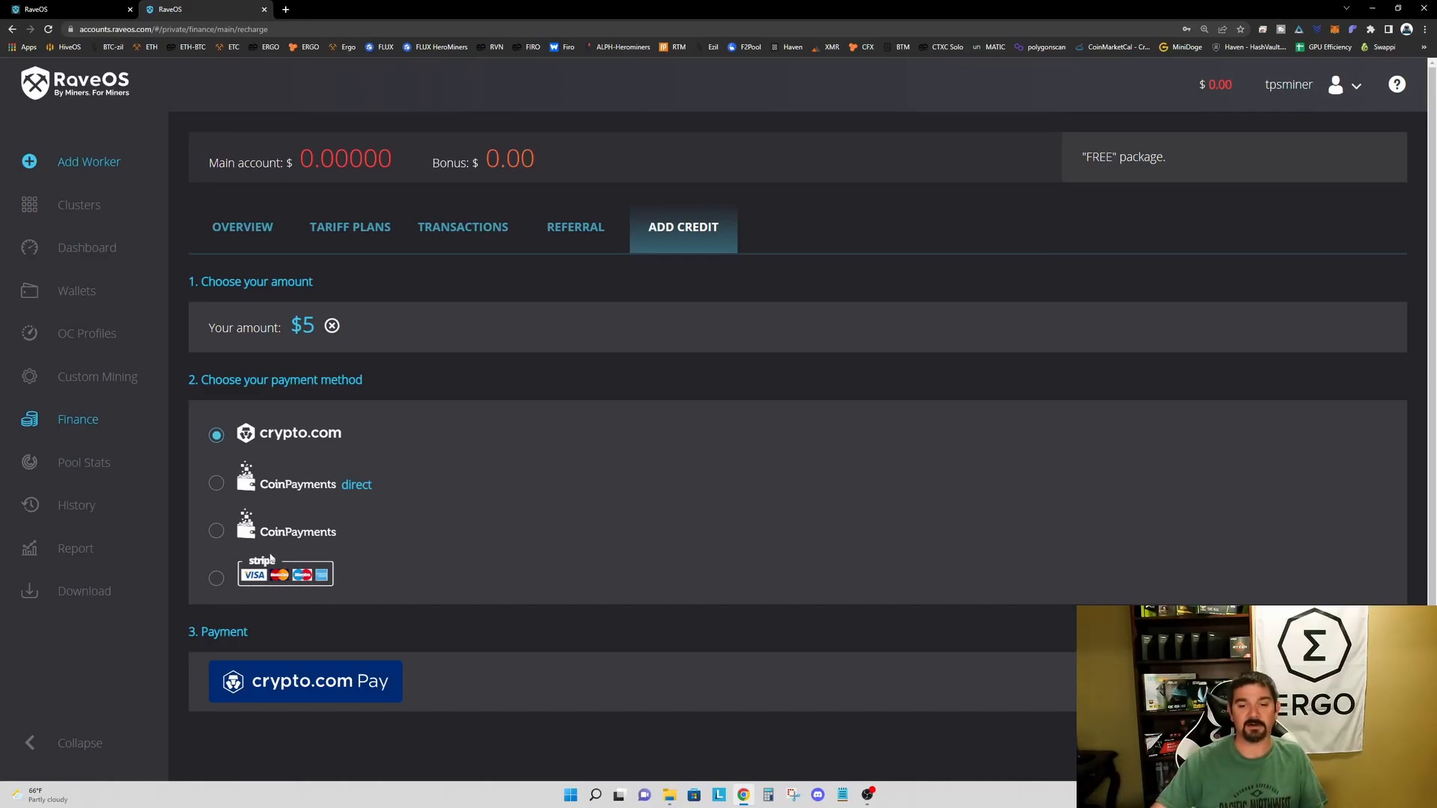
Choose Stripe card payment, showing a $5.46 total due
left_click(215, 578)
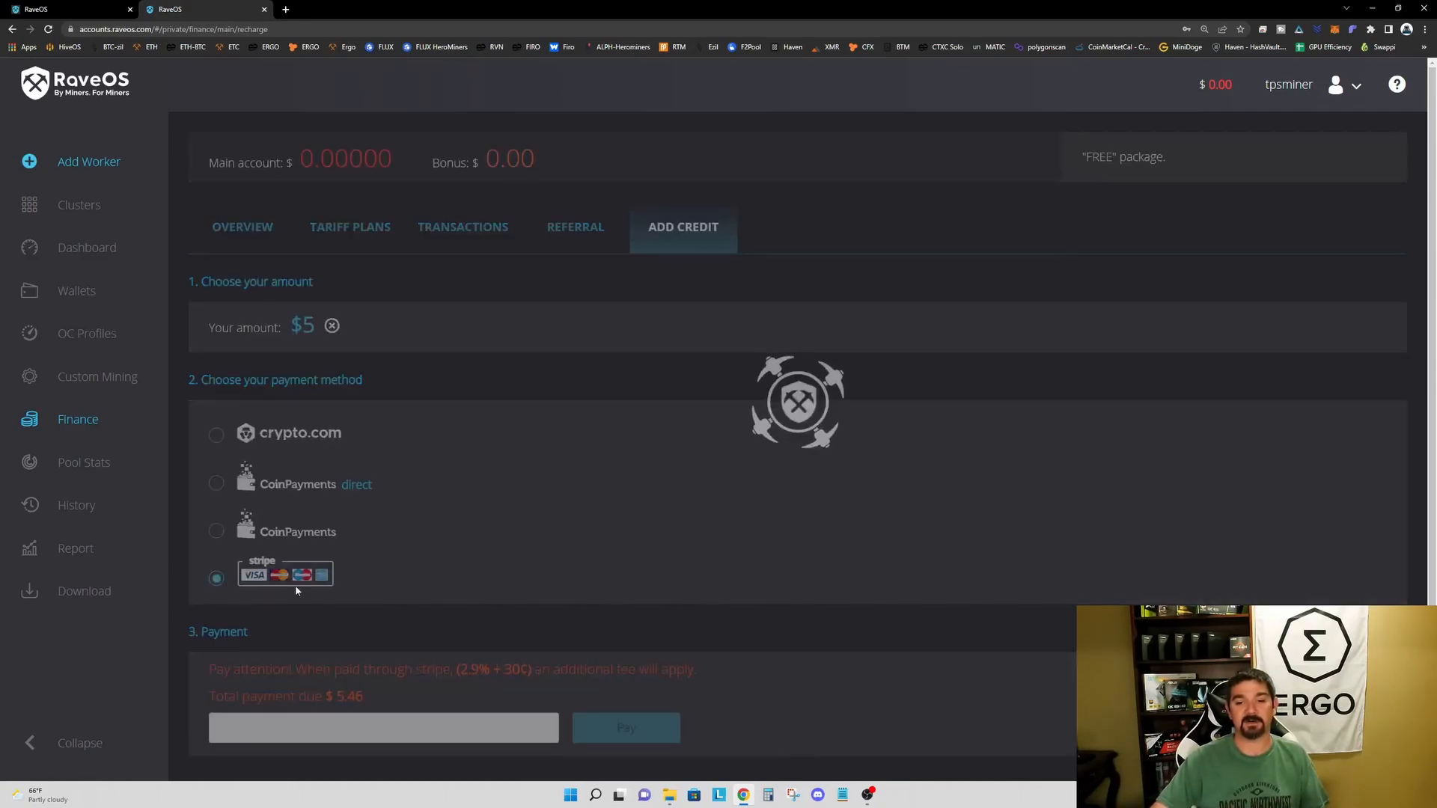
scroll("up", 3)
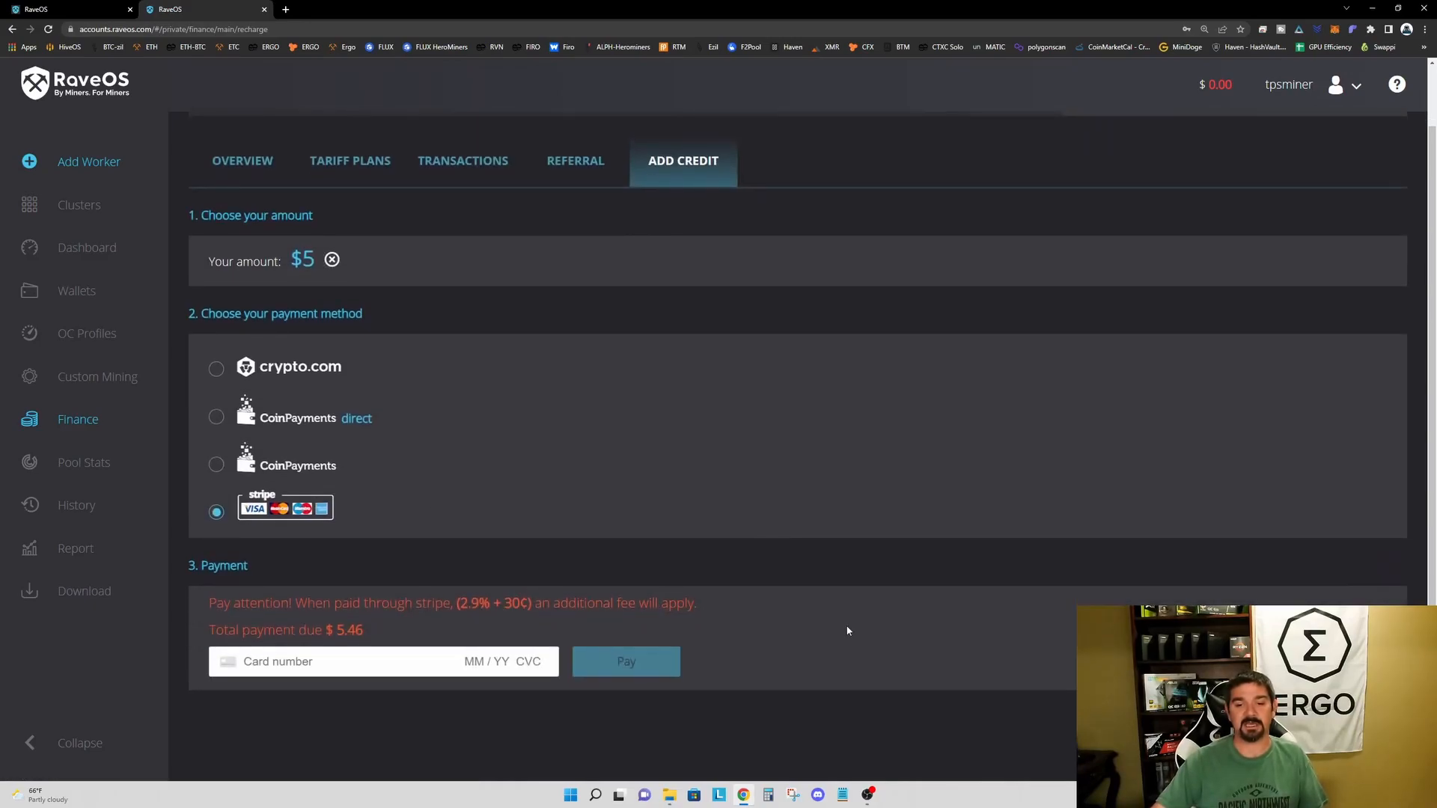
mouse_move(464, 618)
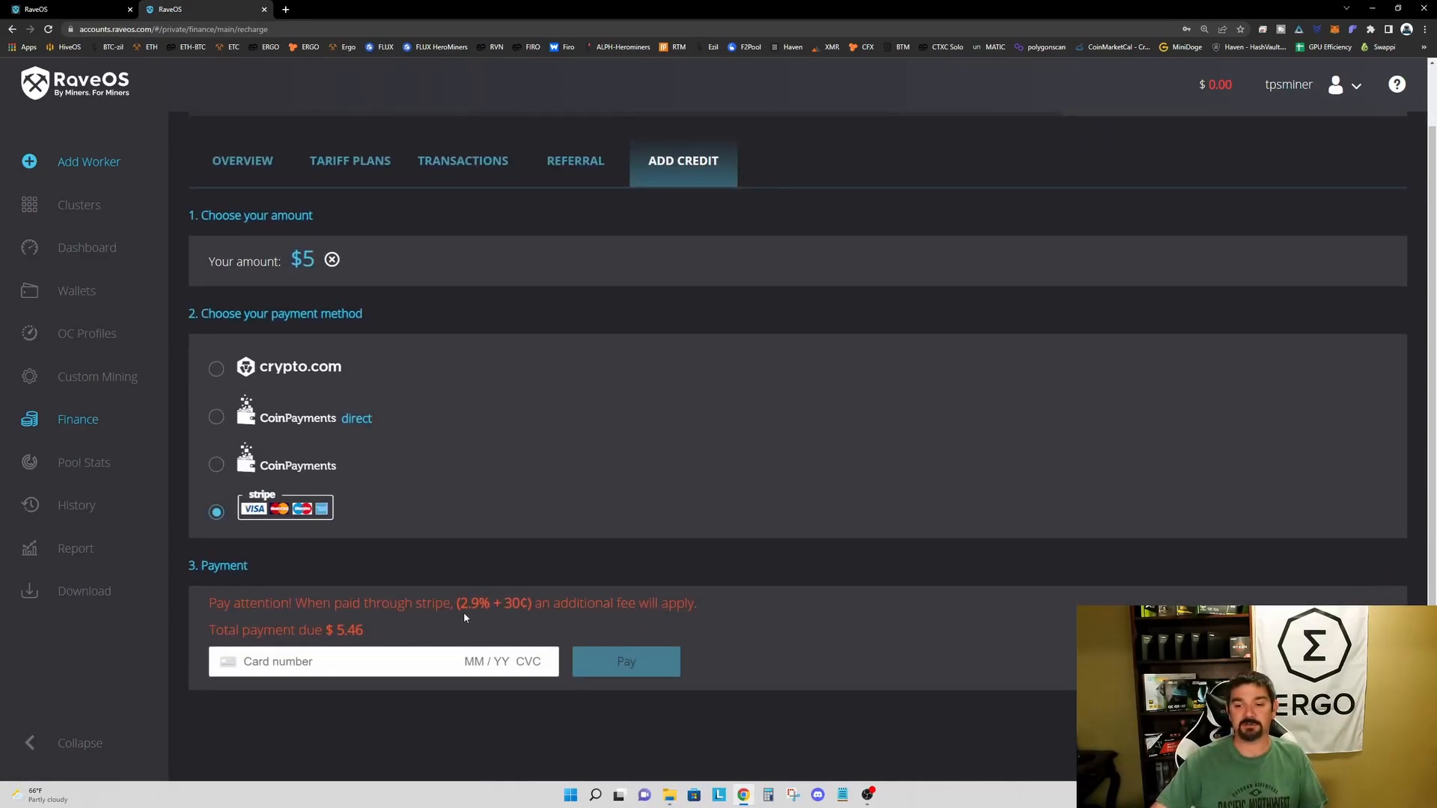
mouse_move(496, 619)
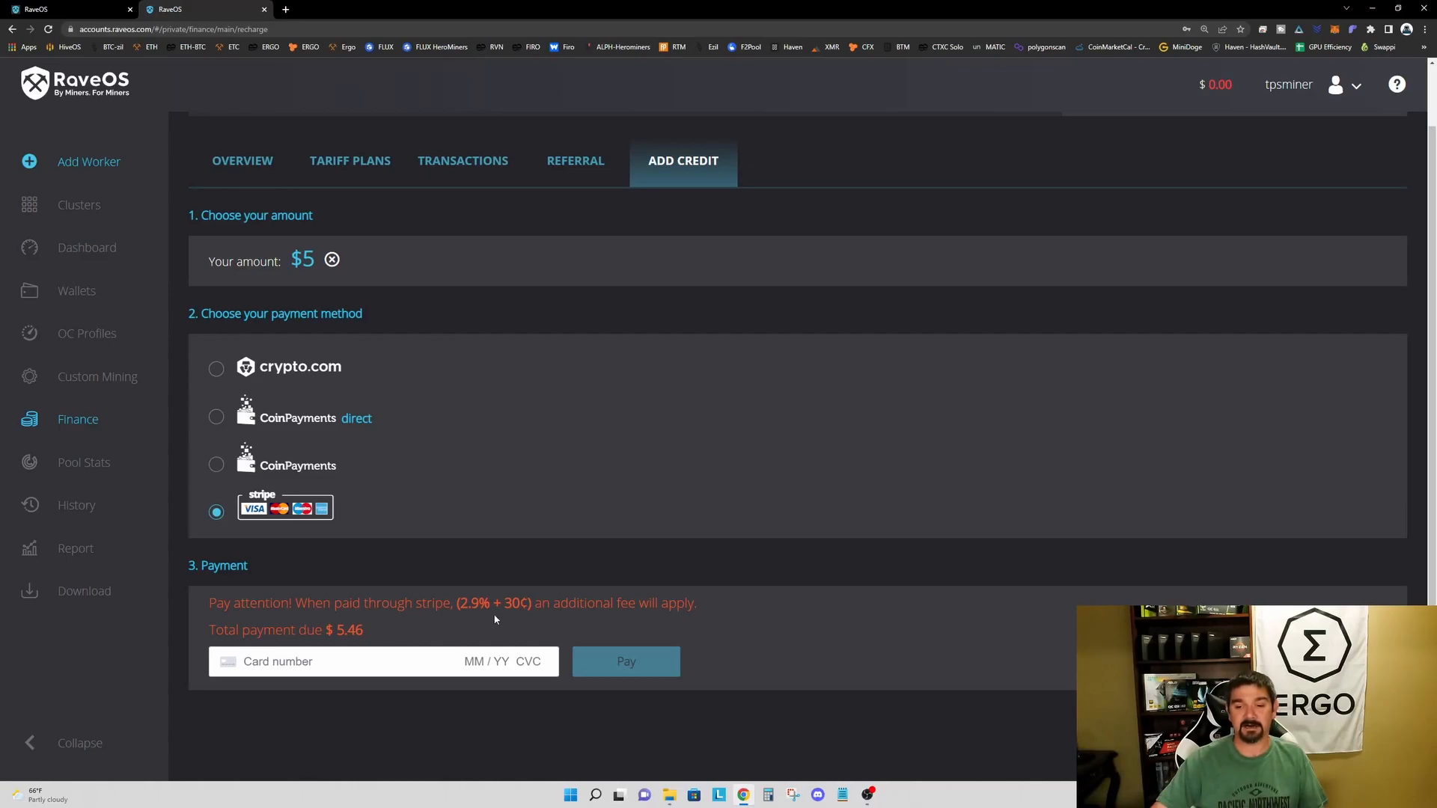
mouse_move(526, 617)
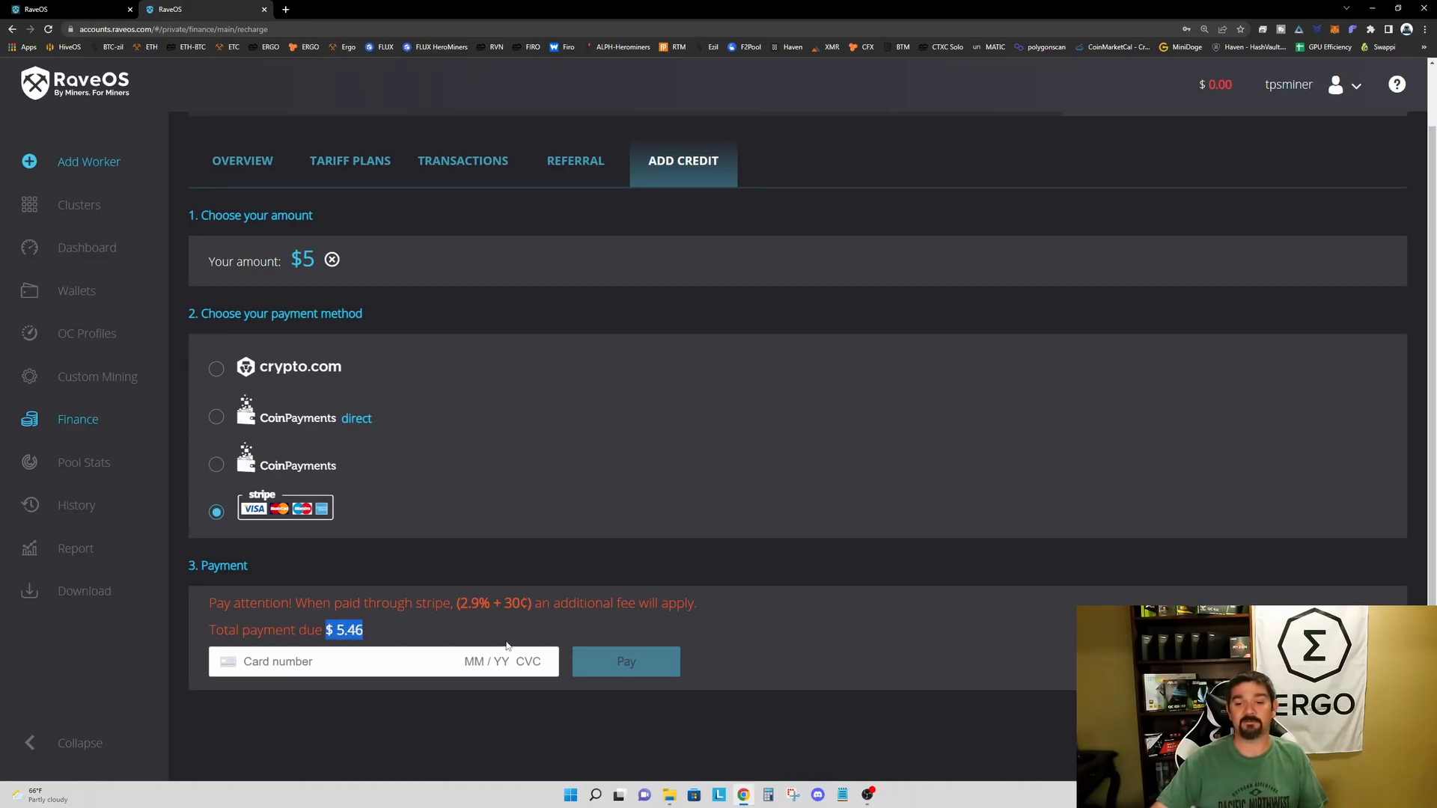
mouse_move(519, 624)
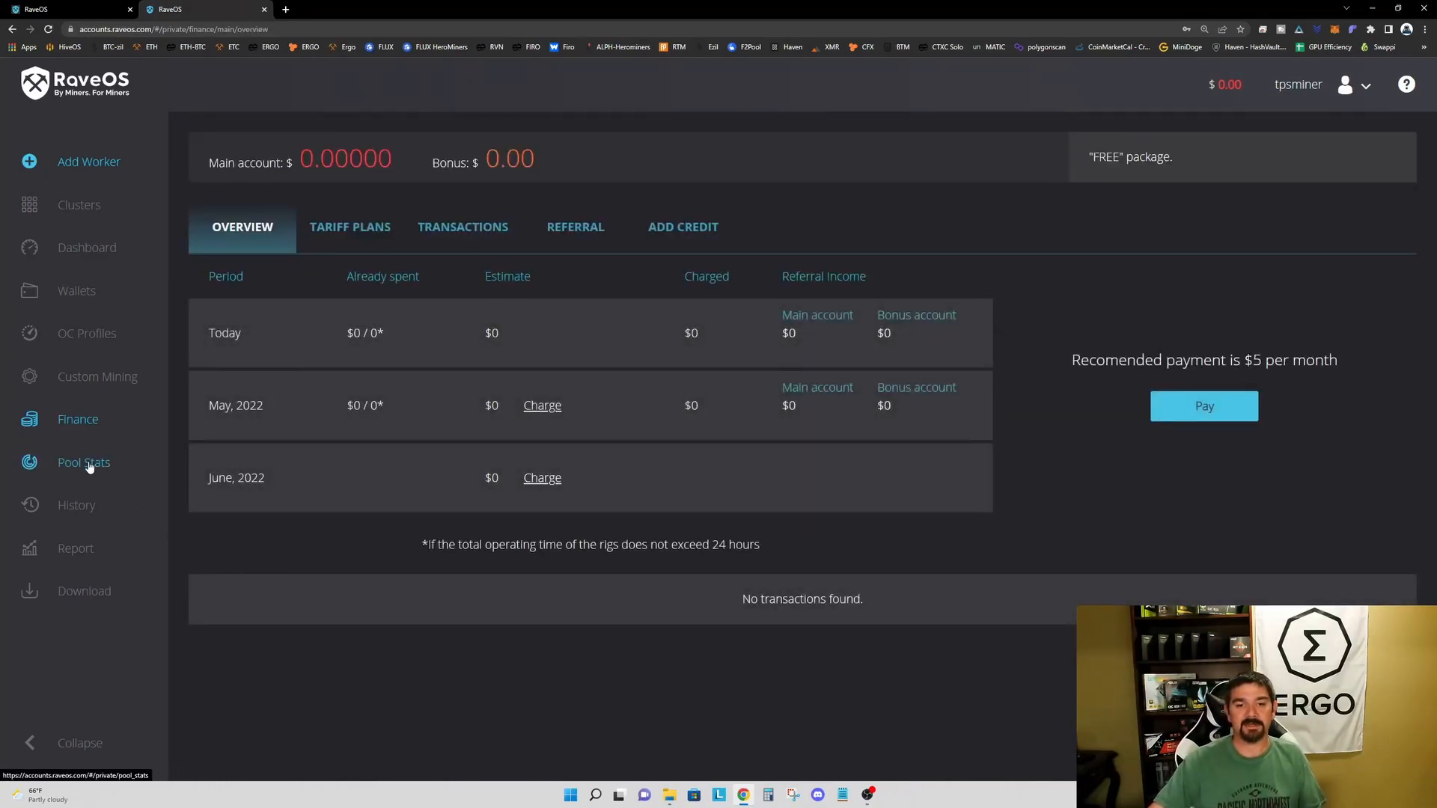
Review the ERG pool wallet stats, the activity History, then go to the energy Report
left_click(84, 462)
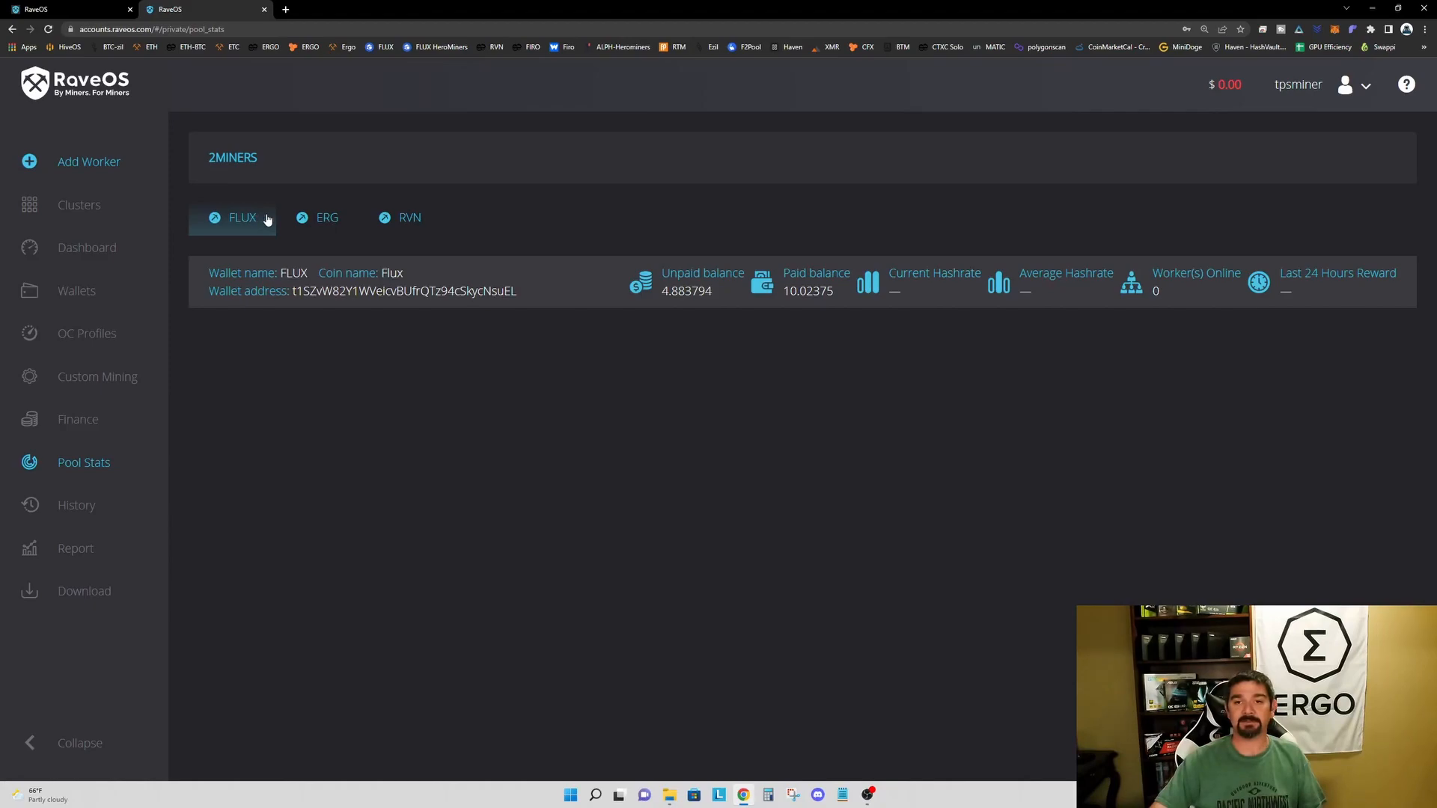
left_click(326, 217)
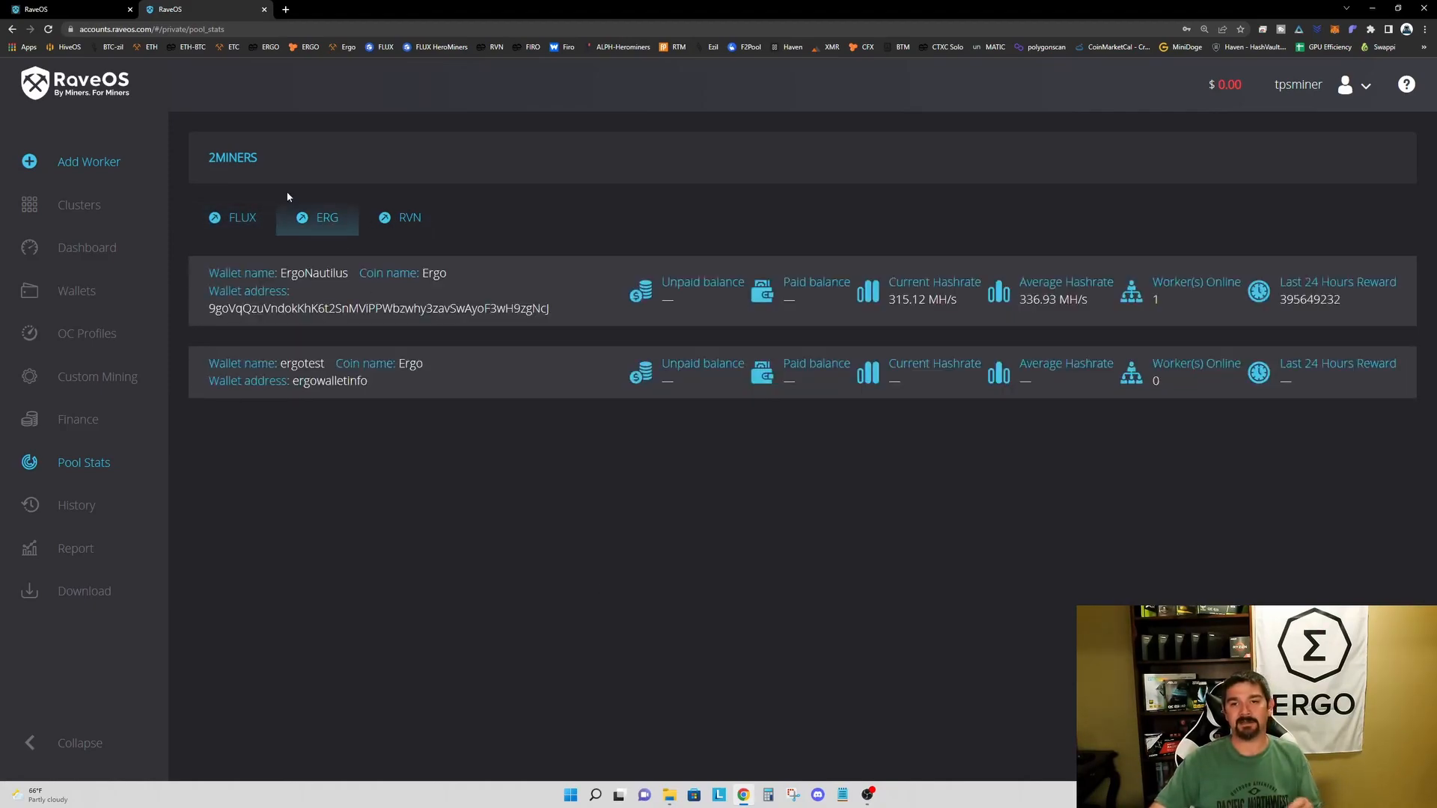
mouse_move(342, 194)
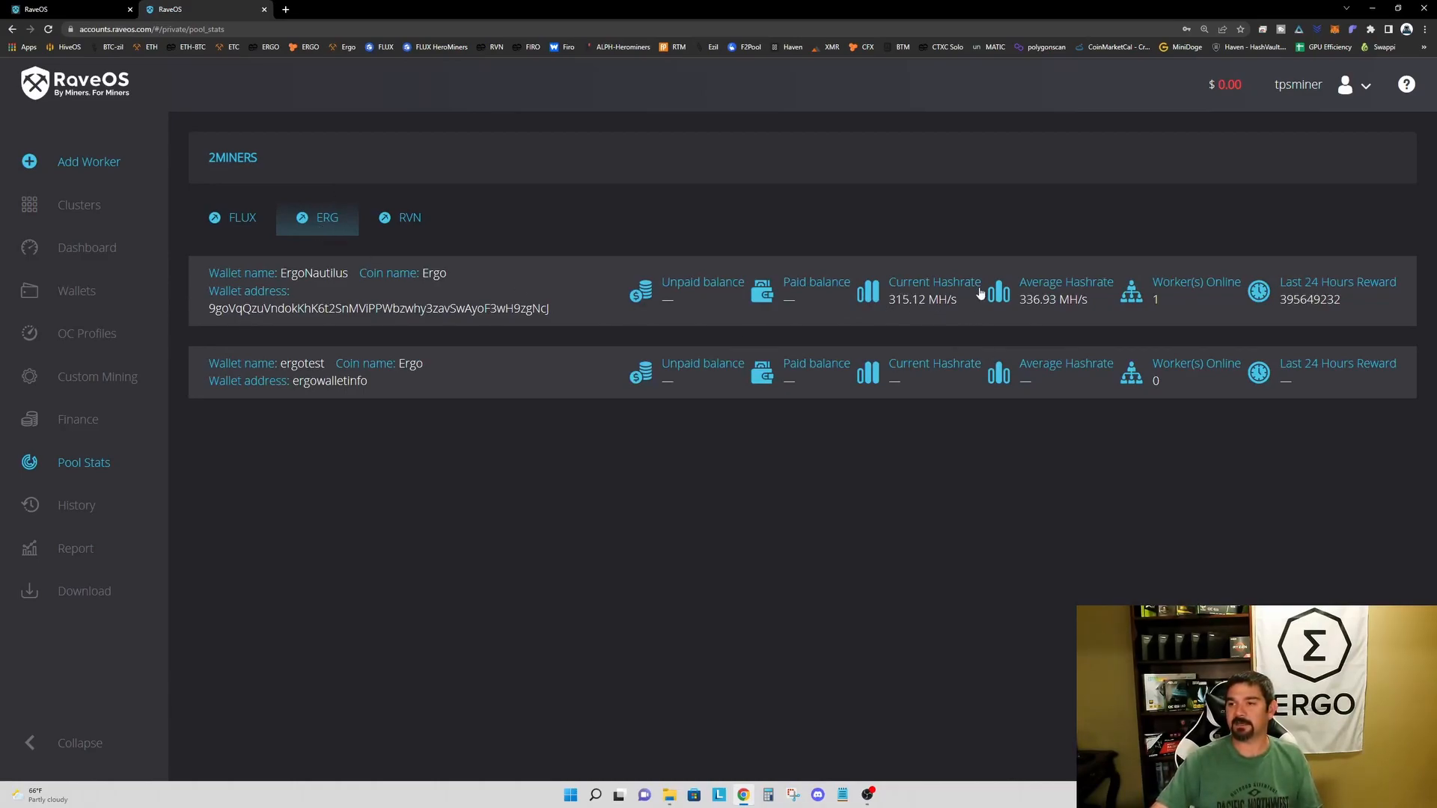
mouse_move(1191, 306)
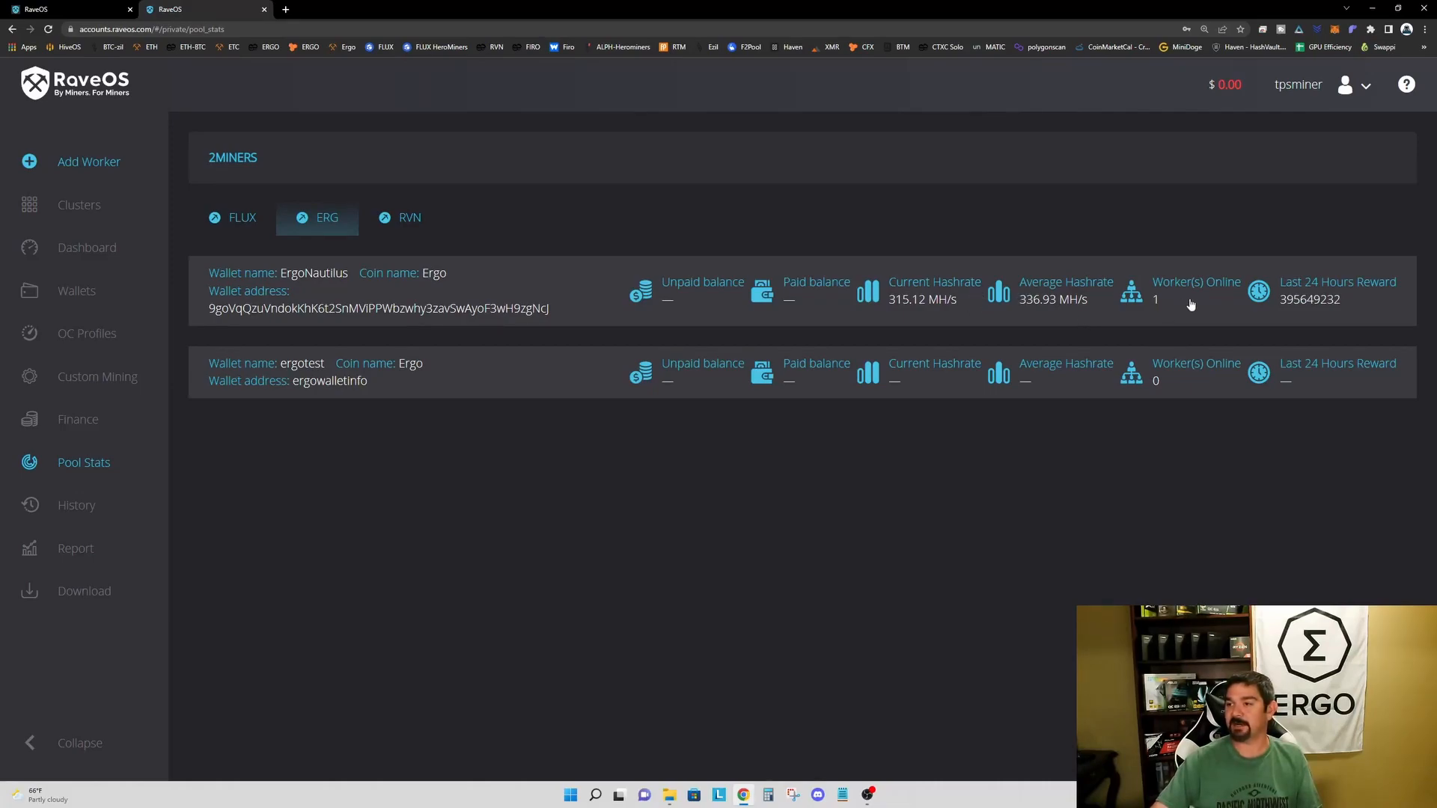
mouse_move(1370, 304)
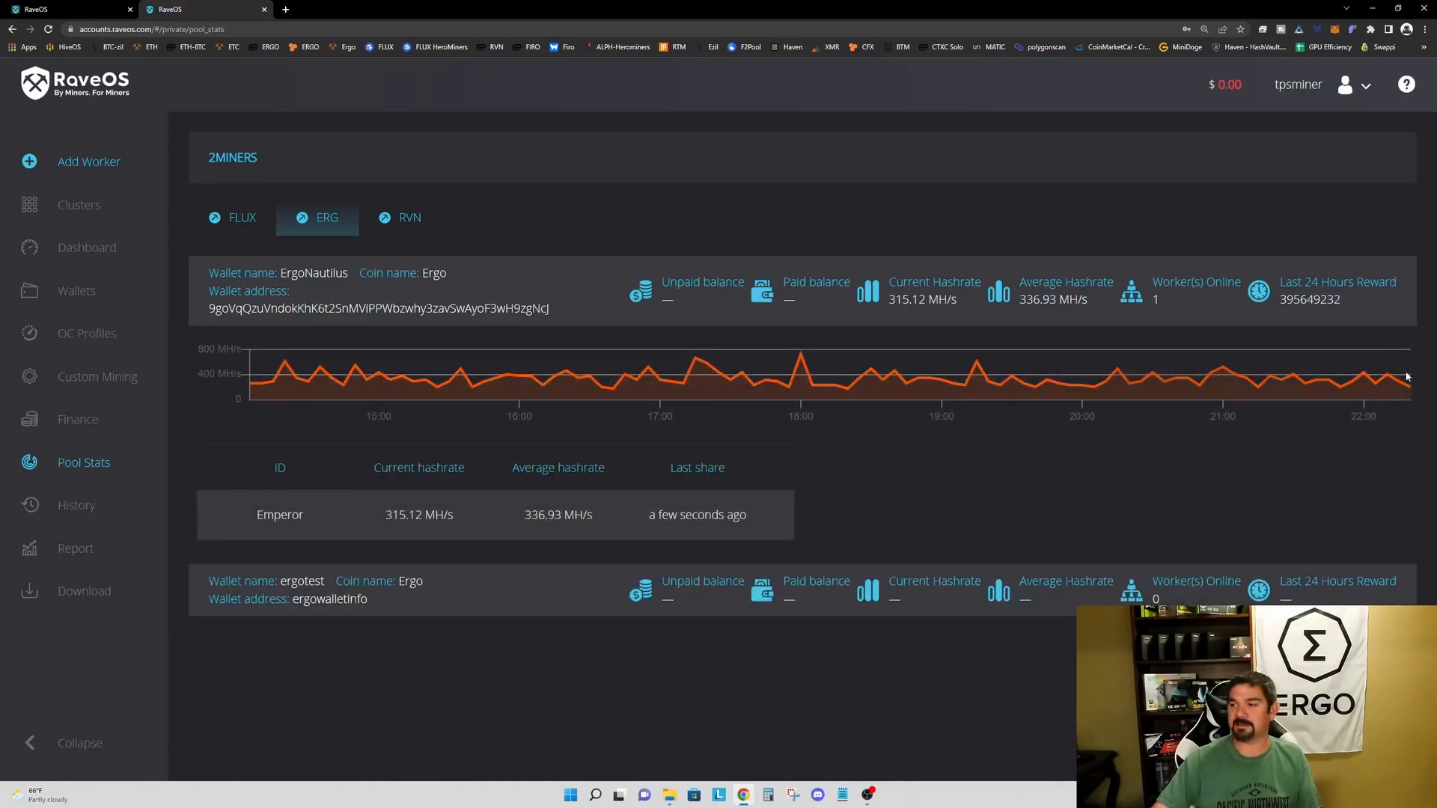
mouse_move(623, 393)
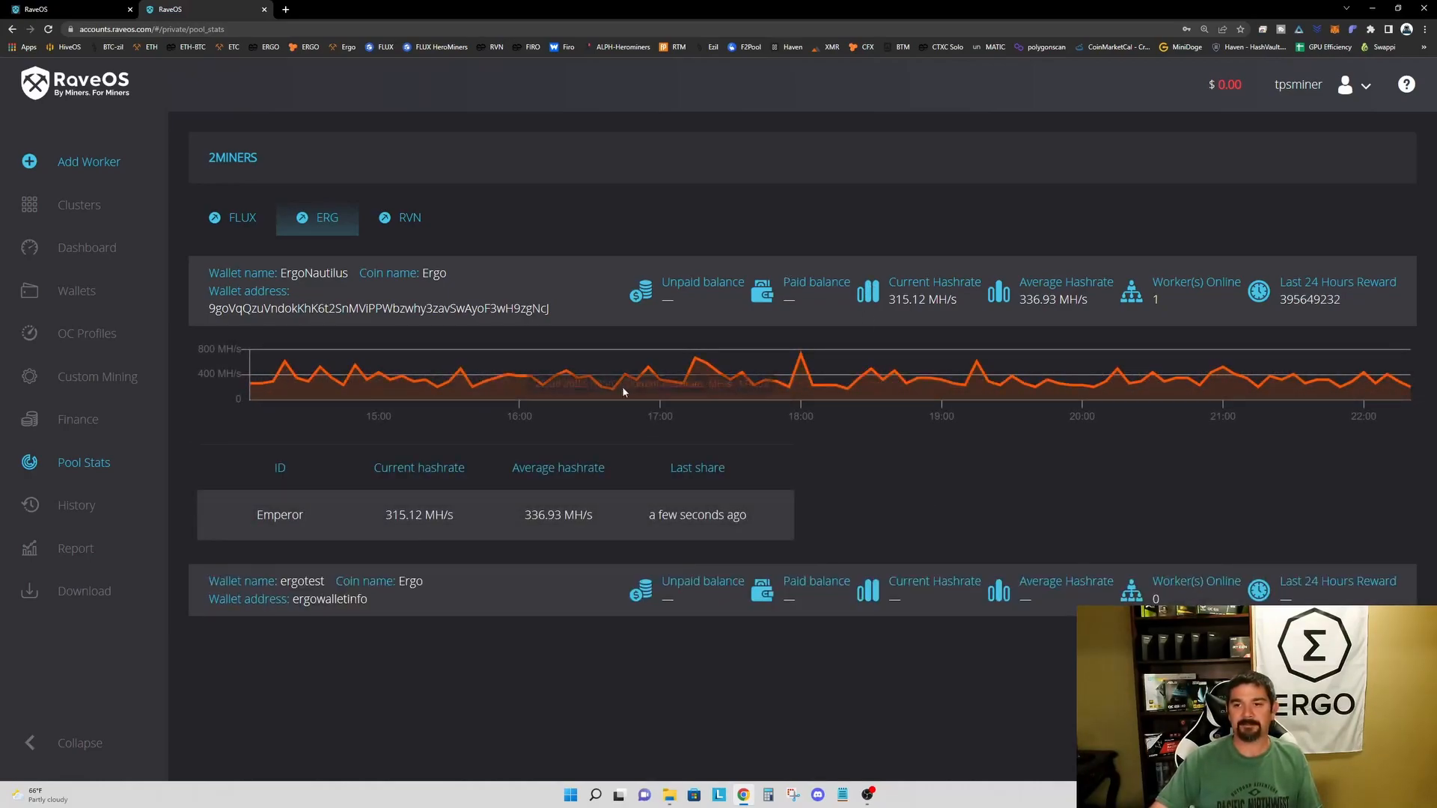
mouse_move(1028, 457)
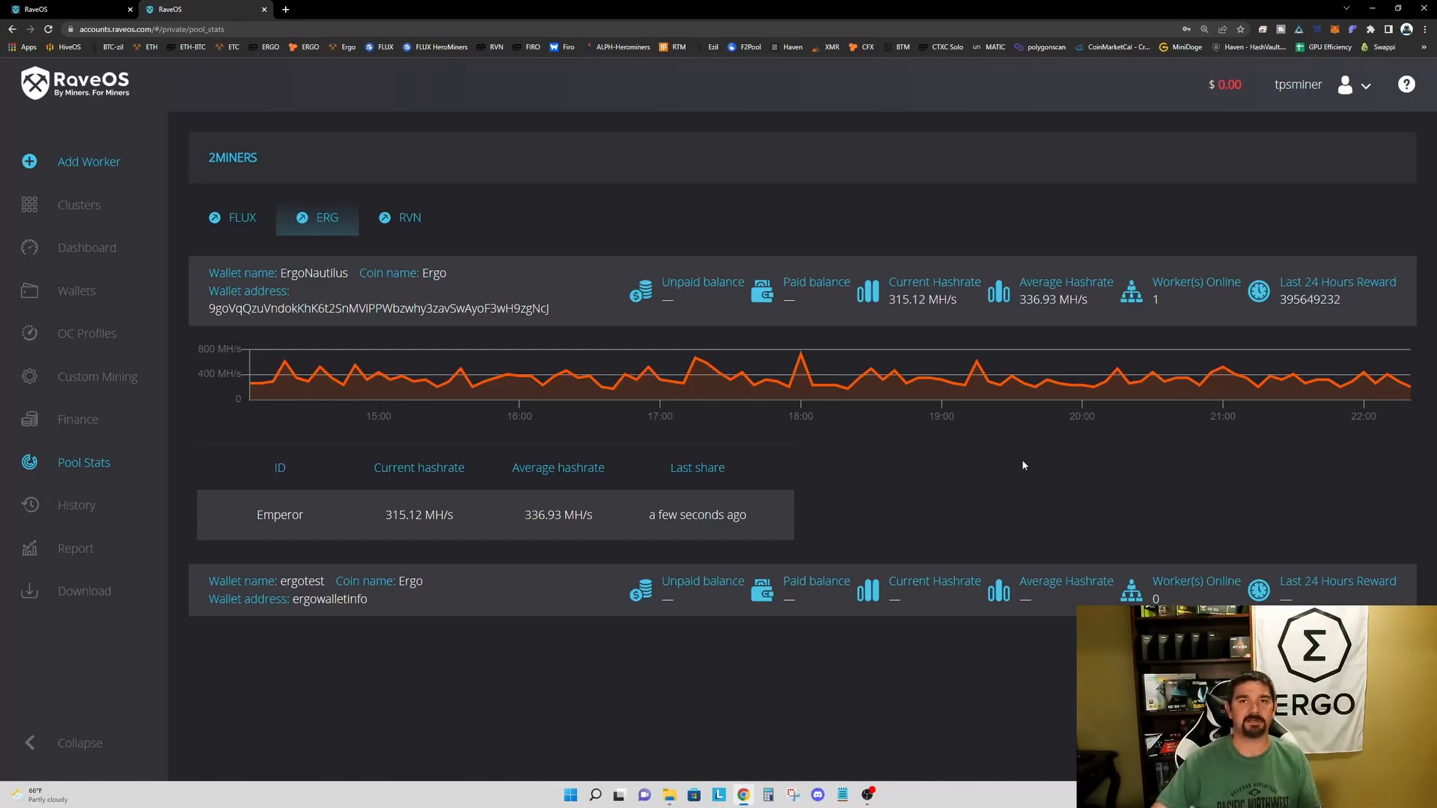
mouse_move(997, 479)
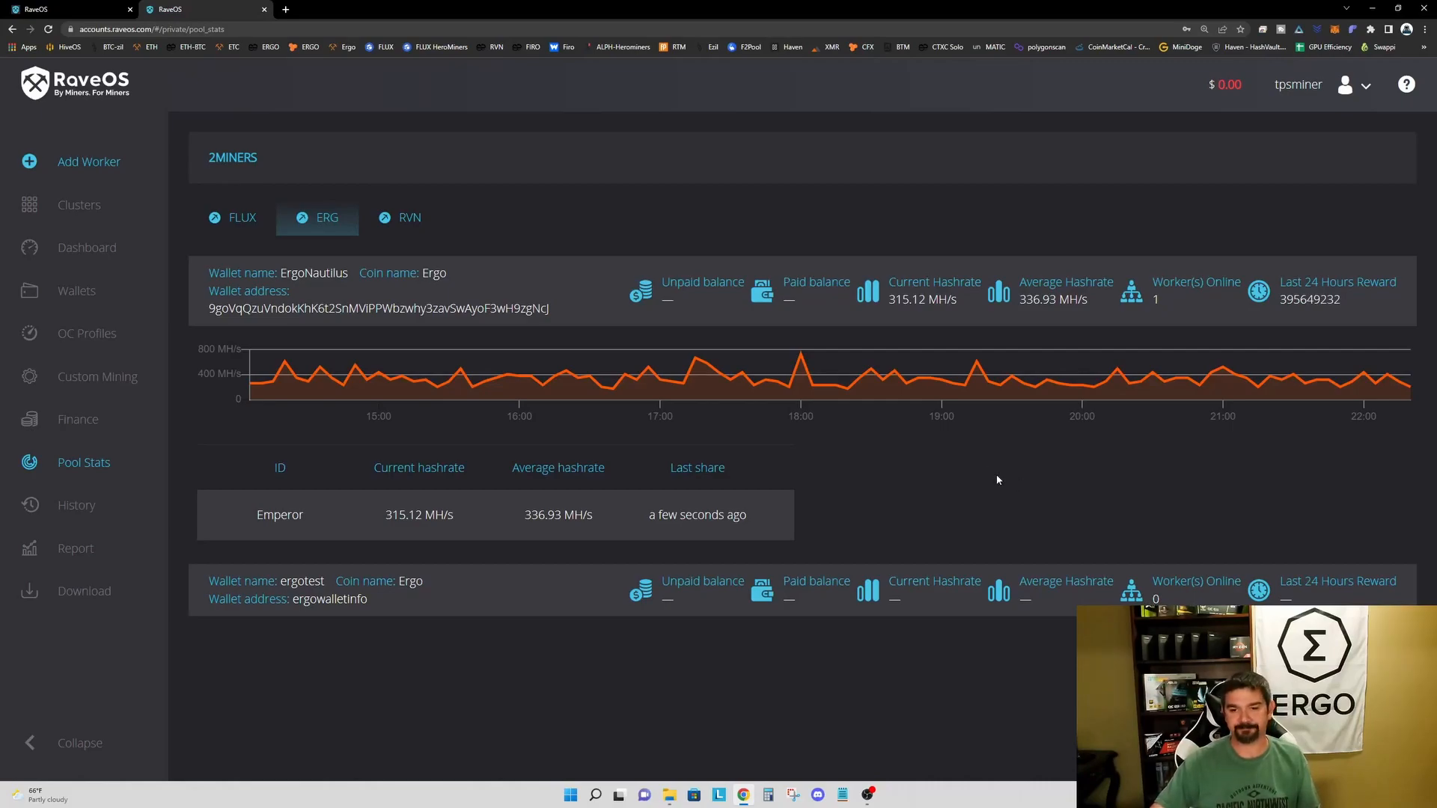
left_click(77, 505)
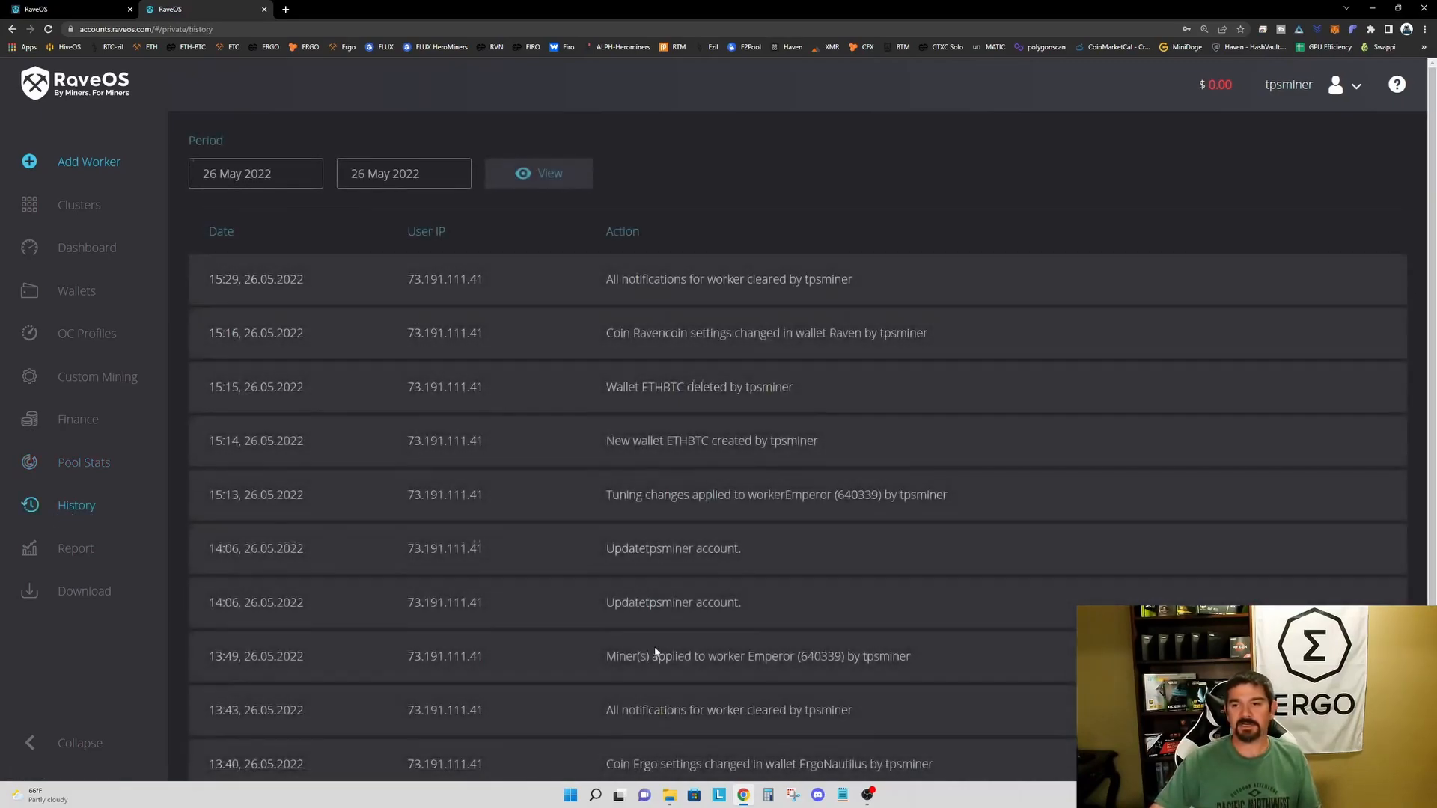
mouse_move(427, 424)
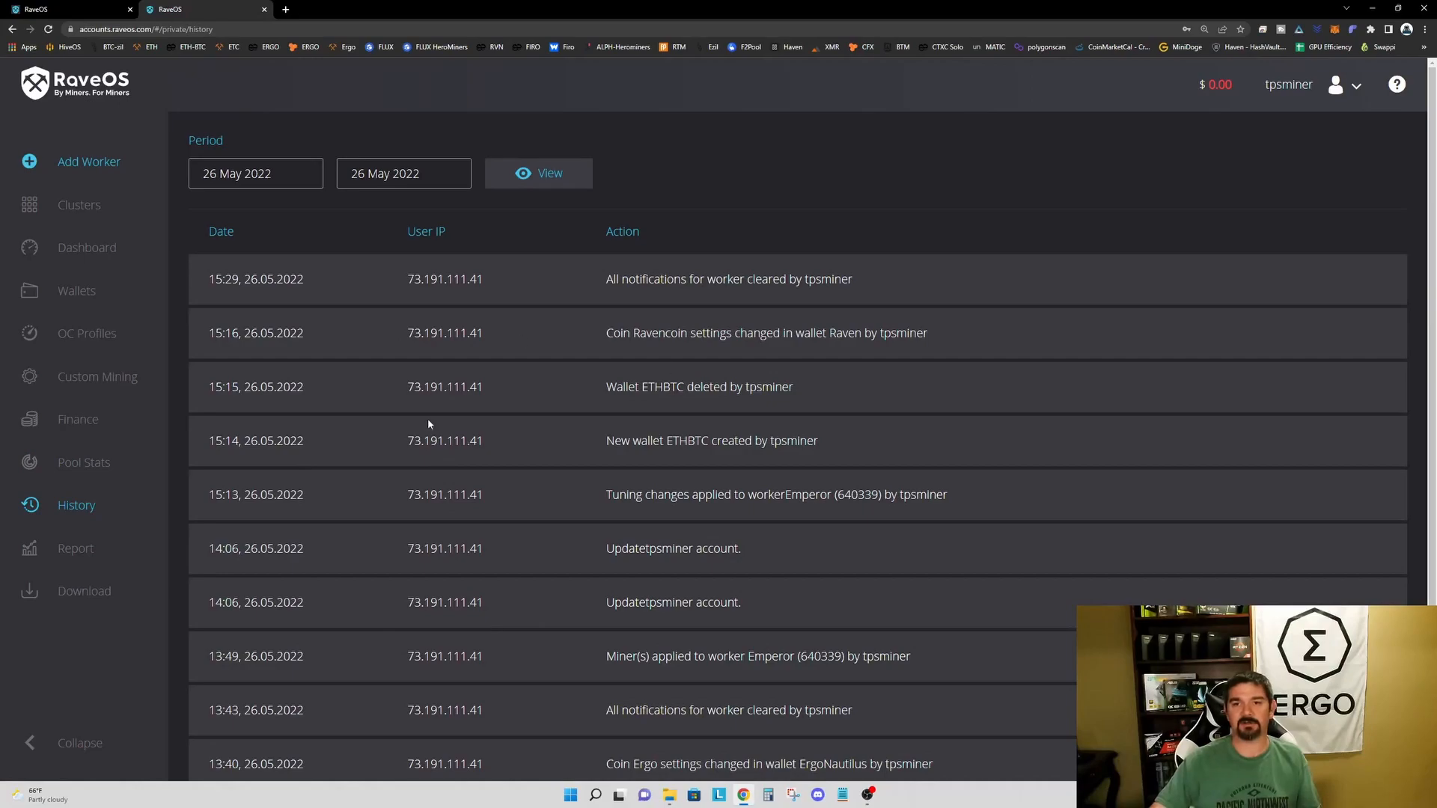
mouse_move(596, 513)
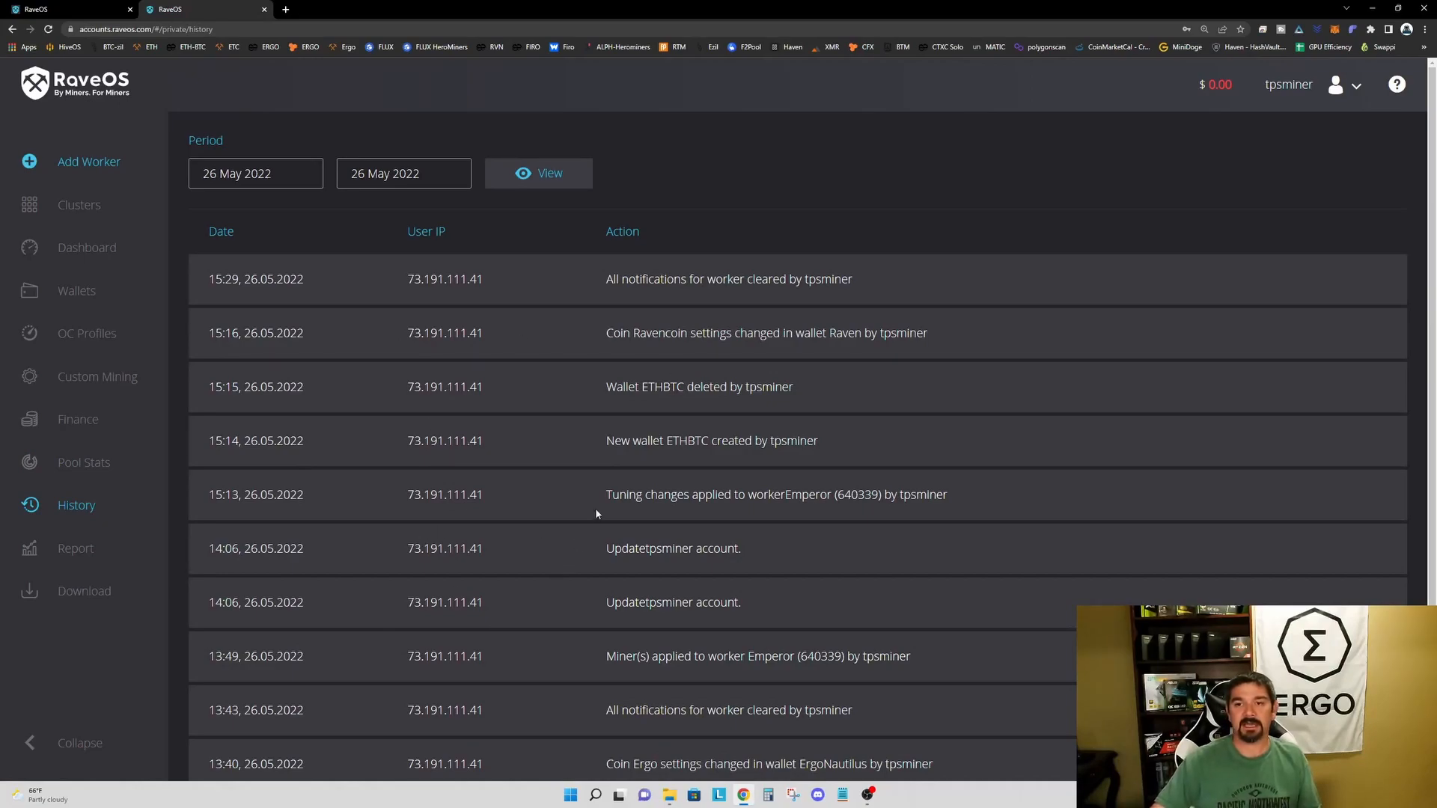
left_click(75, 548)
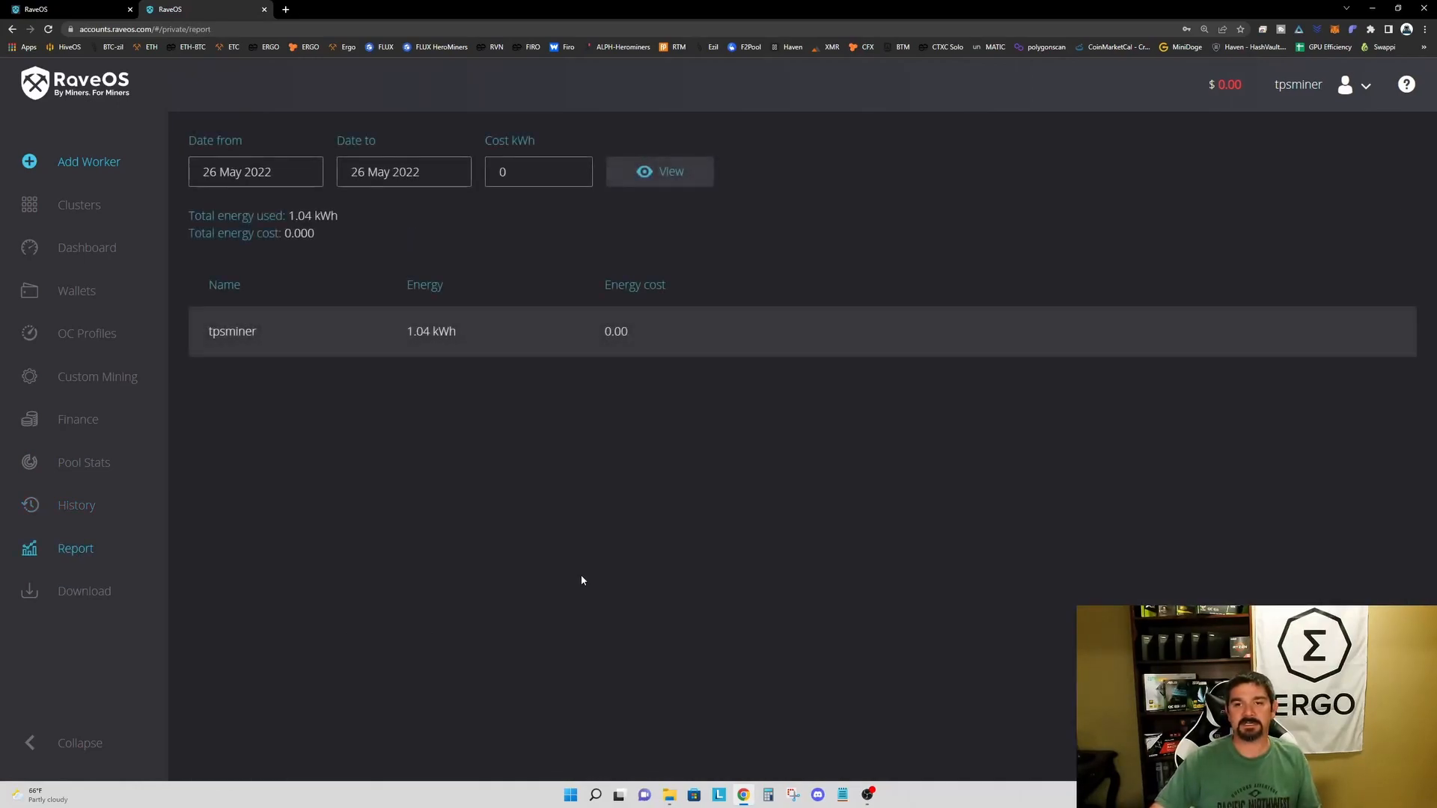
mouse_move(344, 265)
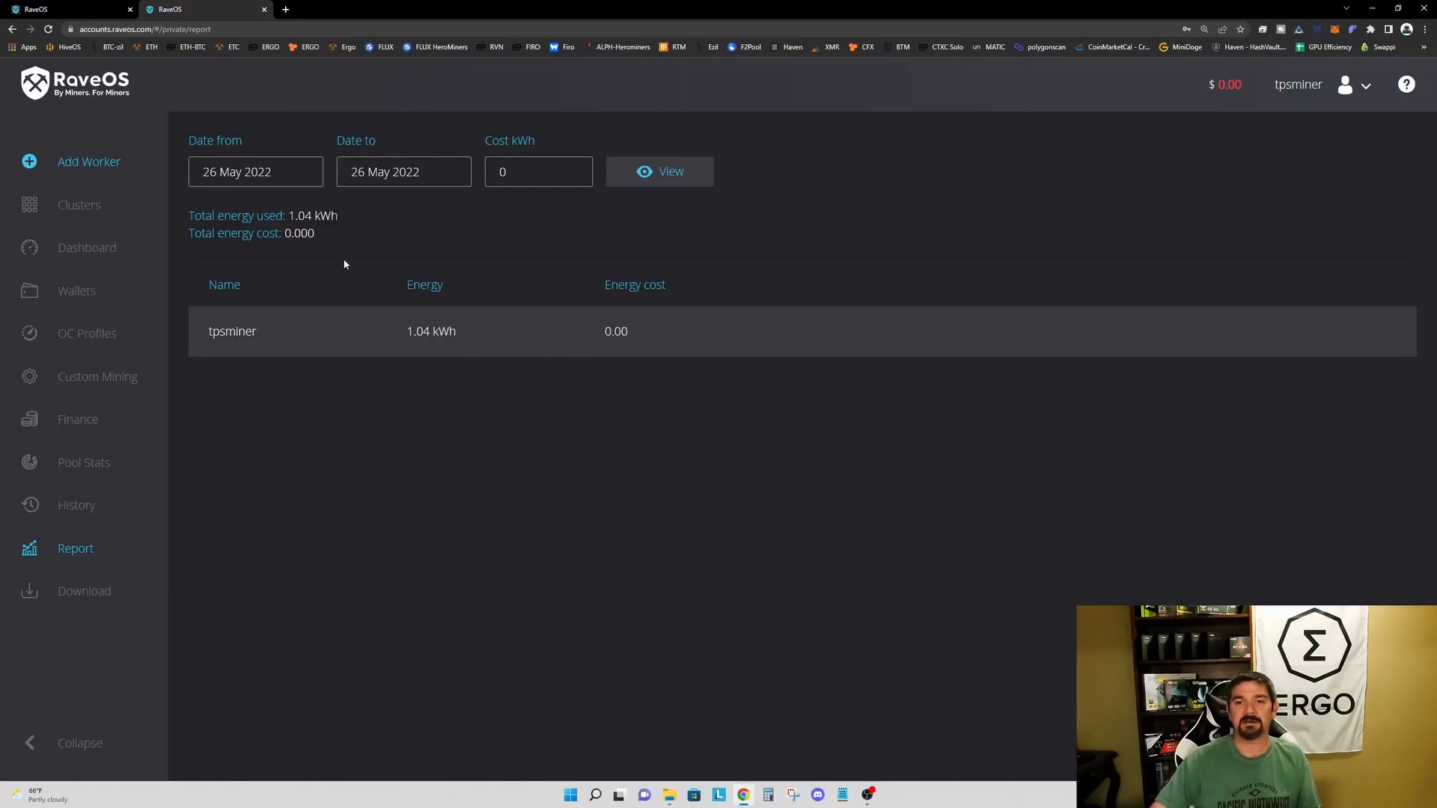
mouse_move(316, 232)
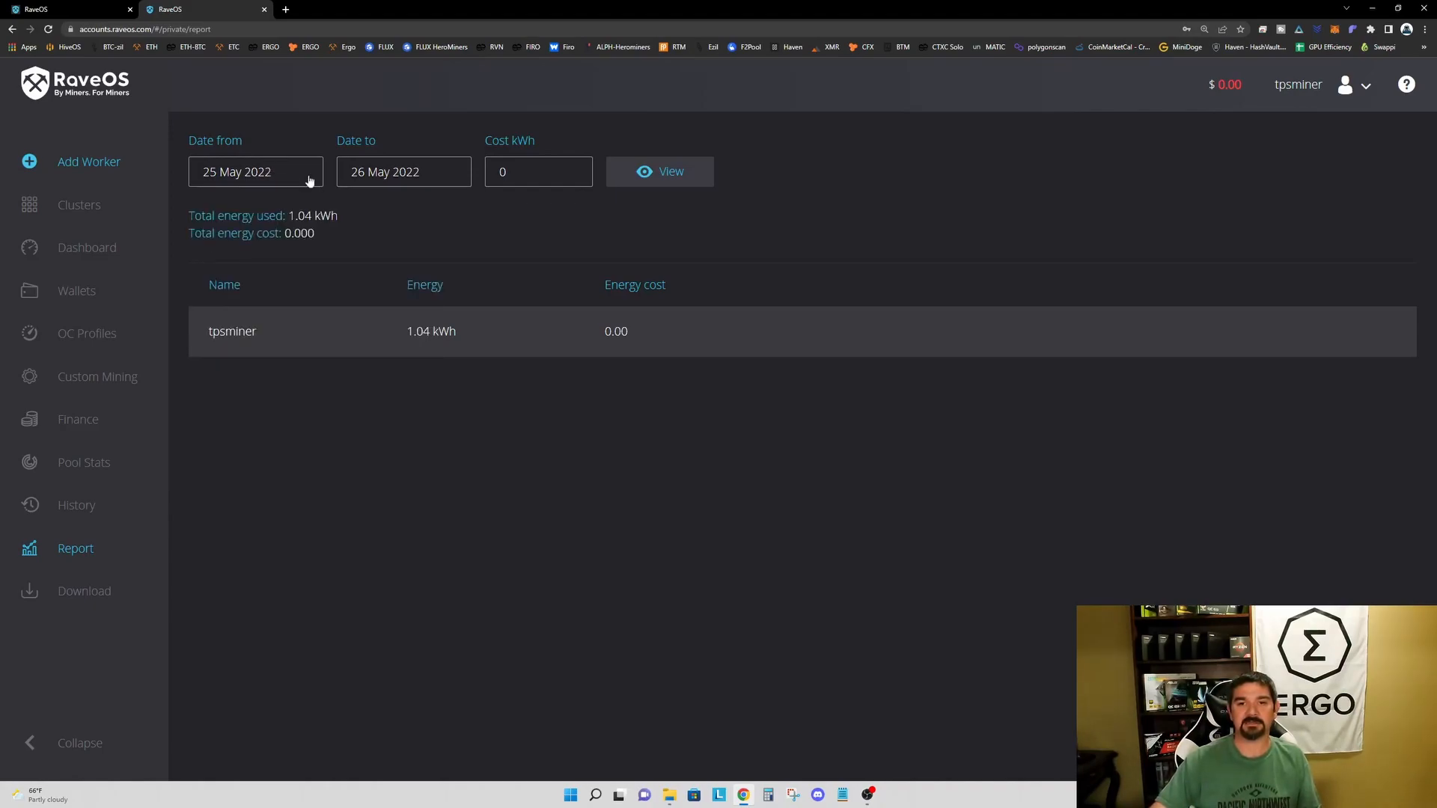
Run the report to 27 May 2022 at 0.11 per kWh and mark the 4.46 kWh total
left_click(403, 170)
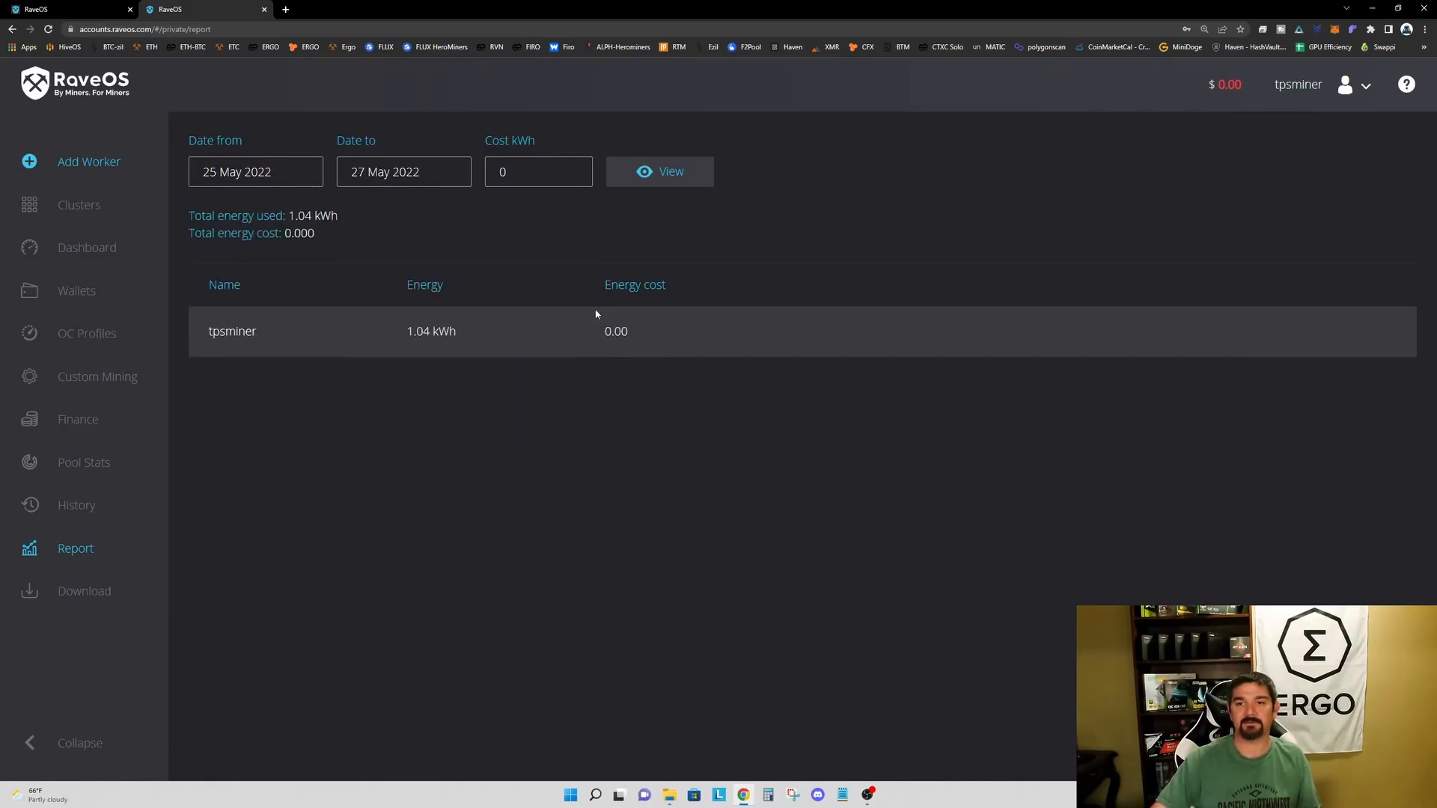
left_click(537, 171)
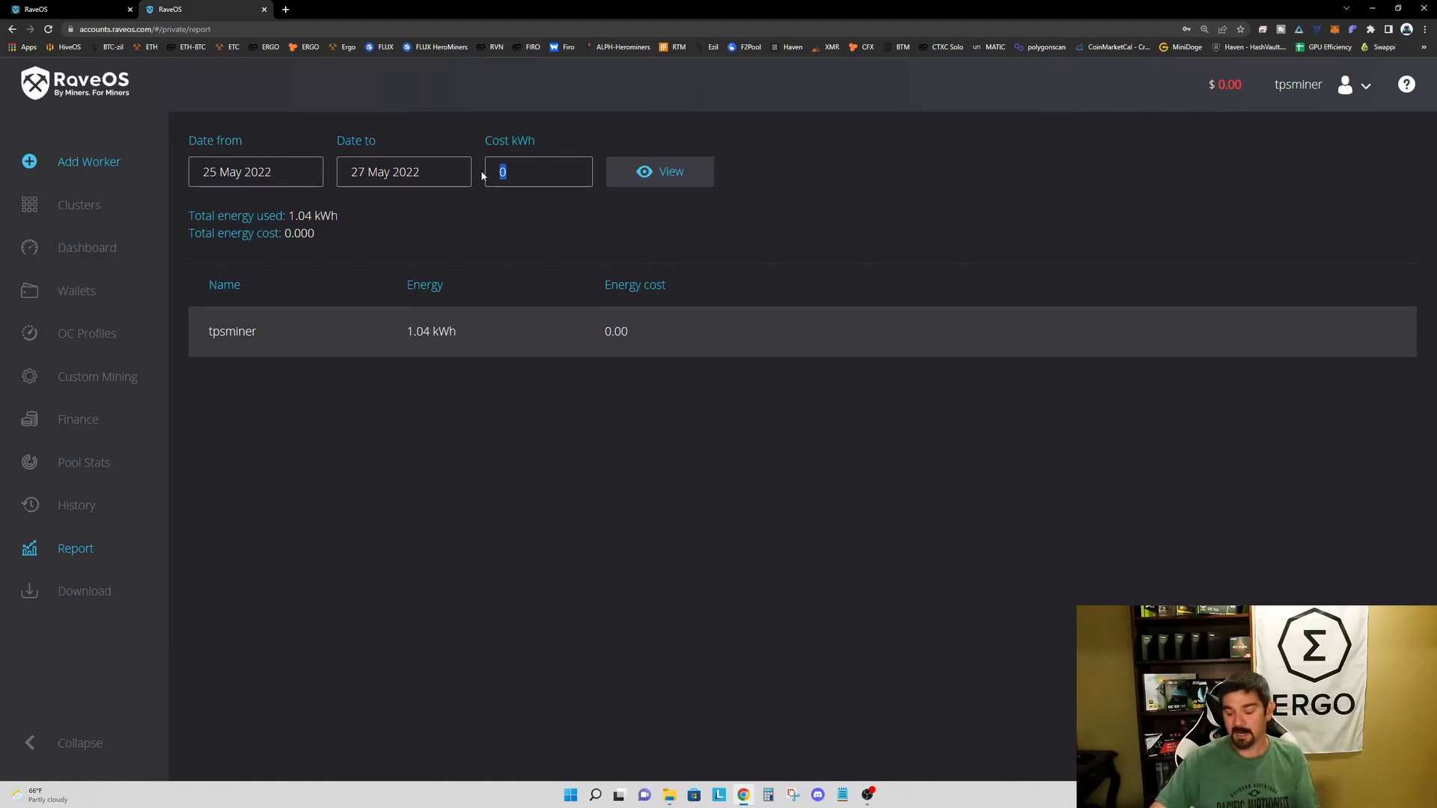
type("0.11")
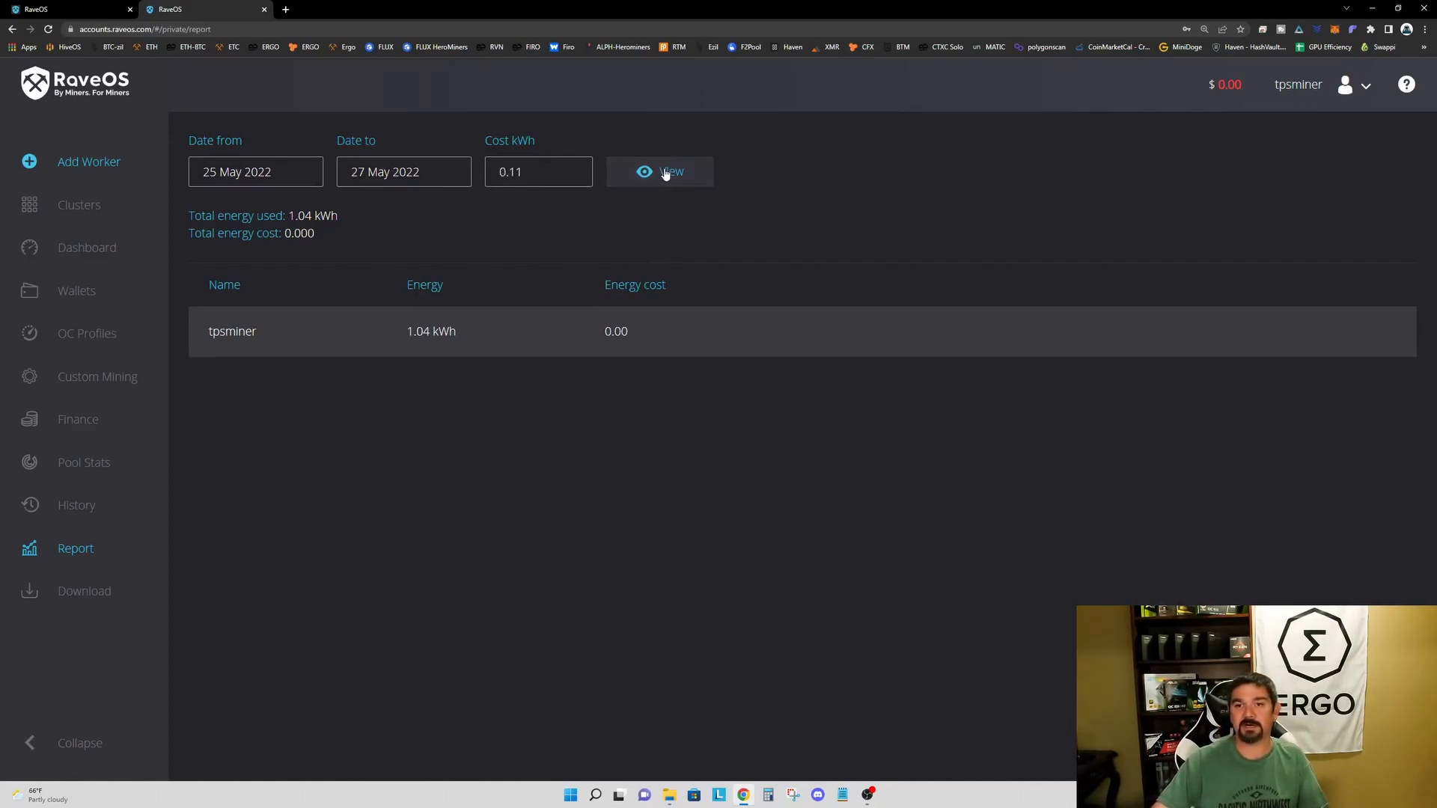
left_click(659, 170)
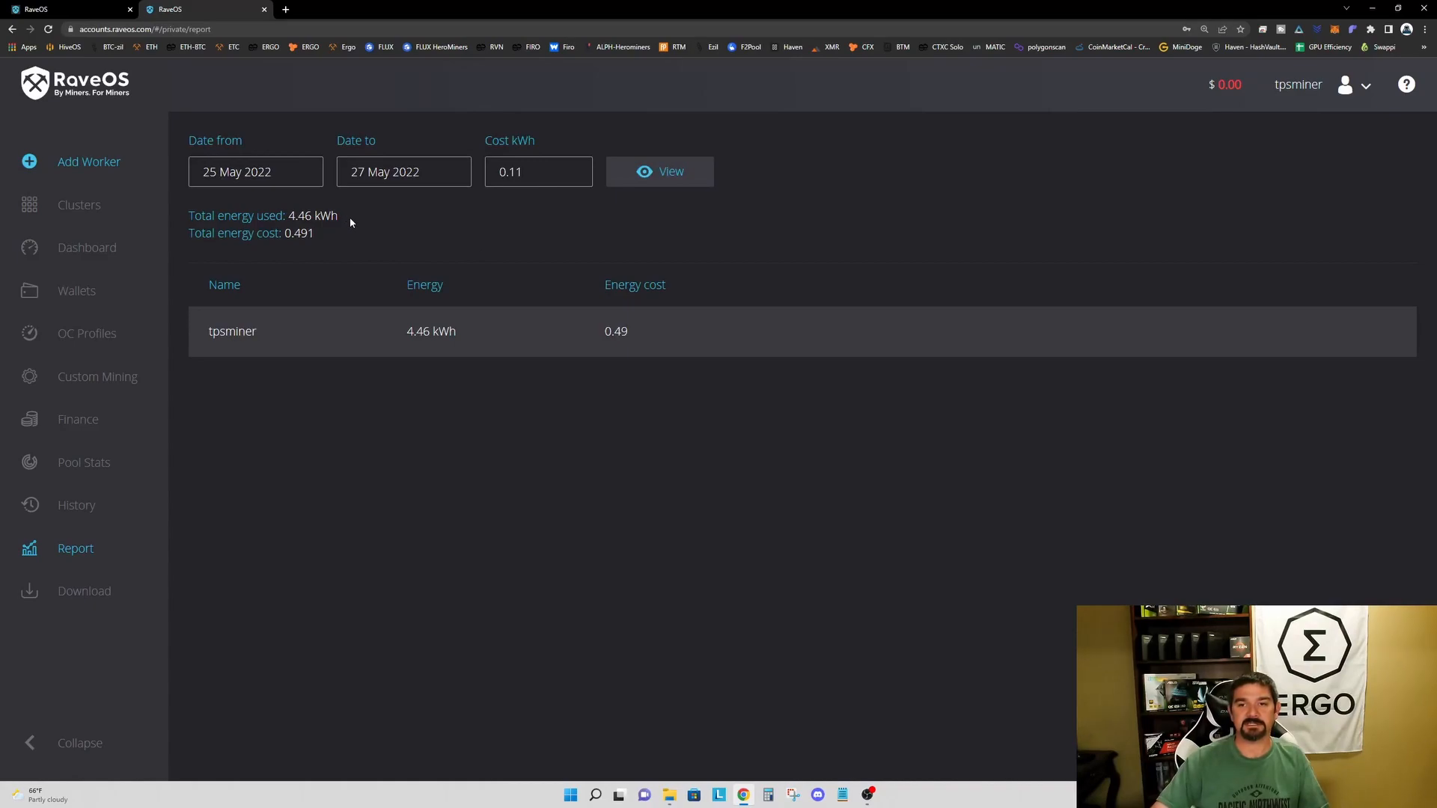
double_click(311, 216)
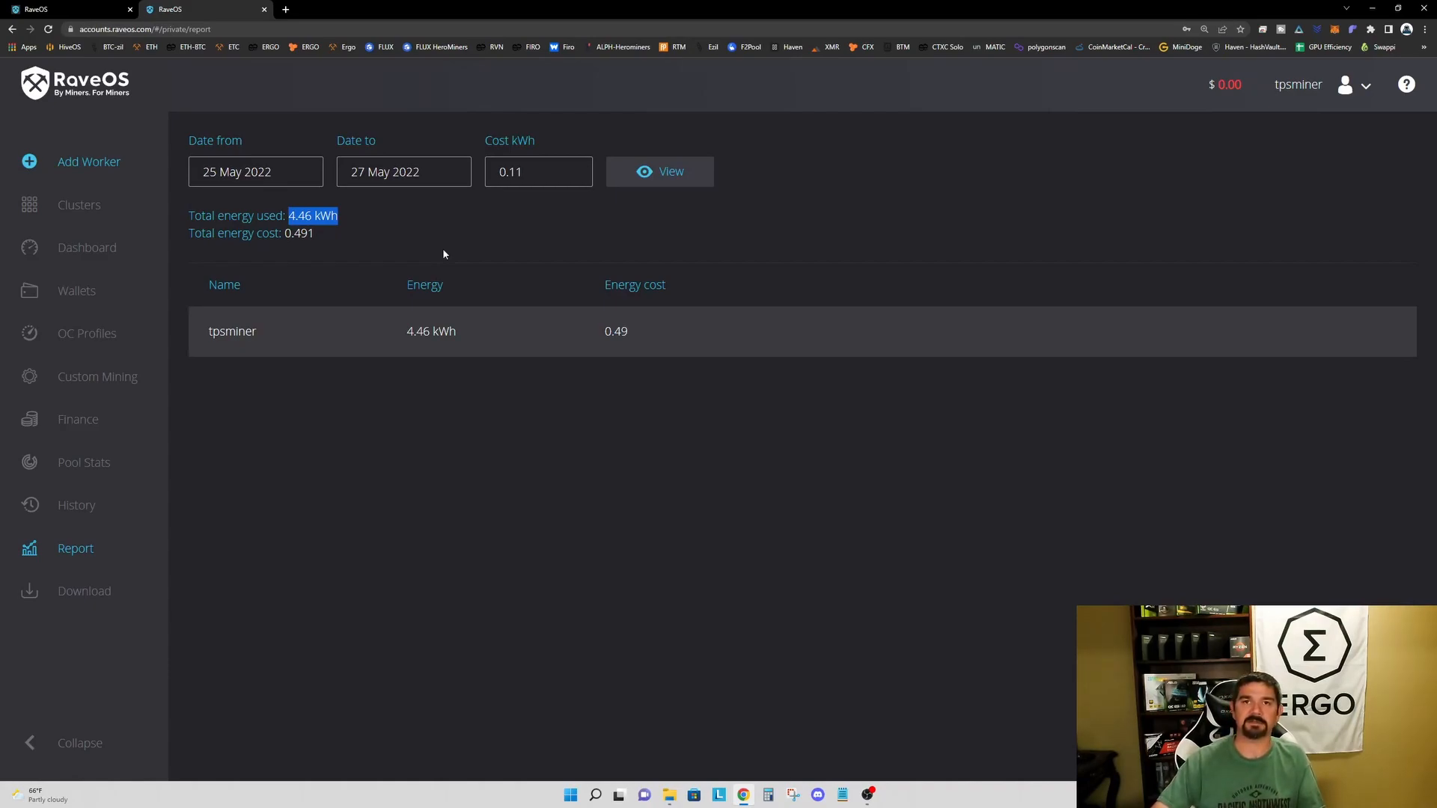
mouse_move(346, 221)
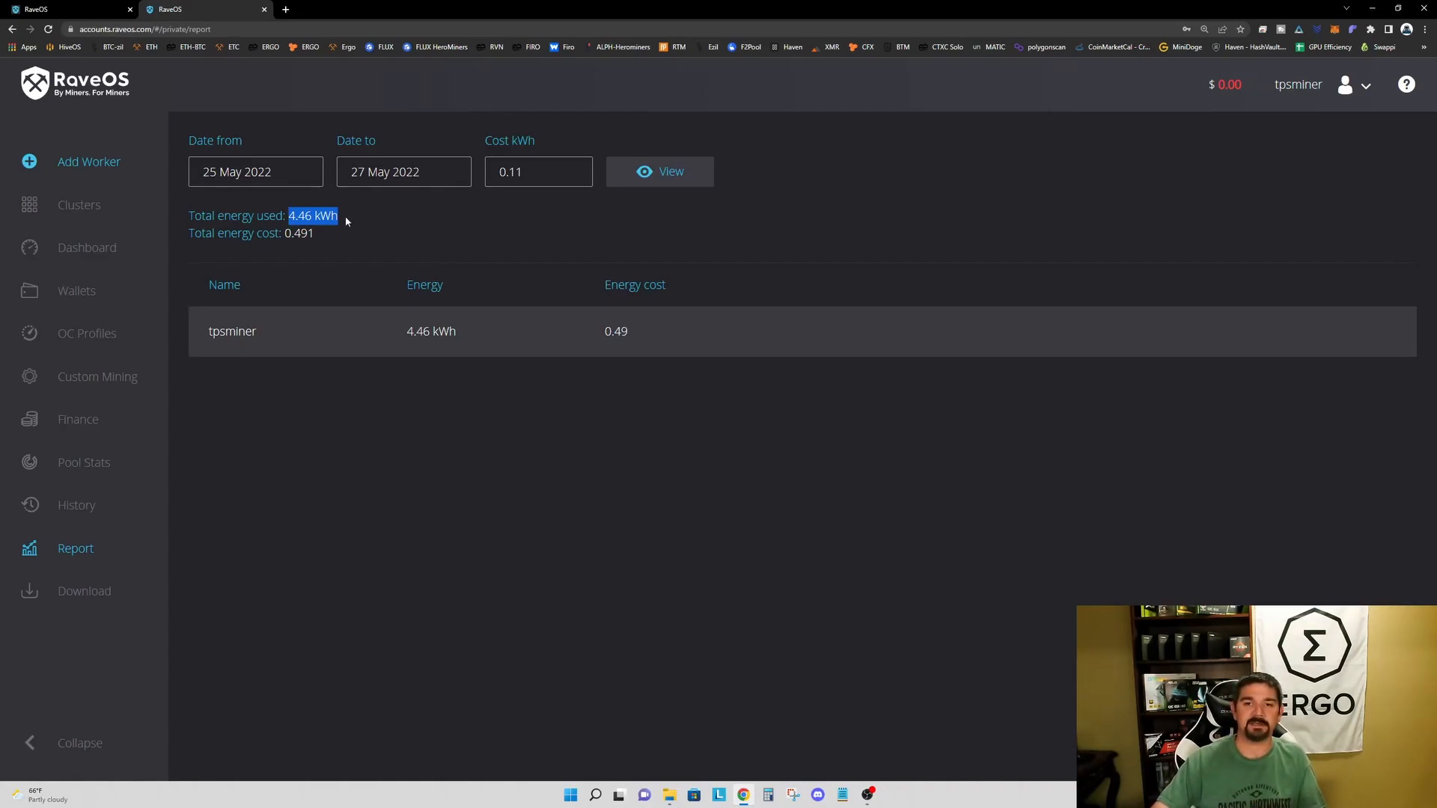
mouse_move(377, 226)
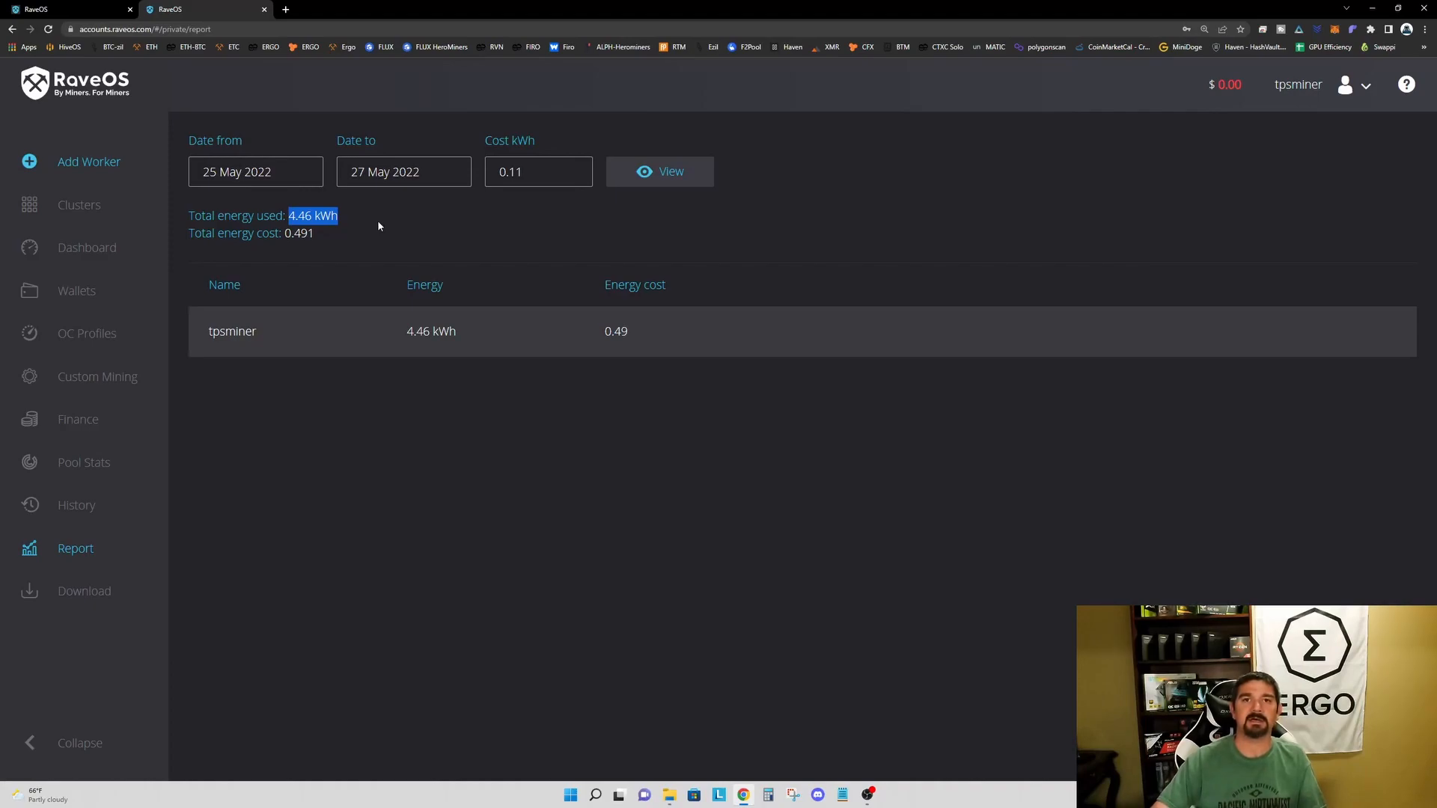
mouse_move(395, 245)
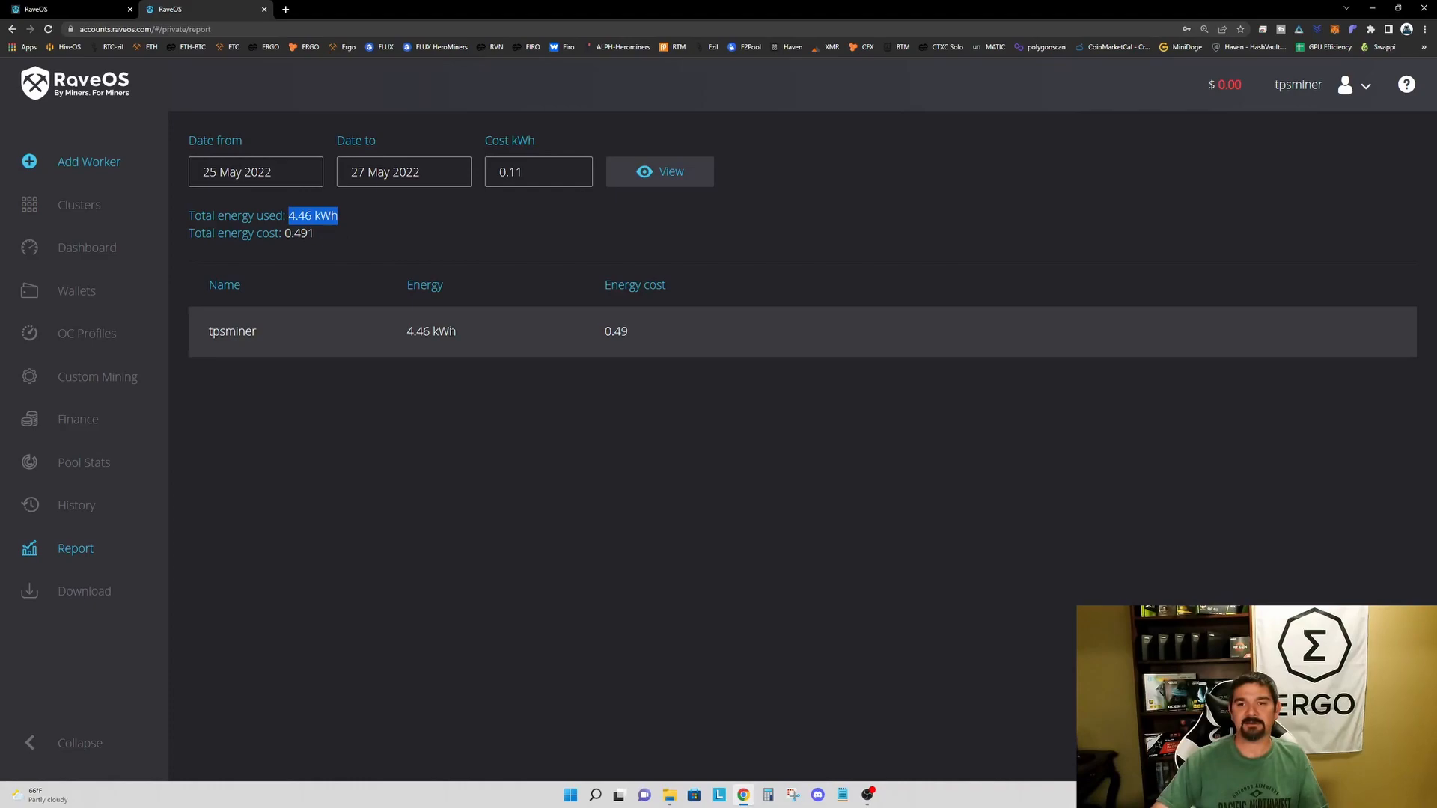
mouse_move(636, 337)
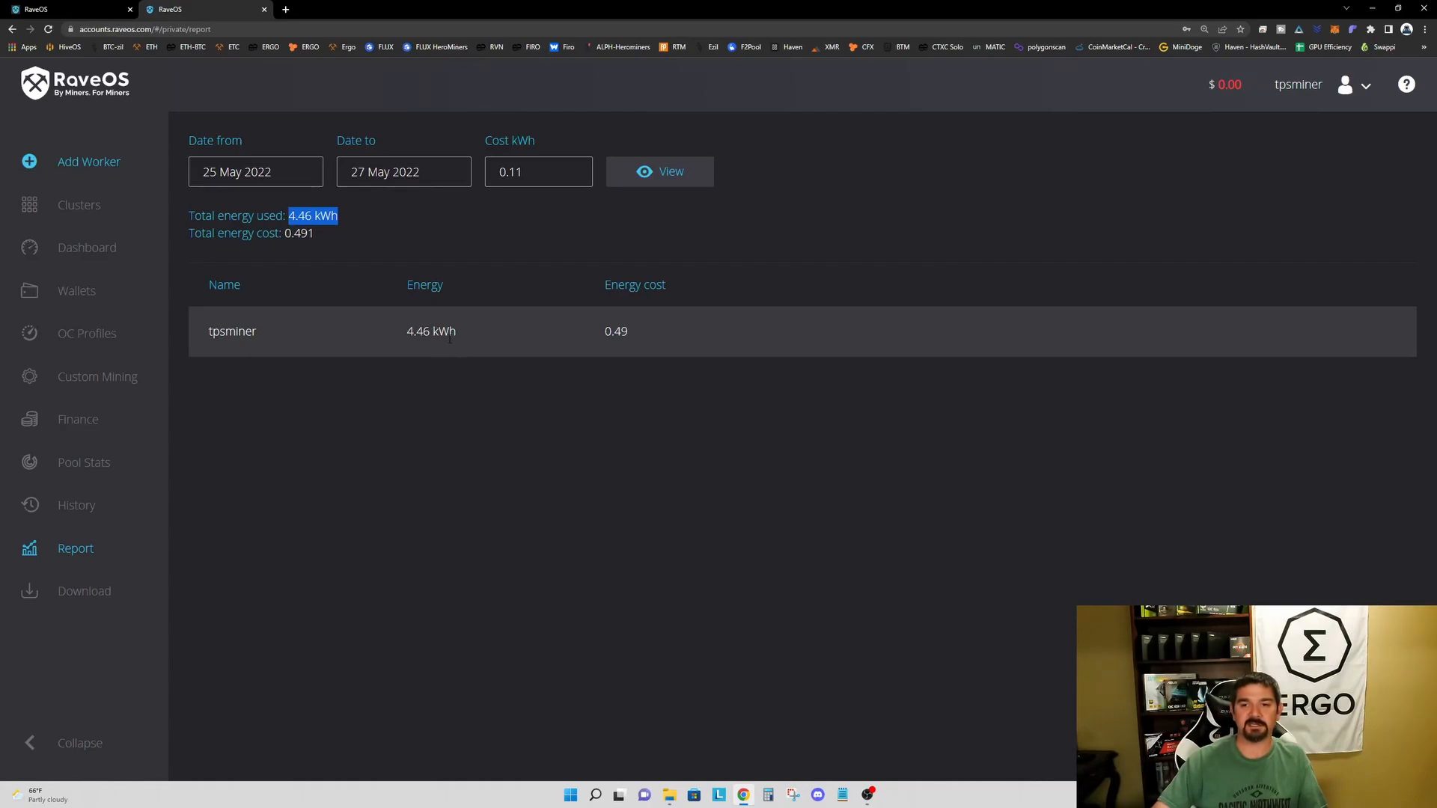
mouse_move(759, 408)
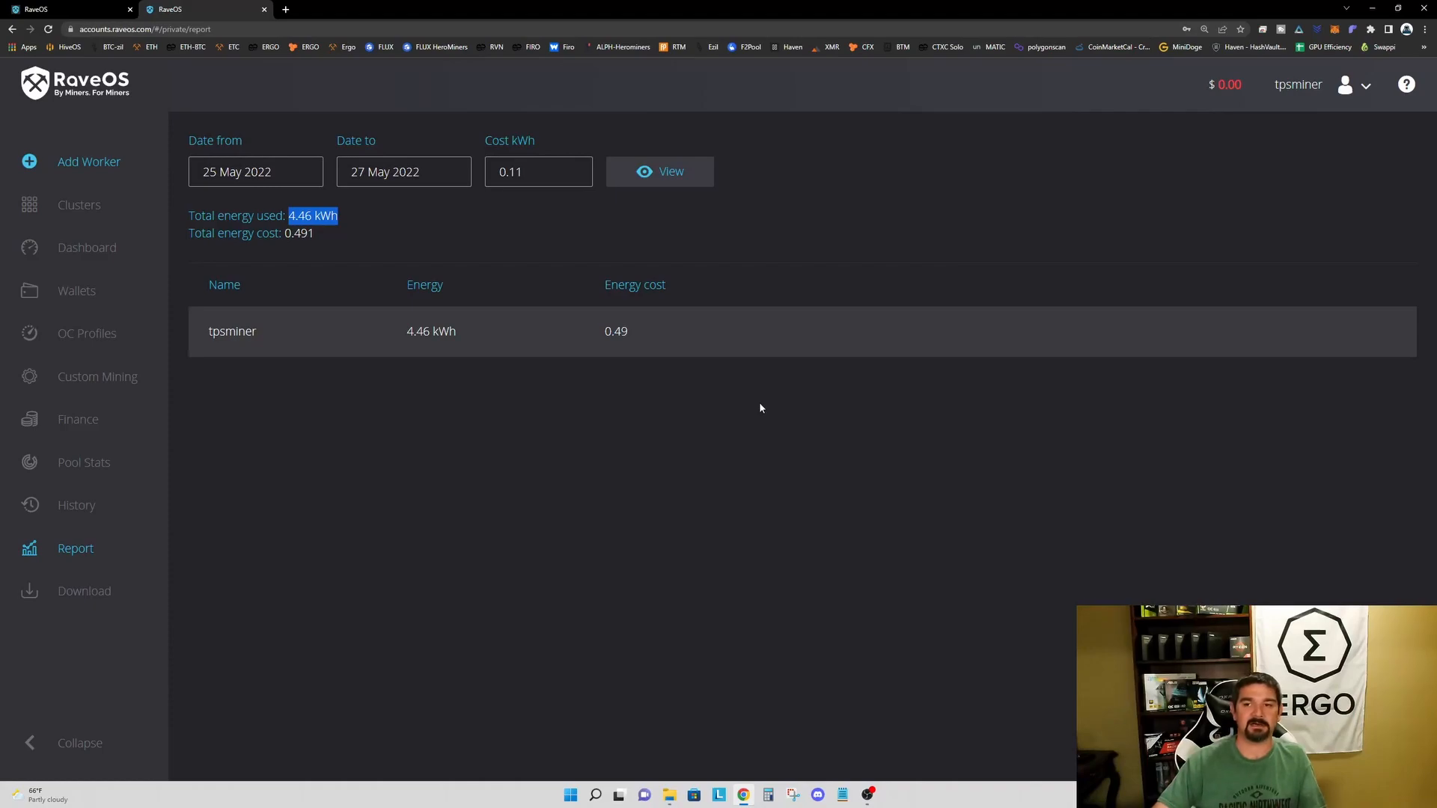
mouse_move(715, 428)
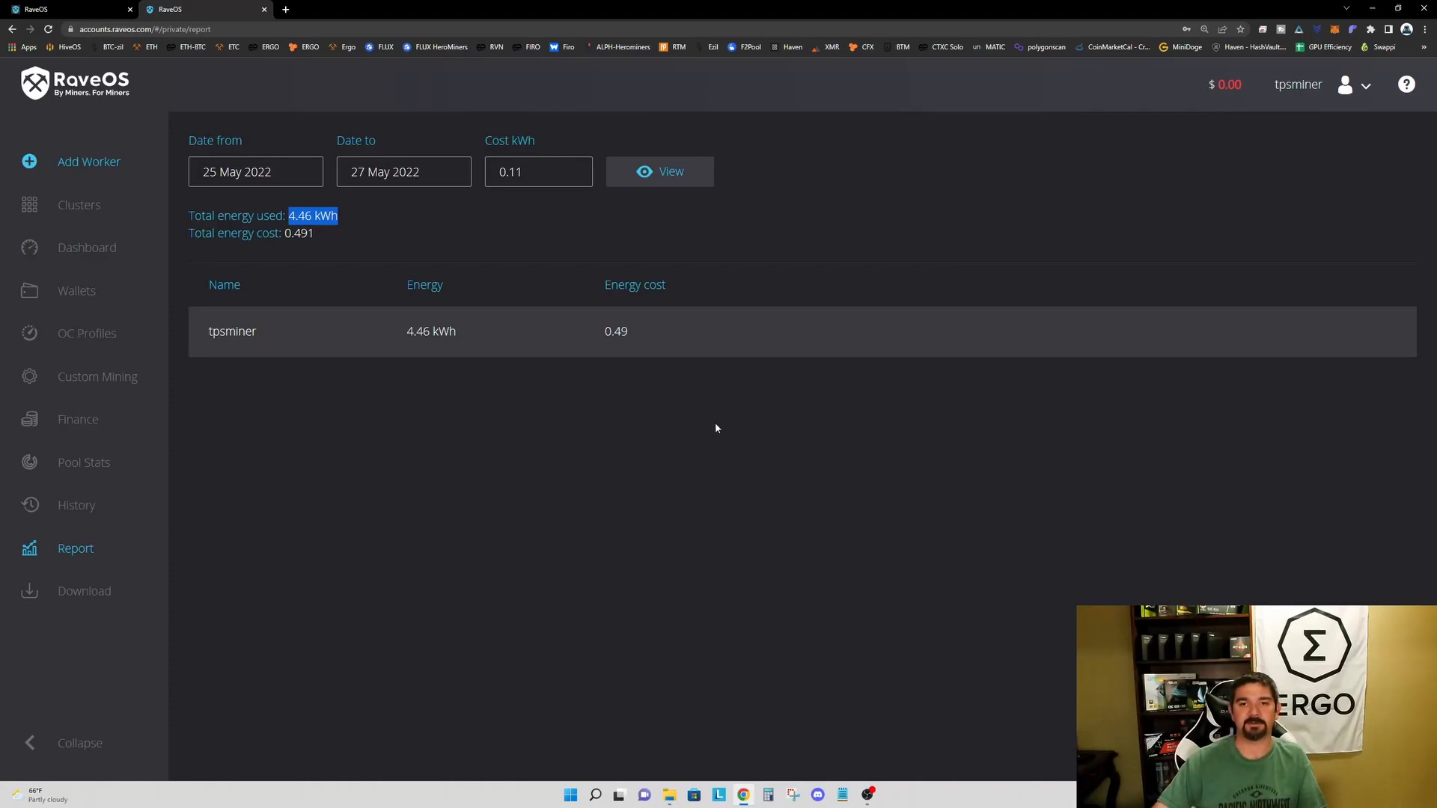
mouse_move(371, 603)
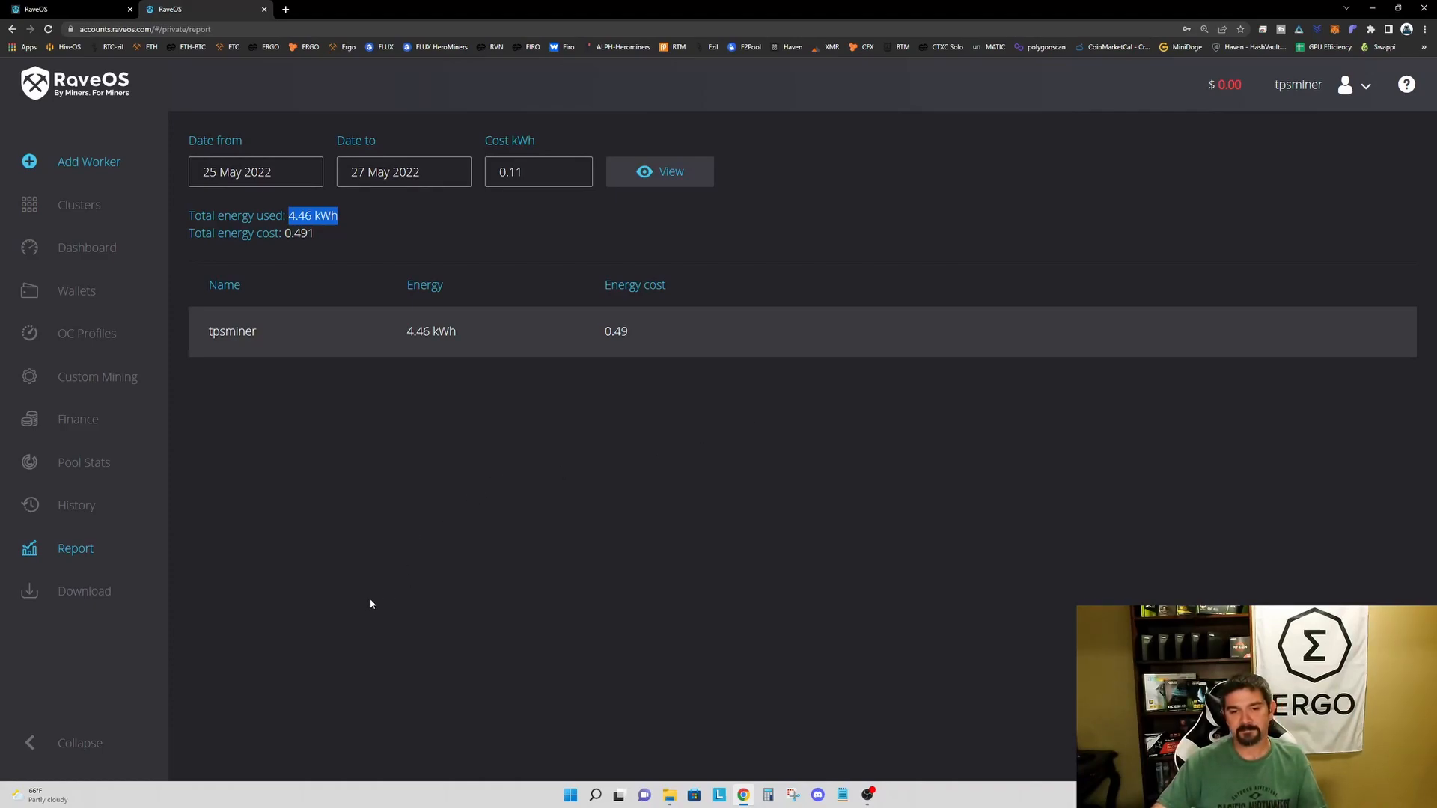
View the Clusters overview with the tpsminer cluster at 433 W and 340.88 MH/s
left_click(80, 205)
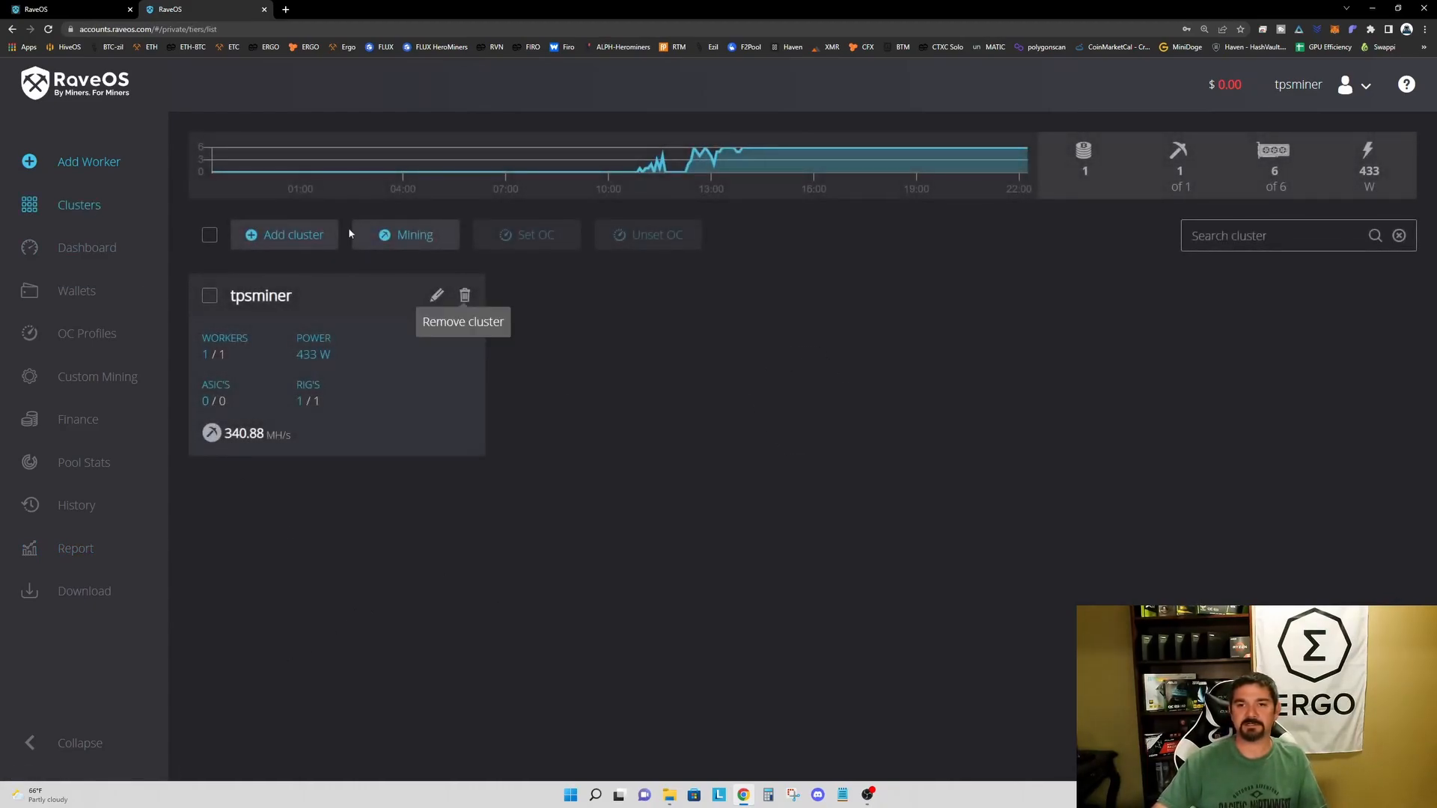
mouse_move(470, 431)
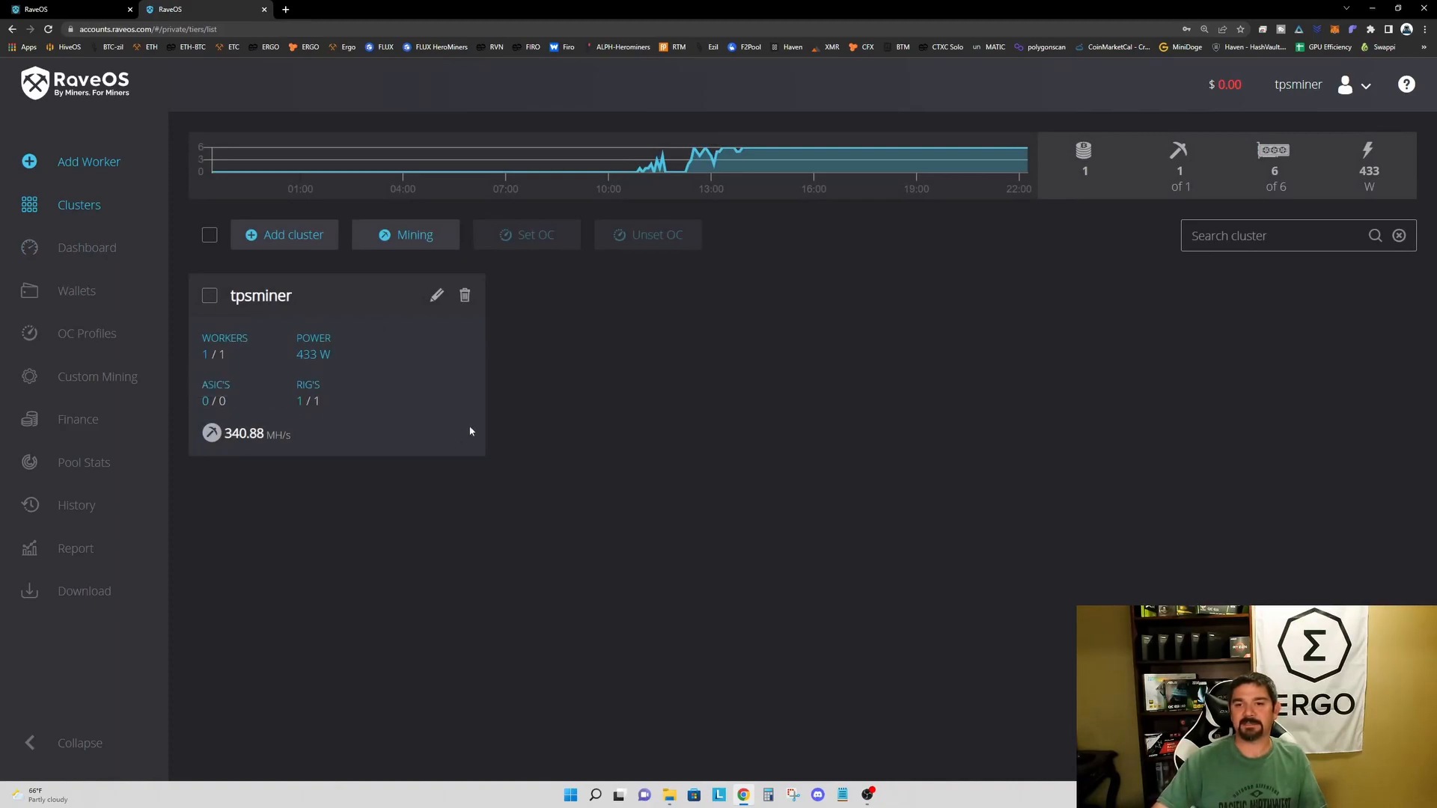
mouse_move(408, 485)
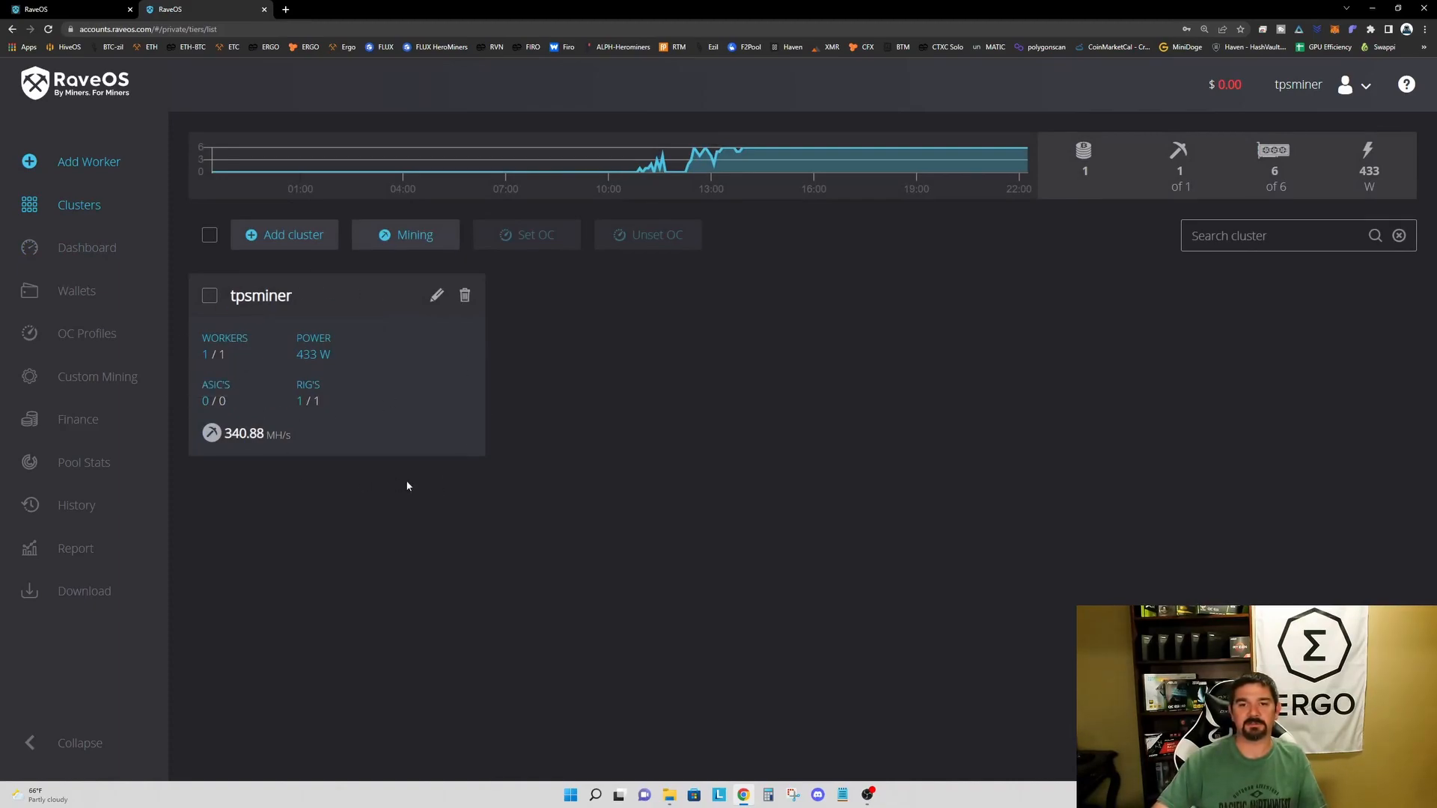
mouse_move(732, 291)
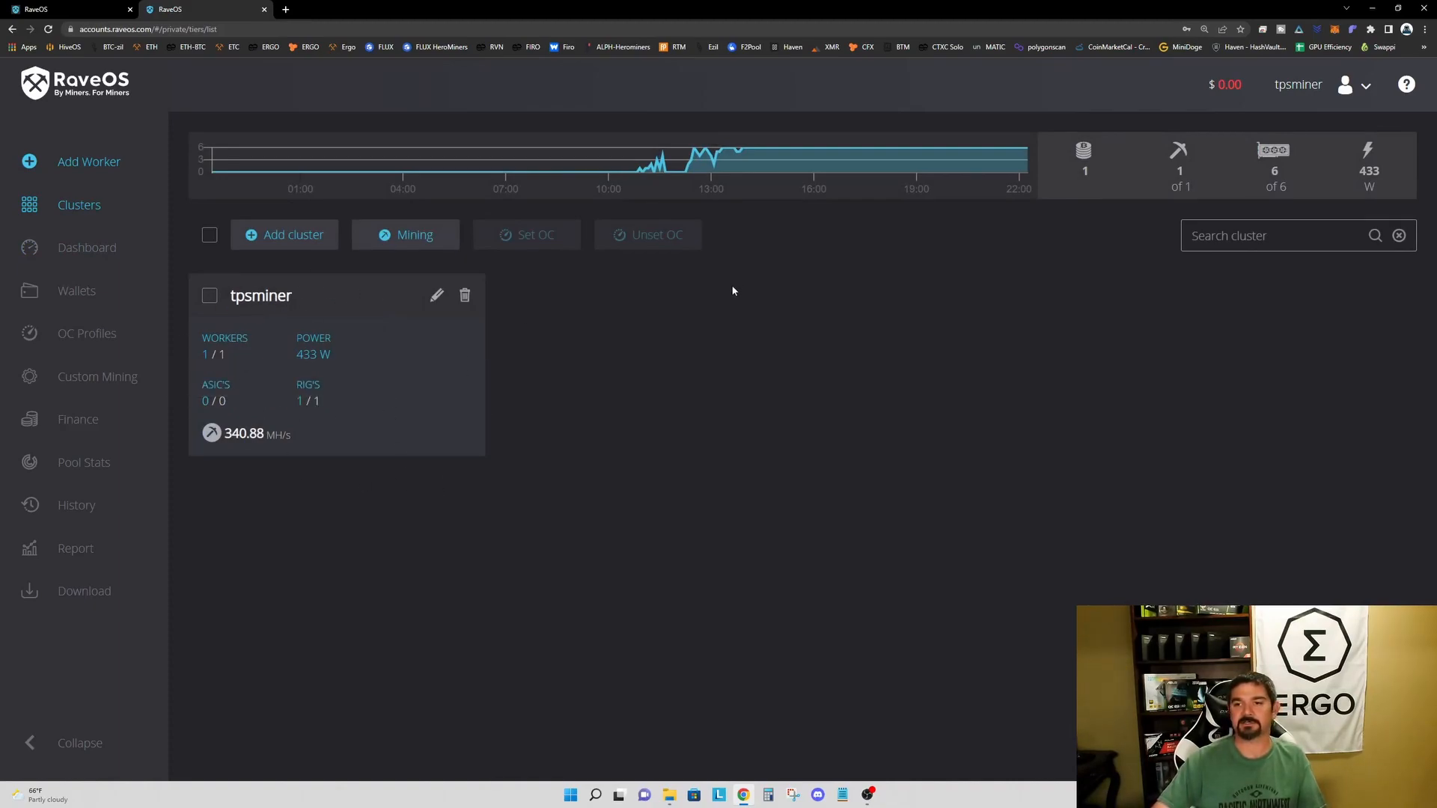
mouse_move(726, 324)
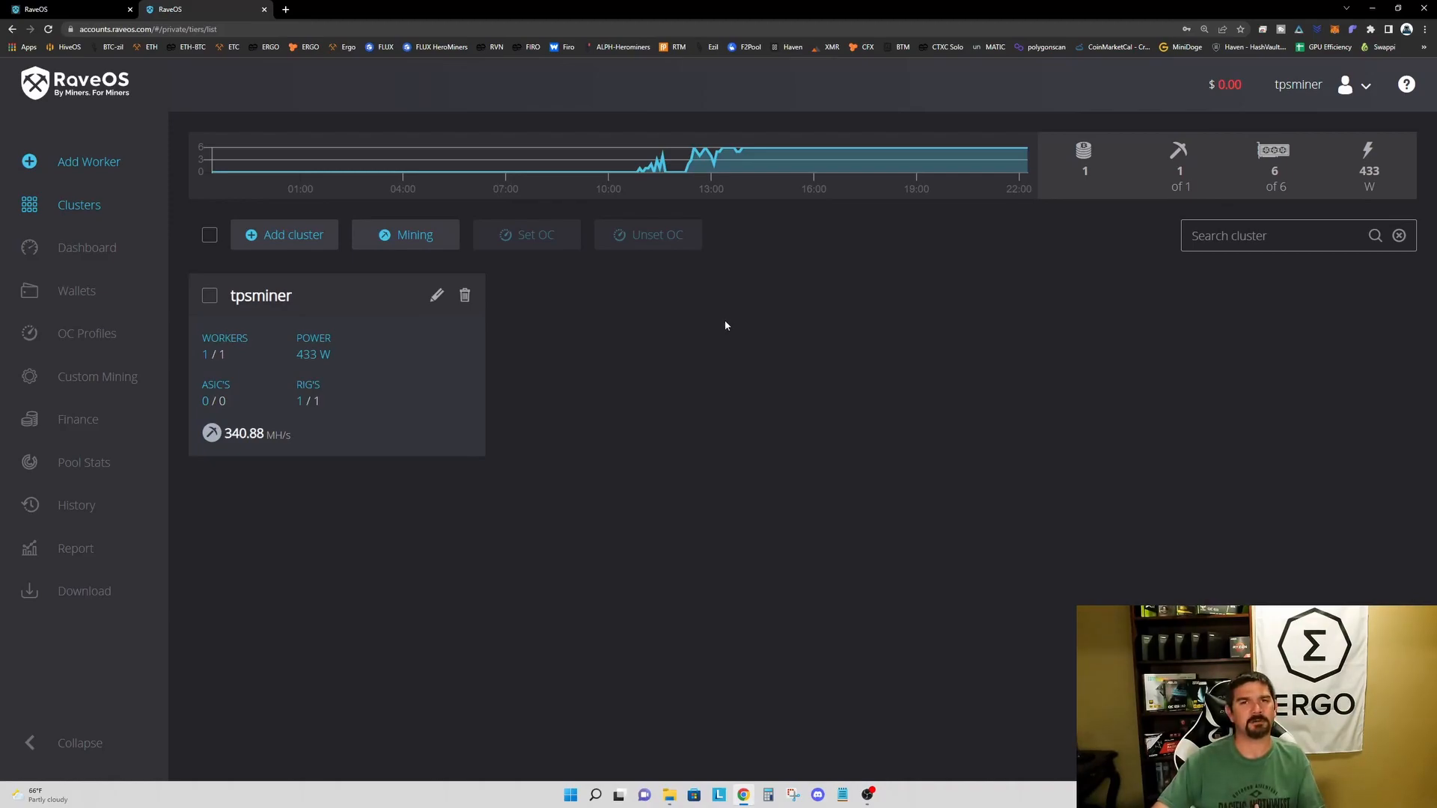
mouse_move(87, 247)
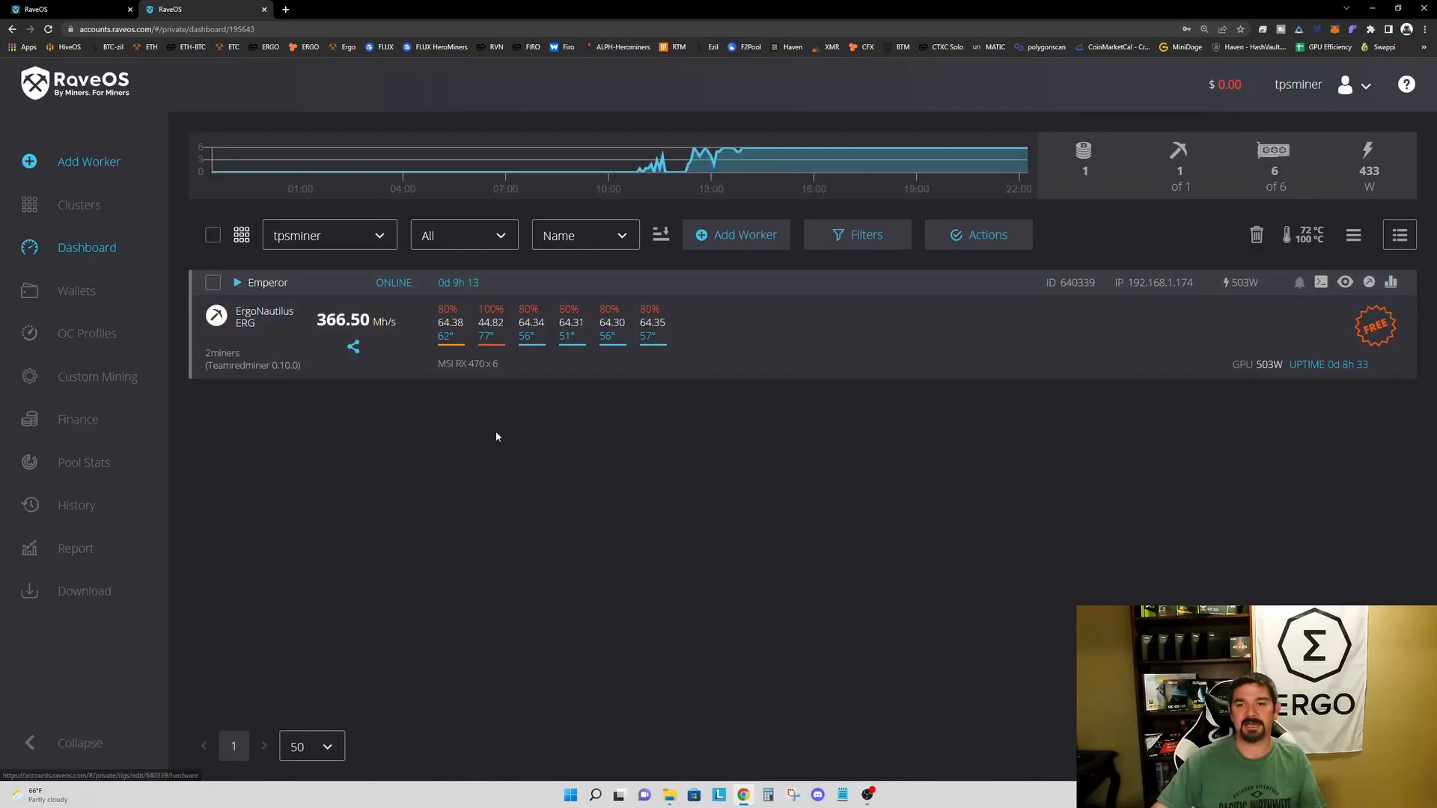
mouse_move(536, 450)
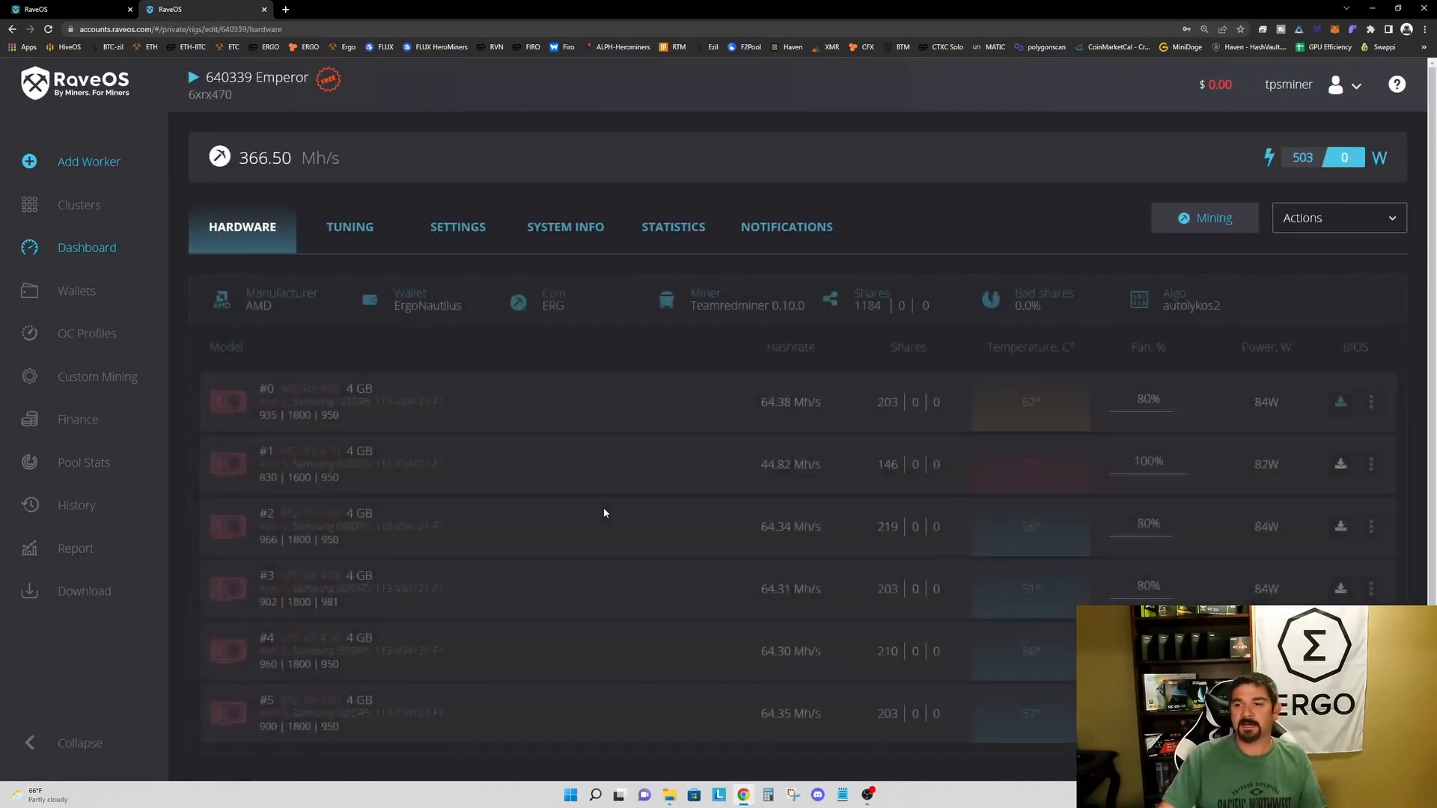
Scroll the Emperor worker's hardware page listing its six RX 470 GPUs
scroll("up", 3)
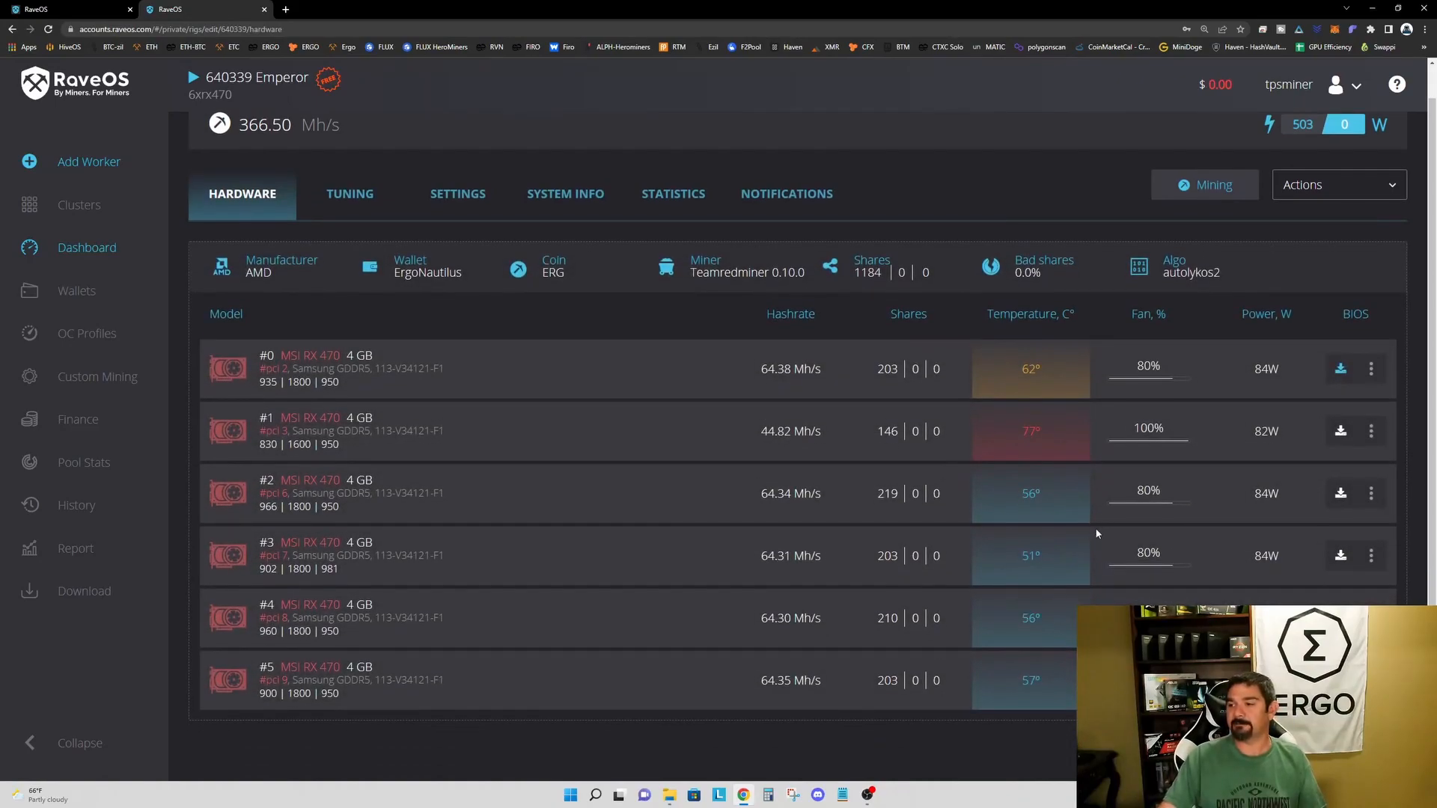
mouse_move(1030, 431)
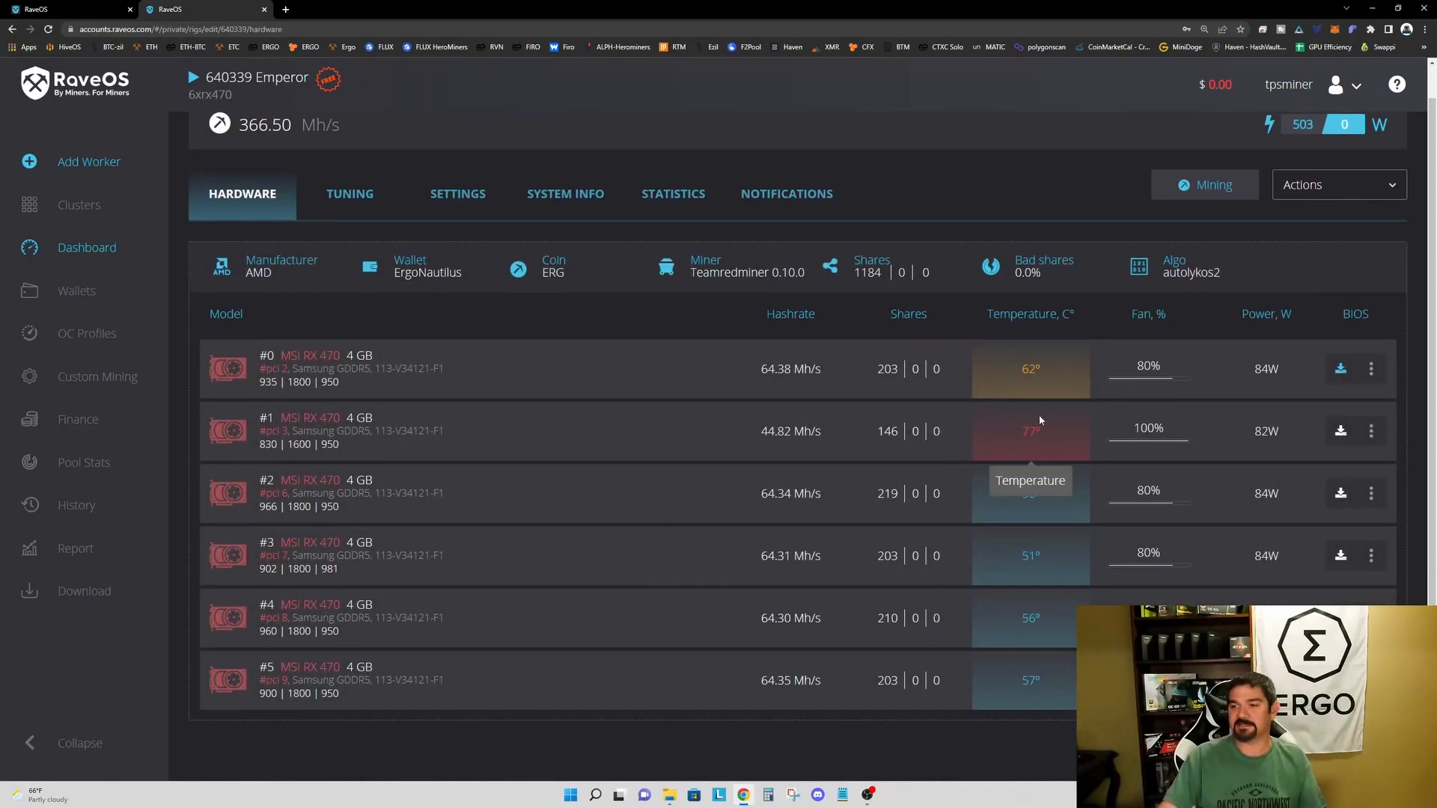
mouse_move(1270, 447)
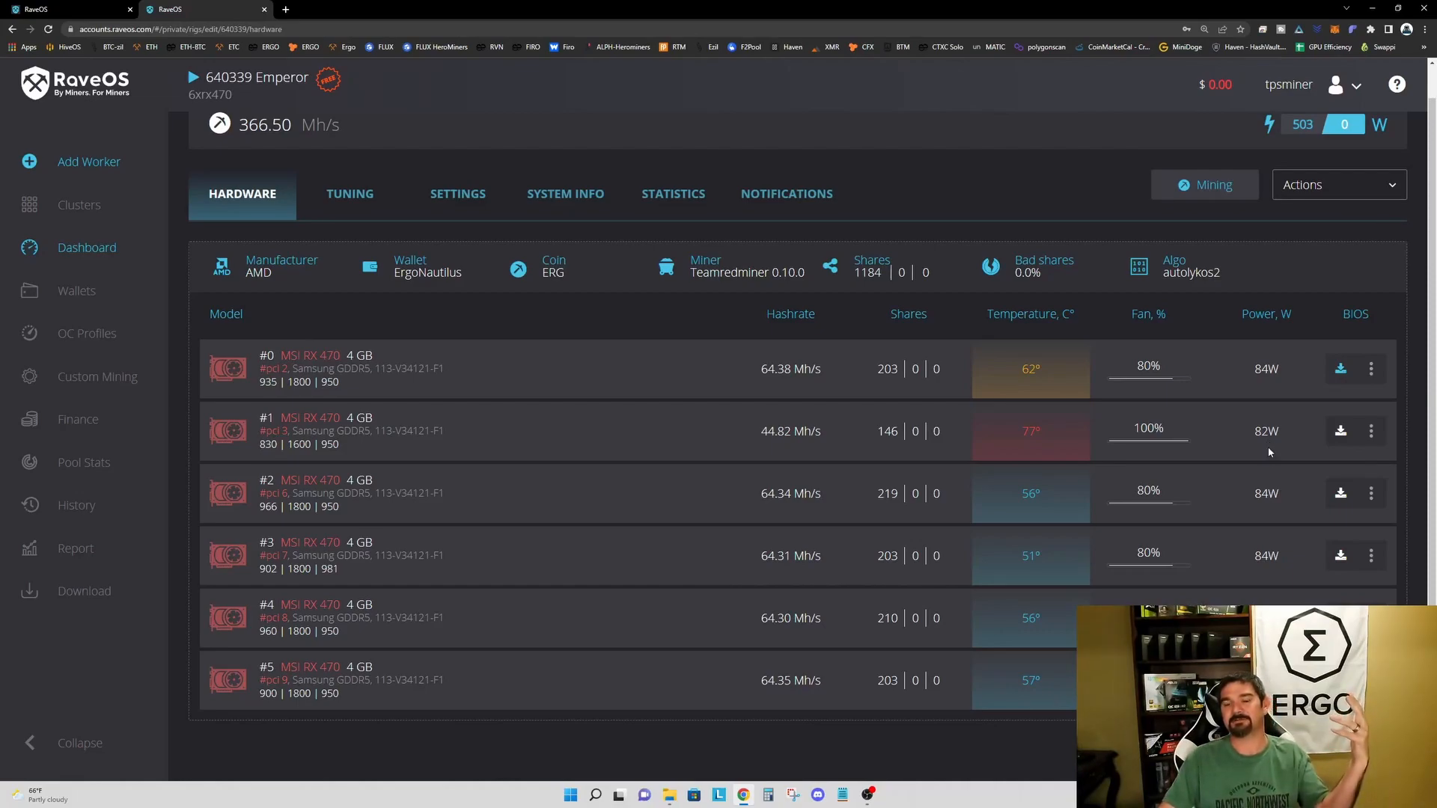
mouse_move(1032, 432)
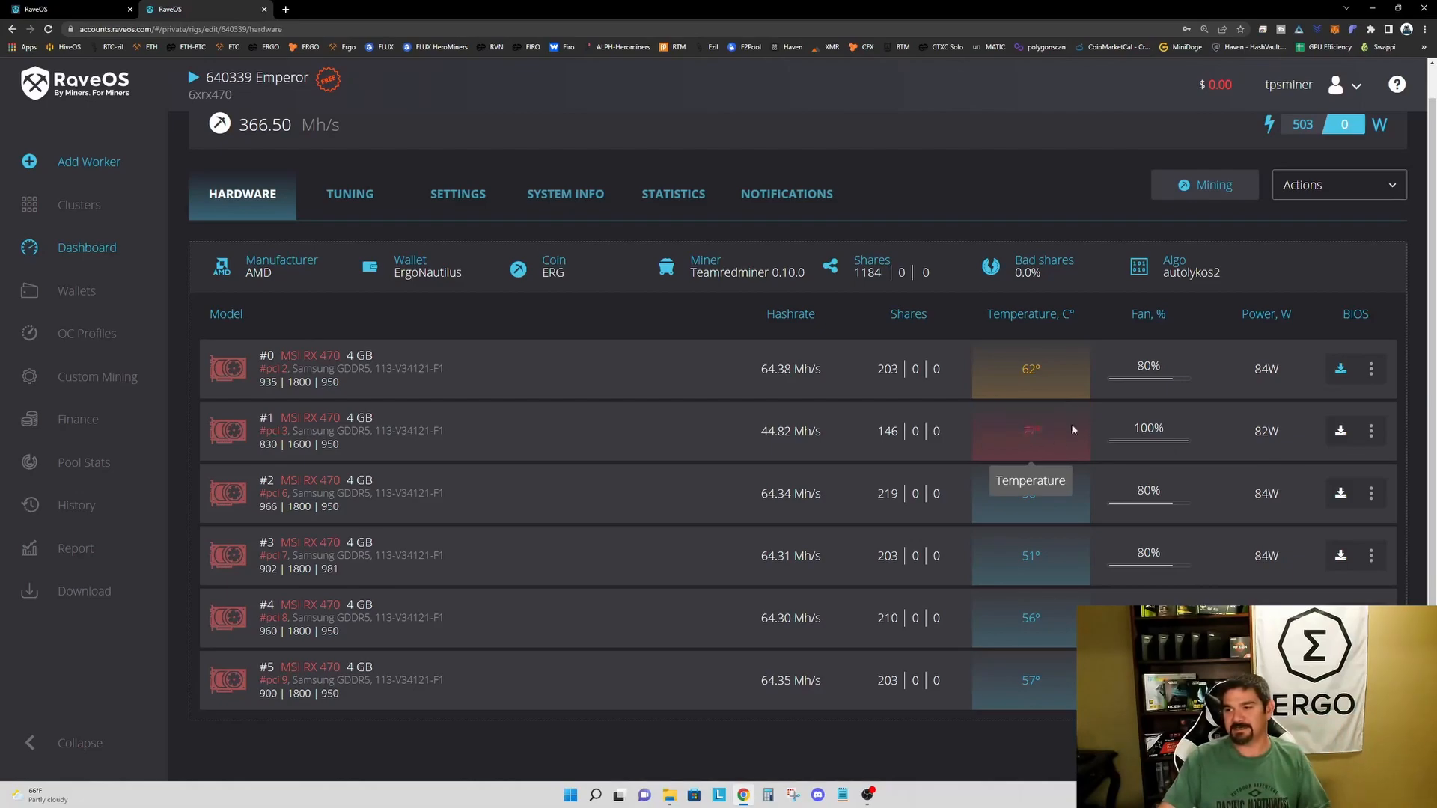
mouse_move(1055, 407)
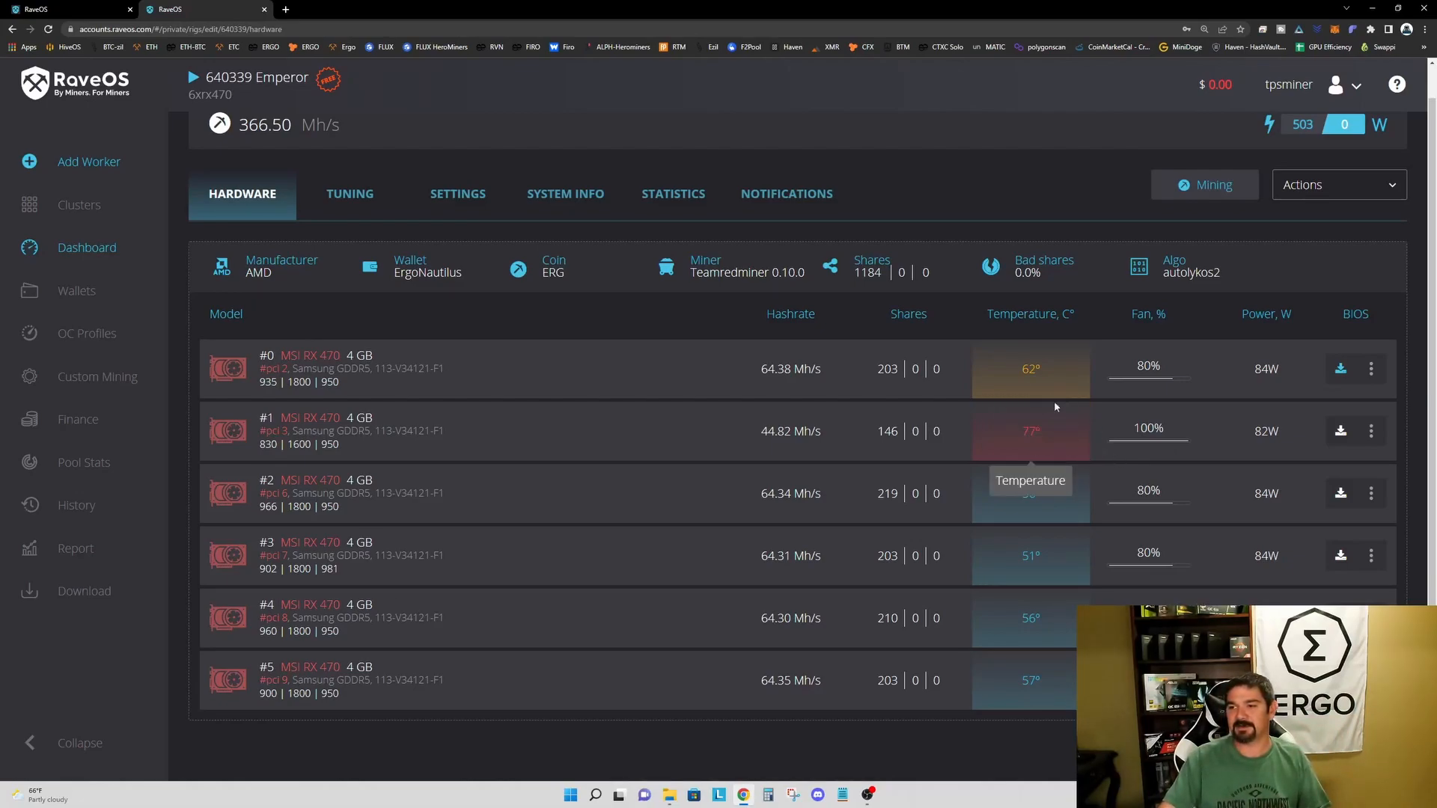
mouse_move(1039, 448)
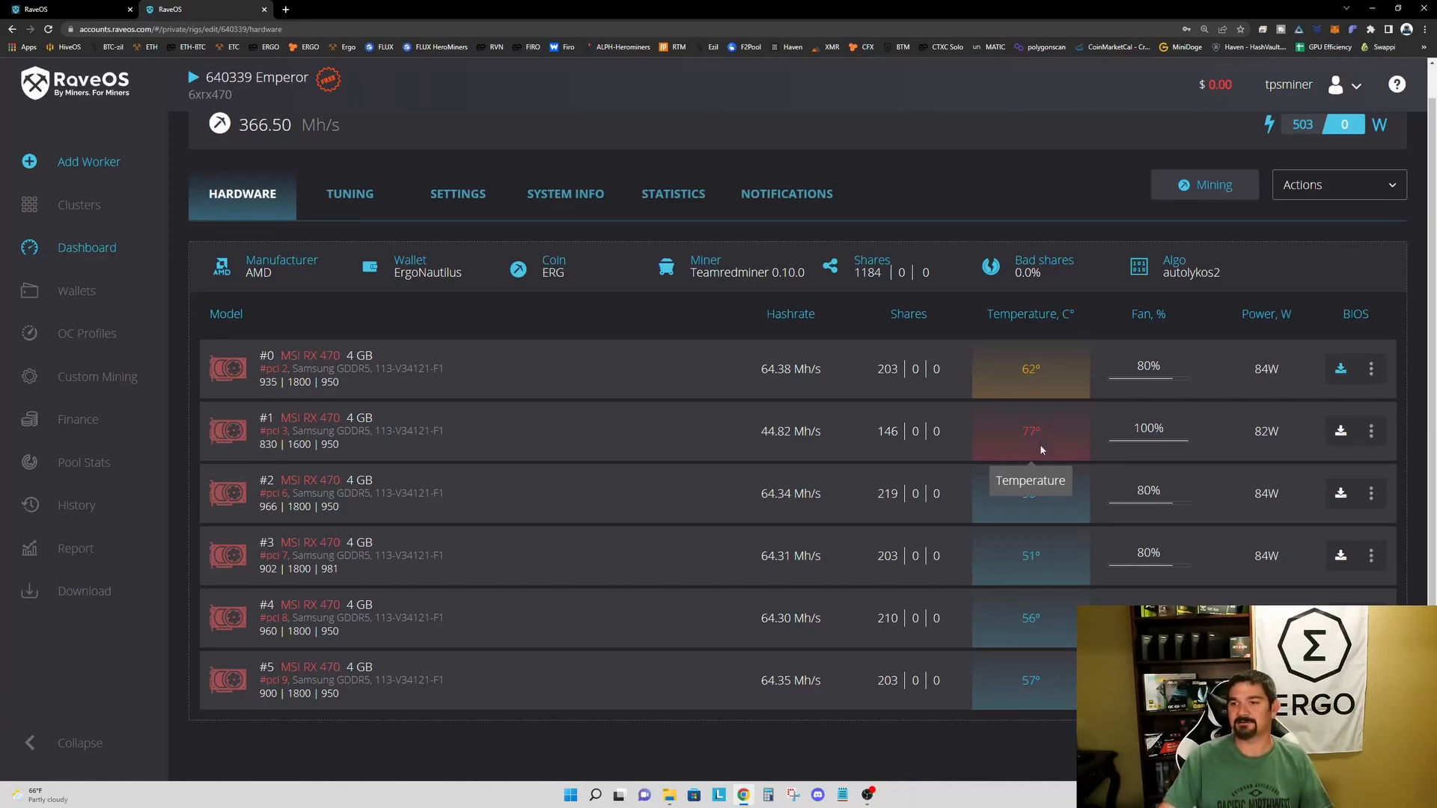
mouse_move(1036, 448)
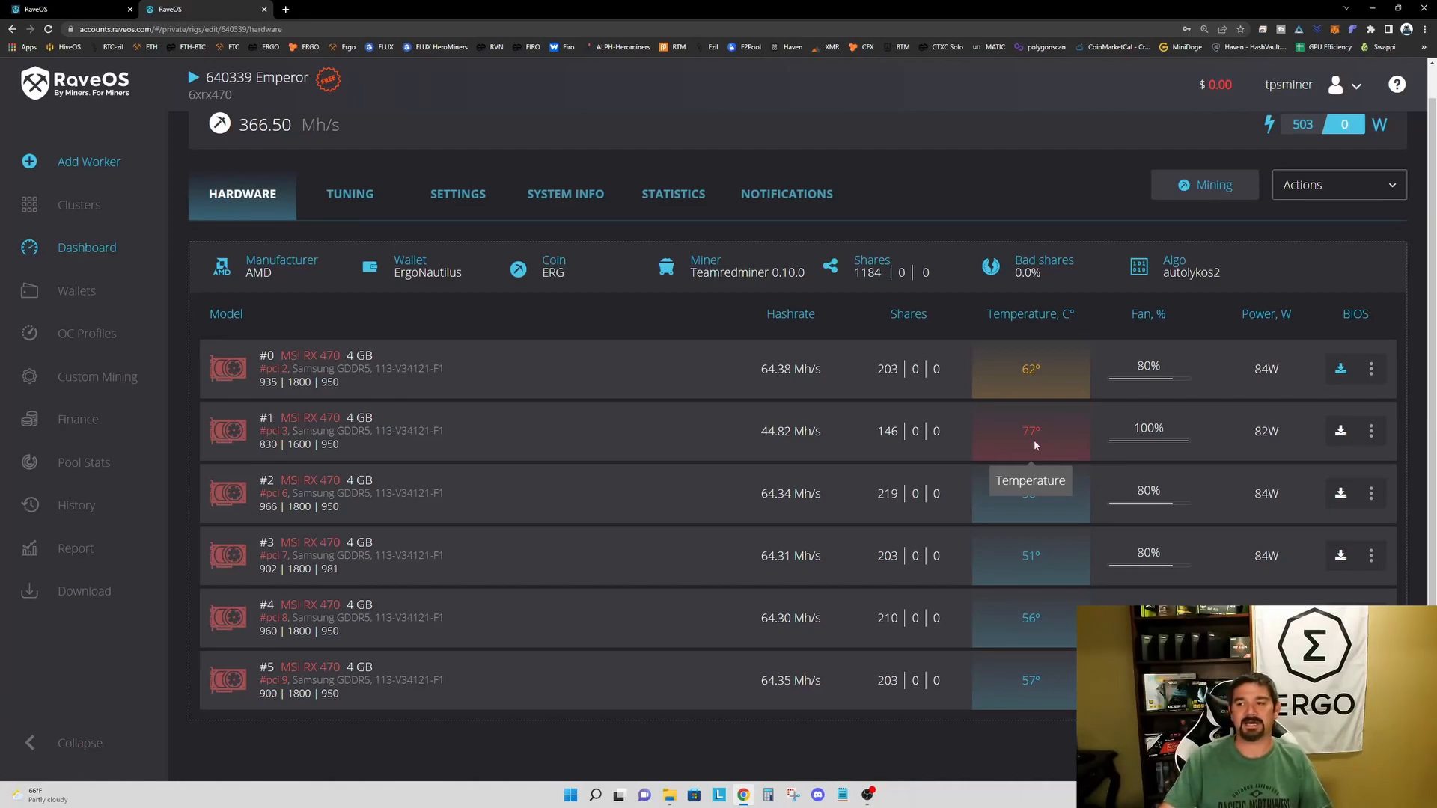
mouse_move(621, 742)
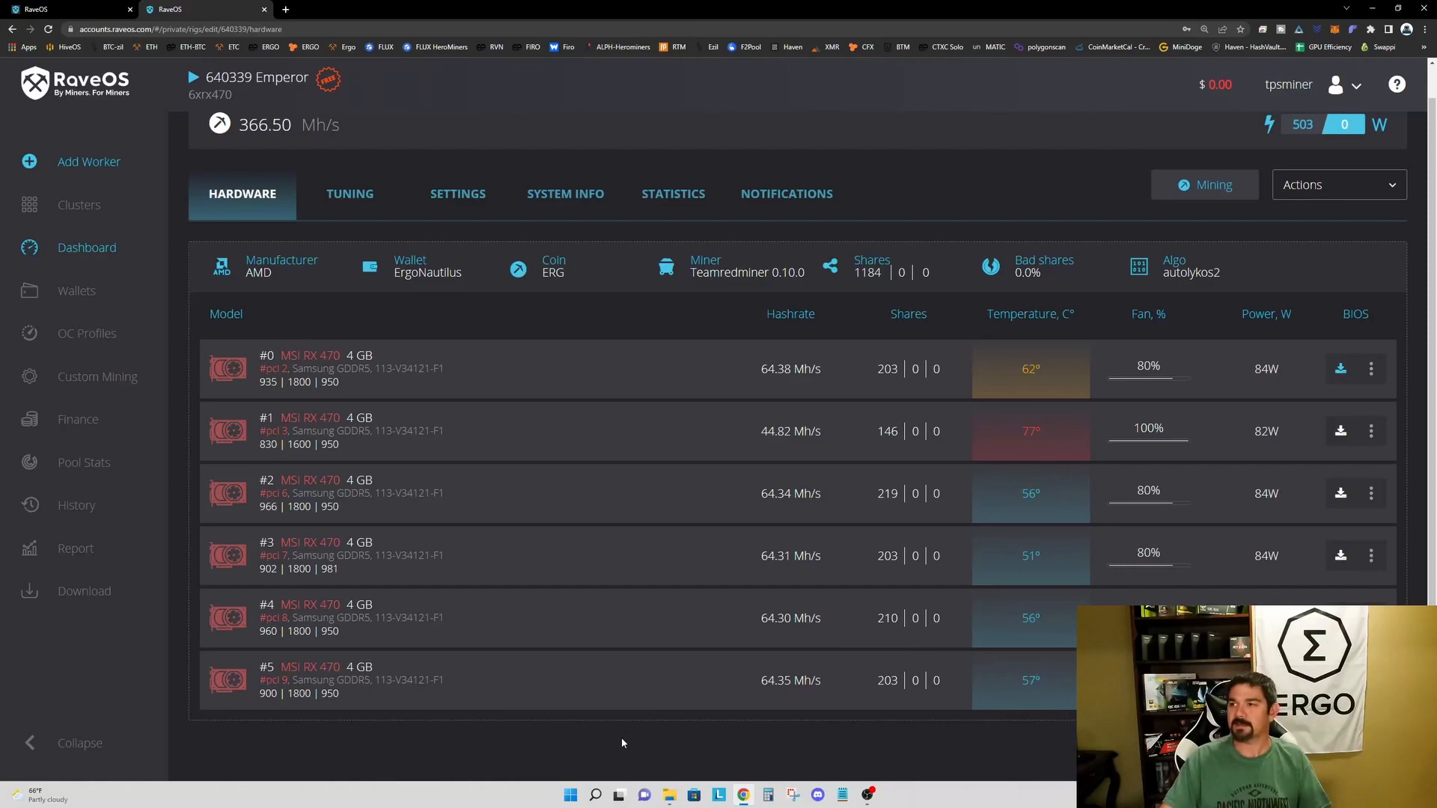